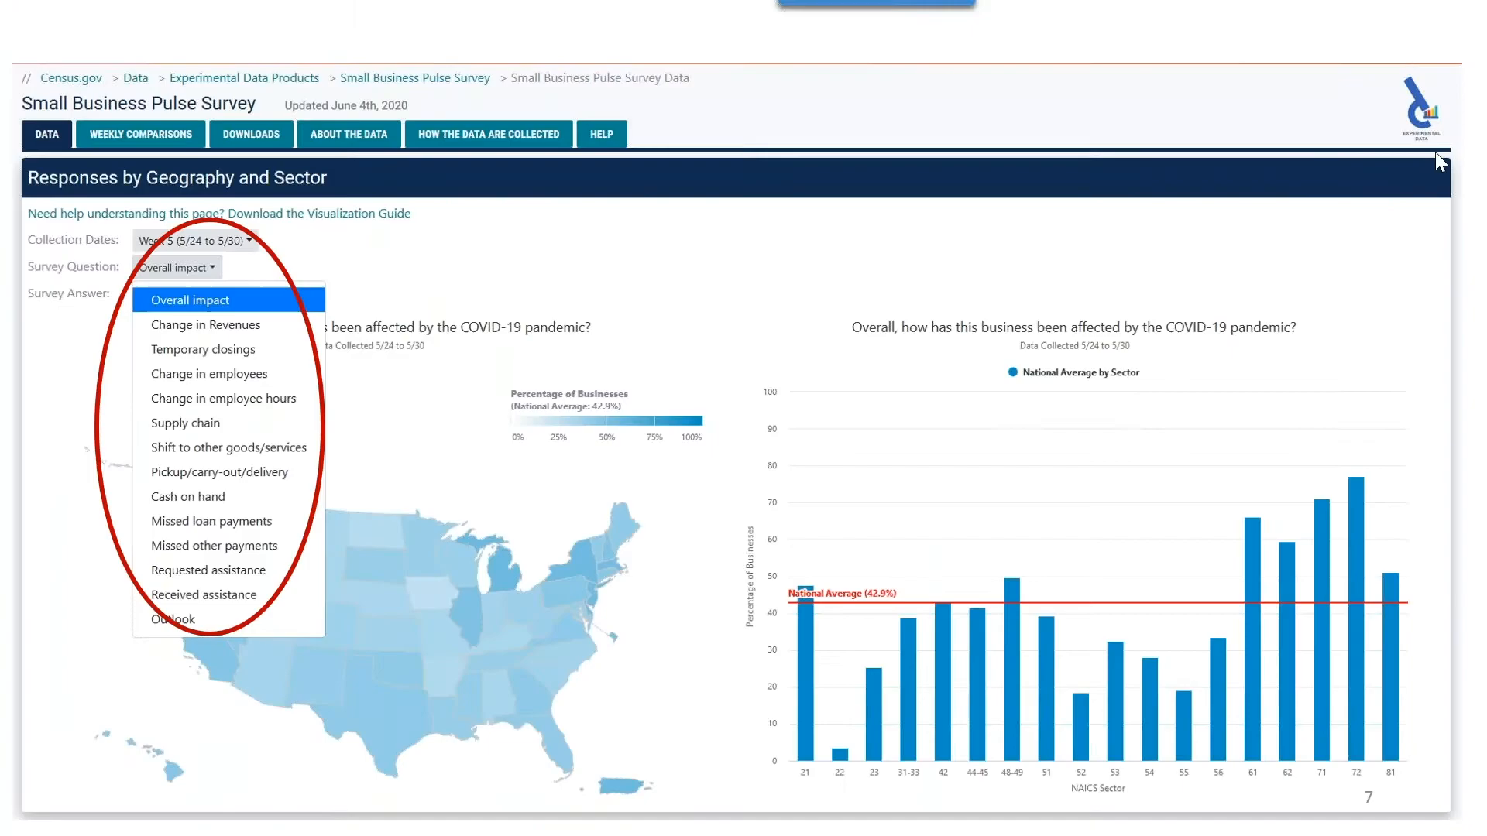
Open the Small Business Pulse Survey data page and scroll to the geography and sector charts
click(853, 18)
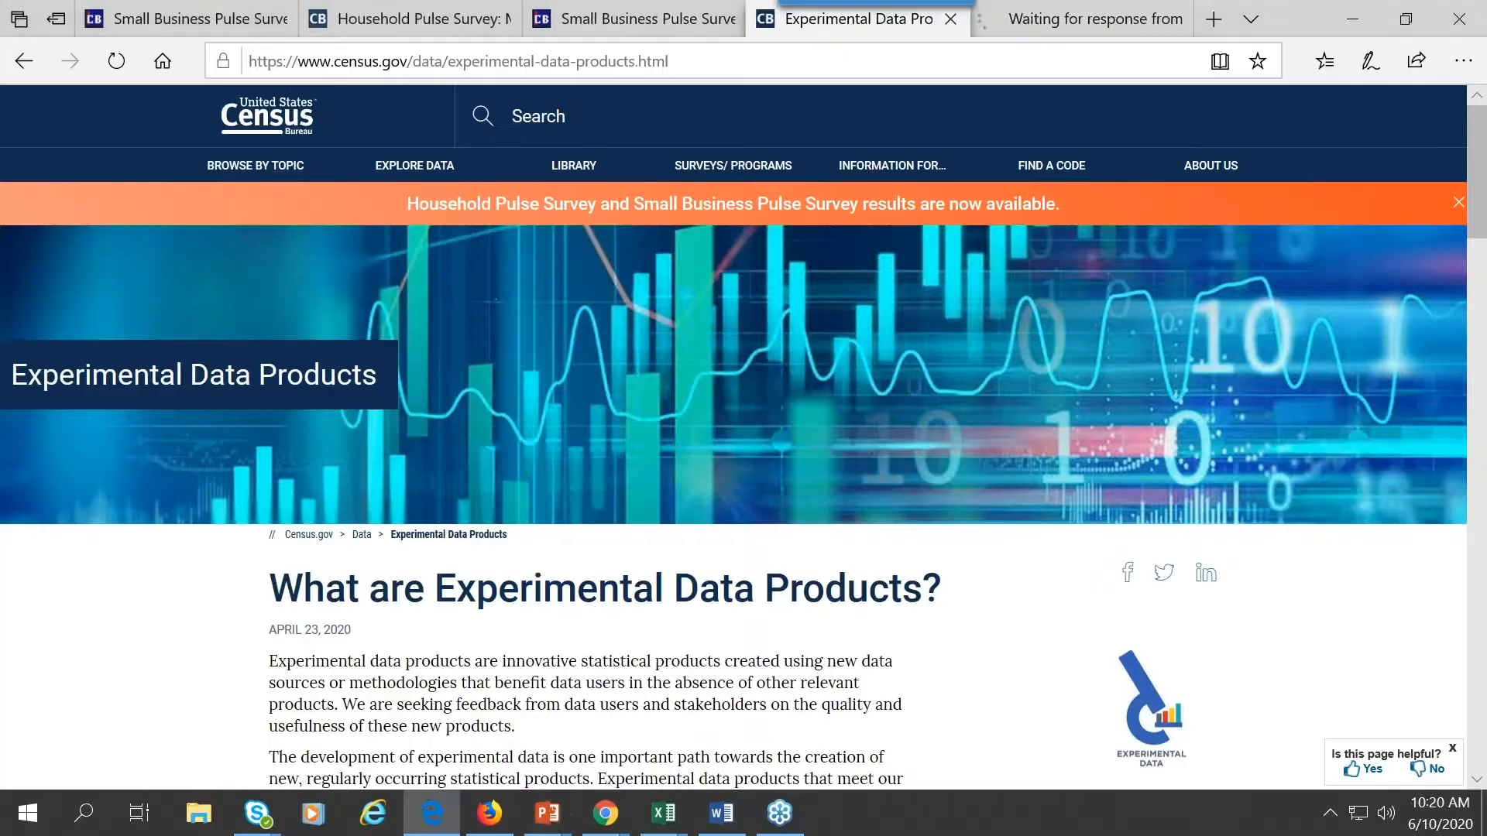
click(1081, 19)
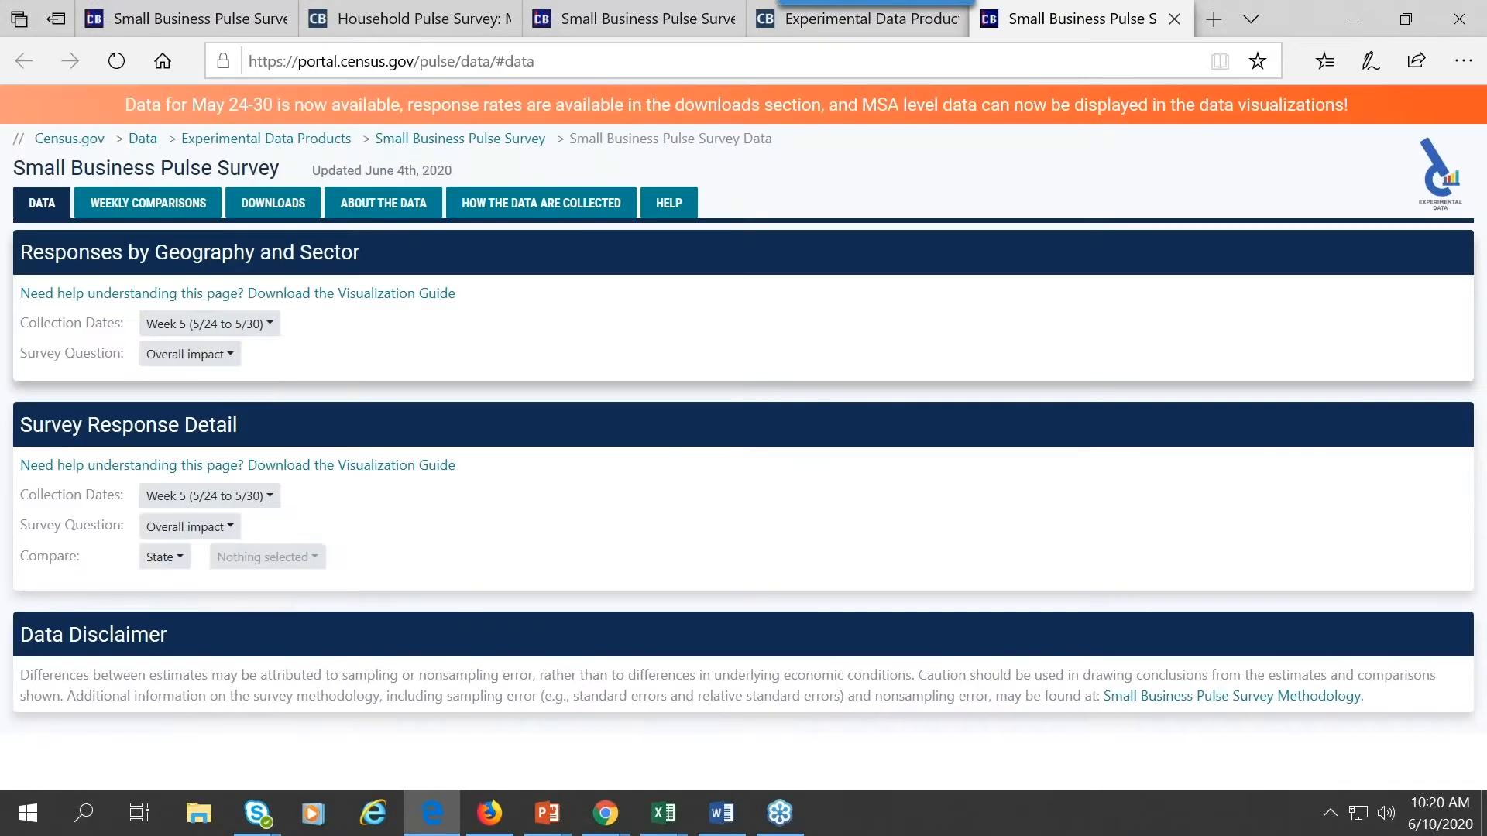
scroll(down, 3)
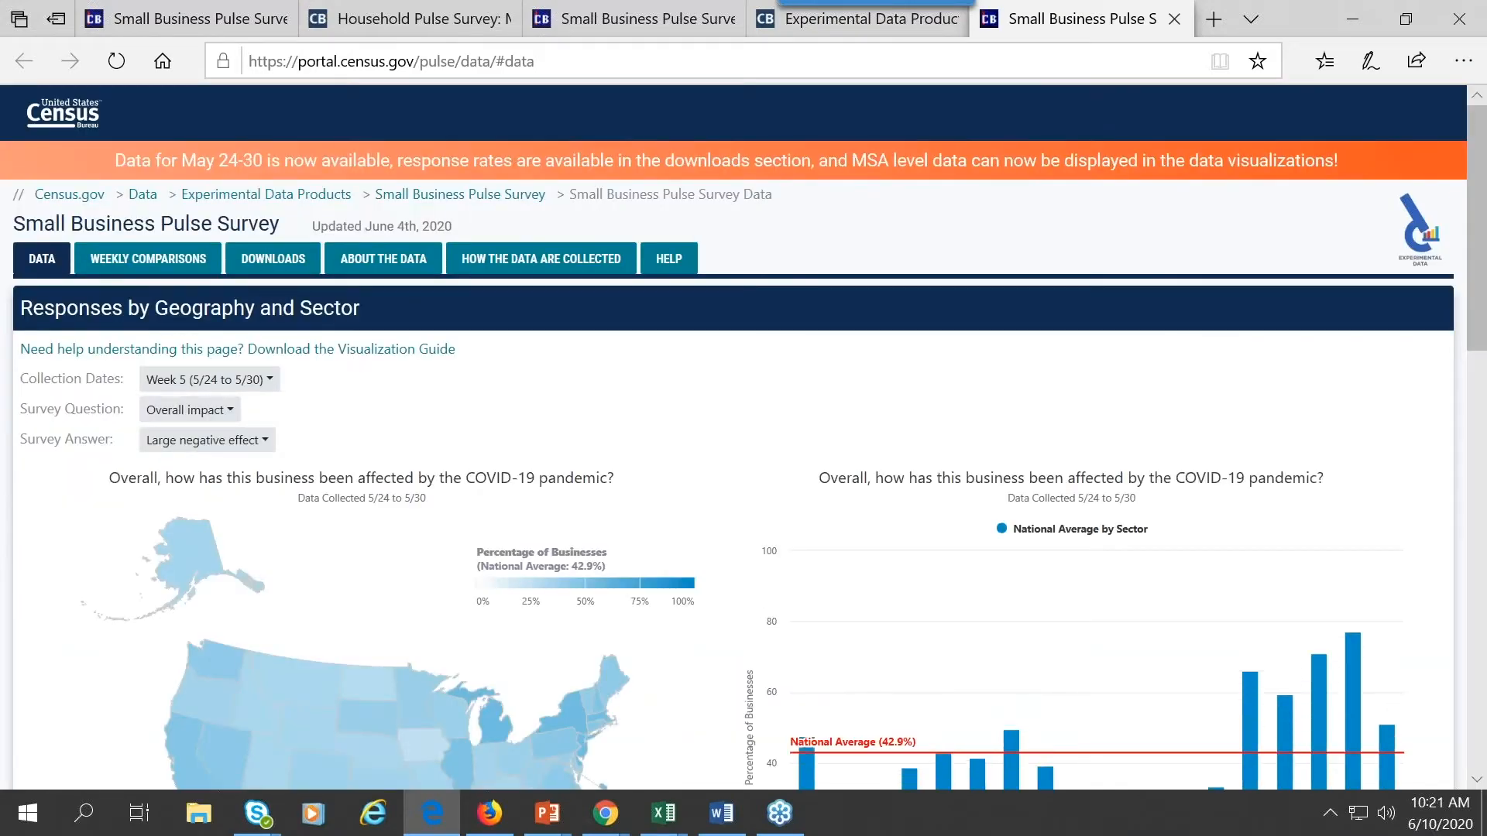
scroll(down, 3)
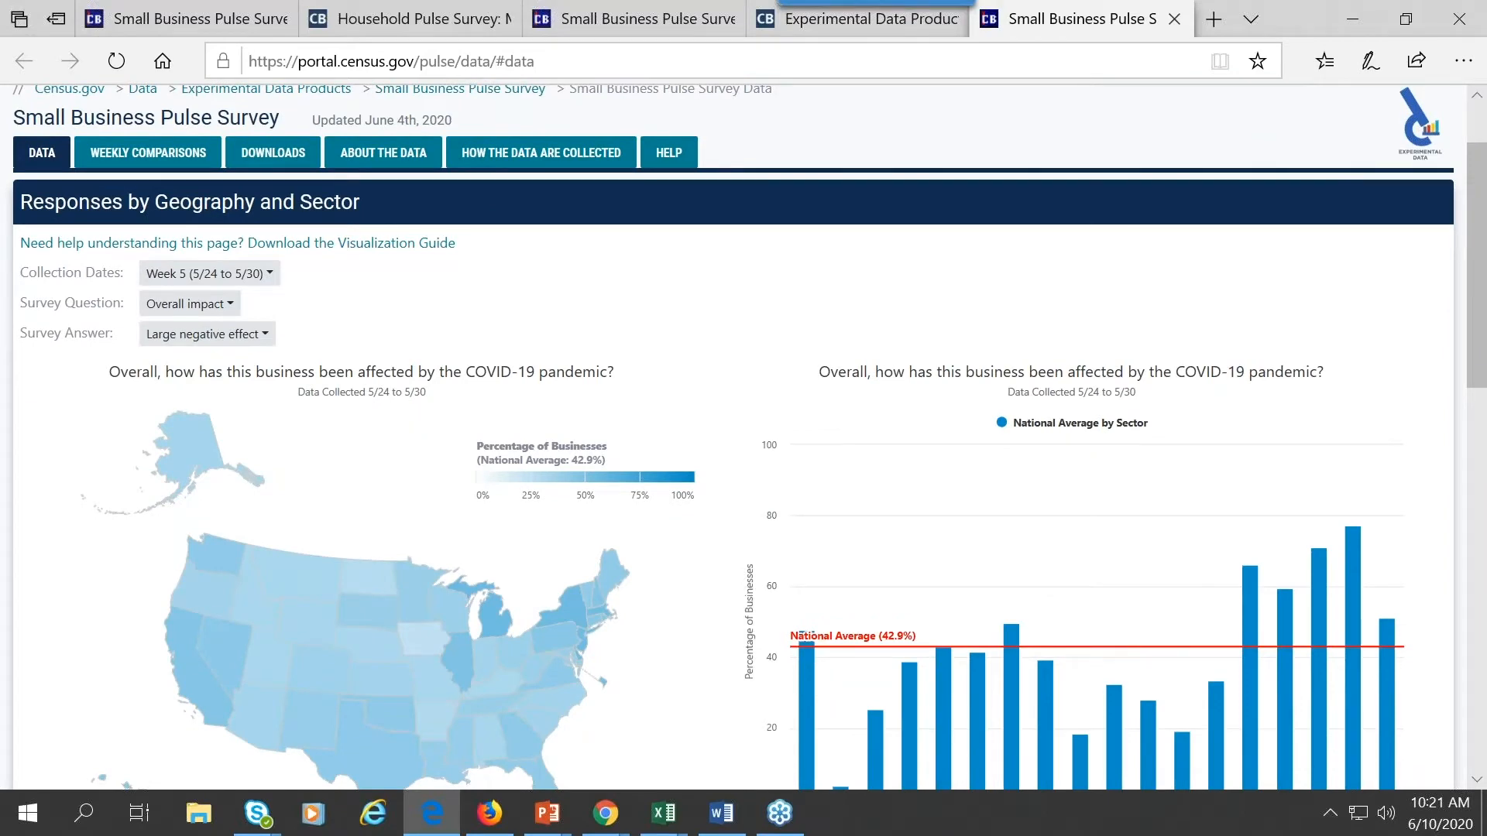
scroll(down, 3)
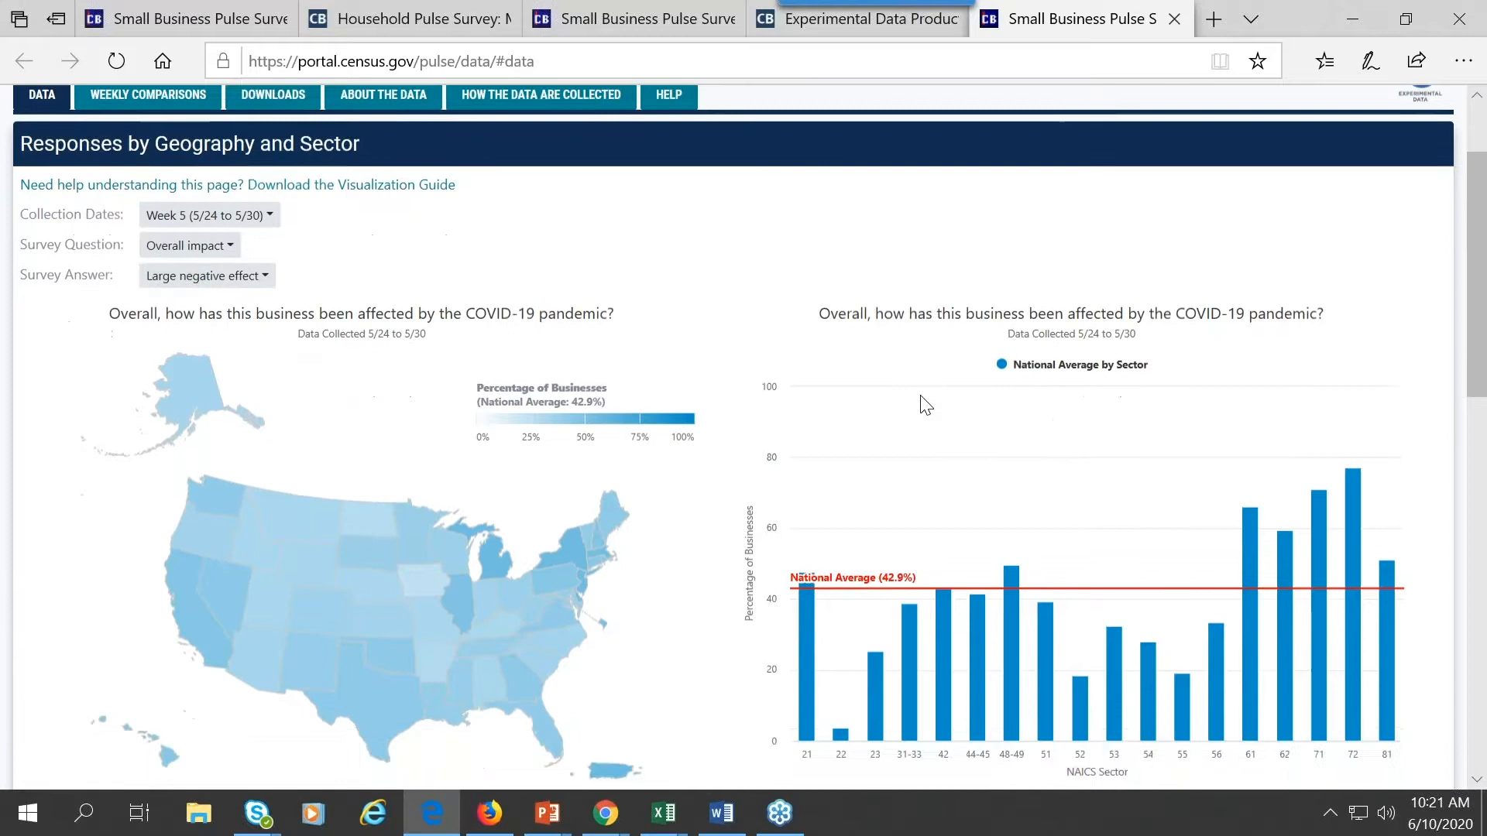
scroll(down, 3)
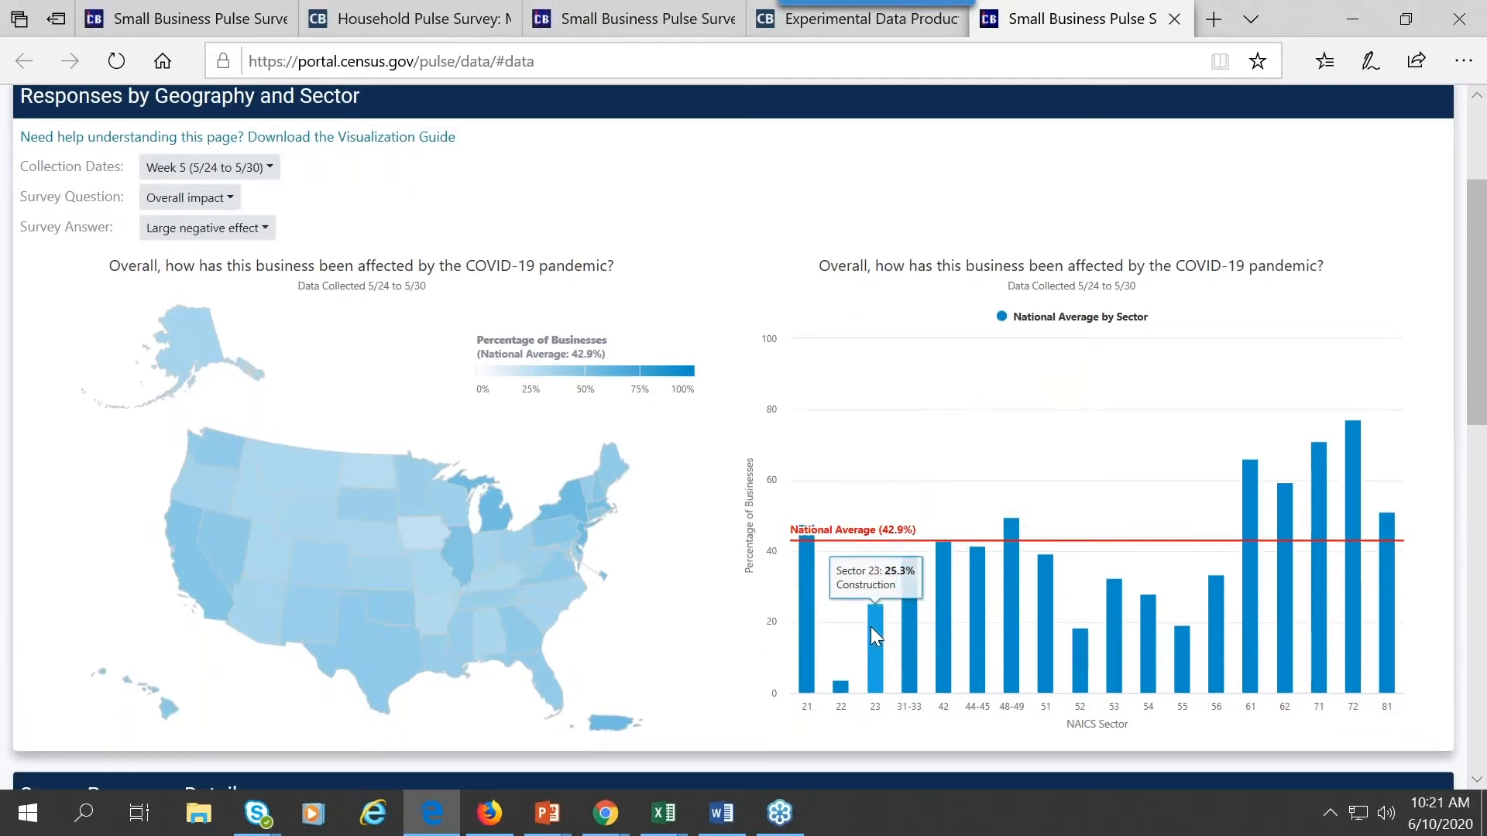
mouse_move(908, 641)
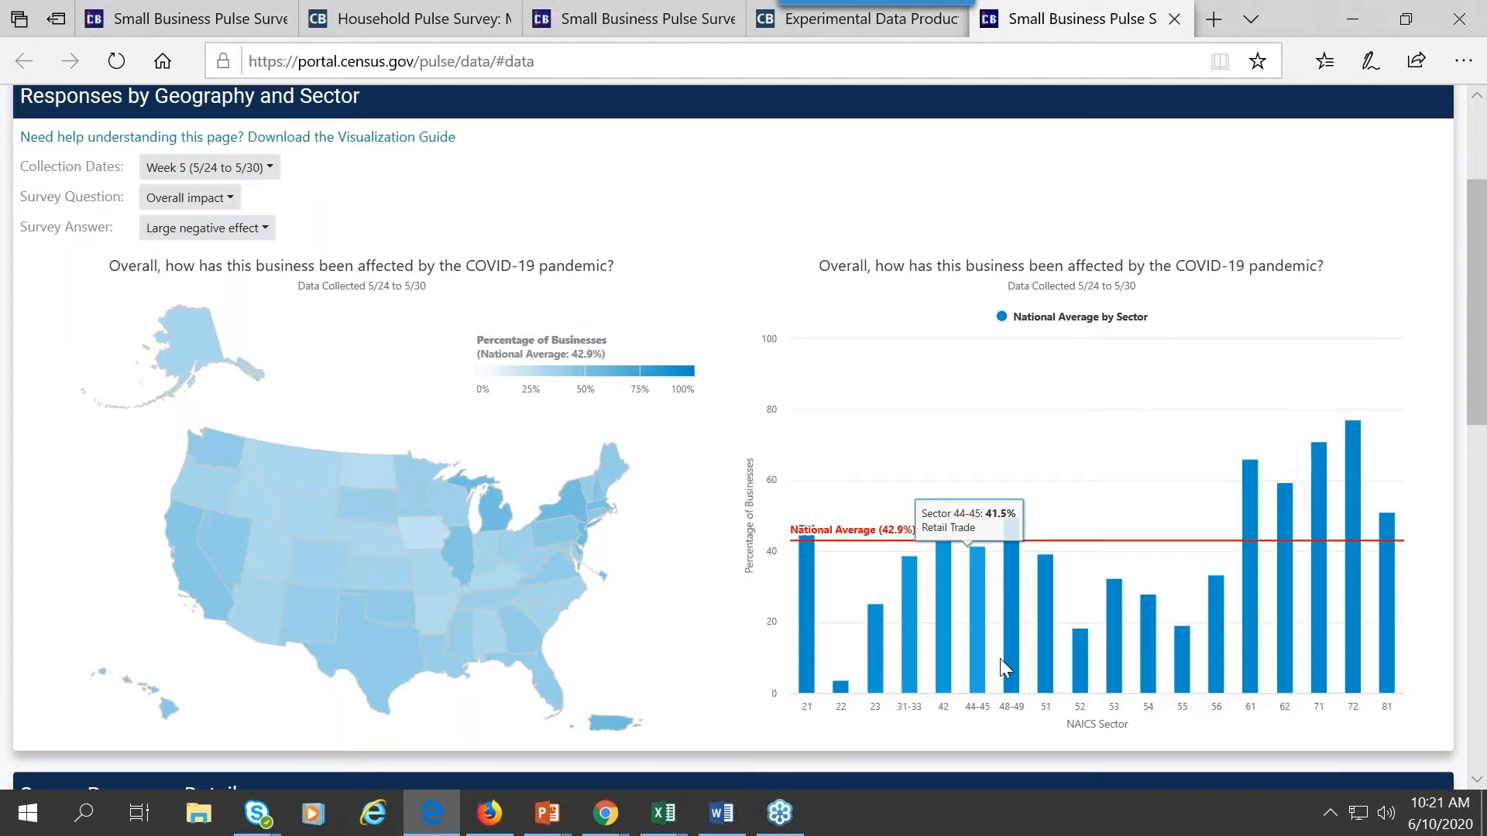
mouse_move(1115, 663)
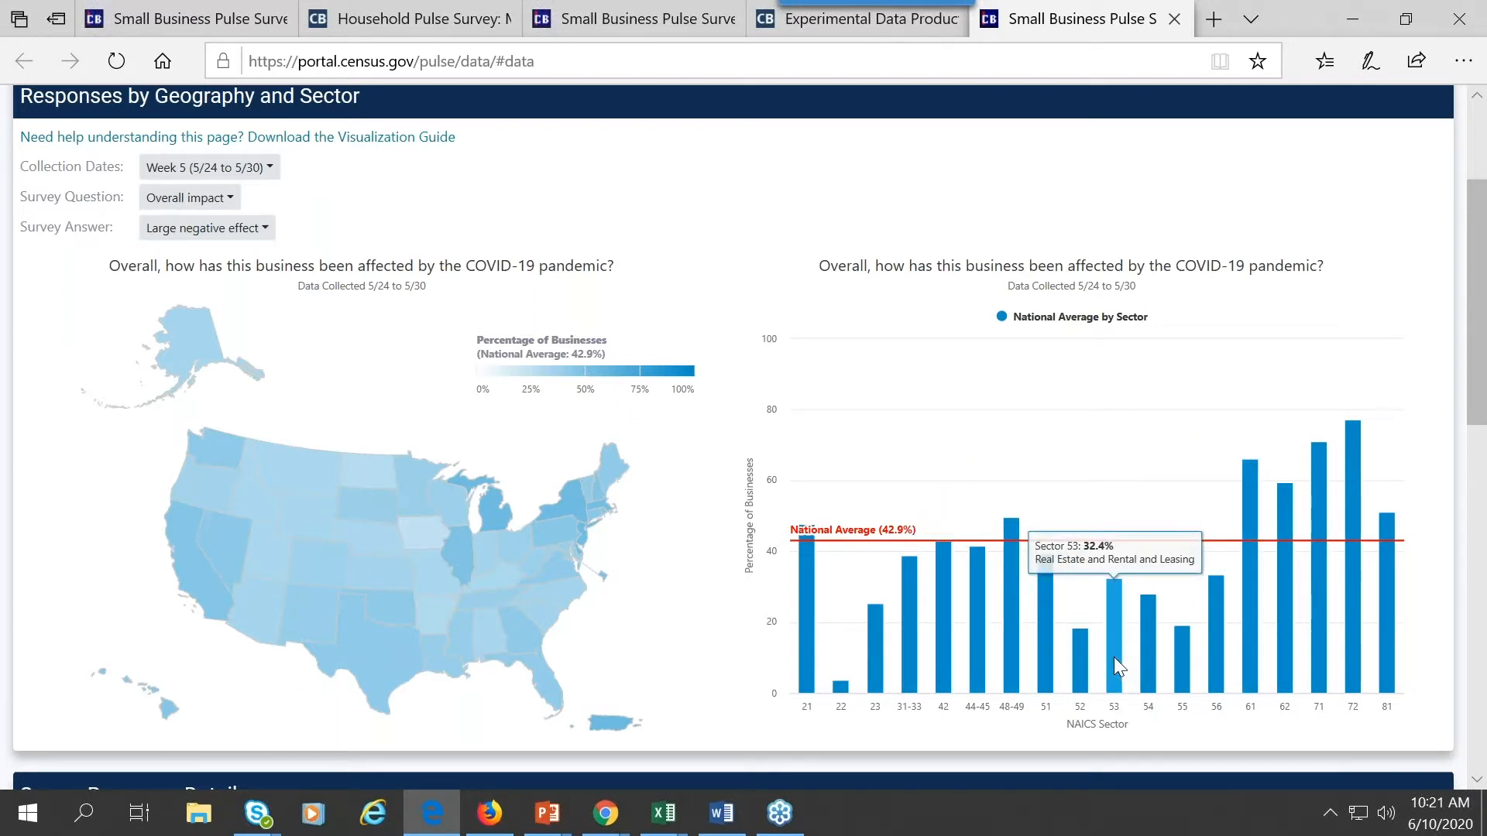
mouse_move(156, 402)
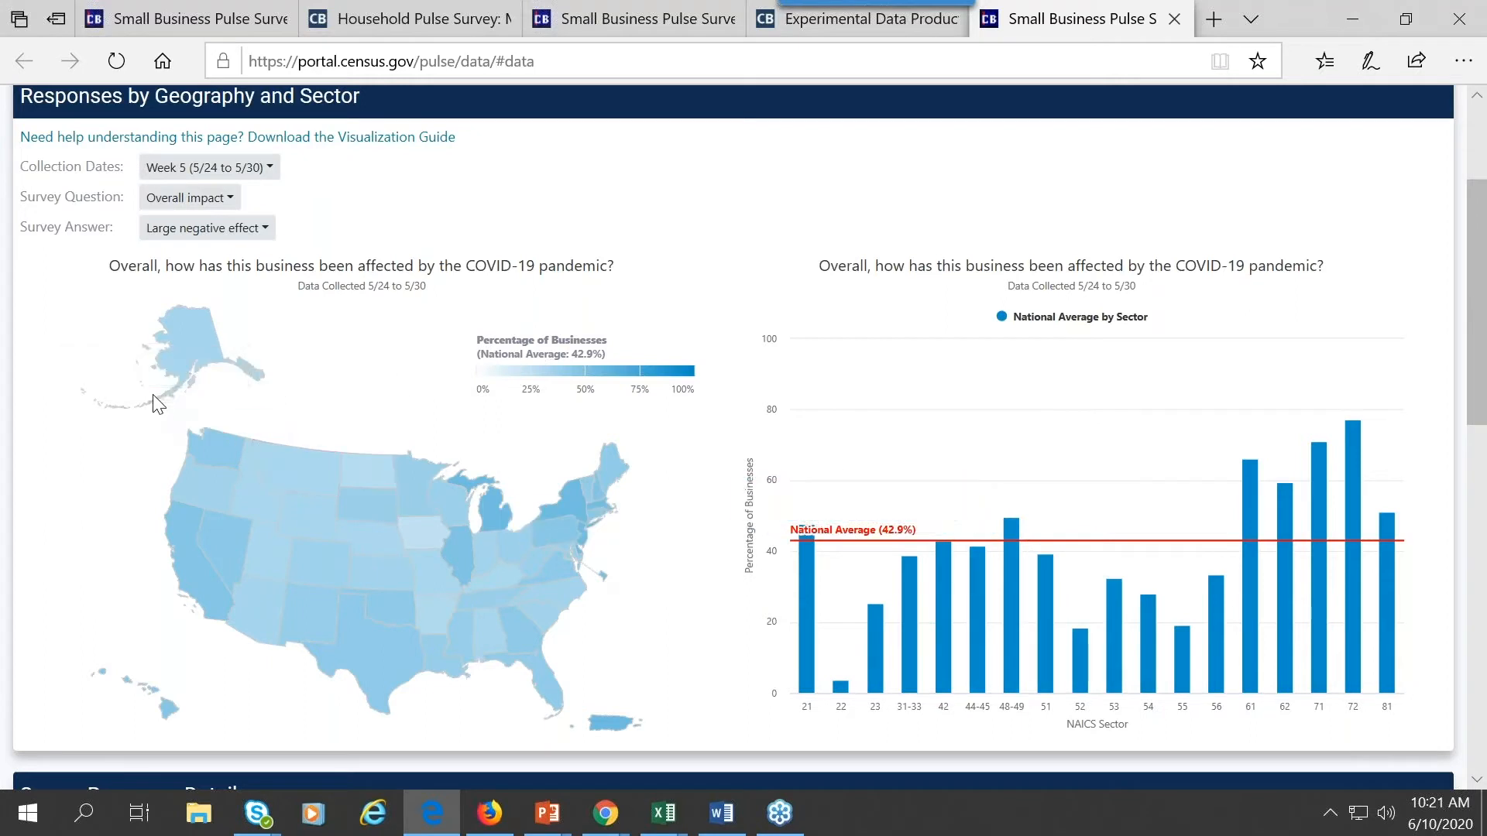
mouse_move(187, 320)
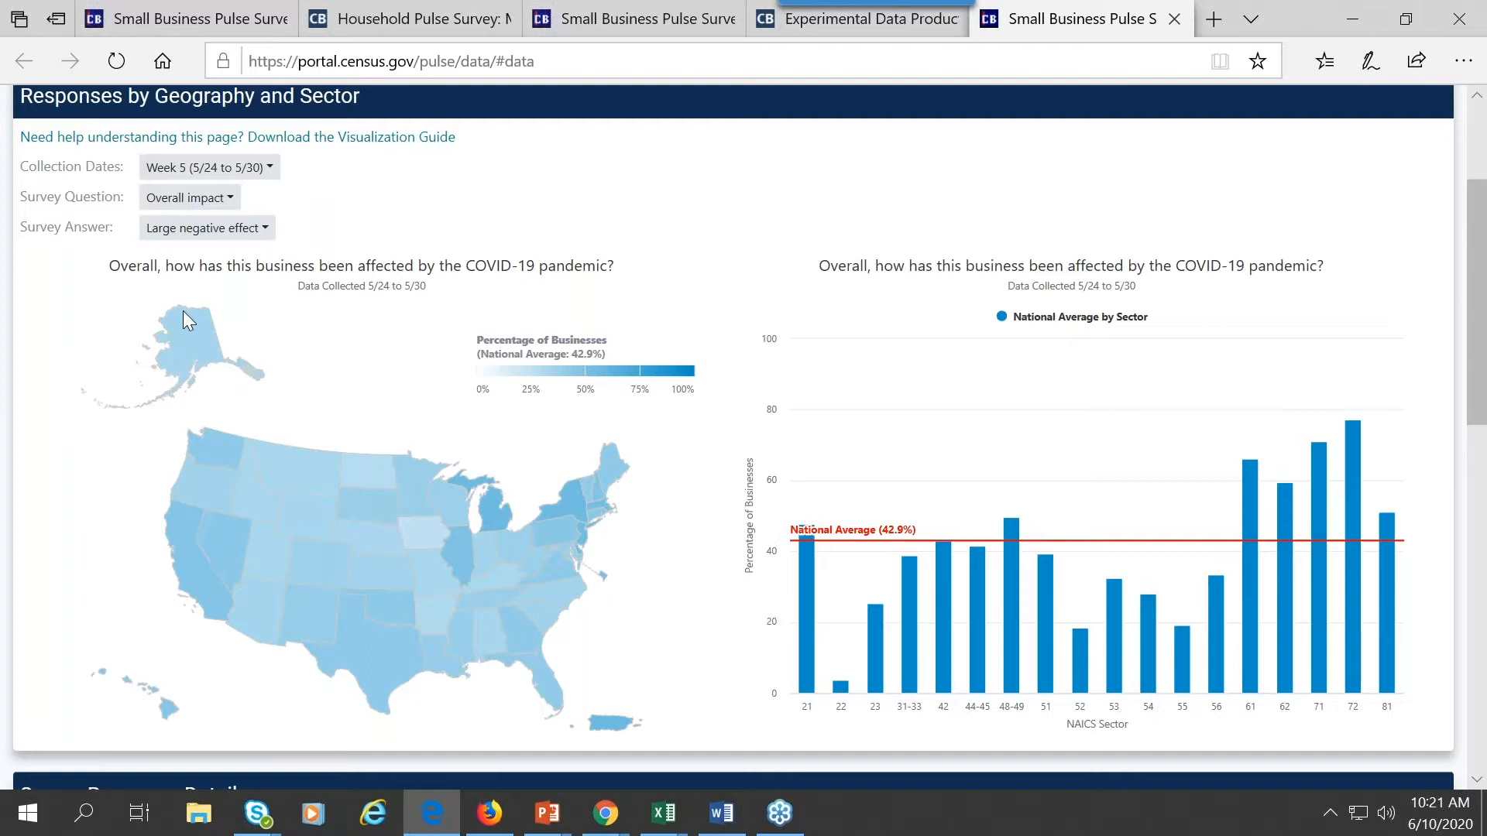
click(186, 198)
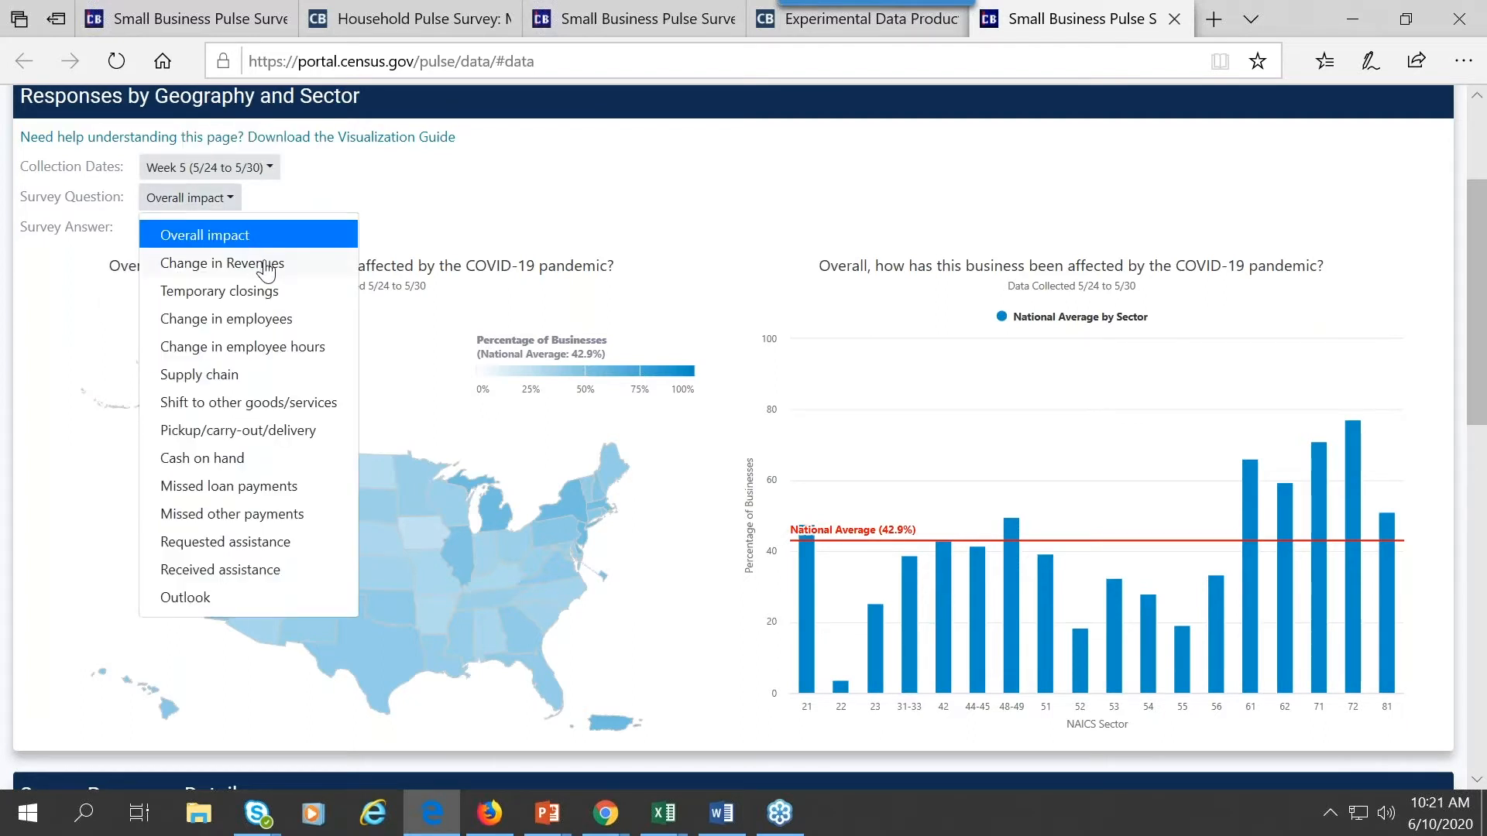
mouse_move(251, 469)
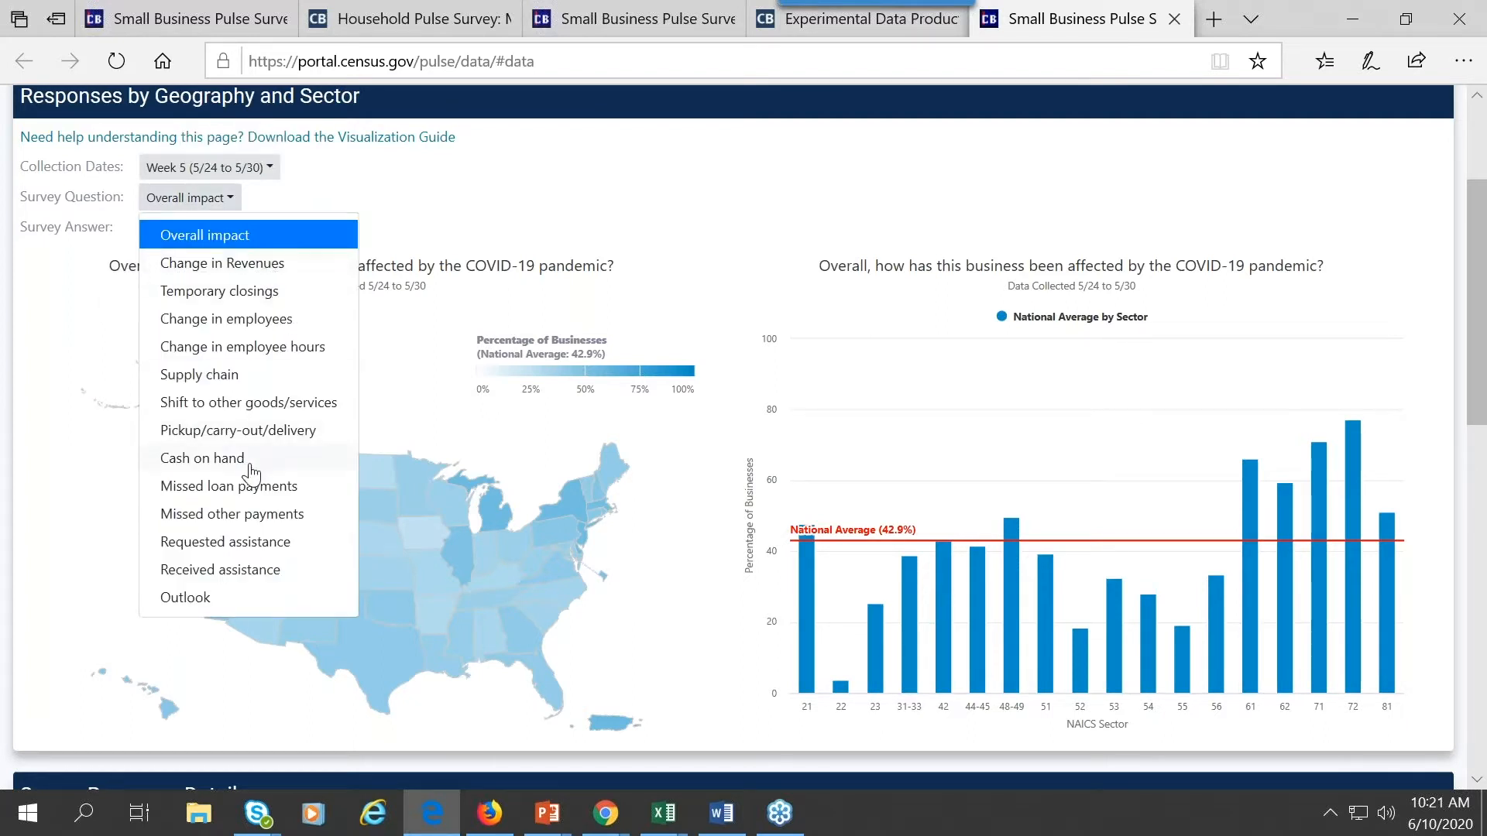
mouse_move(301, 549)
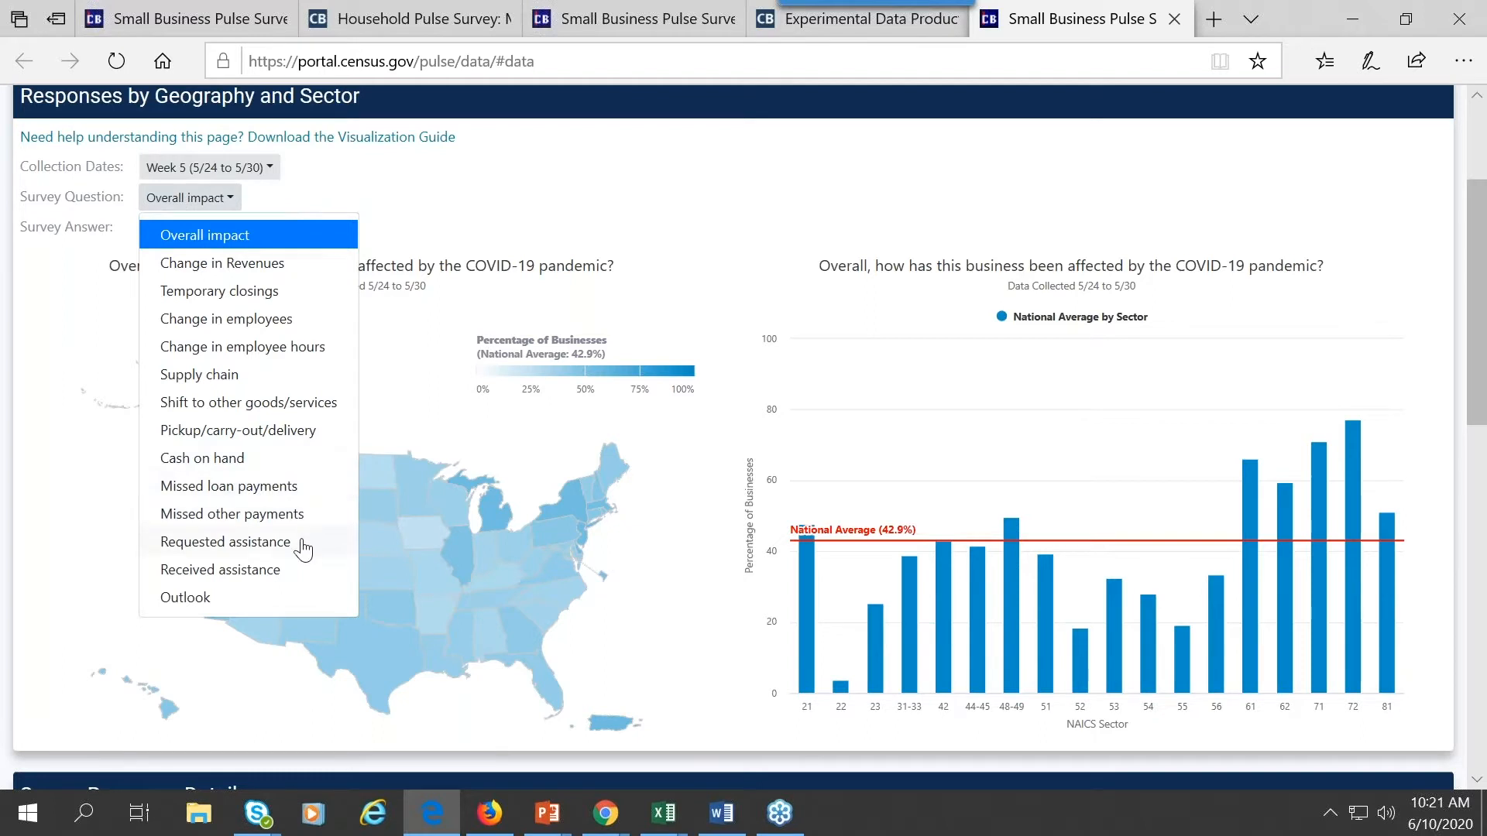
mouse_move(261, 588)
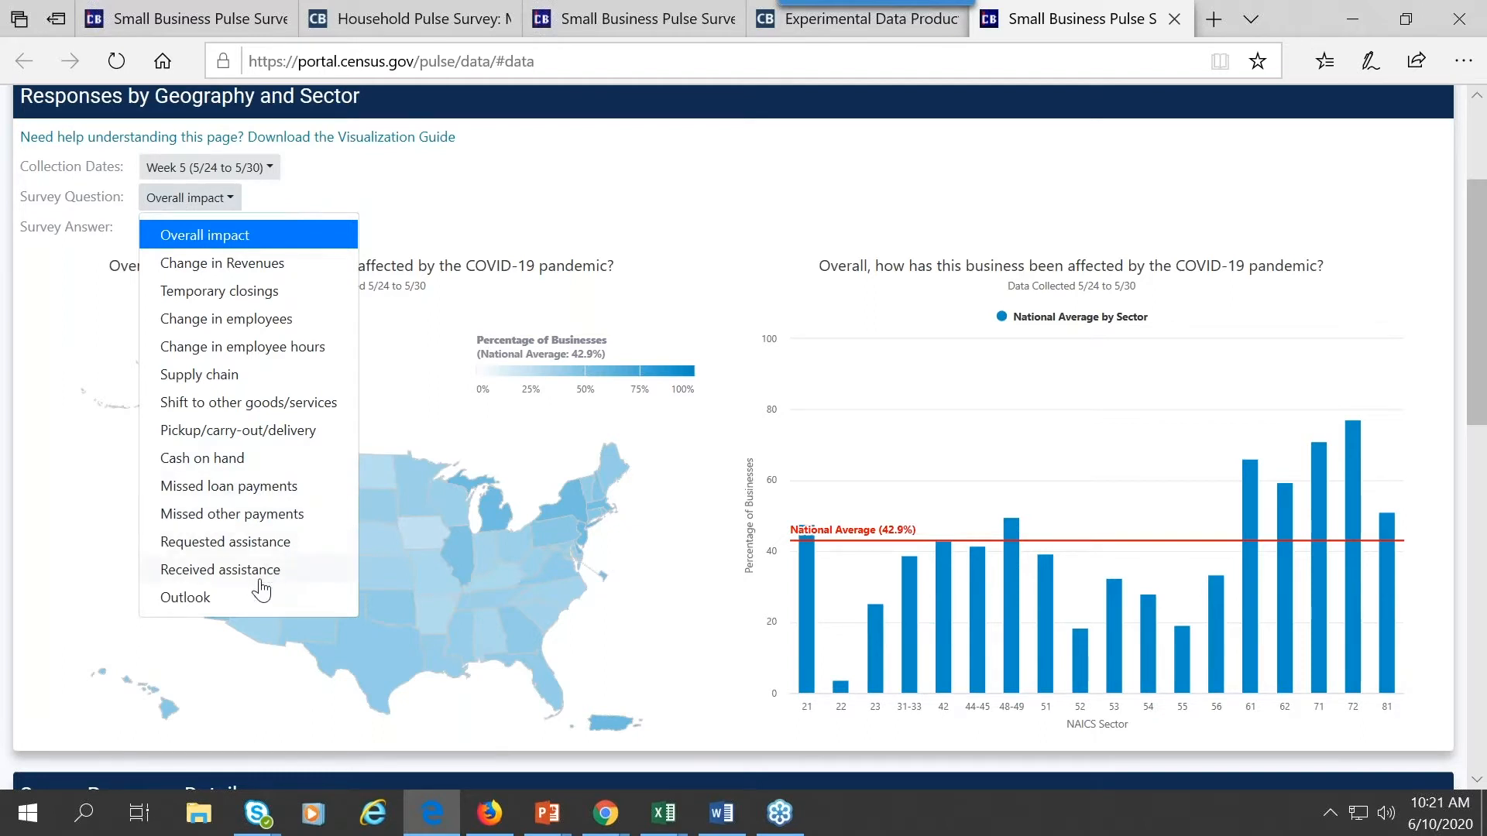
mouse_move(181, 608)
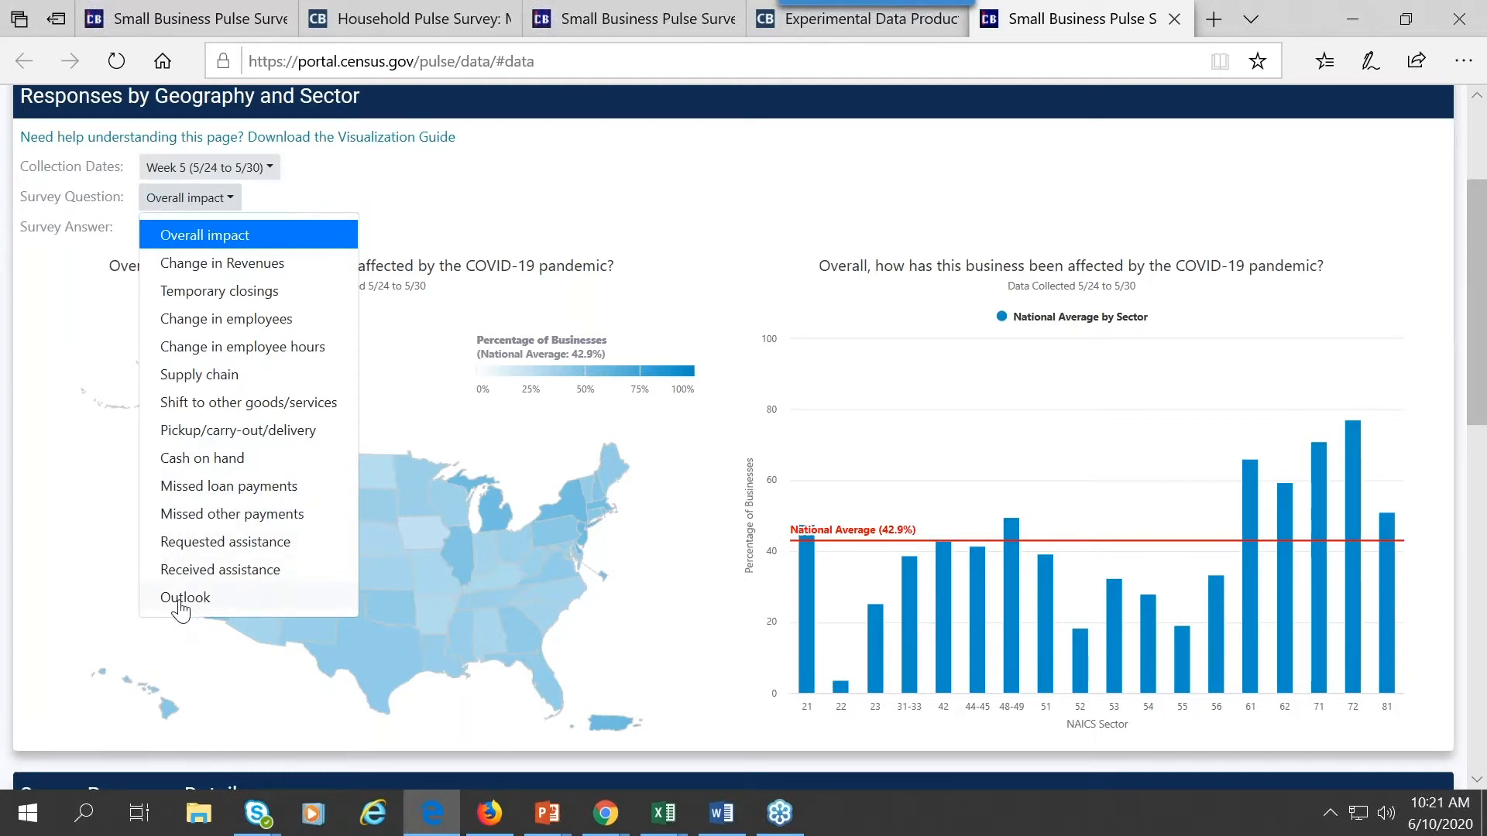
mouse_move(322, 609)
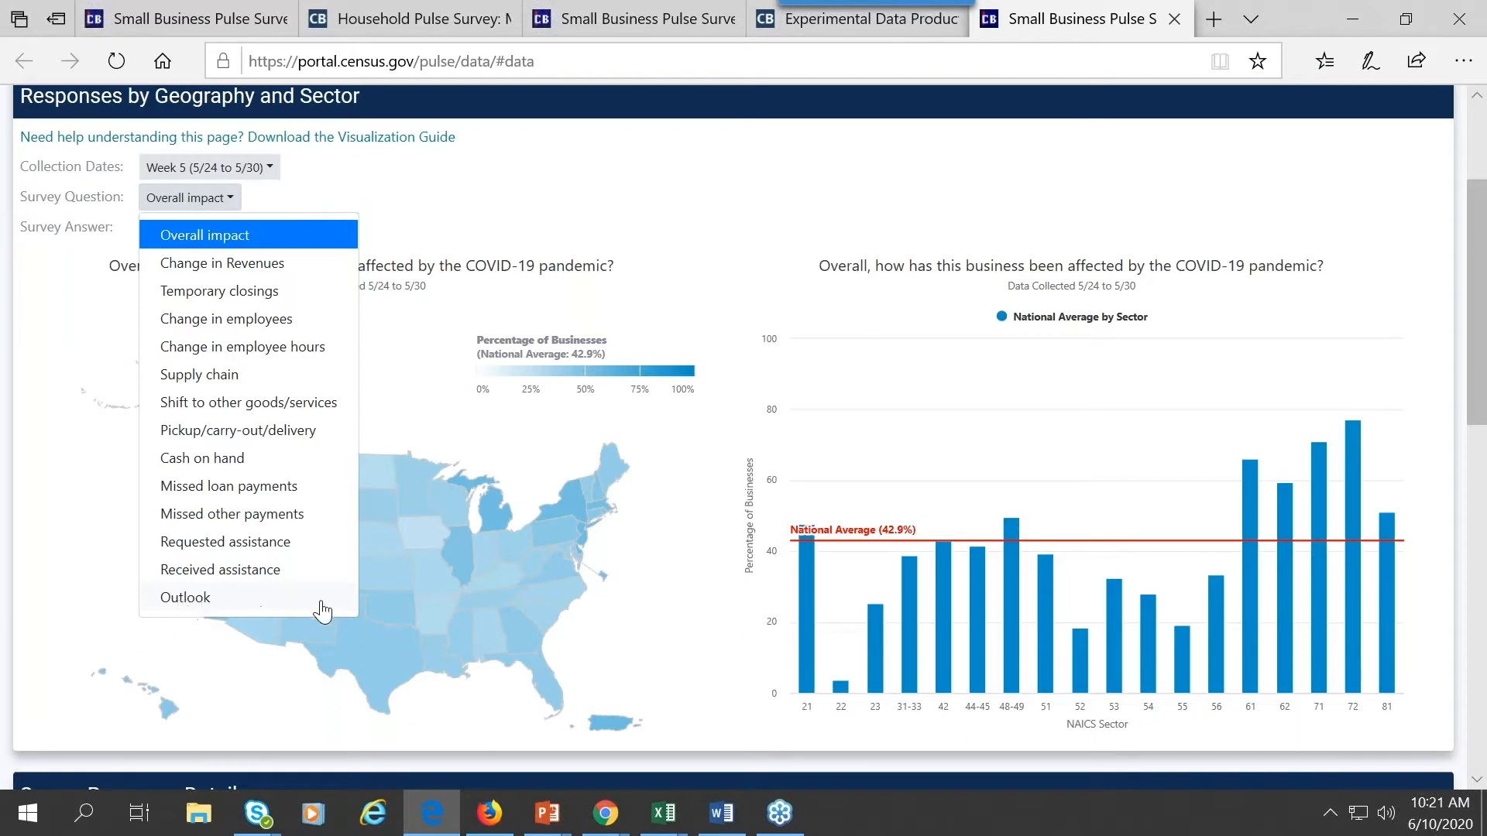
mouse_move(342, 608)
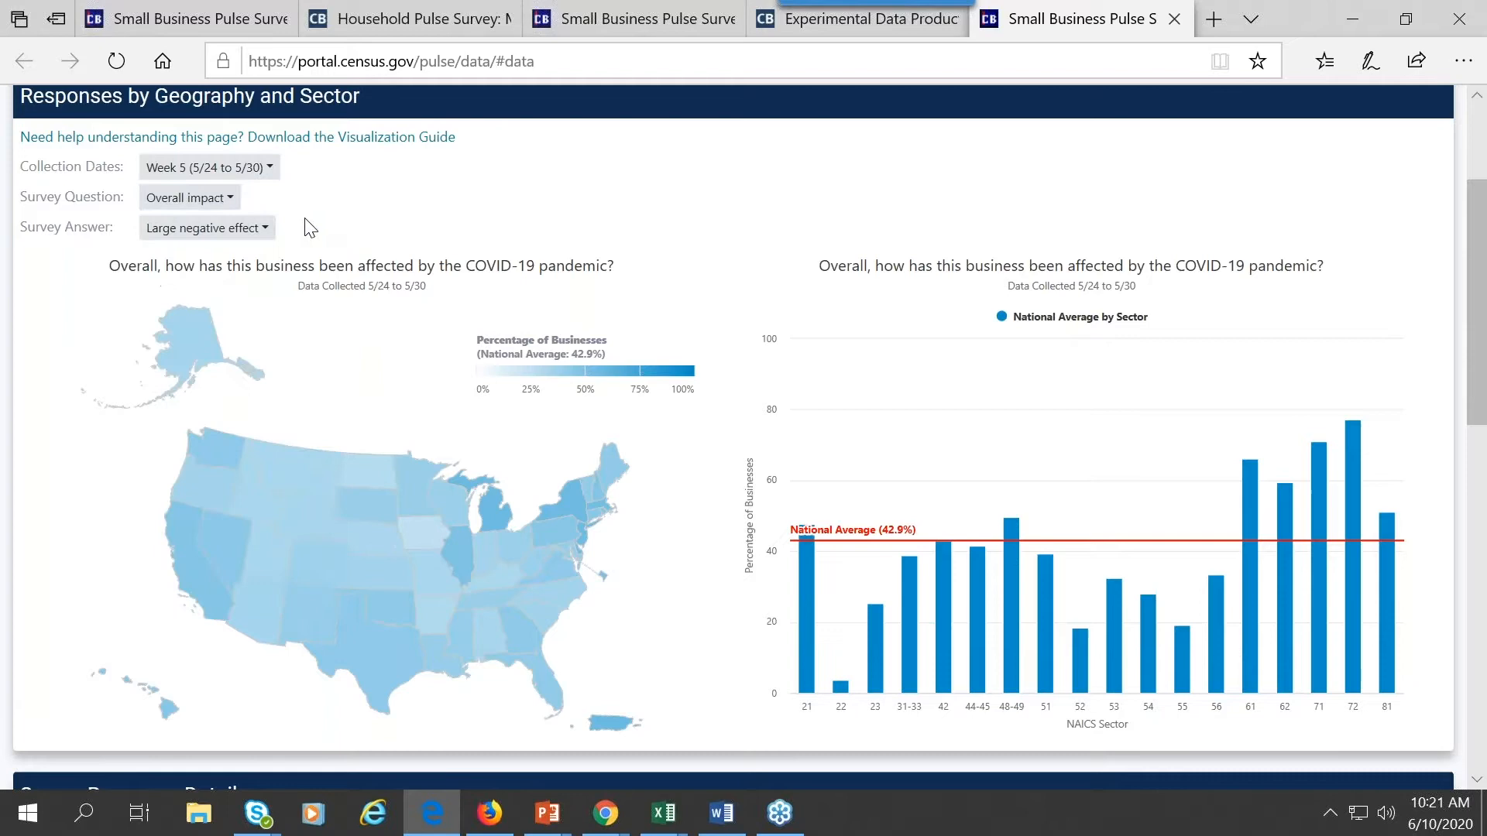
mouse_move(423, 221)
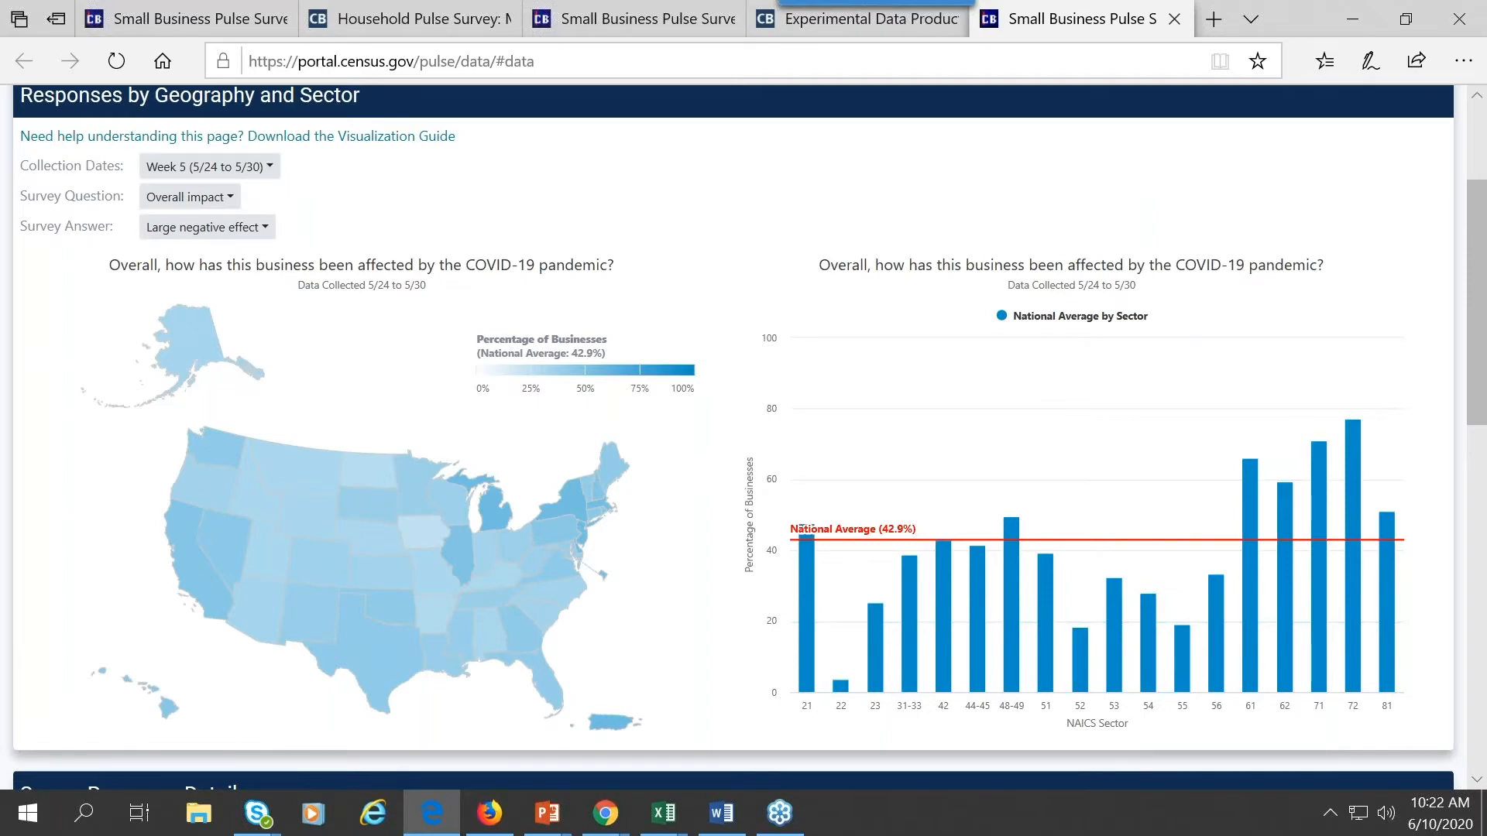
mouse_move(446, 229)
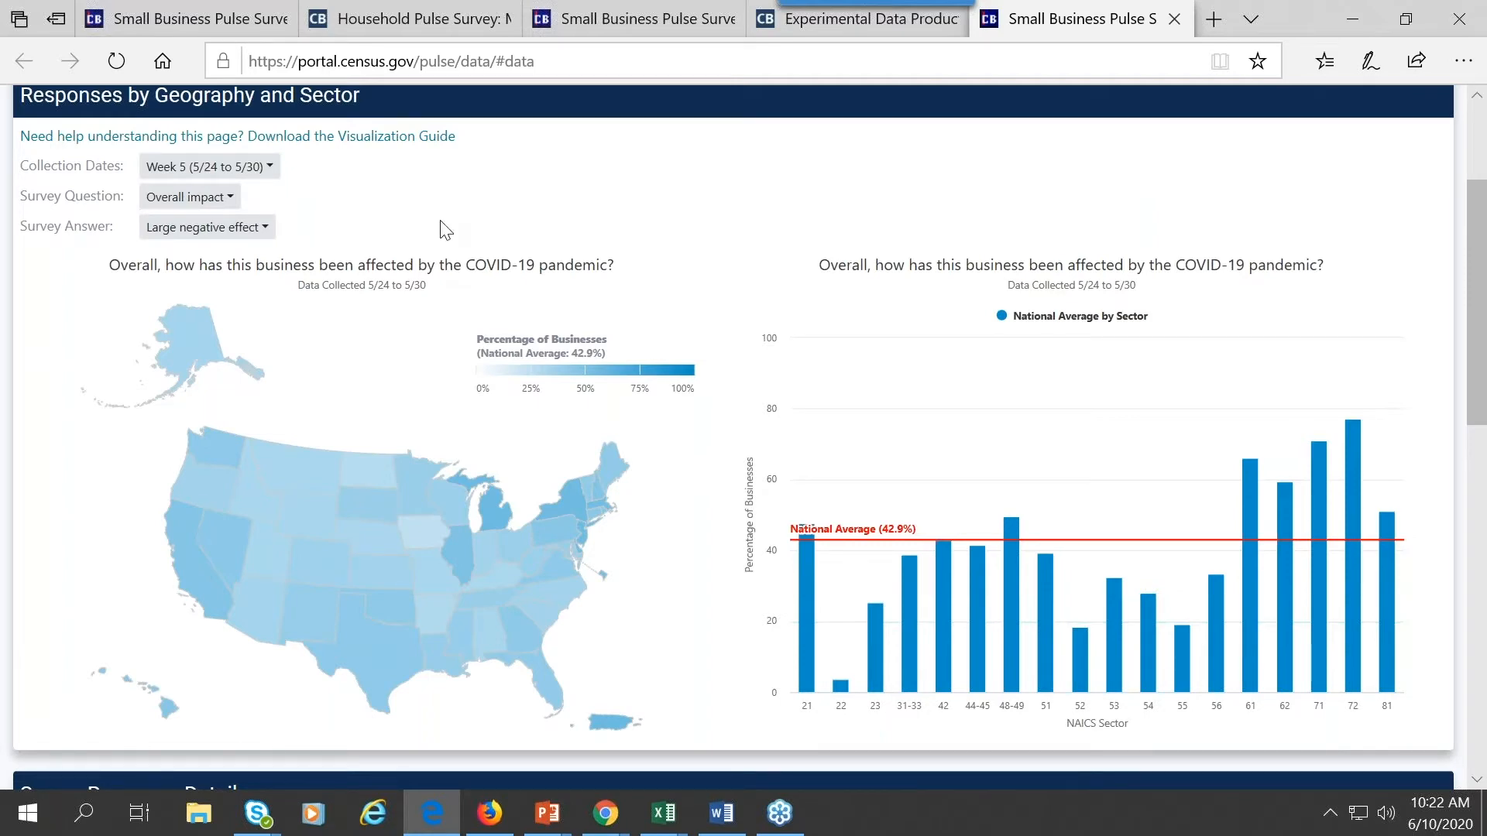
mouse_move(364, 260)
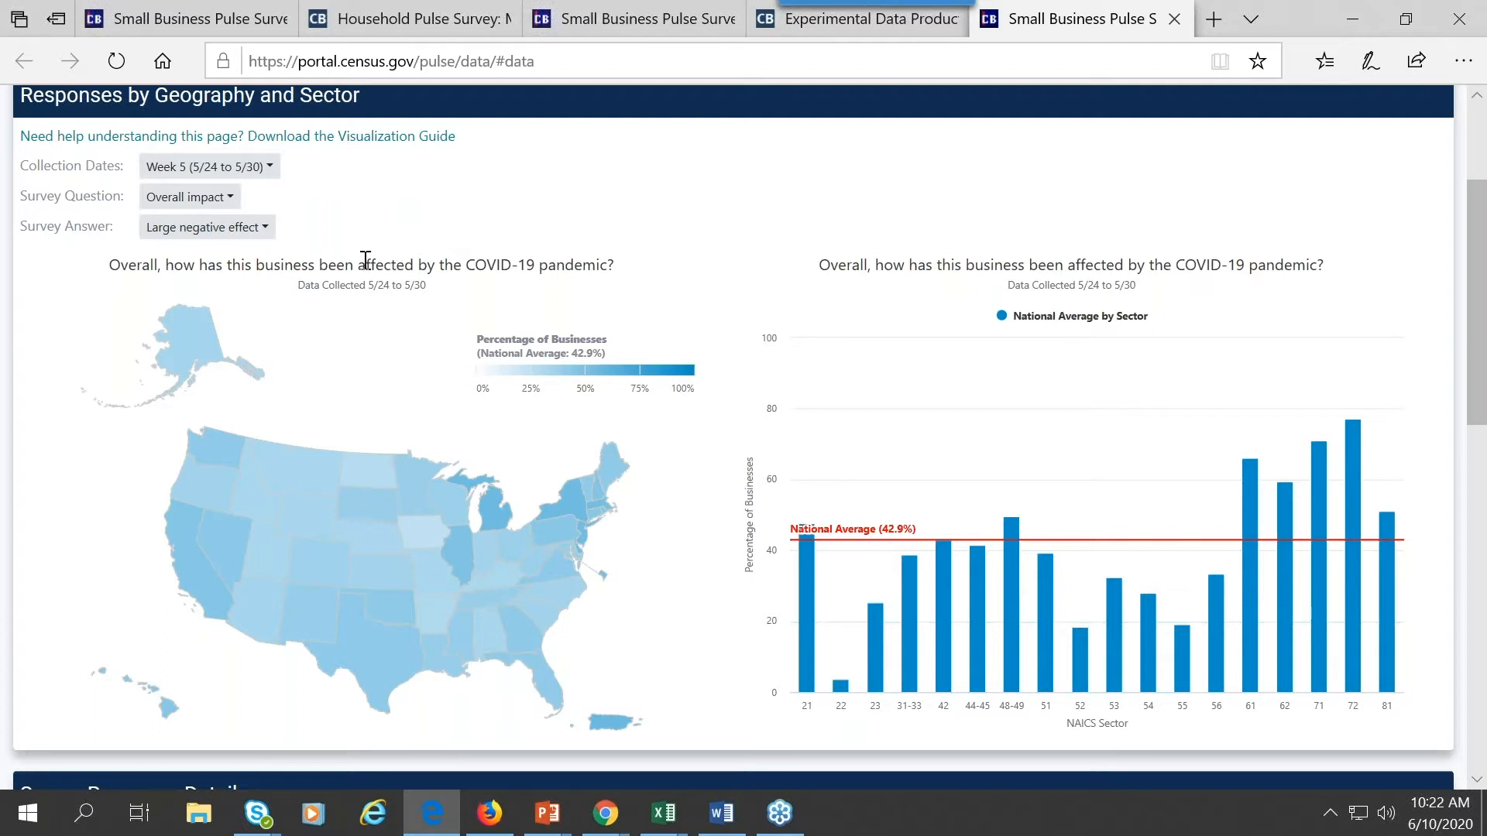
mouse_move(361, 261)
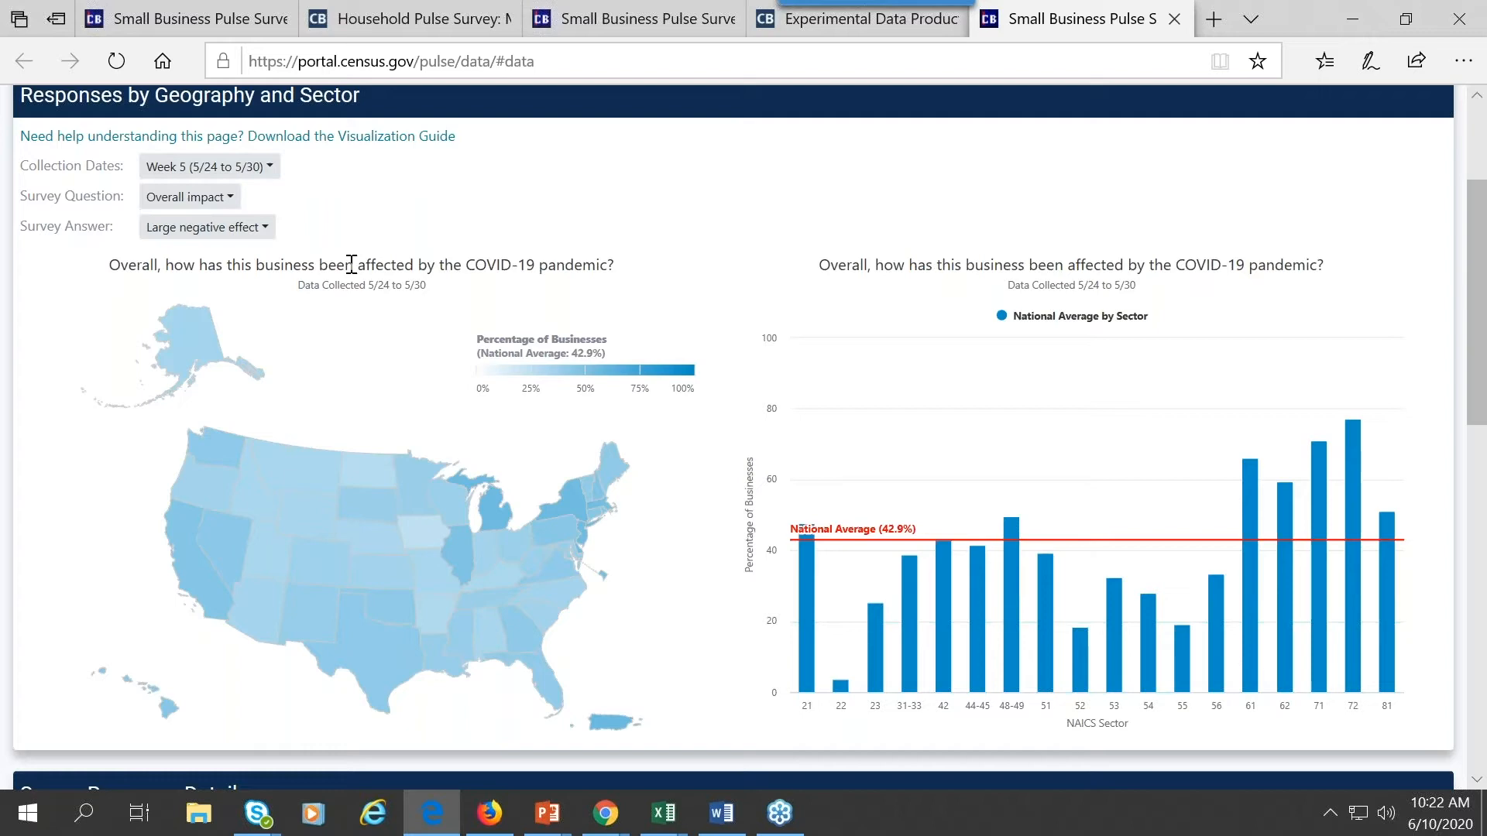
mouse_move(186, 355)
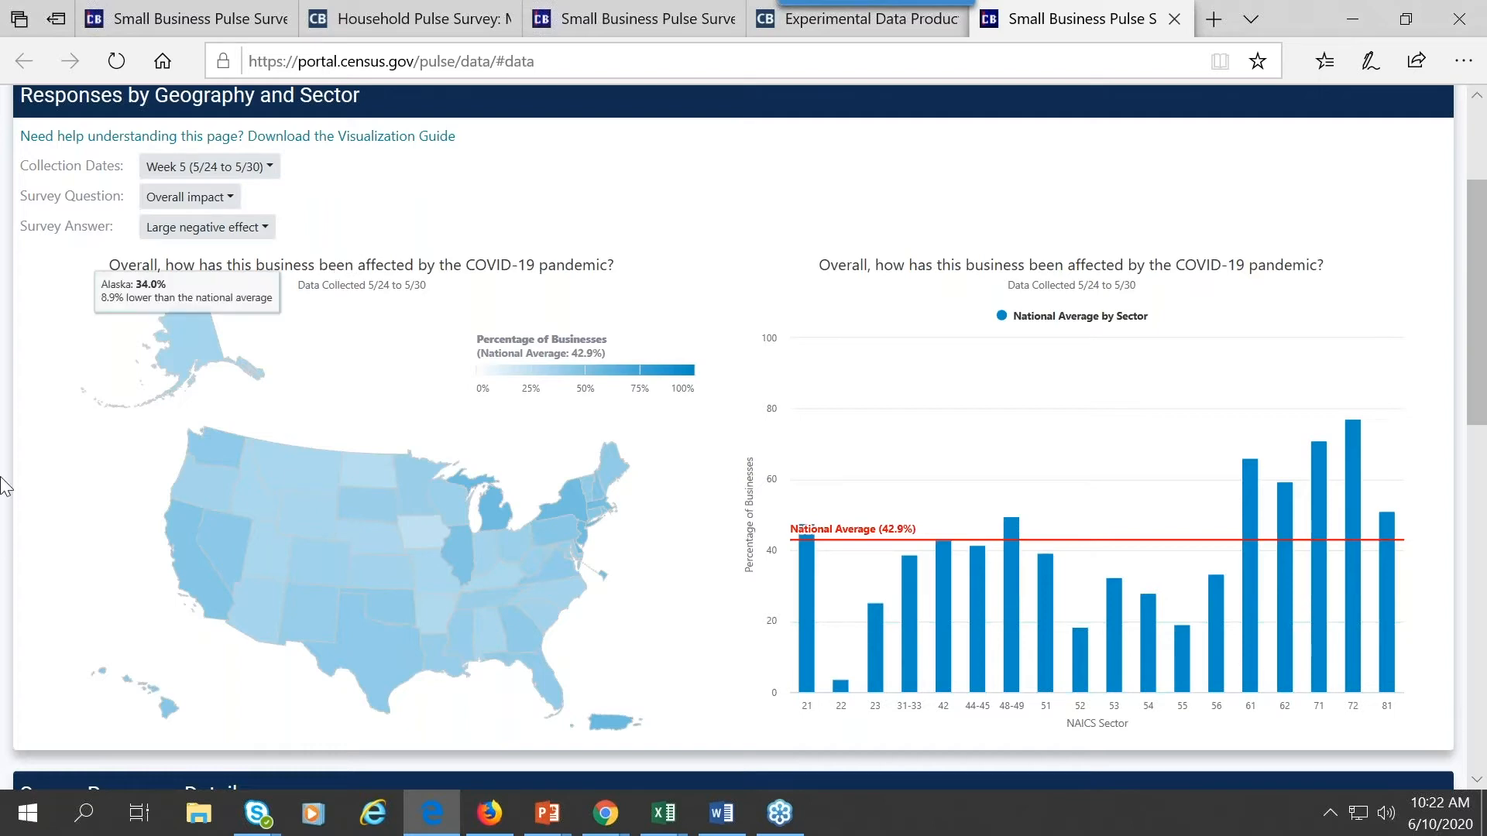
Scroll to Survey Response Detail and list the Collection Dates, Weeks 1–5 with Week 5 selected
scroll(up, 3)
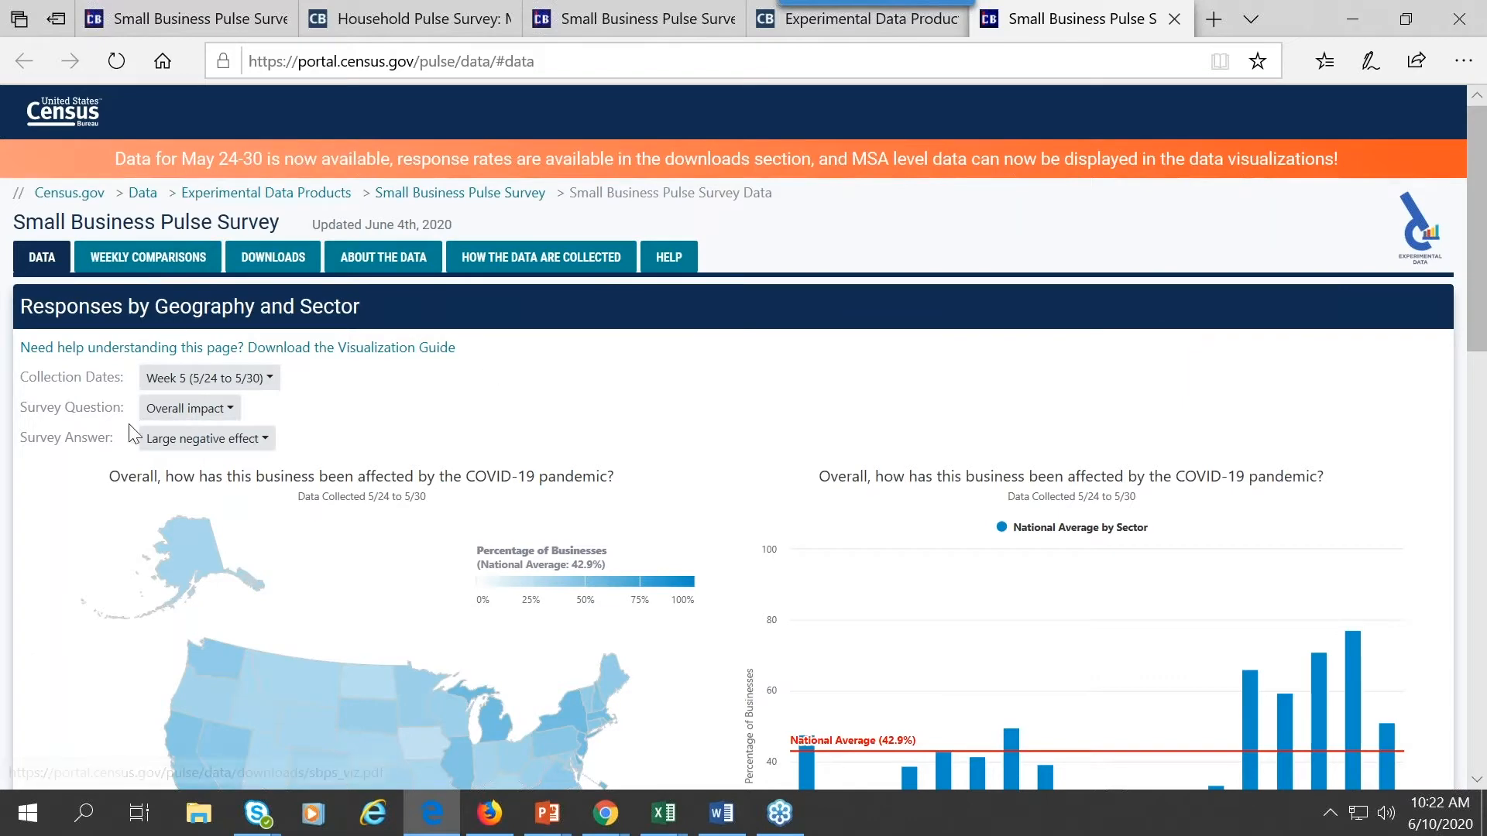
scroll(down, 3)
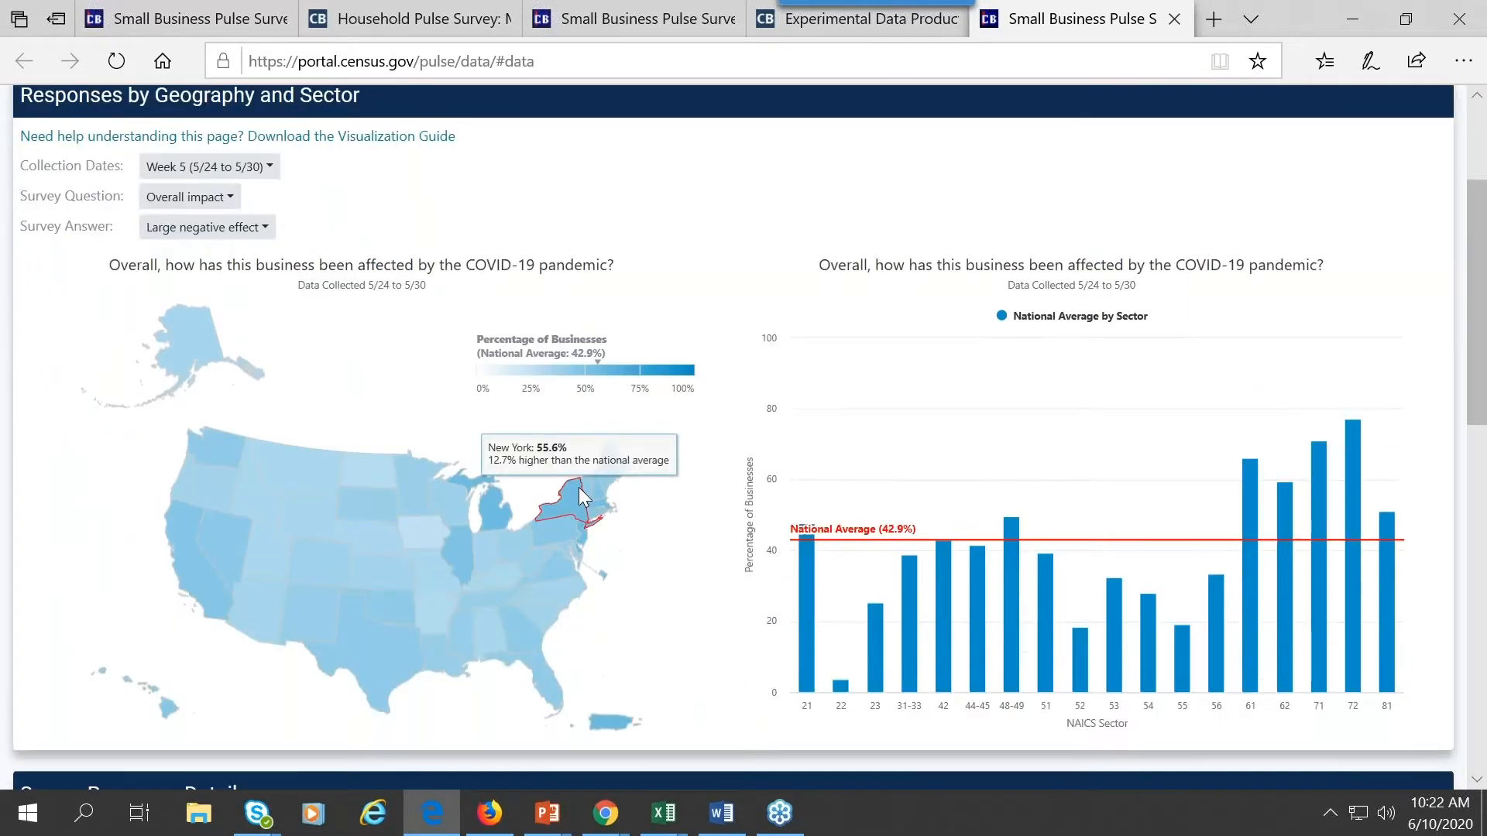
scroll(down, 3)
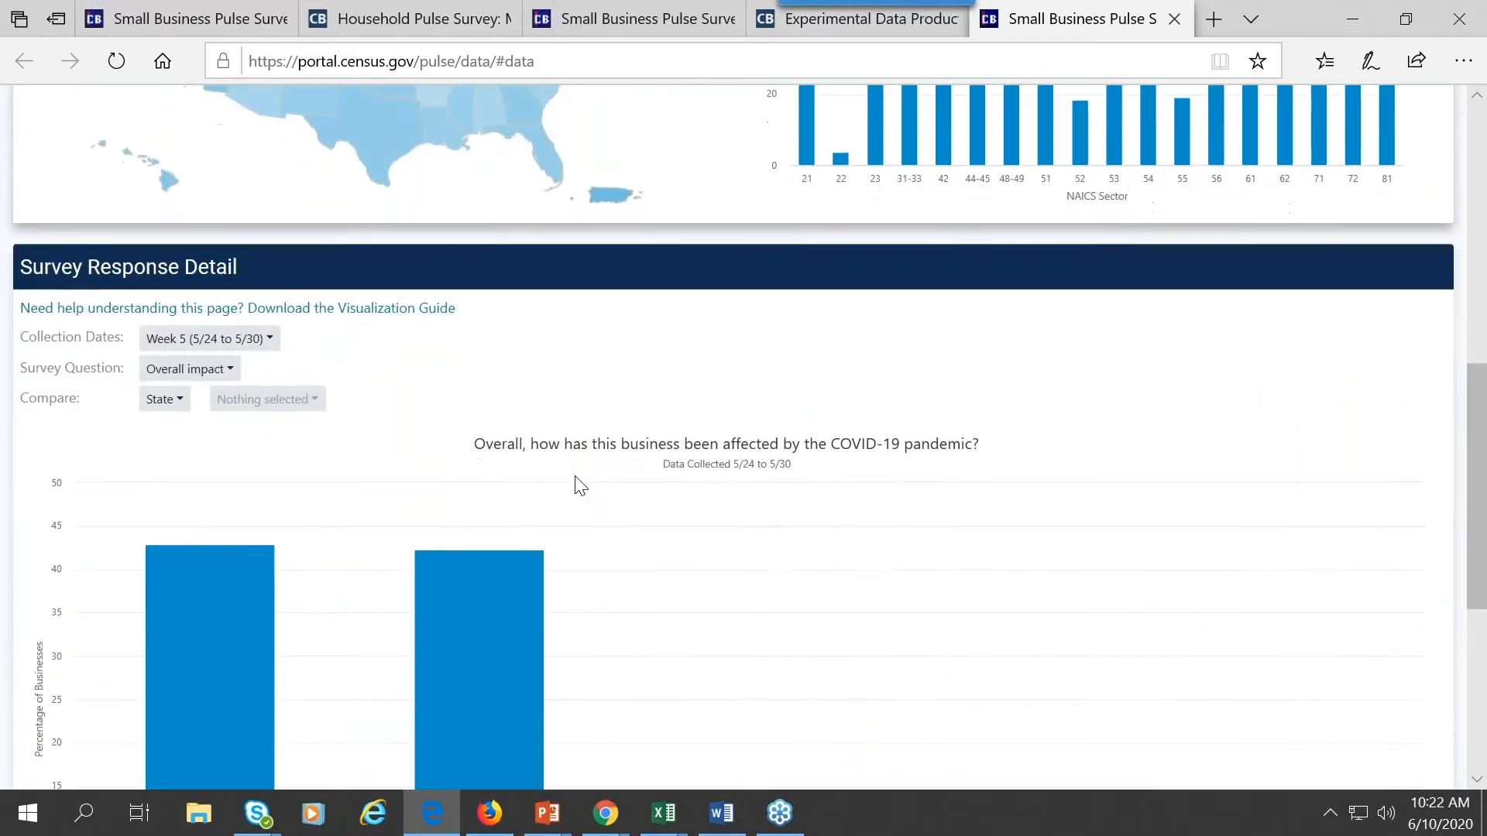
scroll(down, 3)
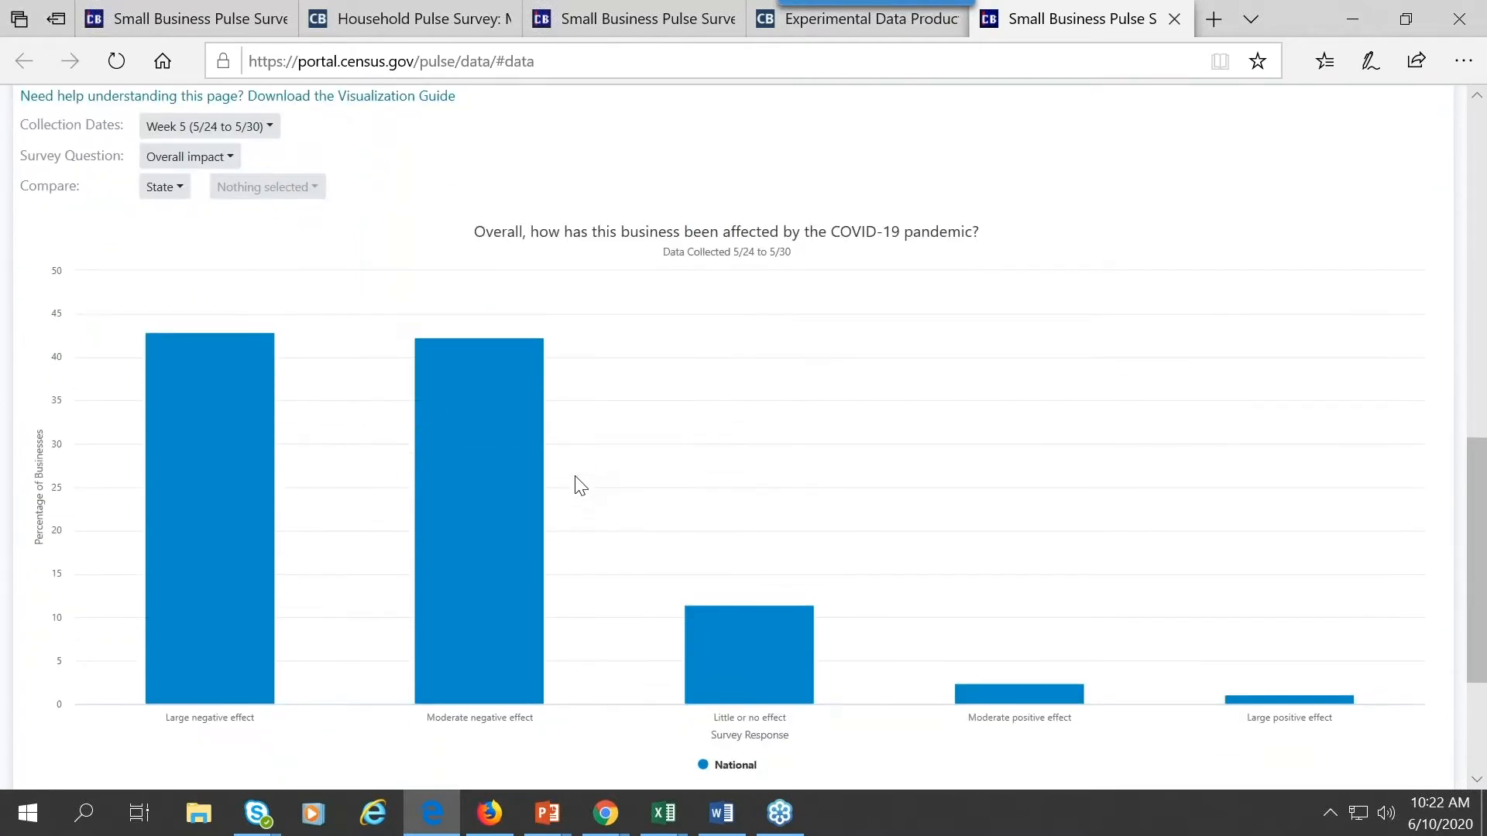
mouse_move(273, 133)
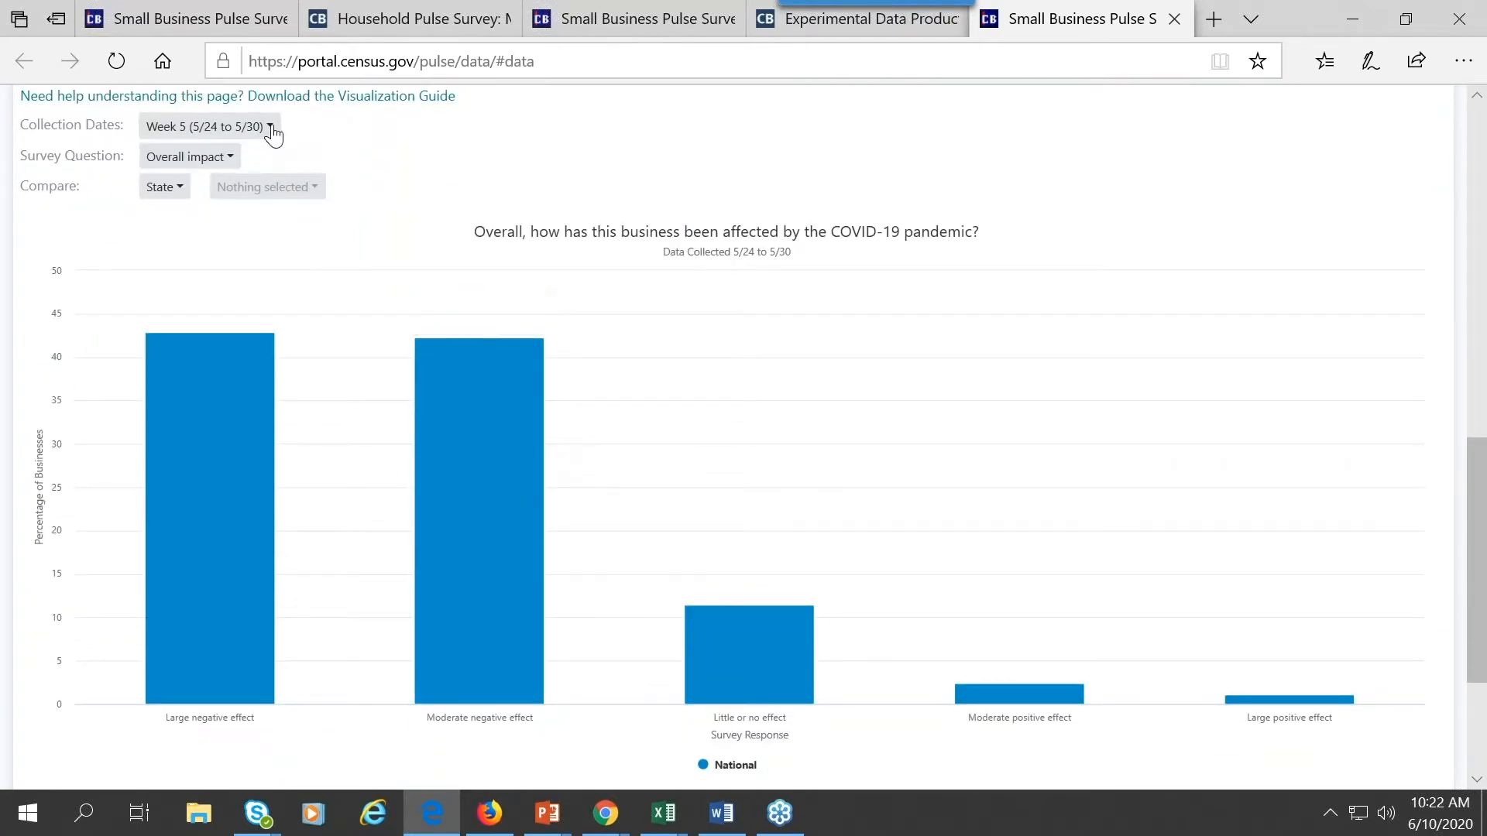
click(205, 126)
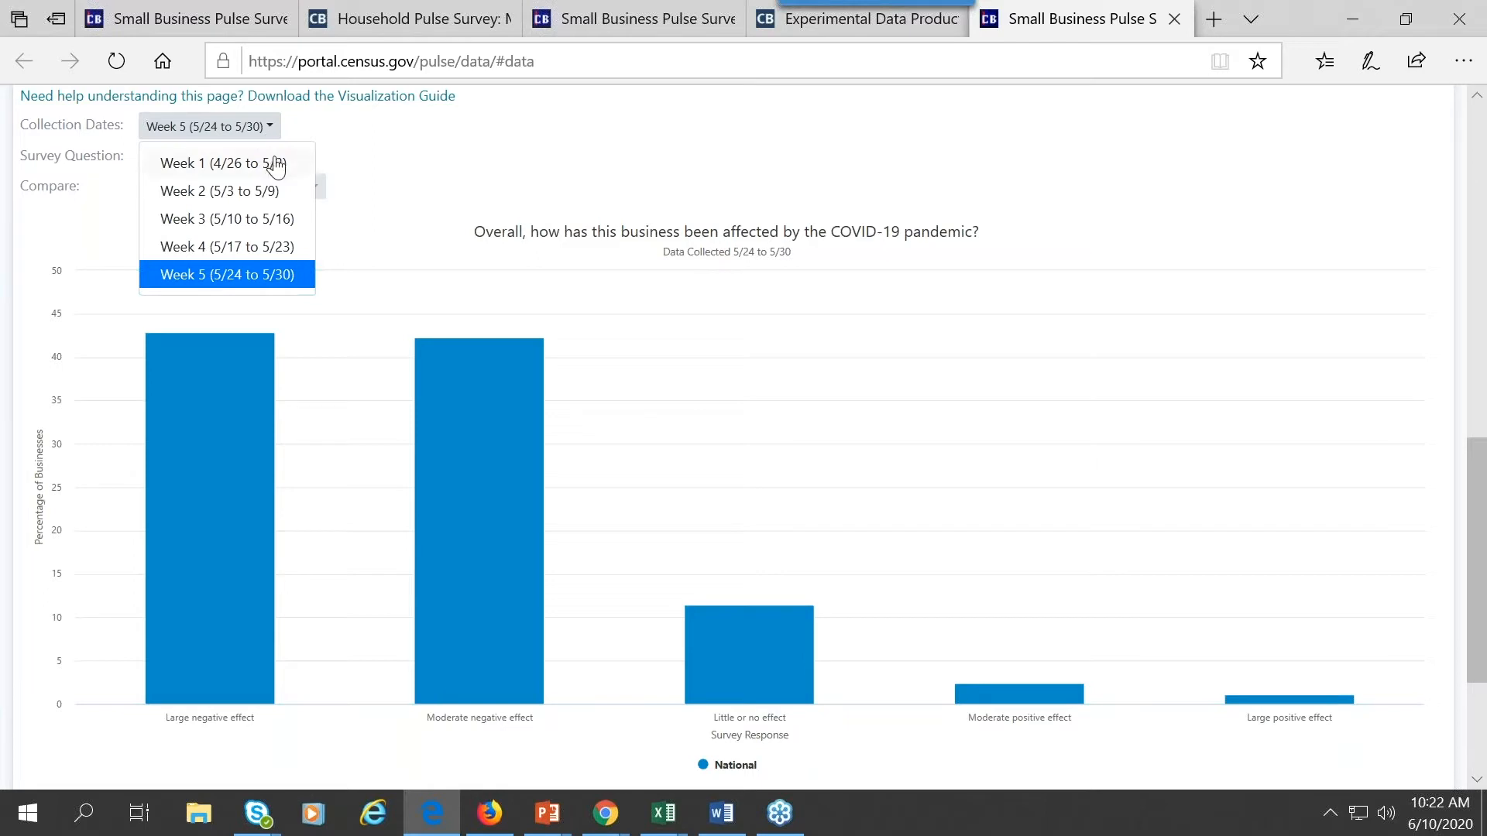
mouse_move(166, 176)
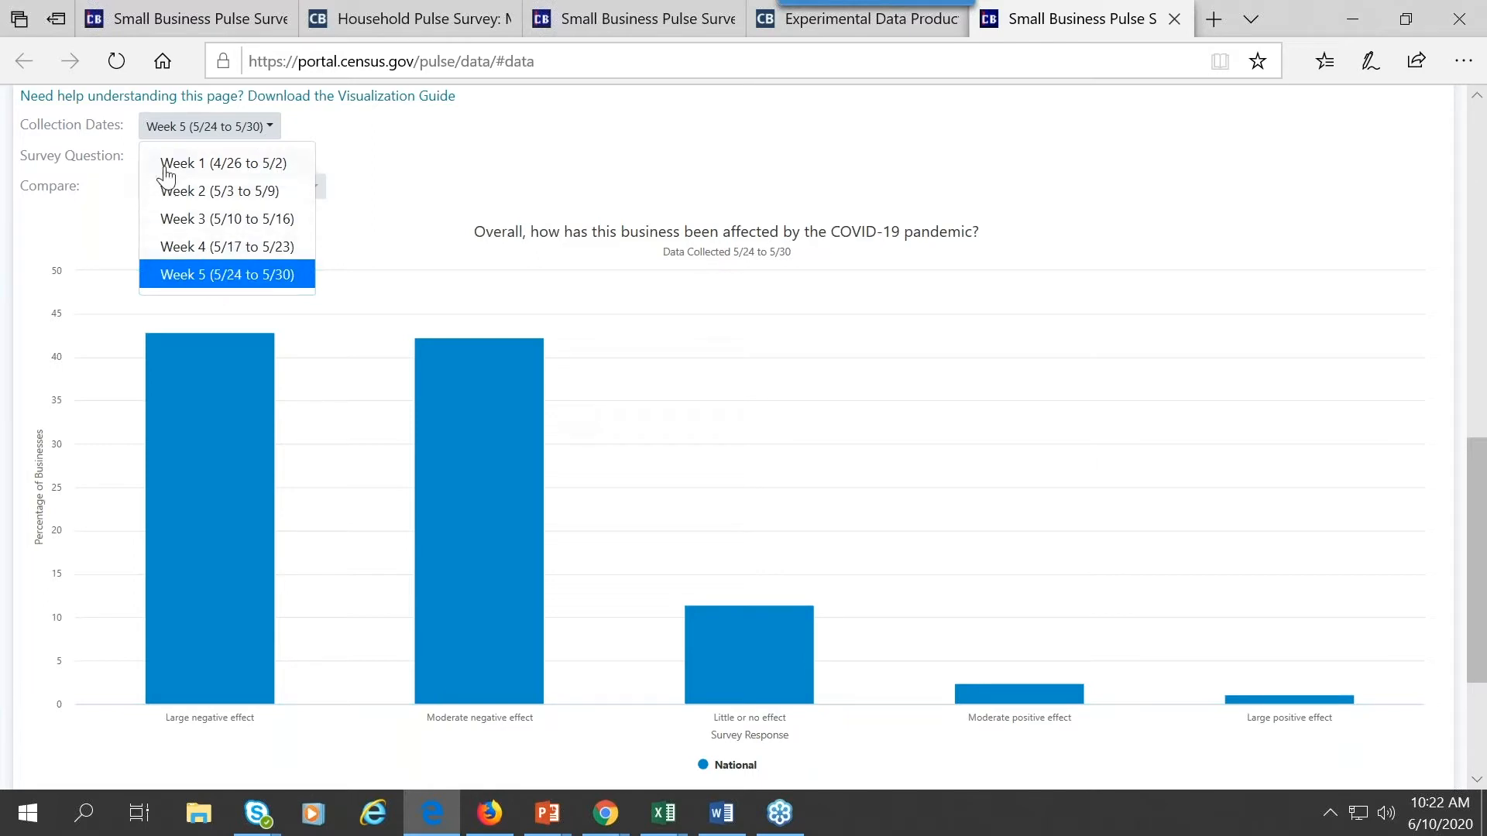
mouse_move(366, 148)
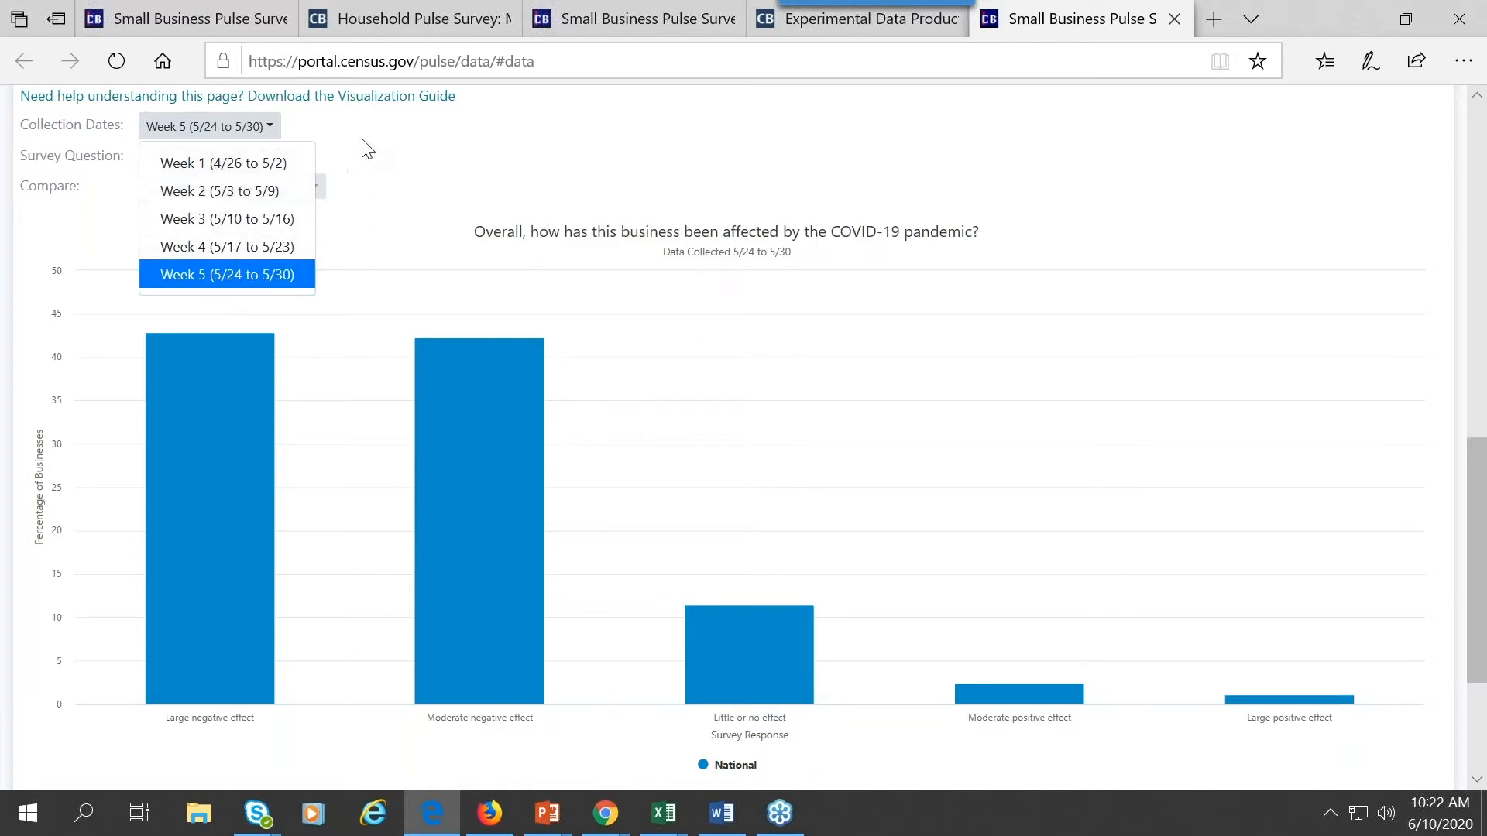
Switch the Survey Response Detail chart to Temporary closings and view the Compare options
click(188, 155)
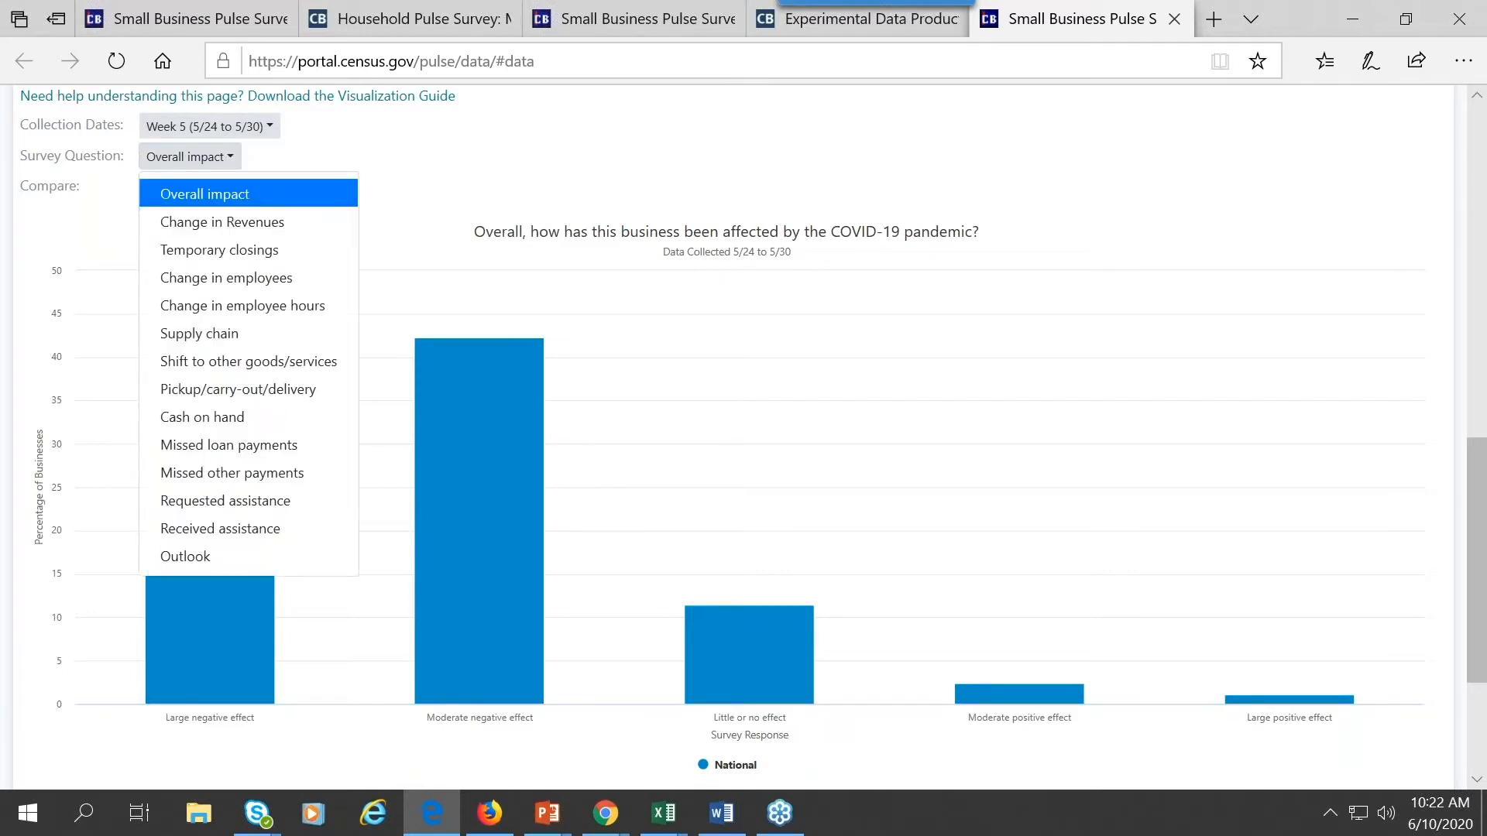
click(219, 249)
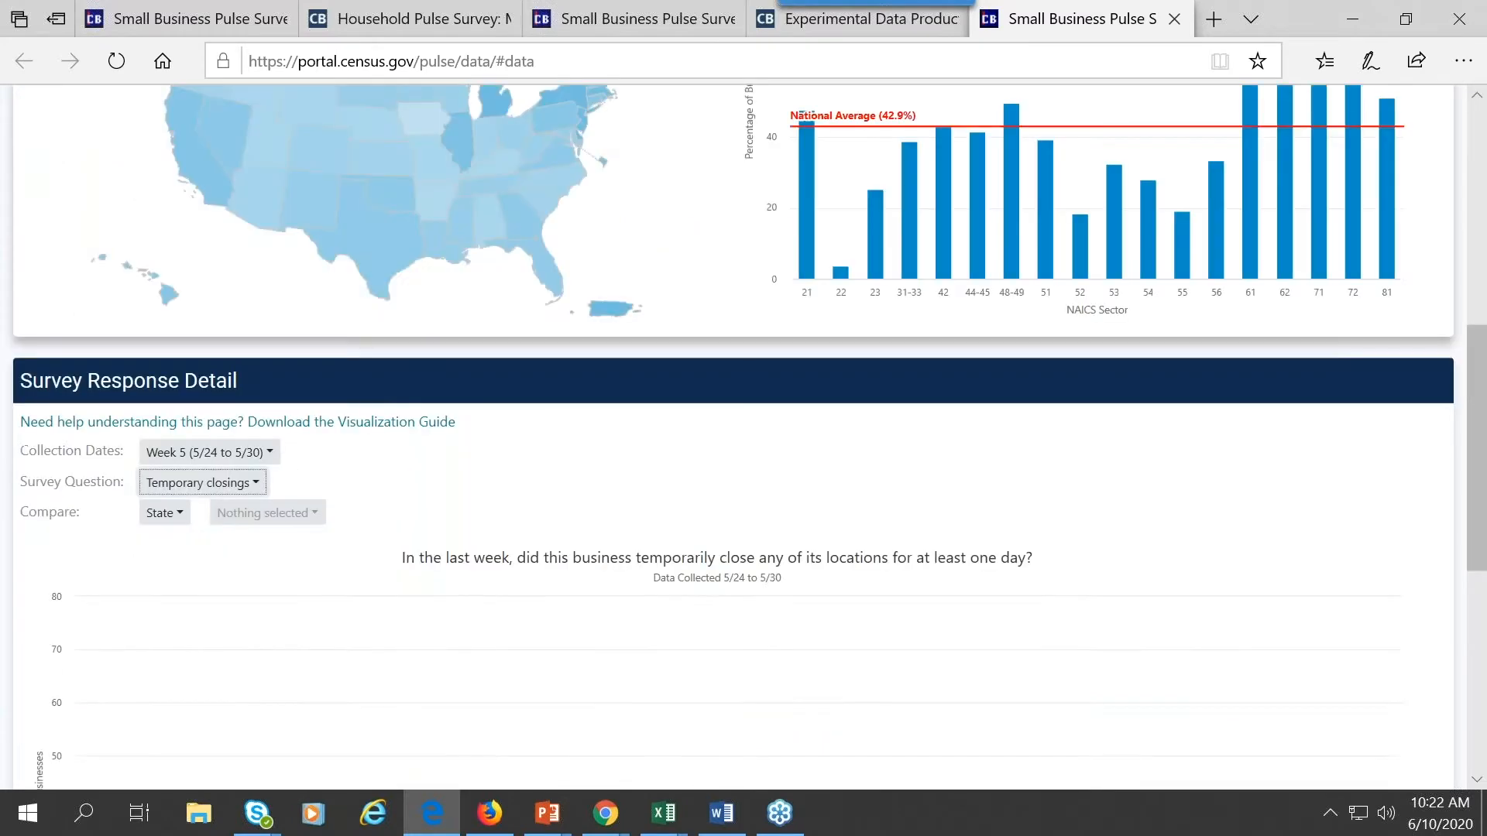
scroll(down, 3)
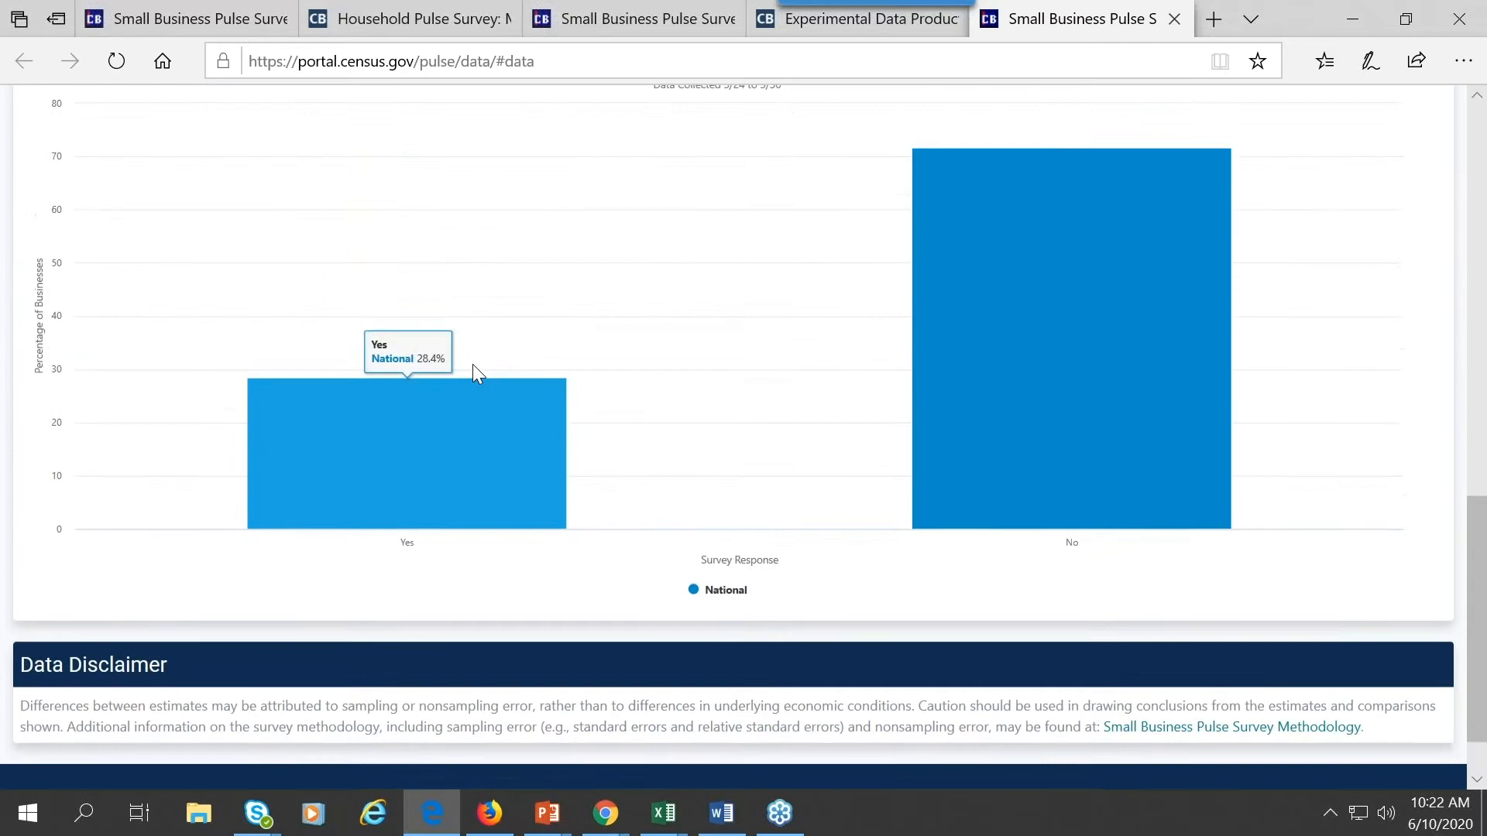
scroll(up, 3)
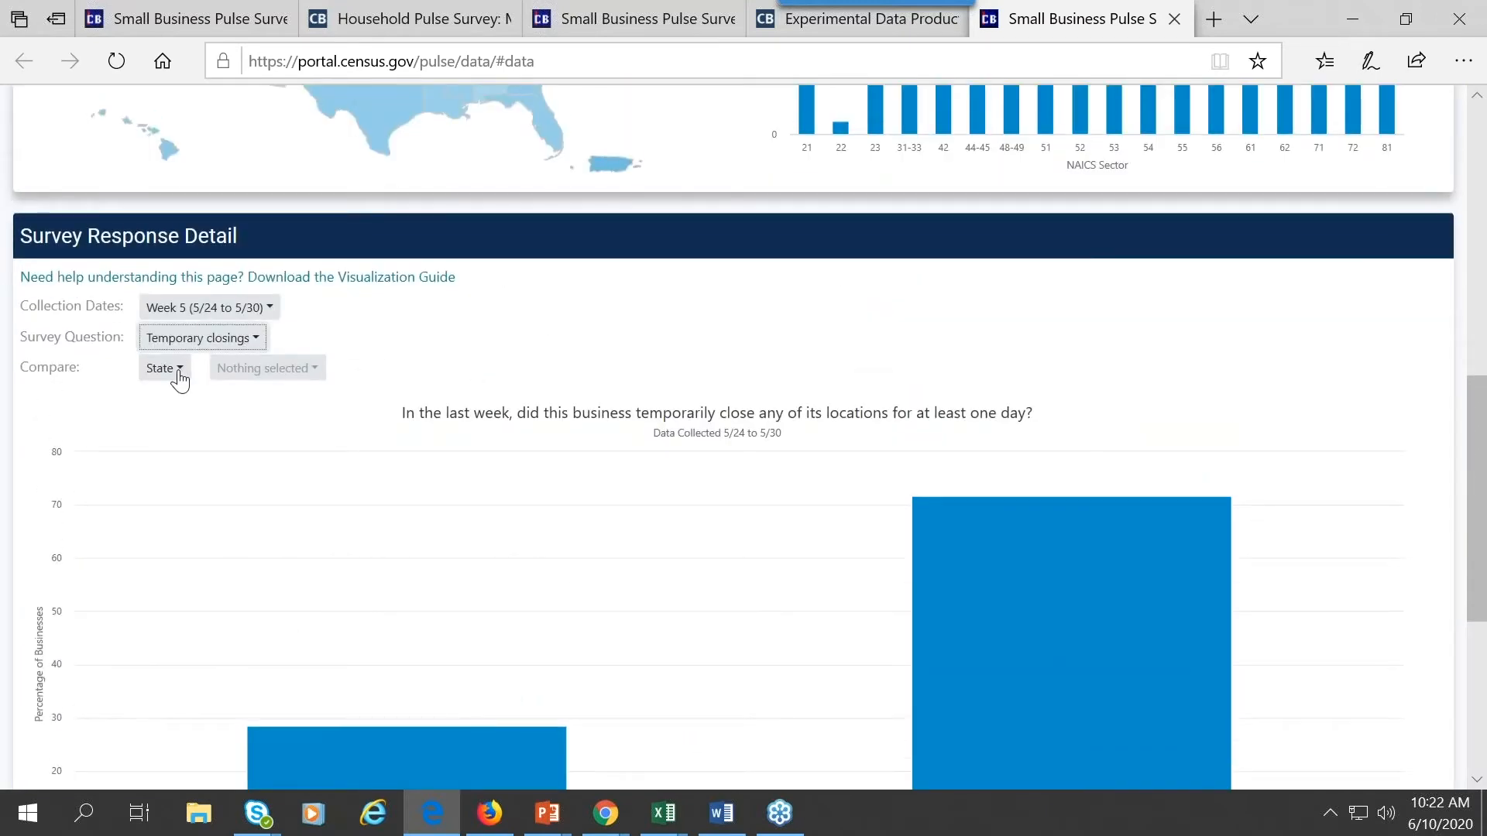
click(164, 368)
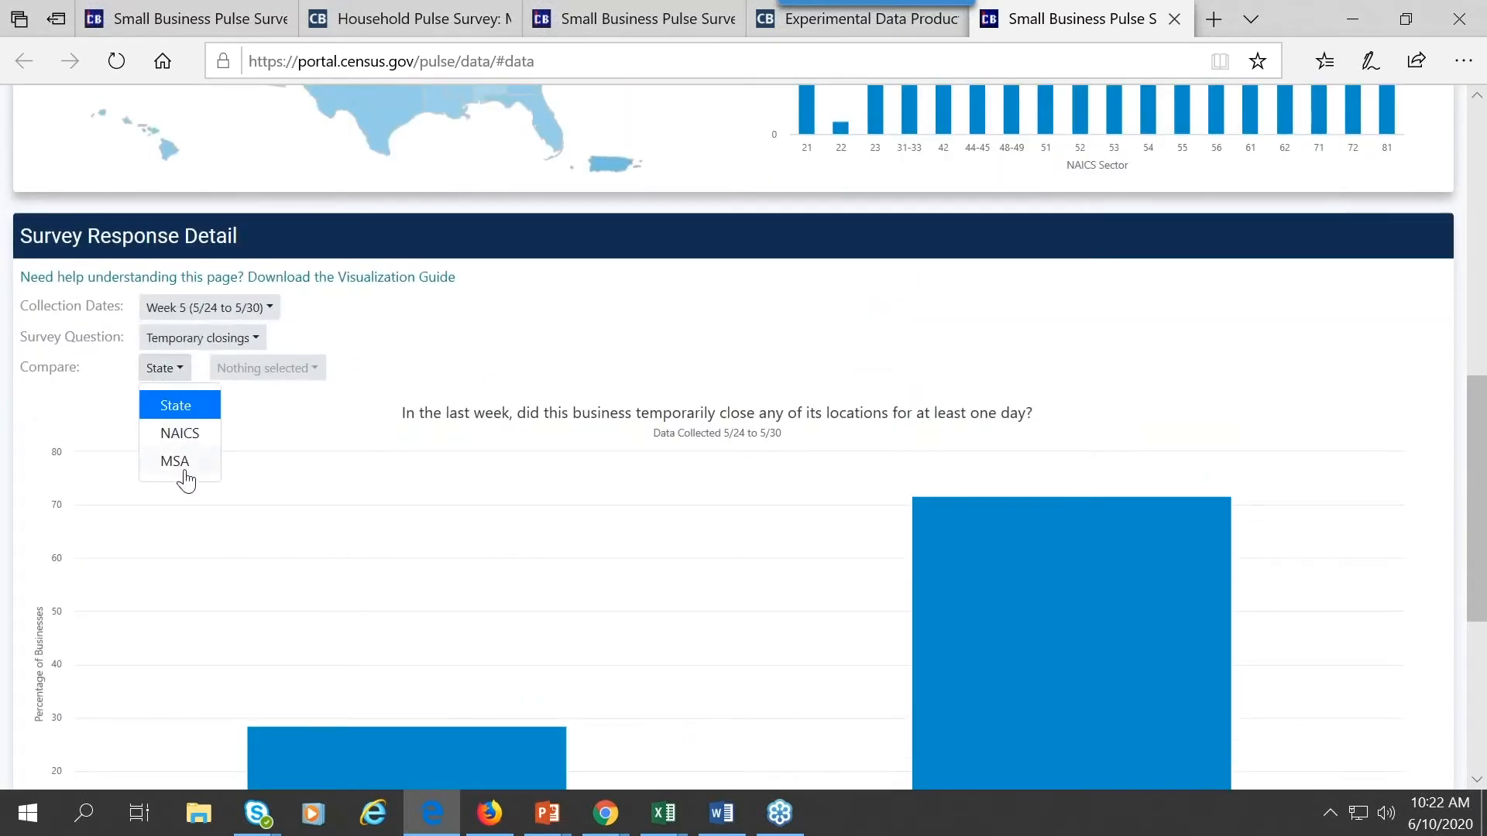
mouse_move(179, 434)
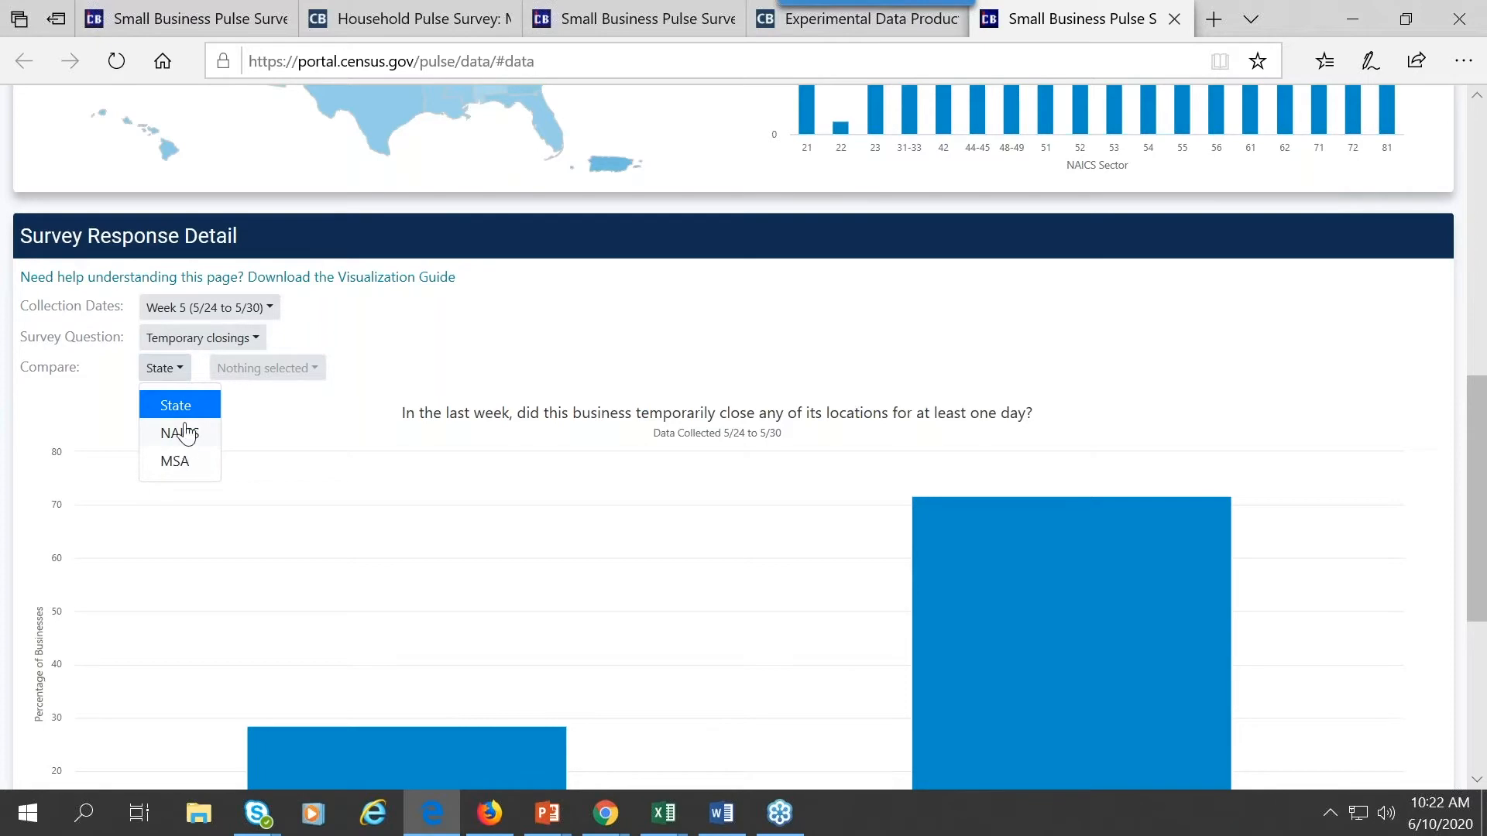
Show week-by-week Temporary closings results in the Weekly Comparisons view
scroll(up, 3)
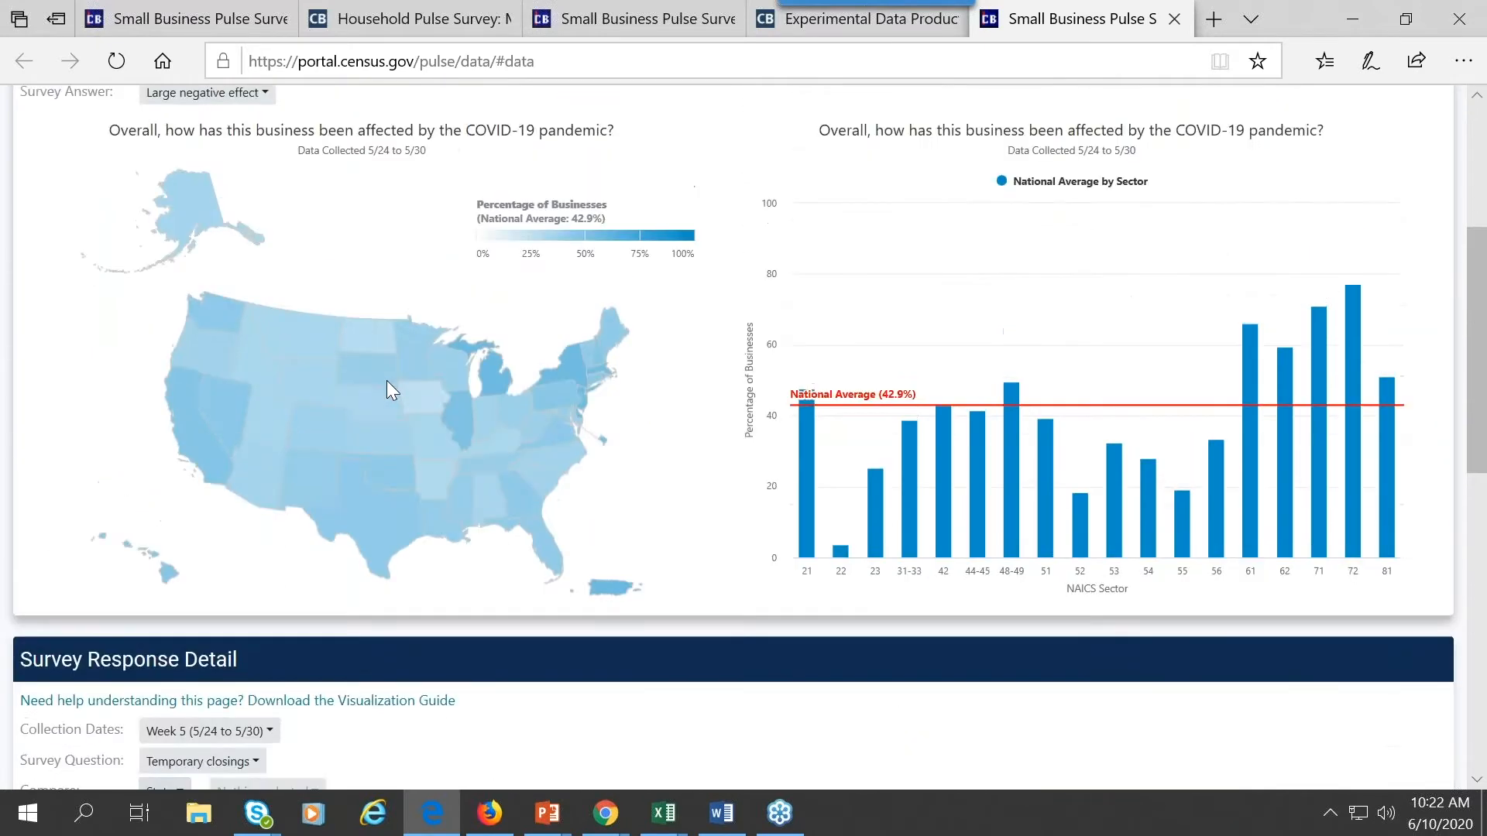
scroll(up, 3)
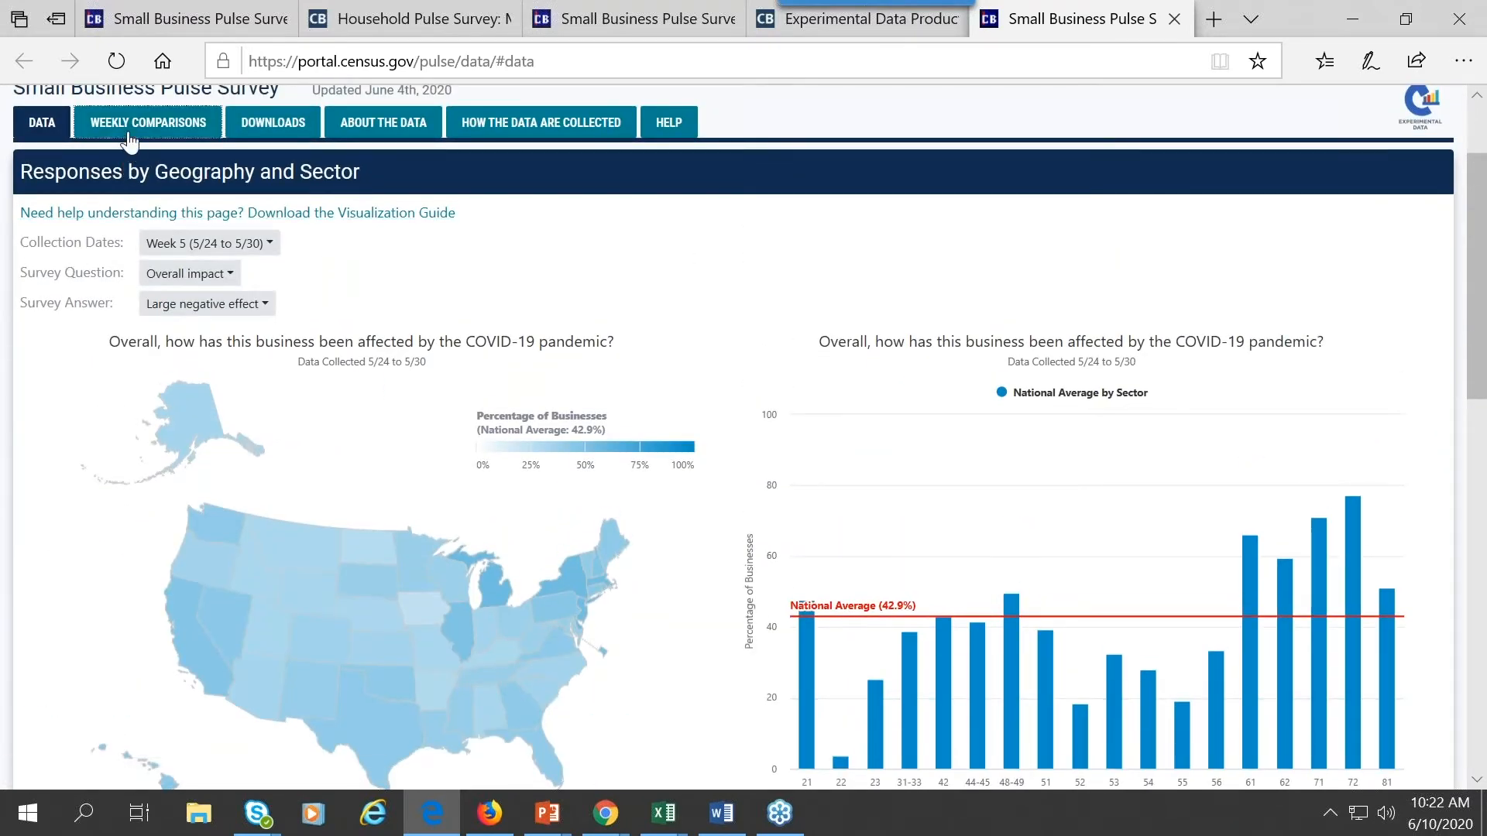
click(147, 122)
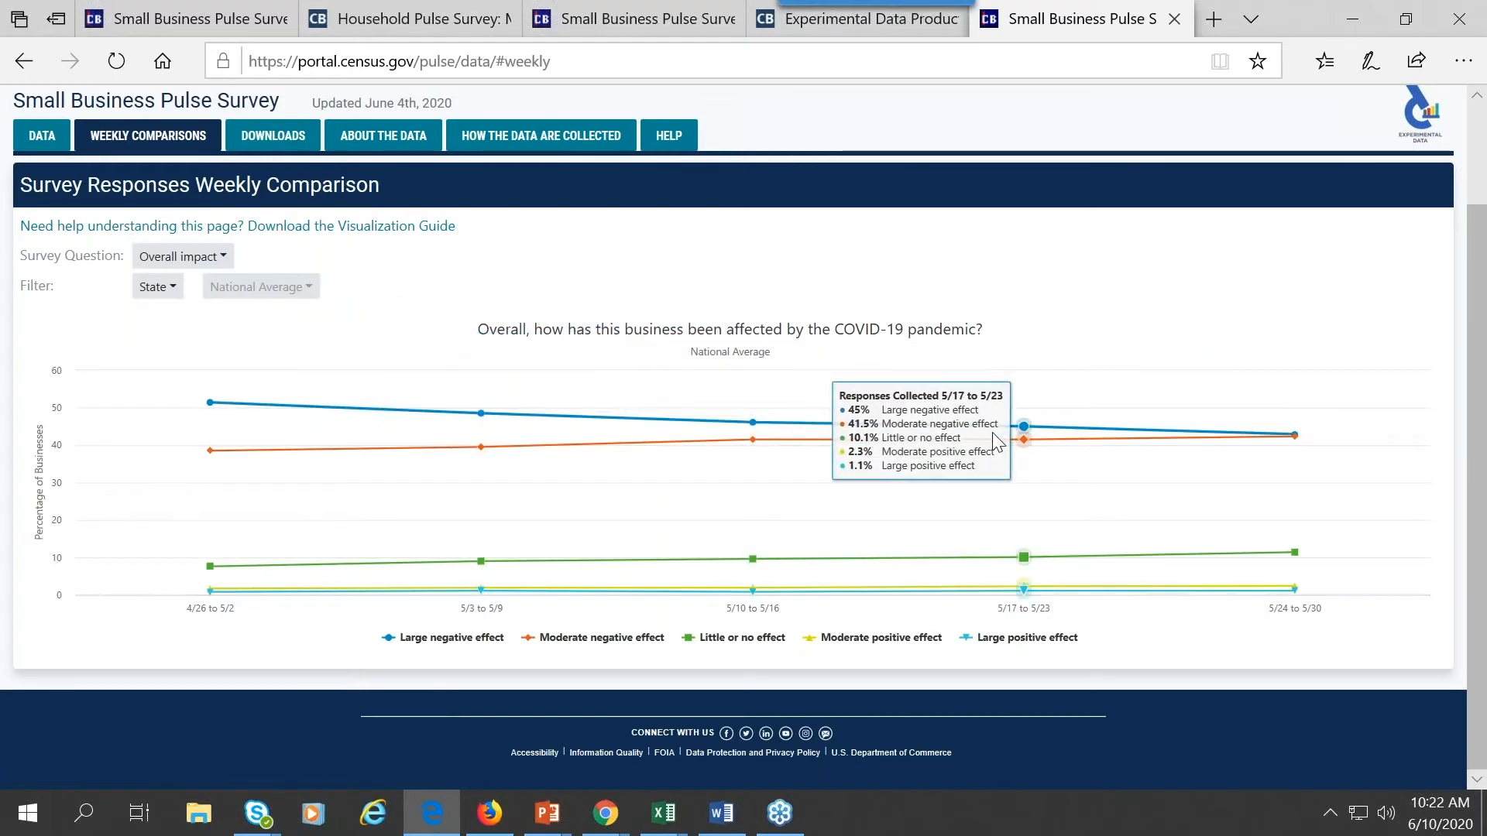
click(180, 256)
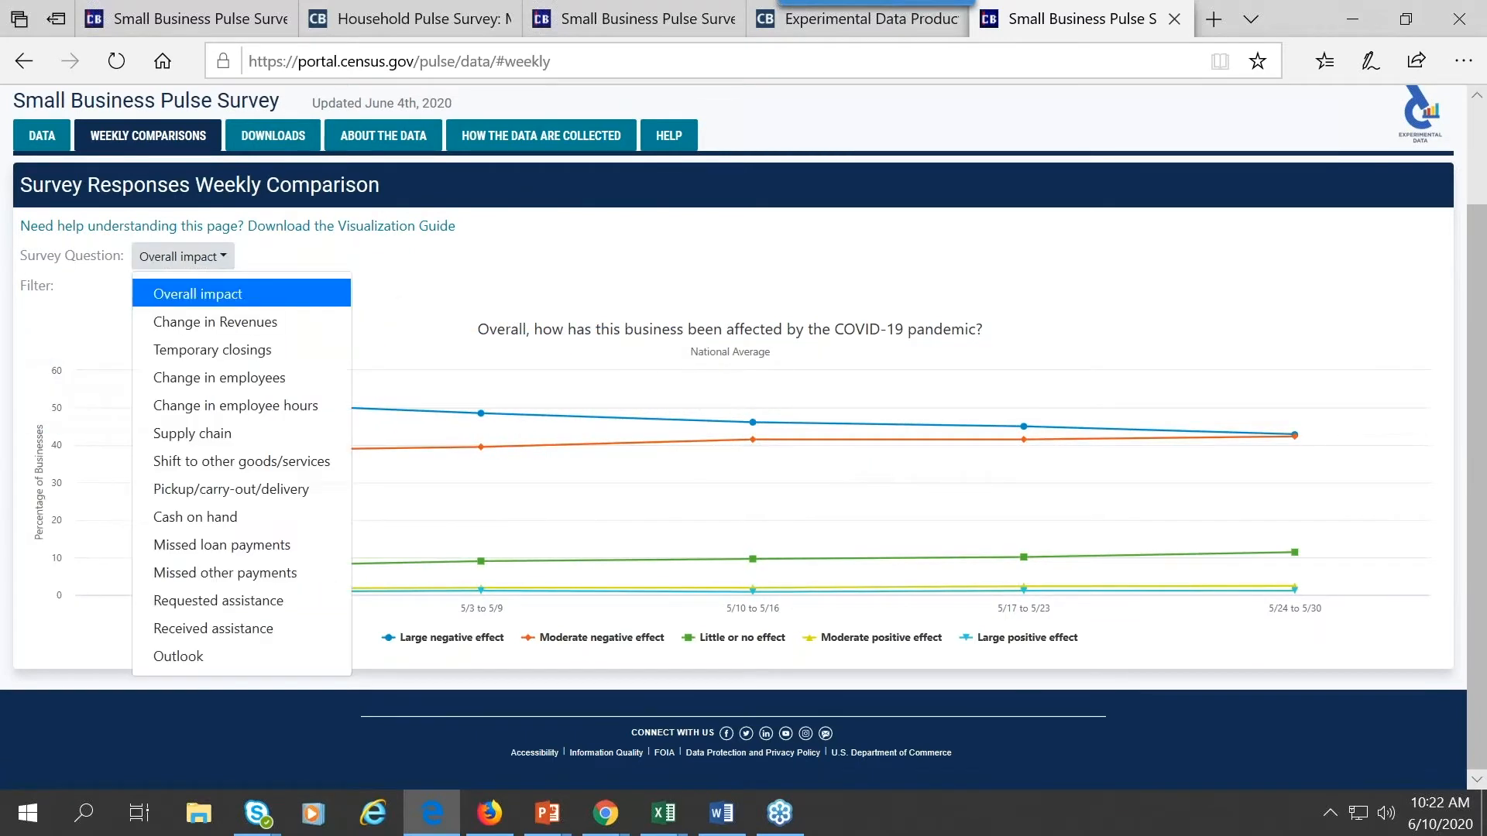
click(212, 350)
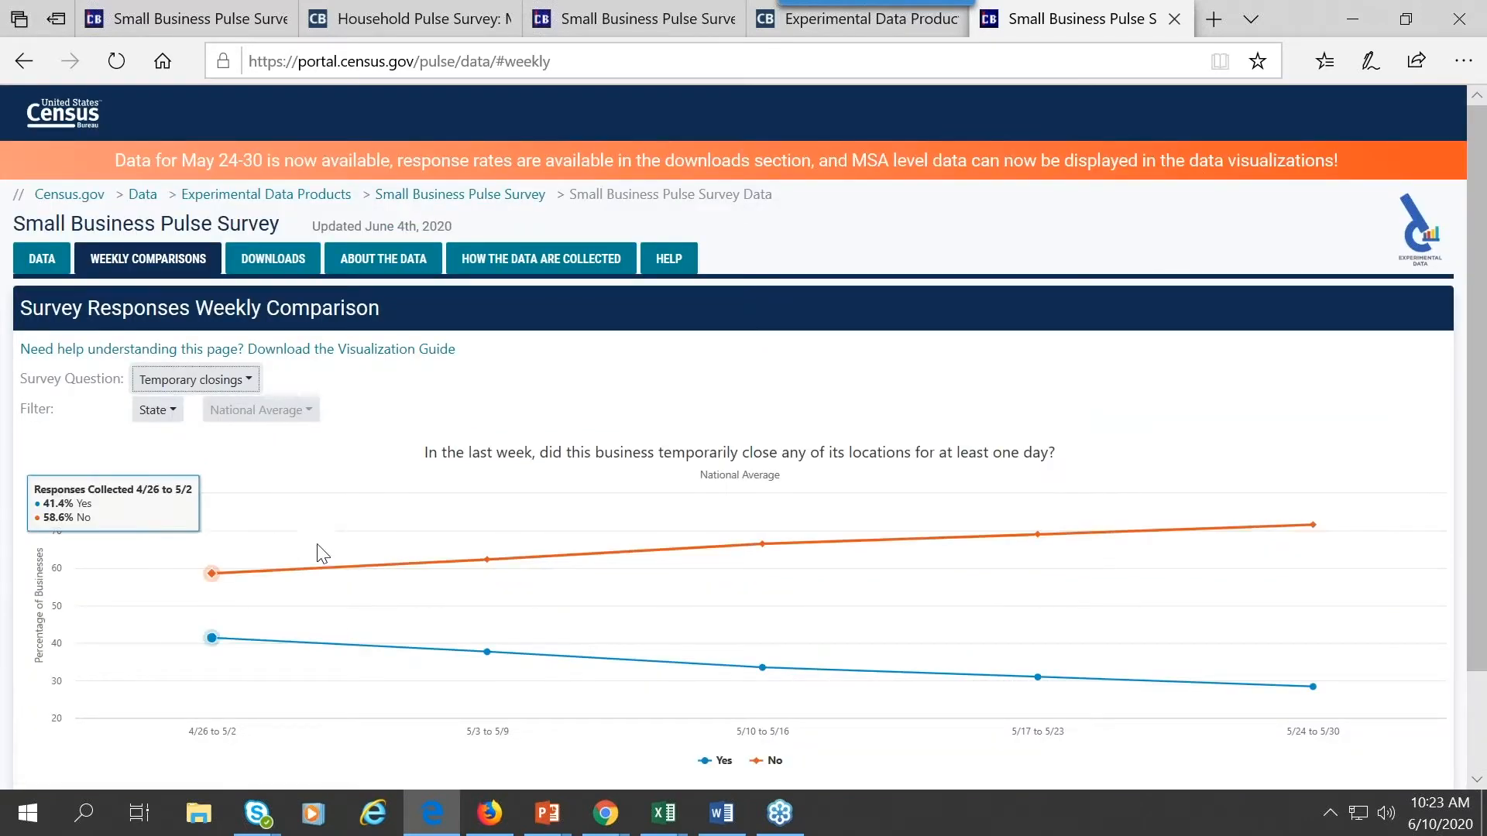
mouse_move(315, 506)
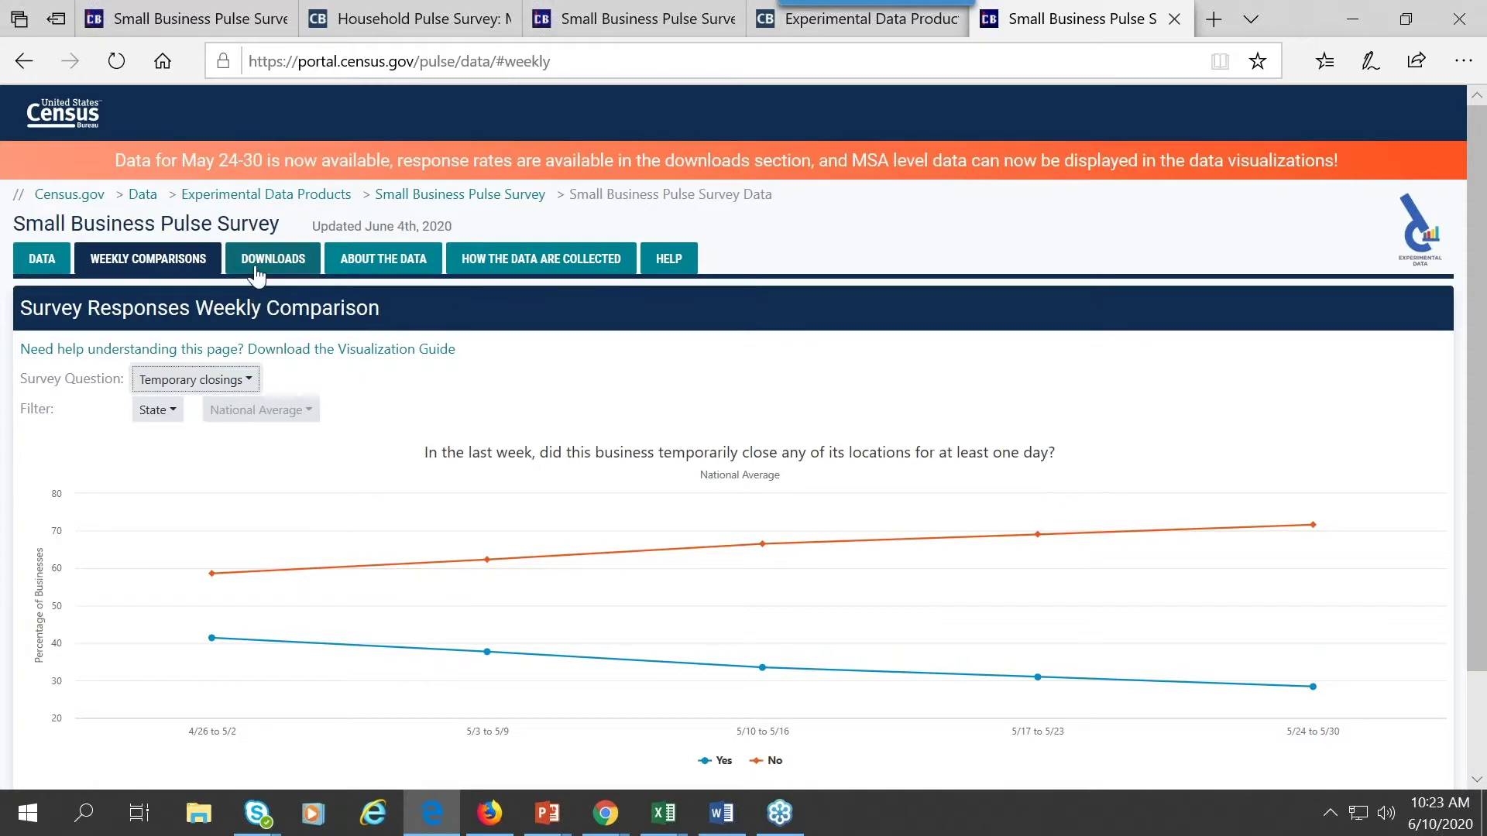
Download the National, Sector XLS file for 5/24–5/30 from the Downloads page
click(273, 258)
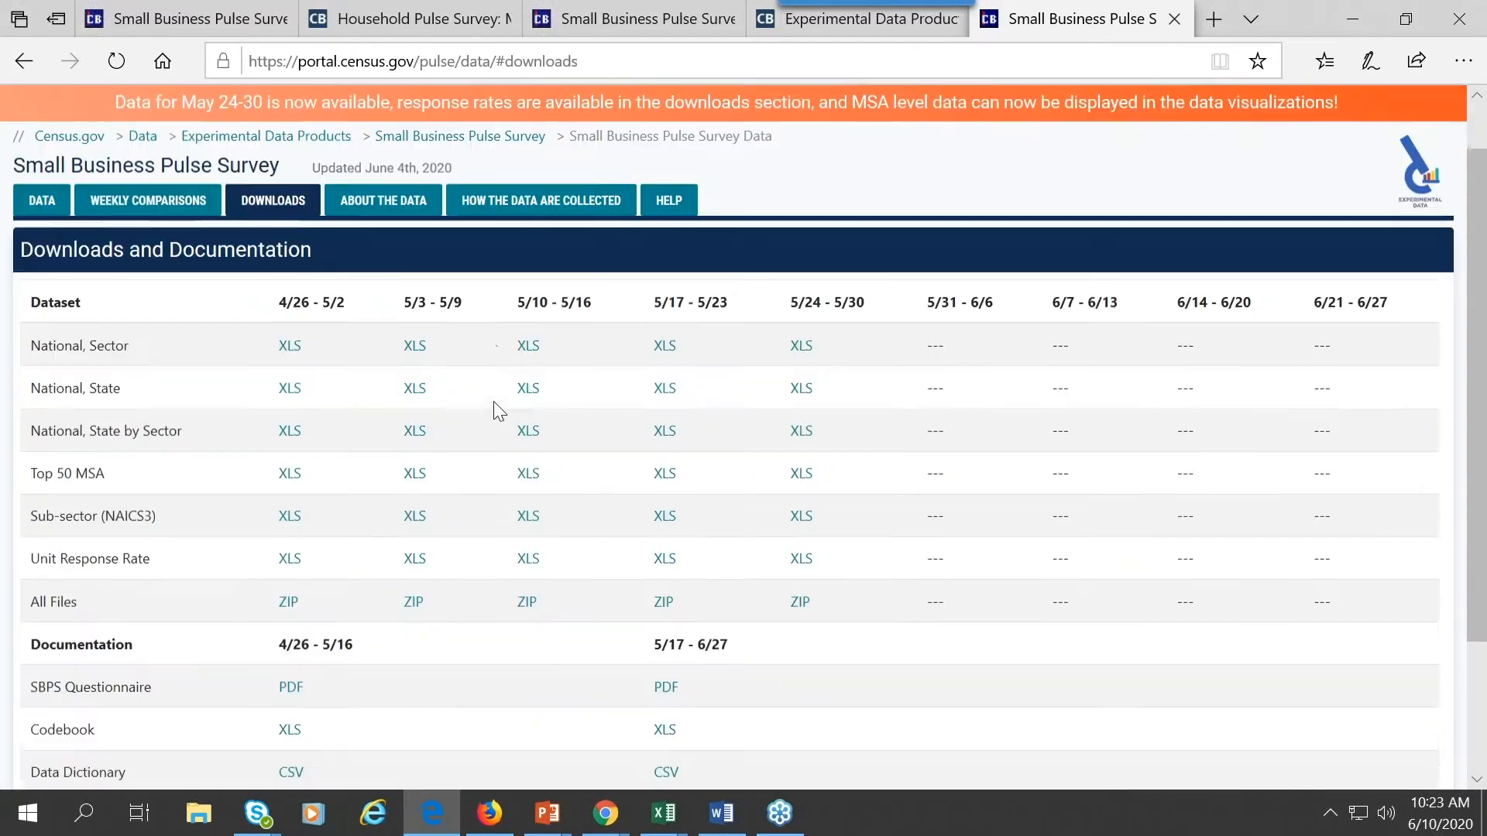
scroll(down, 3)
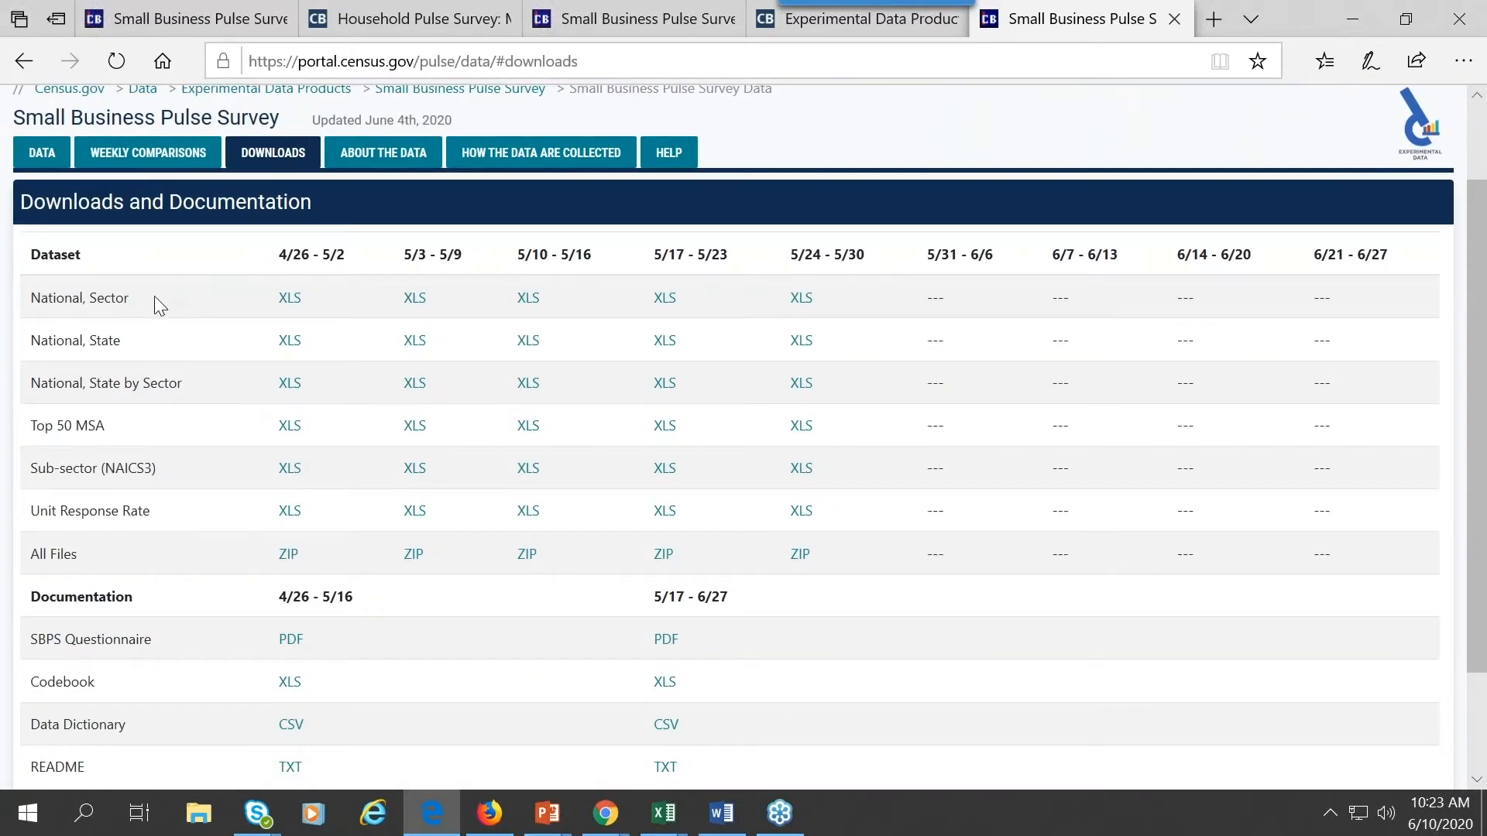
mouse_move(37, 371)
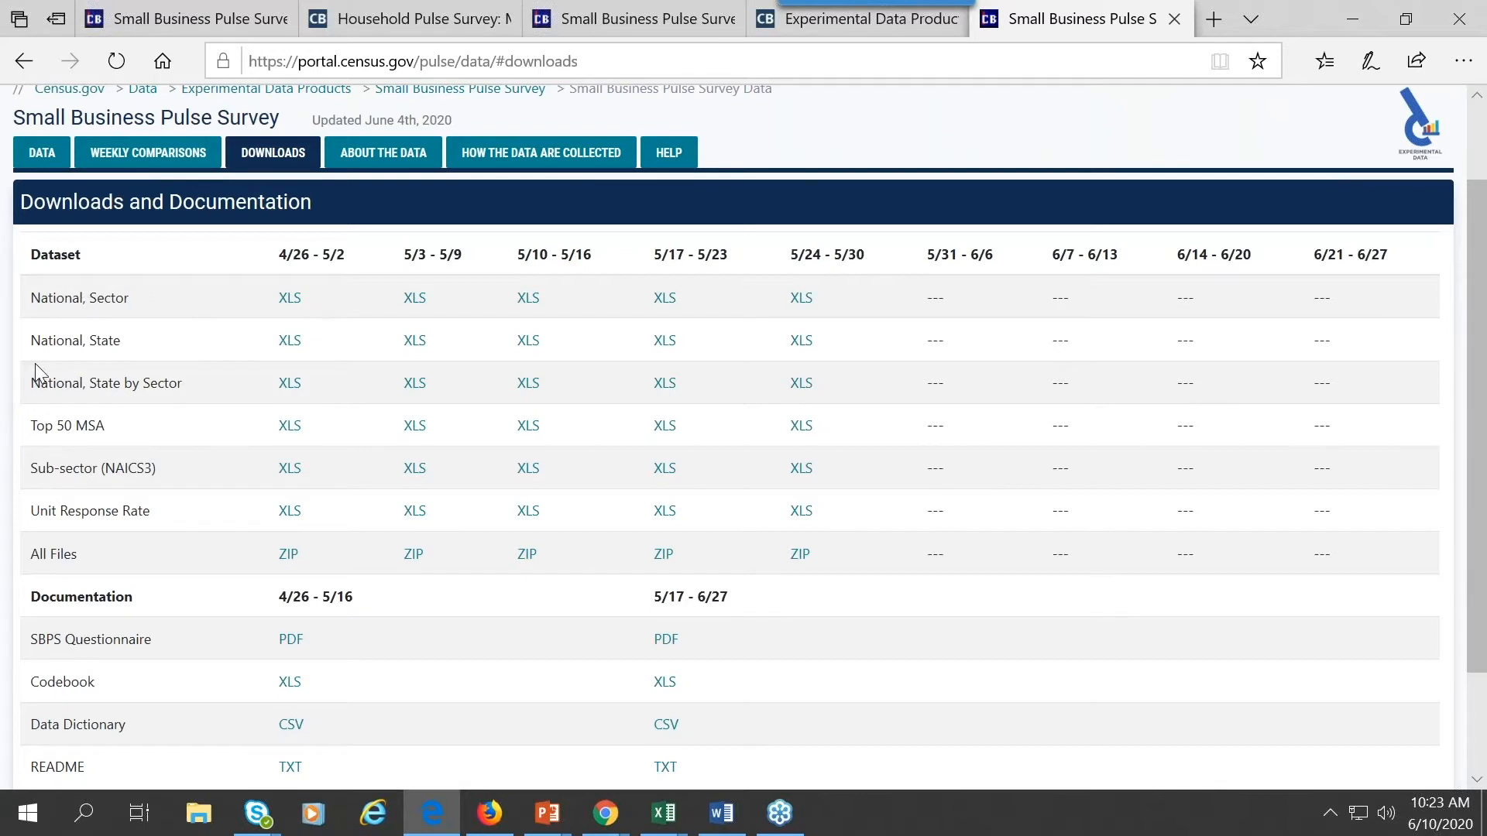
mouse_move(289, 341)
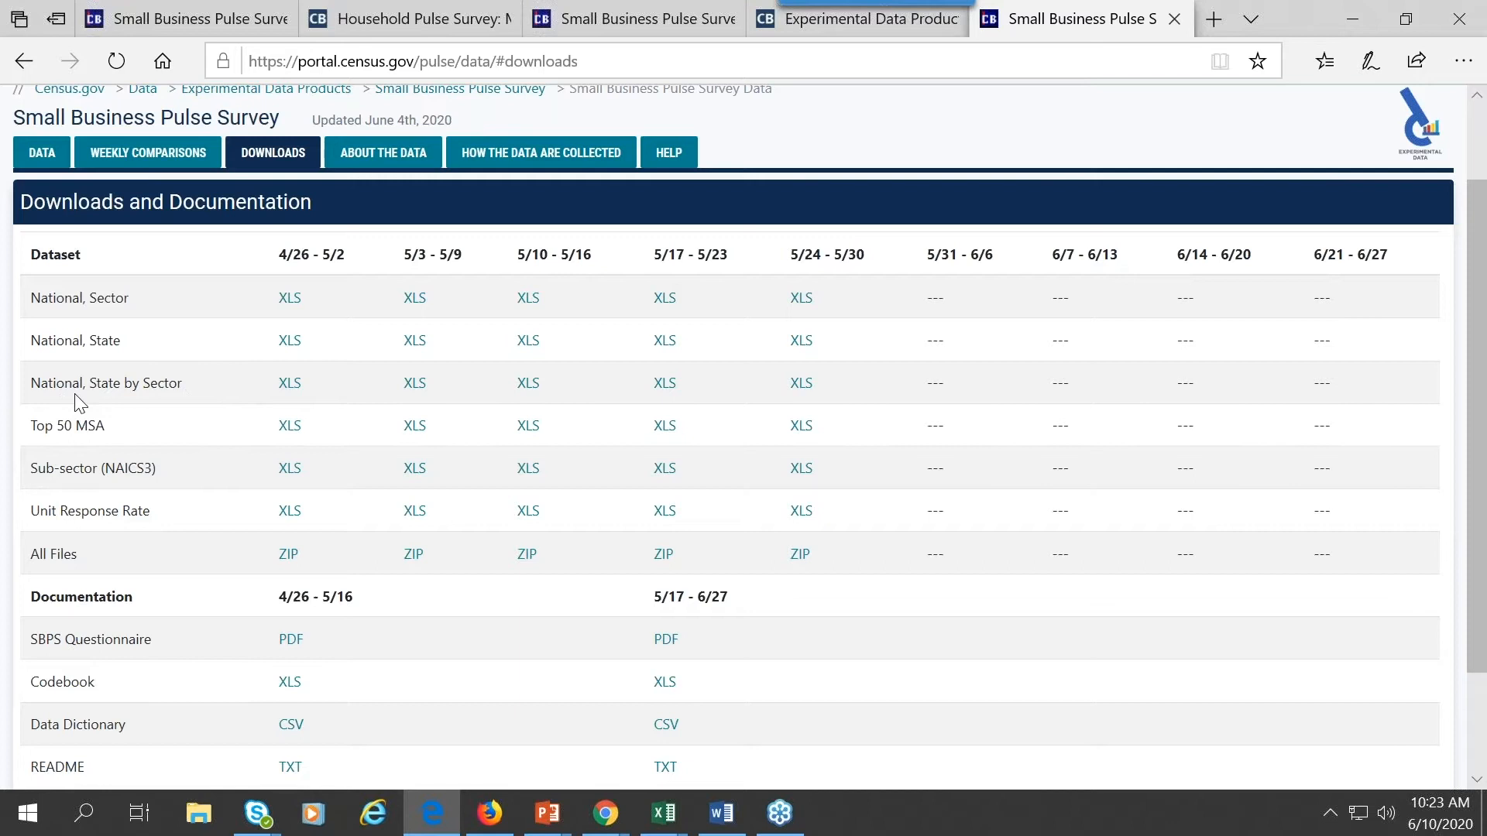
mouse_move(139, 440)
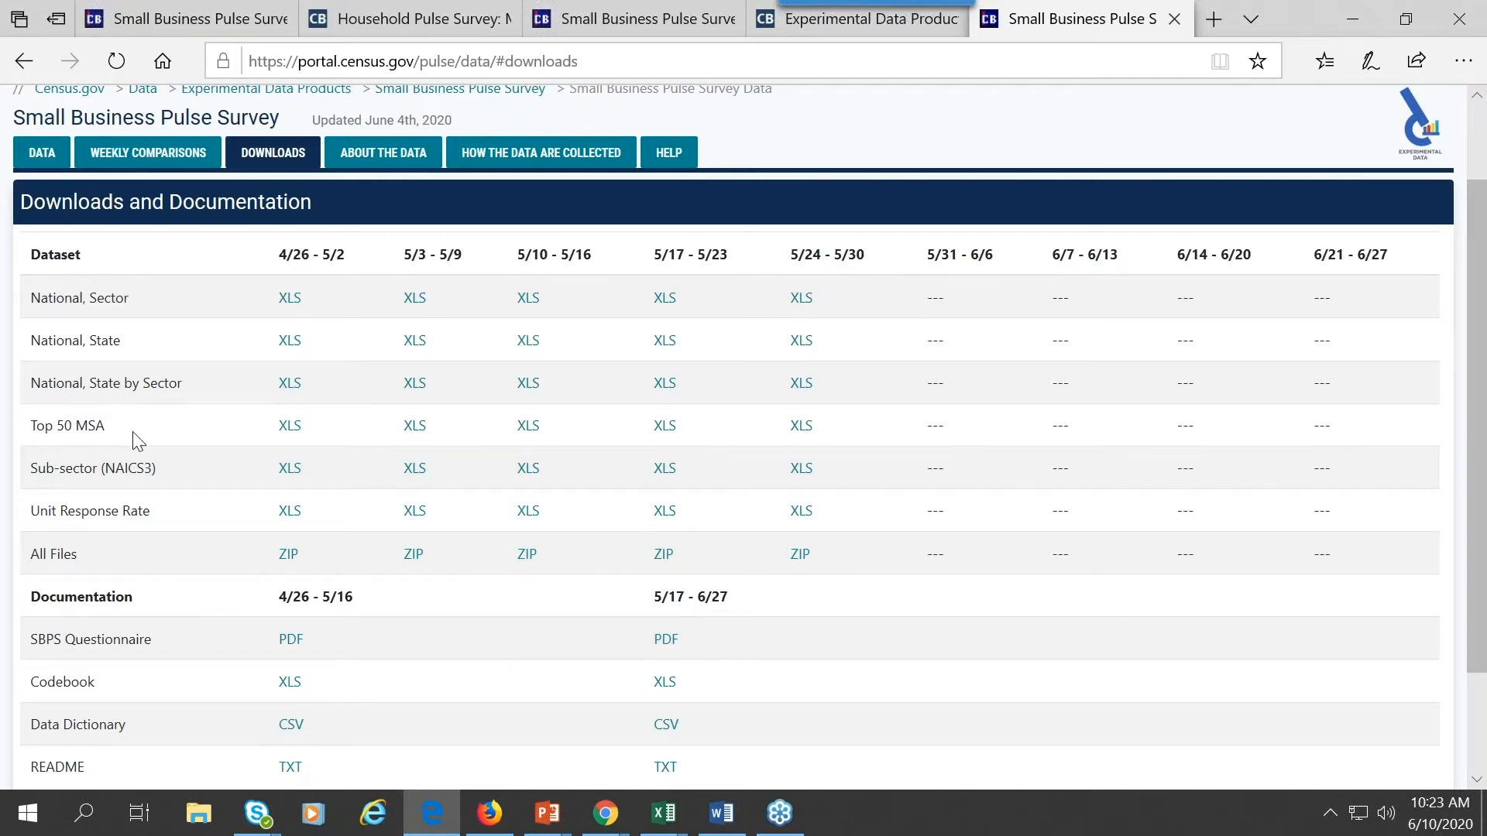
mouse_move(182, 536)
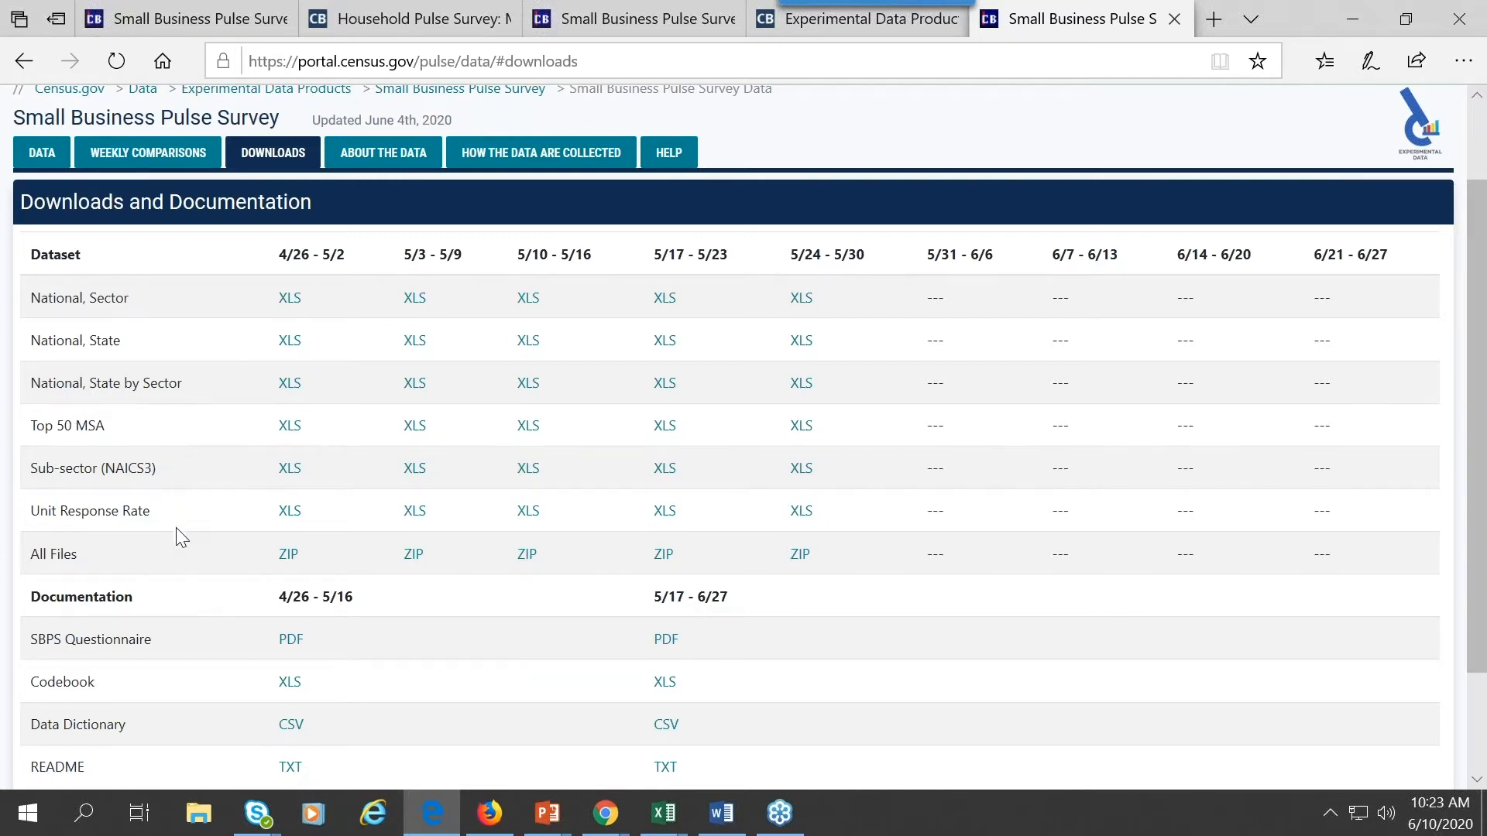
mouse_move(282, 328)
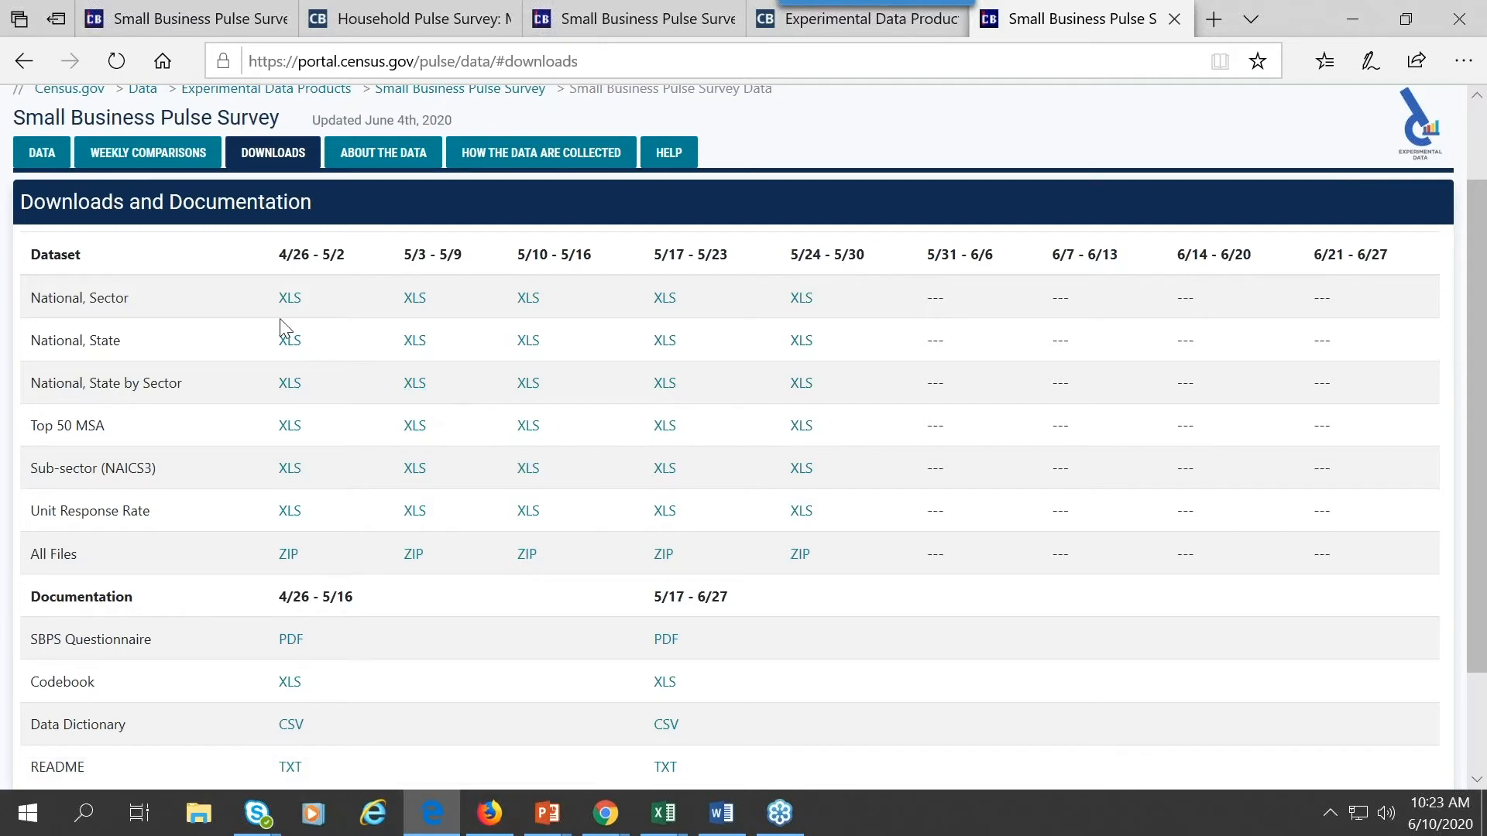
mouse_move(316, 304)
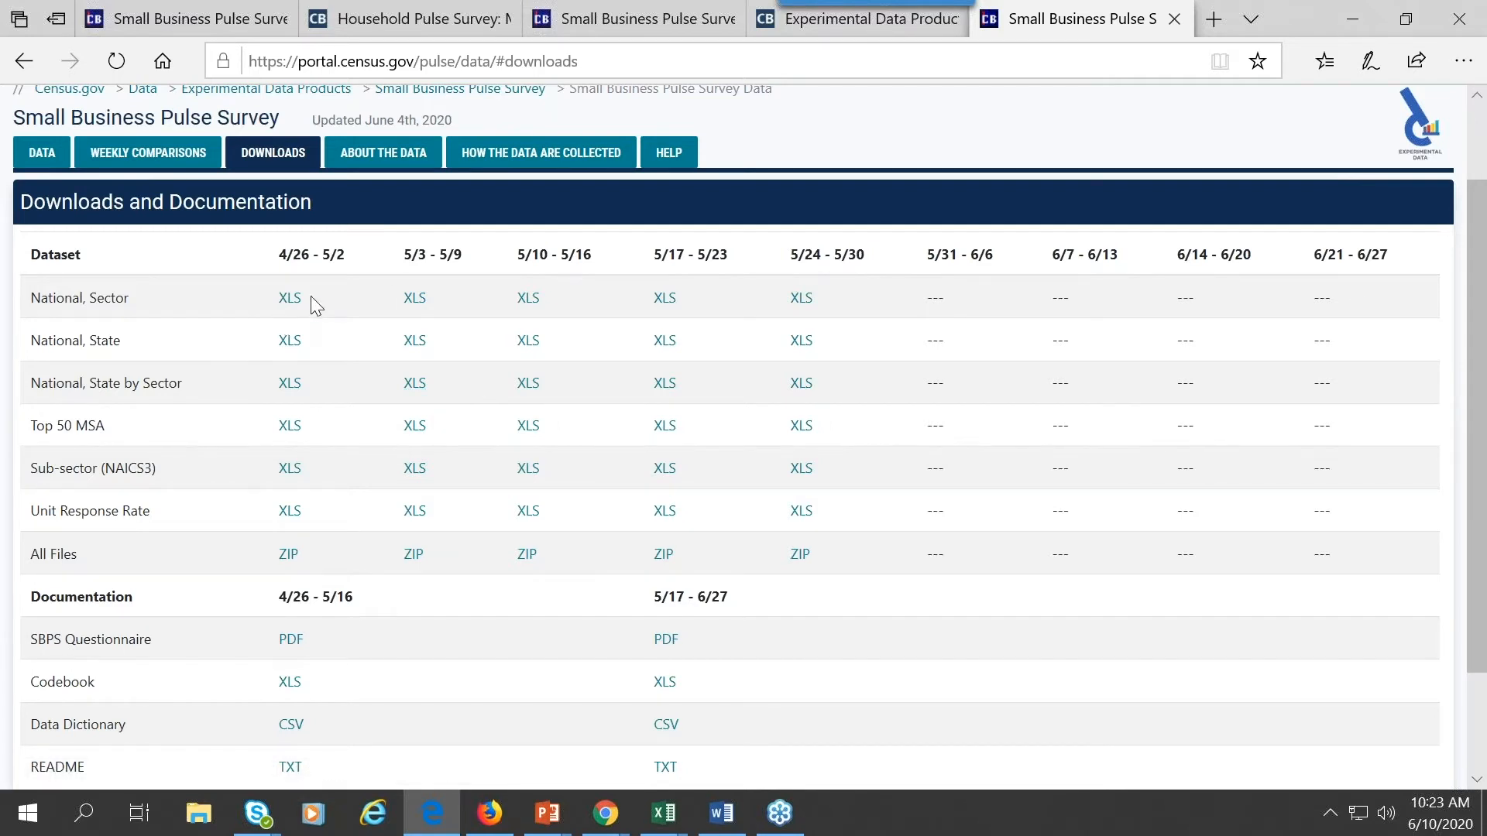
mouse_move(801, 298)
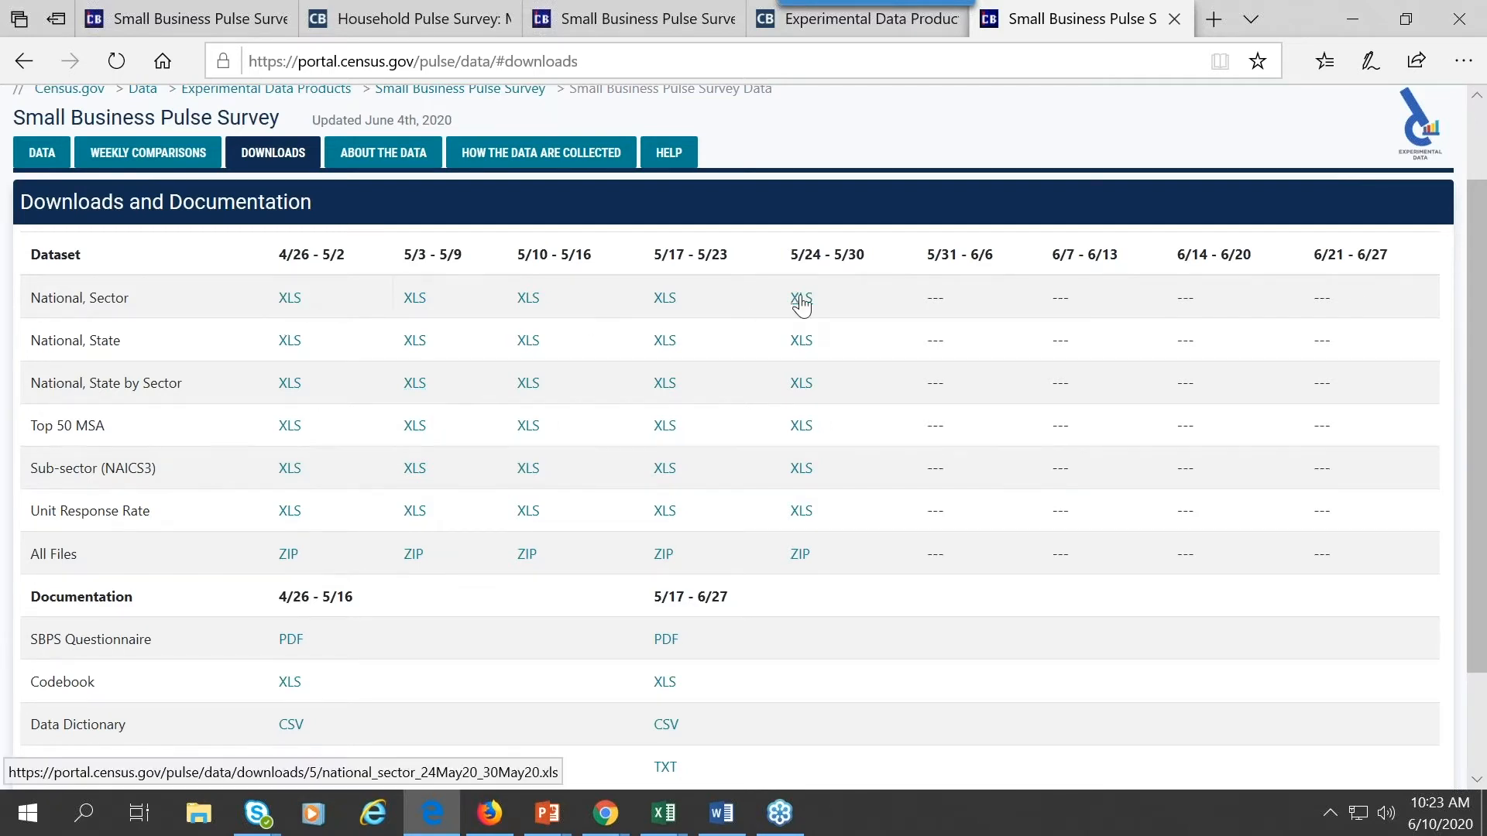
click(801, 297)
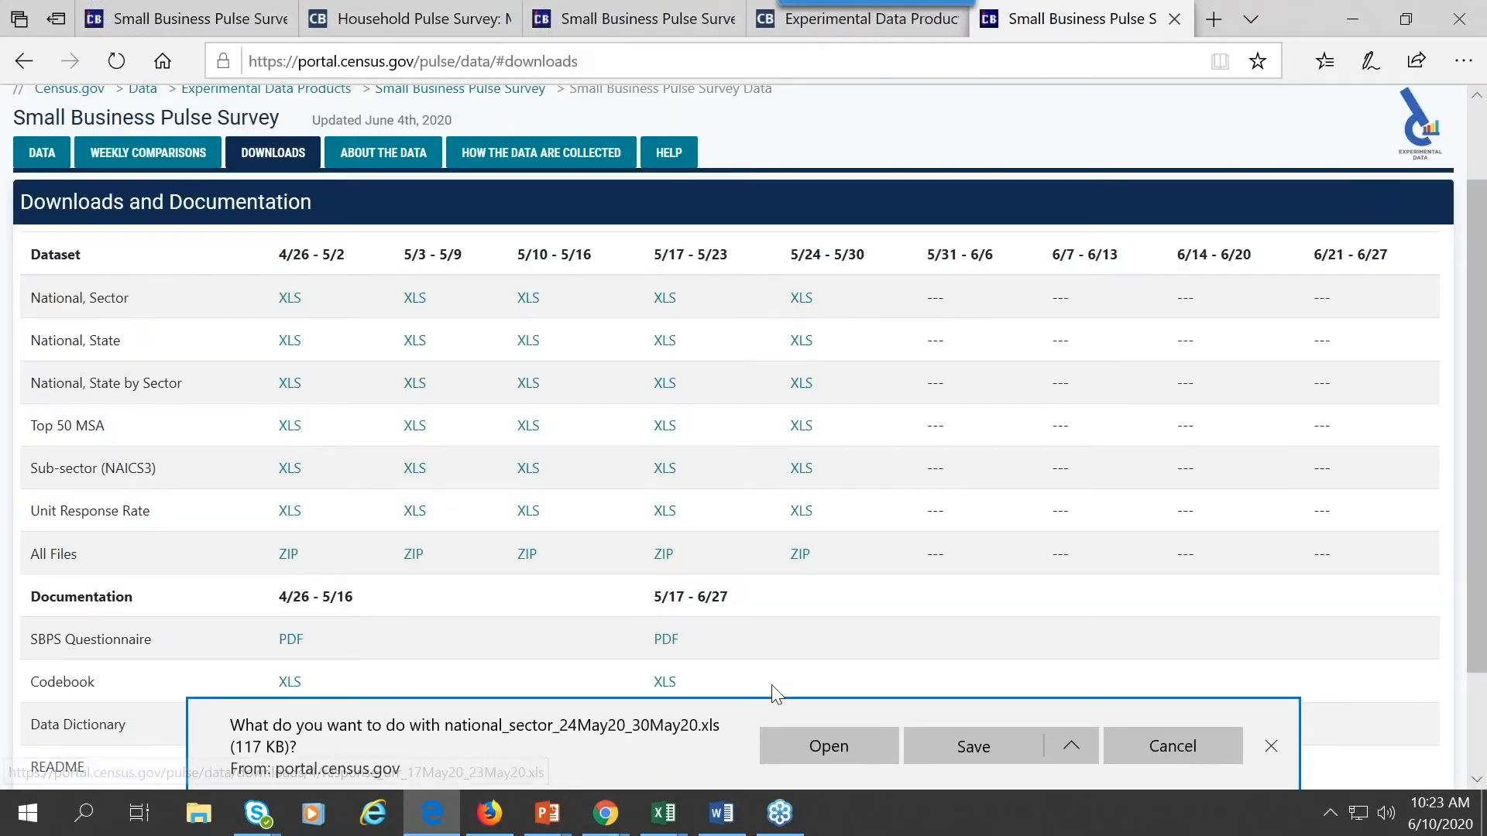
Open the 24–30 May national-sector XLS in Excel and scroll through its estimates
click(827, 746)
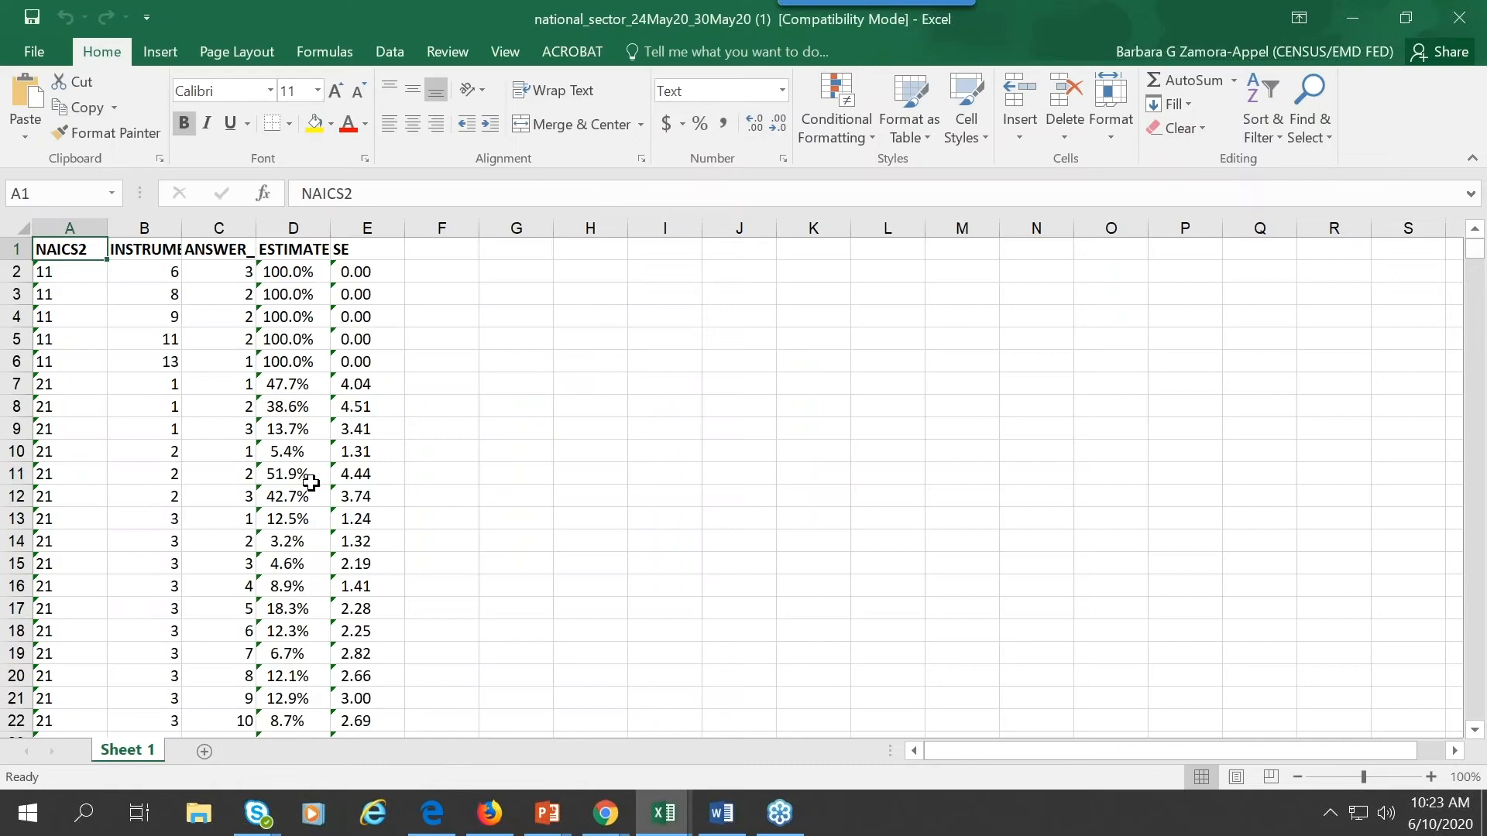
scroll(down, 3)
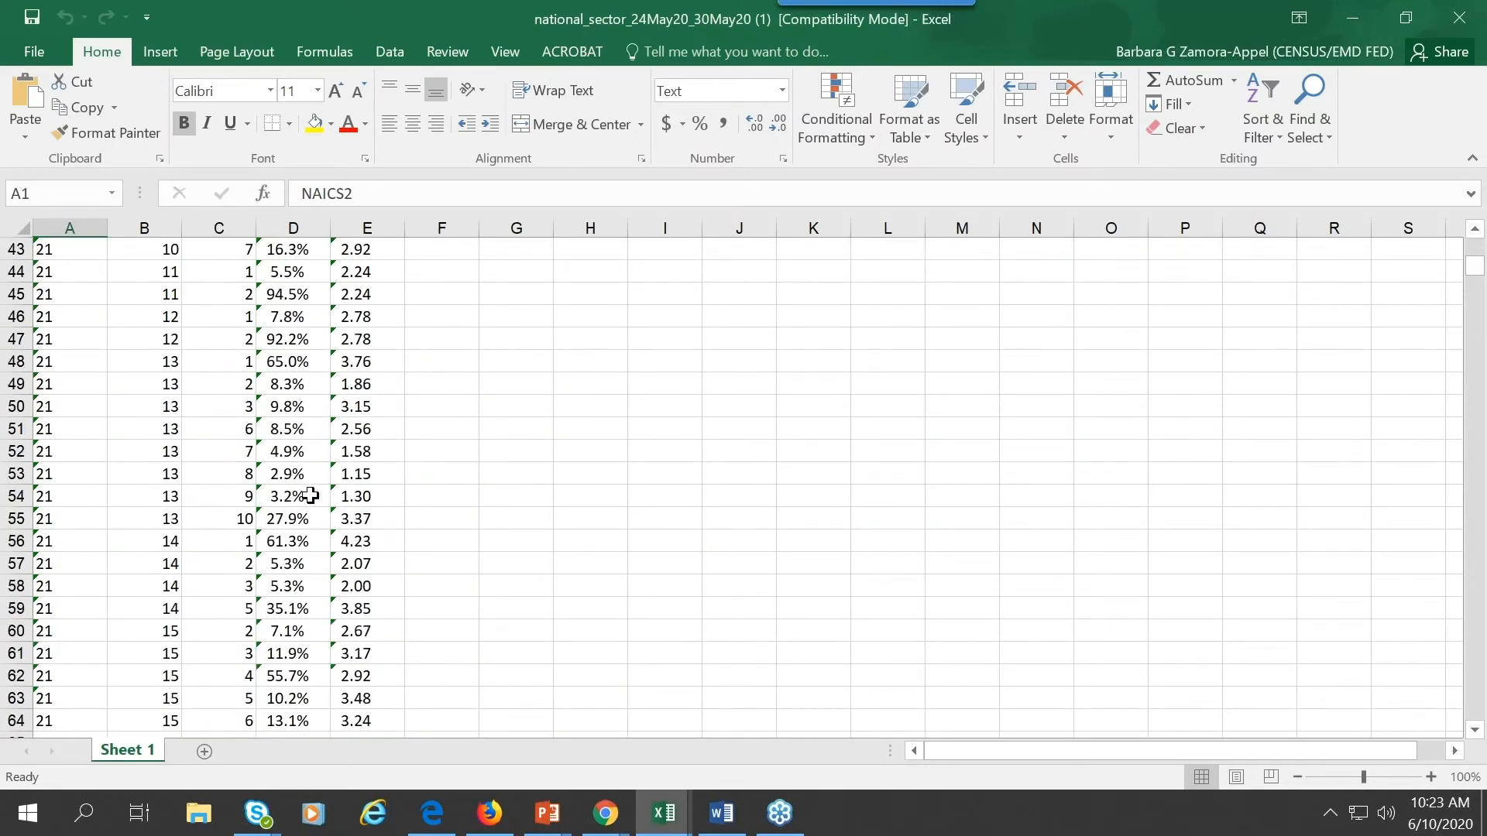
scroll(down, 3)
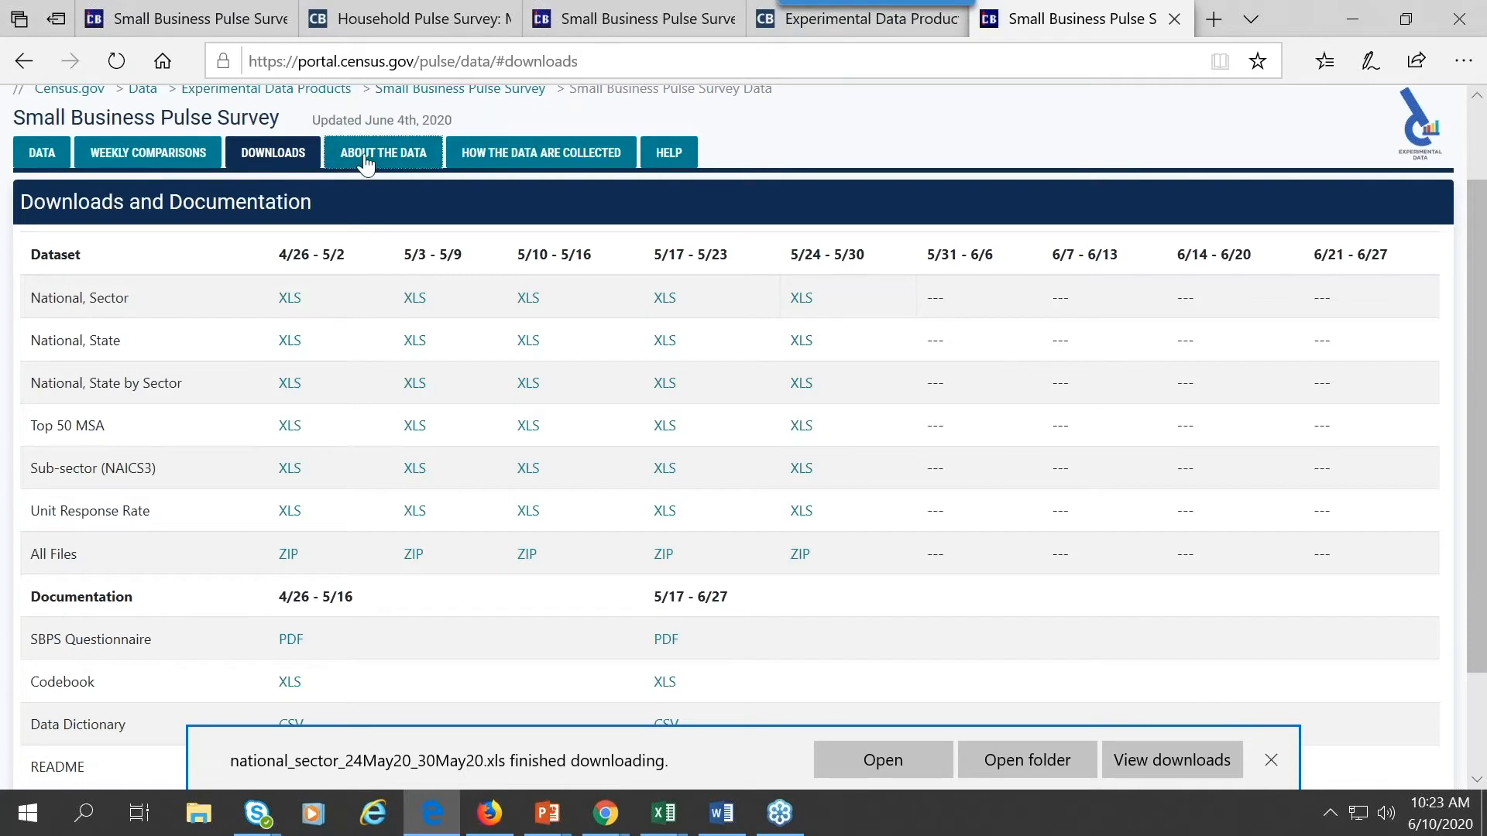
Browse the About the Data section, then the FAQ Help page
click(383, 152)
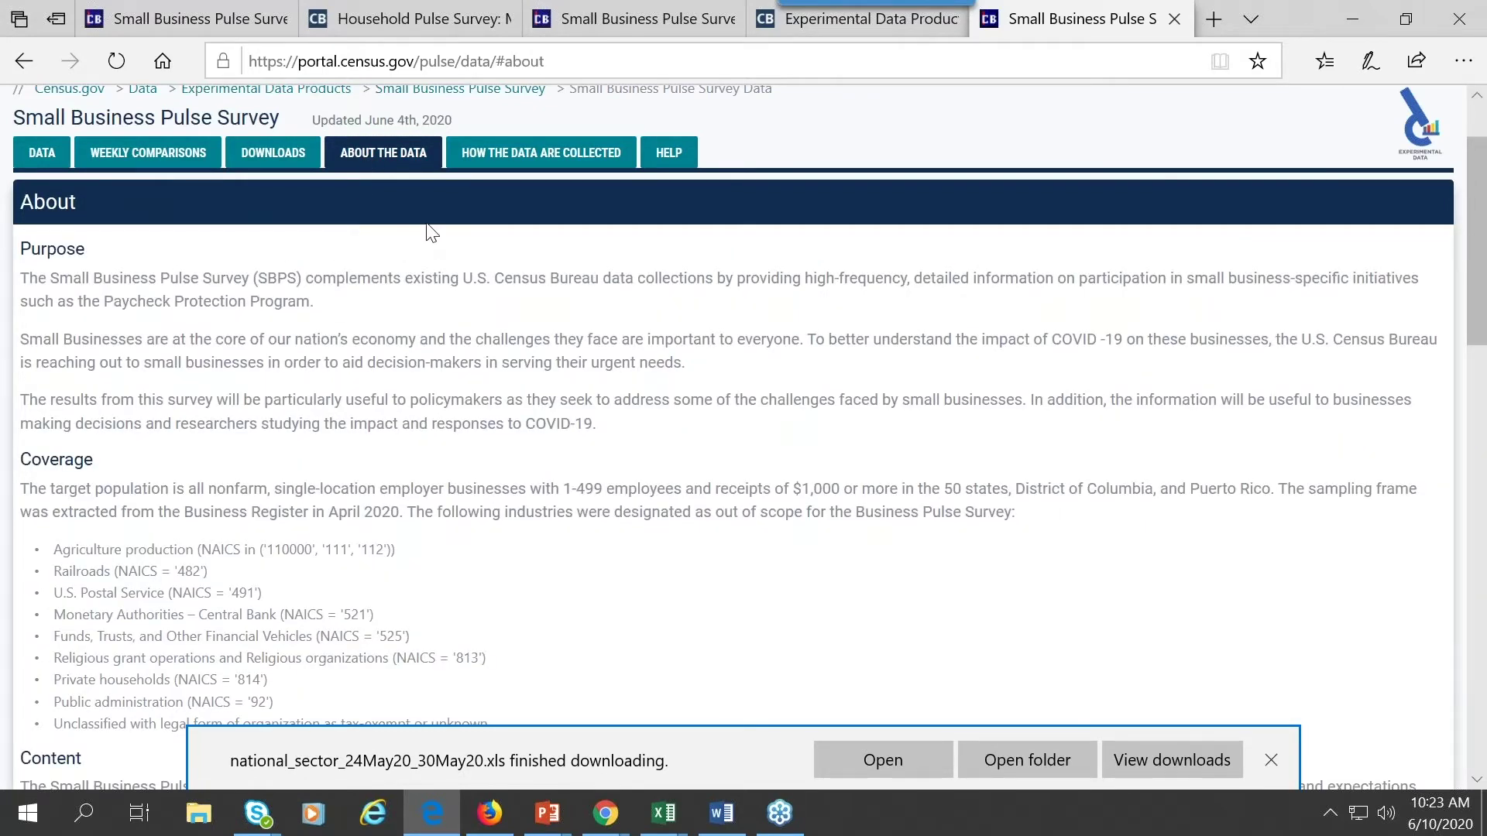
mouse_move(536, 183)
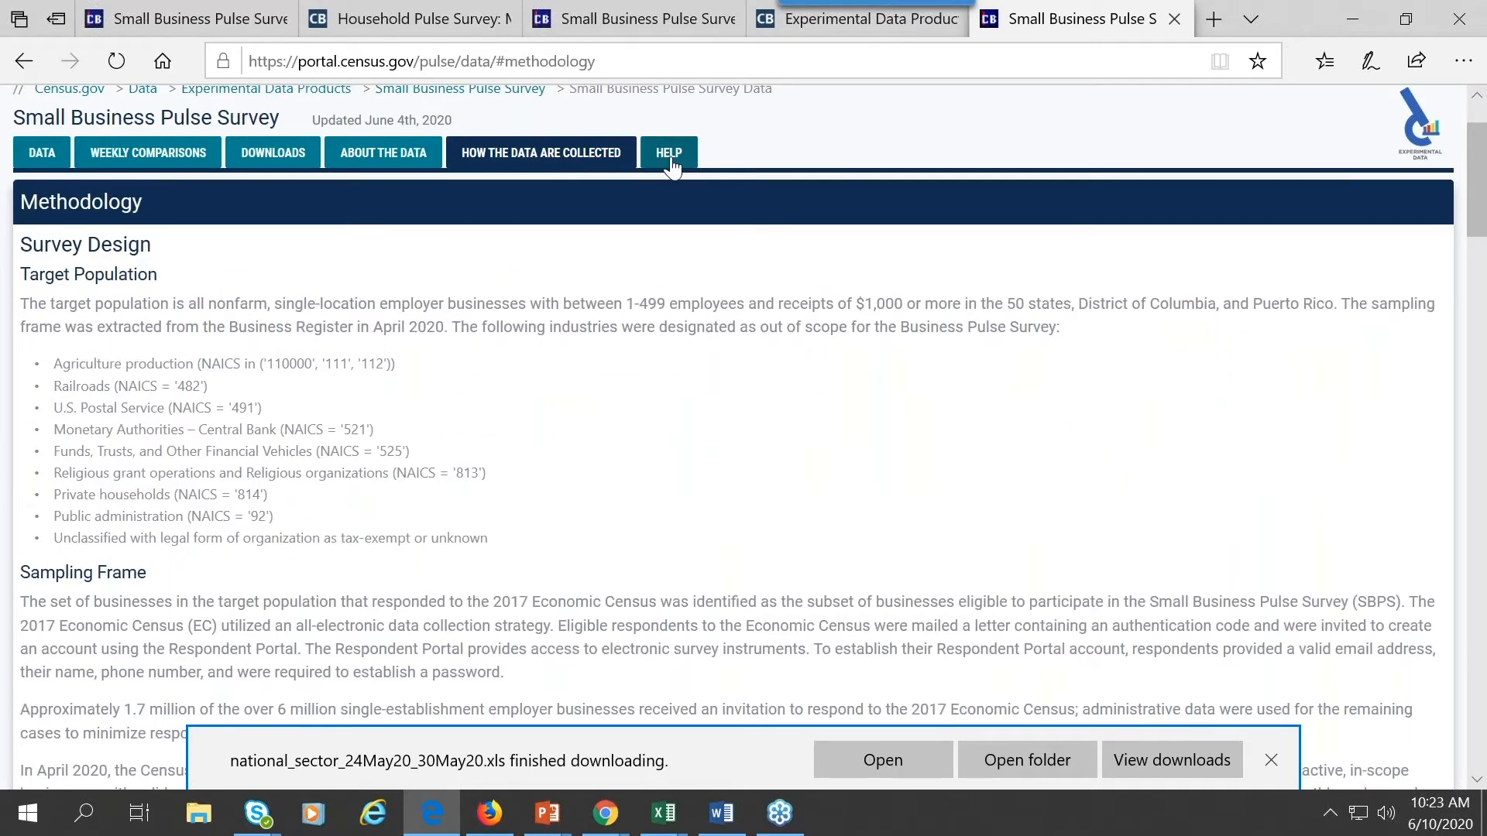
click(668, 152)
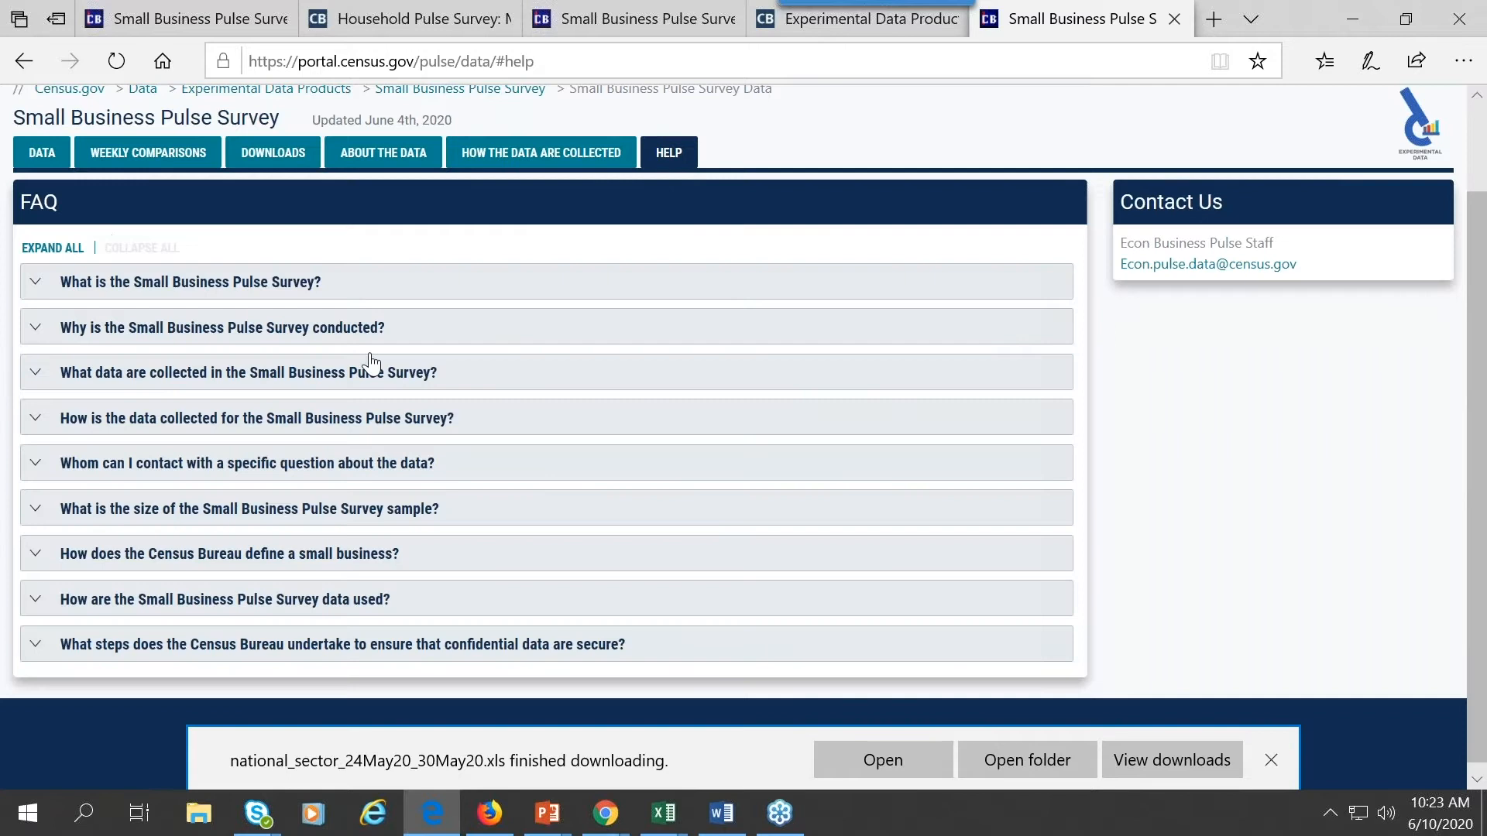
mouse_move(492, 406)
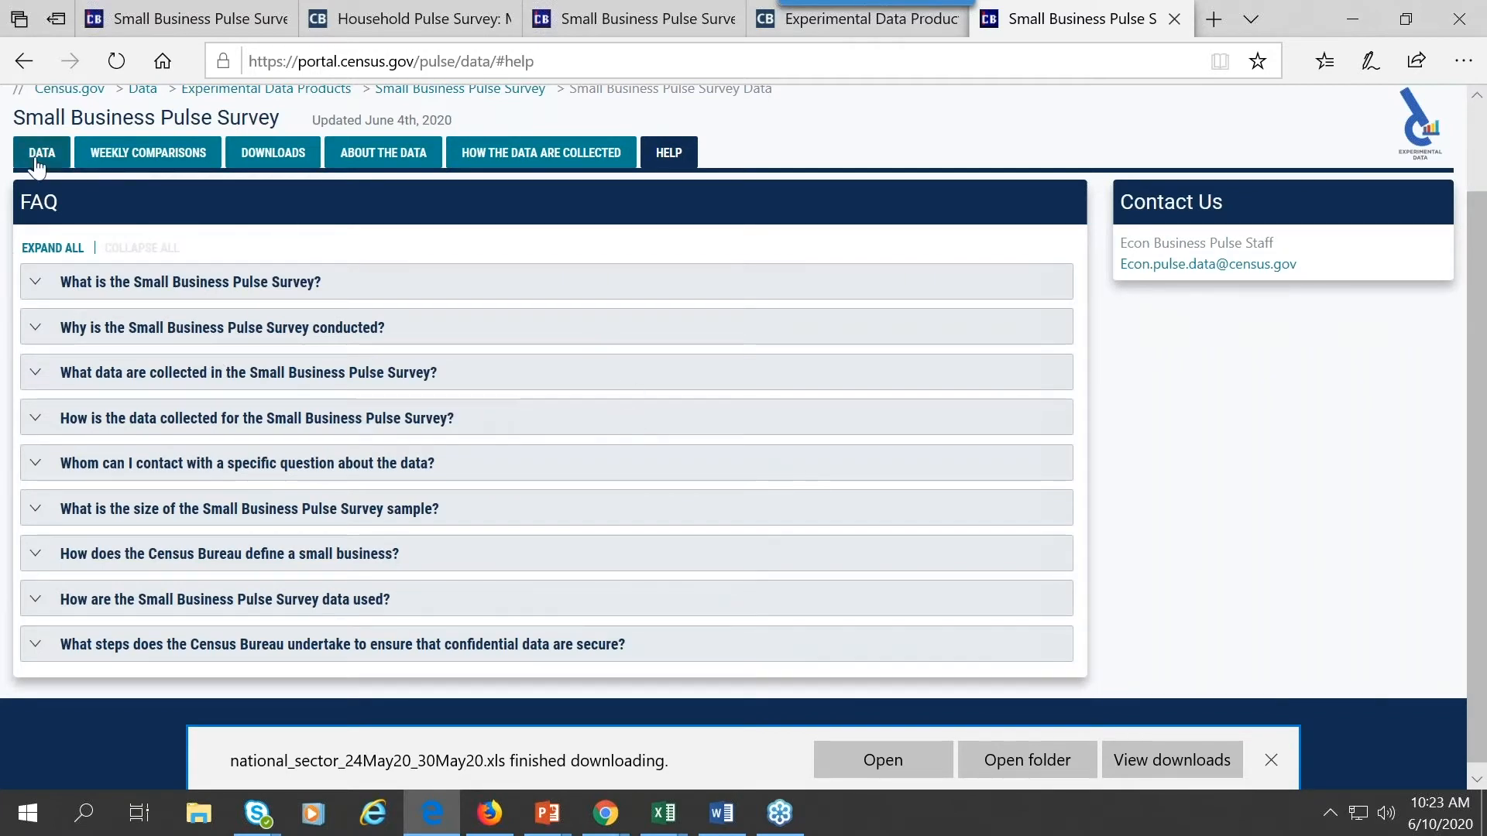
Return to the data page, keep Week 5 as the collection date, and list survey questions
click(41, 152)
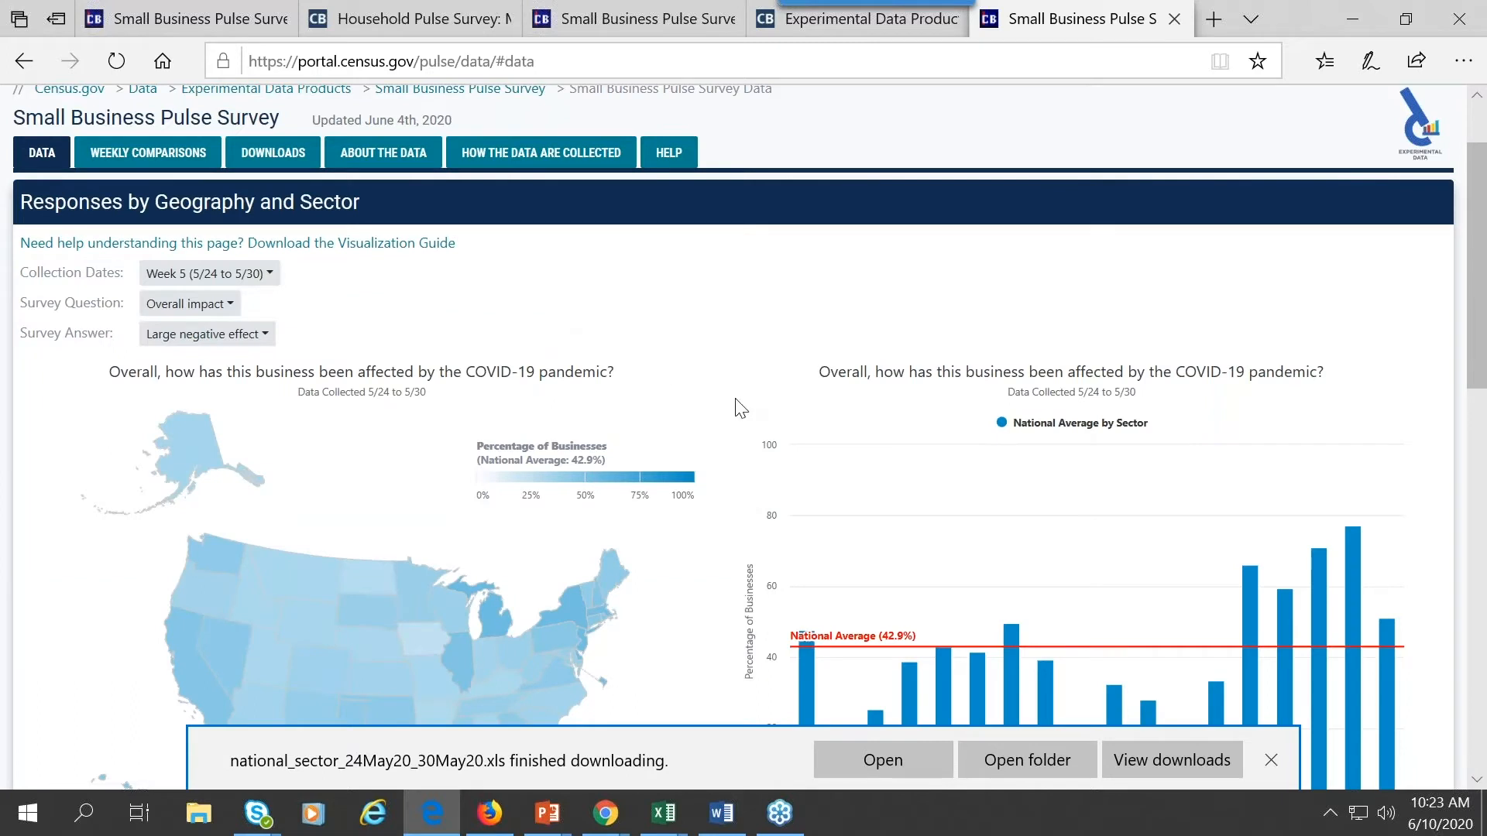
mouse_move(766, 453)
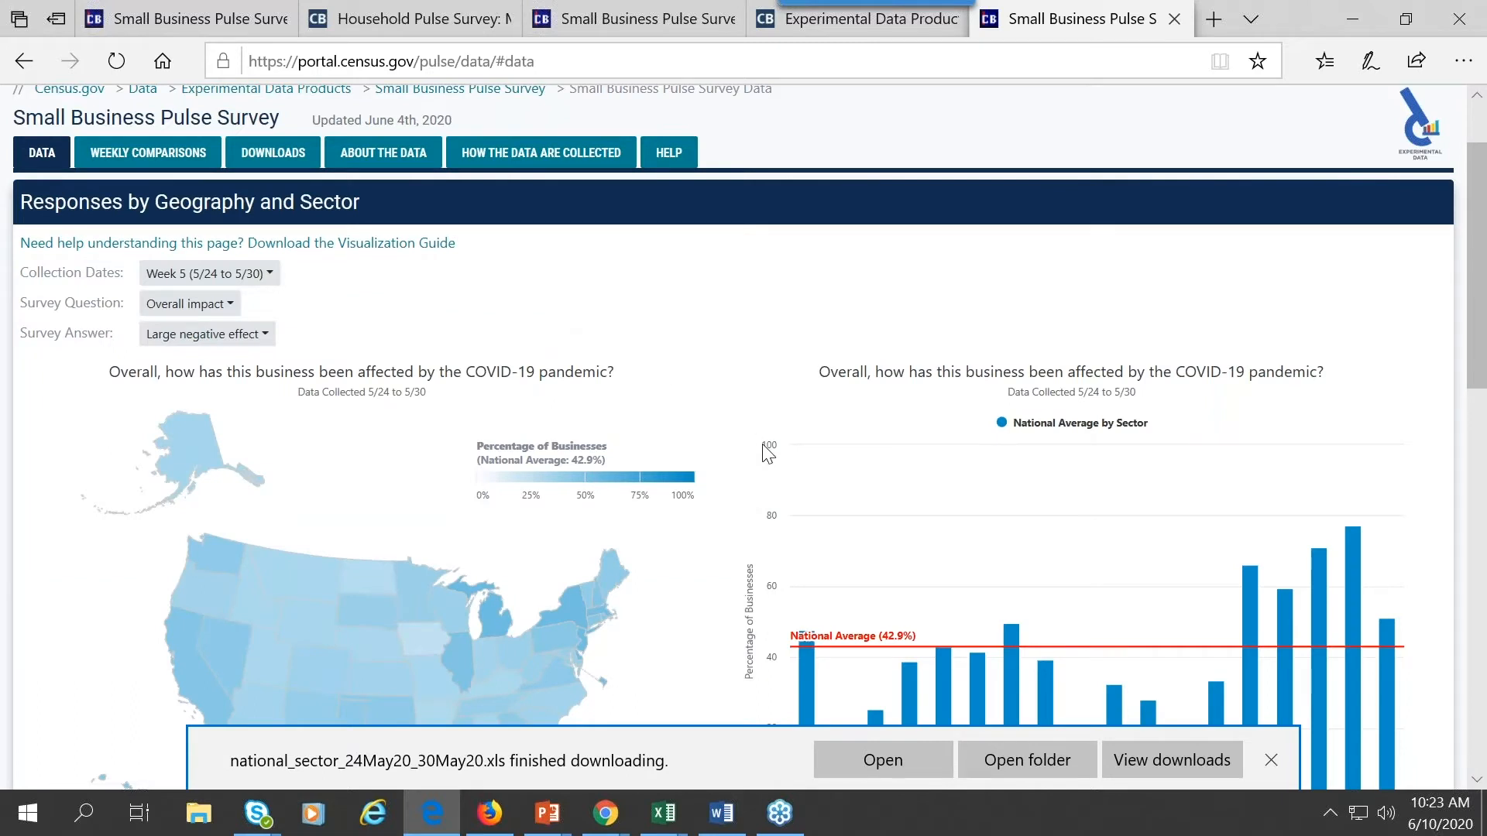
mouse_move(793, 506)
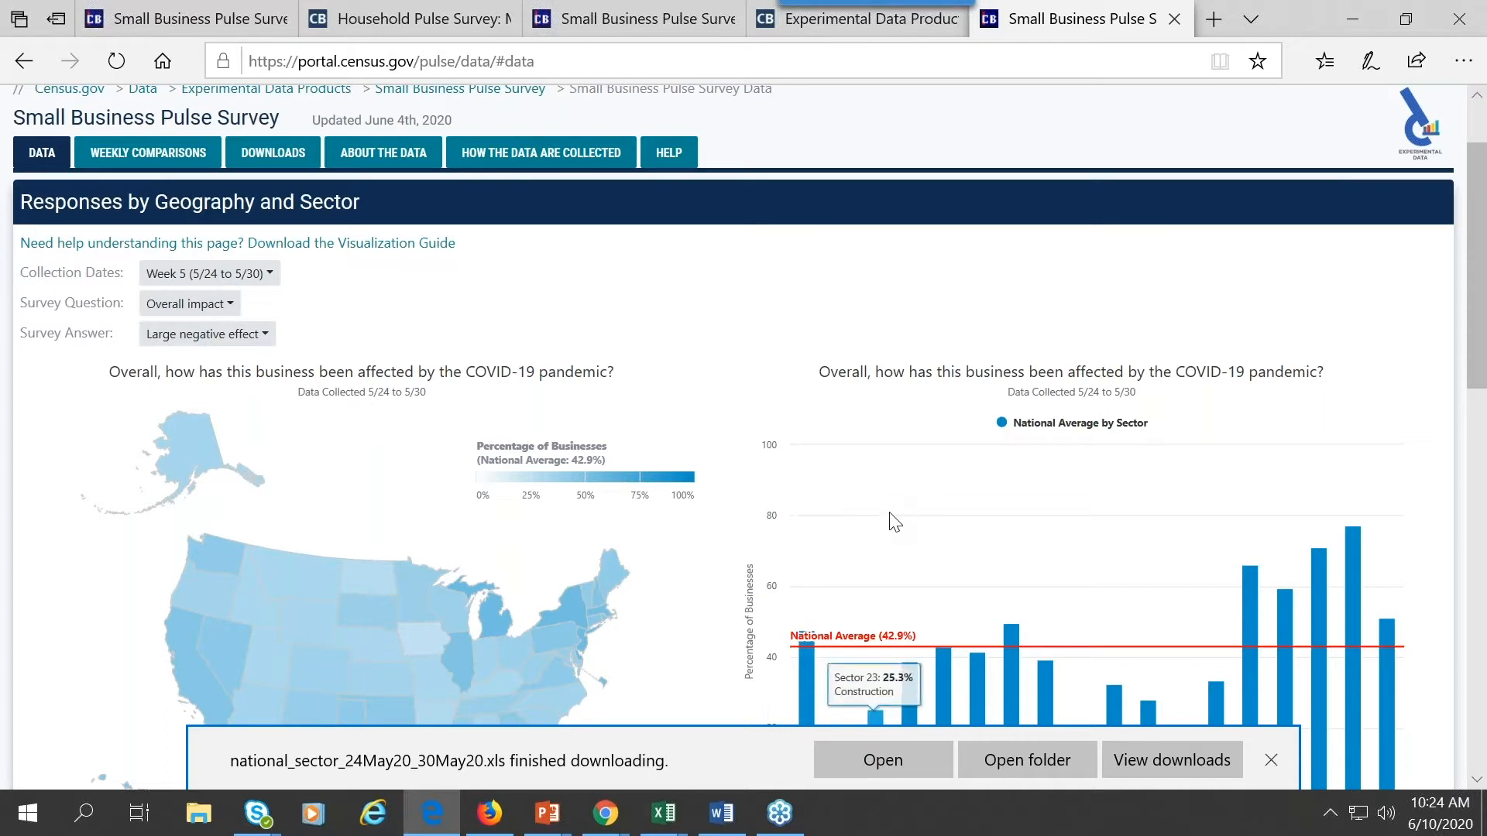
scroll(down, 3)
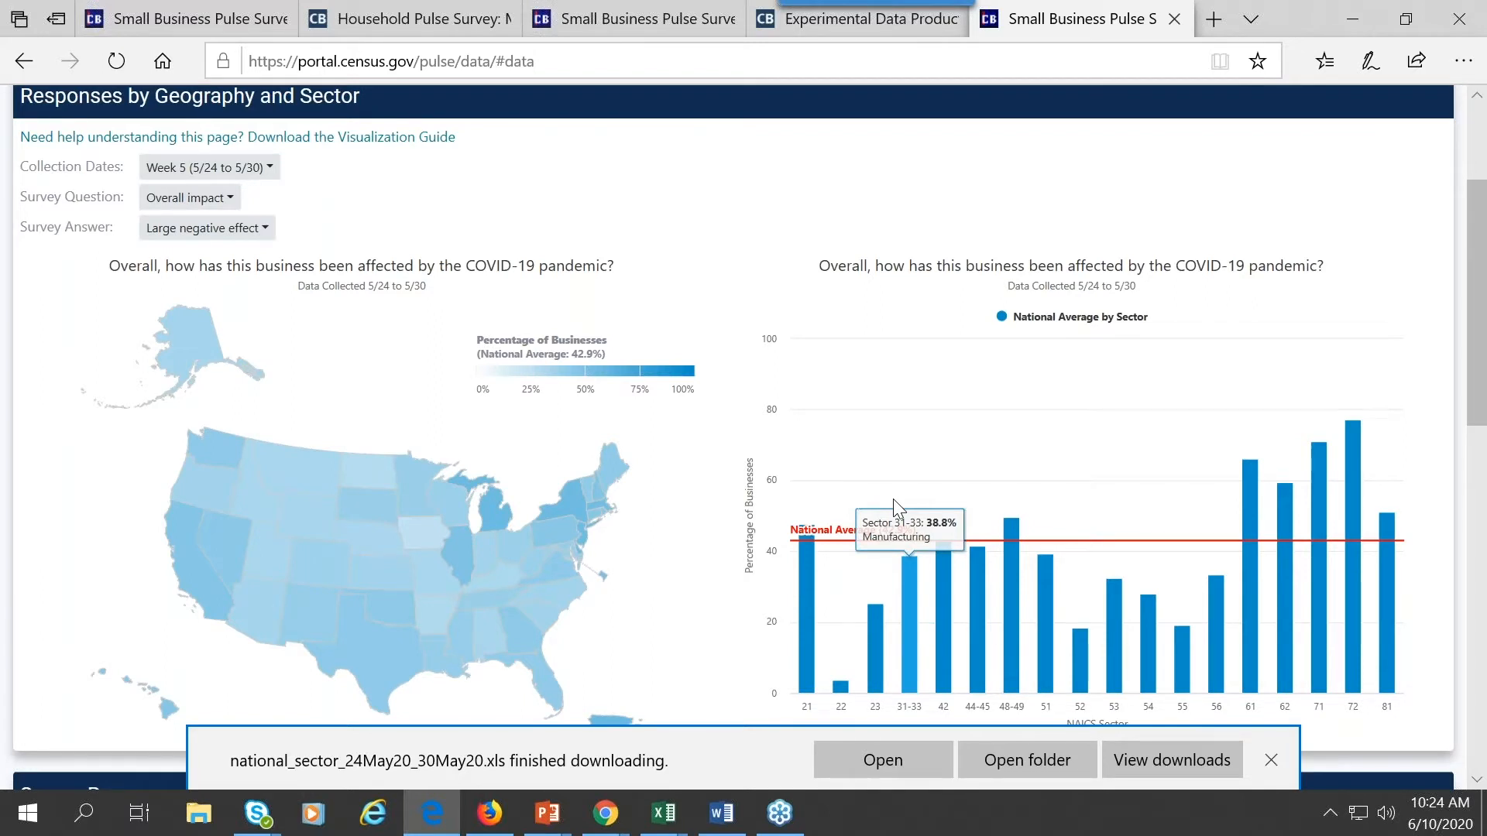
mouse_move(806, 531)
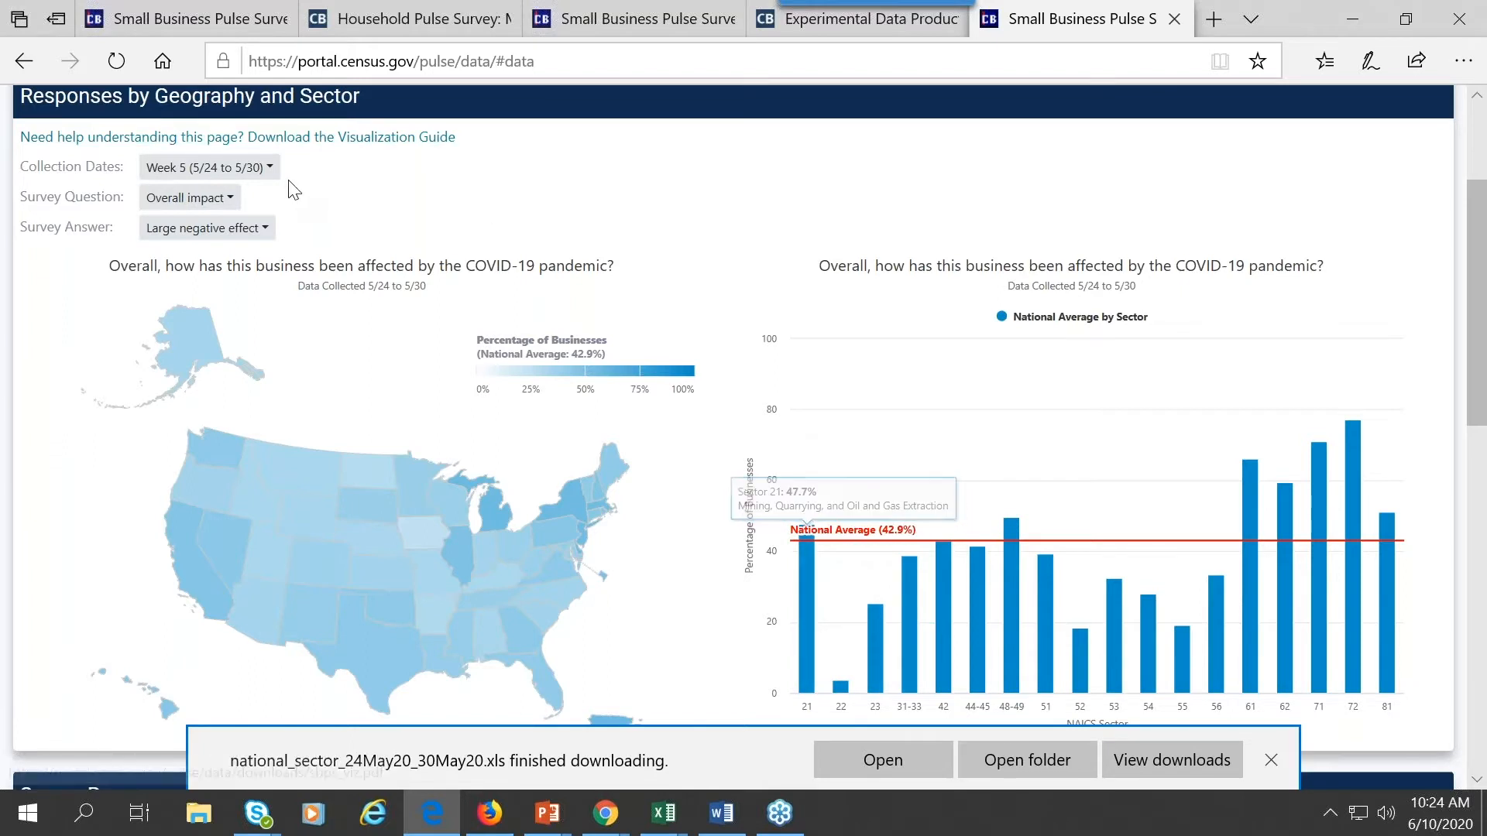
click(208, 167)
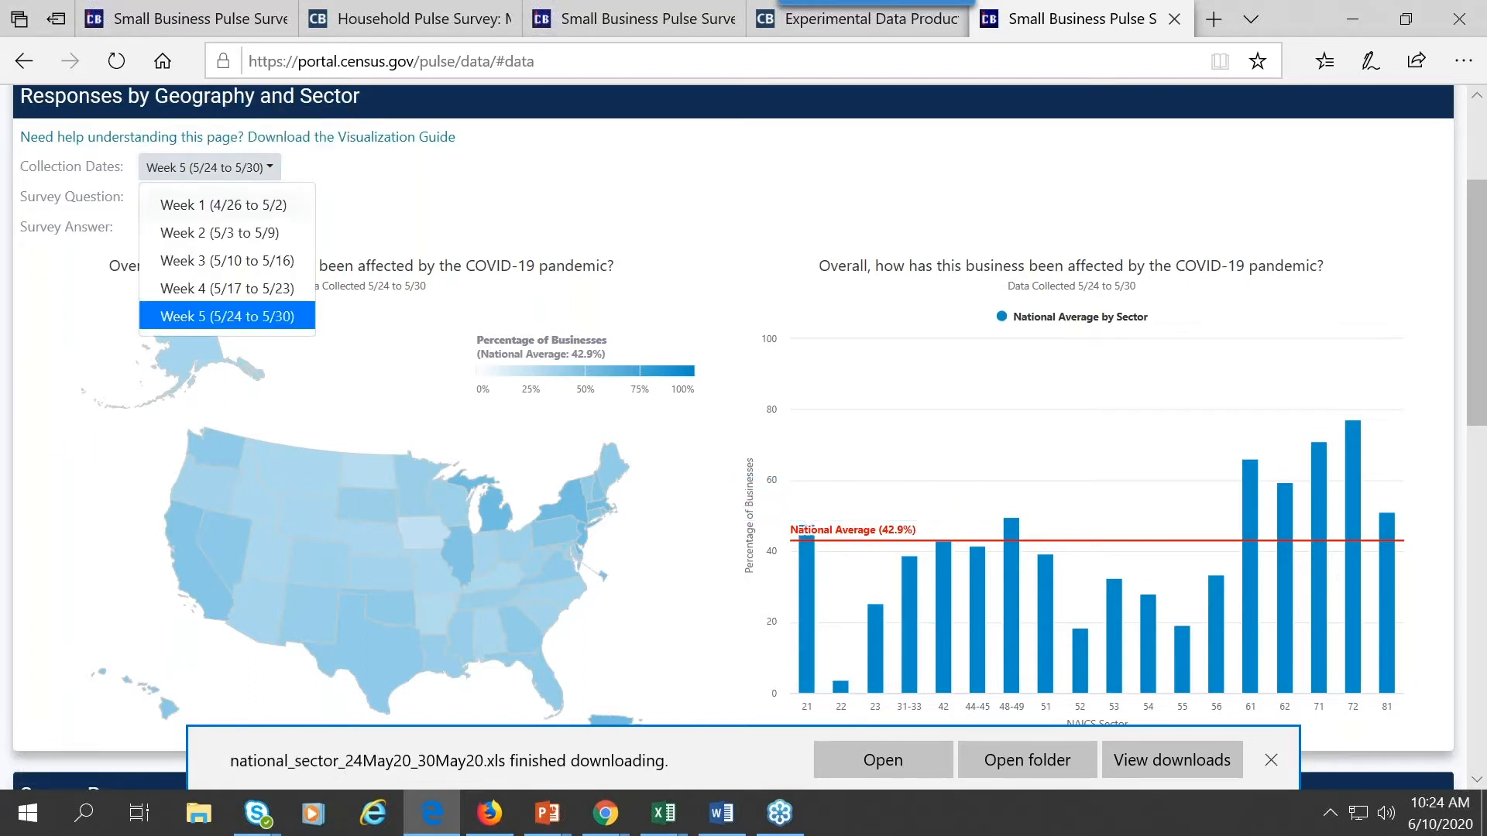
click(225, 316)
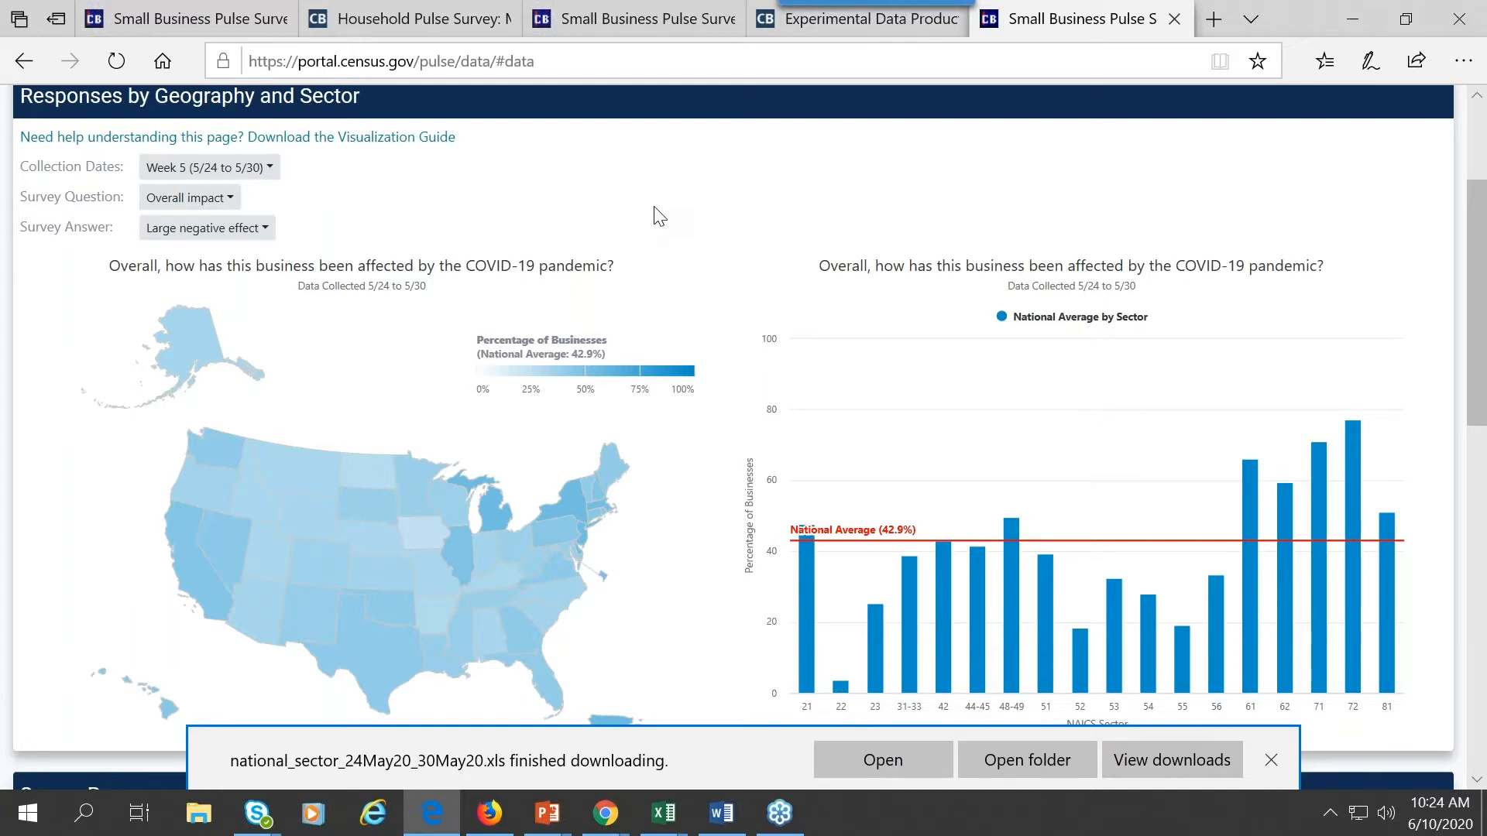
mouse_move(218, 203)
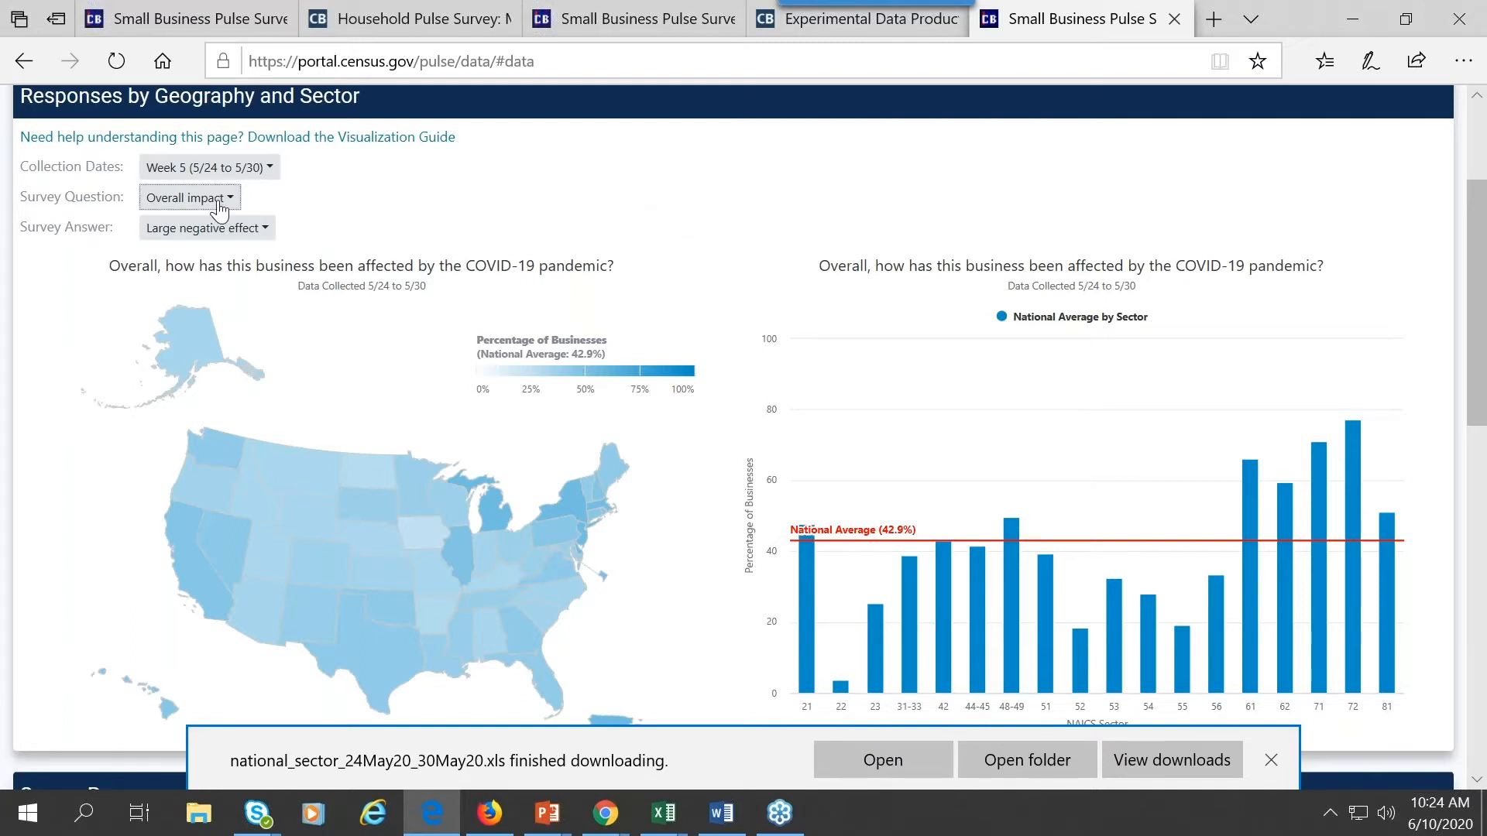
click(188, 197)
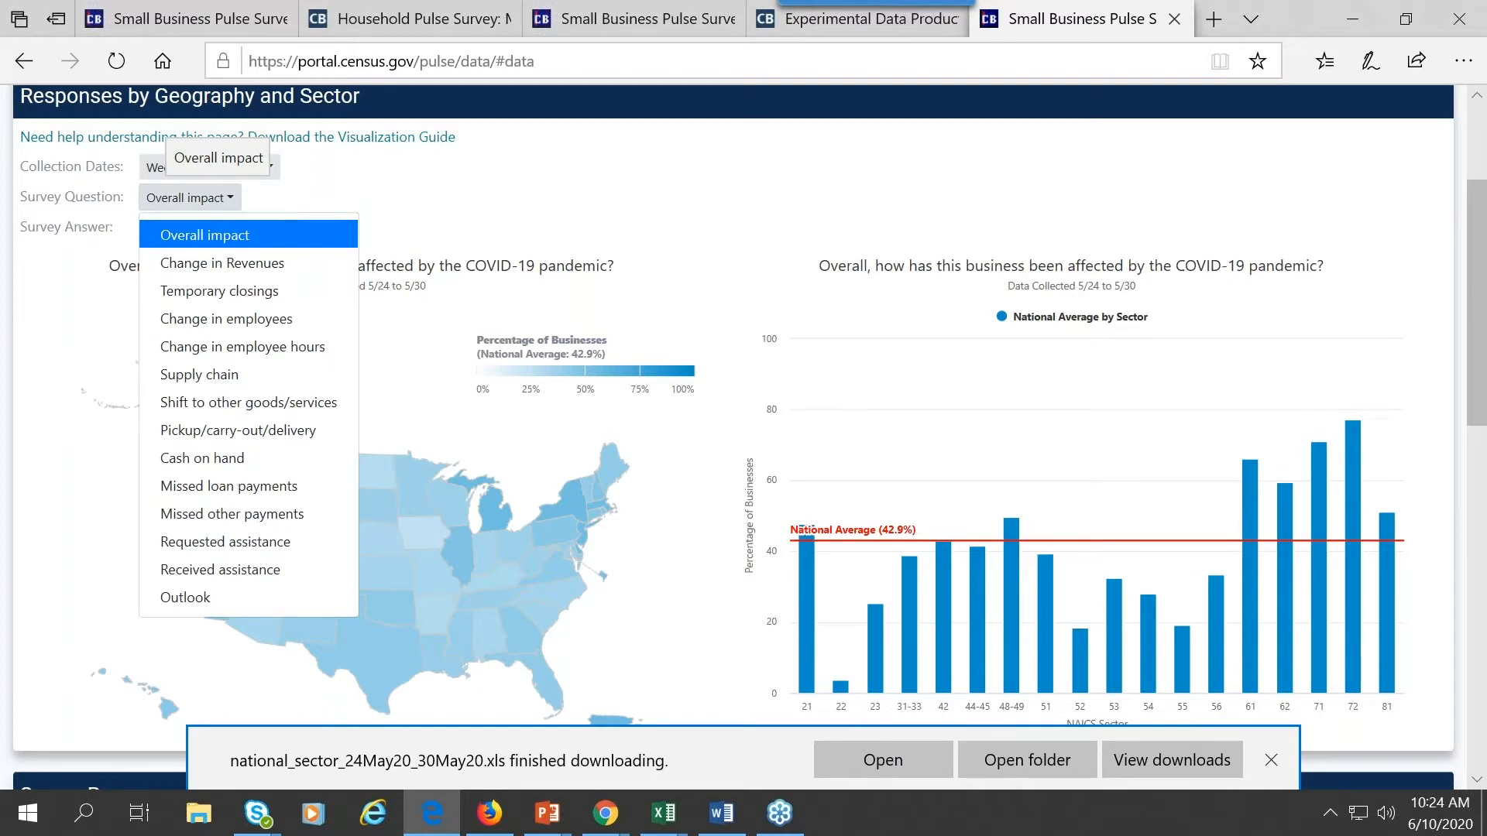
mouse_move(371, 261)
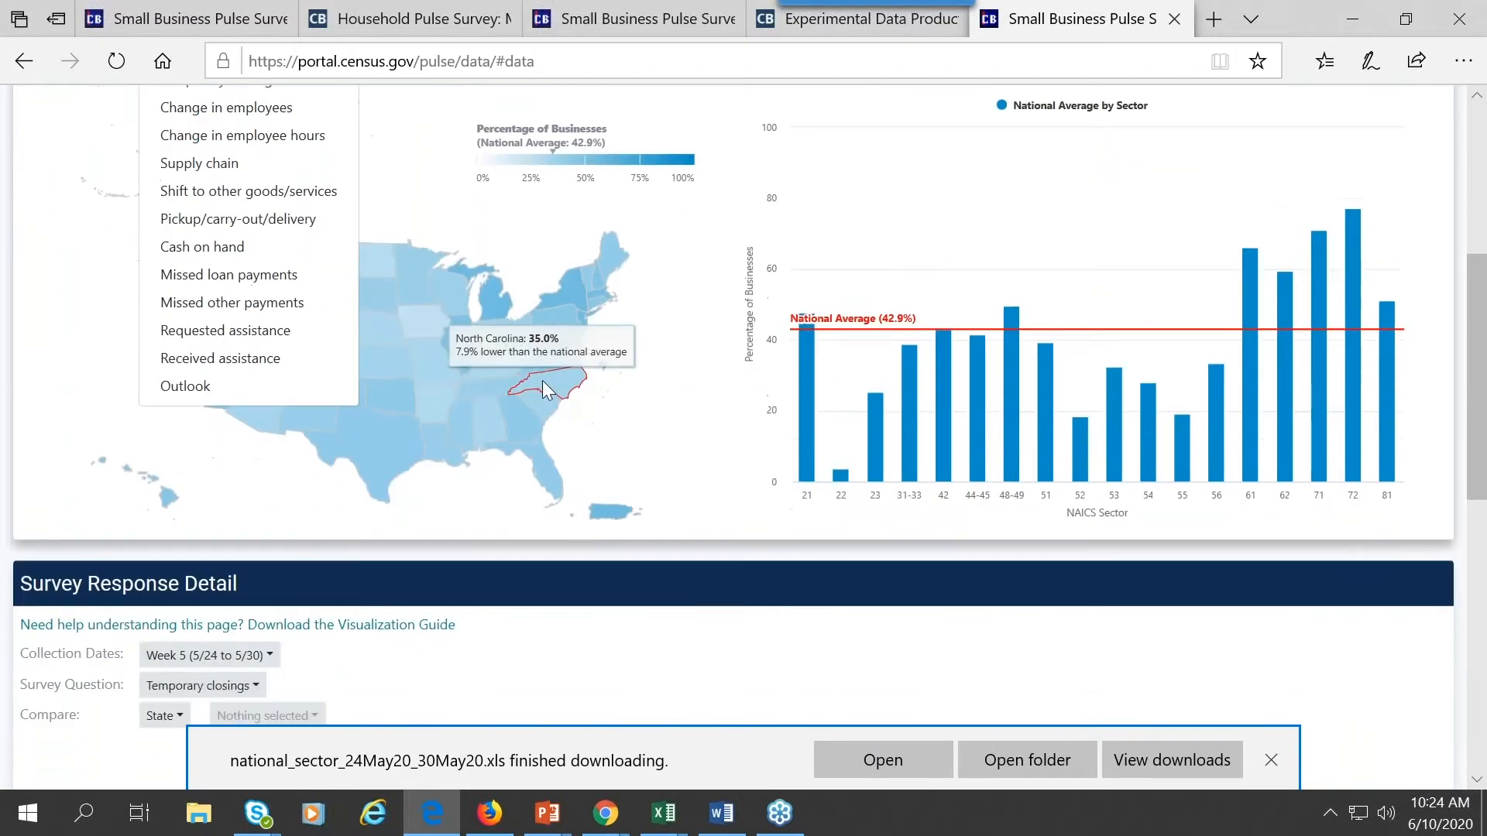
scroll(down, 3)
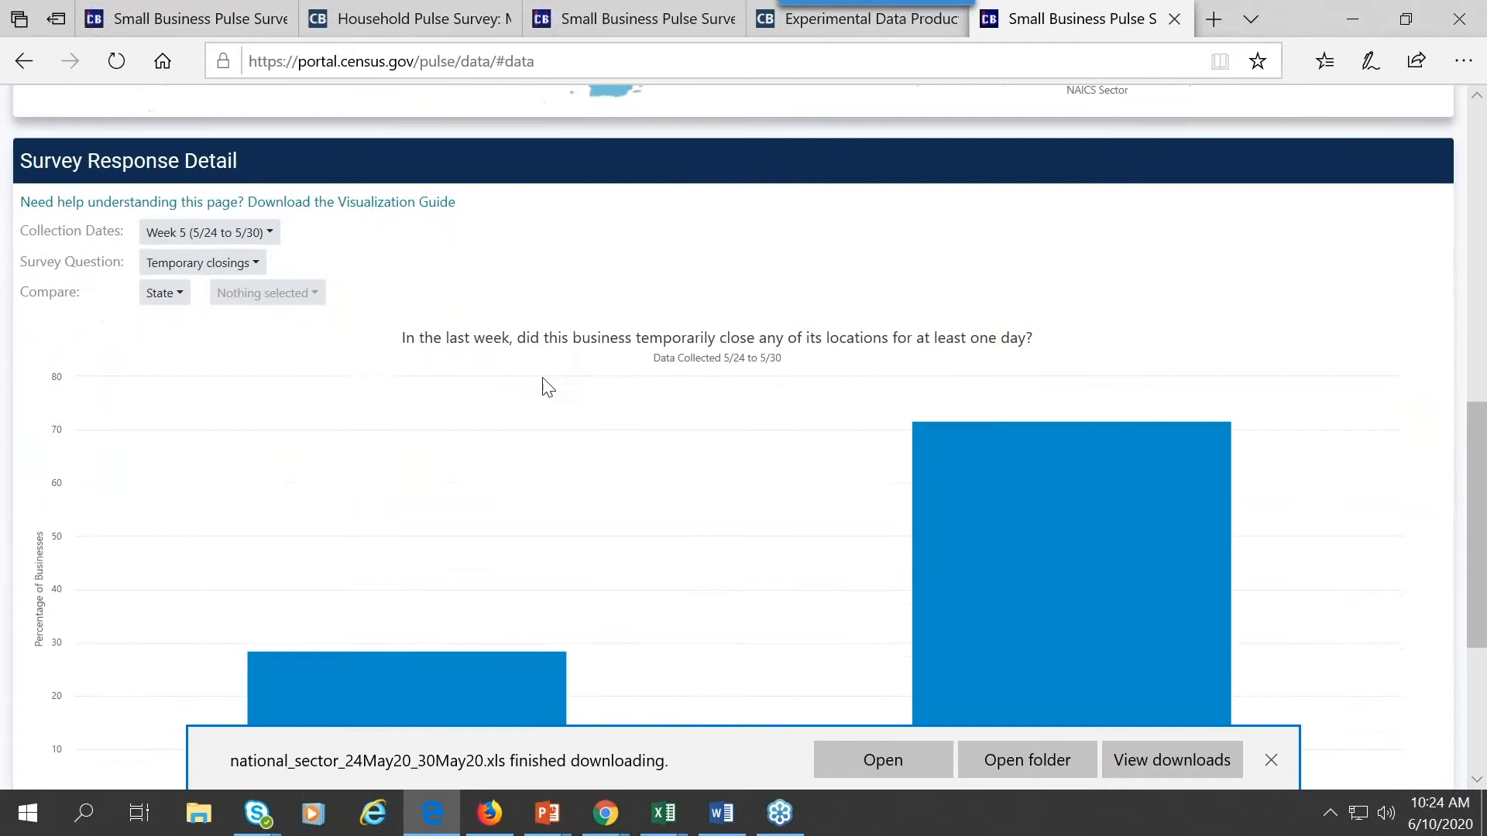
scroll(down, 3)
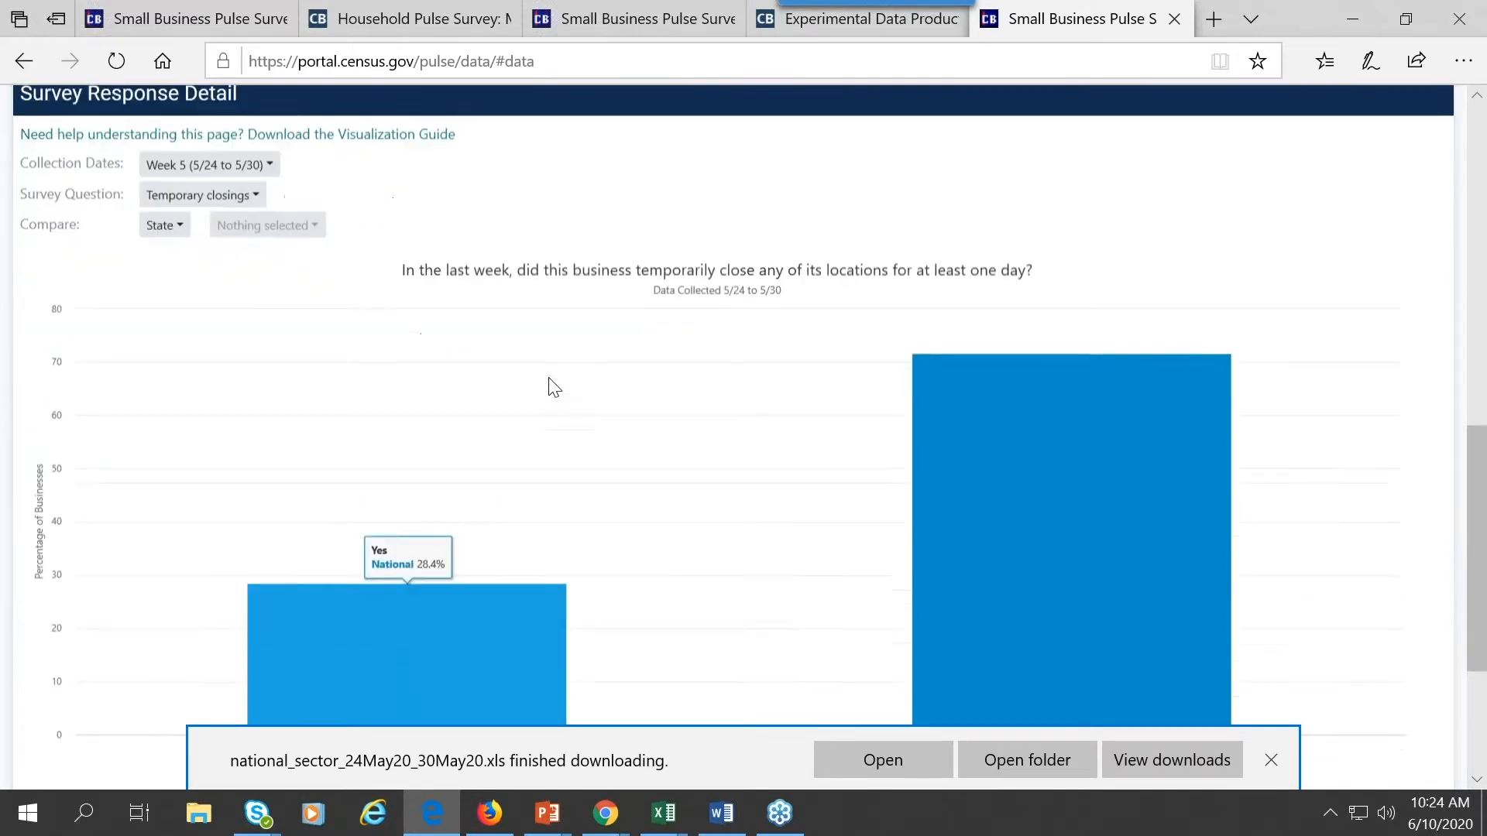
scroll(down, 3)
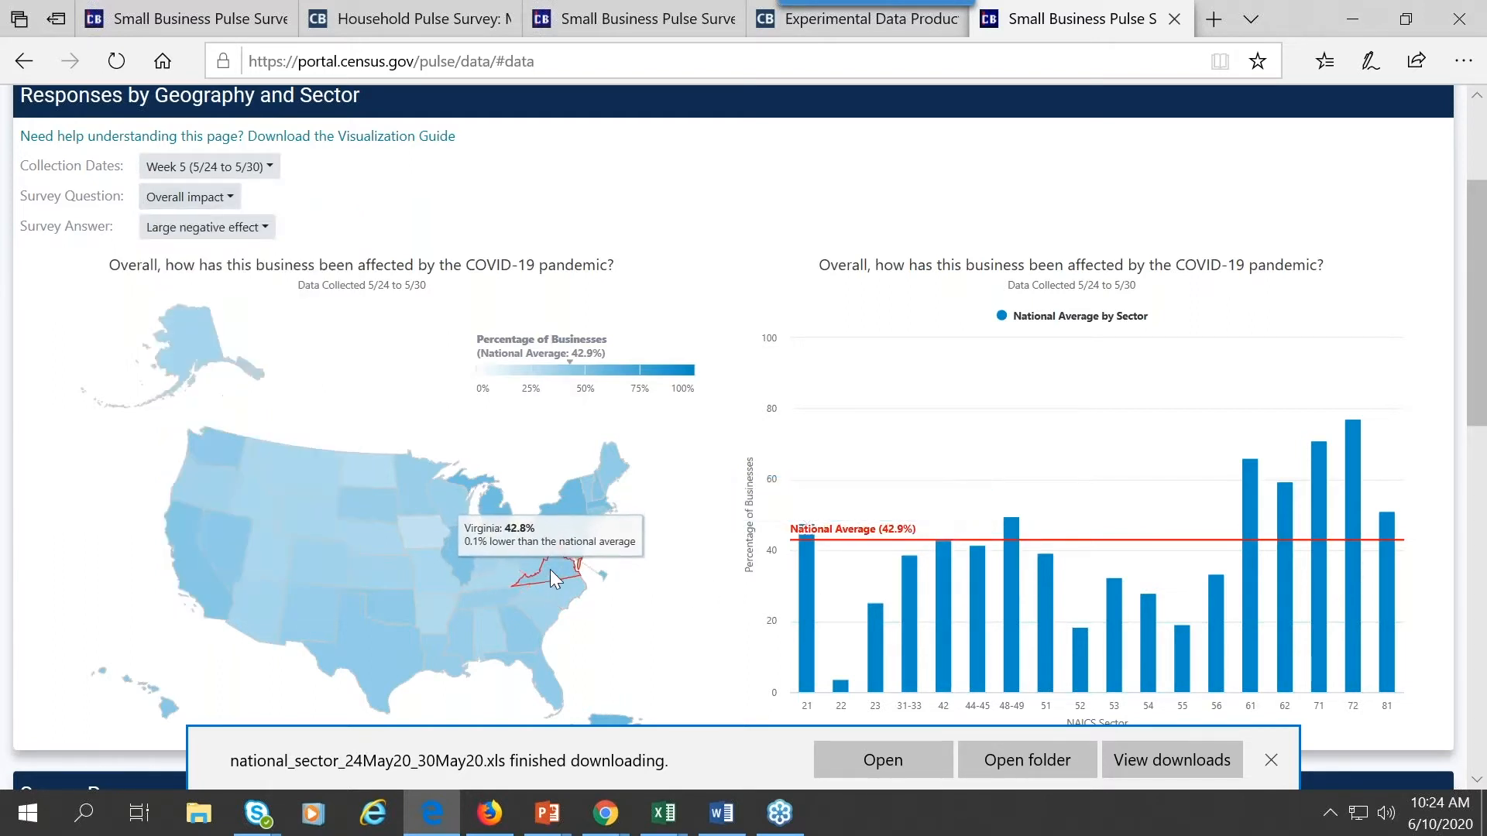
mouse_move(554, 569)
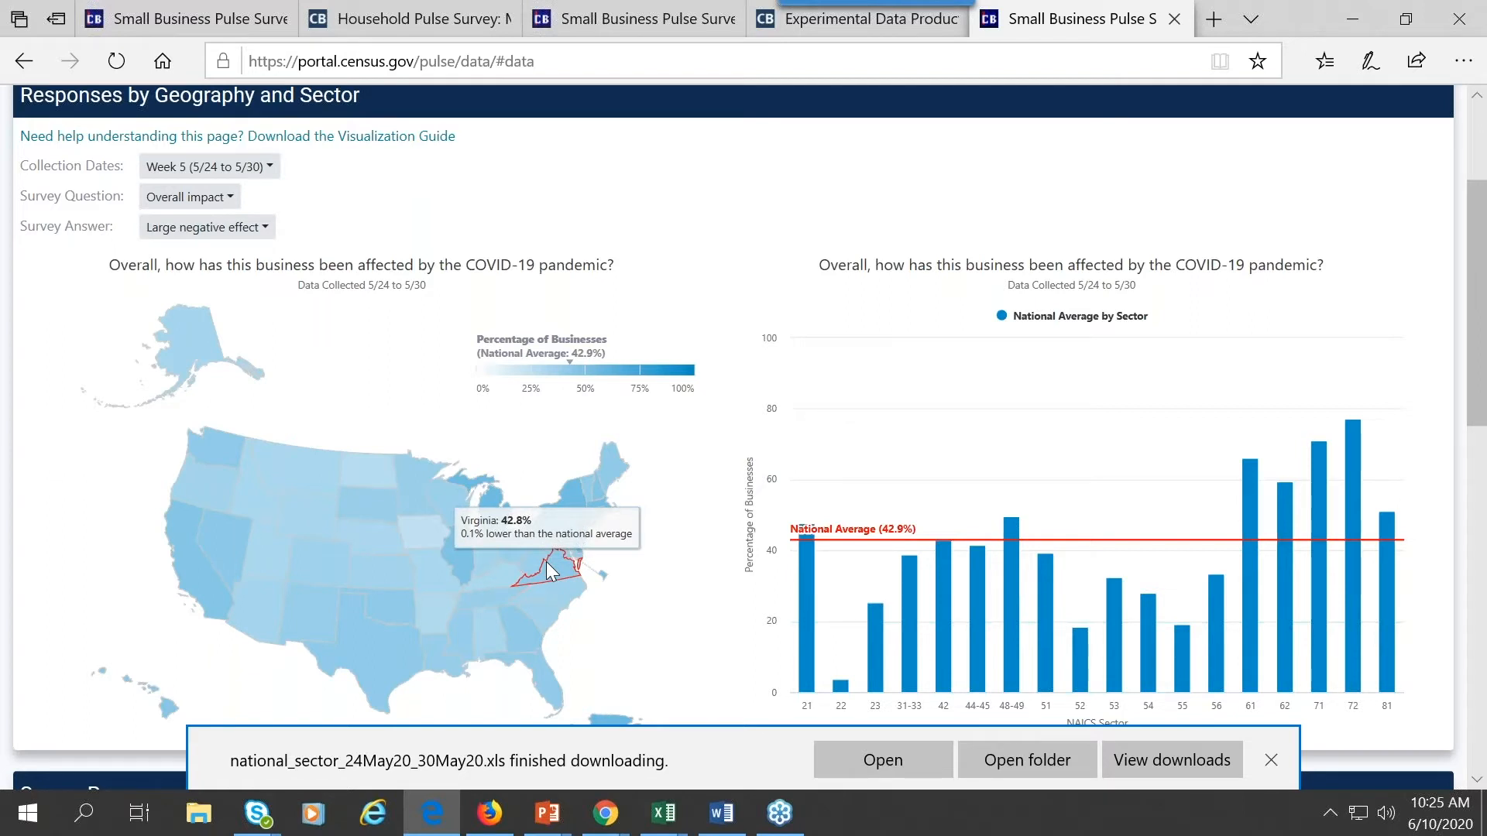
mouse_move(322, 465)
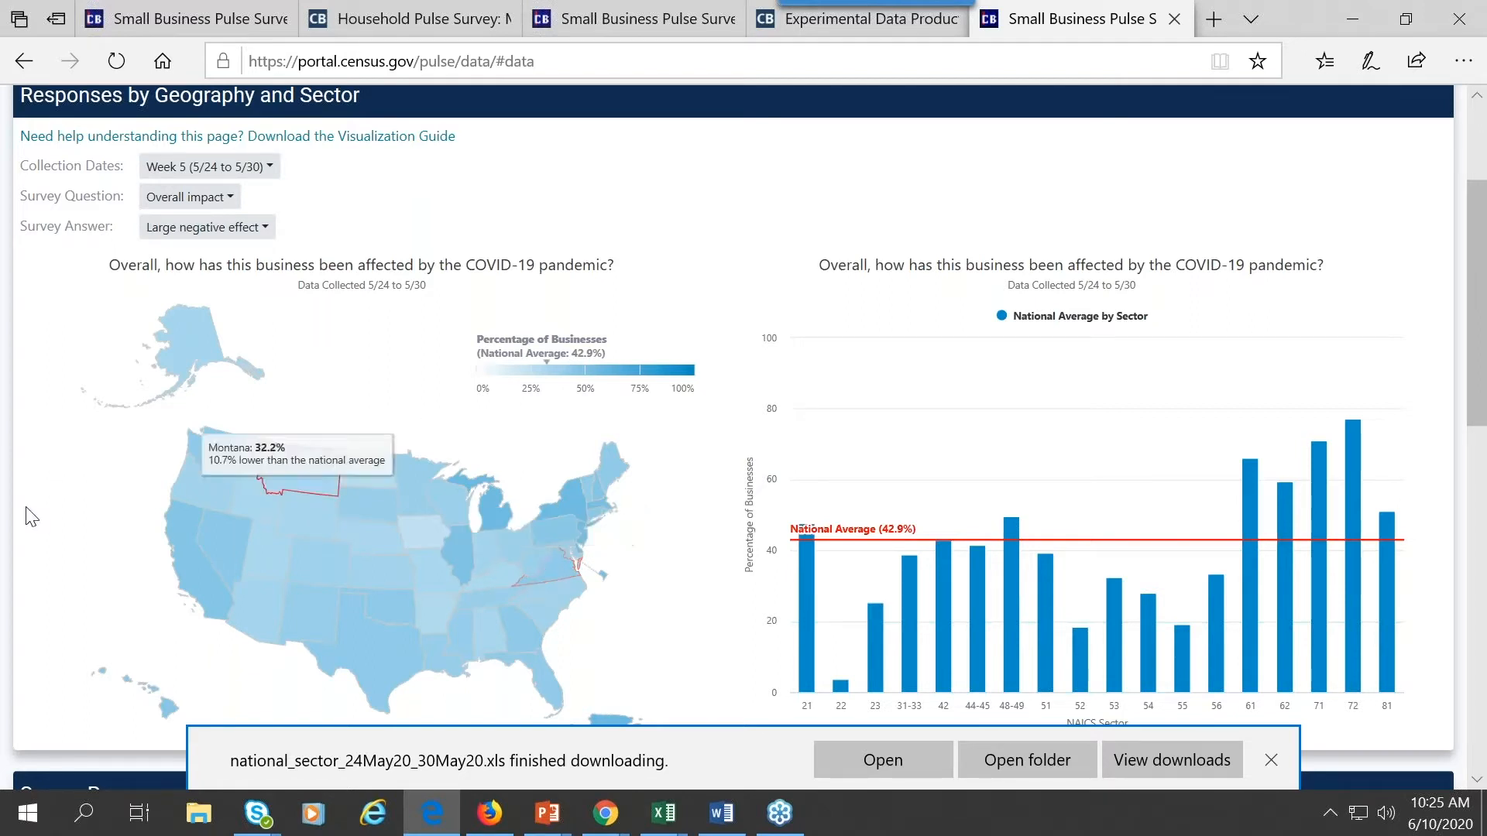
Reopen the Survey Question list on the dashboard's map view
scroll(up, 3)
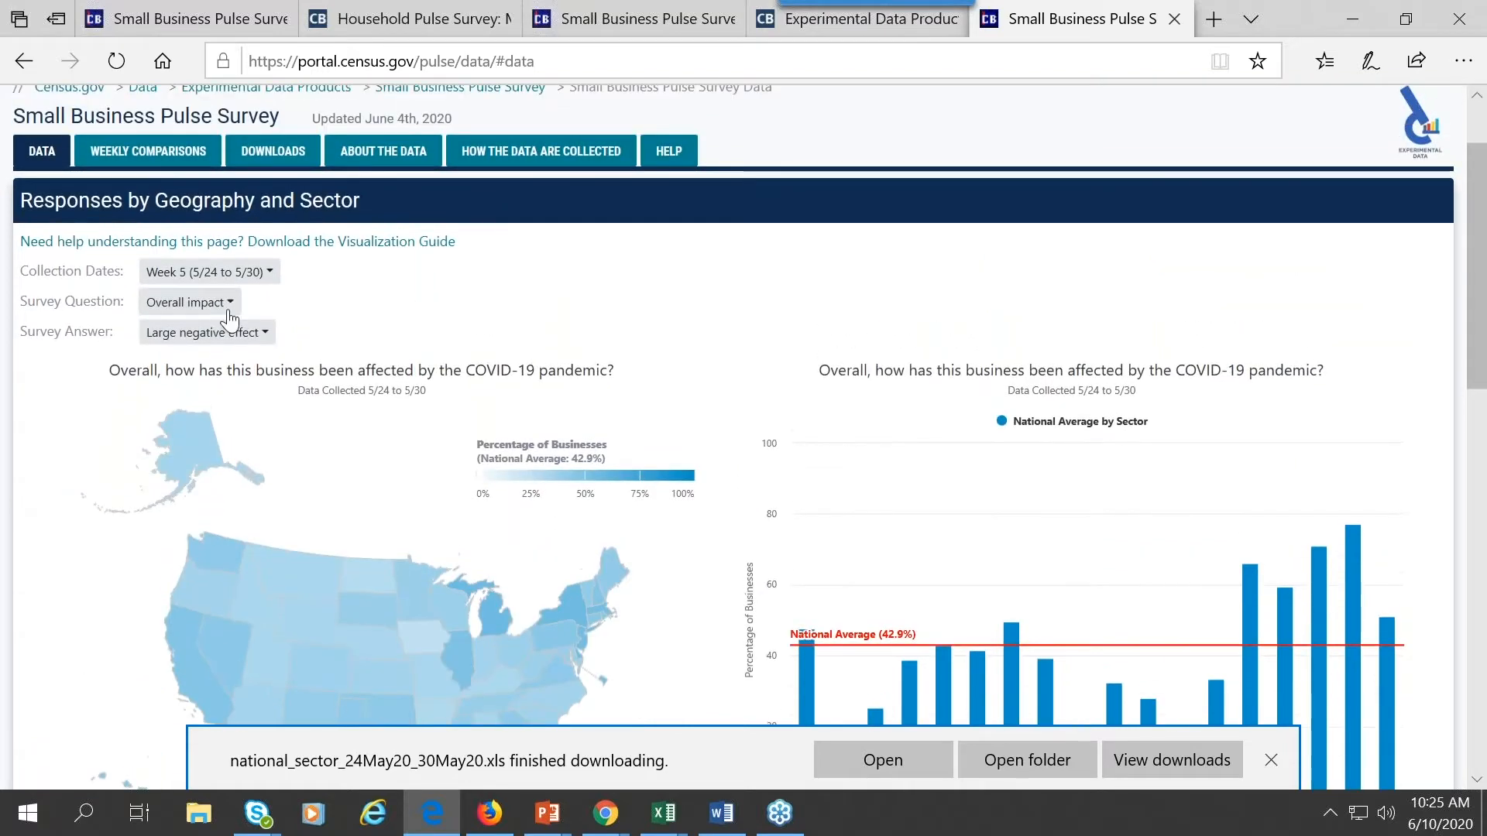
click(189, 301)
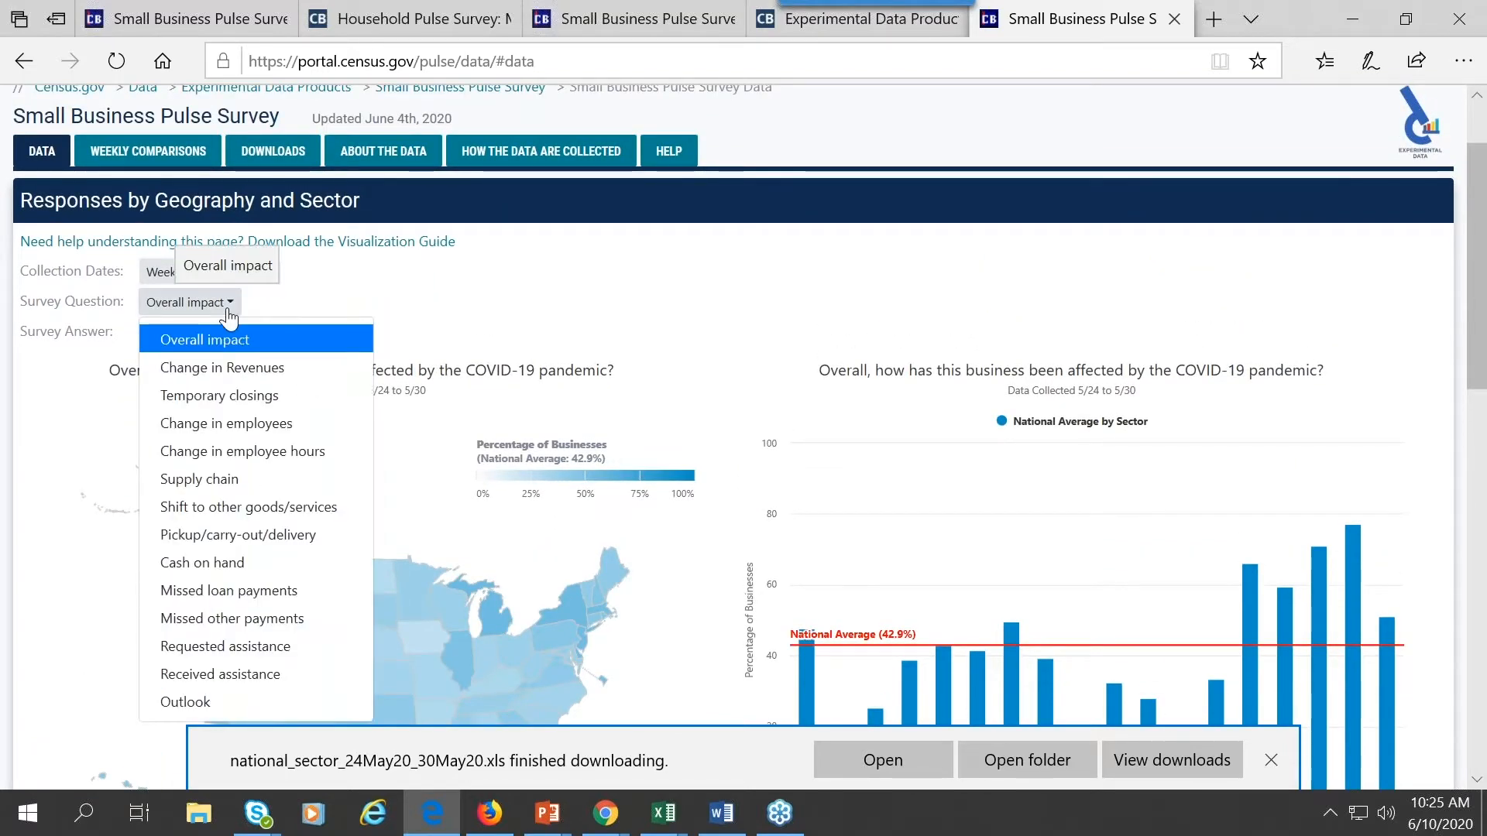
mouse_move(576, 321)
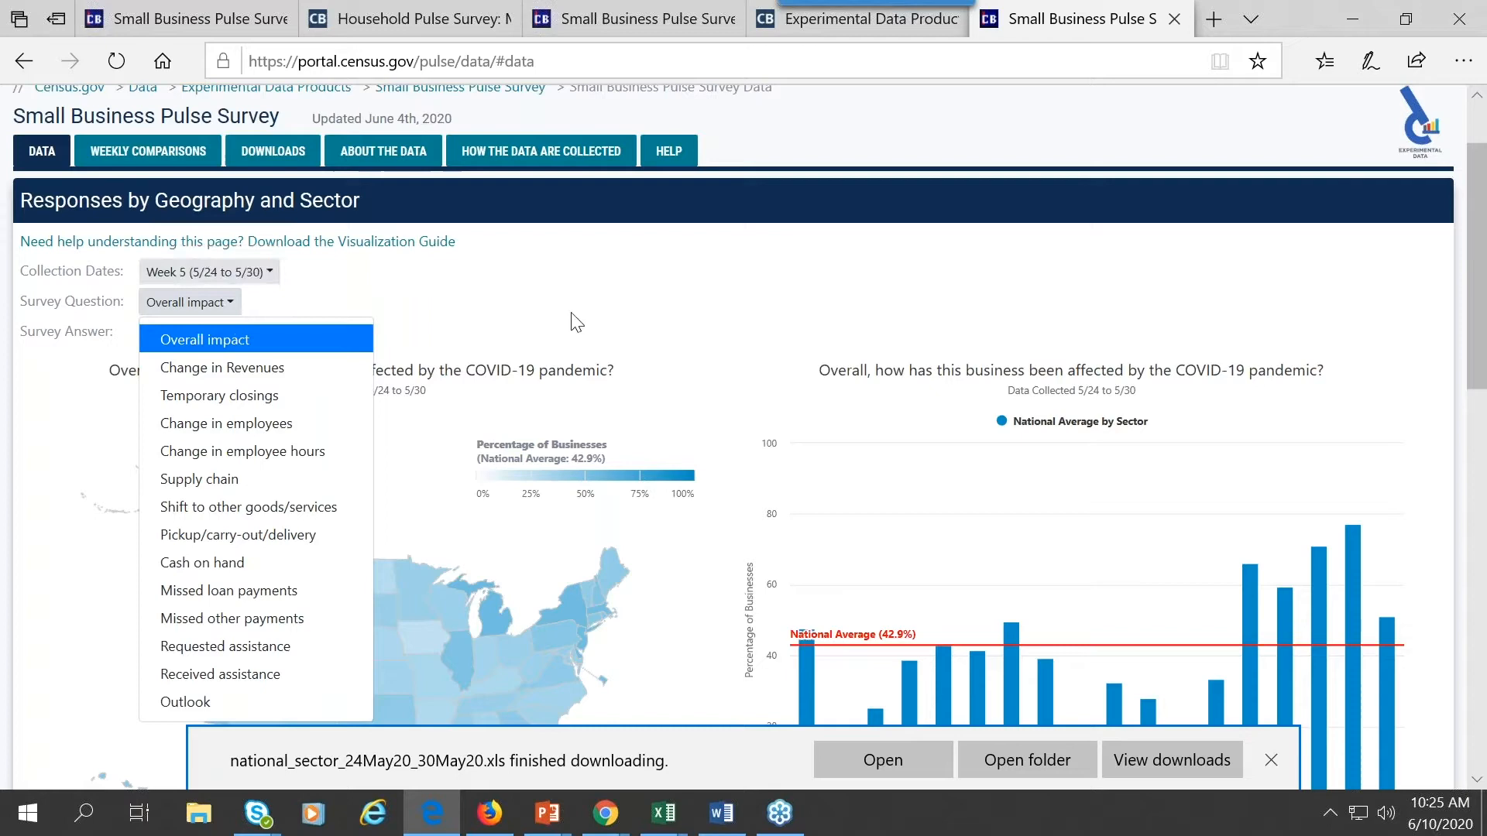
scroll(down, 3)
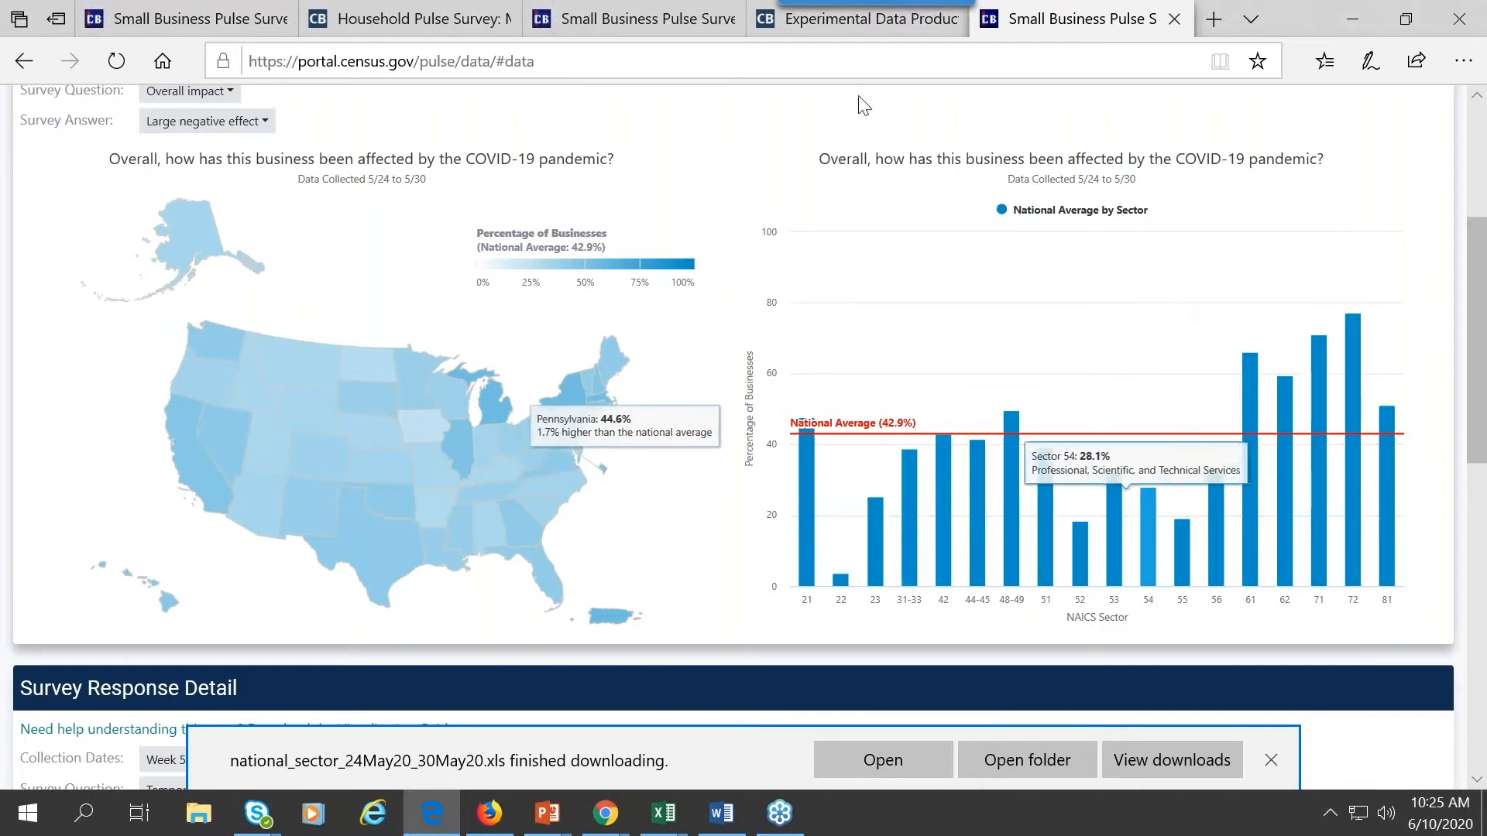
mouse_move(603, 466)
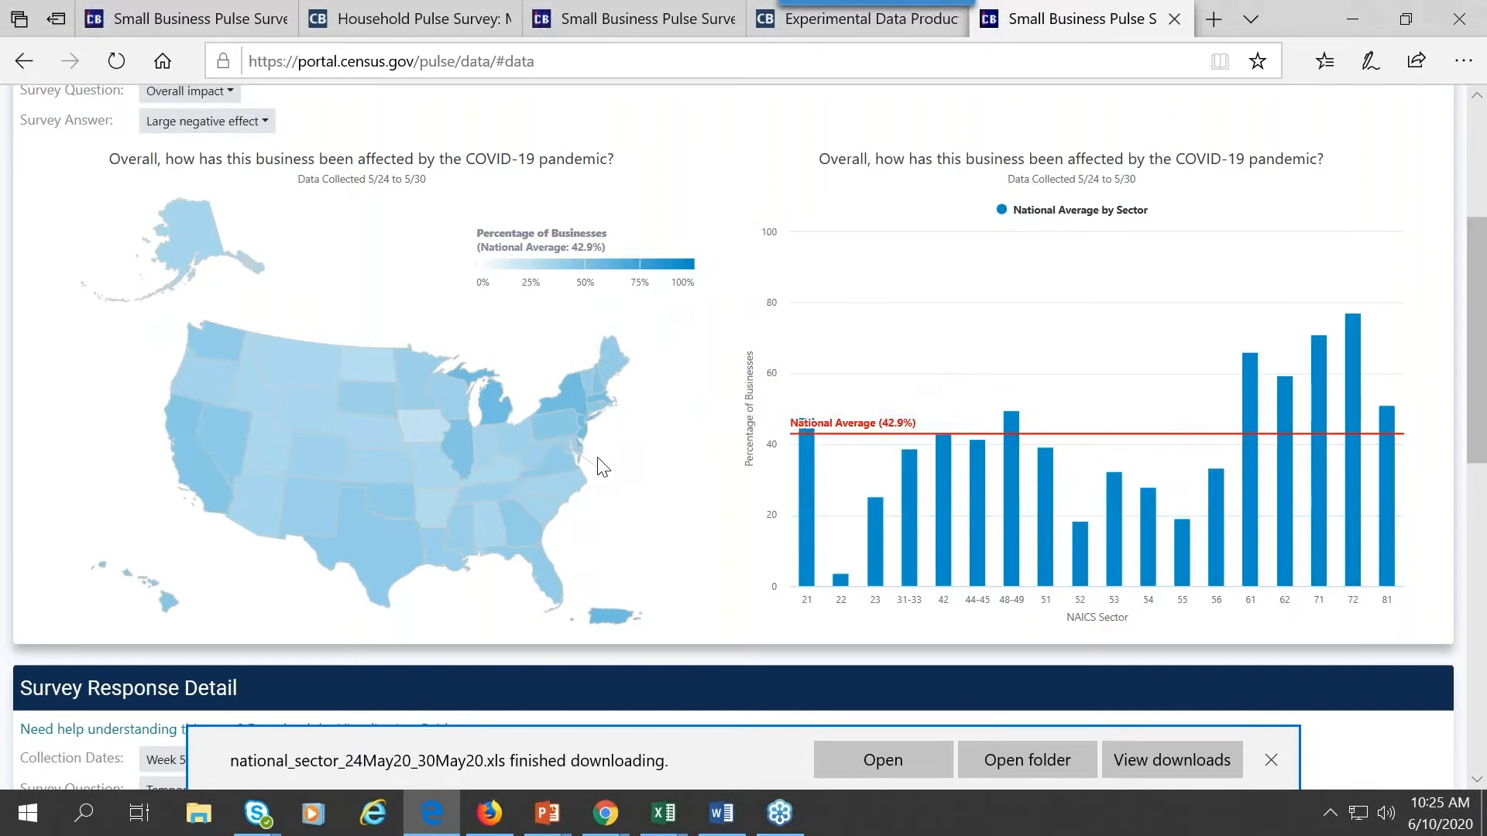
Go to the Downloads page and open the national-sector spreadsheet in Excel
scroll(up, 3)
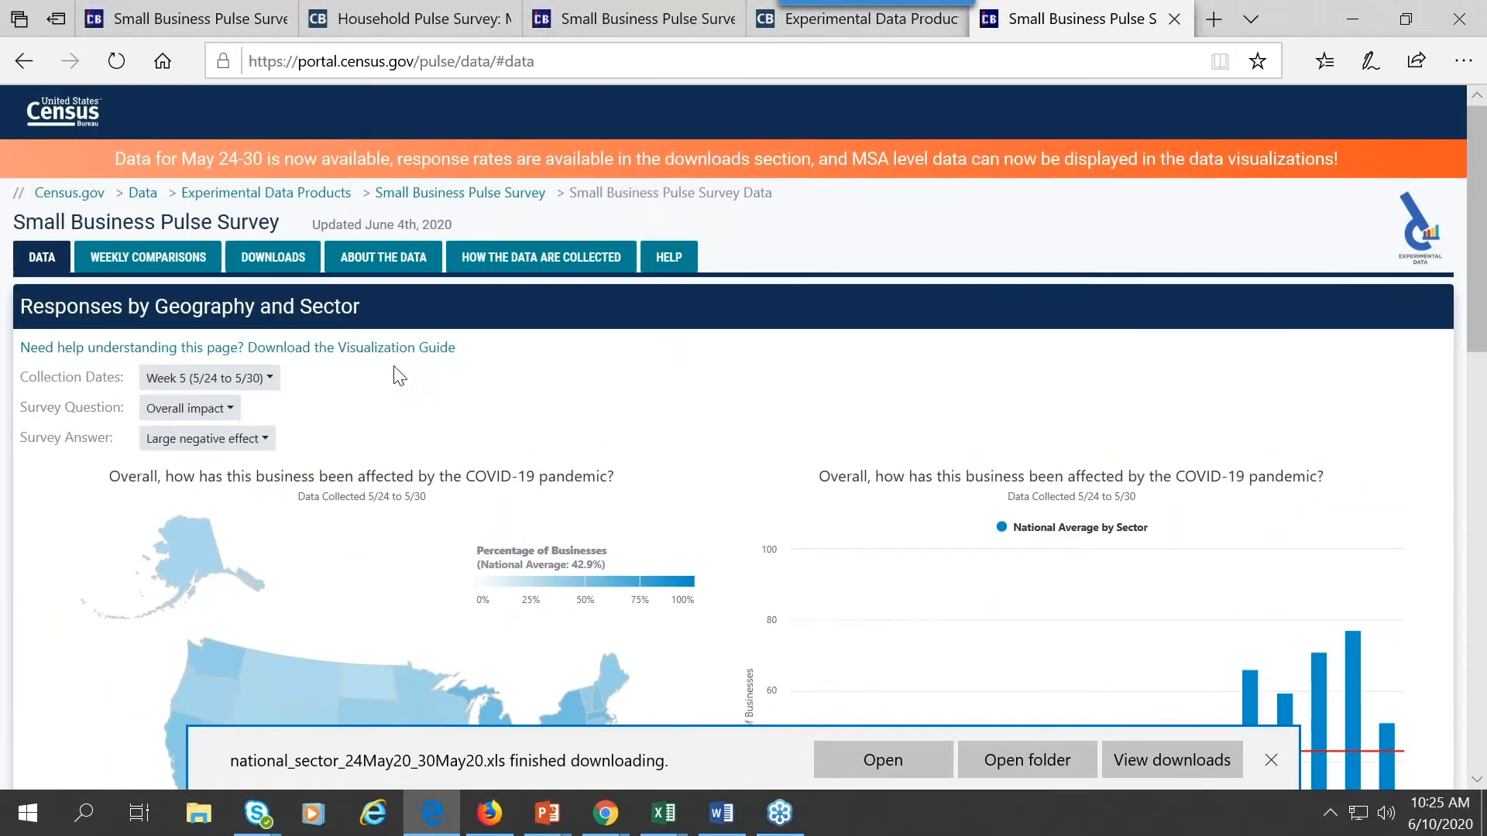
click(273, 257)
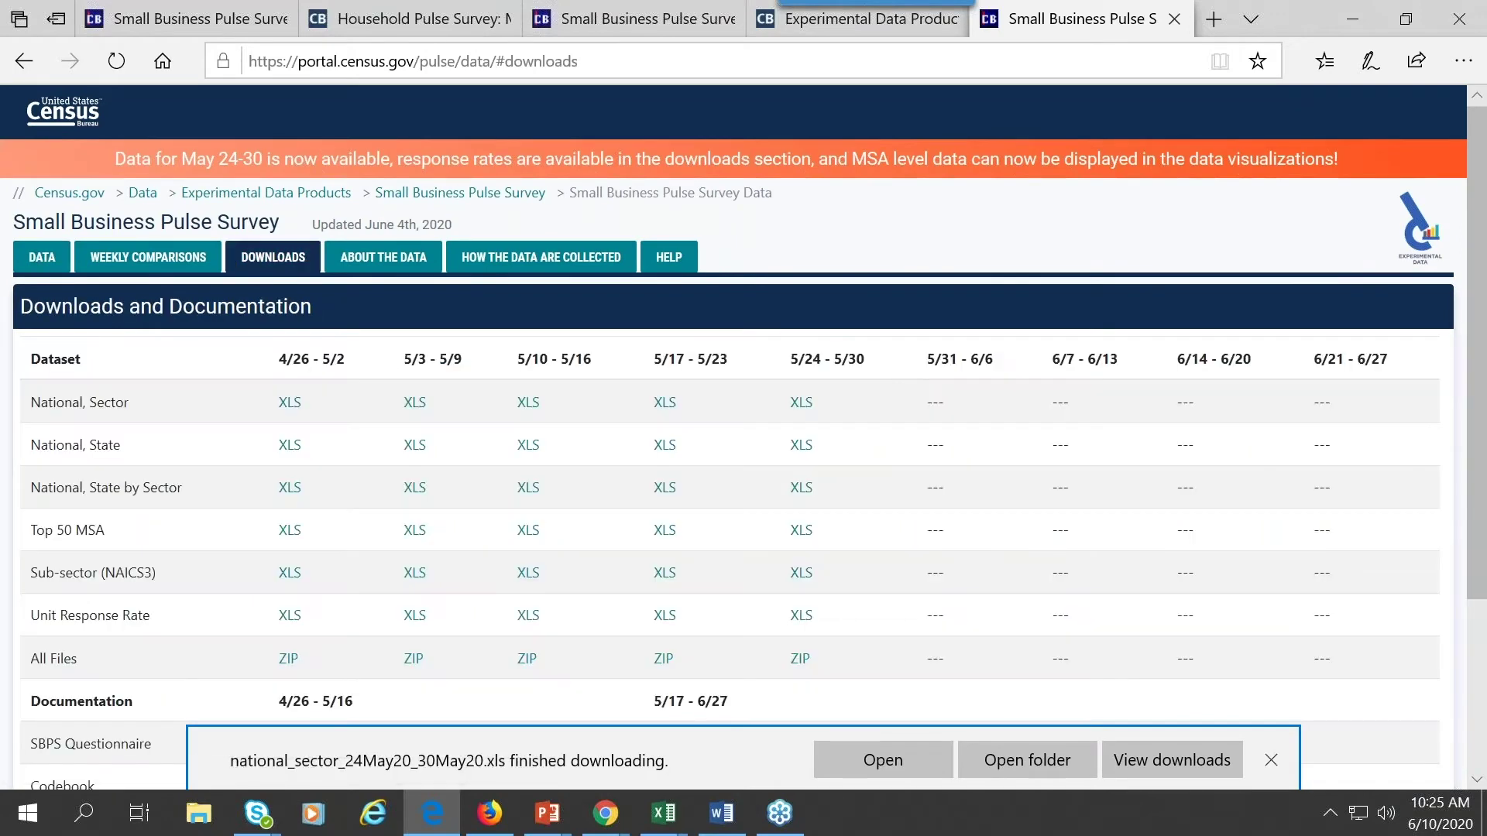
scroll(down, 3)
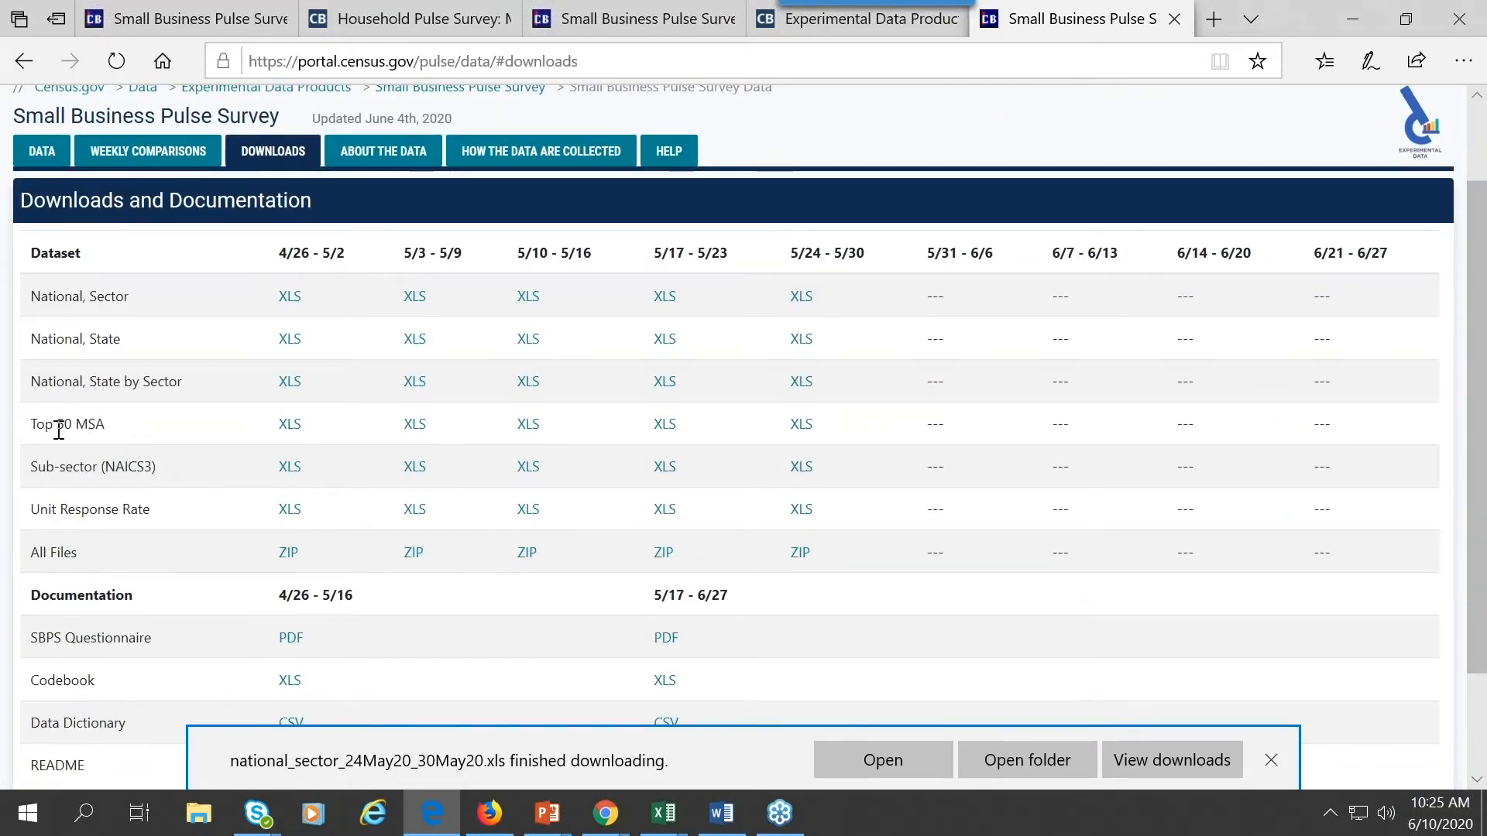
mouse_move(528, 423)
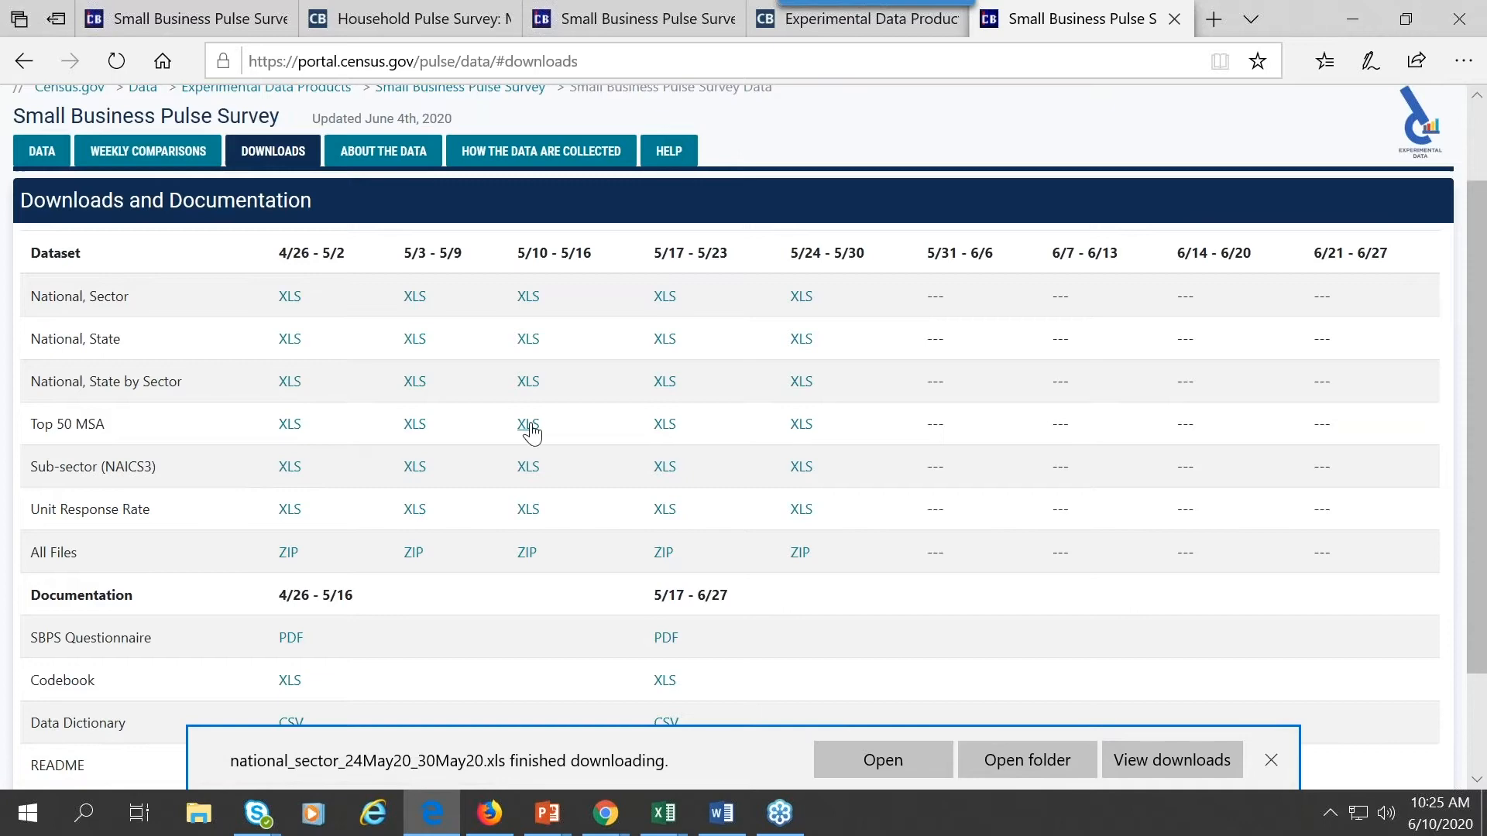
click(799, 423)
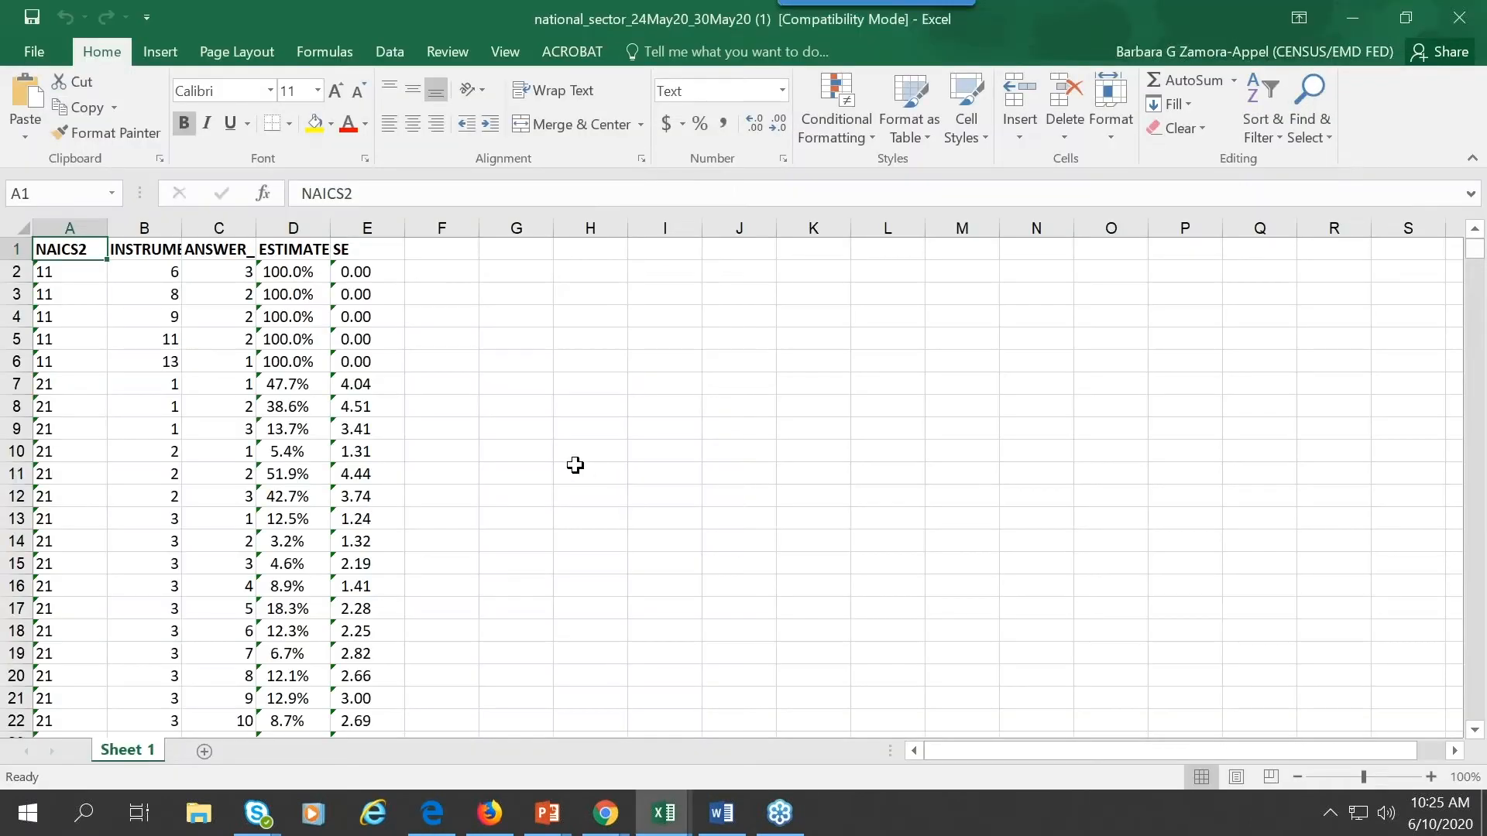
Scroll the national_sector_24May20_30May20 sheet past row 1,000 to the sector 81 rows
scroll(down, 3)
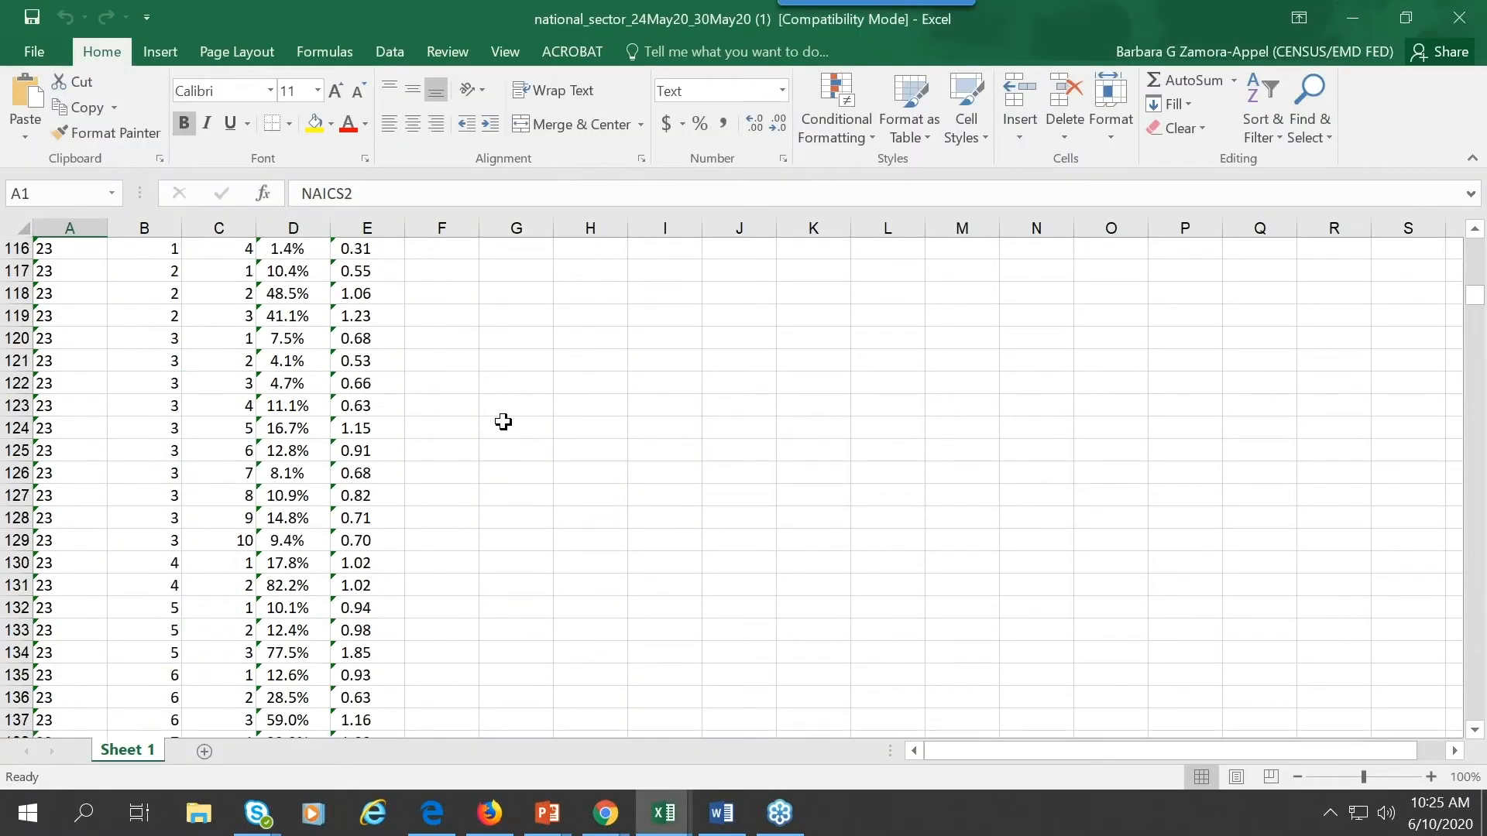
scroll(down, 3)
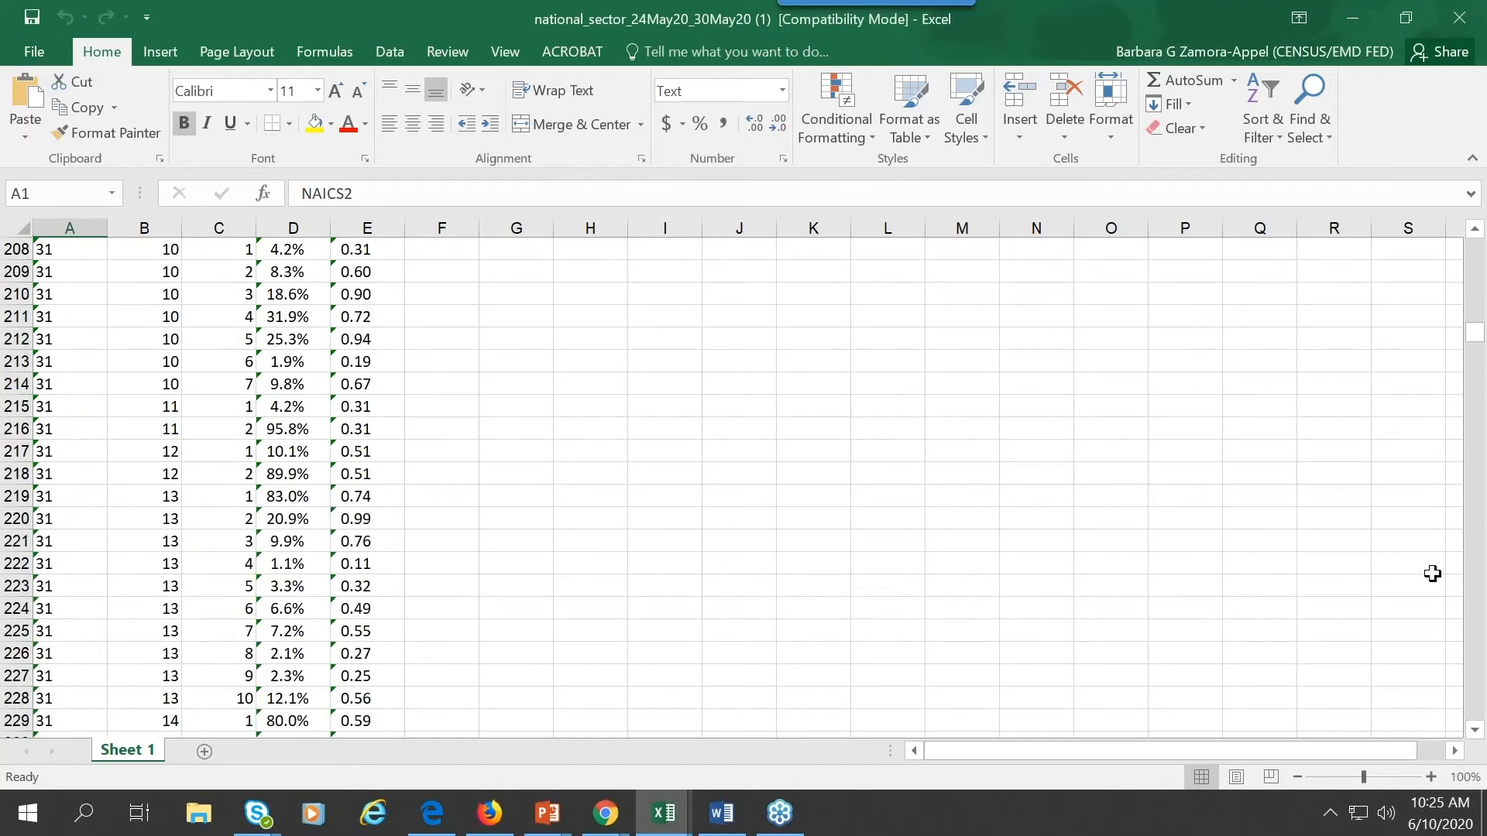
scroll(down, 3)
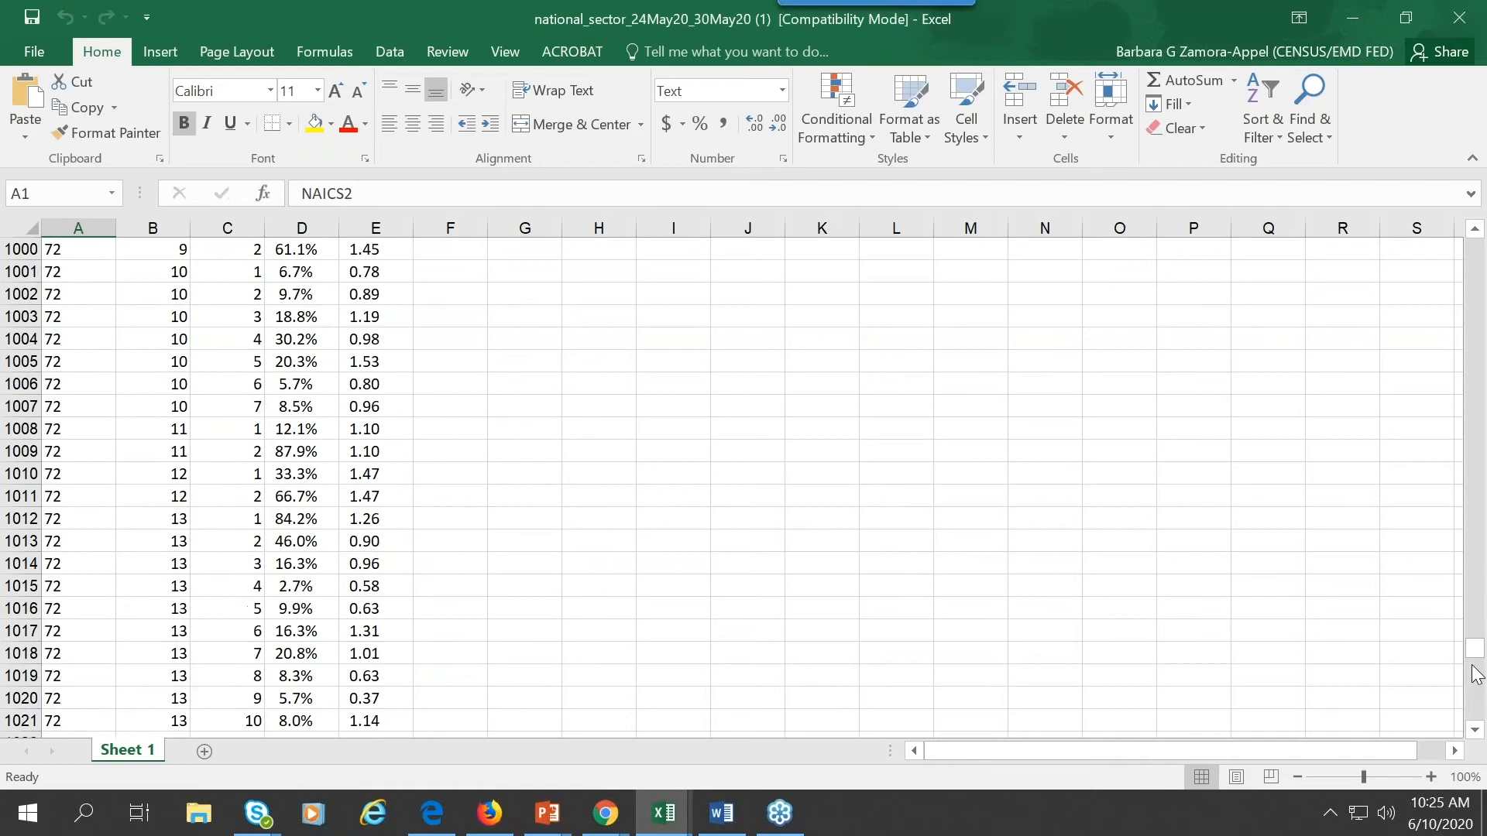
scroll(down, 3)
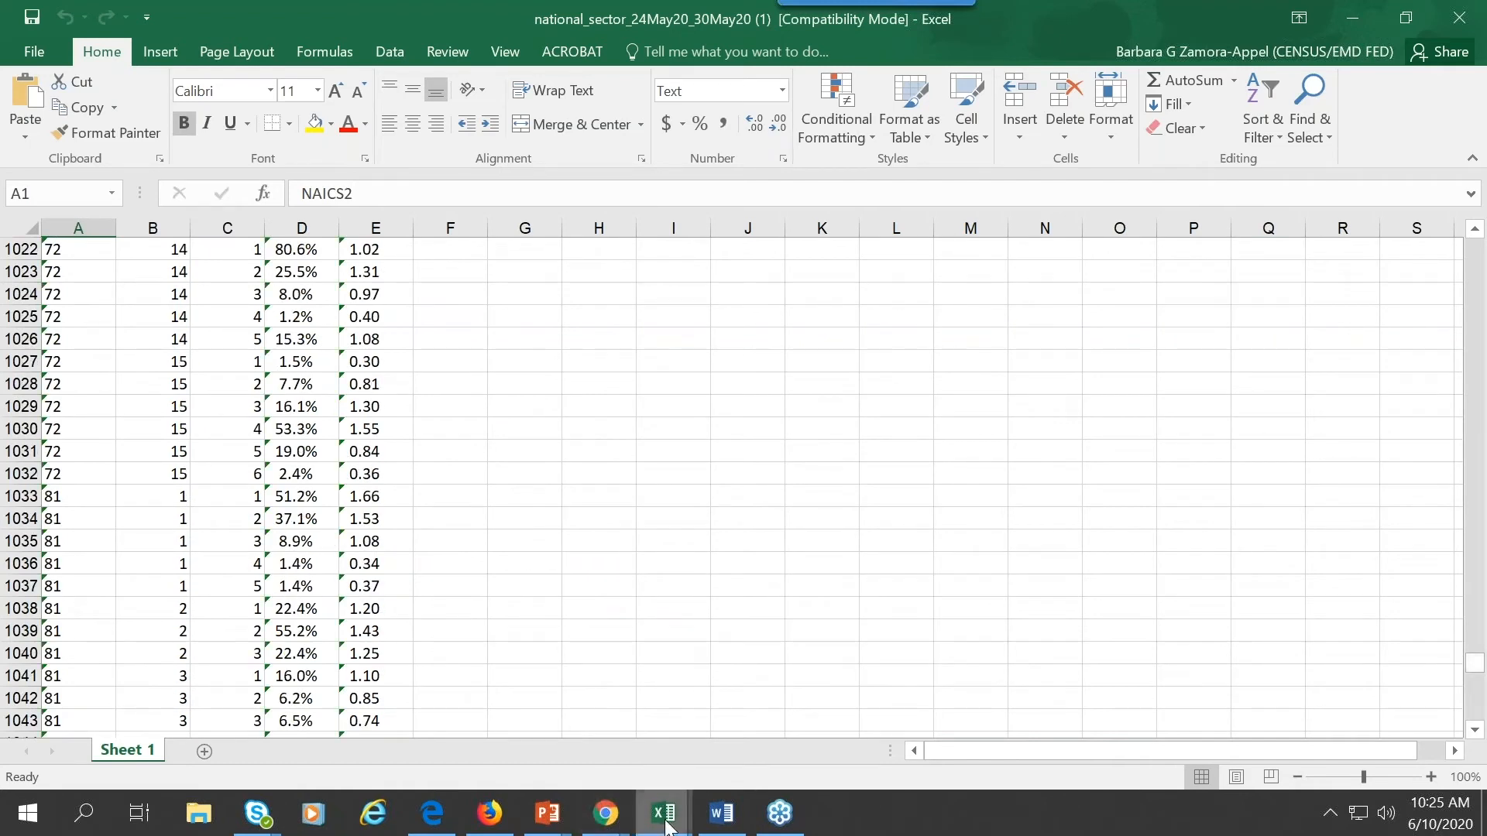
mouse_move(544, 812)
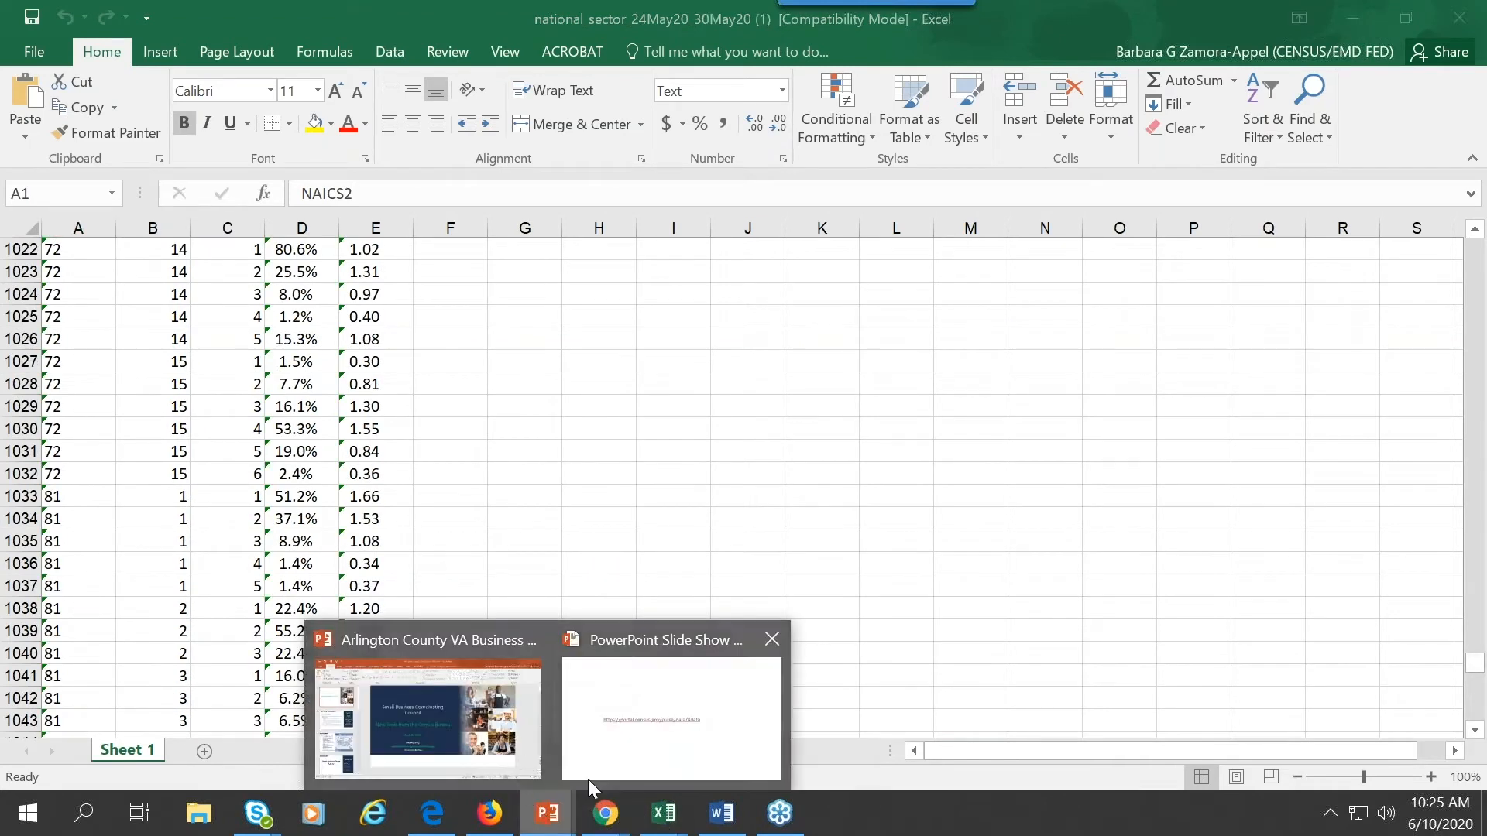
mouse_move(603, 812)
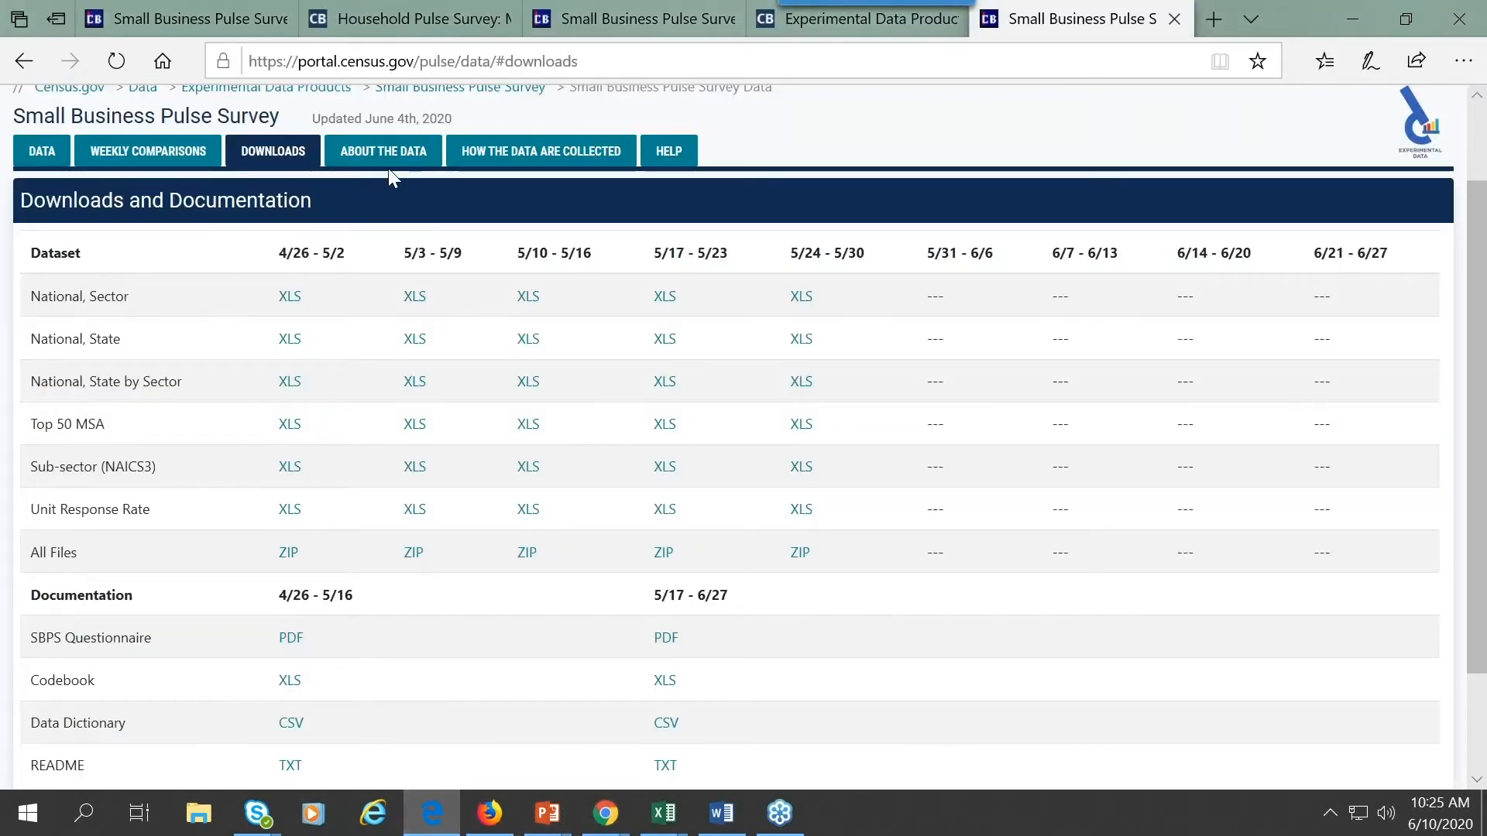
mouse_move(1022, 456)
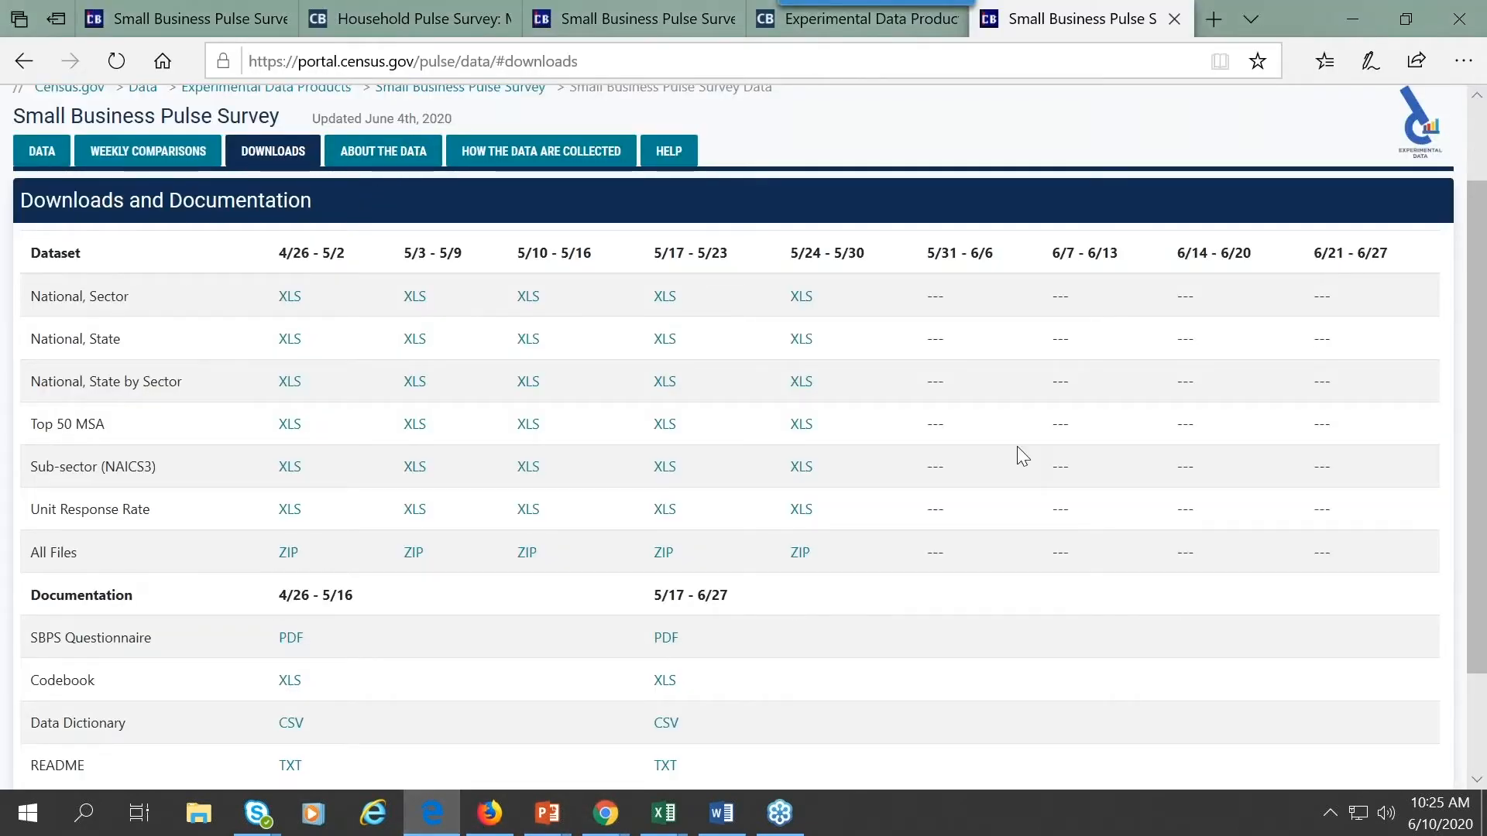
mouse_move(280, 549)
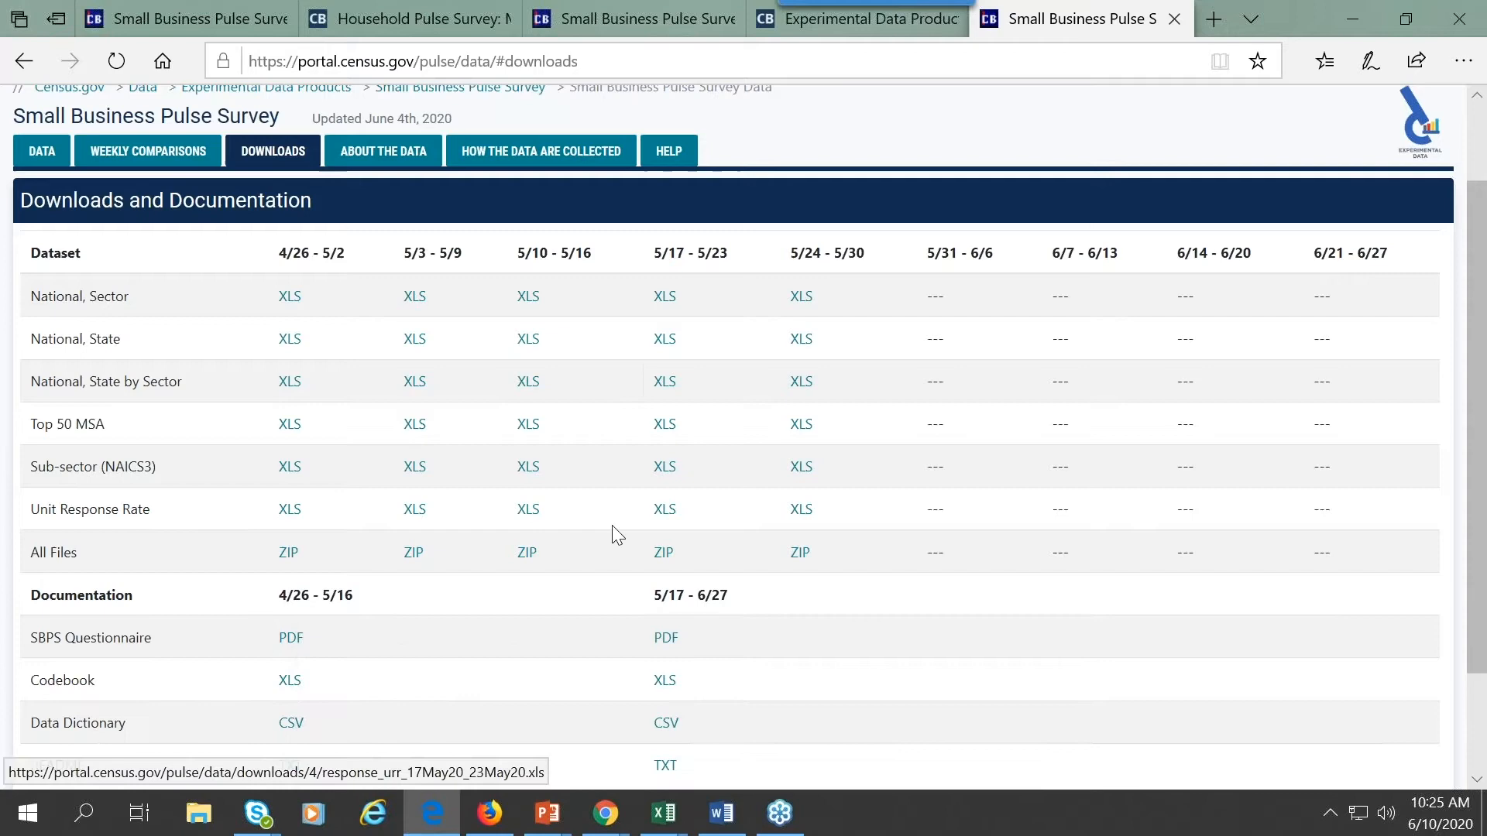
mouse_move(545, 812)
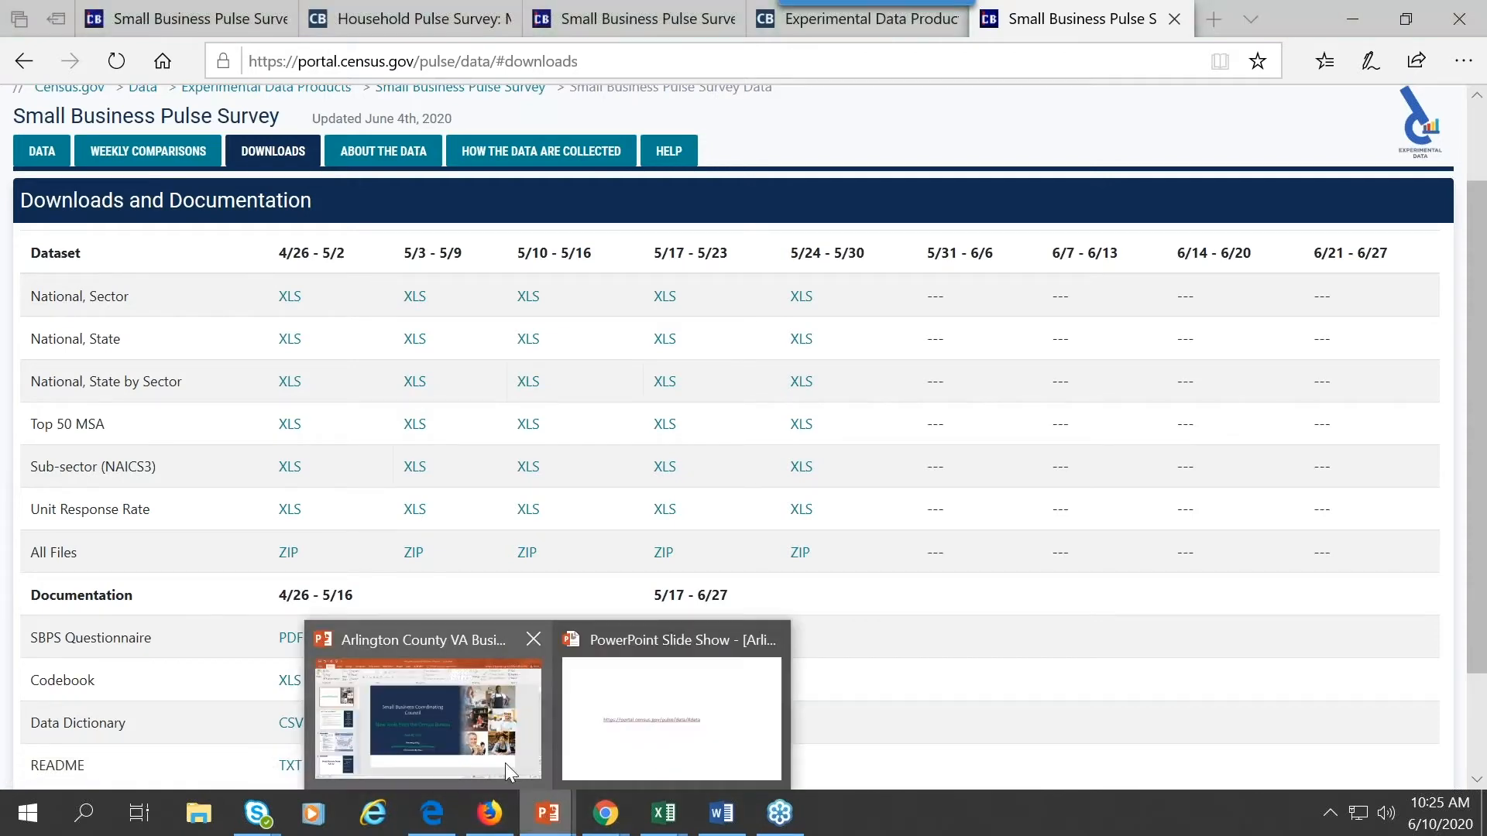
Switch to the Arlington County webinar deck and show slide 10, Household Pulse Survey
click(426, 721)
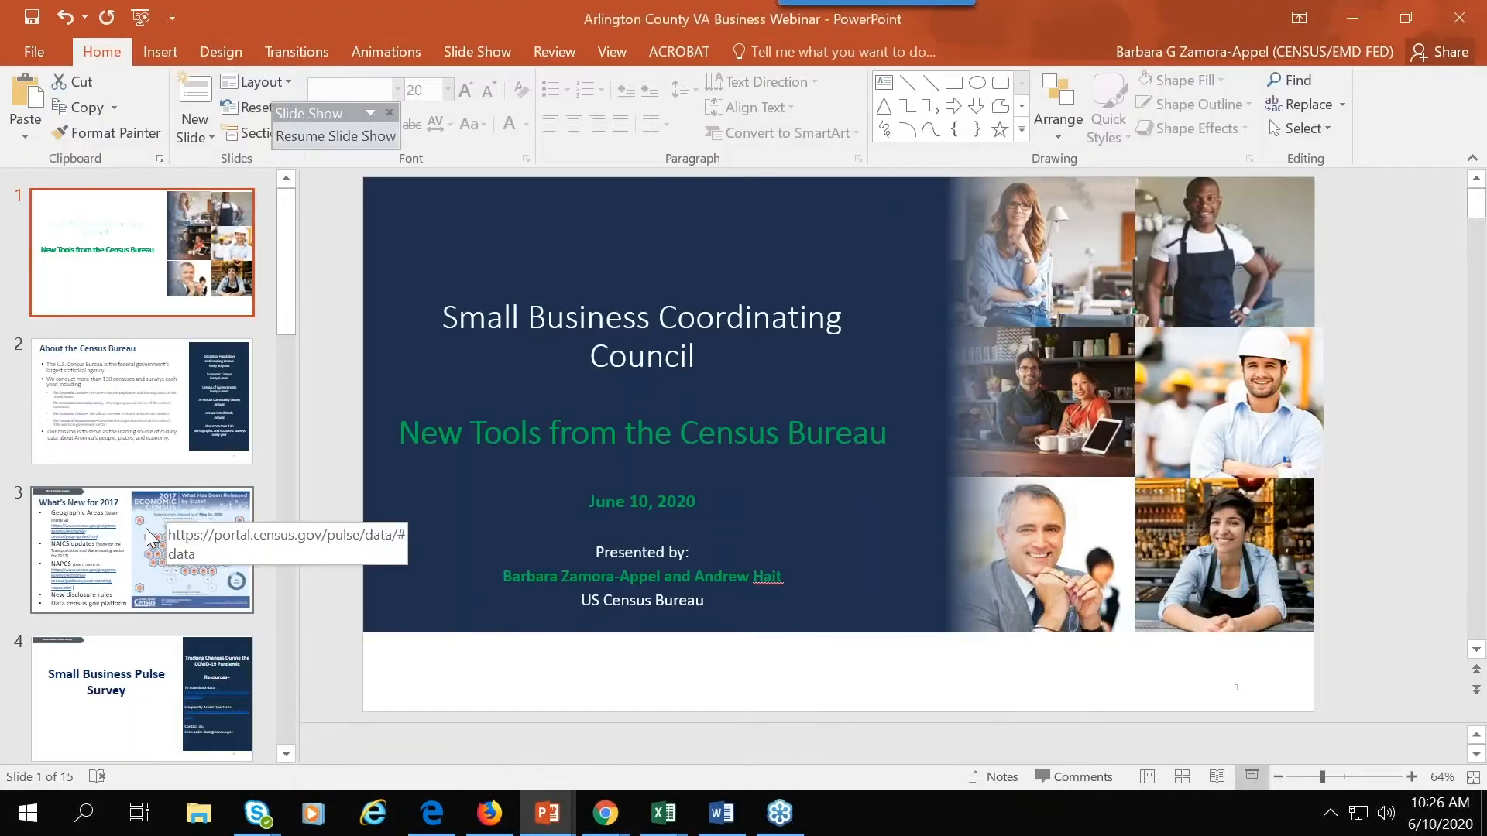
scroll(down, 3)
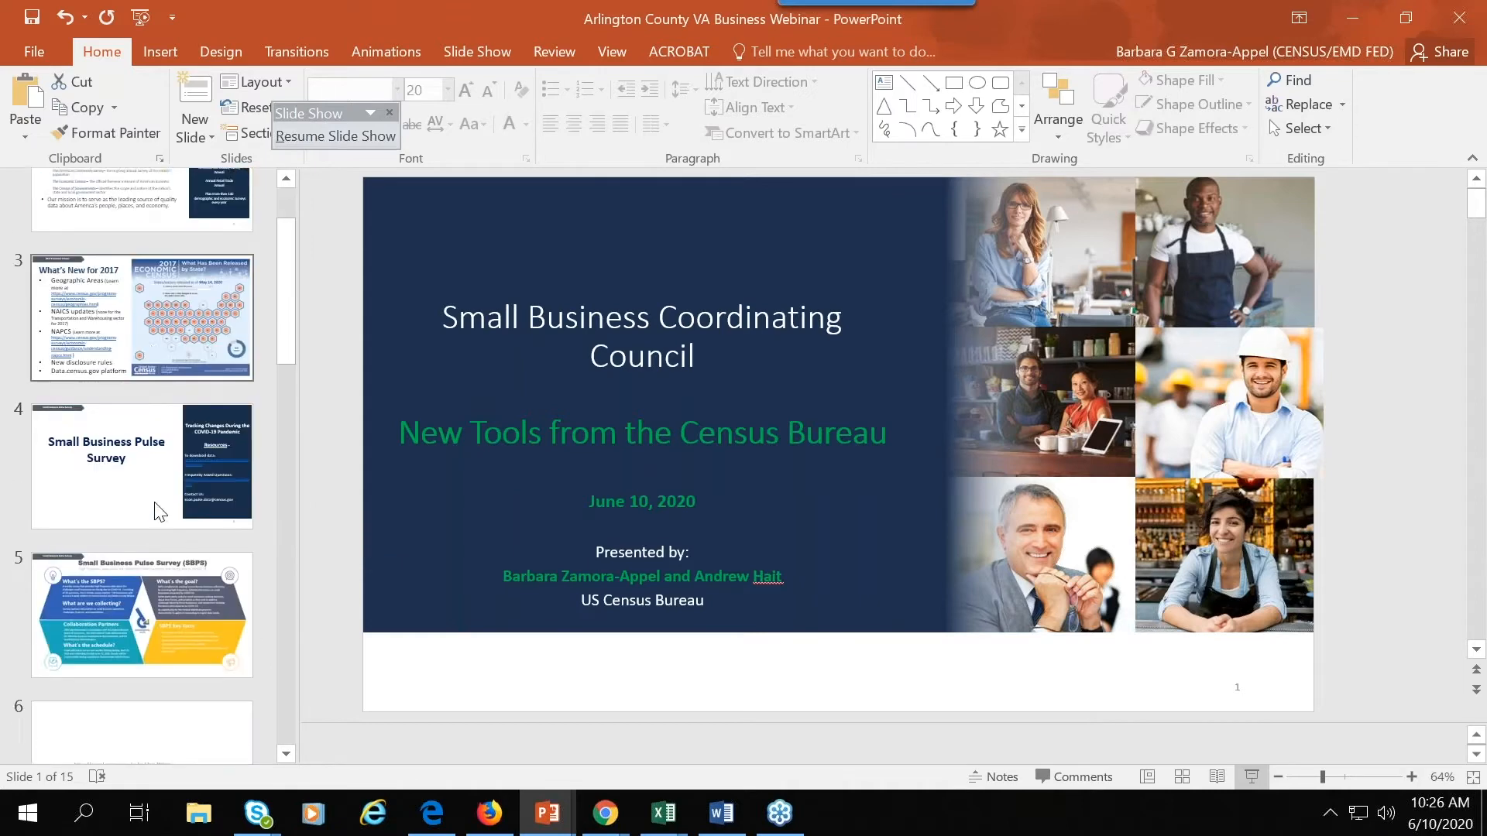
scroll(down, 3)
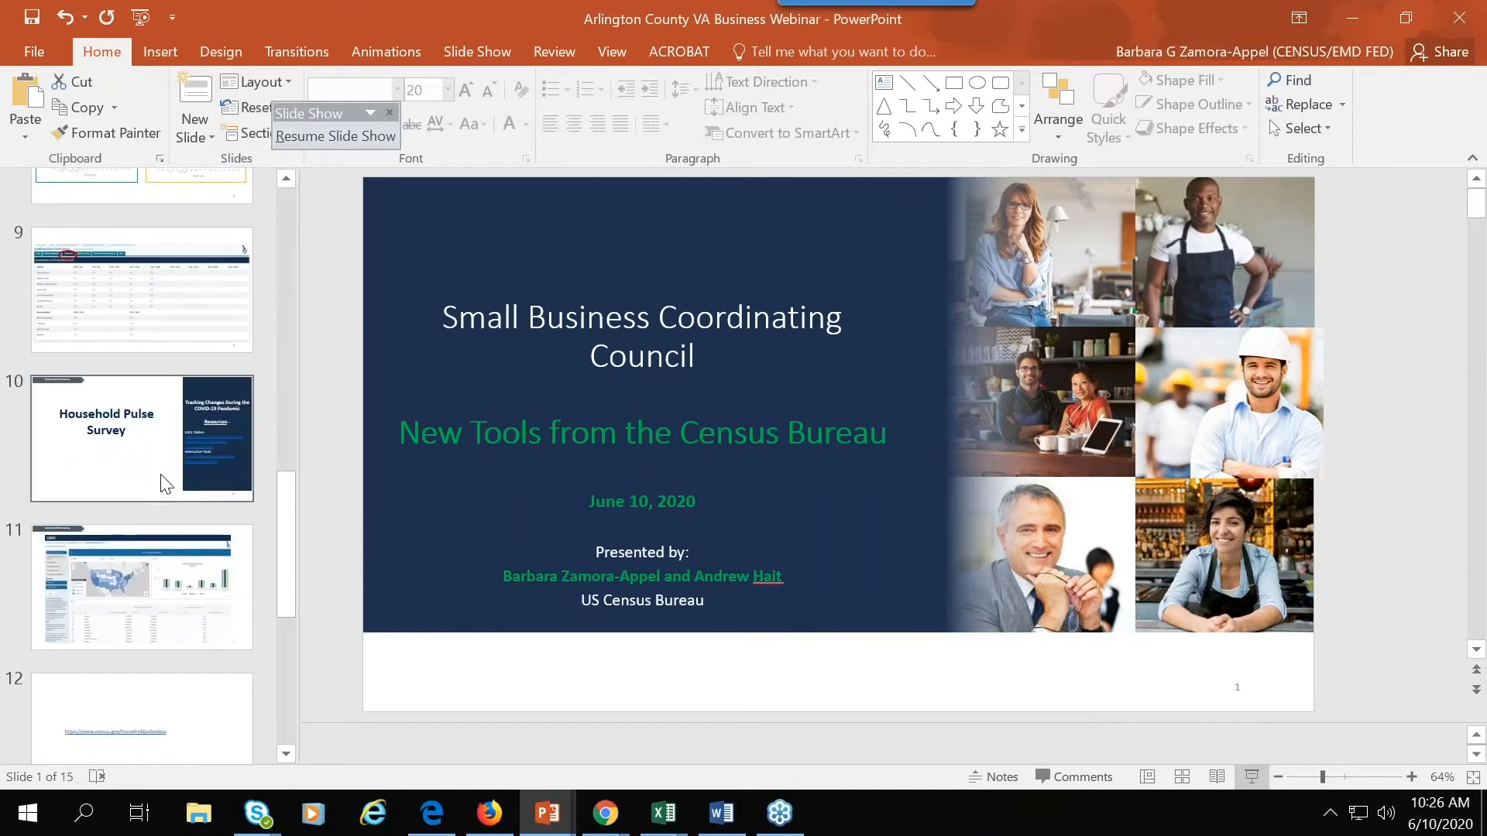
click(141, 437)
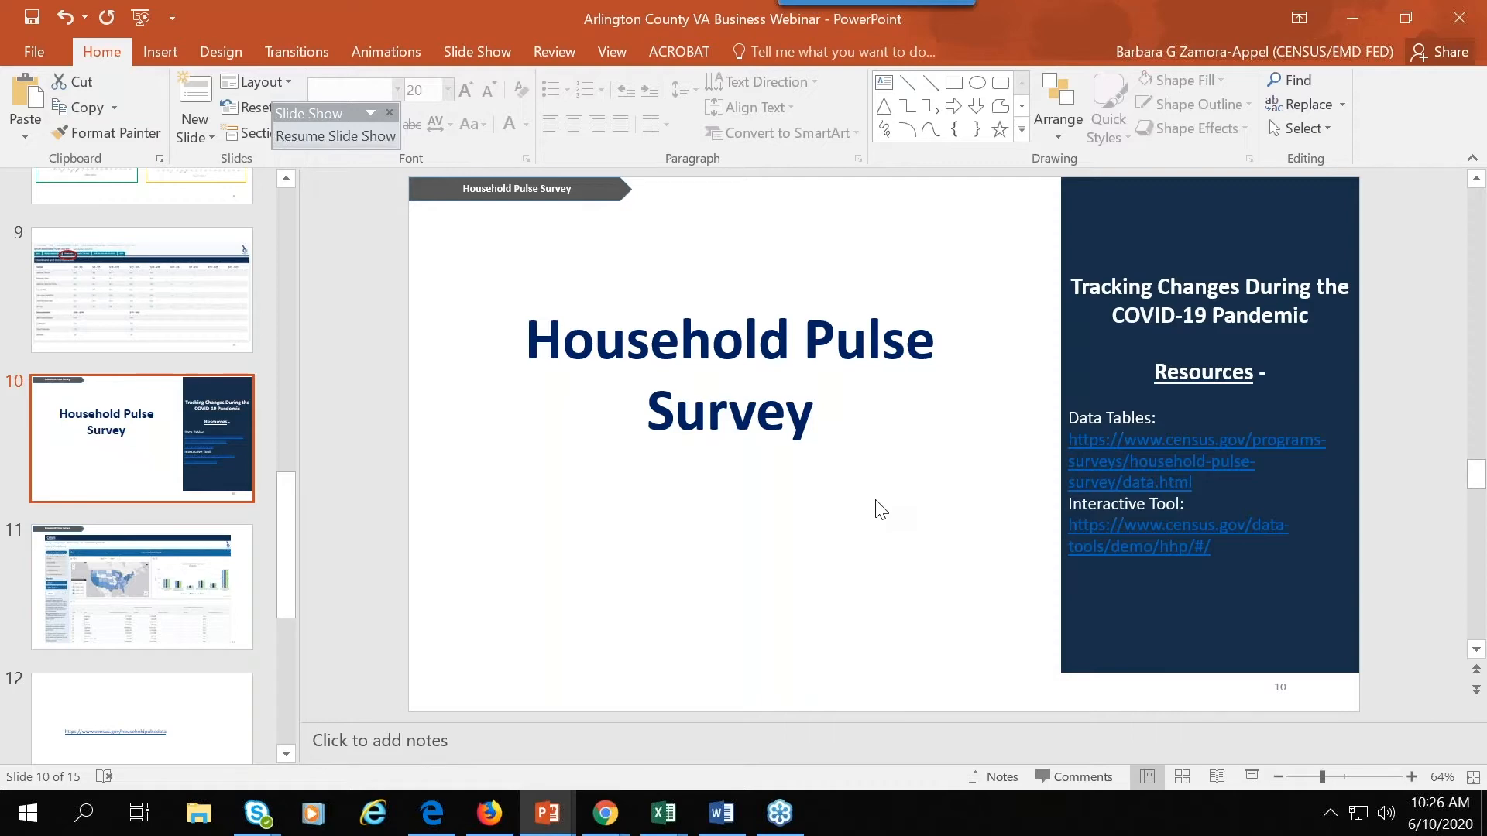
Show slide 11, the Household Pulse Survey interactive tool screenshot, in the deck
click(141, 586)
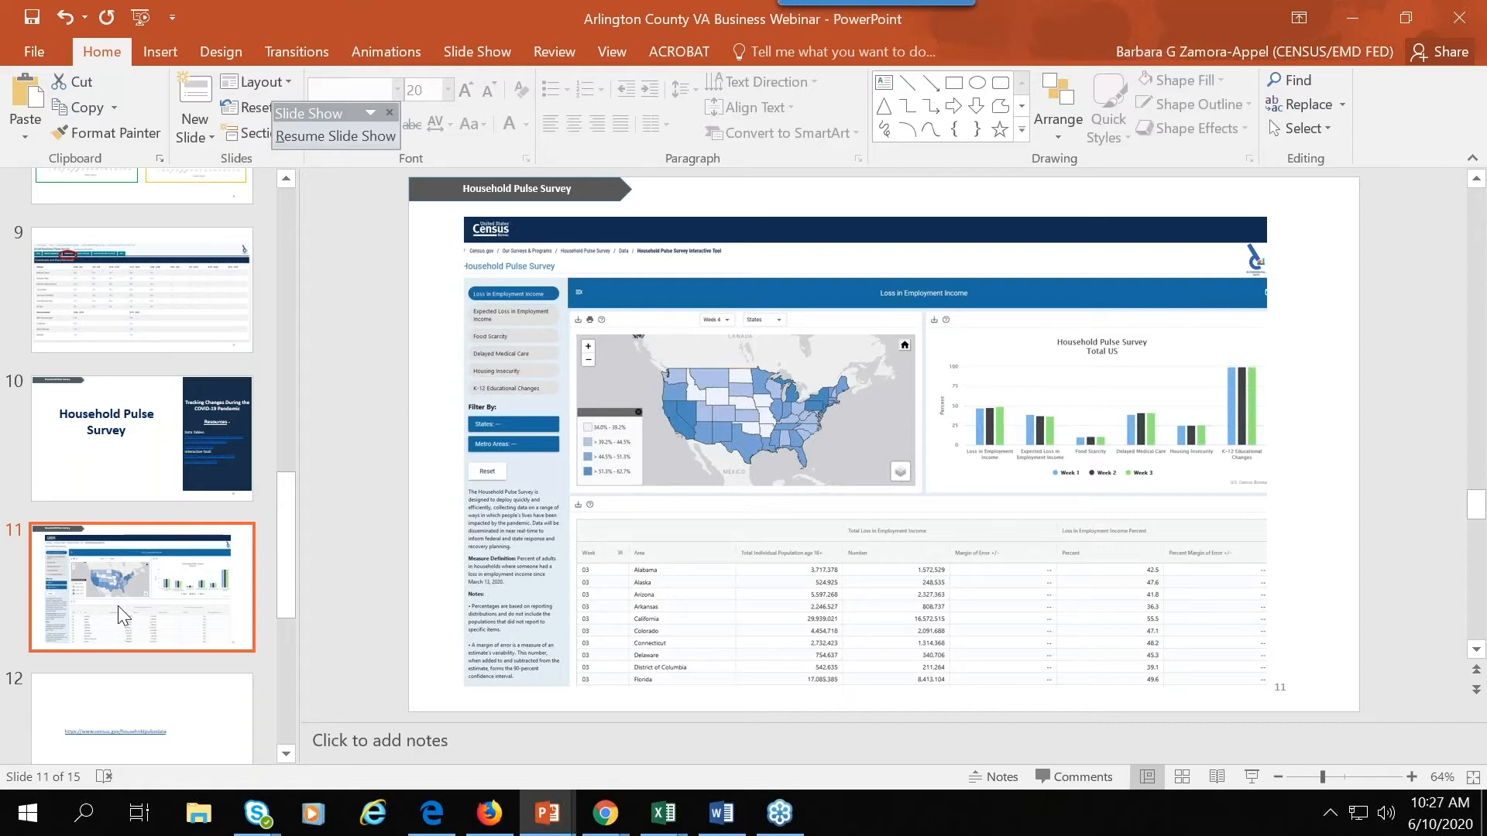
mouse_move(16, 552)
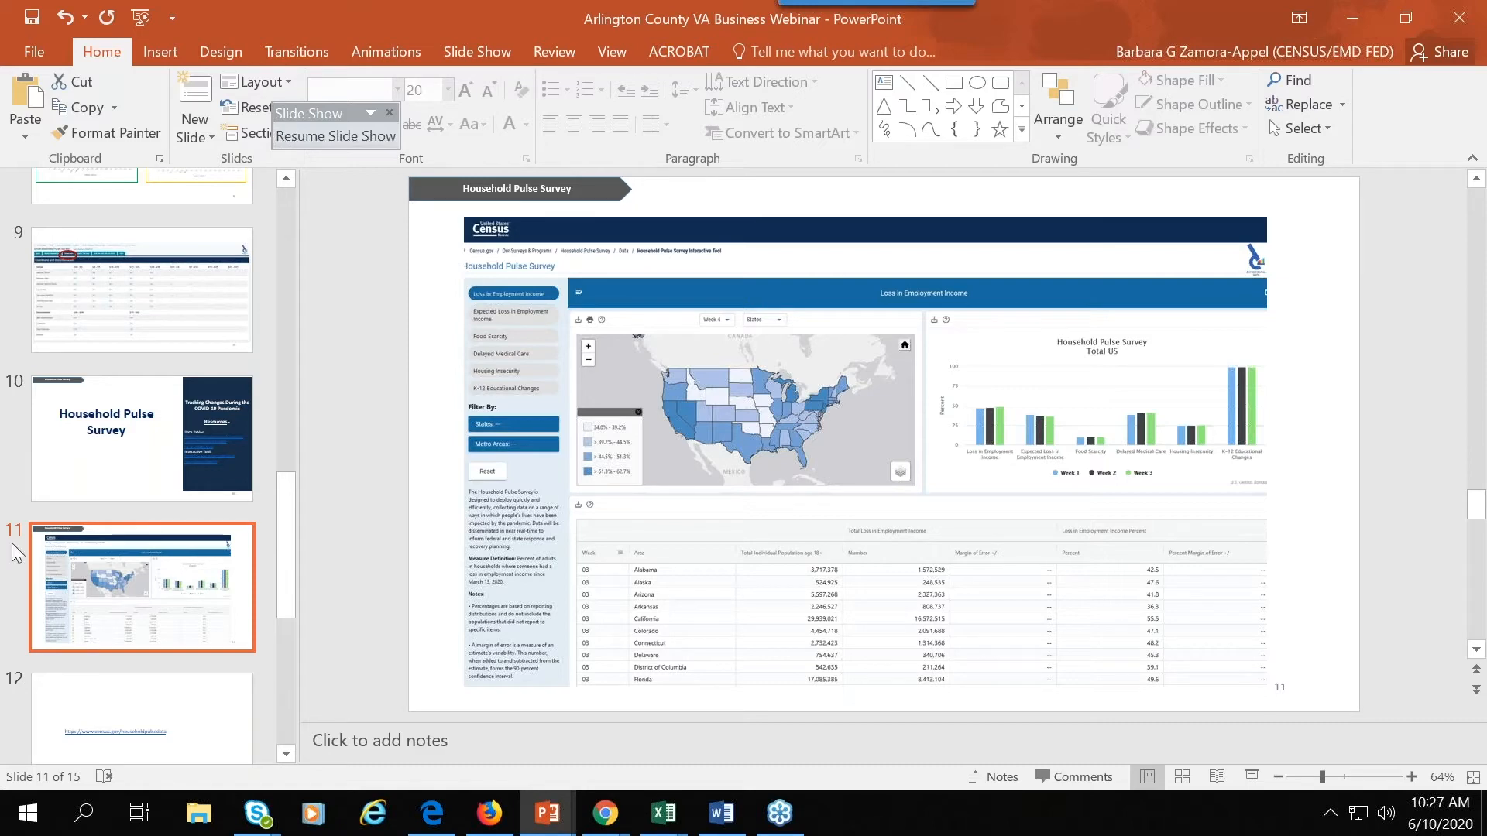
Follow the pulse data link from slide 12 and switch to the Household Pulse tables tab
click(141, 715)
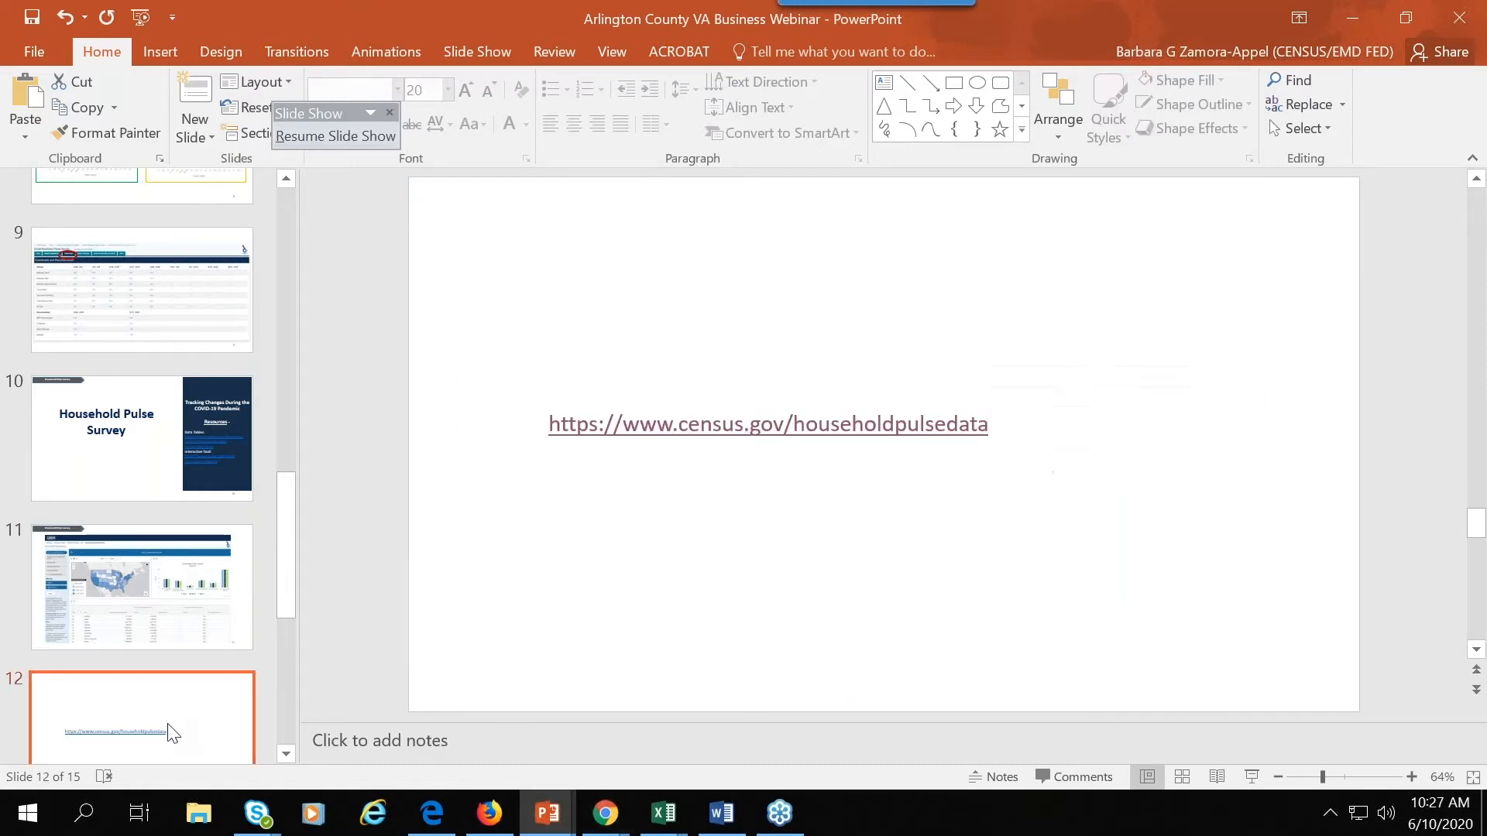
click(766, 423)
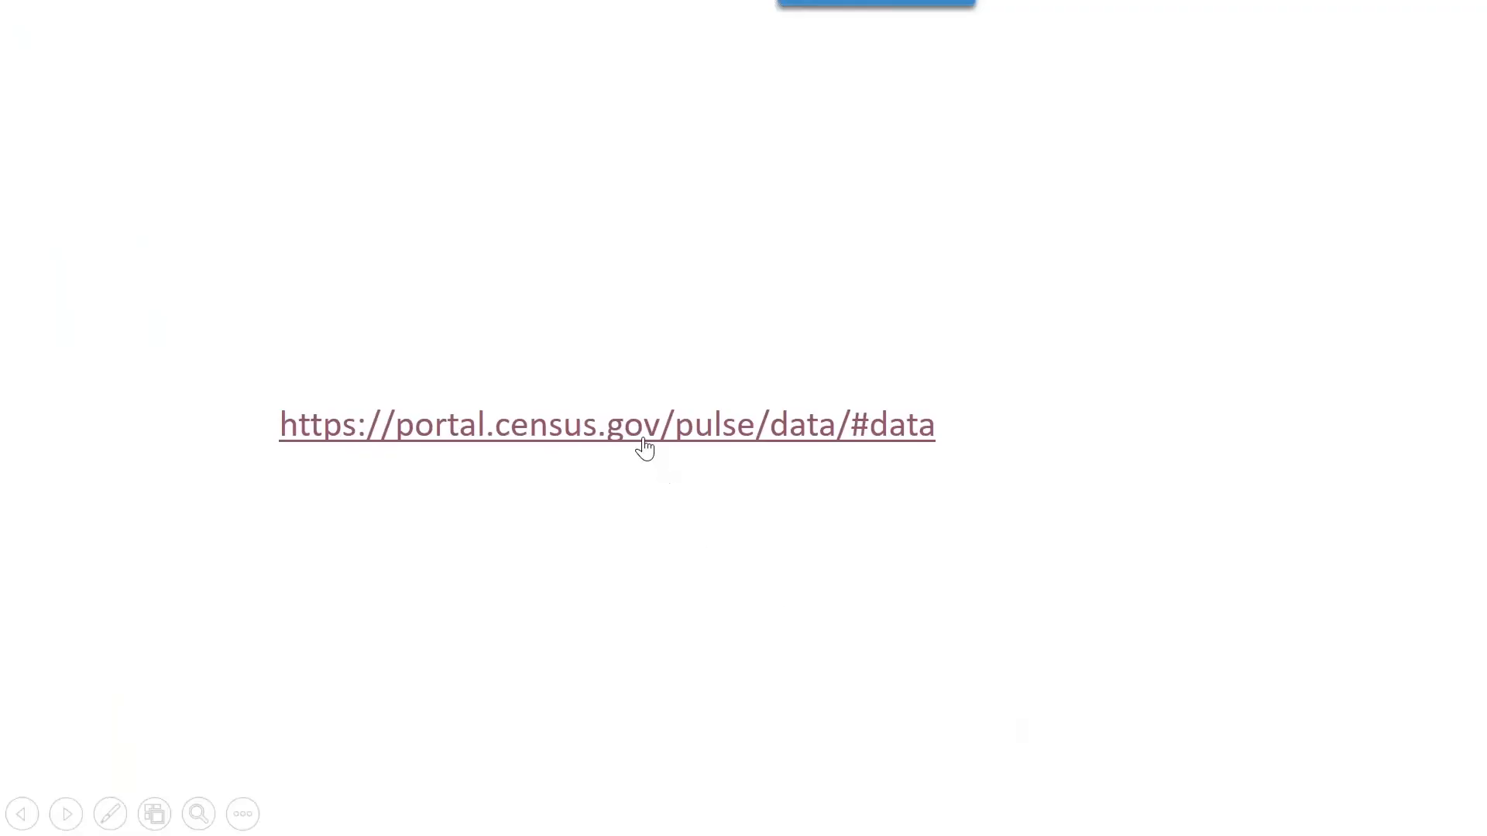
click(606, 423)
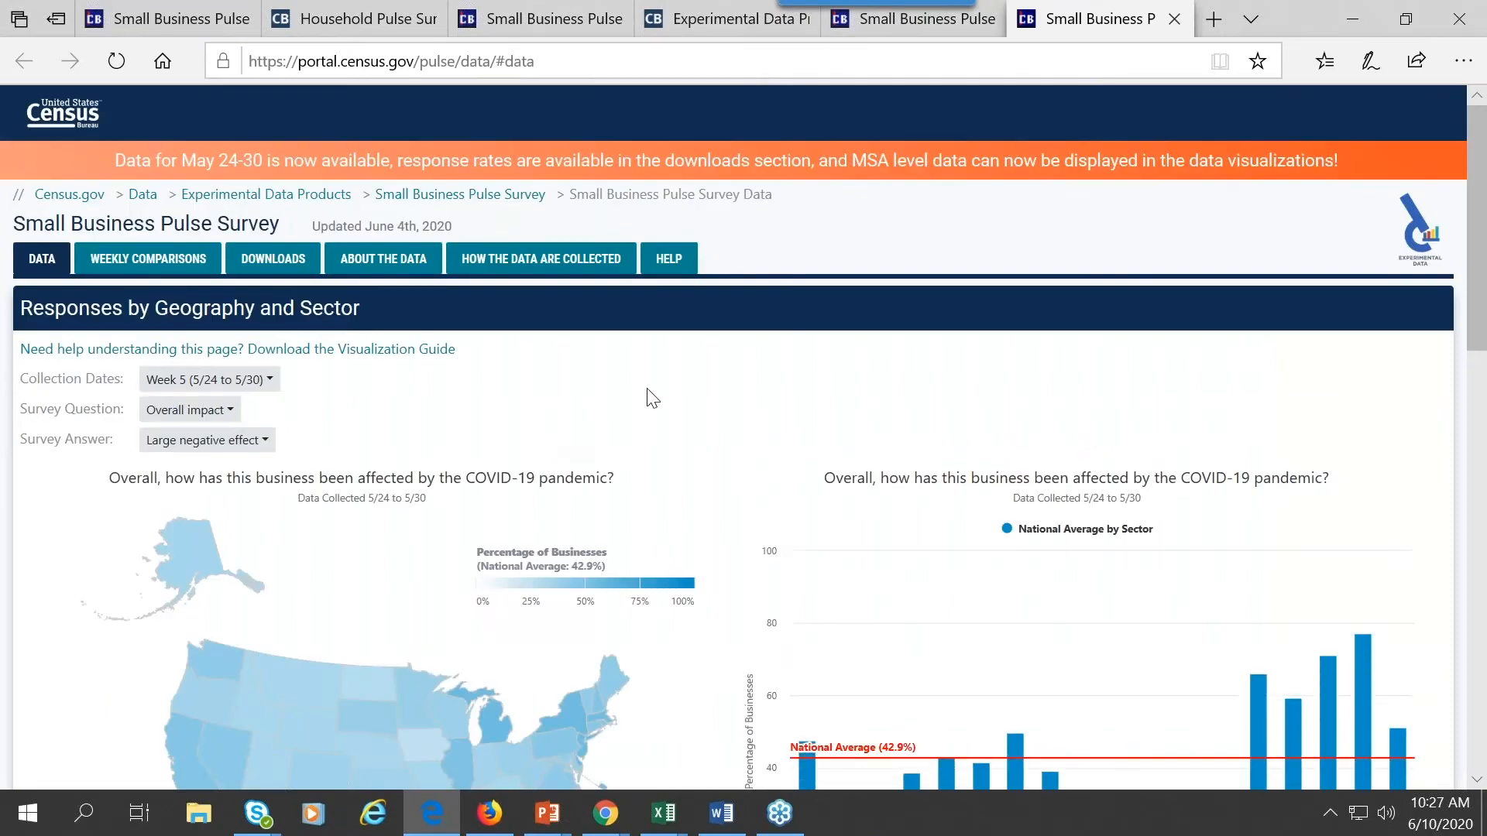
mouse_move(639, 381)
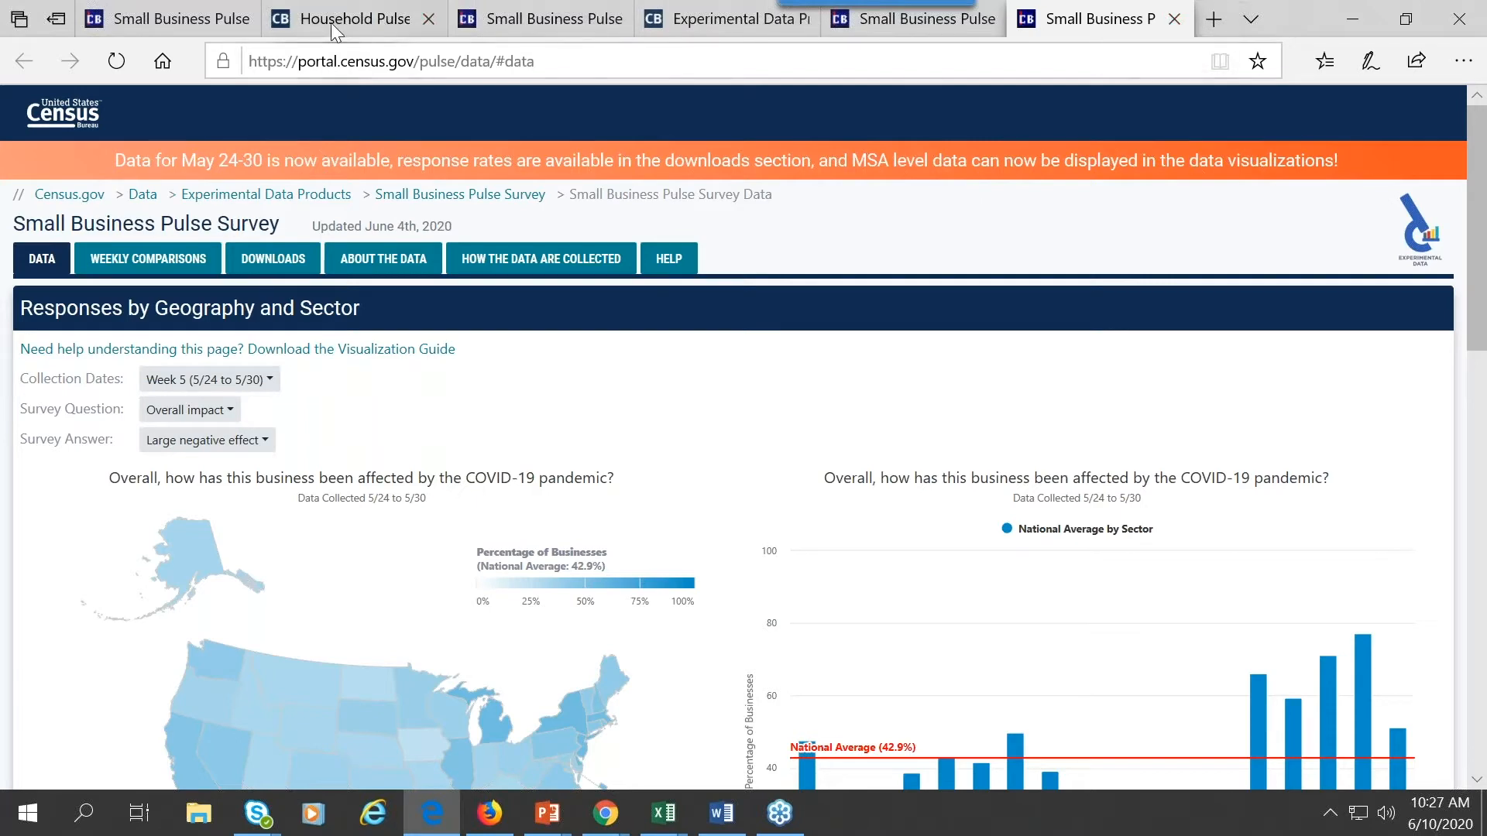
click(353, 18)
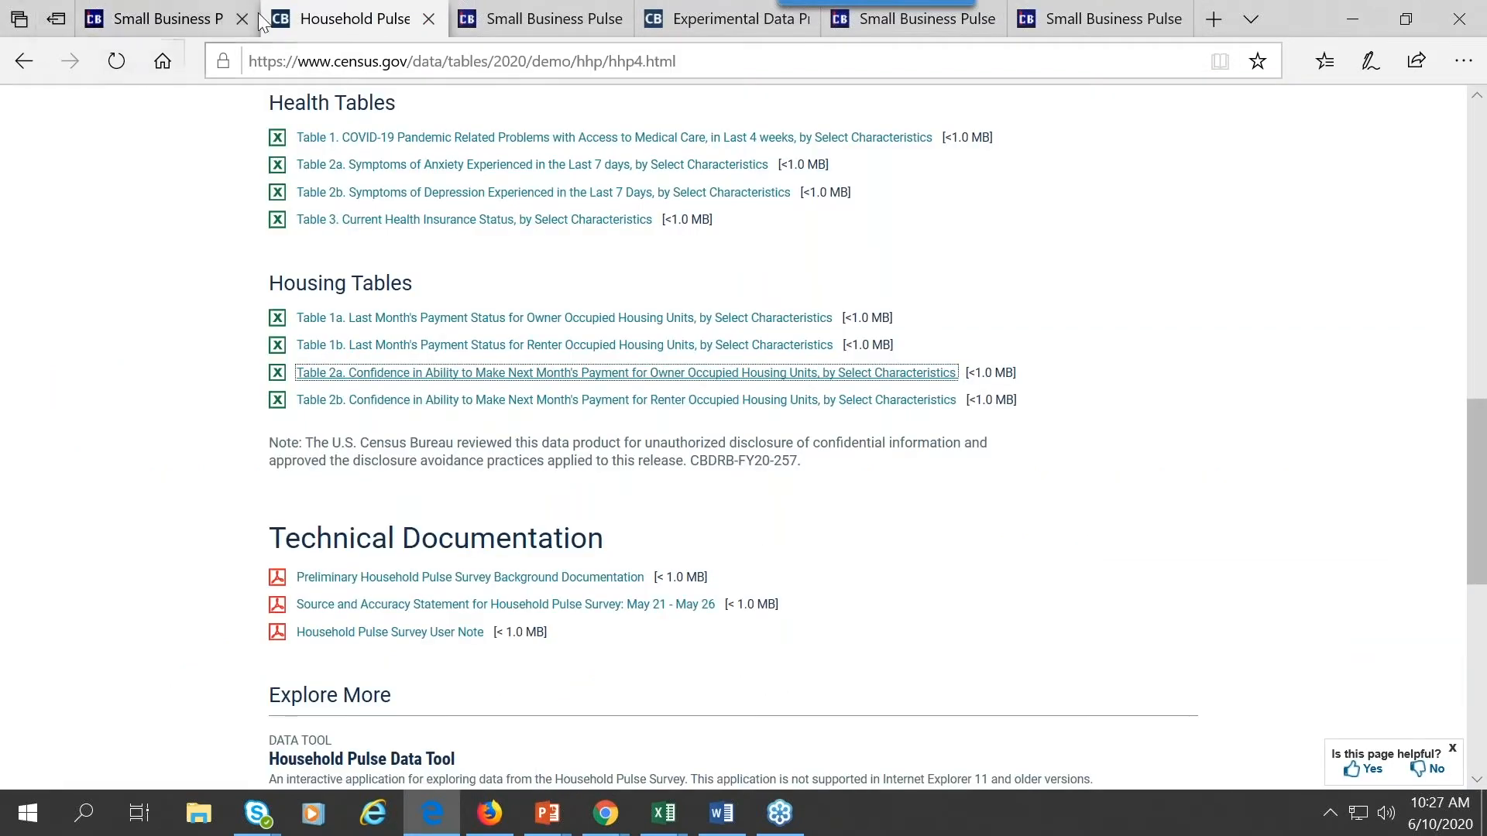
Scroll the Household Pulse tables page down to the Housing Tables section
click(414, 165)
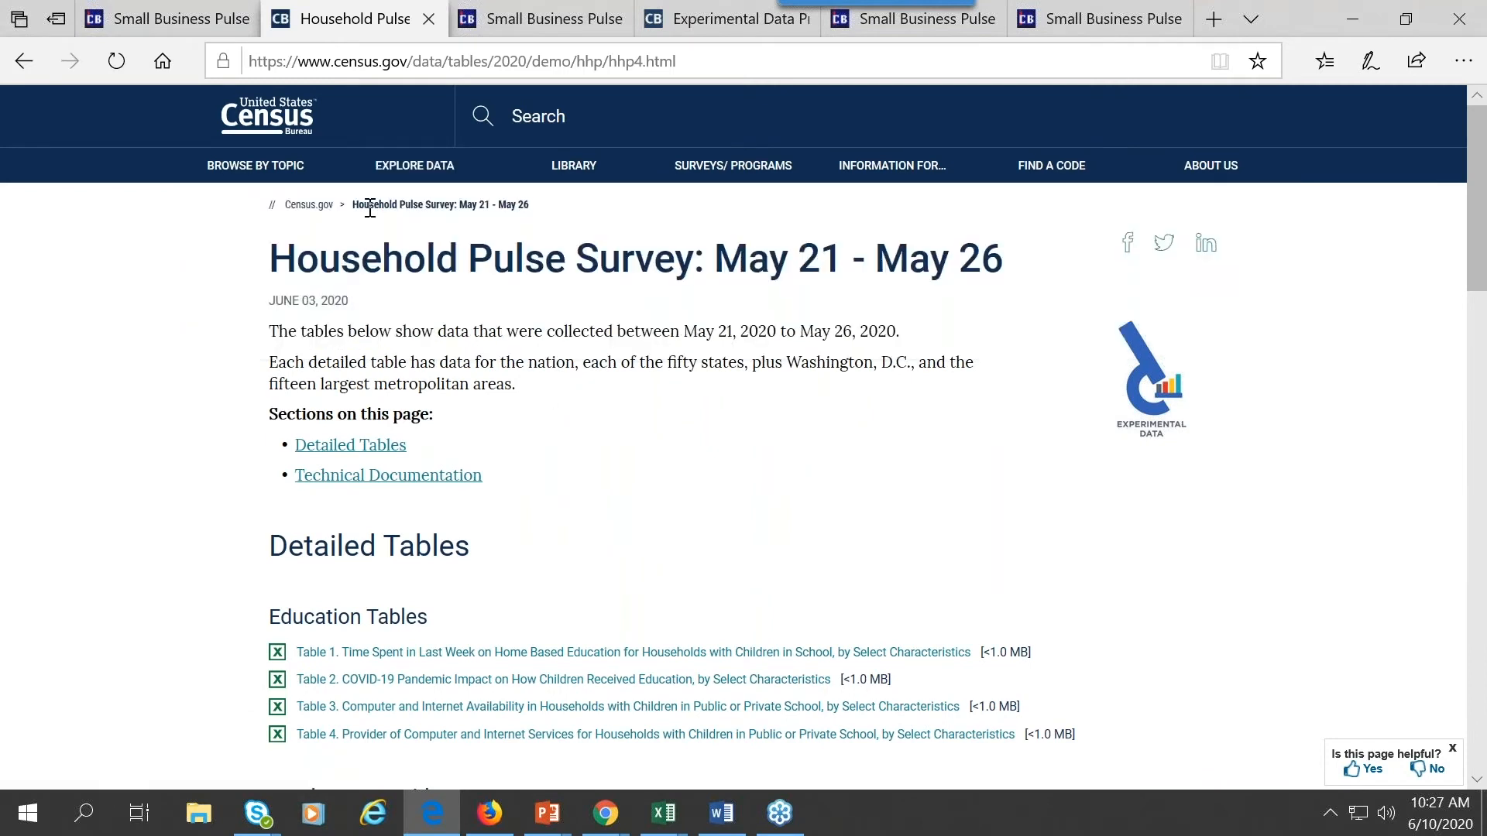
mouse_move(389, 198)
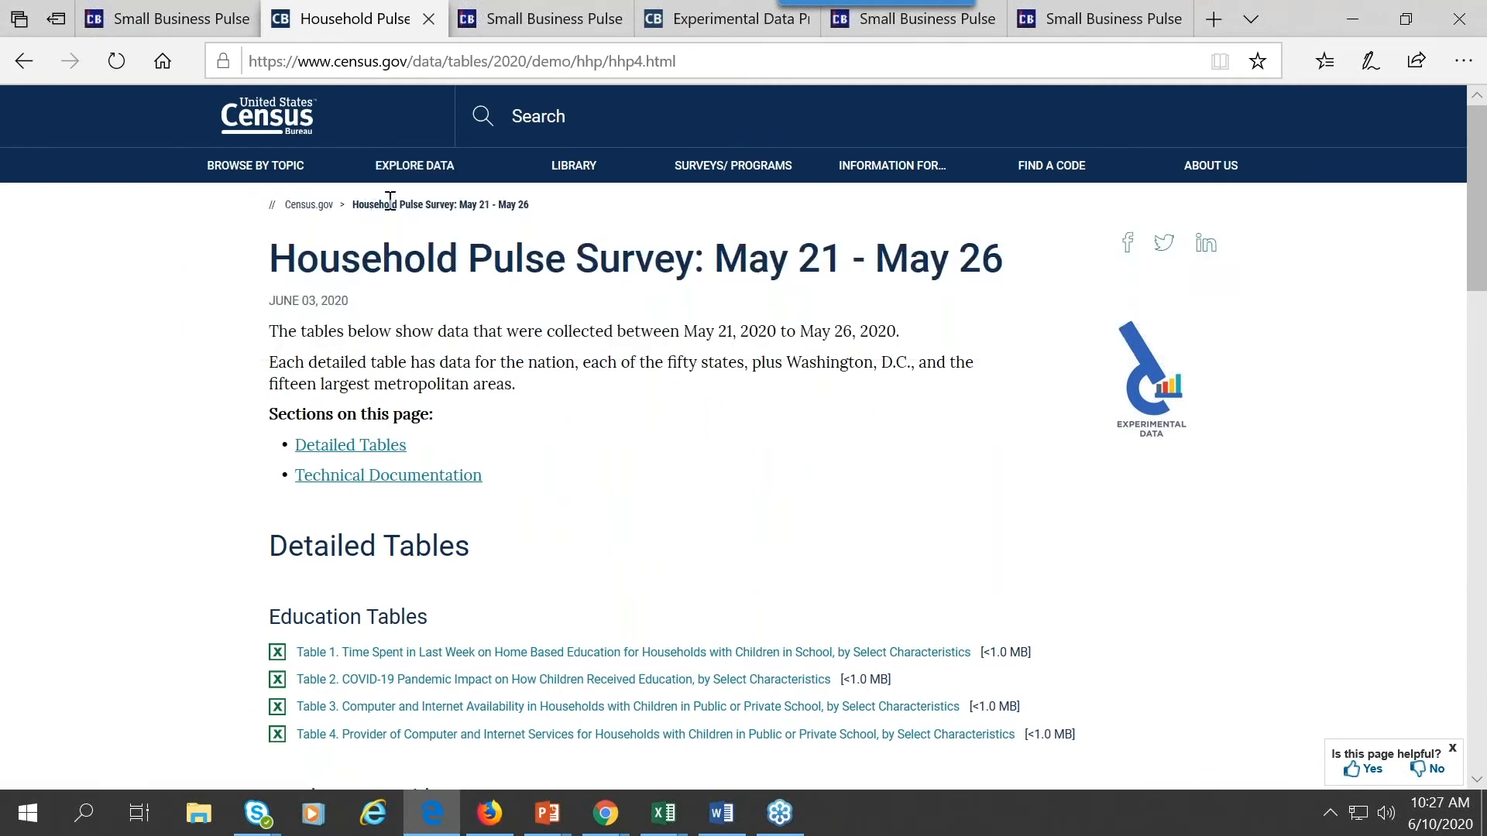
click(725, 19)
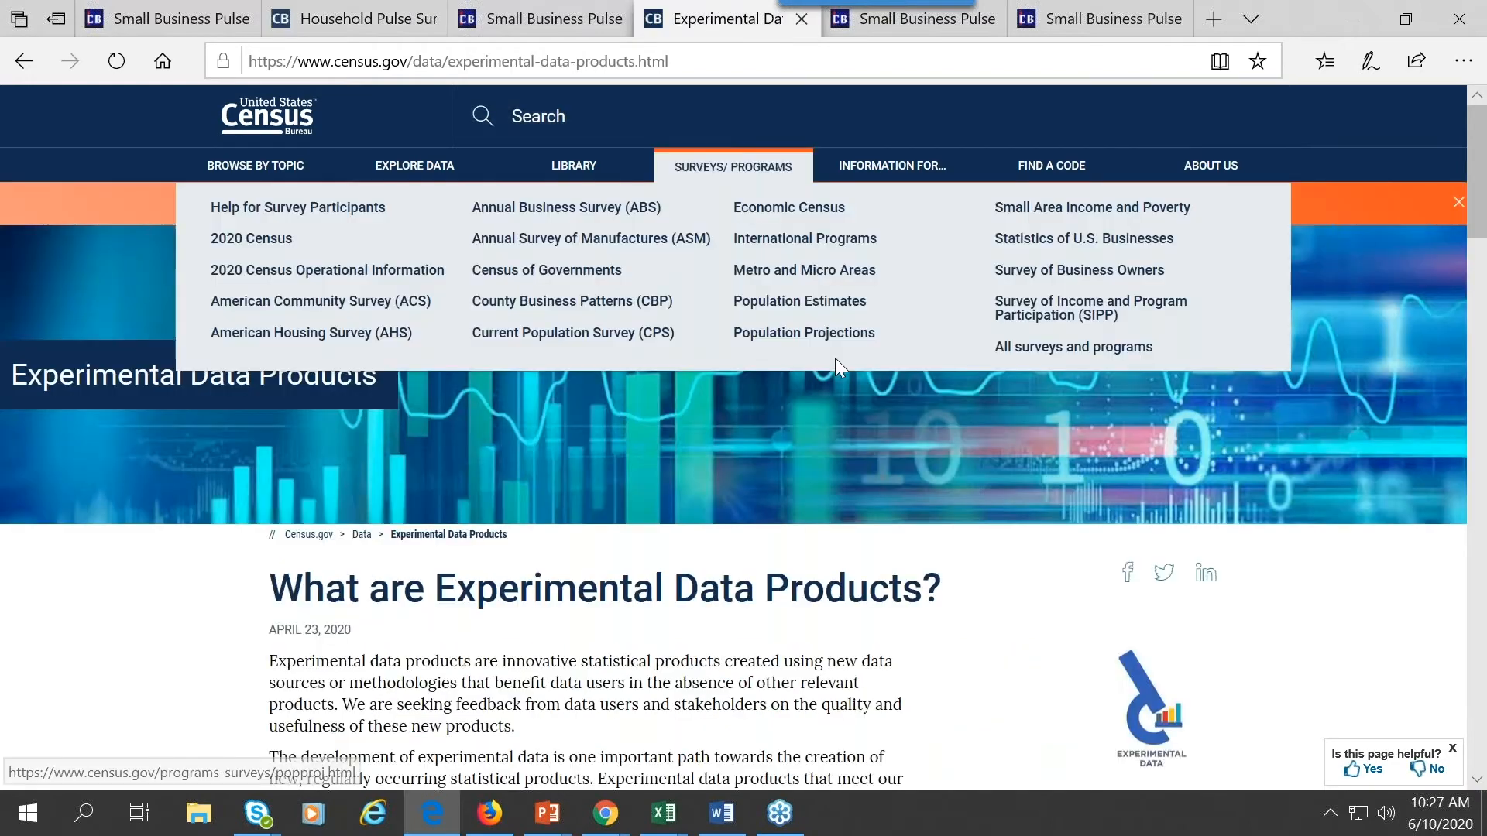
click(351, 18)
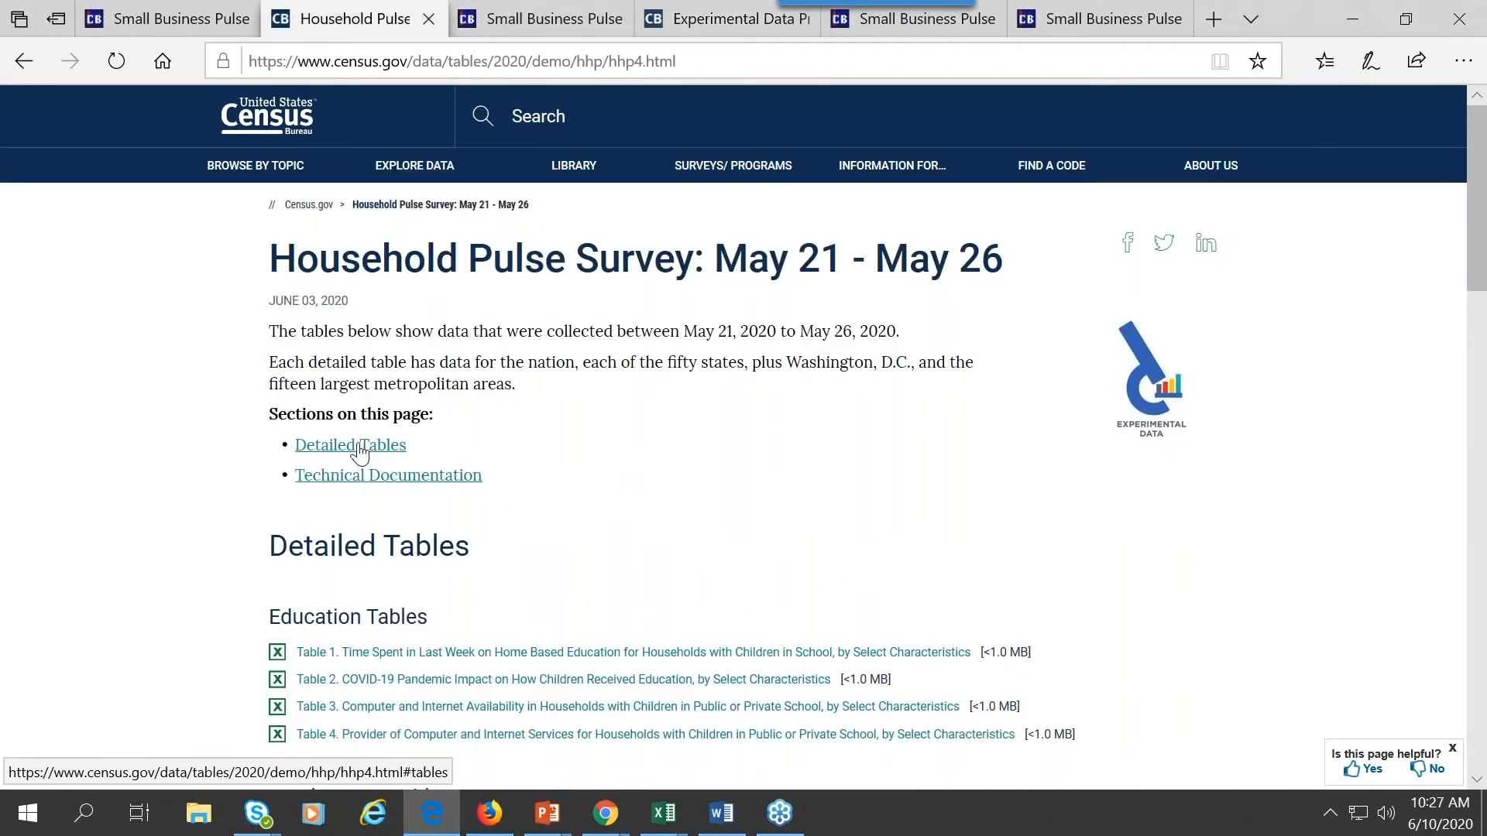
scroll(down, 3)
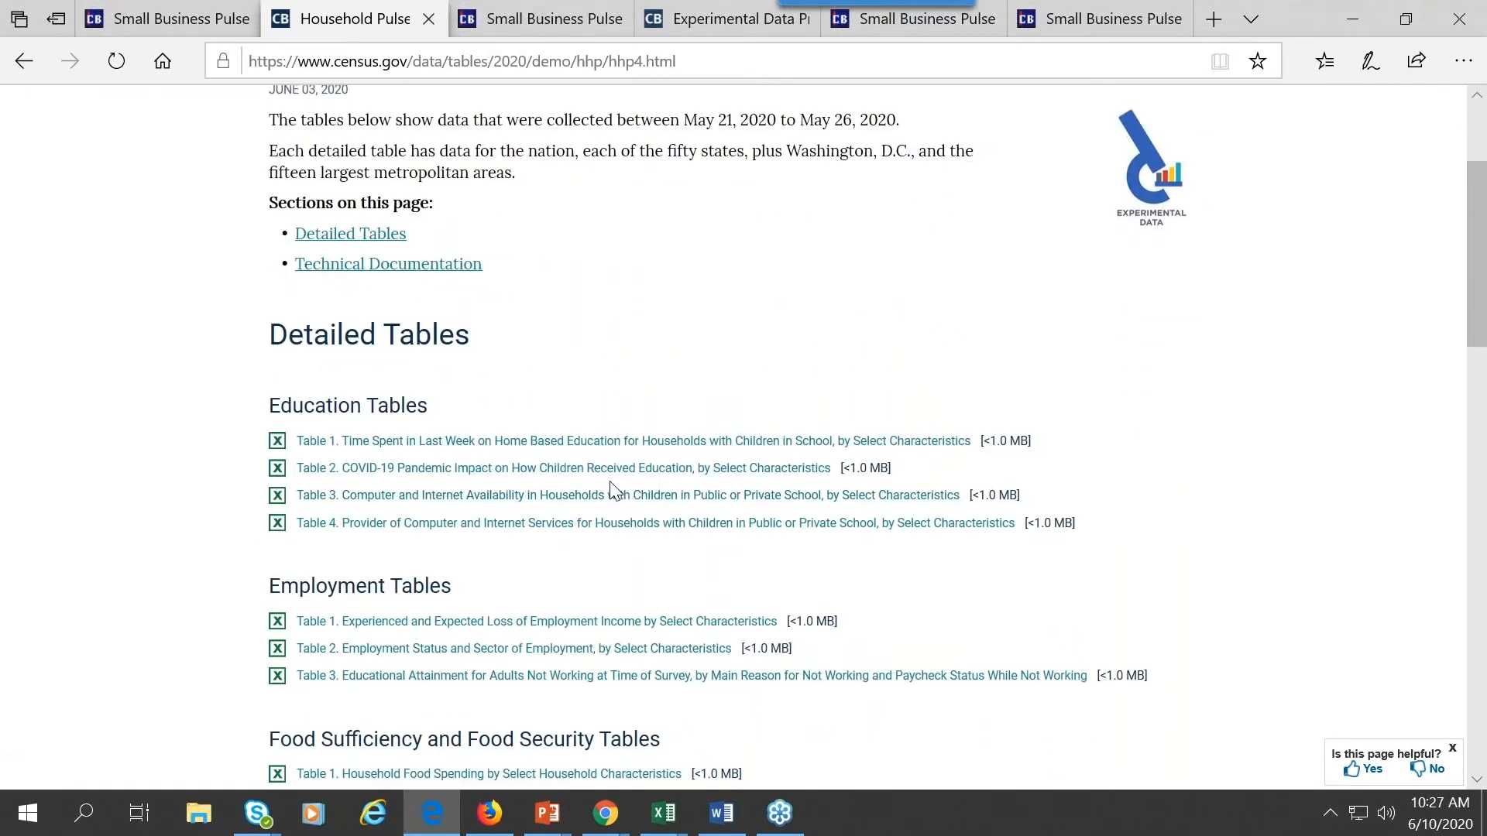
scroll(down, 3)
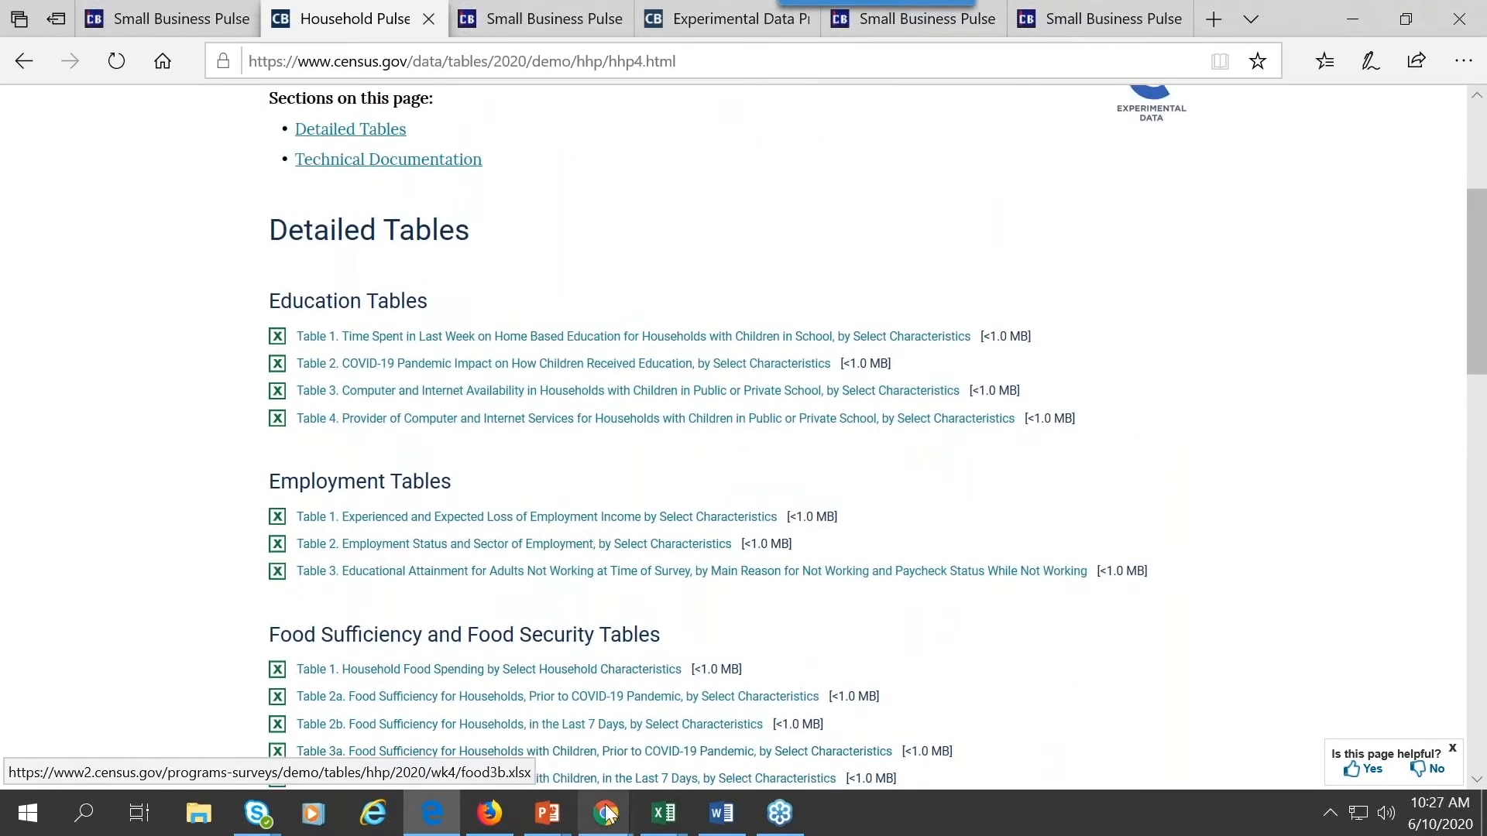
scroll(up, 3)
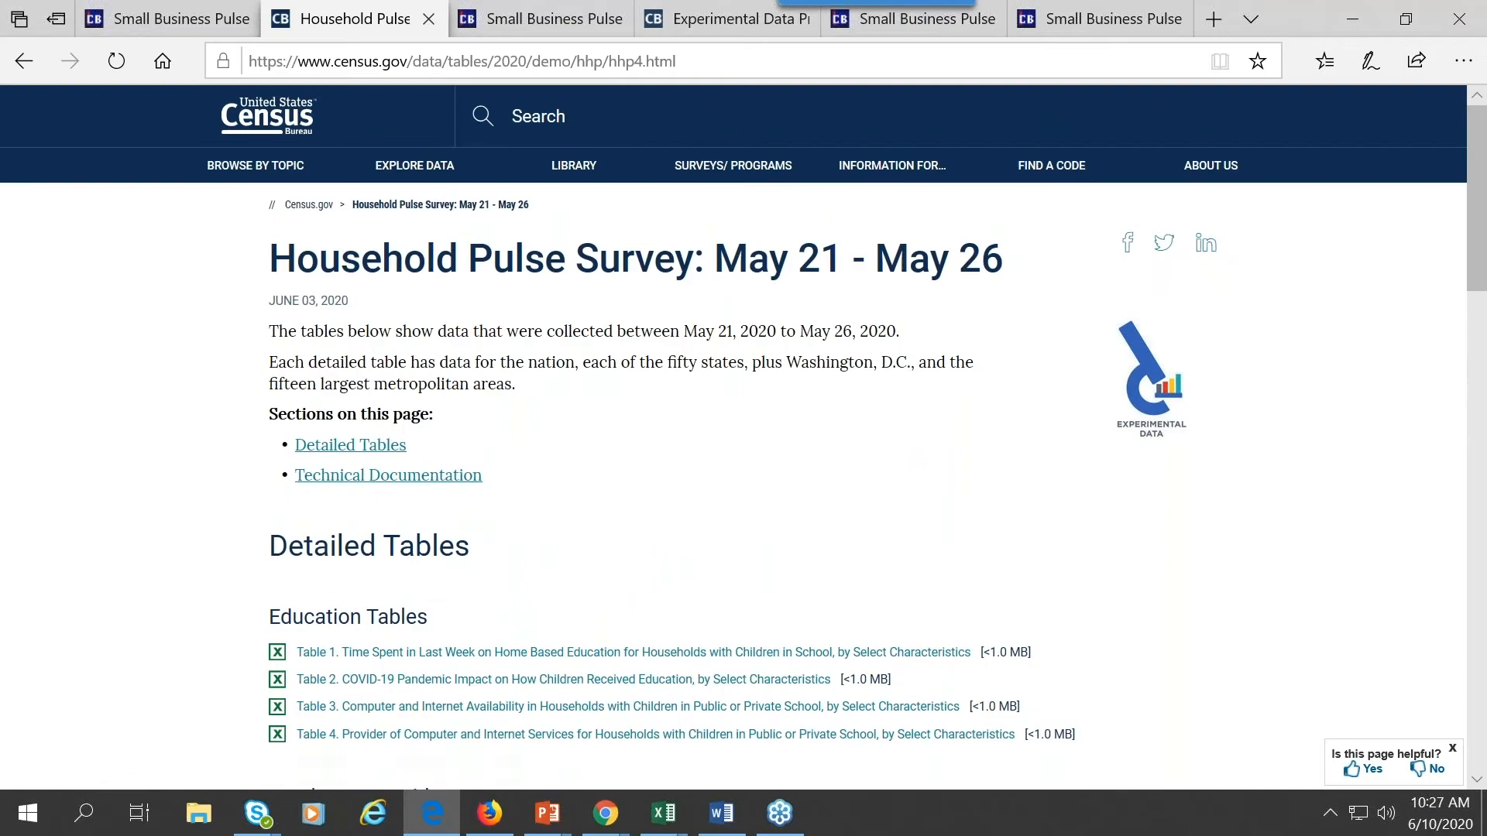
scroll(down, 3)
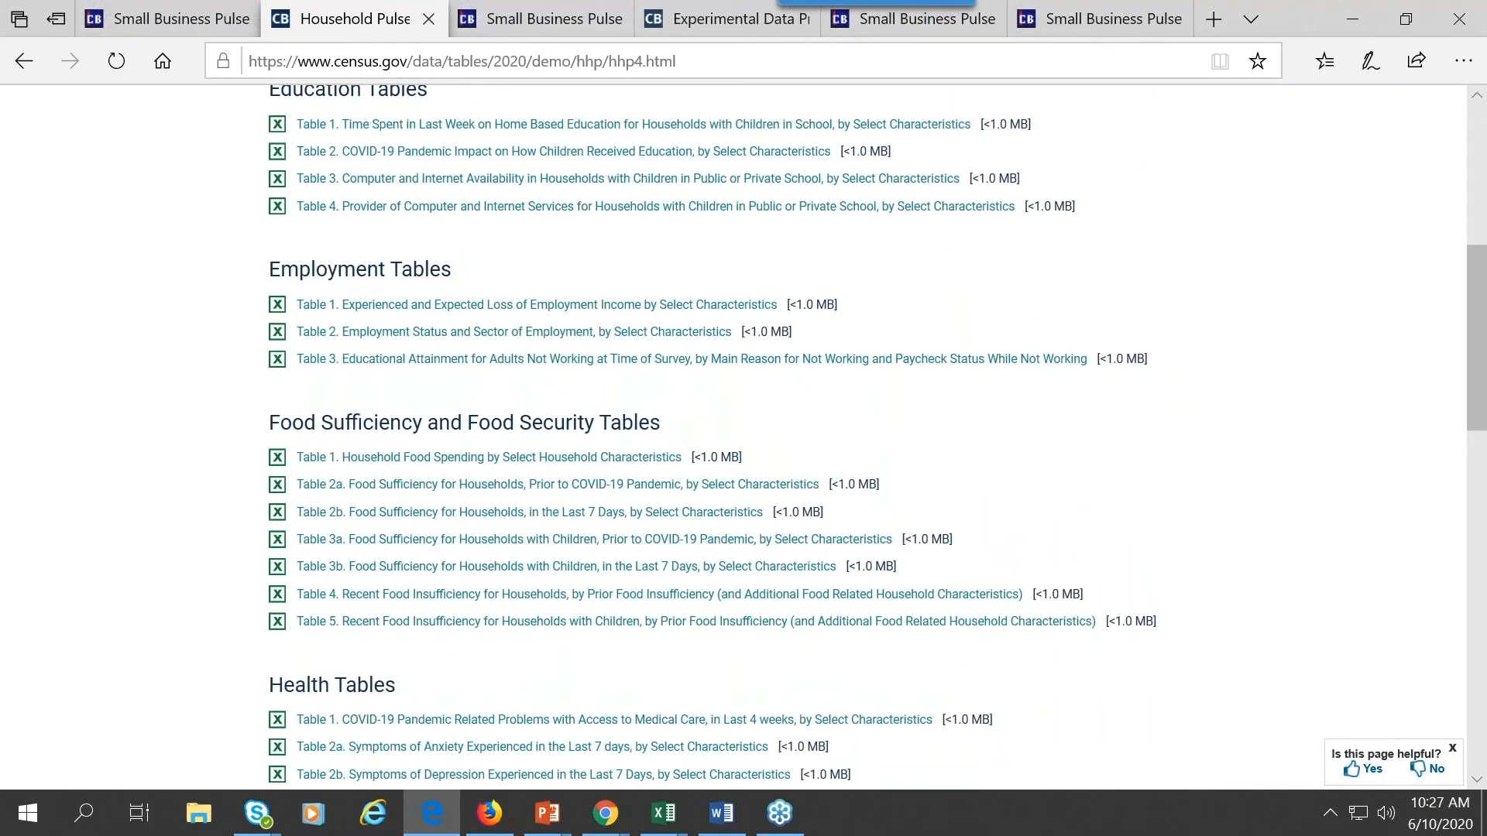
scroll(down, 3)
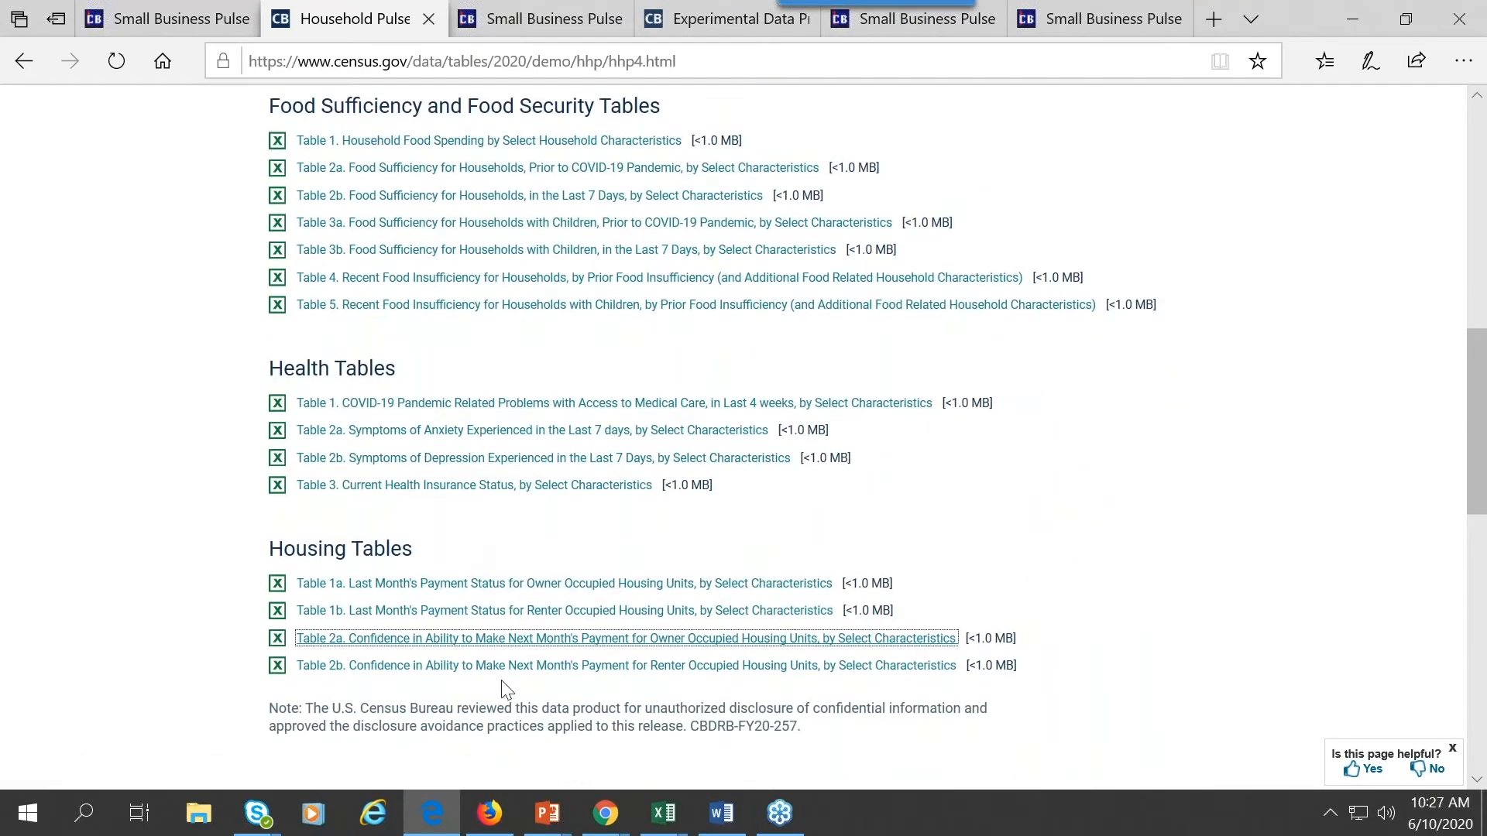
mouse_move(426, 660)
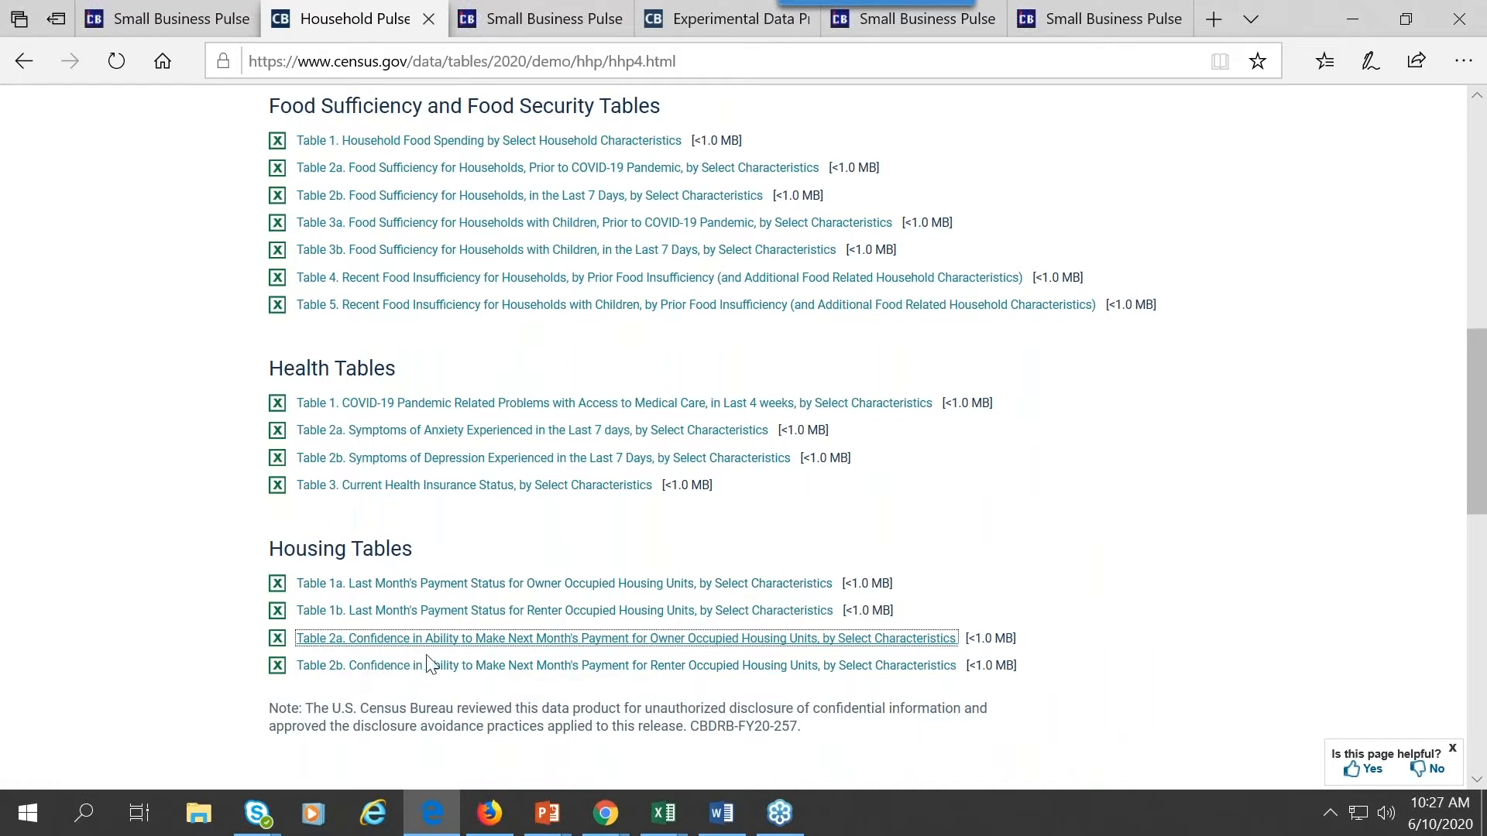
mouse_move(553, 650)
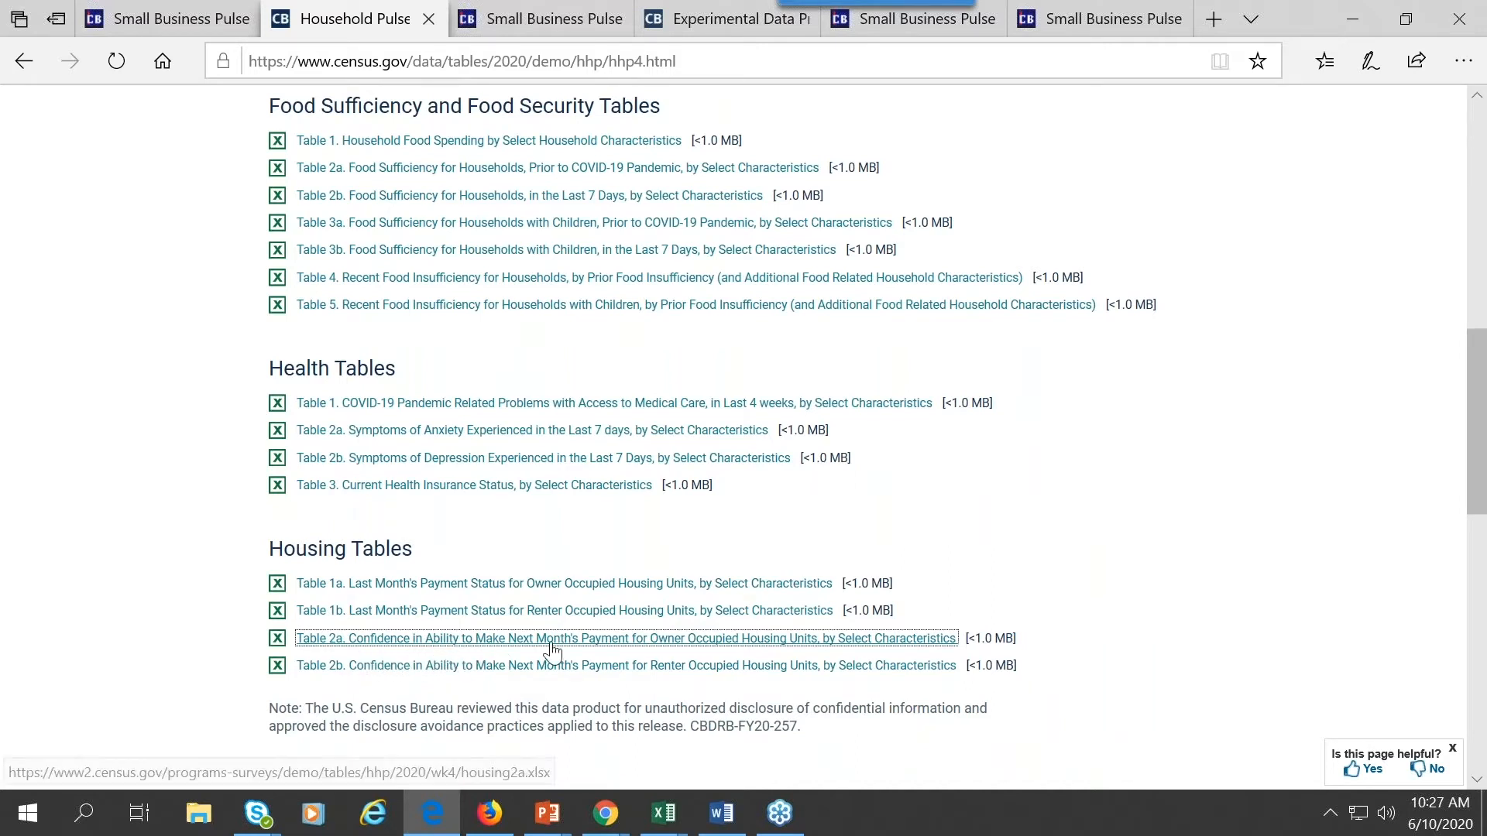
mouse_move(612, 638)
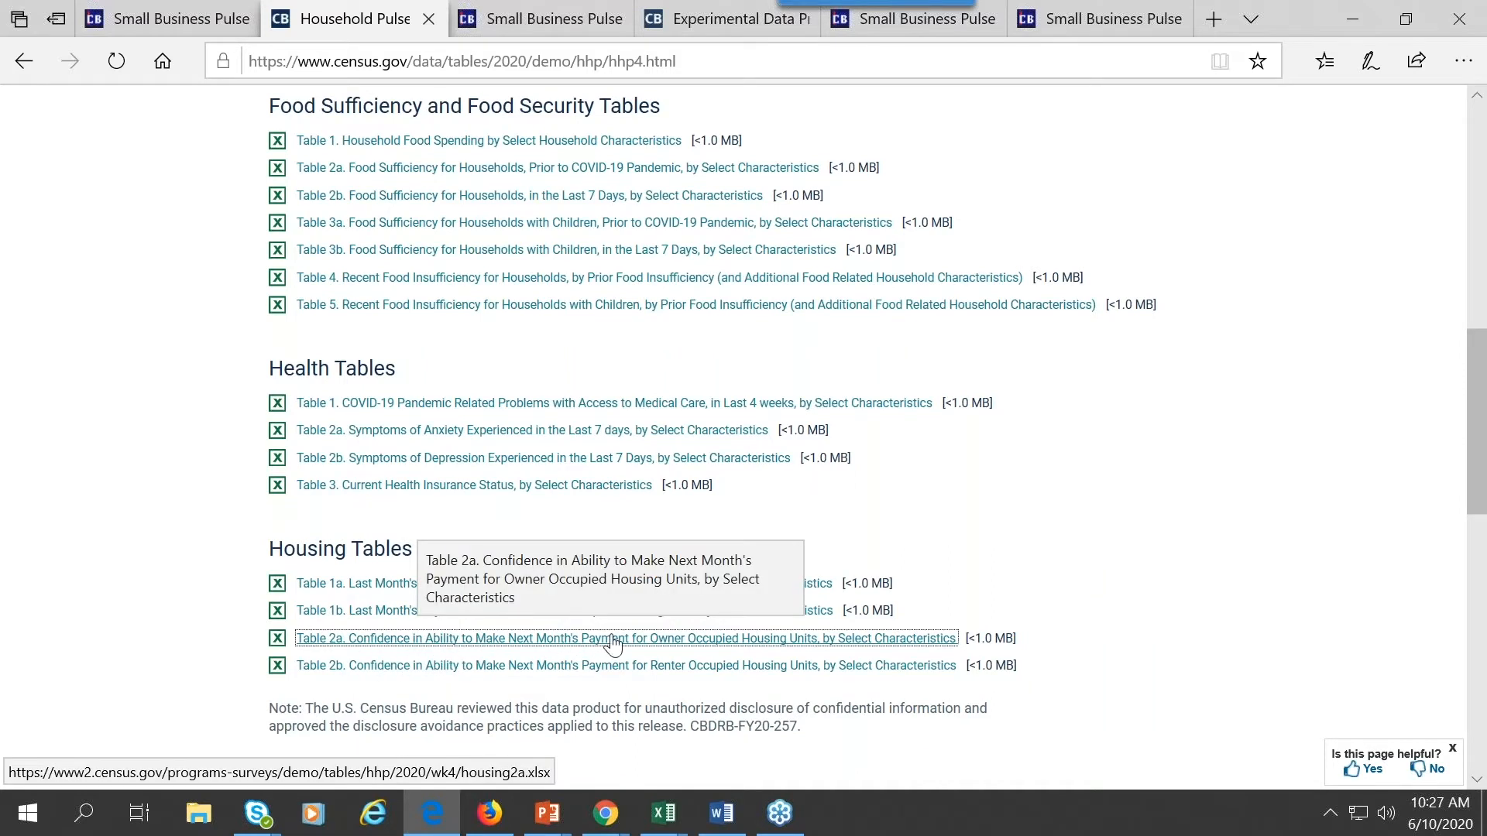
Download housing Table 2a (housing2a.xlsx) and open it in Excel
click(626, 638)
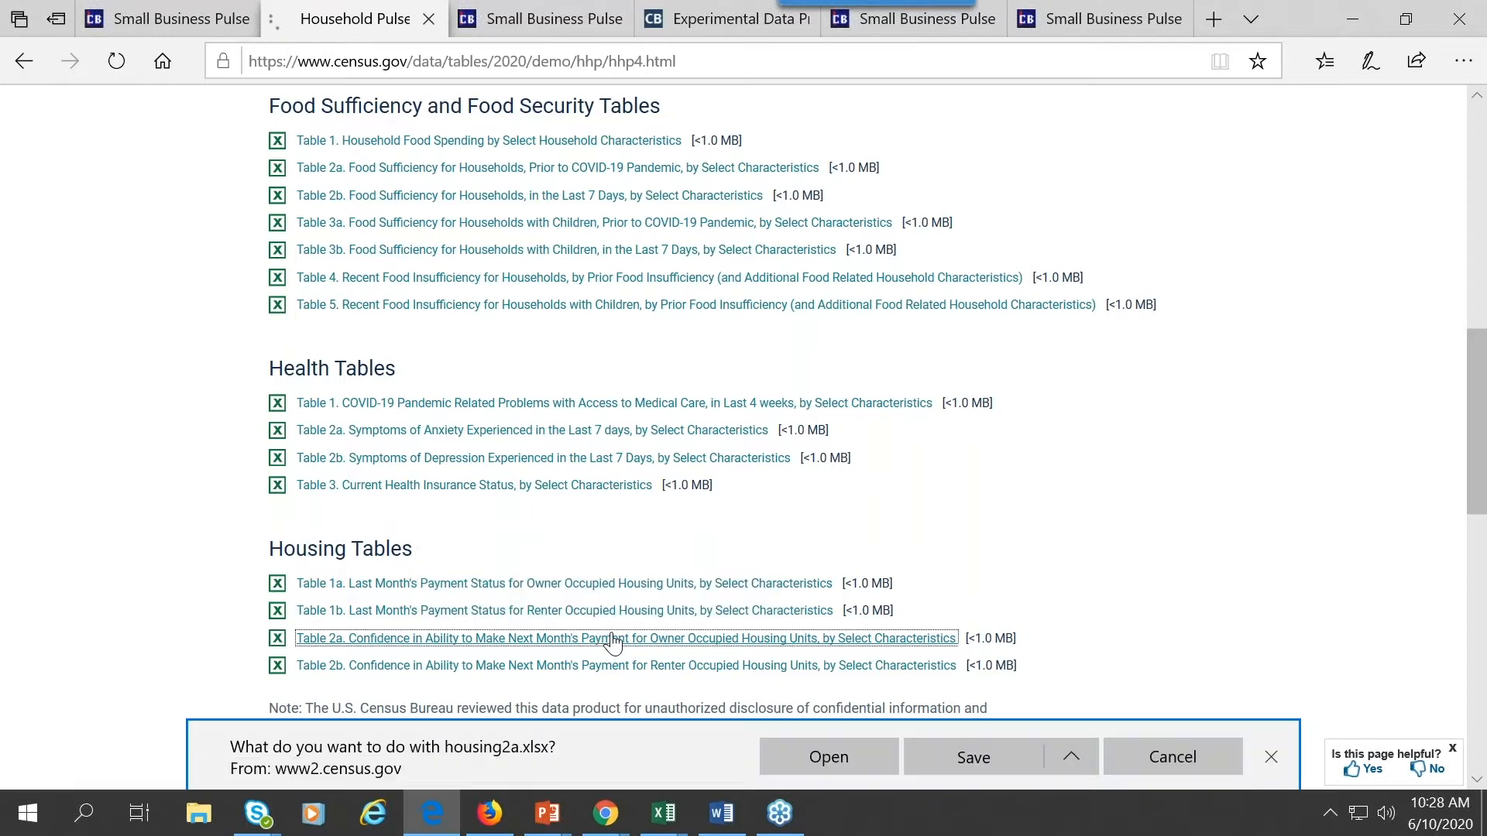
click(971, 757)
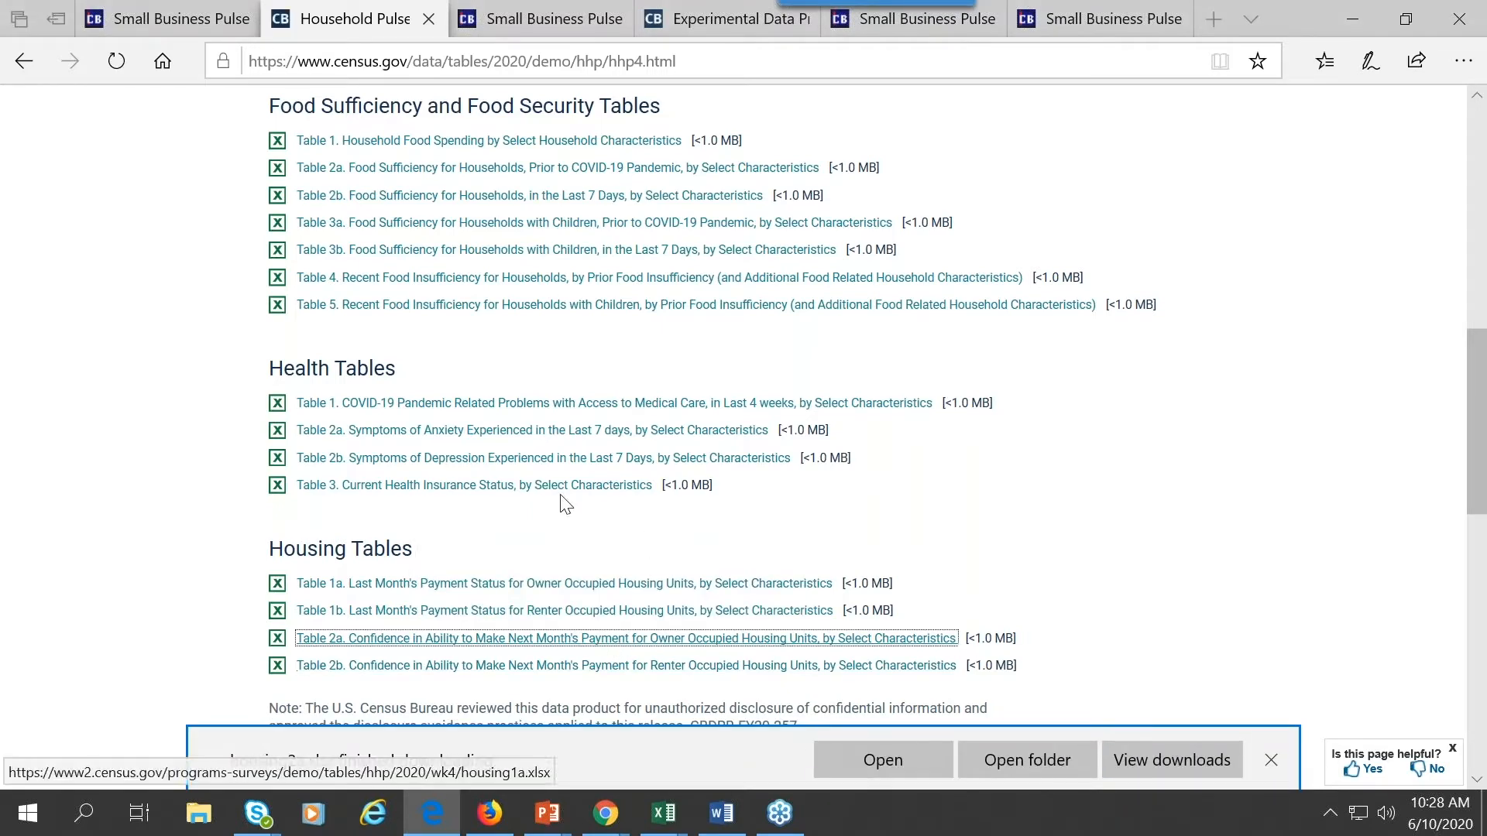
click(881, 760)
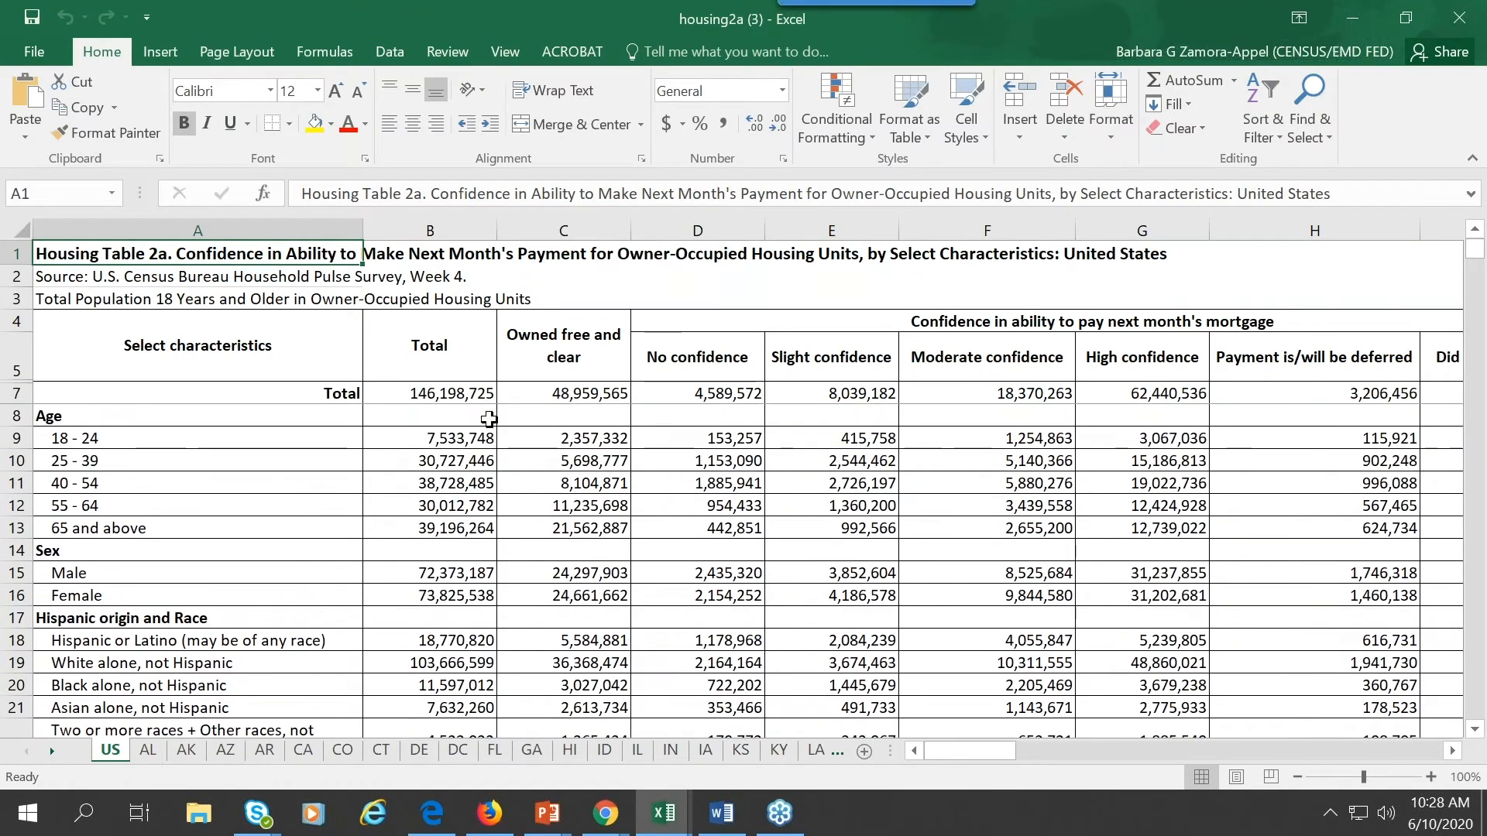
mouse_move(206, 388)
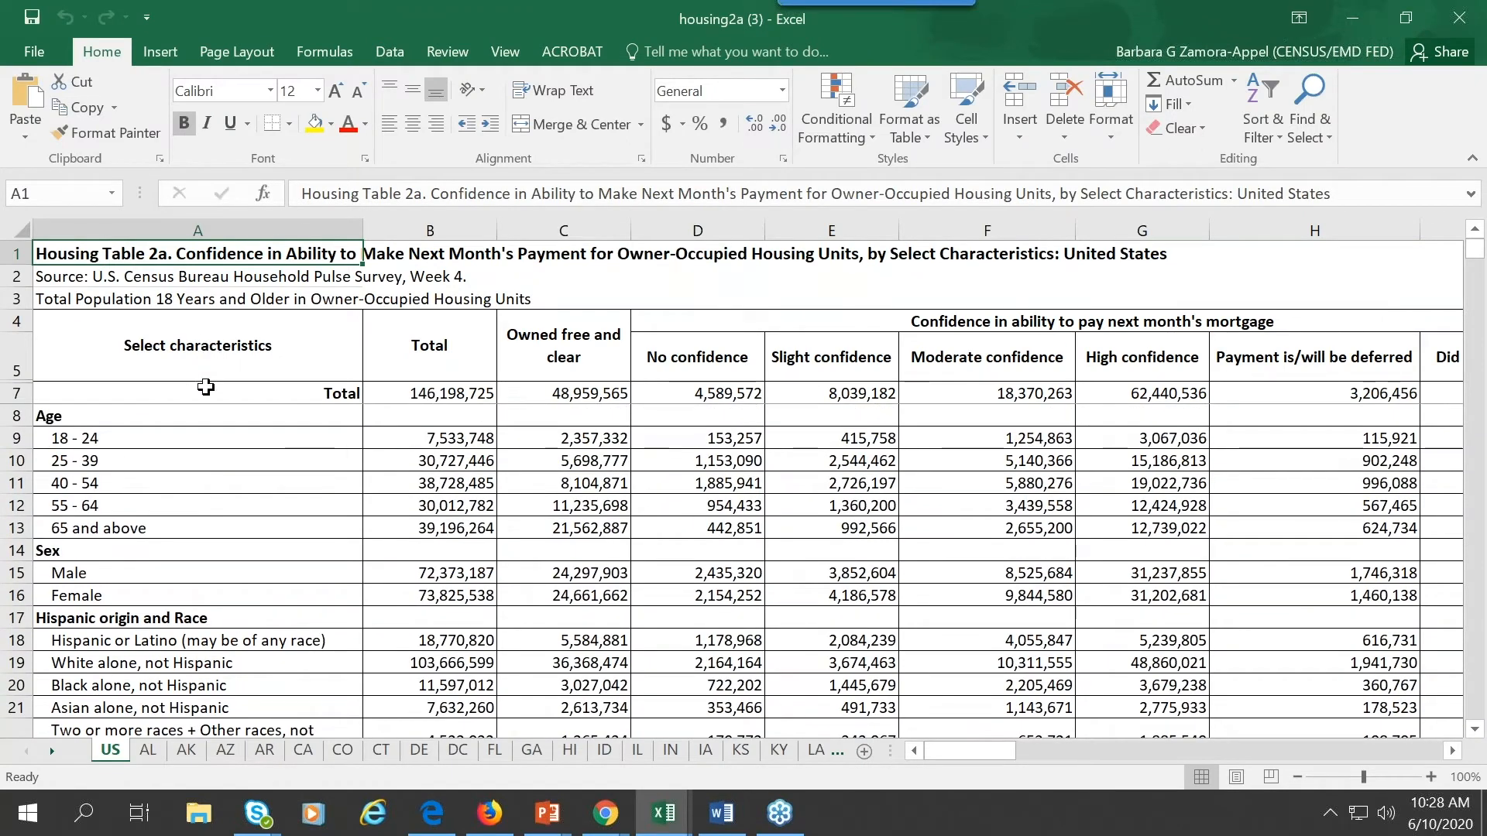
mouse_move(212, 398)
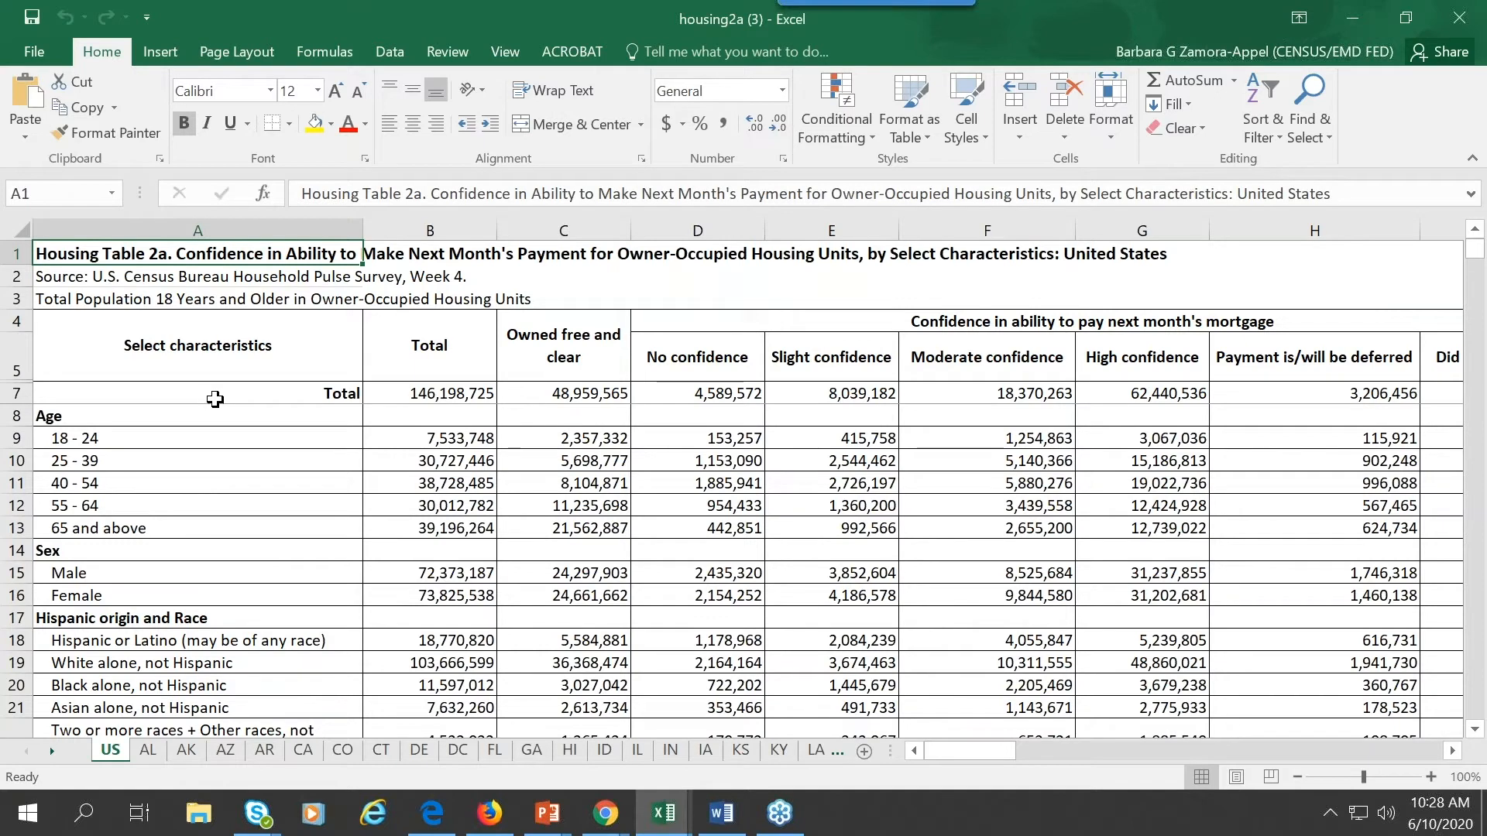
mouse_move(227, 411)
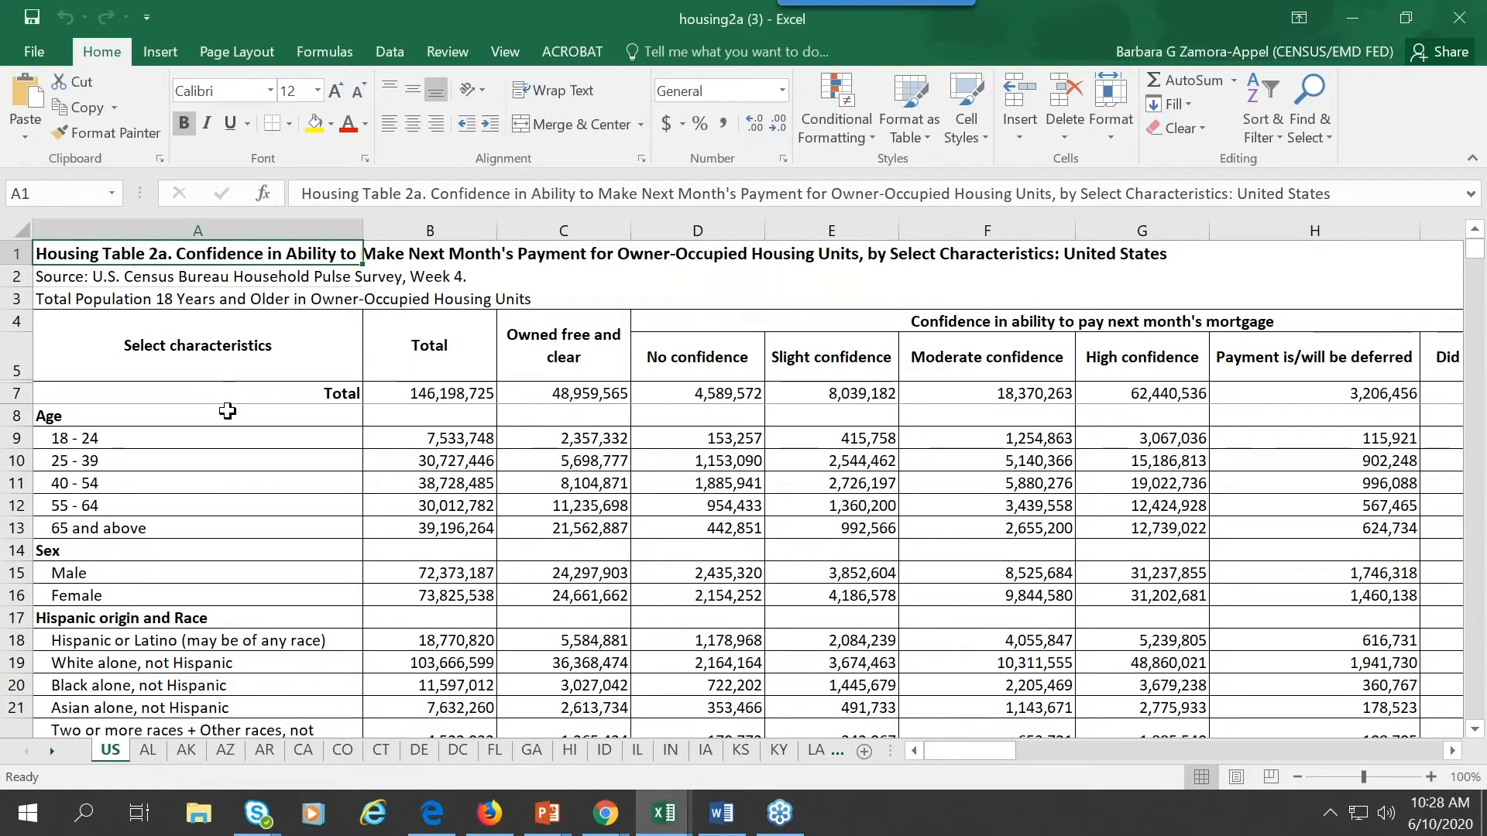
mouse_move(98, 528)
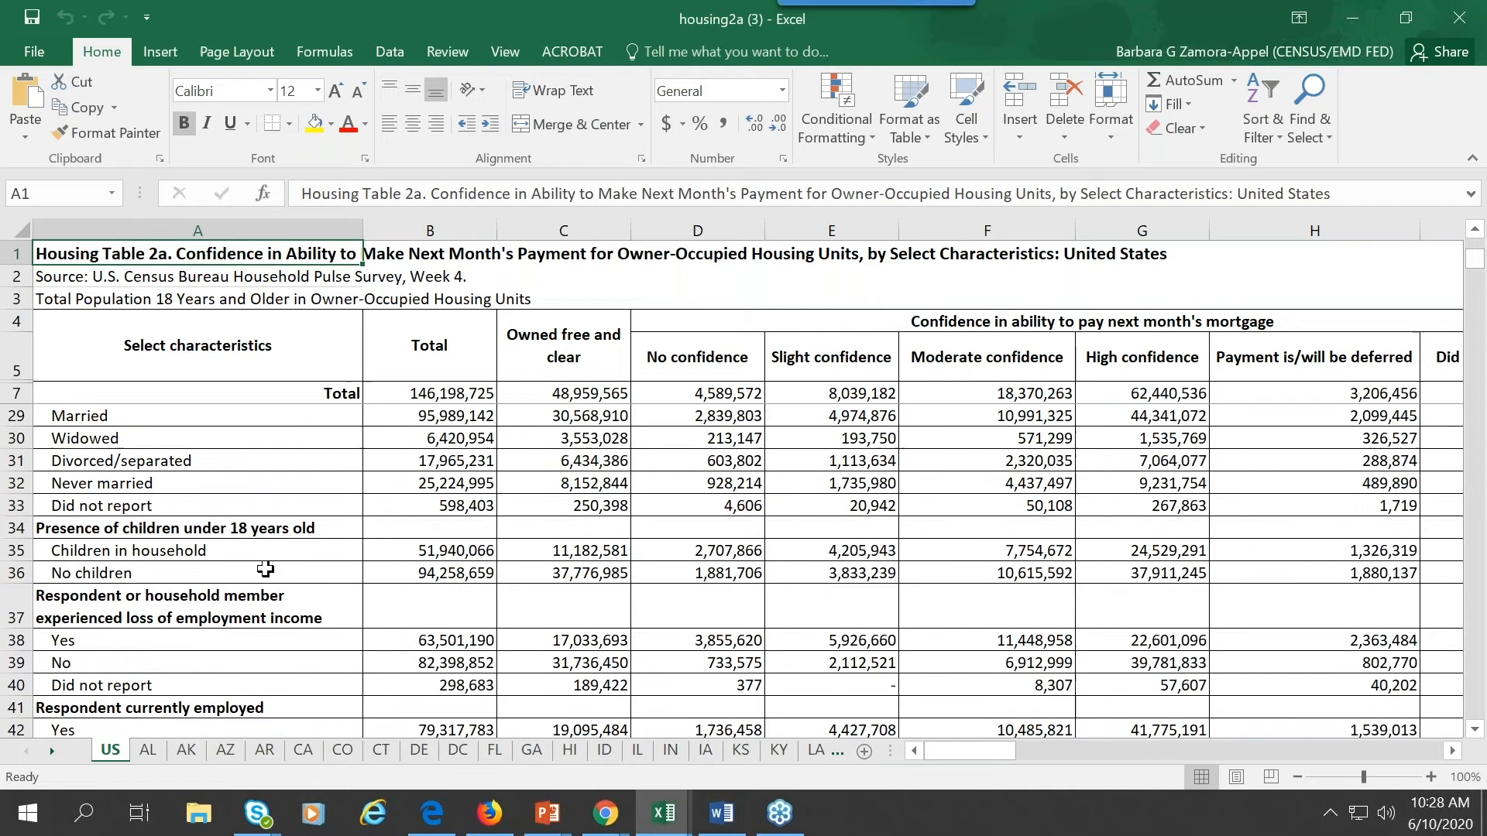
scroll(down, 3)
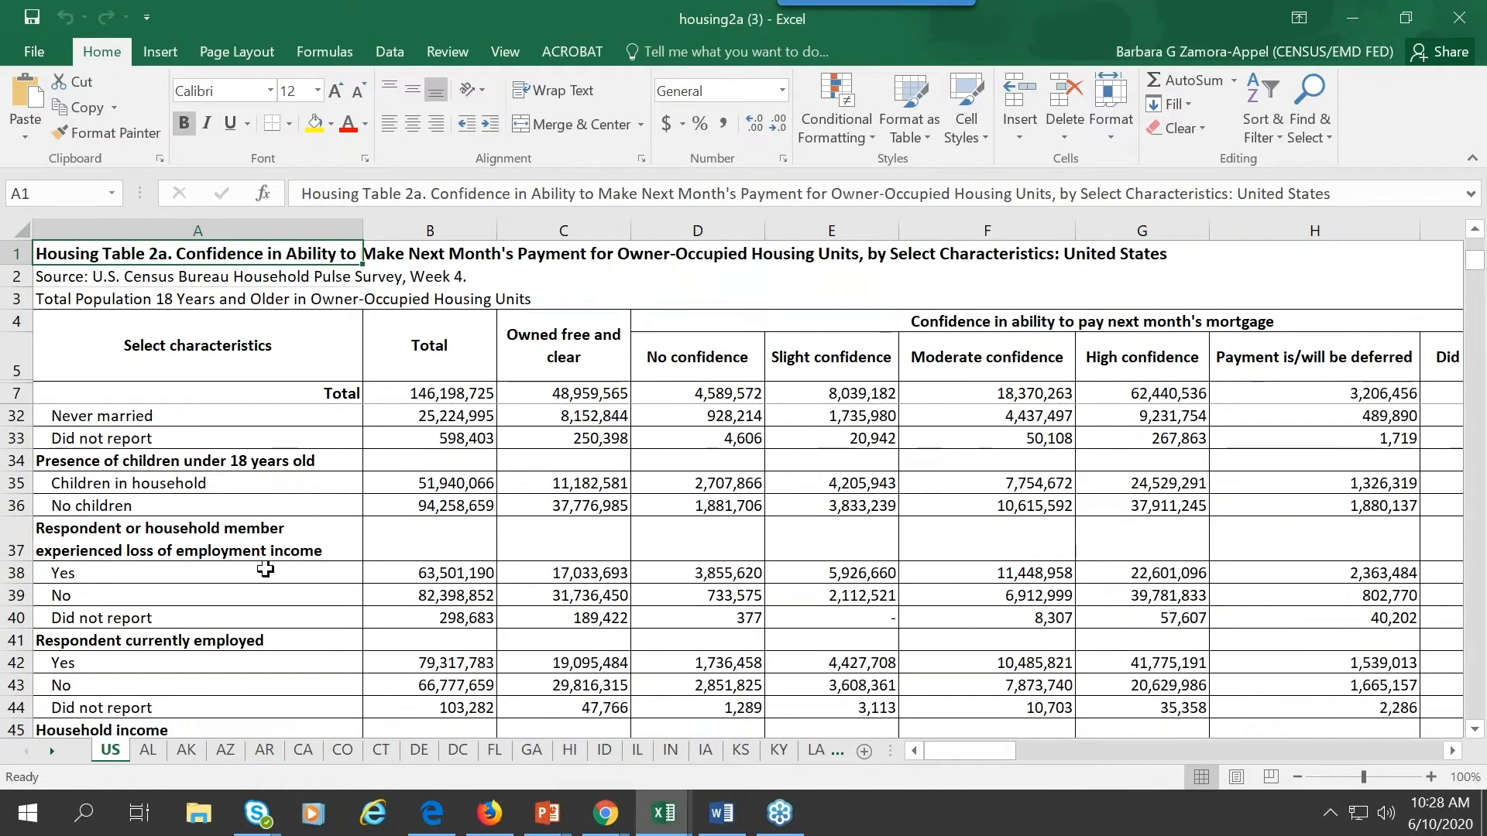
scroll(down, 3)
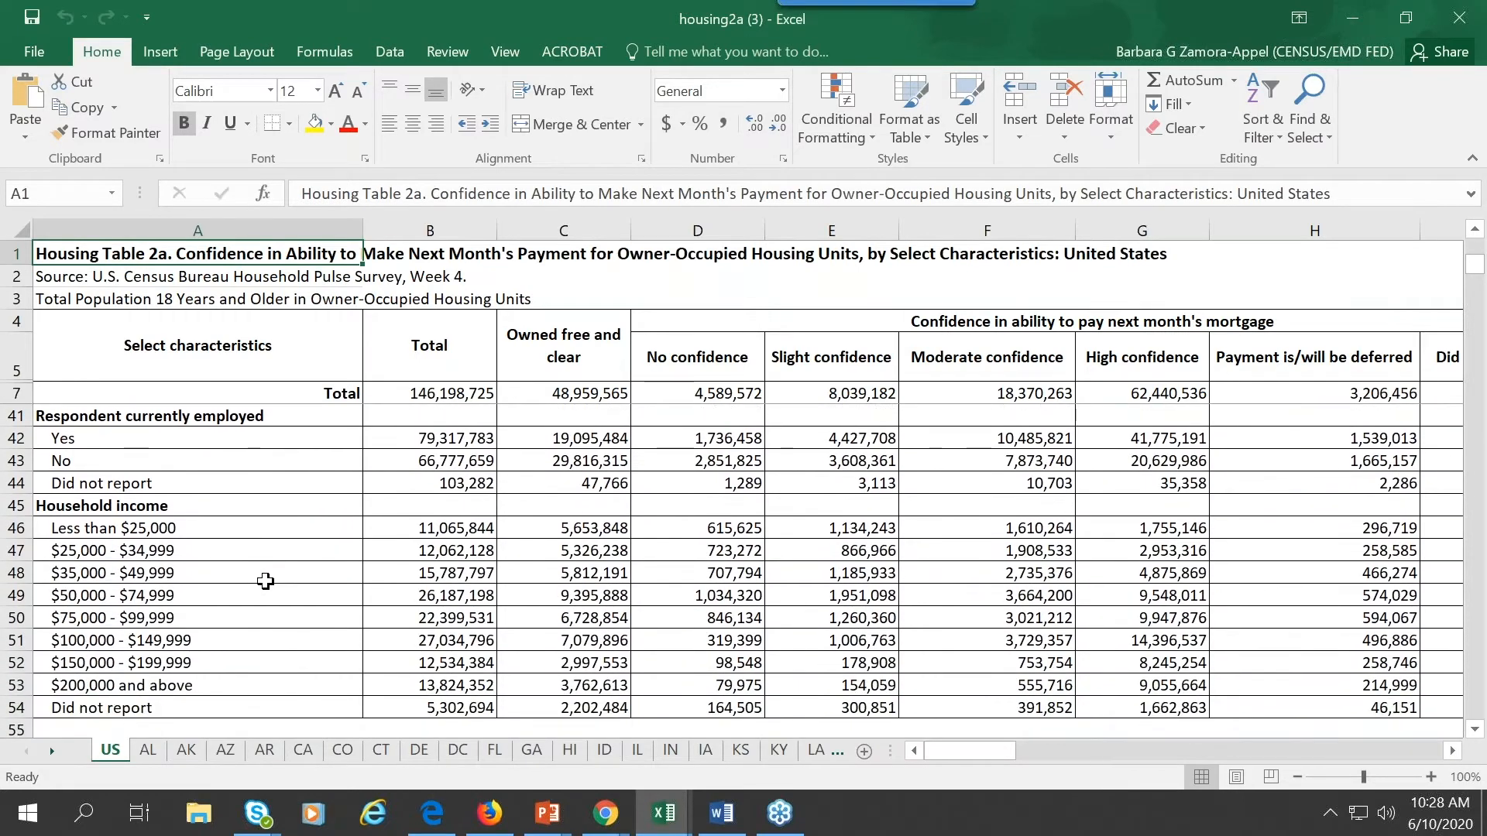
scroll(down, 3)
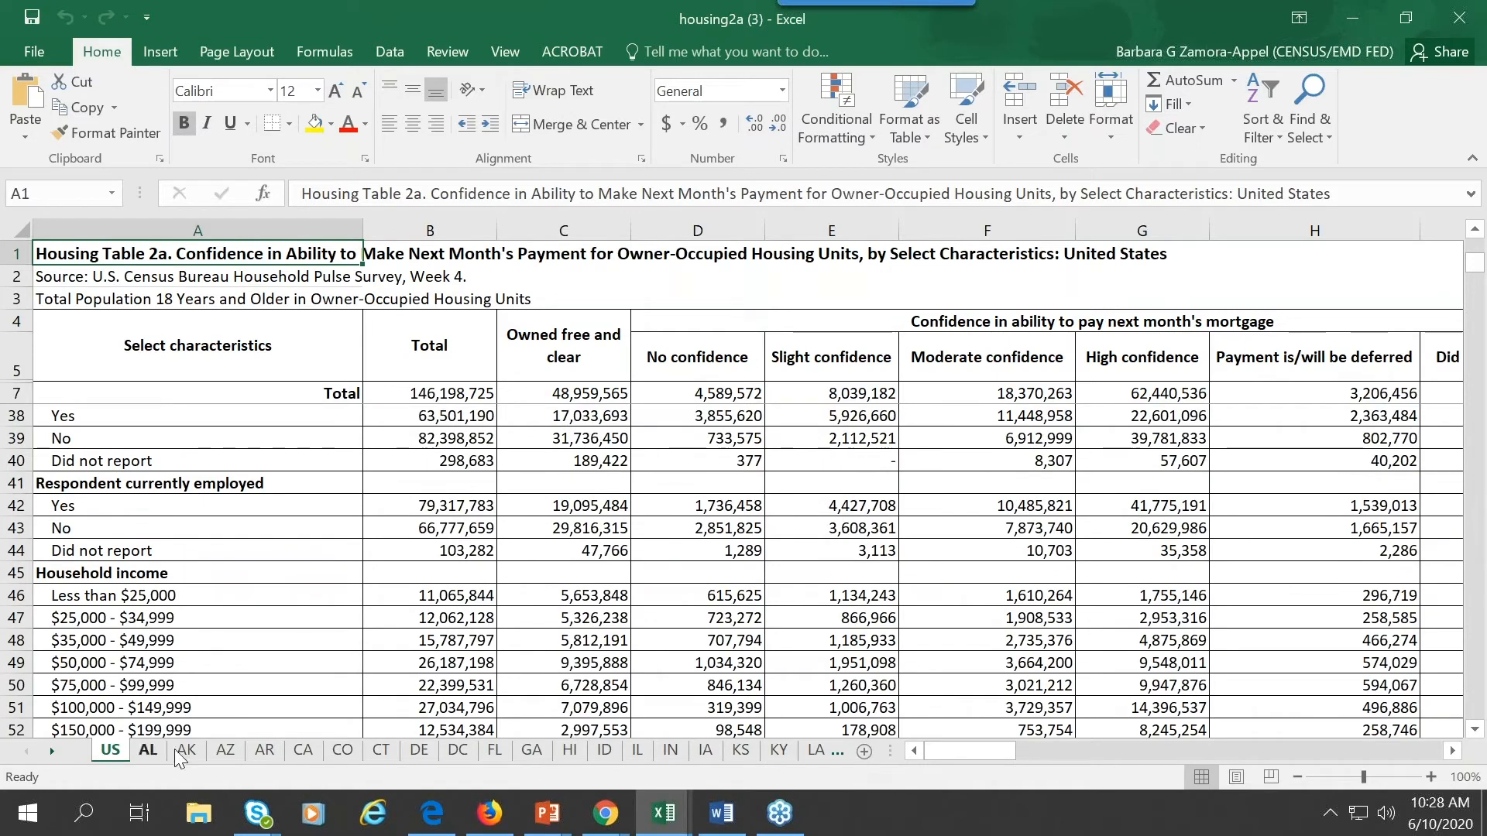
mouse_move(817, 731)
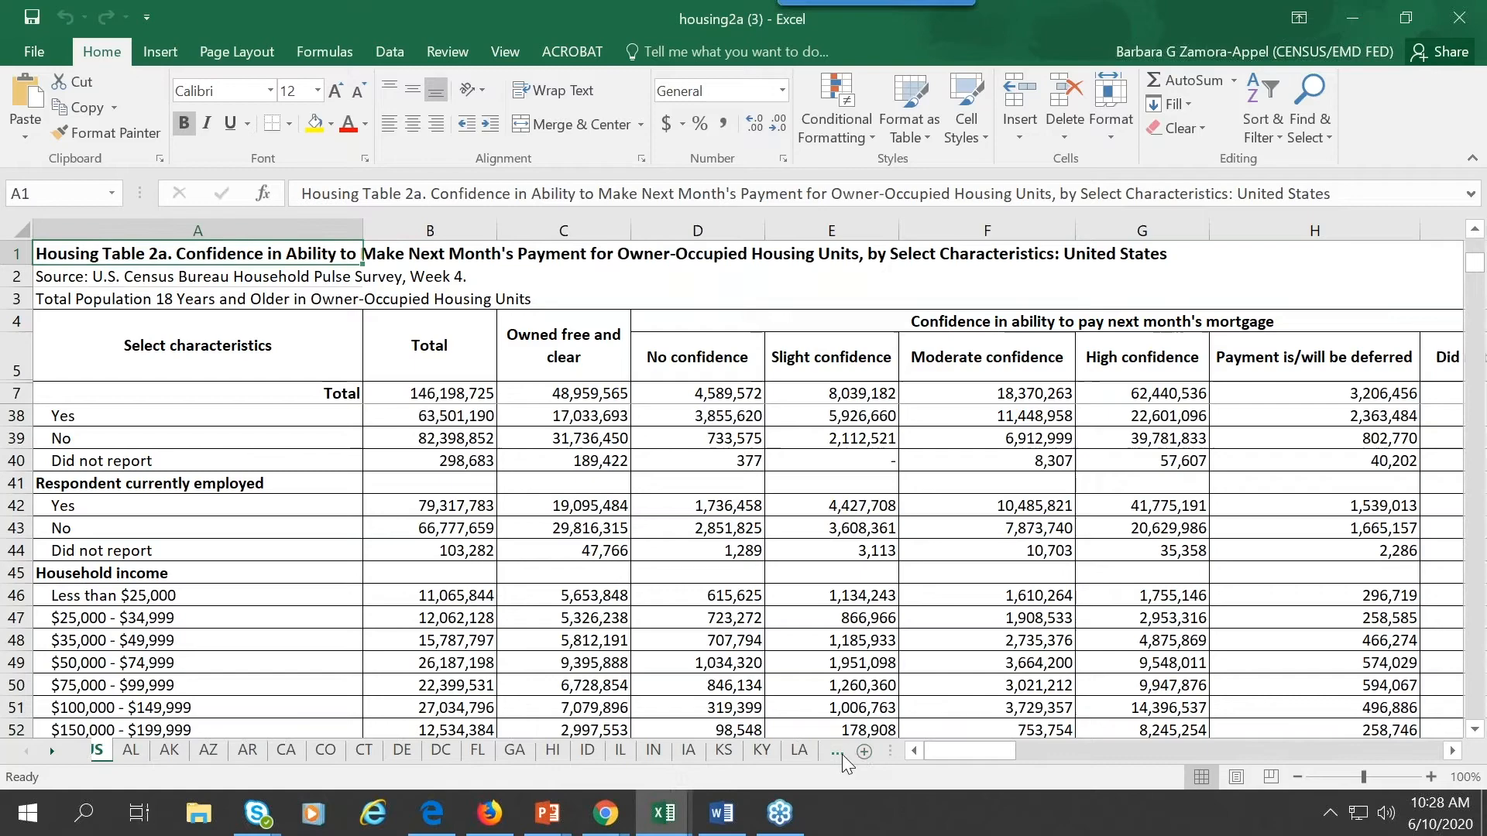
Page the state sheets from Minnesota through Virginia, then return to the browser
click(794, 751)
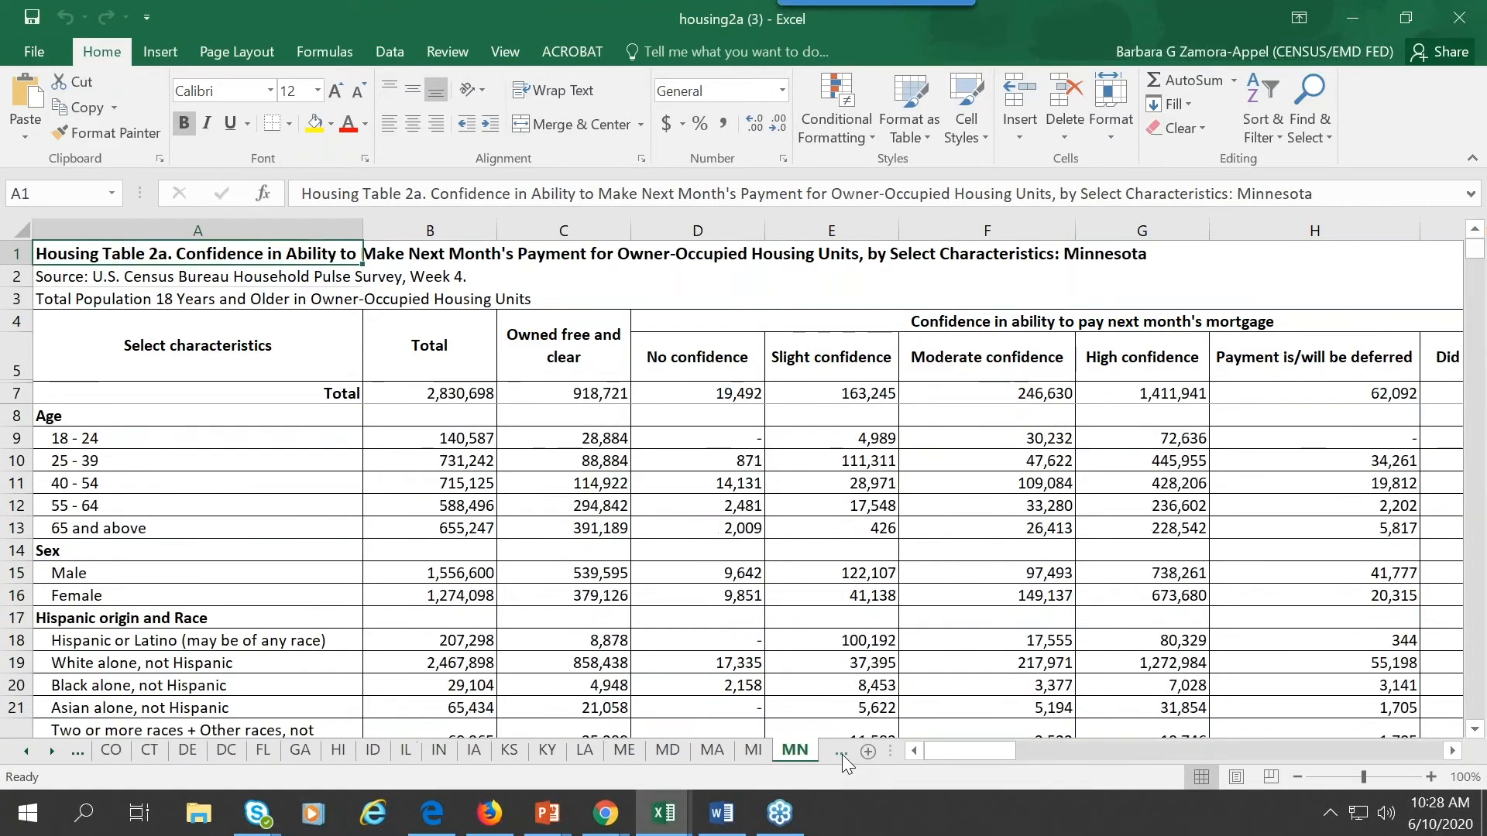
click(756, 751)
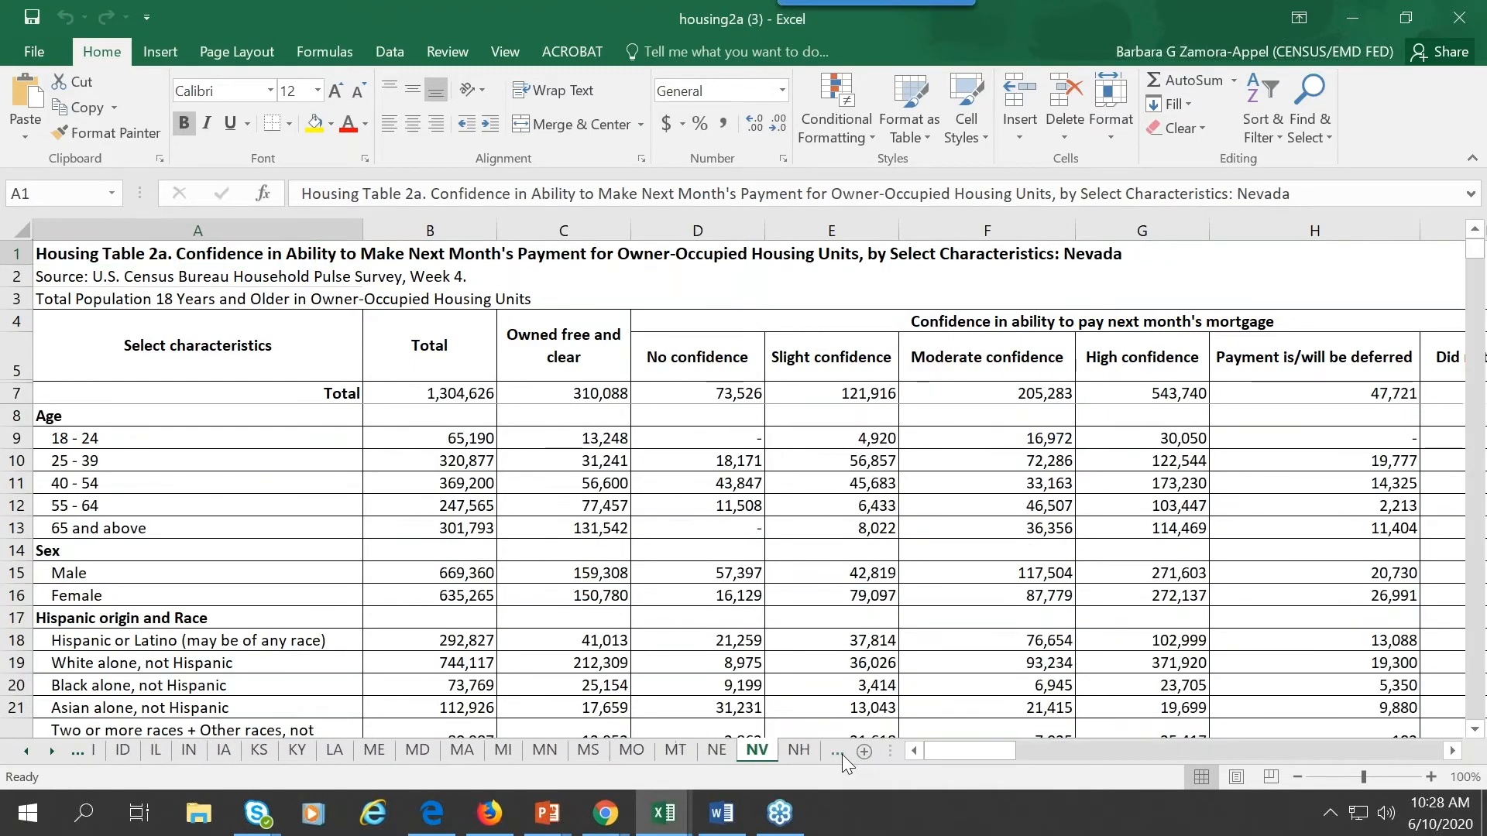
click(780, 750)
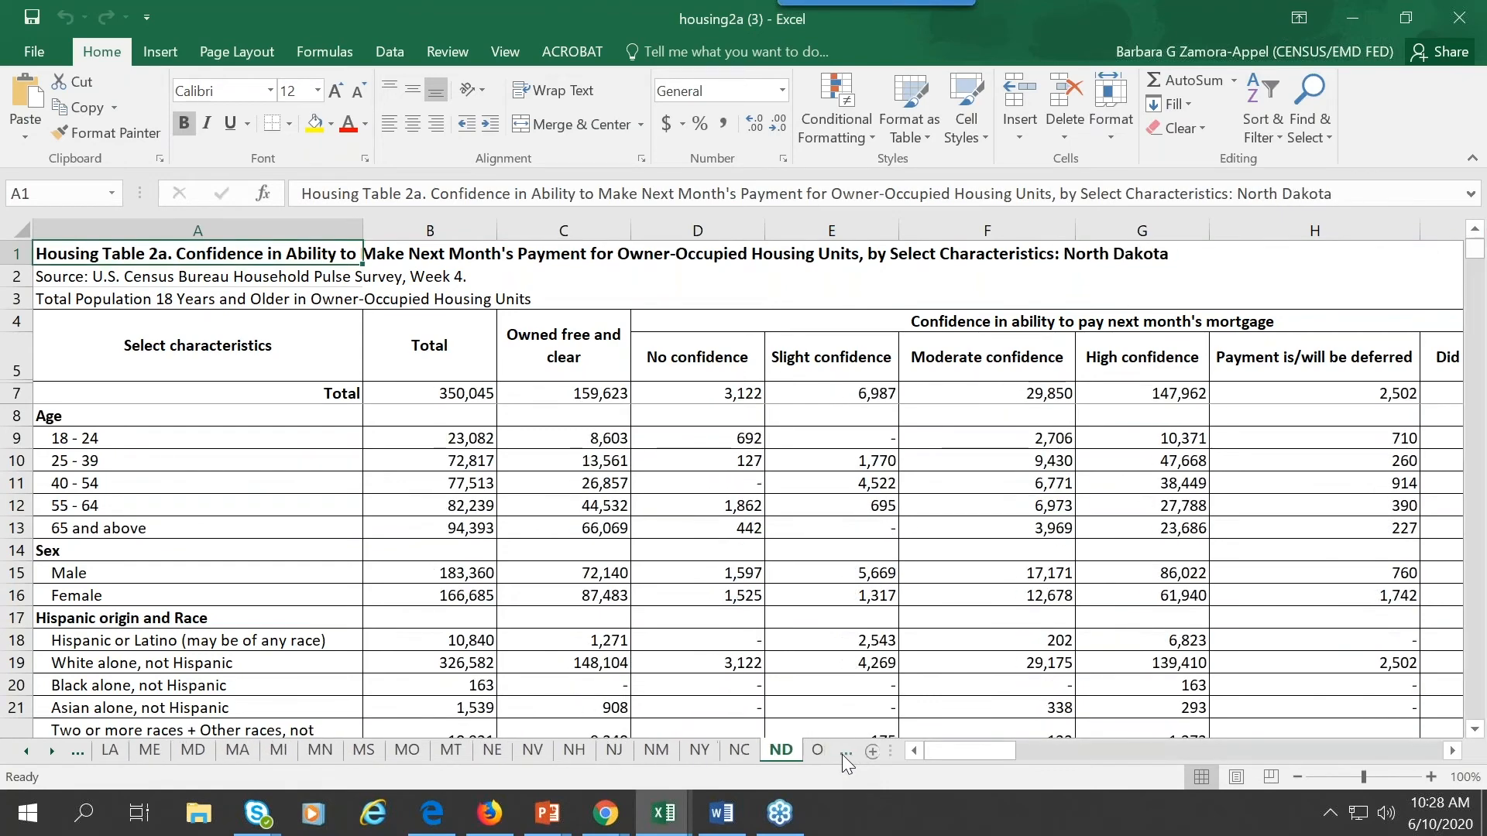
click(780, 750)
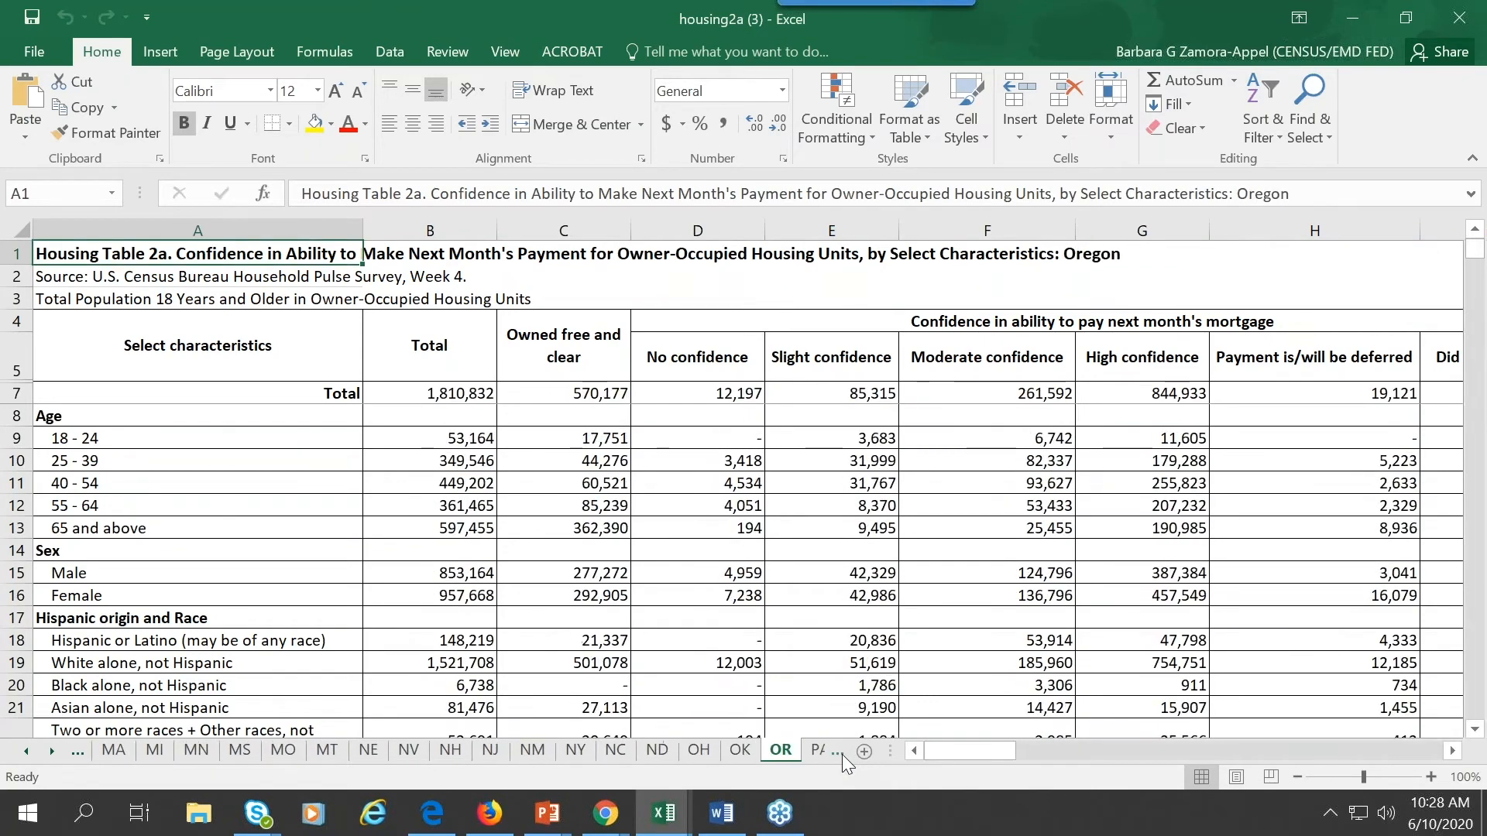
click(760, 750)
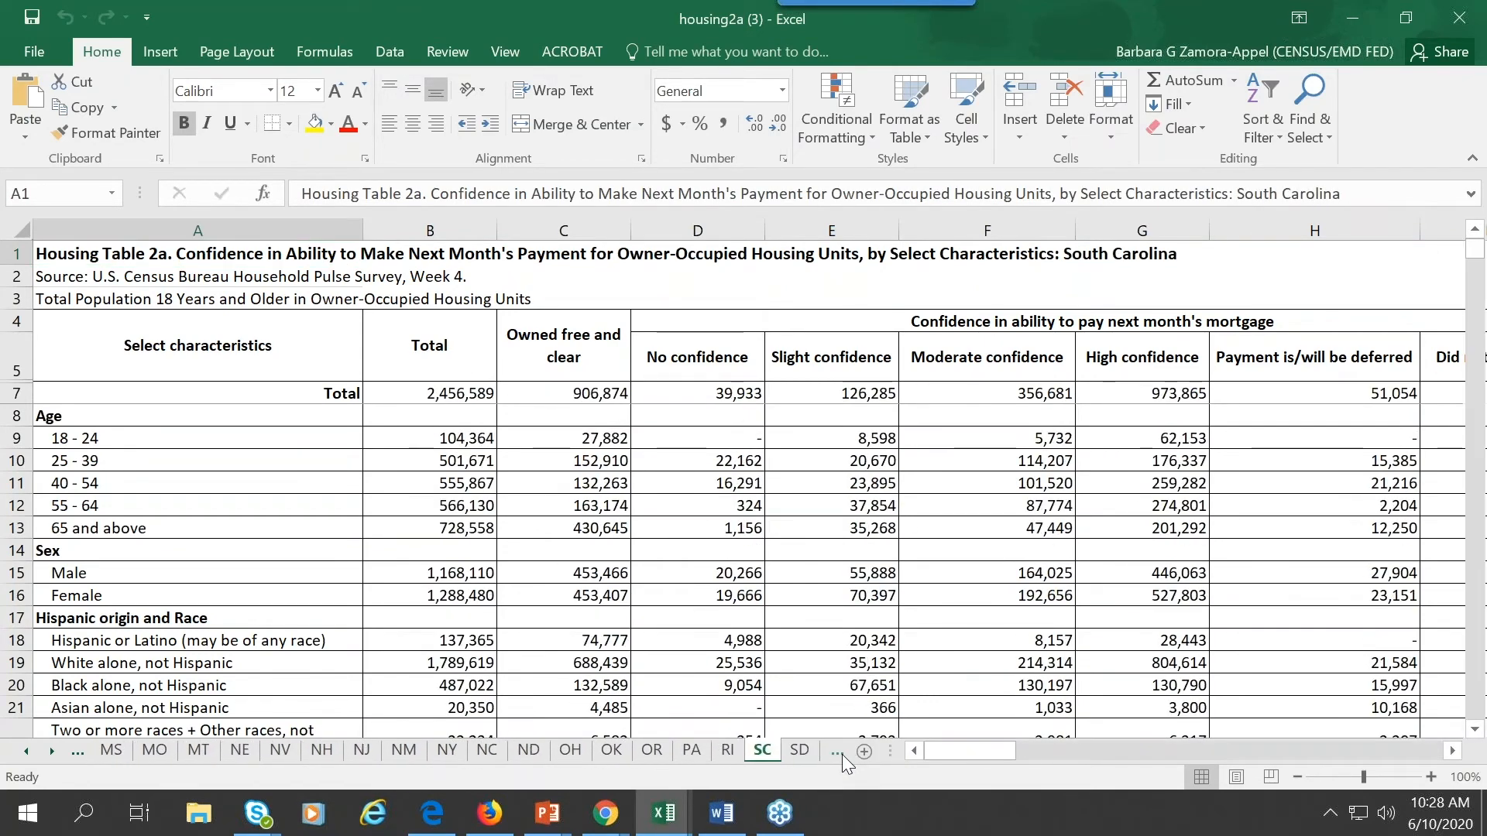
click(786, 750)
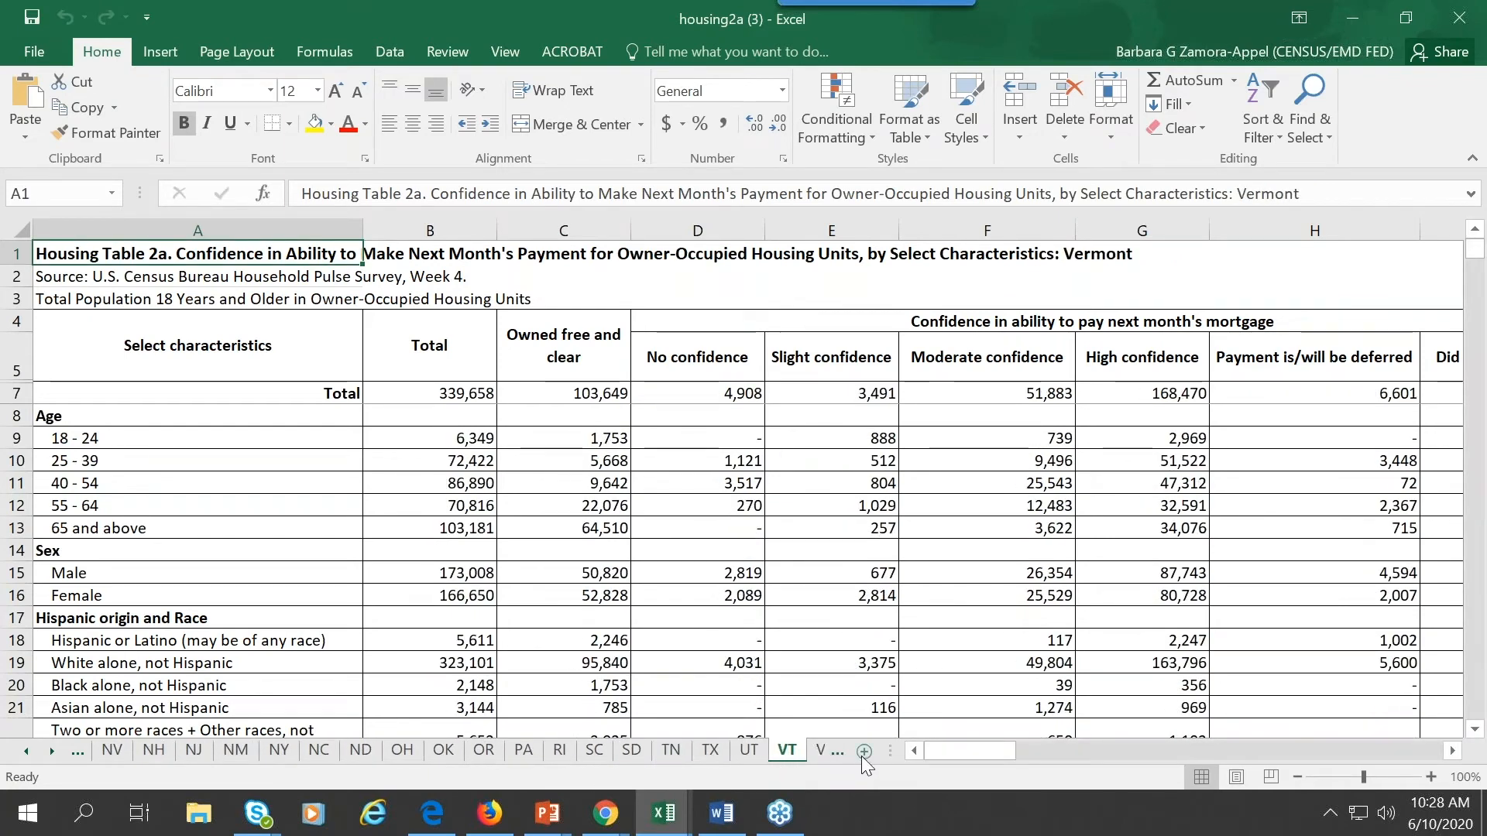
click(783, 750)
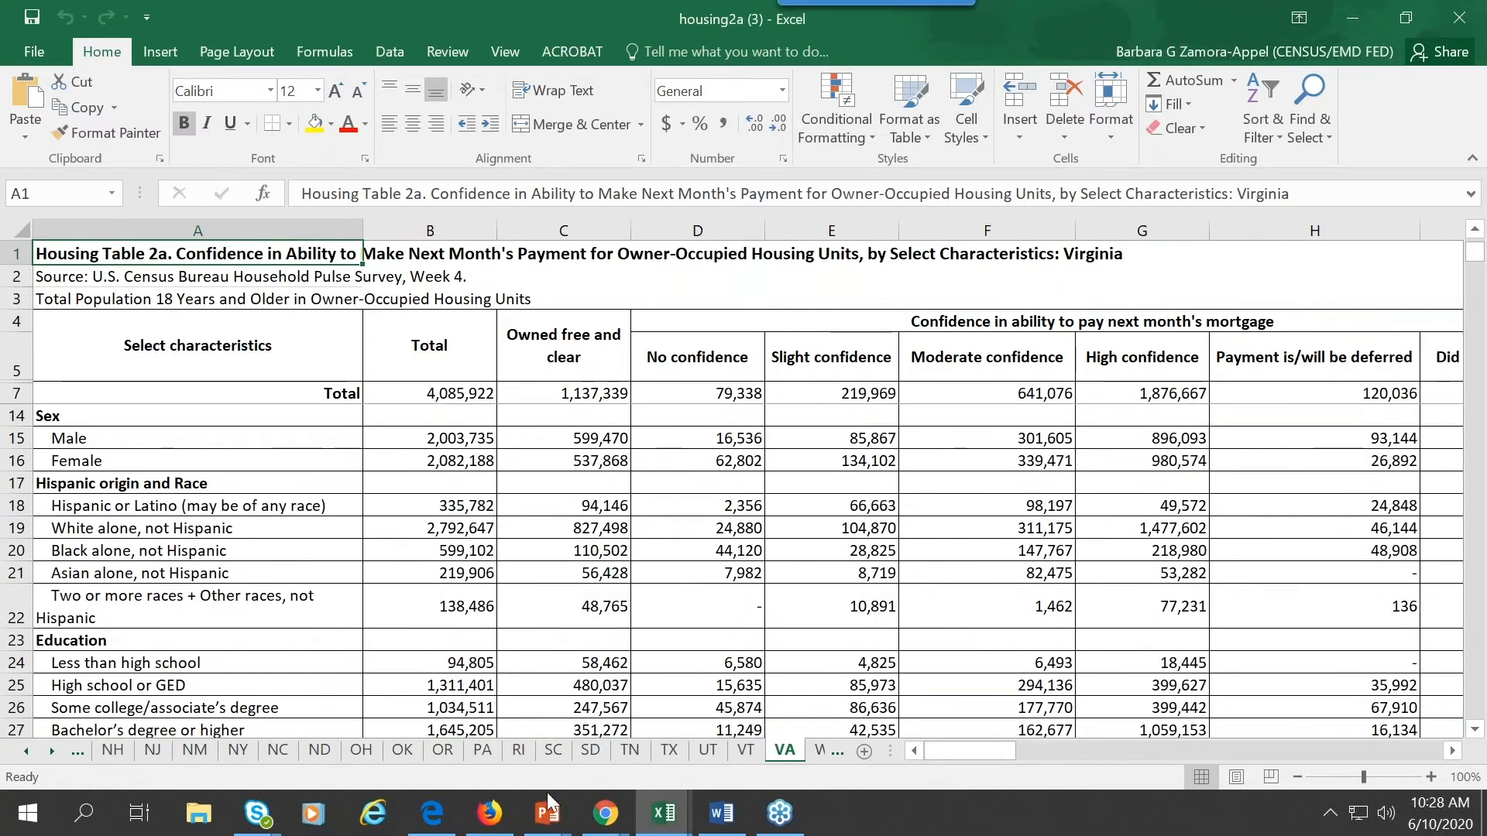
mouse_move(489, 812)
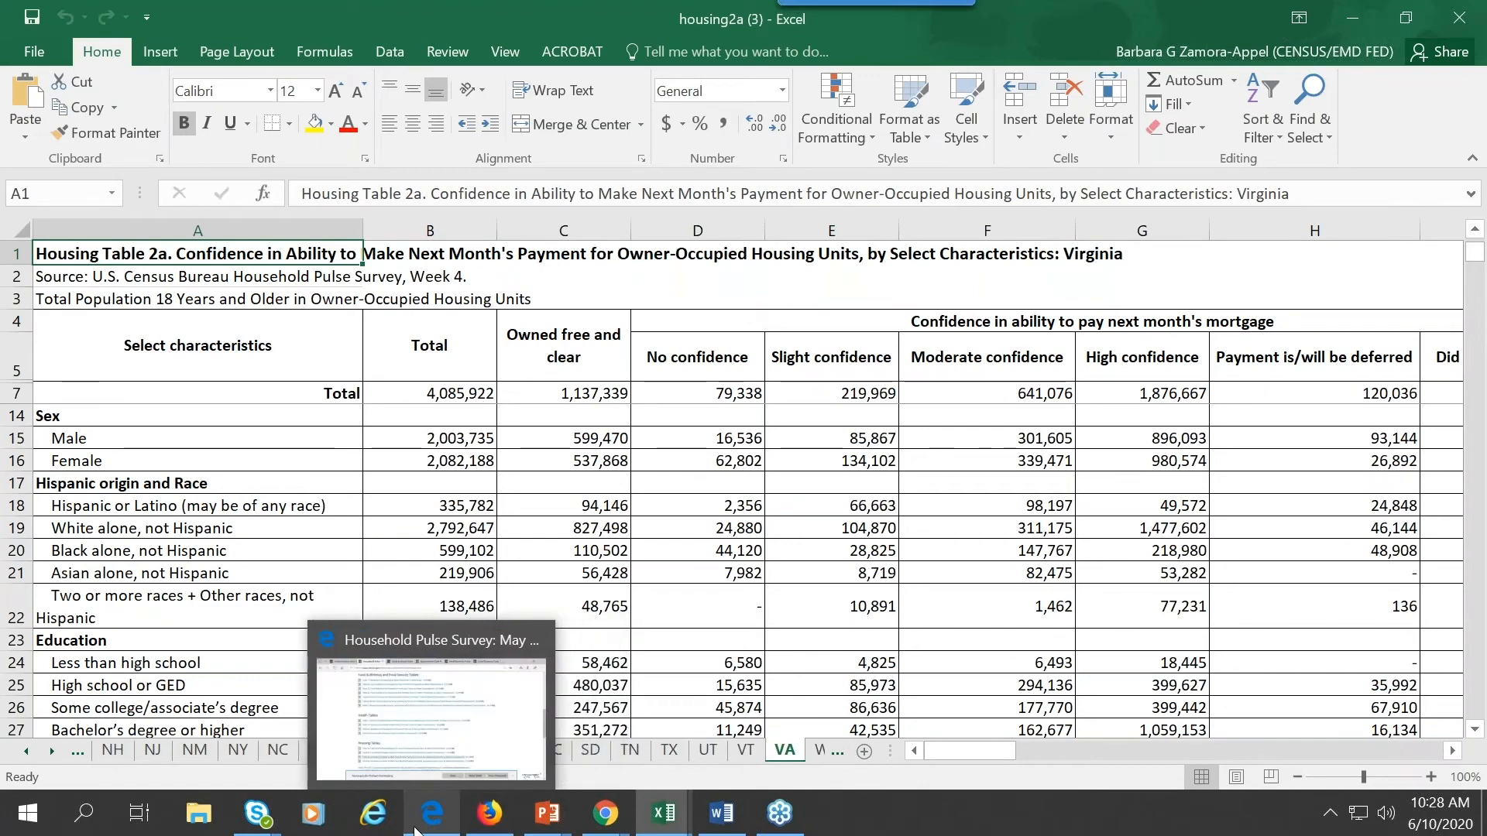
click(428, 706)
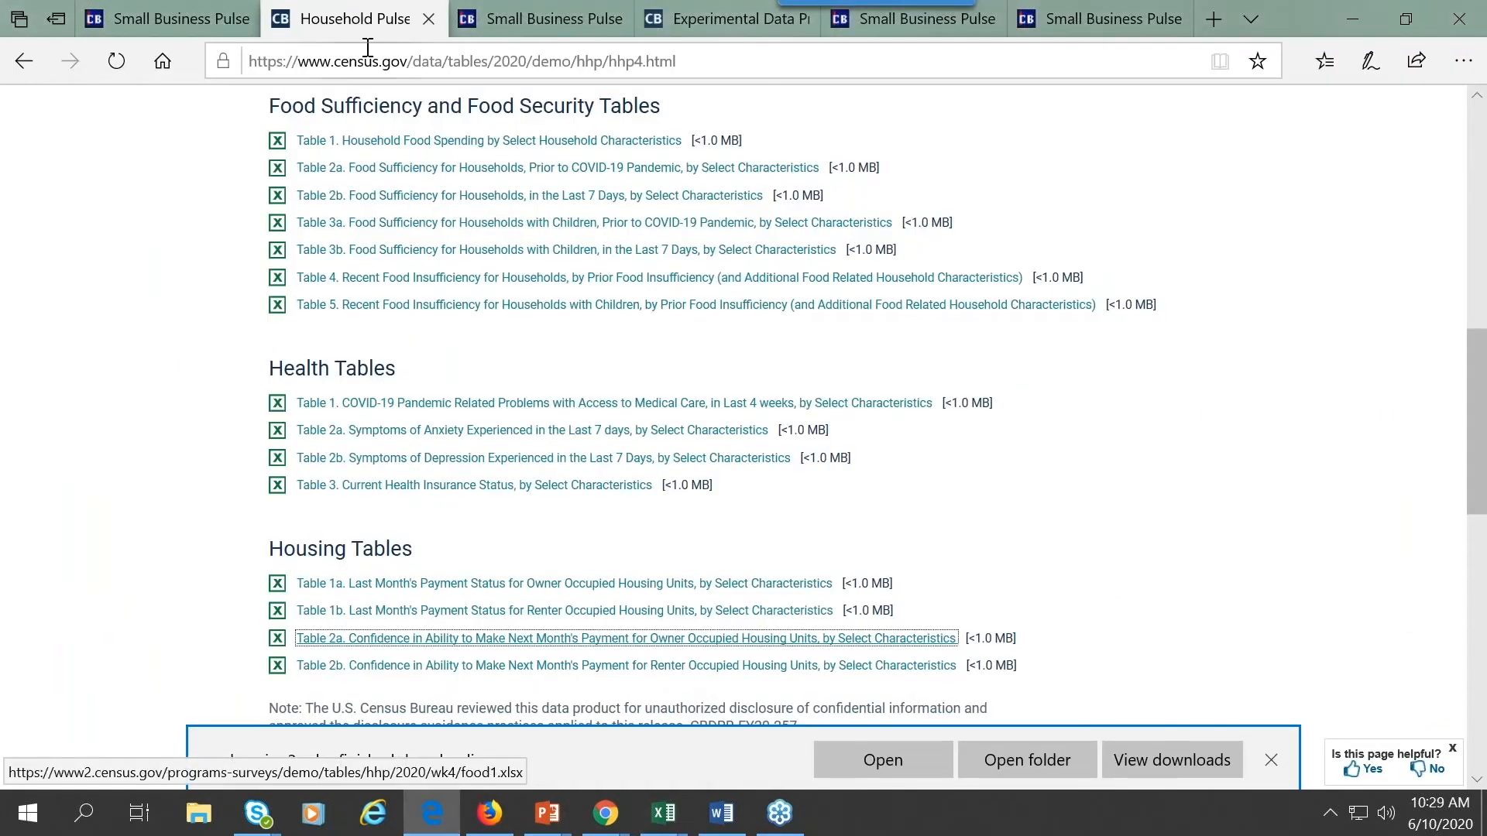
Switch to Experimental Data Products, scroll to Household Pulse Survey, and choose Learn More
scroll(up, 3)
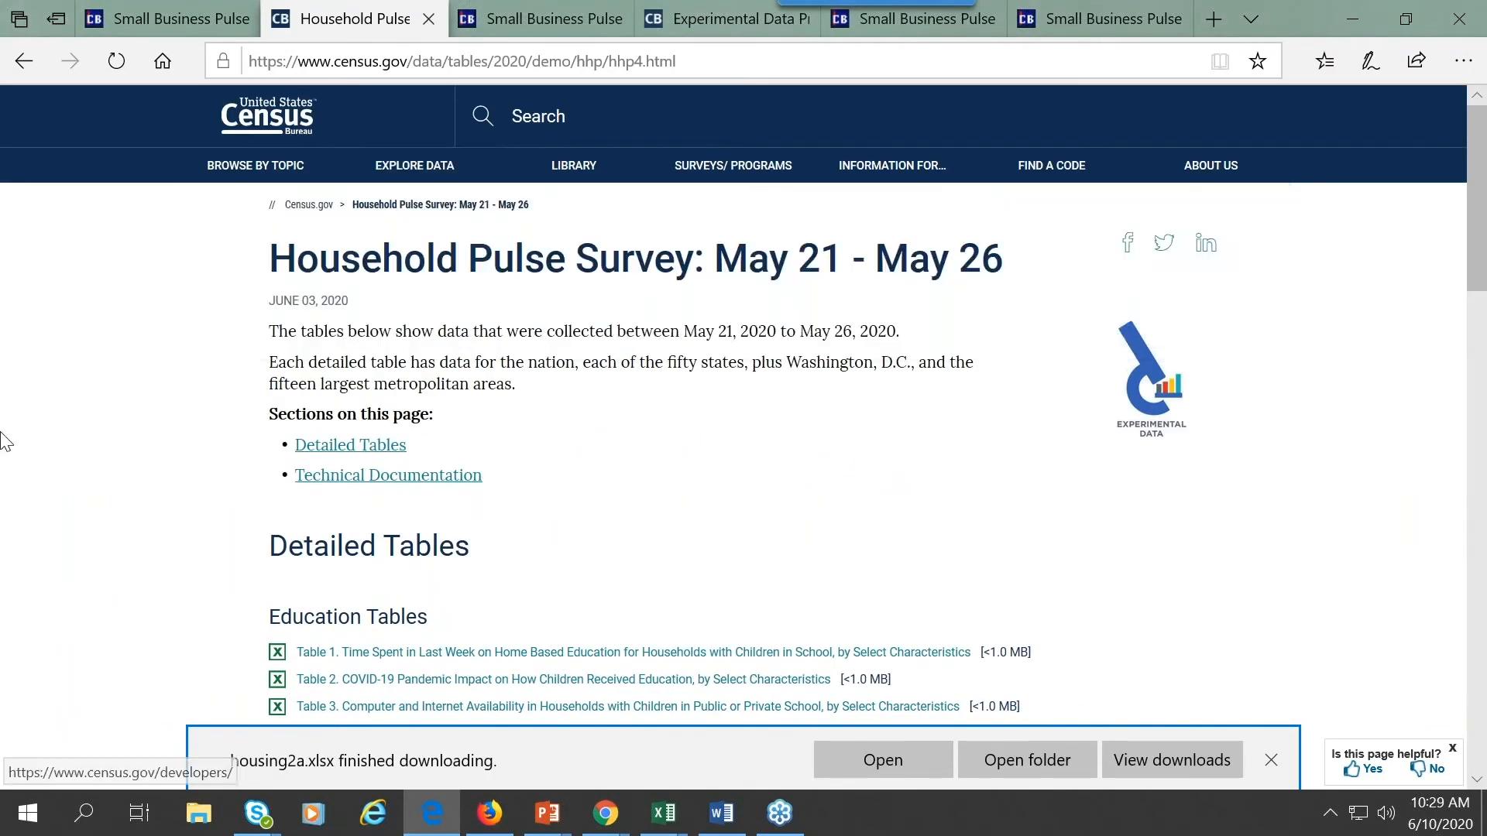
mouse_move(723, 18)
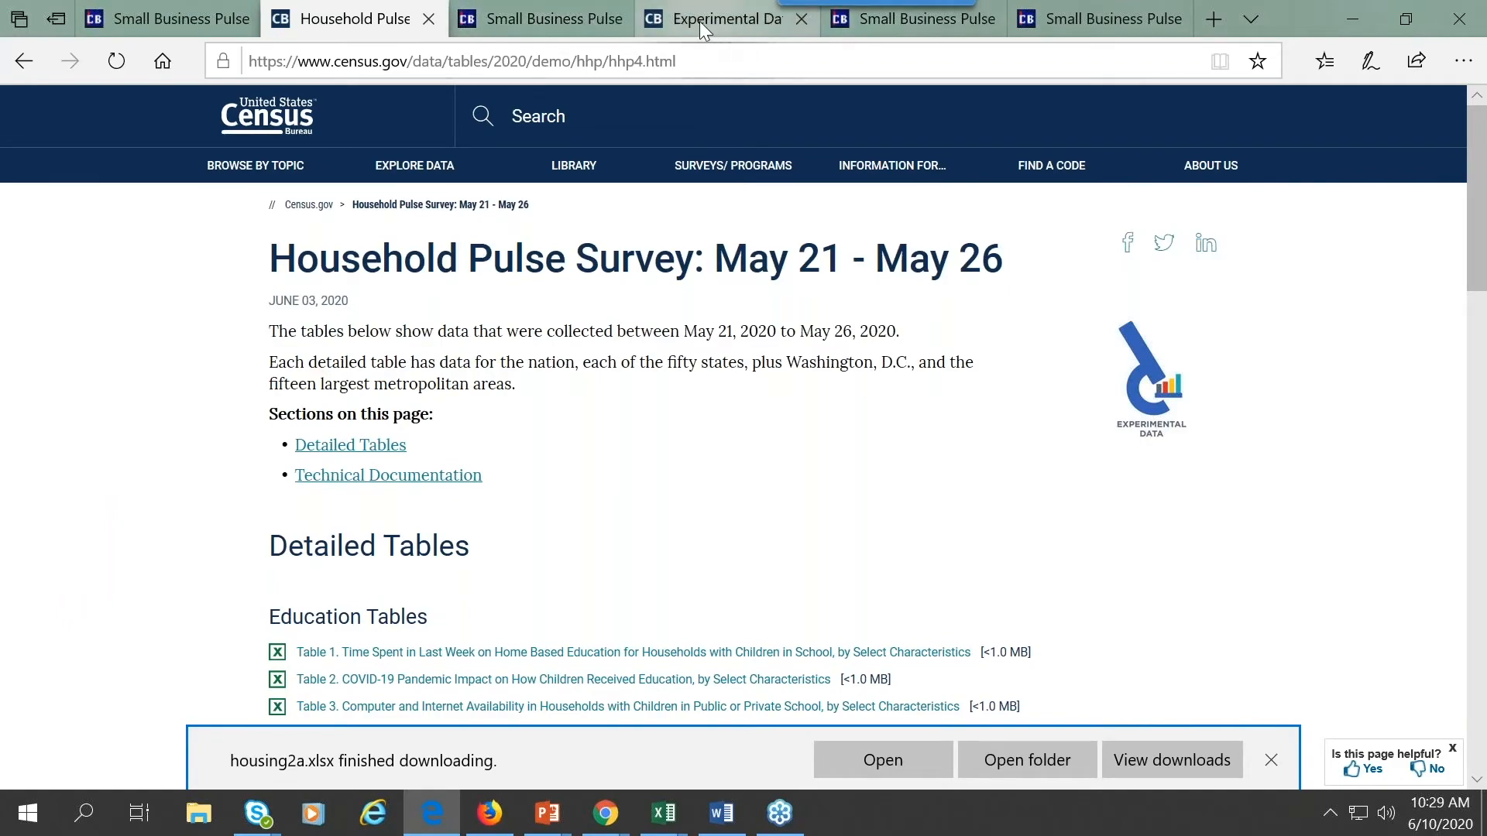
click(721, 18)
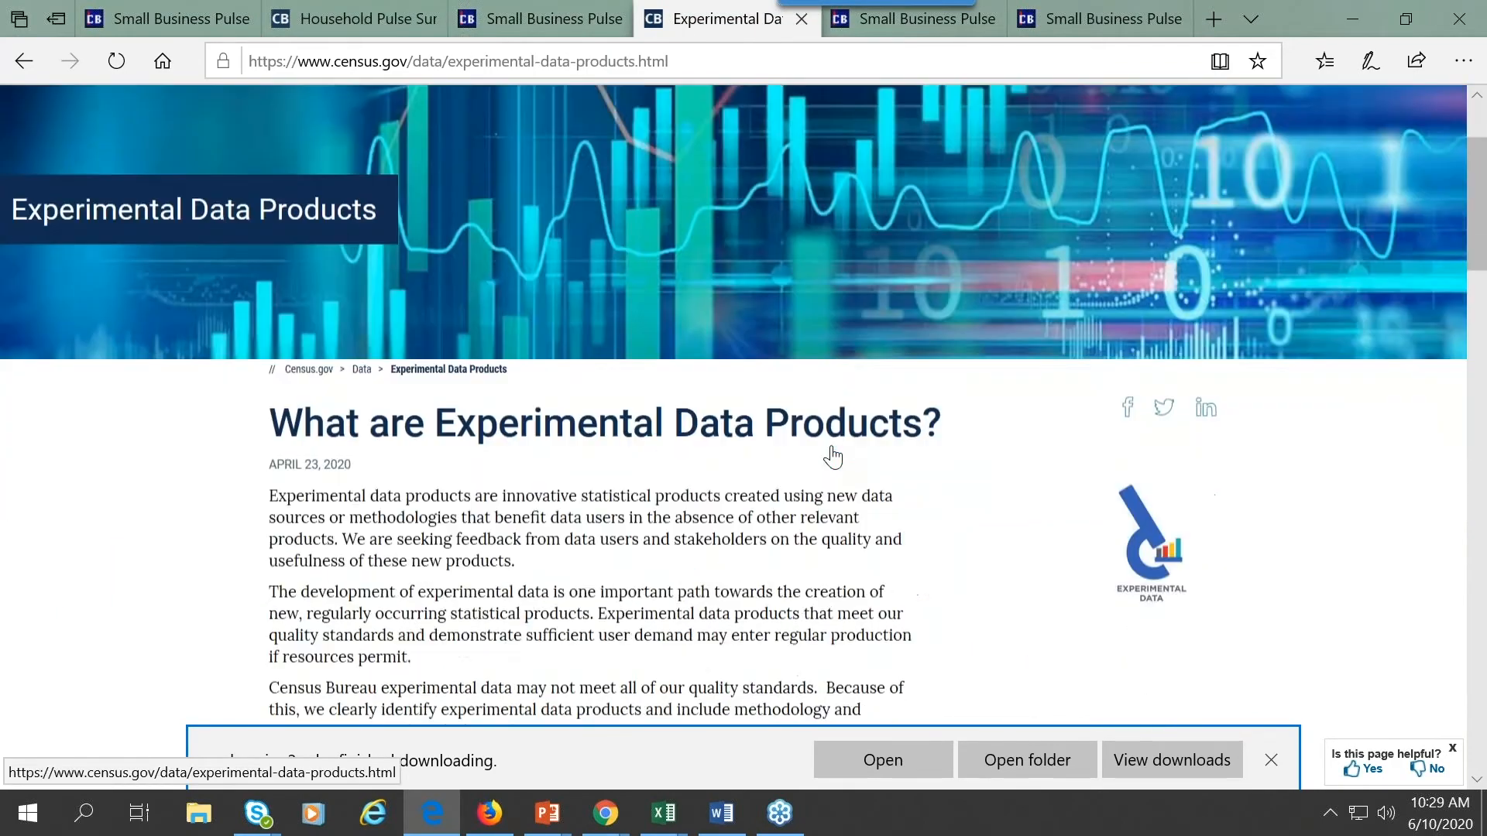
scroll(down, 3)
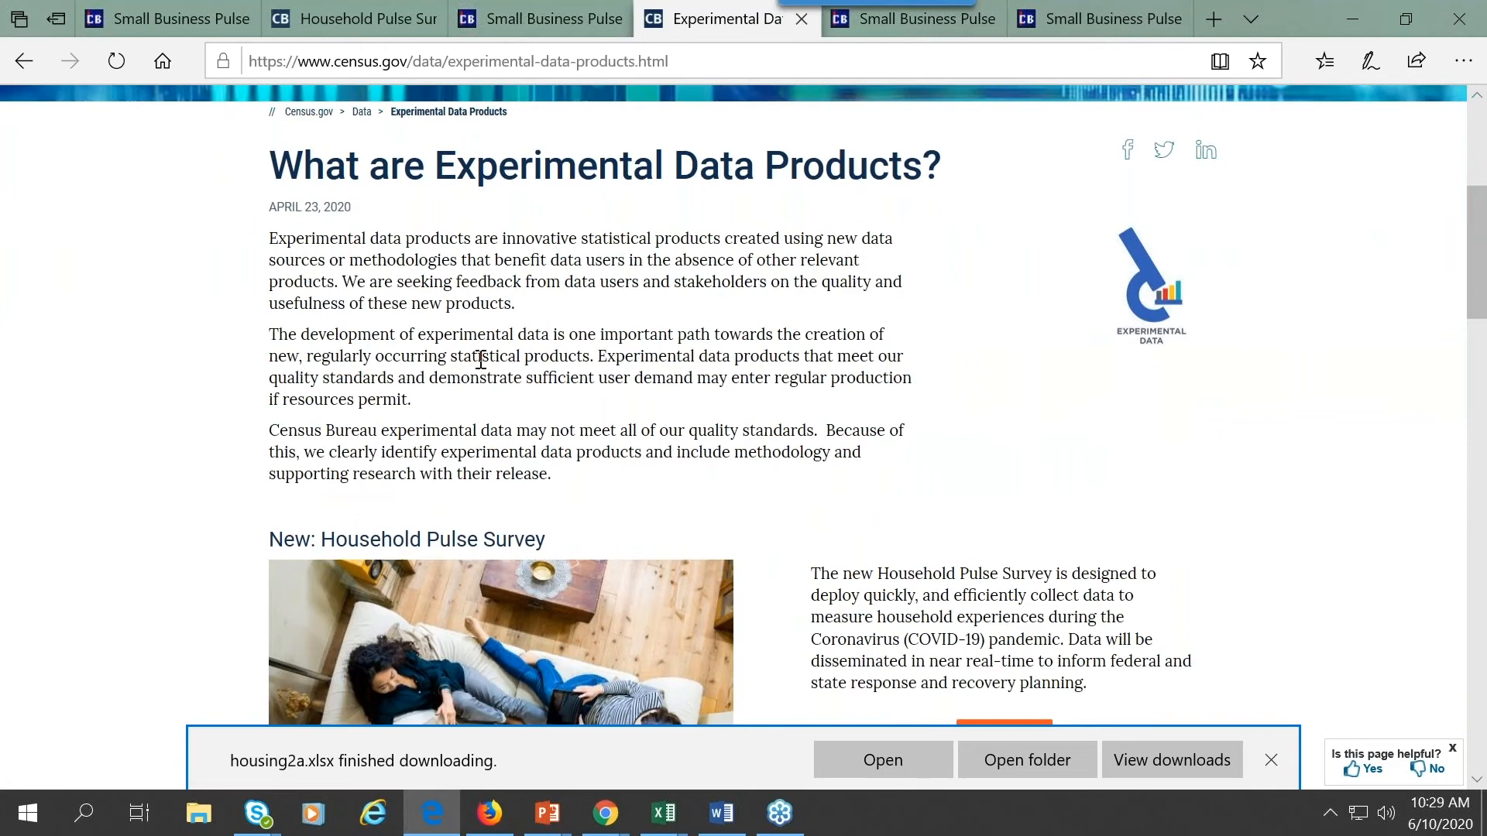
scroll(down, 3)
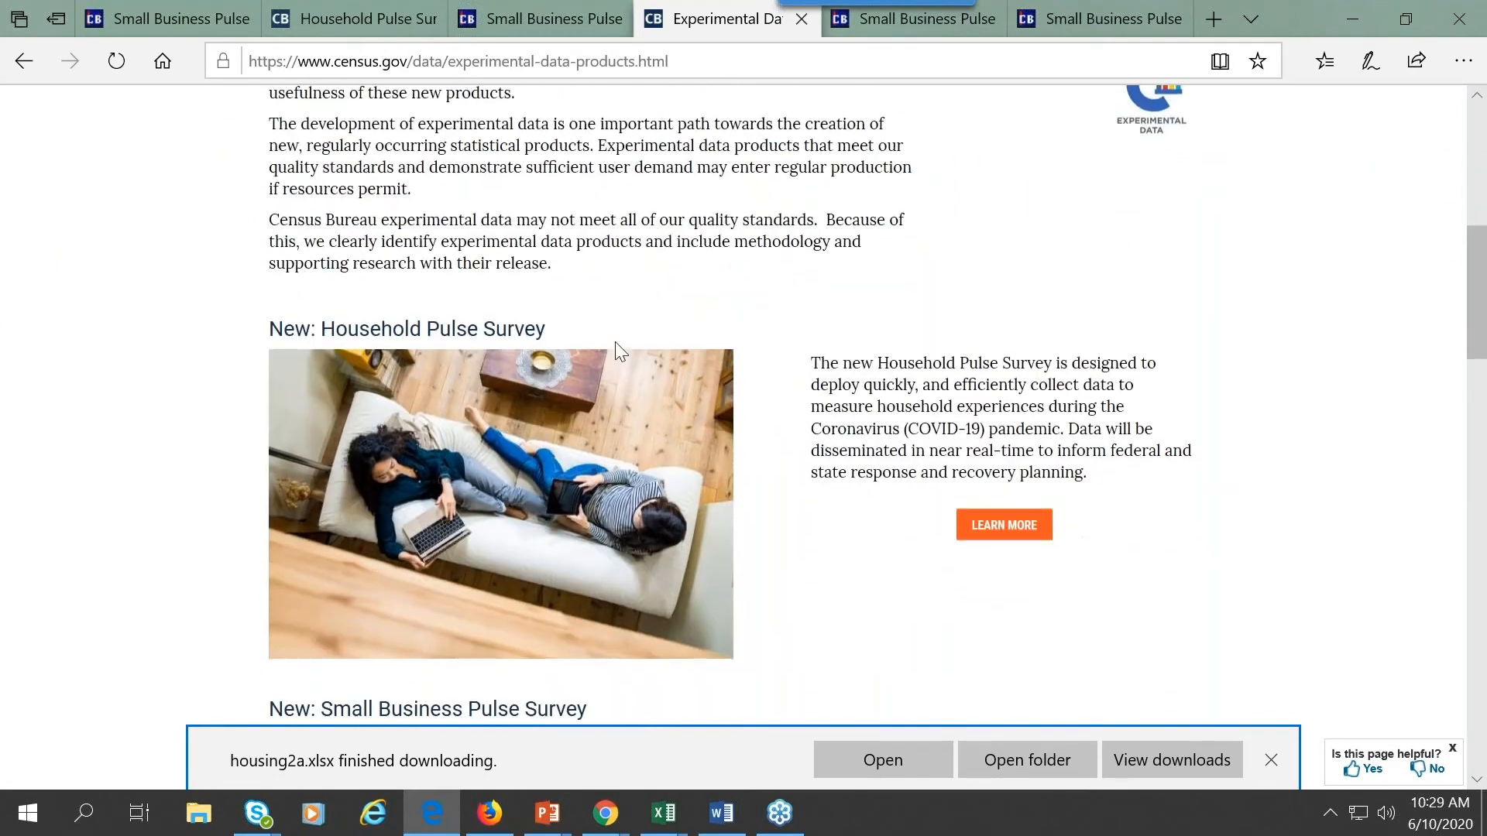
scroll(down, 3)
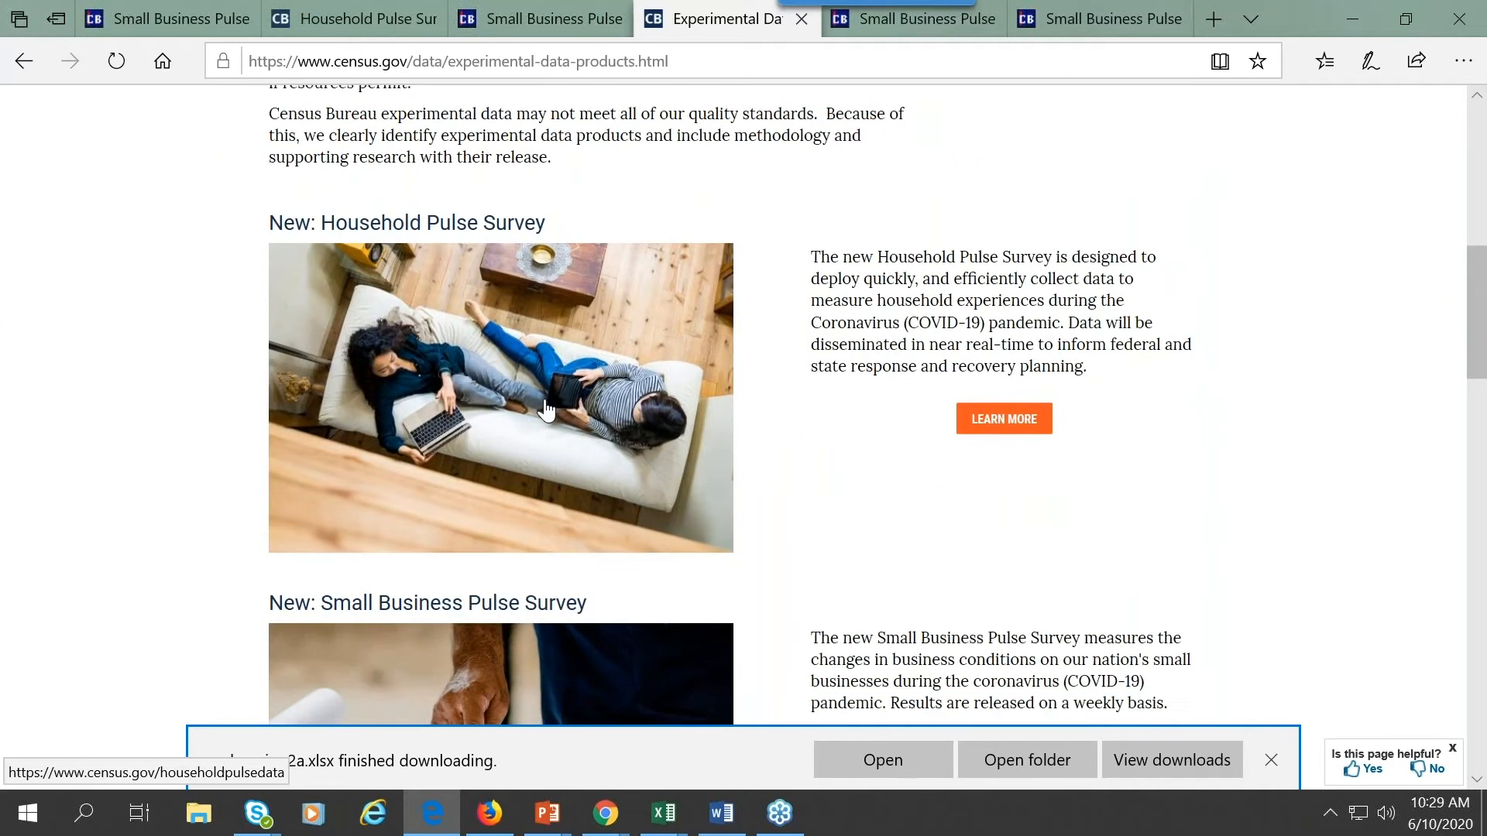
scroll(down, 3)
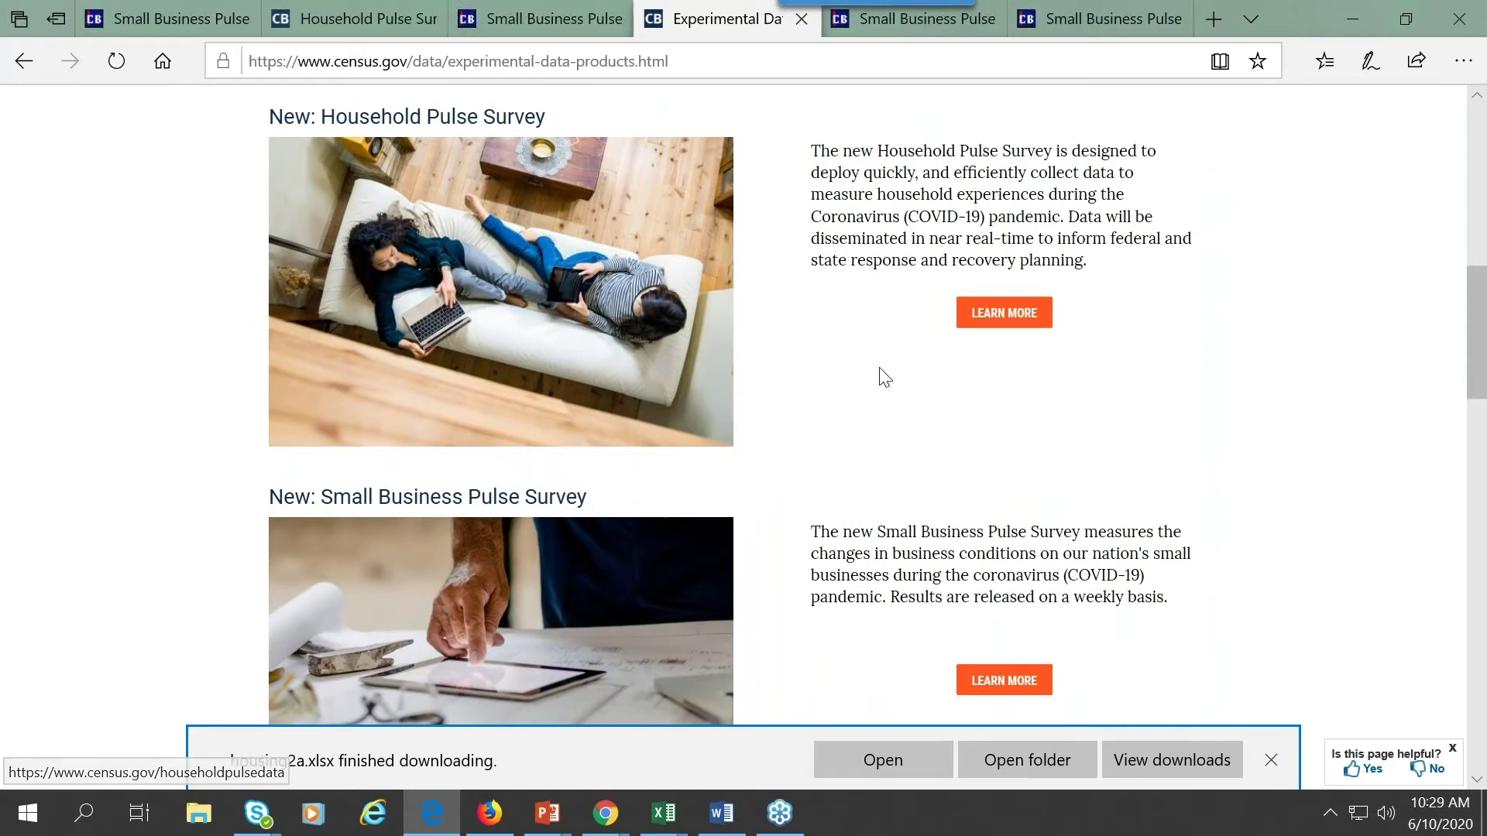
click(1002, 313)
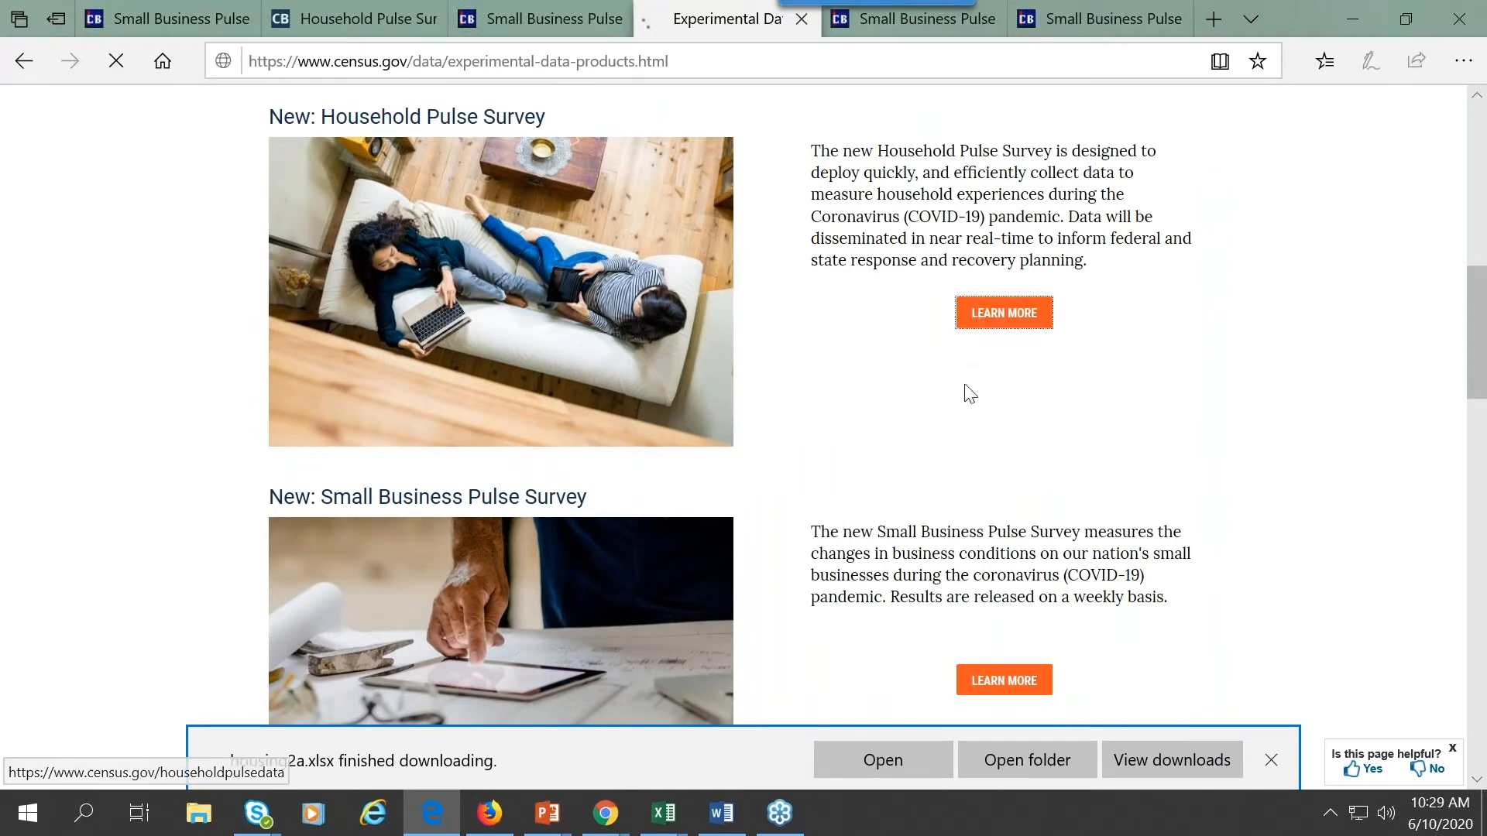
Launch the Interactive Tool from the Household Pulse Survey landing page
click(1002, 313)
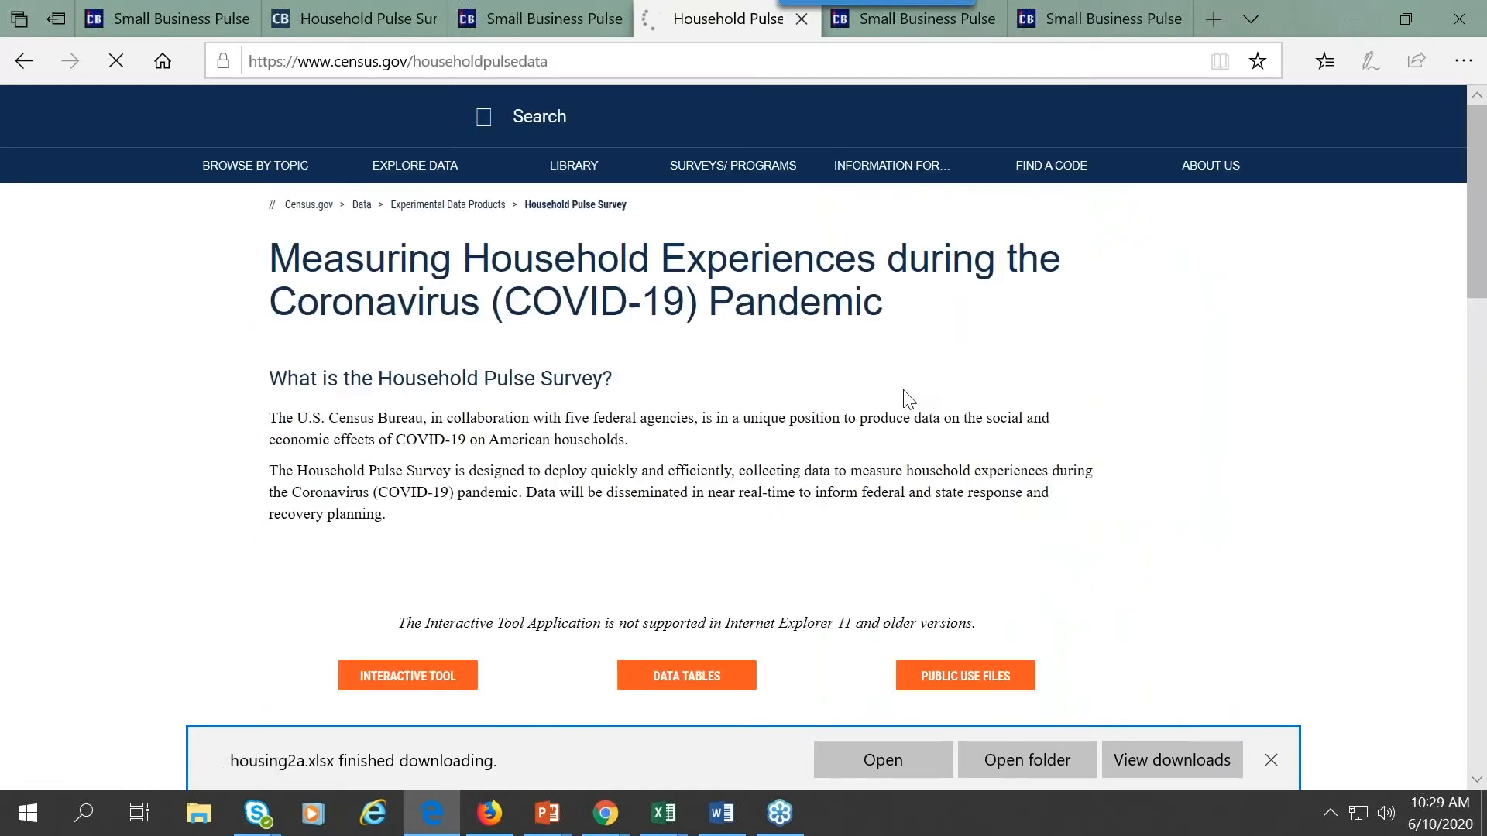
scroll(down, 3)
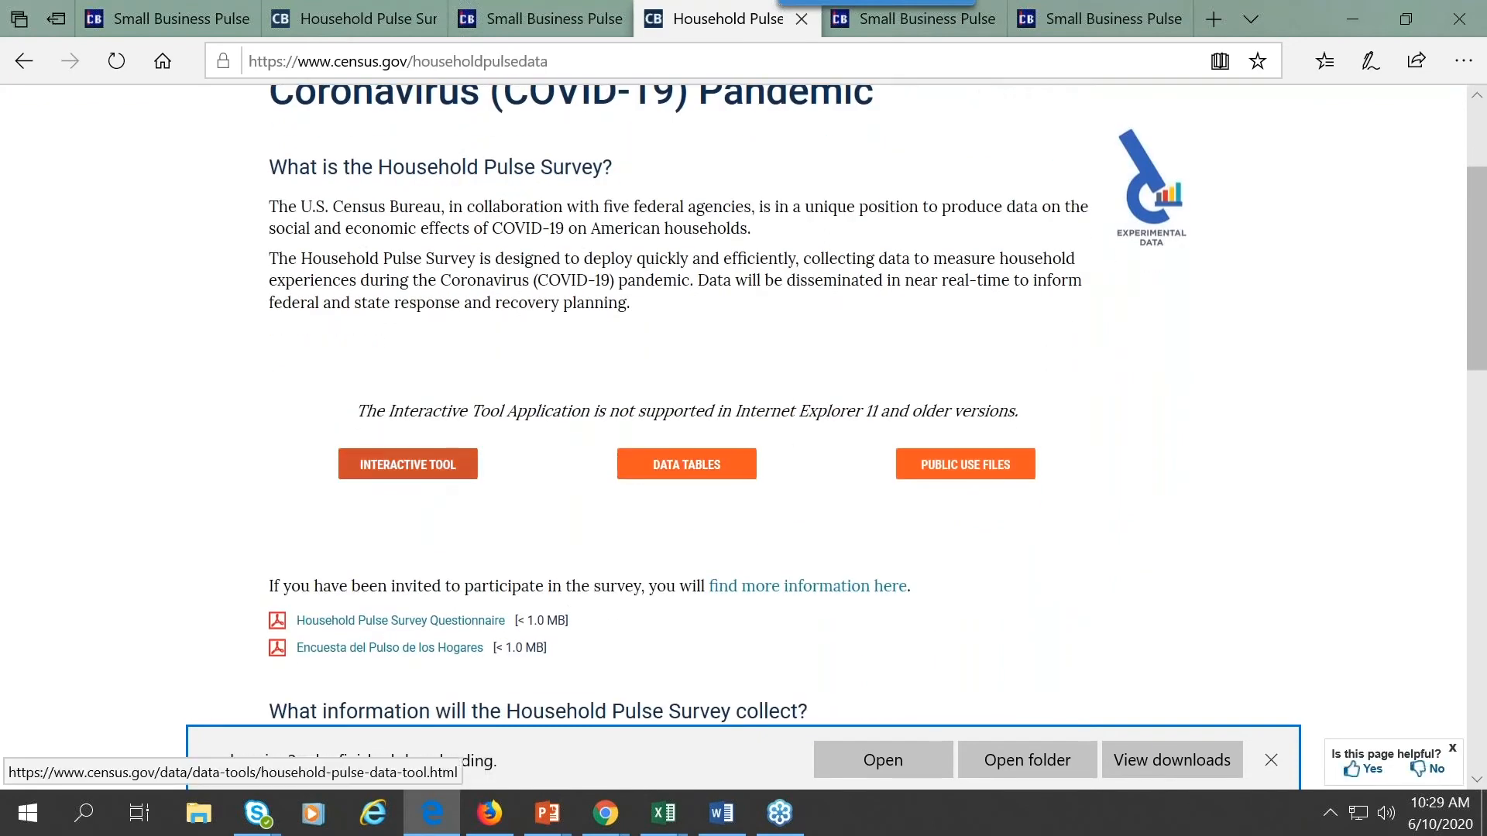
mouse_move(825, 512)
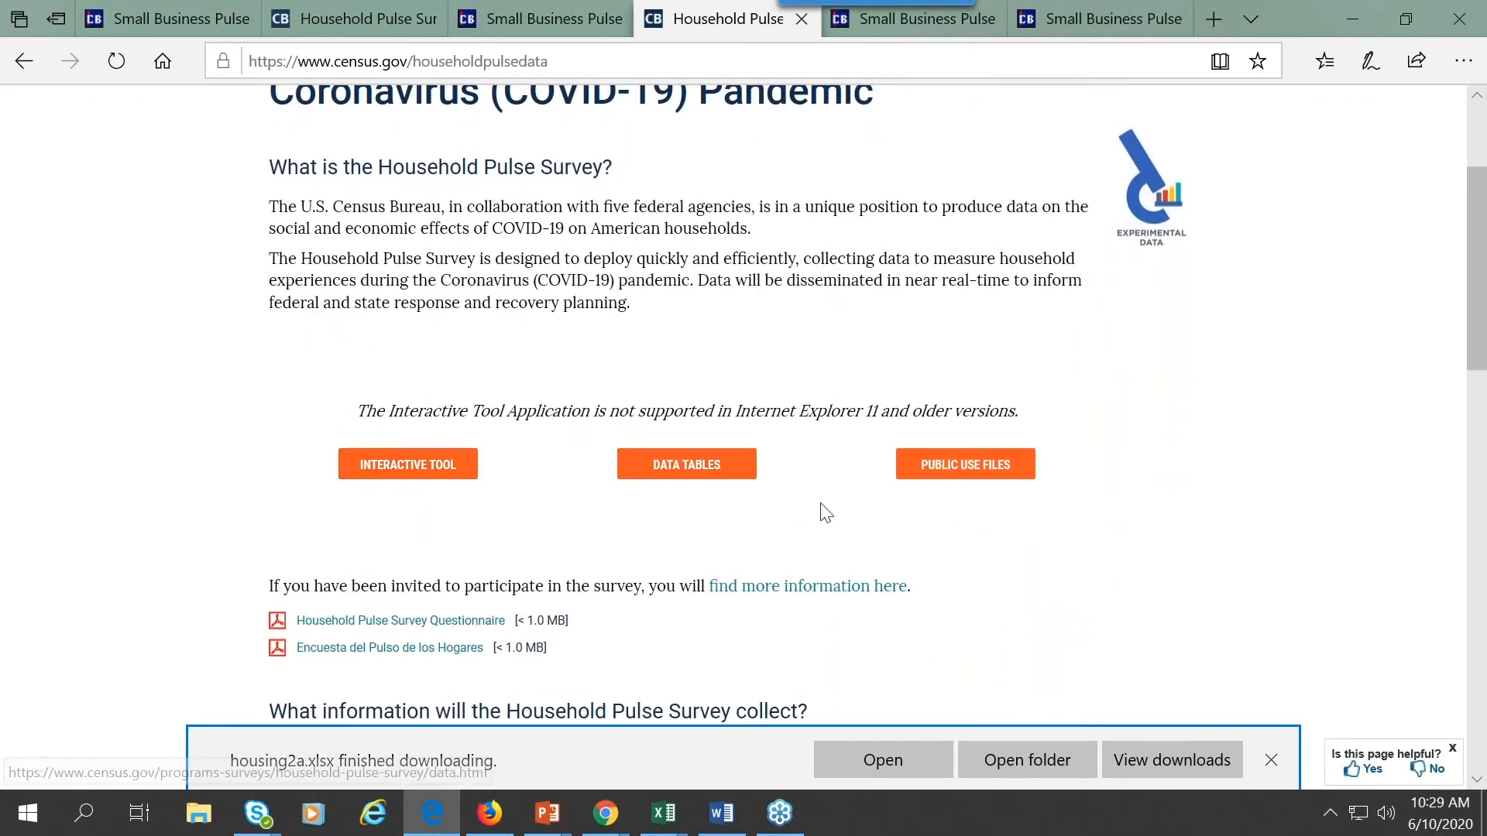
mouse_move(965, 464)
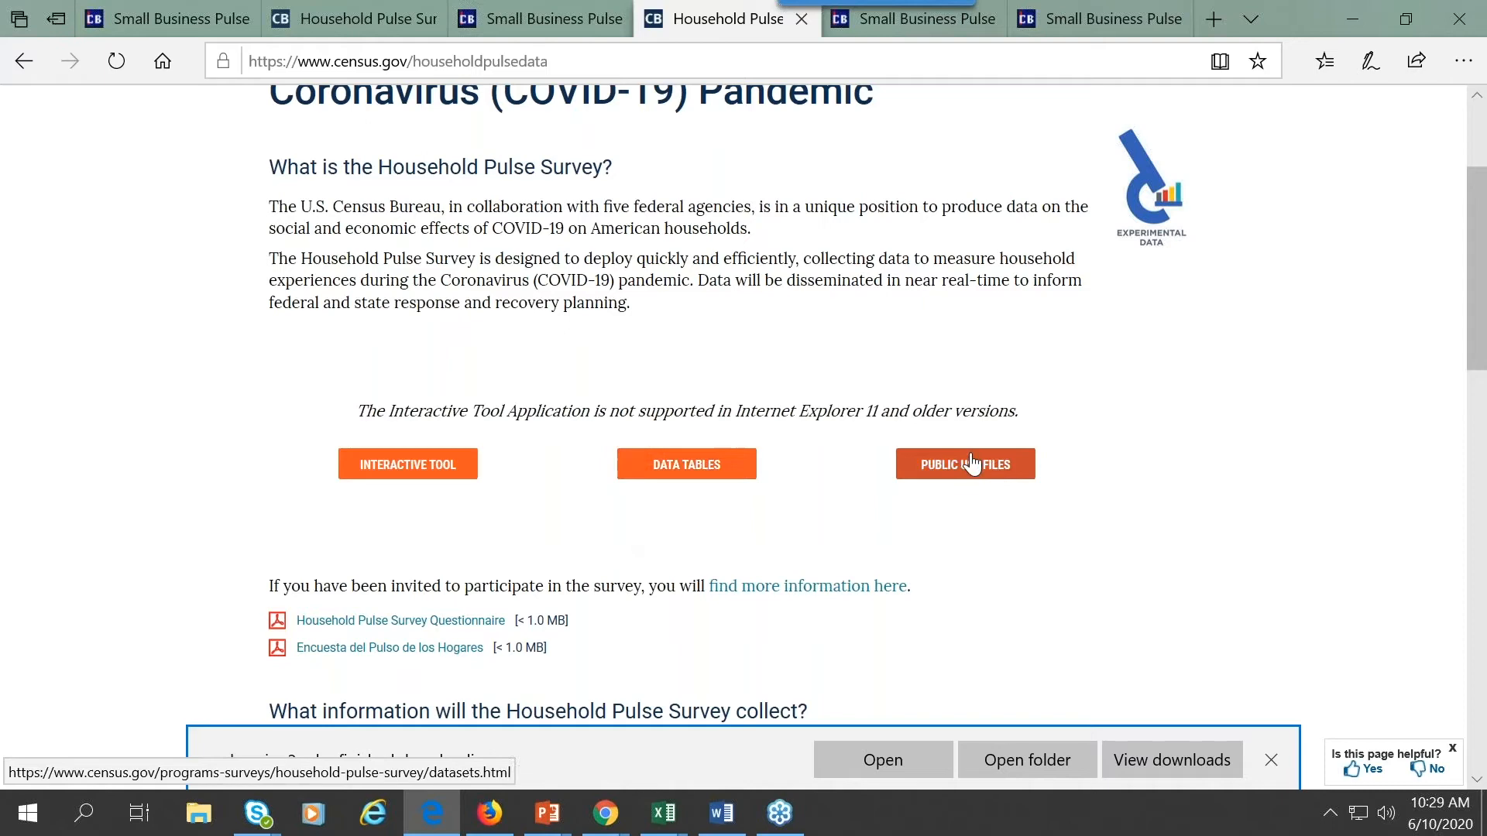
click(406, 464)
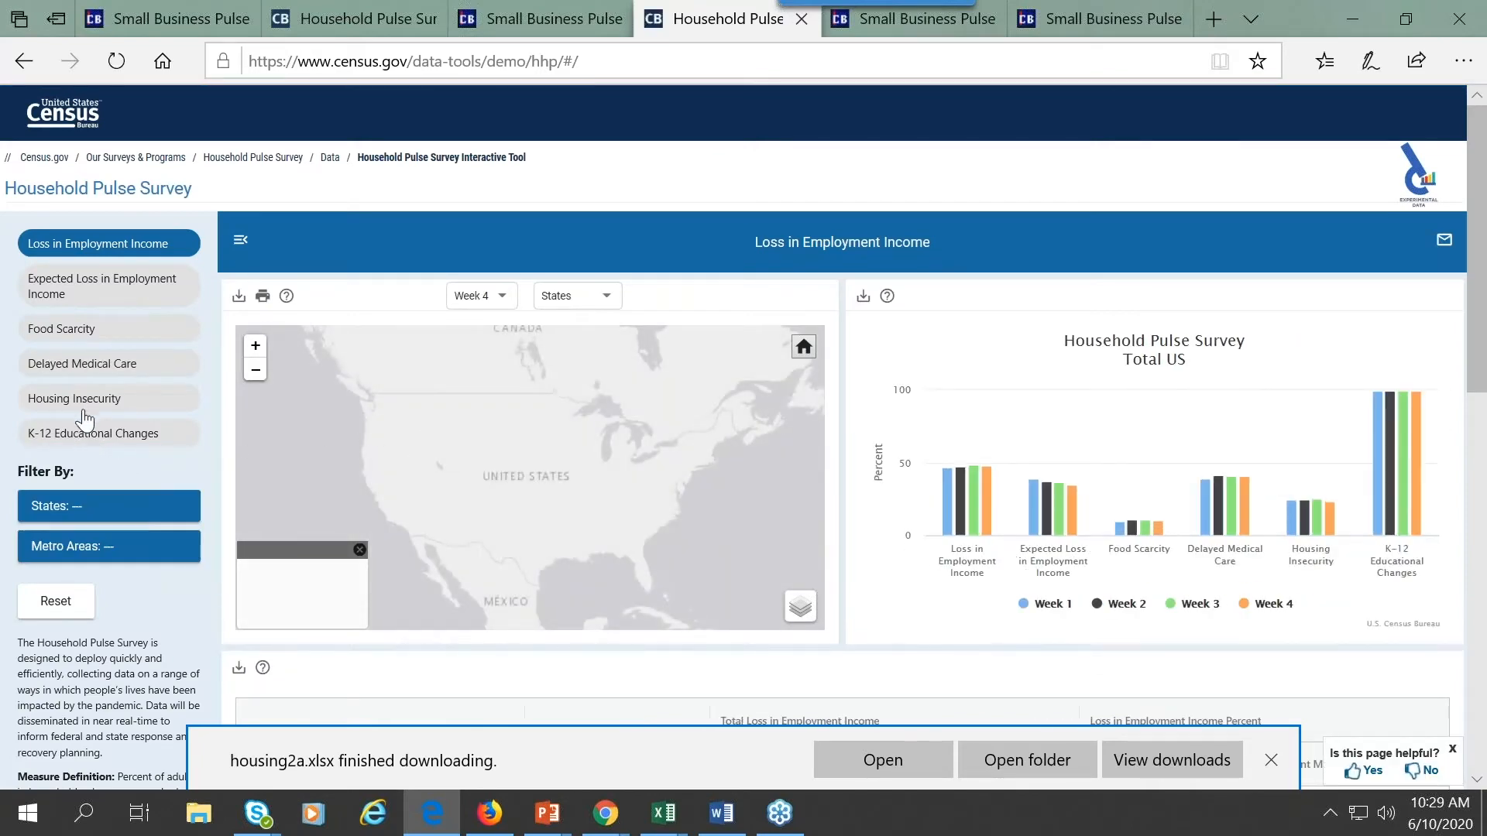
mouse_move(108, 505)
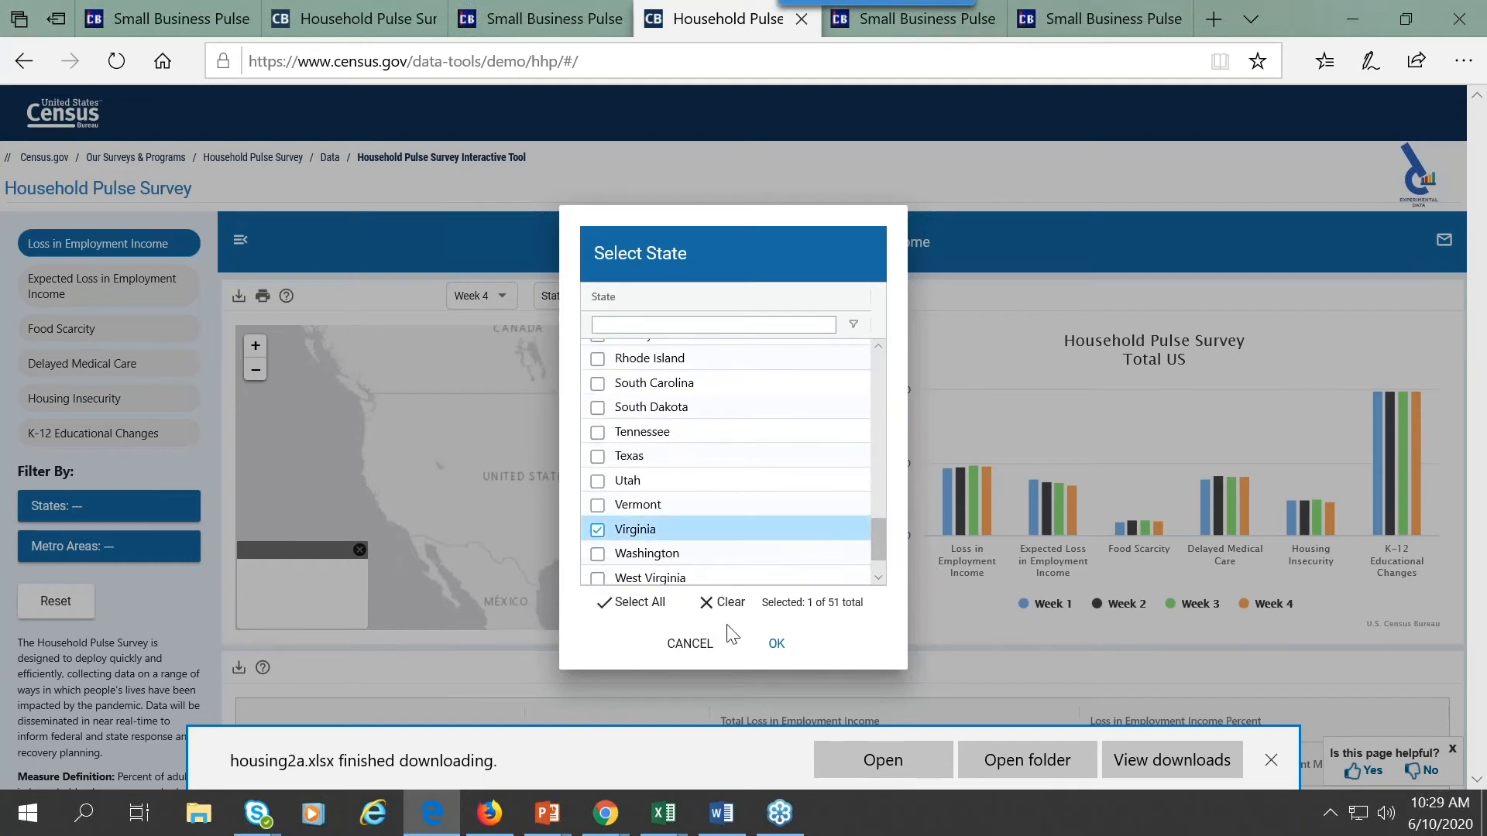
Filter the tool to Virginia and drop week 2 from the Week column
click(774, 643)
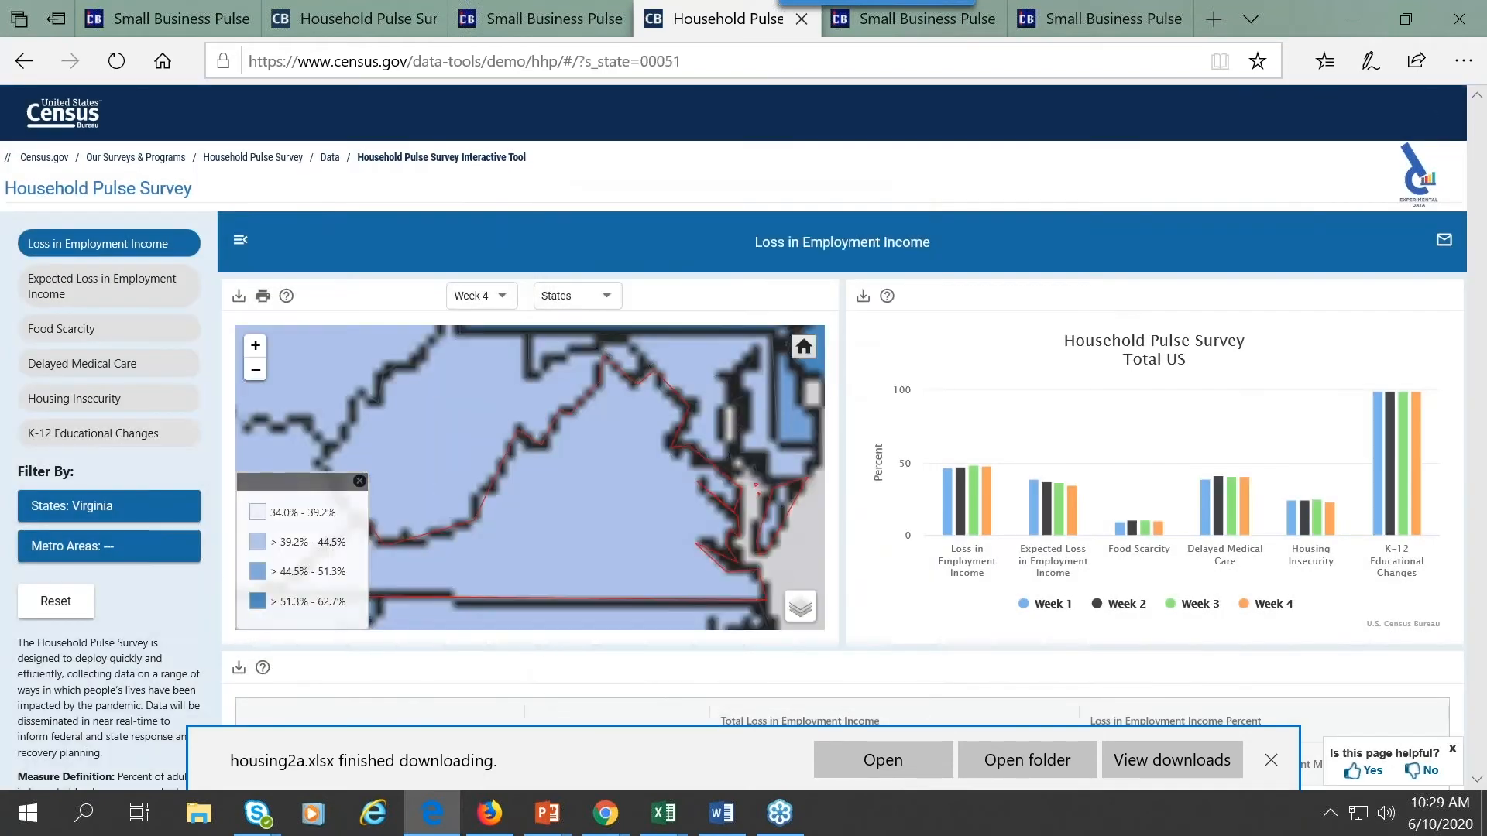
scroll(down, 3)
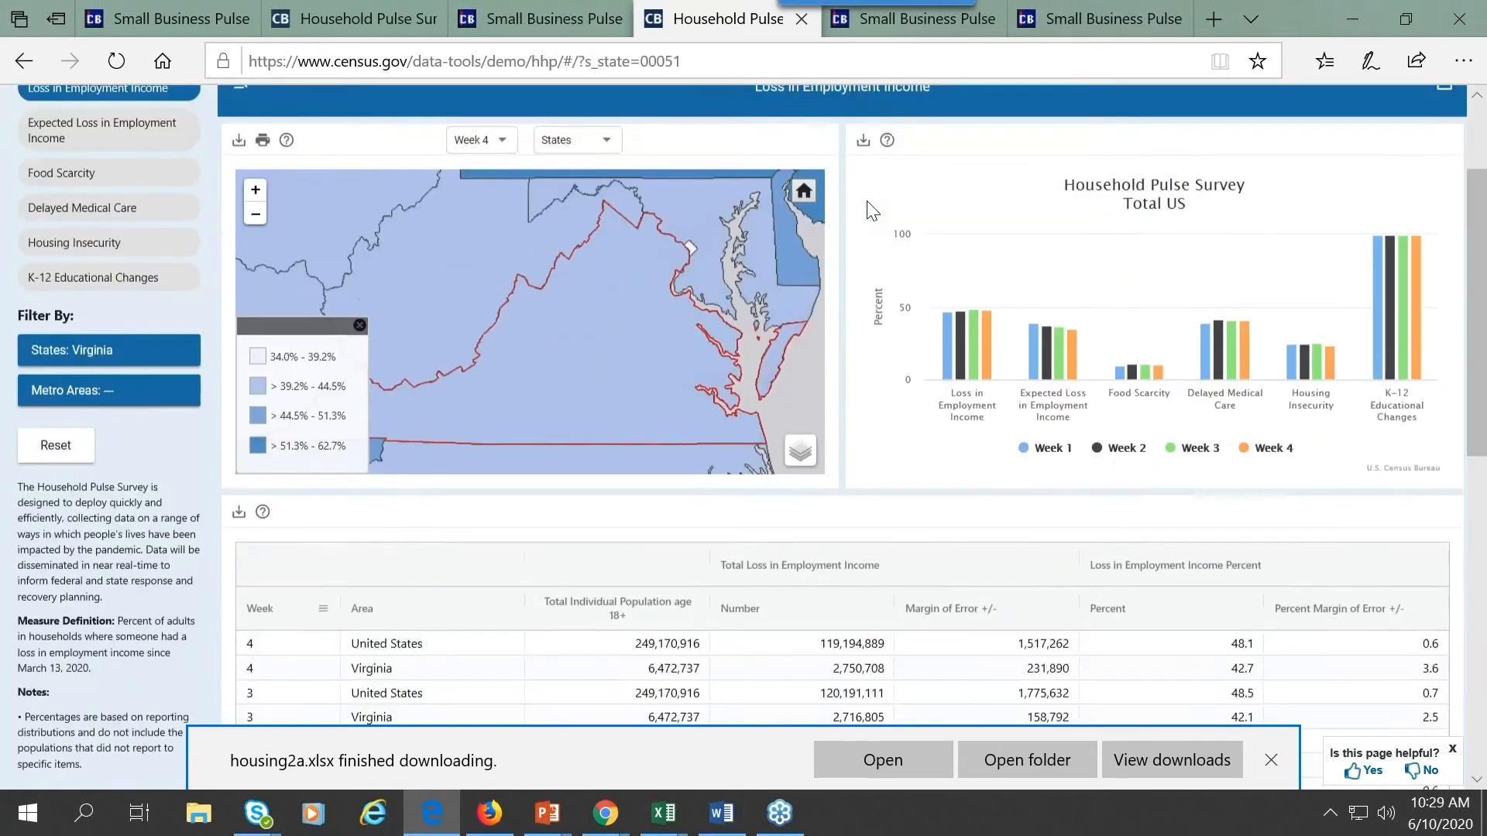
scroll(down, 3)
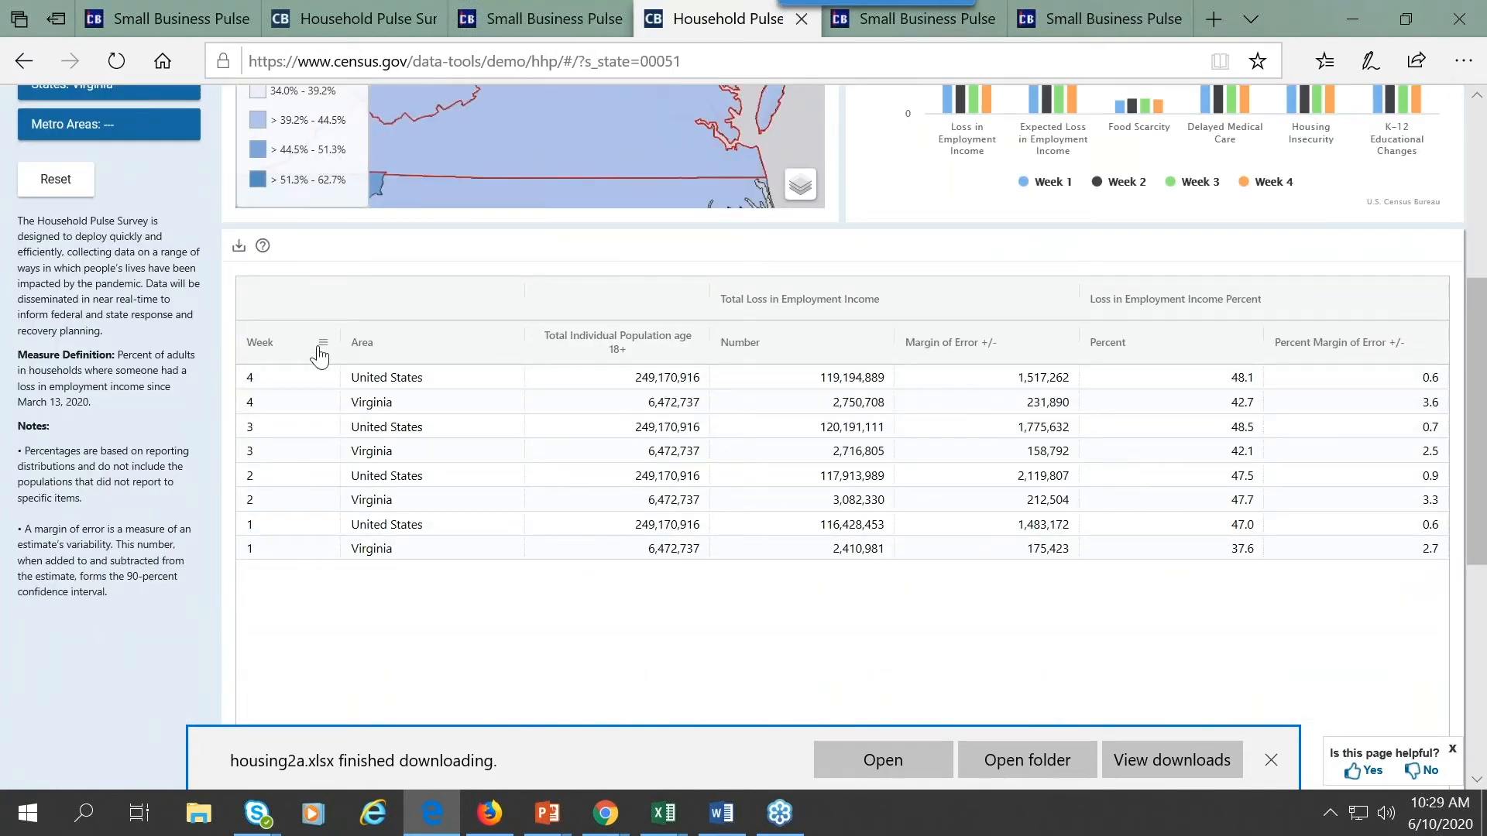
click(320, 342)
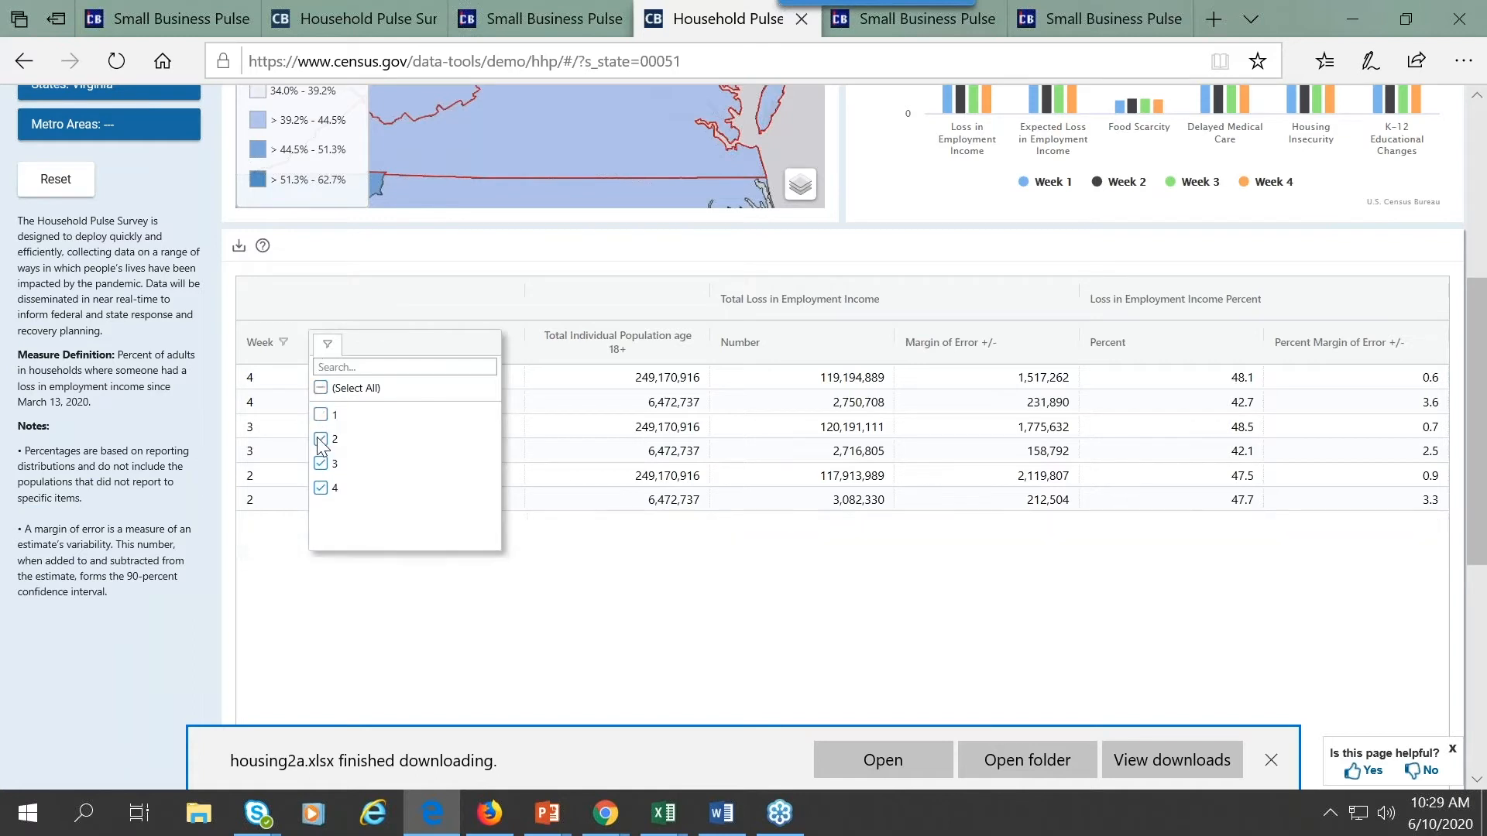
click(321, 438)
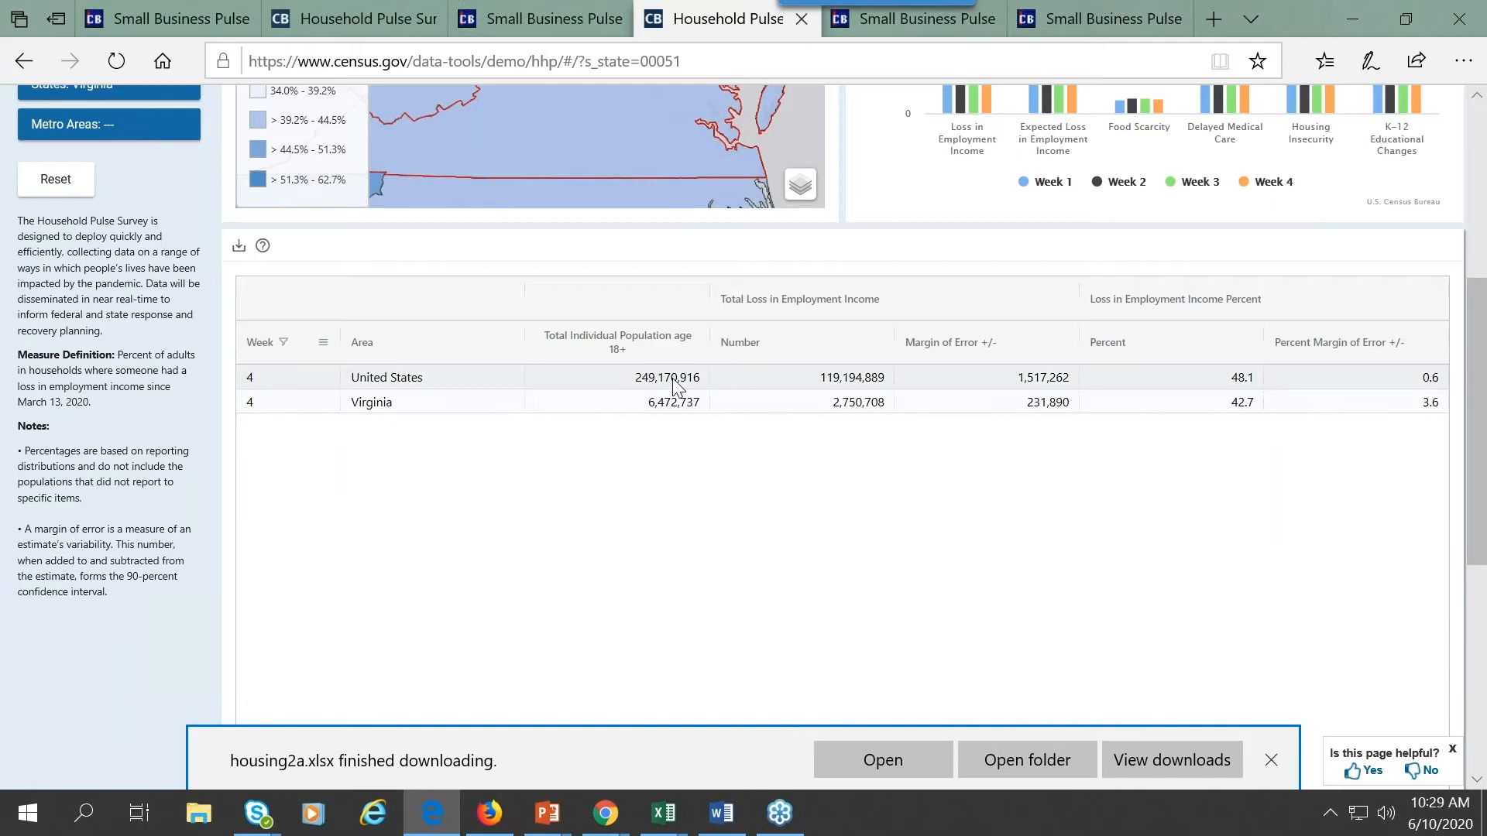
mouse_move(660, 422)
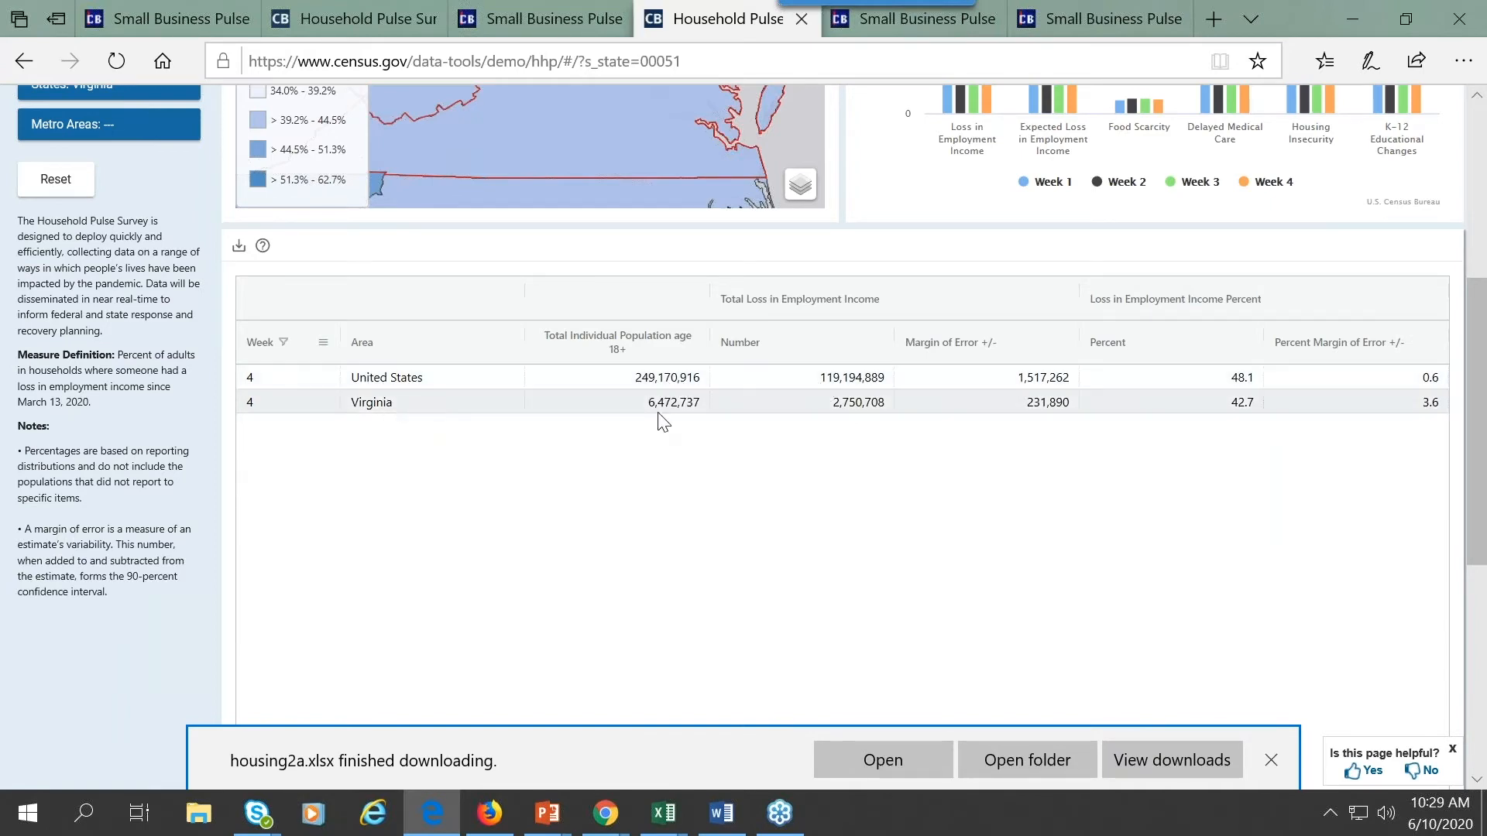
View Expected Loss, Food Scarcity and Delayed Medical Care measures, then return to the landing page
scroll(up, 3)
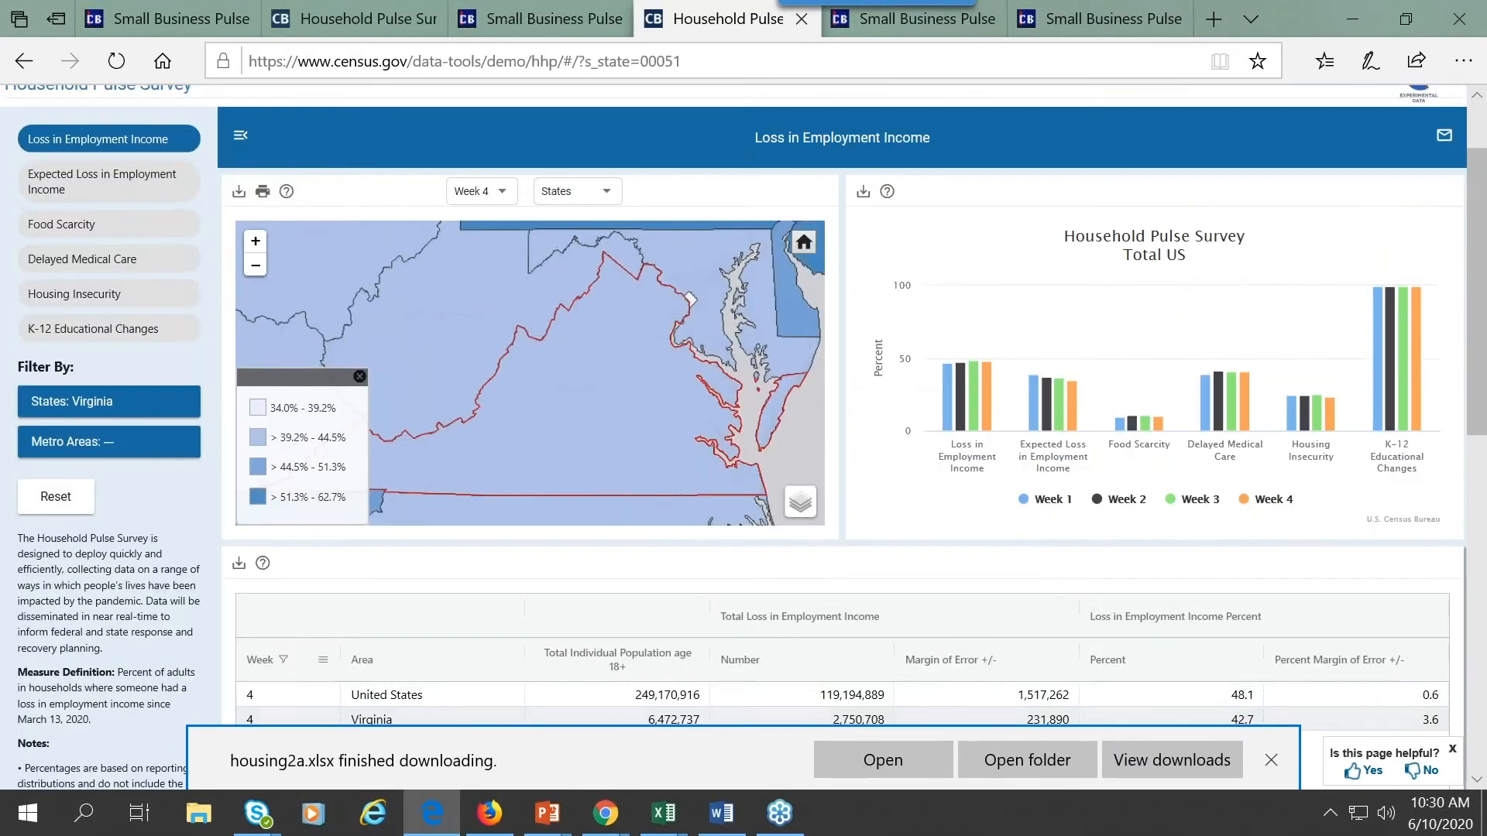
mouse_move(59, 186)
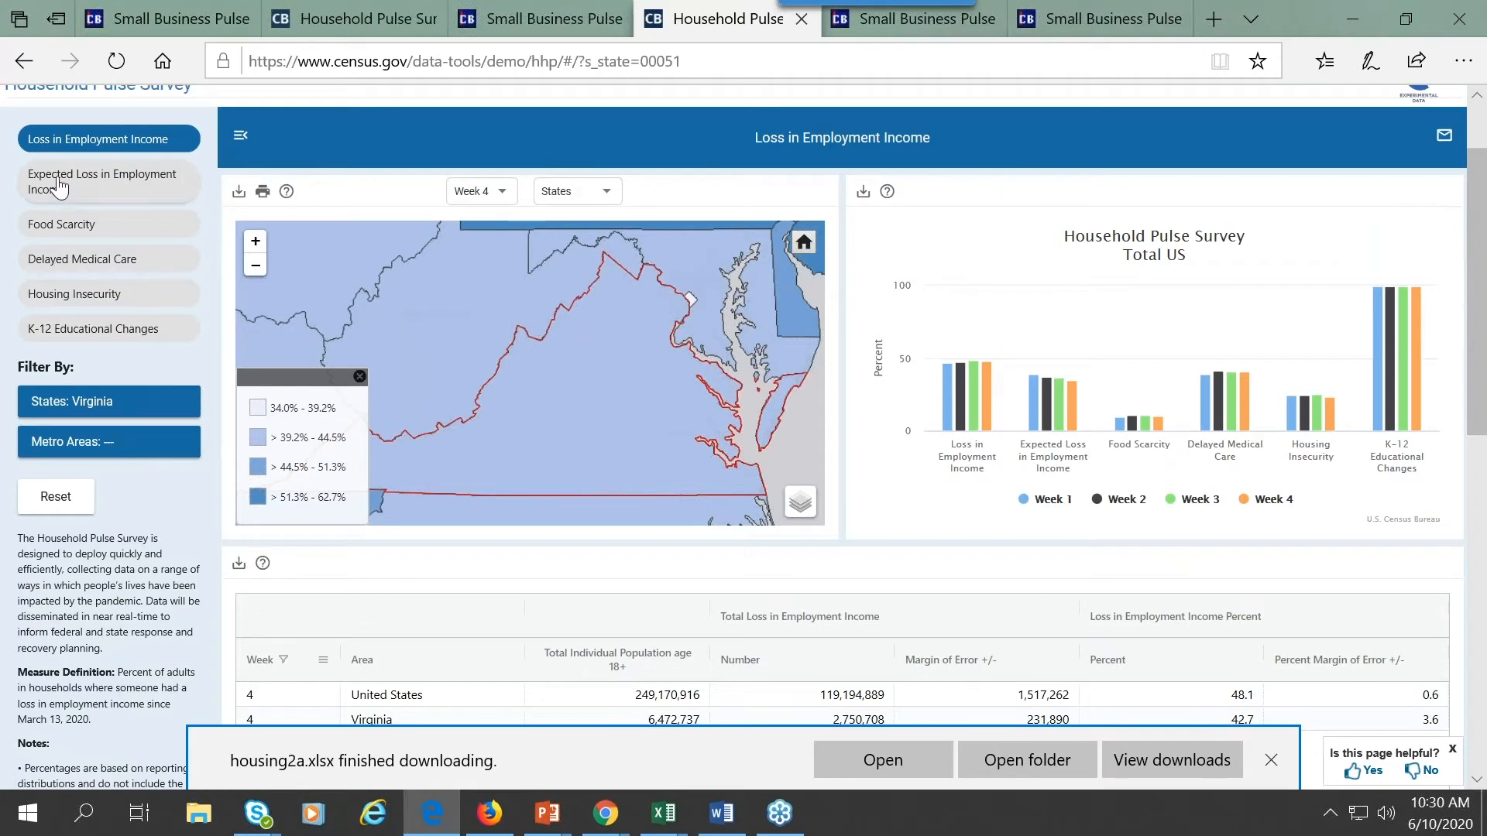
click(102, 181)
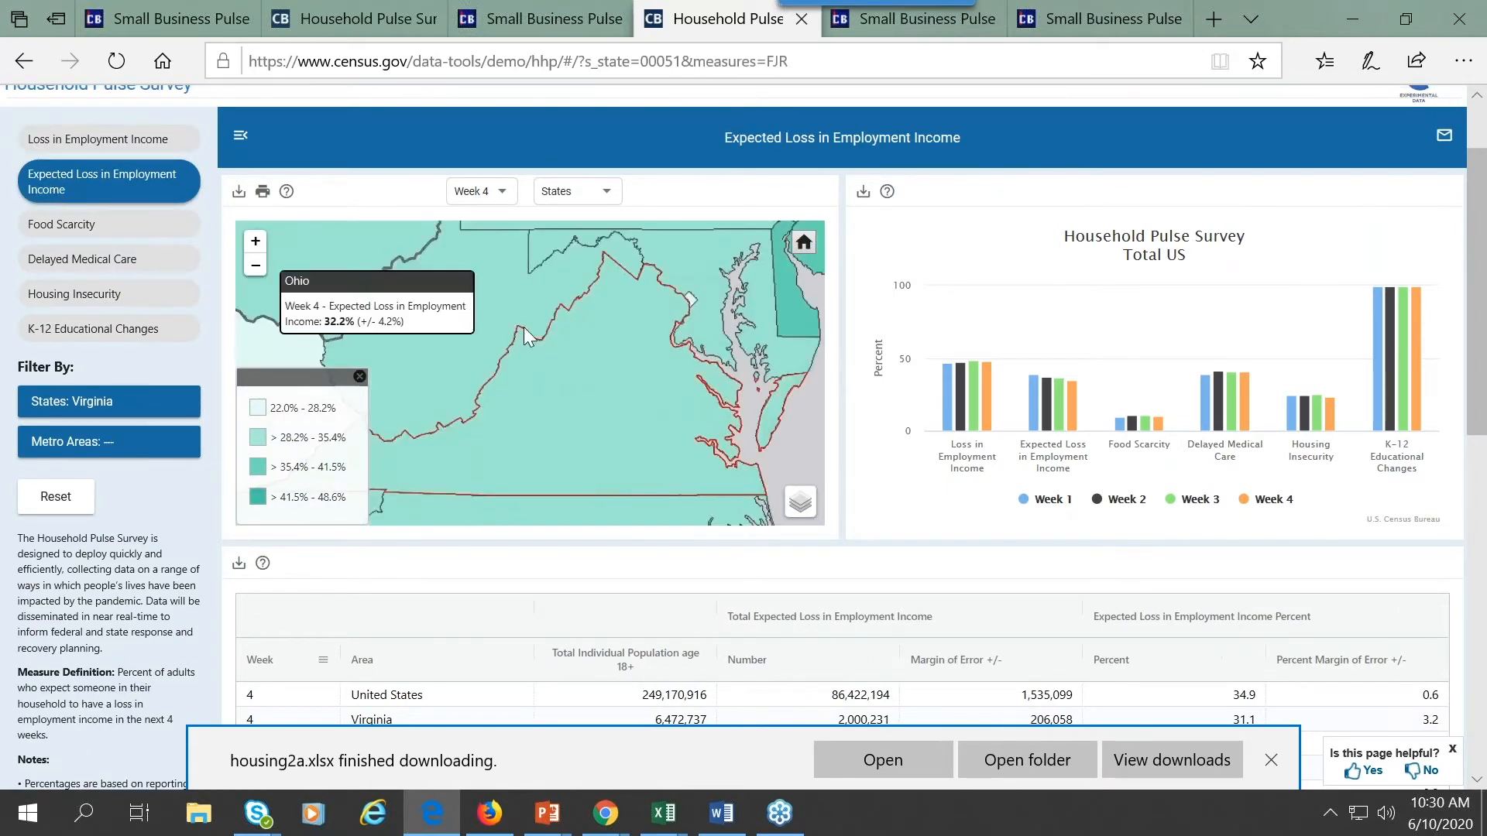
mouse_move(526, 337)
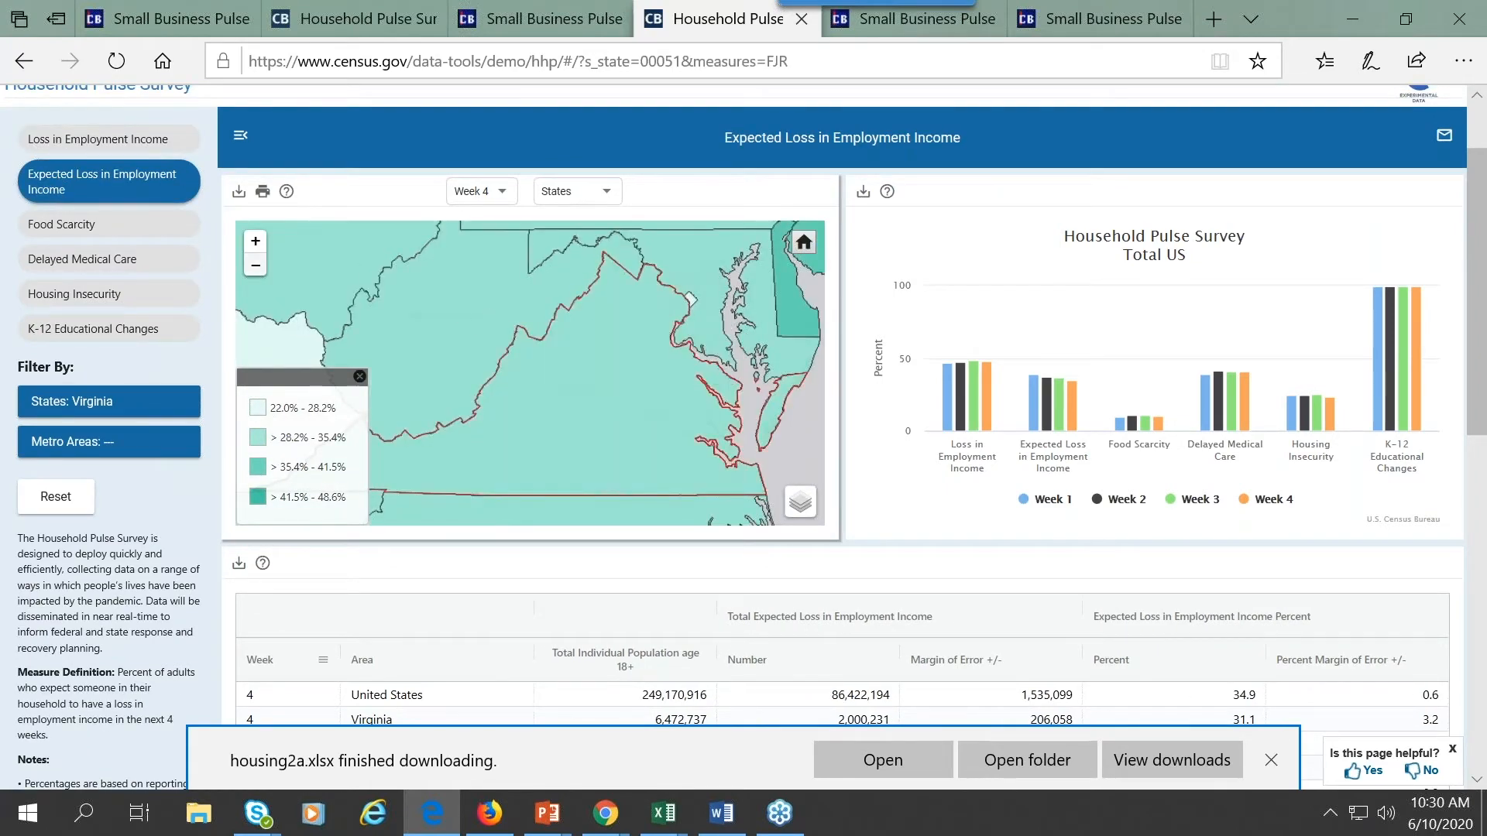
scroll(up, 3)
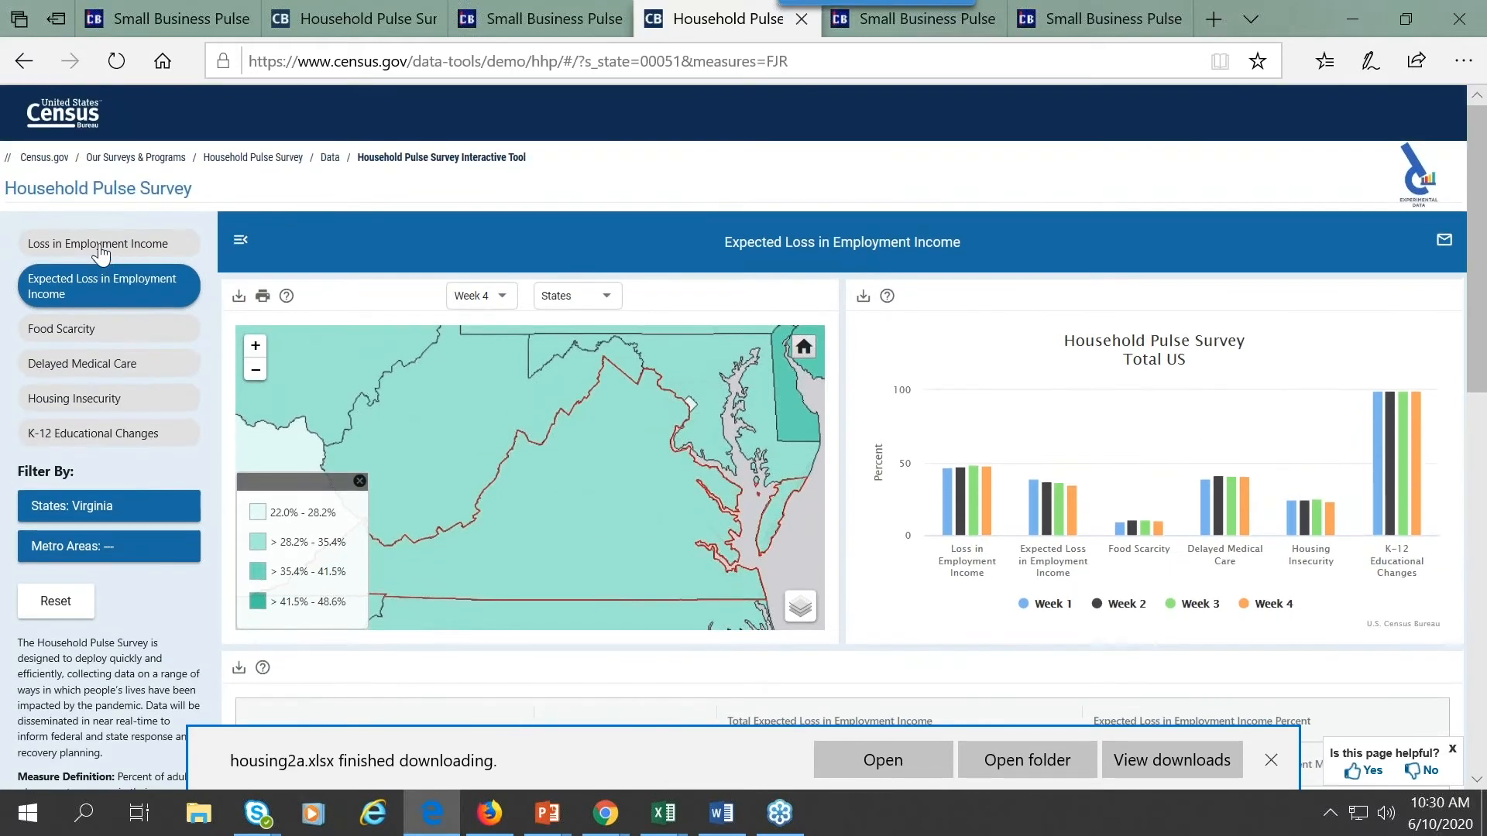
click(98, 242)
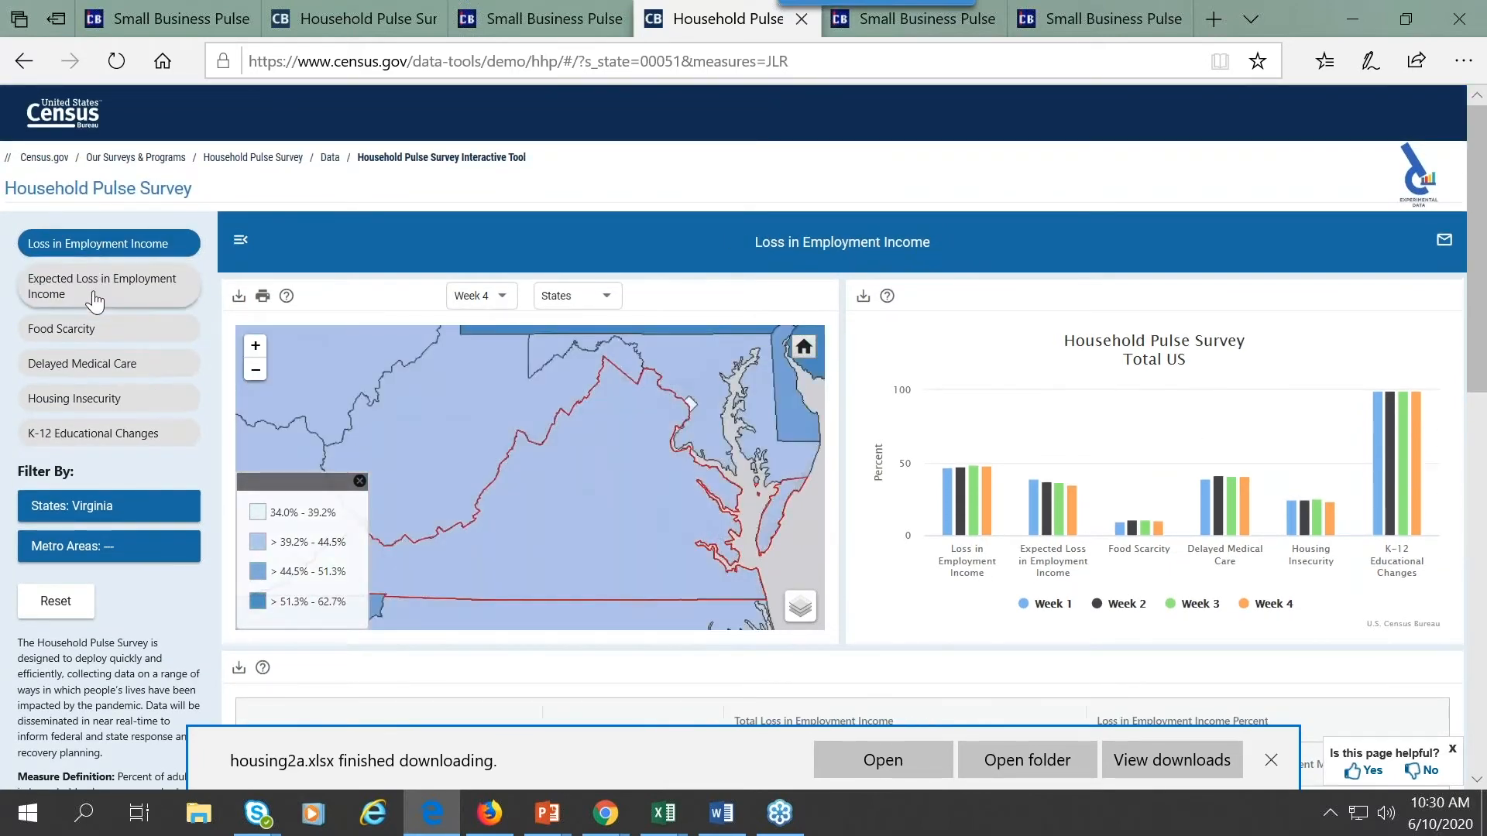
click(62, 329)
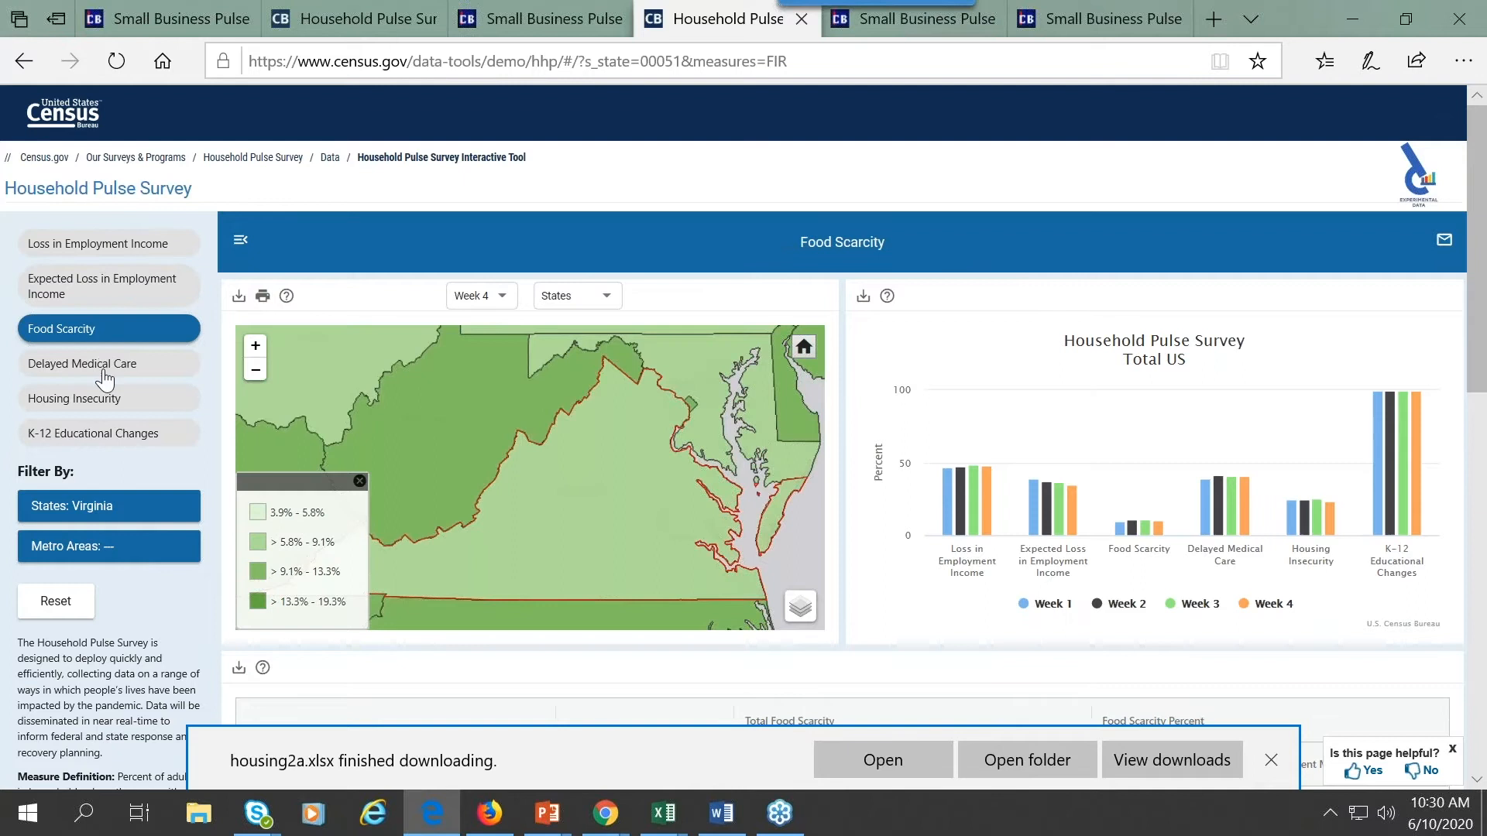
click(107, 364)
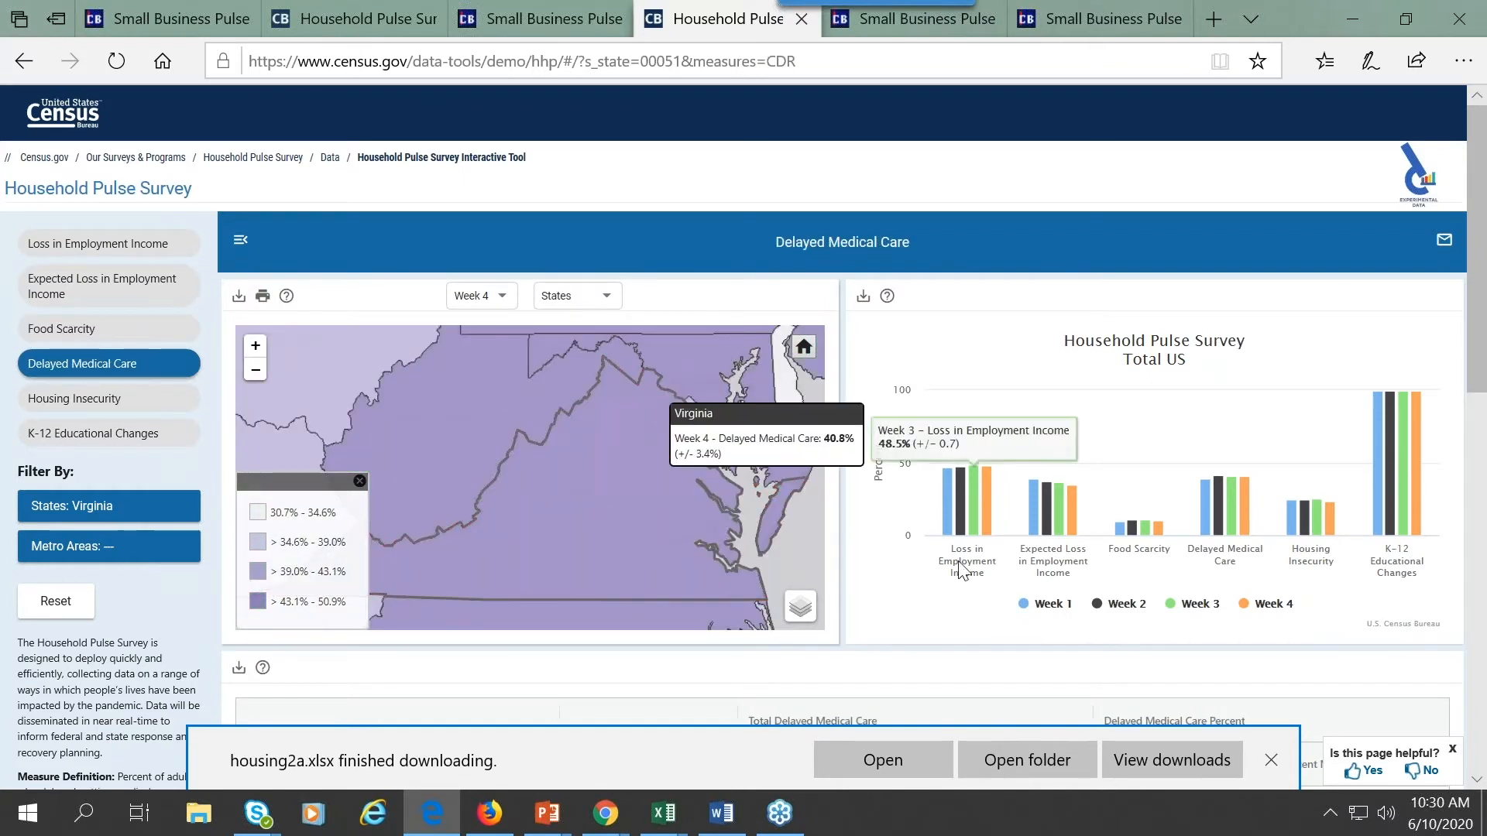
mouse_move(870, 607)
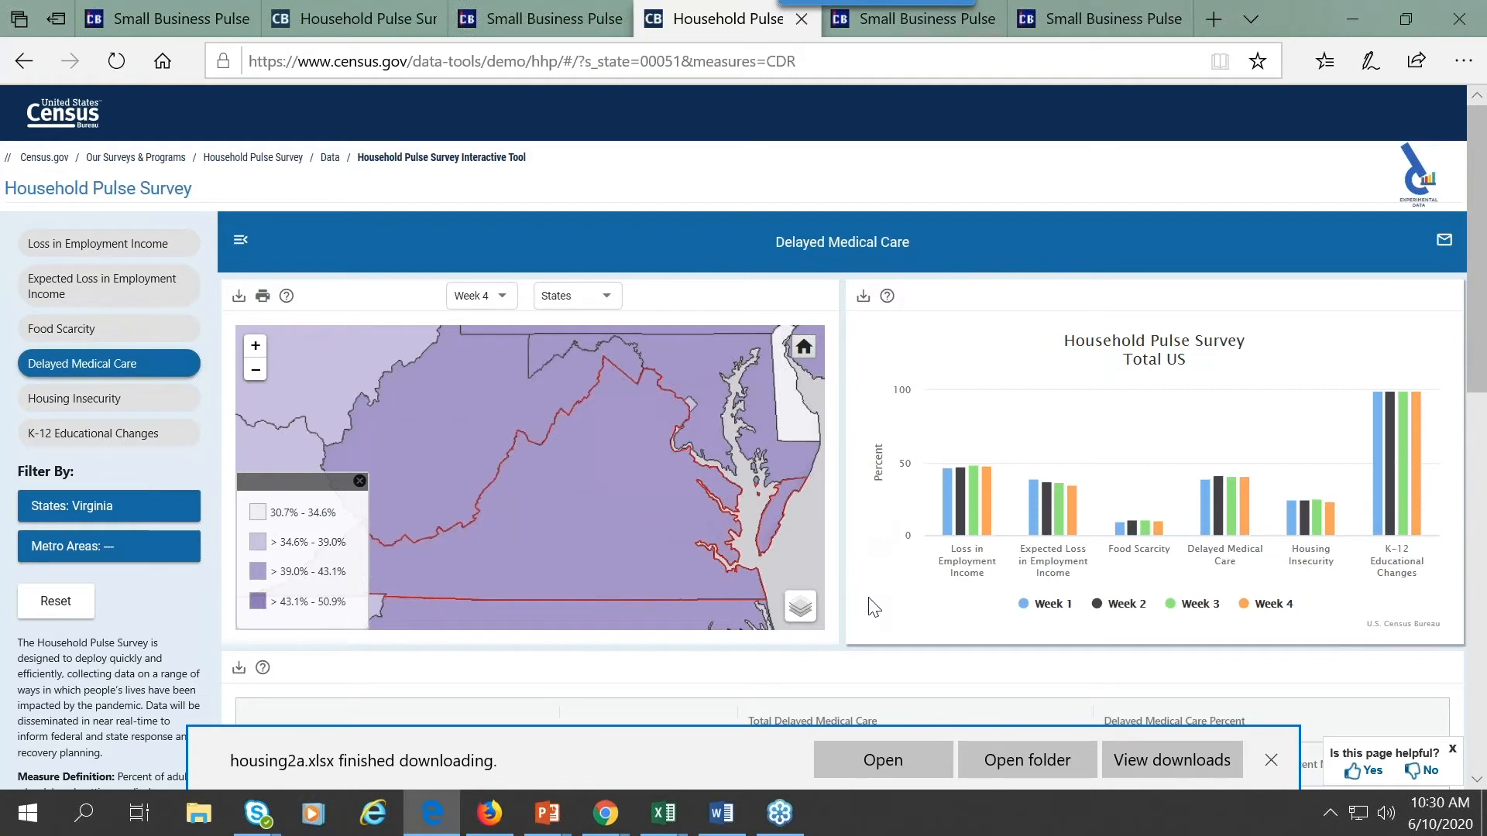
mouse_move(891, 605)
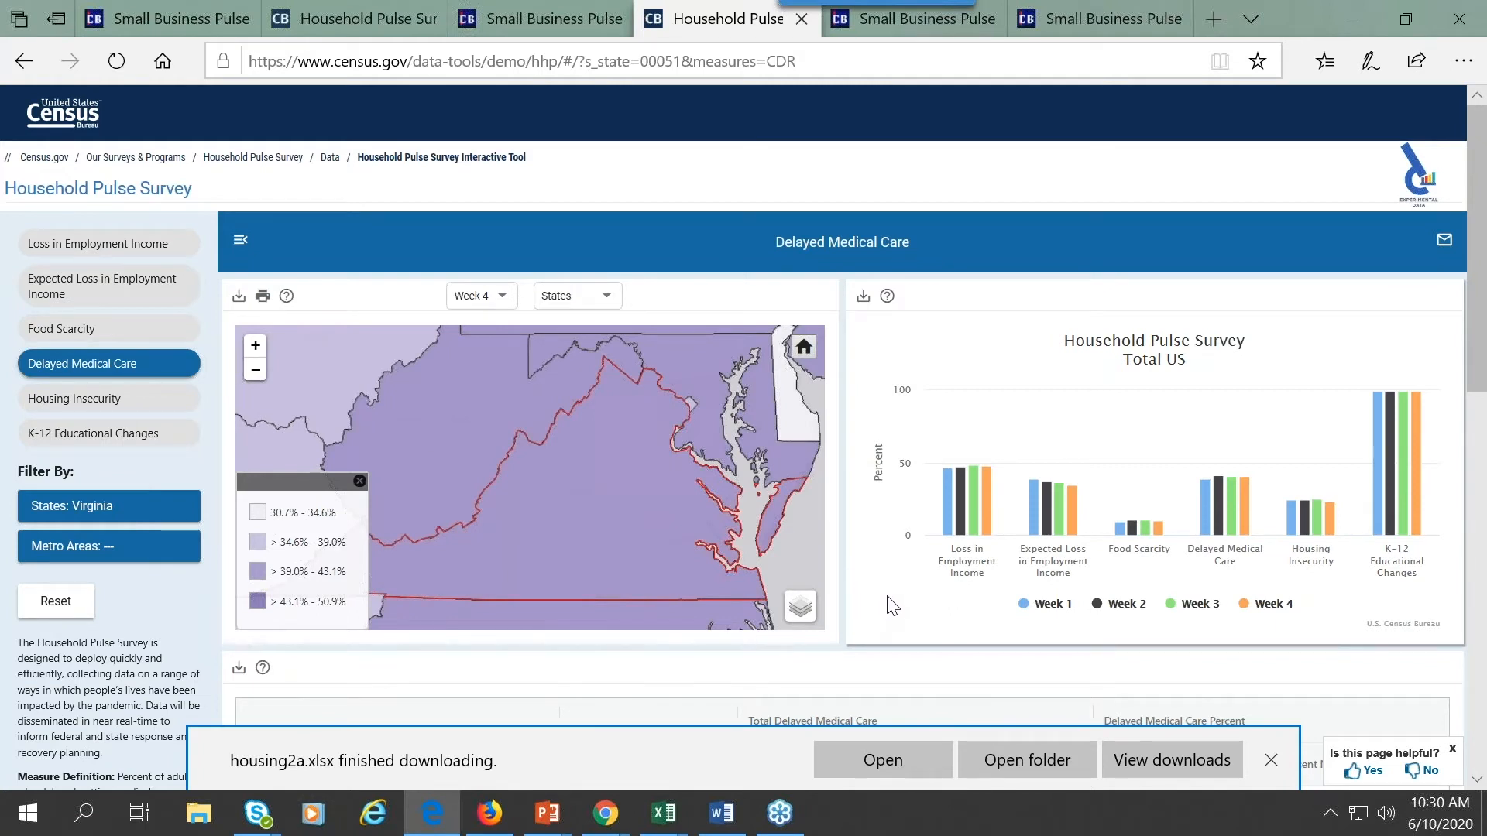
mouse_move(344, 108)
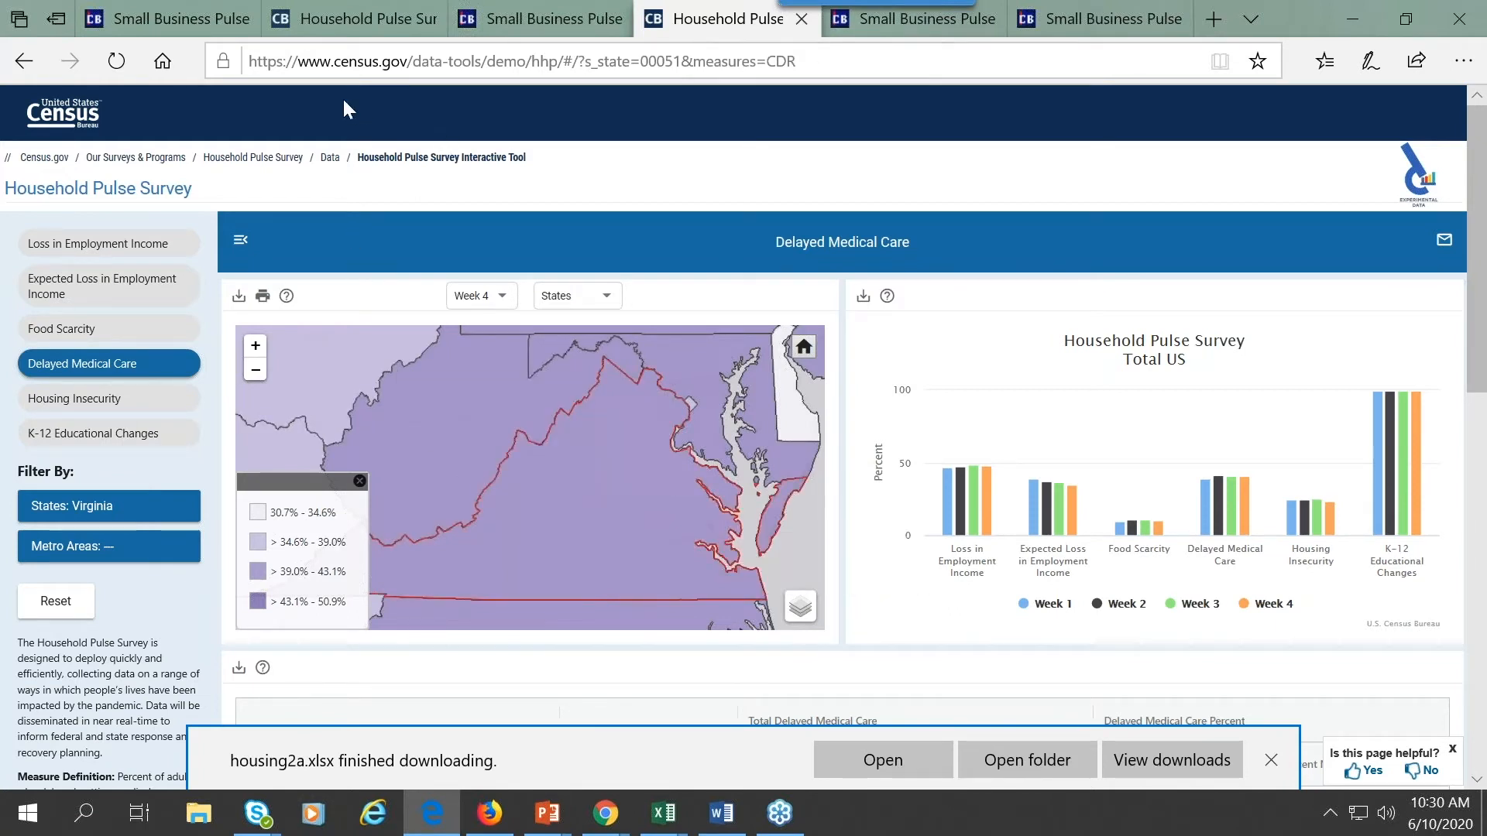
click(329, 156)
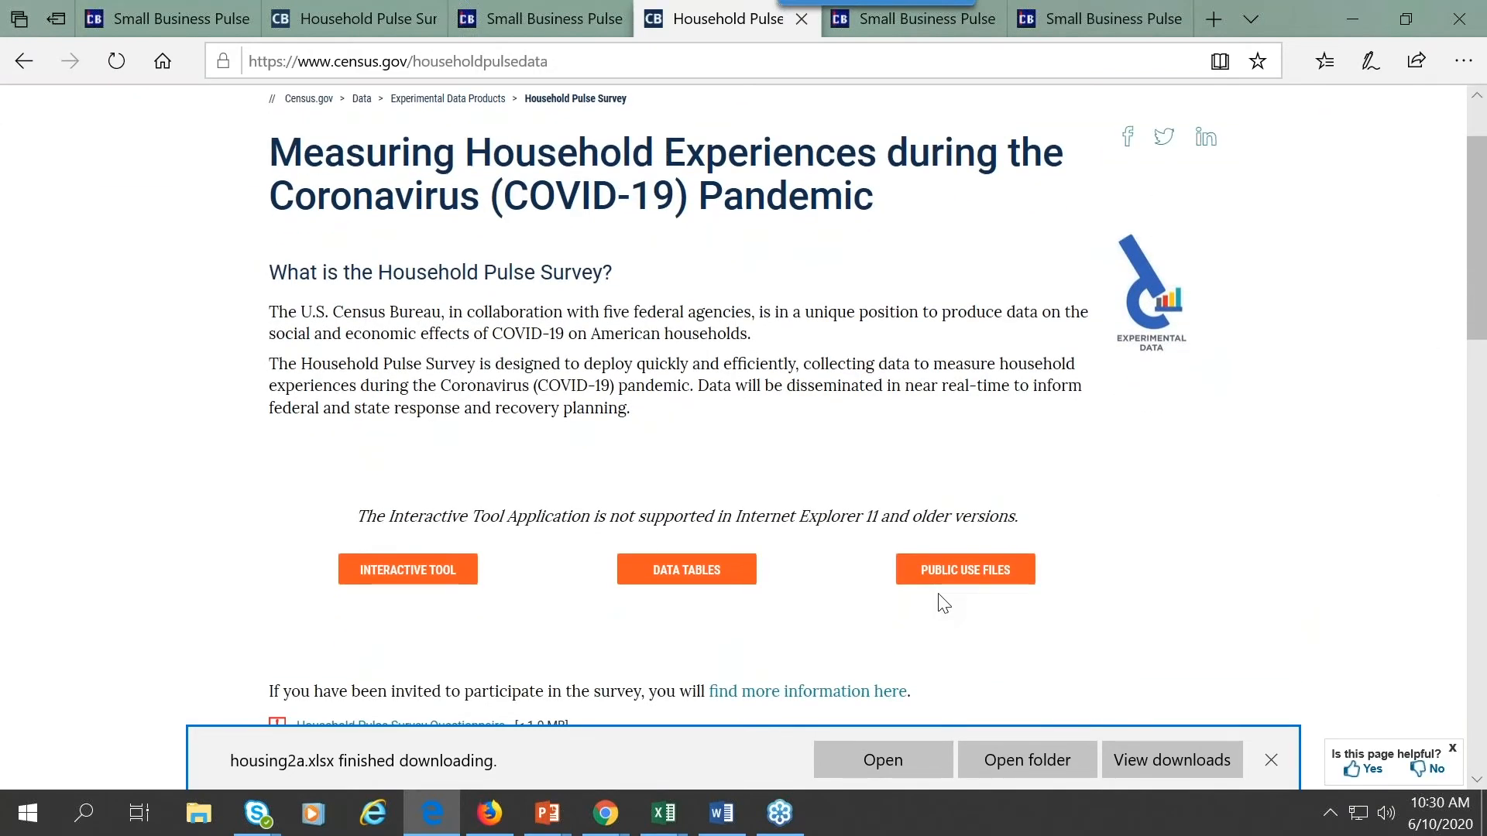
Try the Public Use Files page, then switch to the Arlington County presentation
click(964, 569)
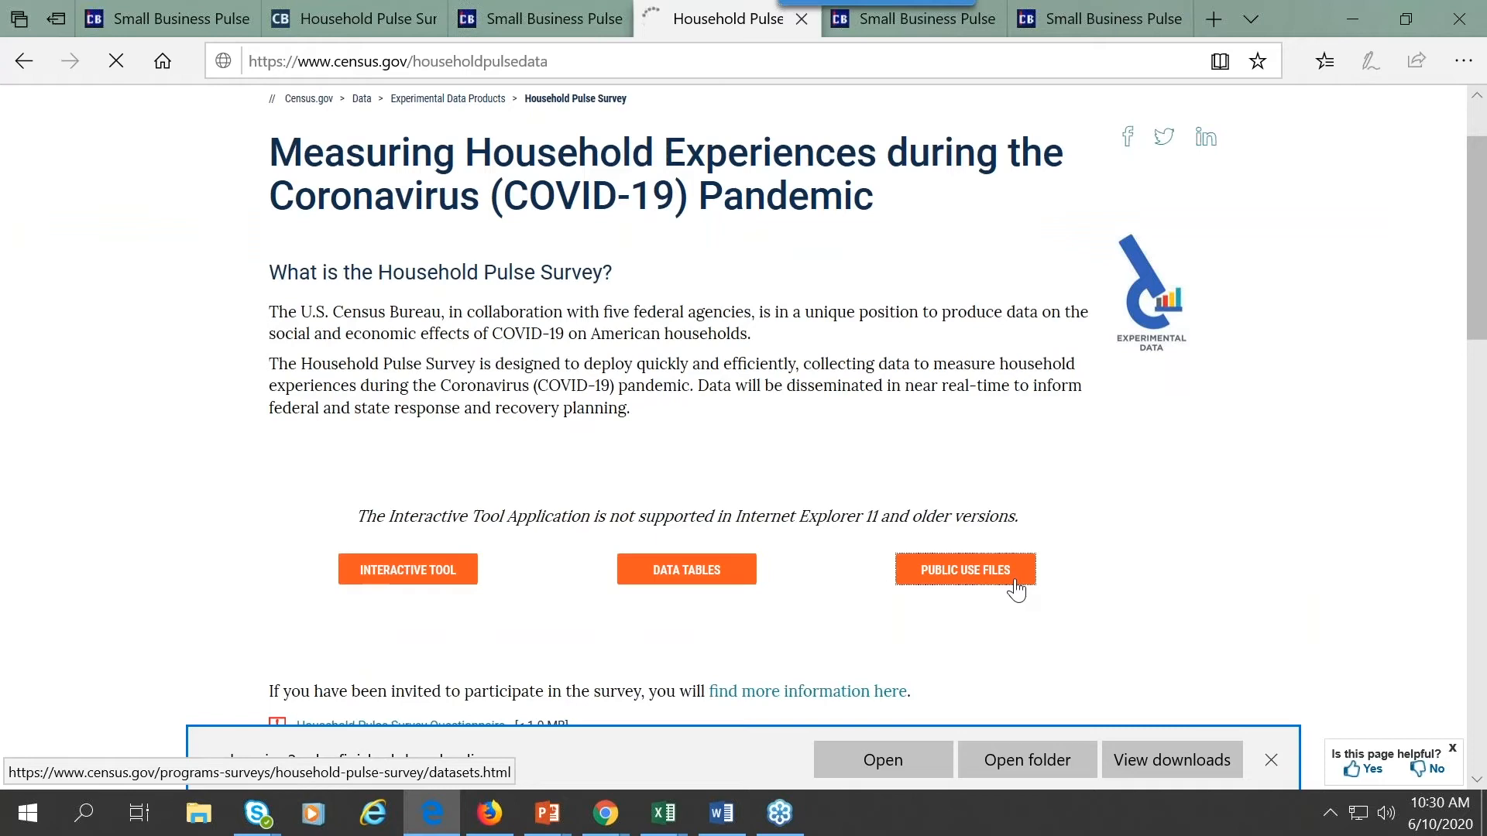
click(964, 569)
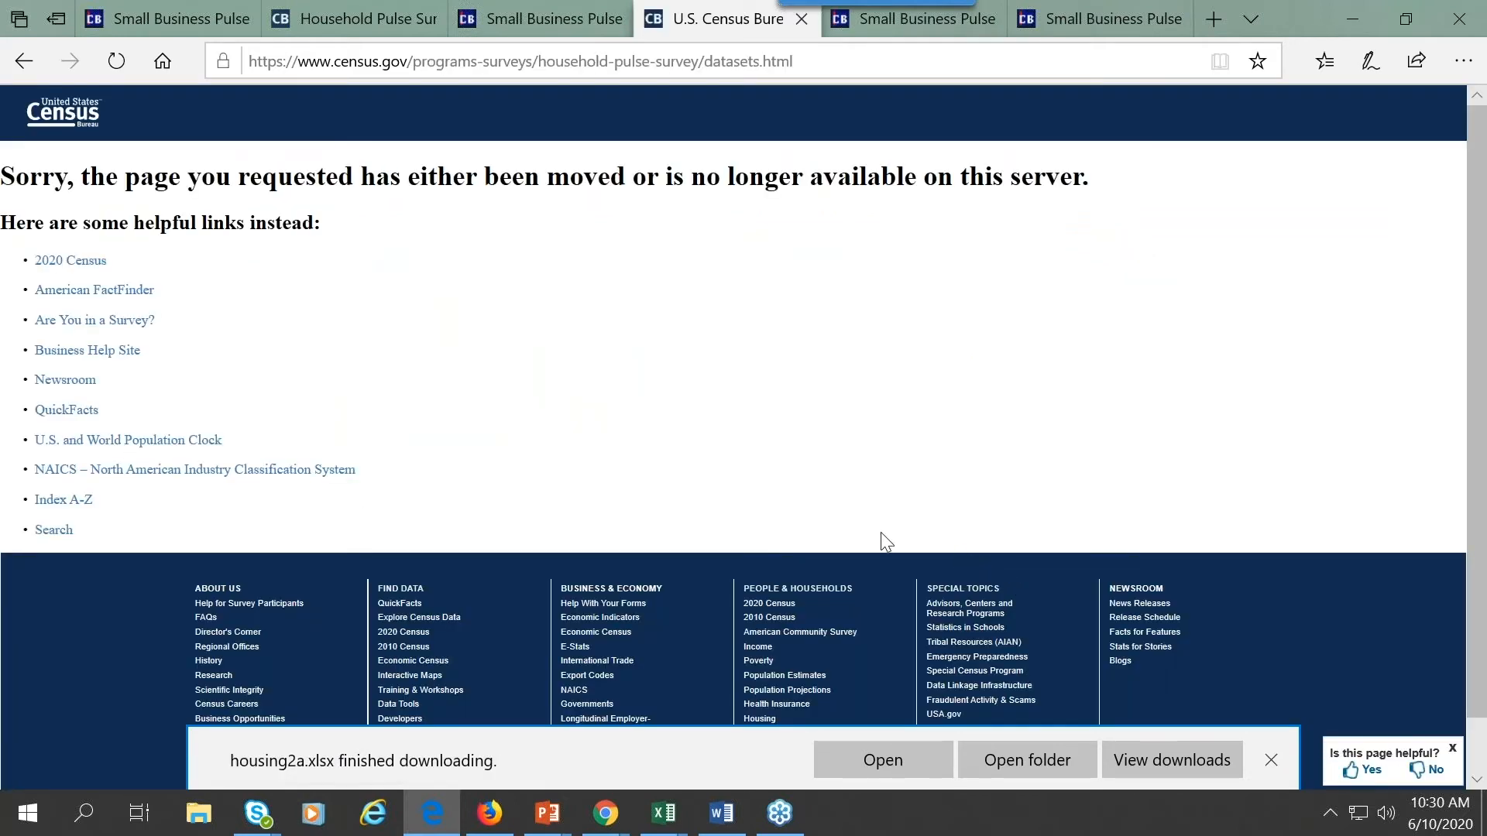
mouse_move(195, 117)
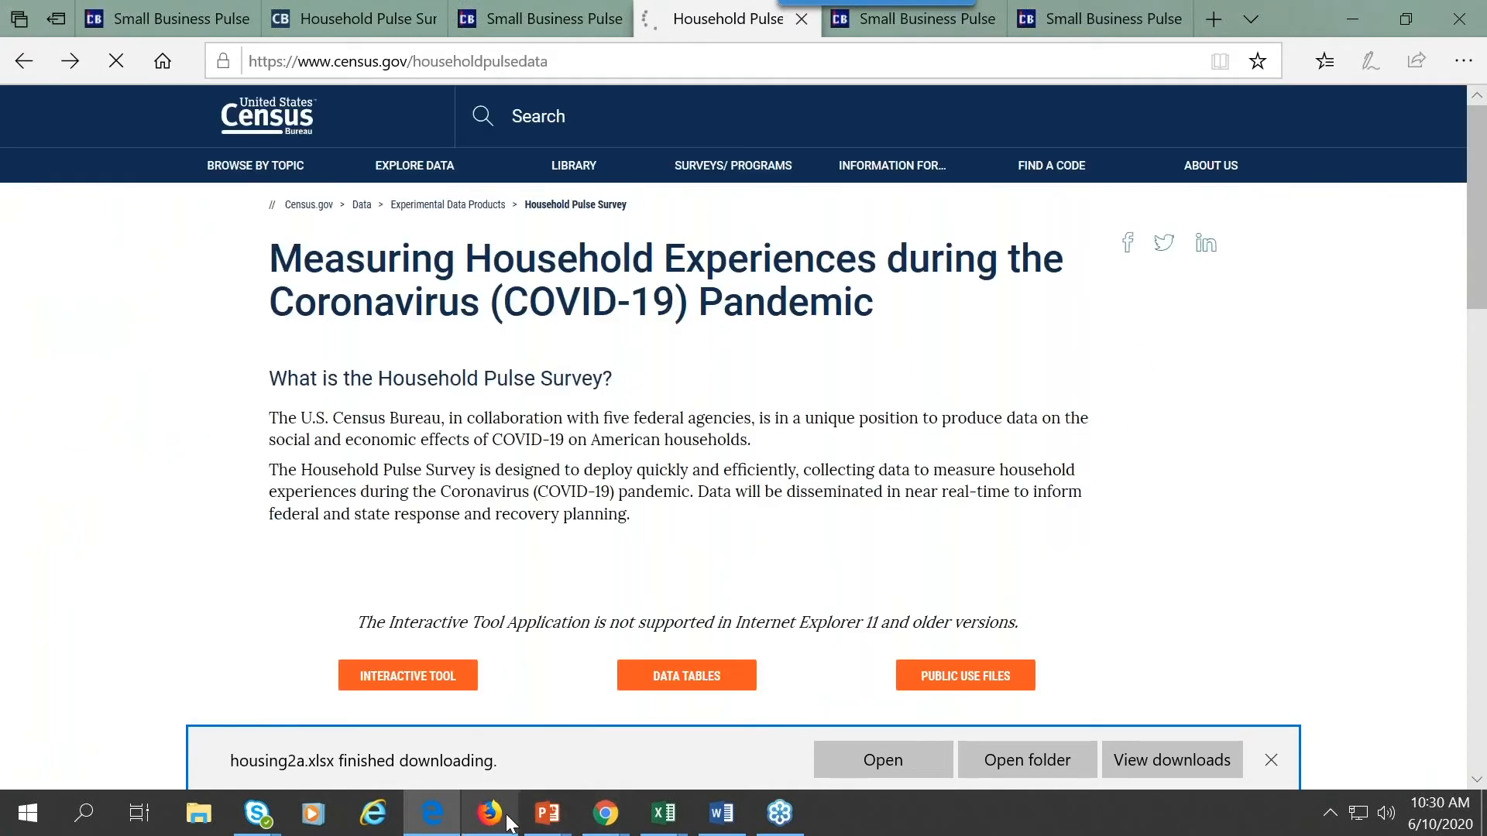
mouse_move(545, 812)
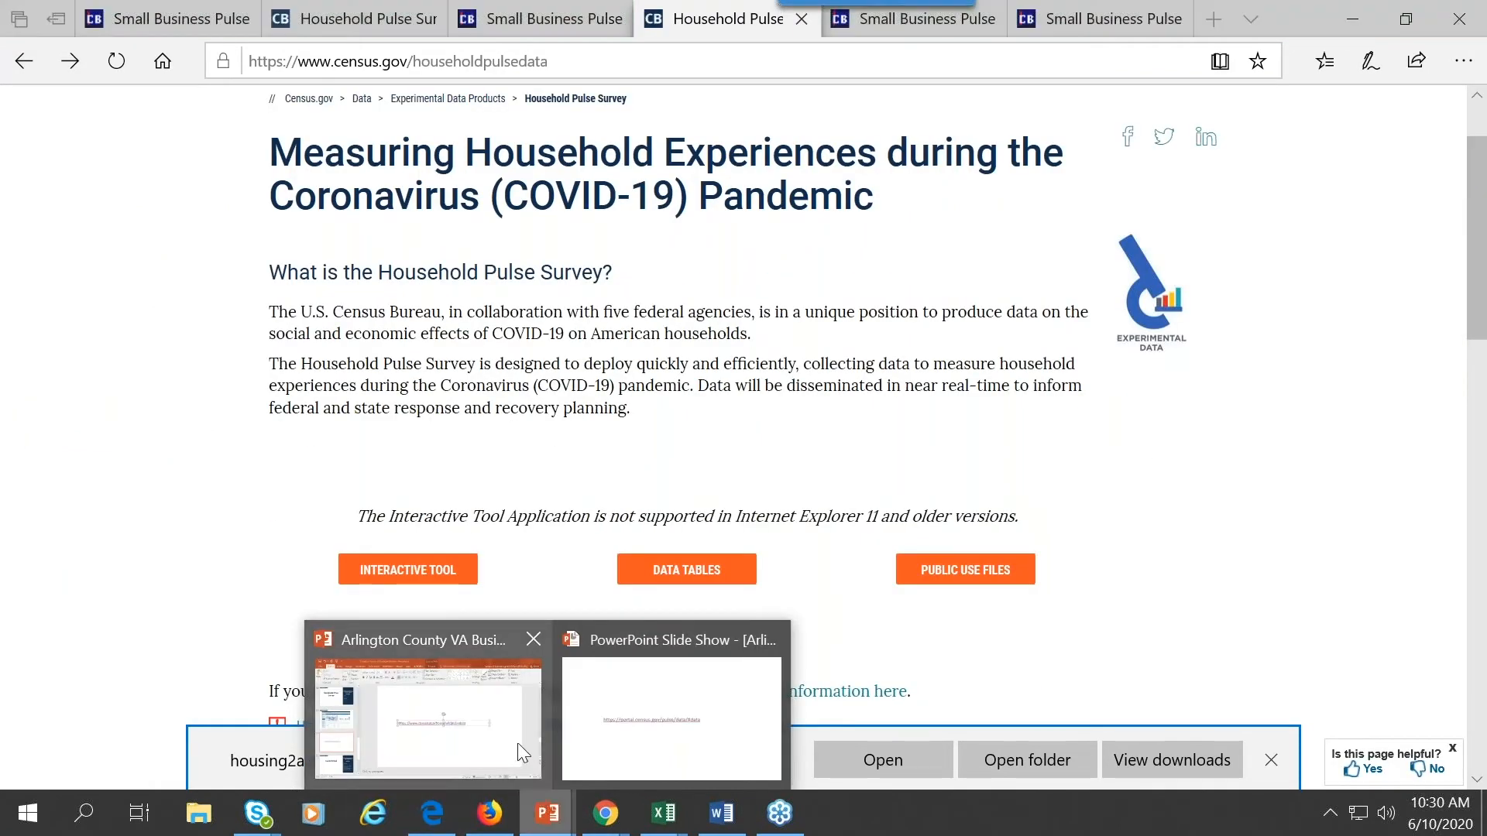
click(672, 715)
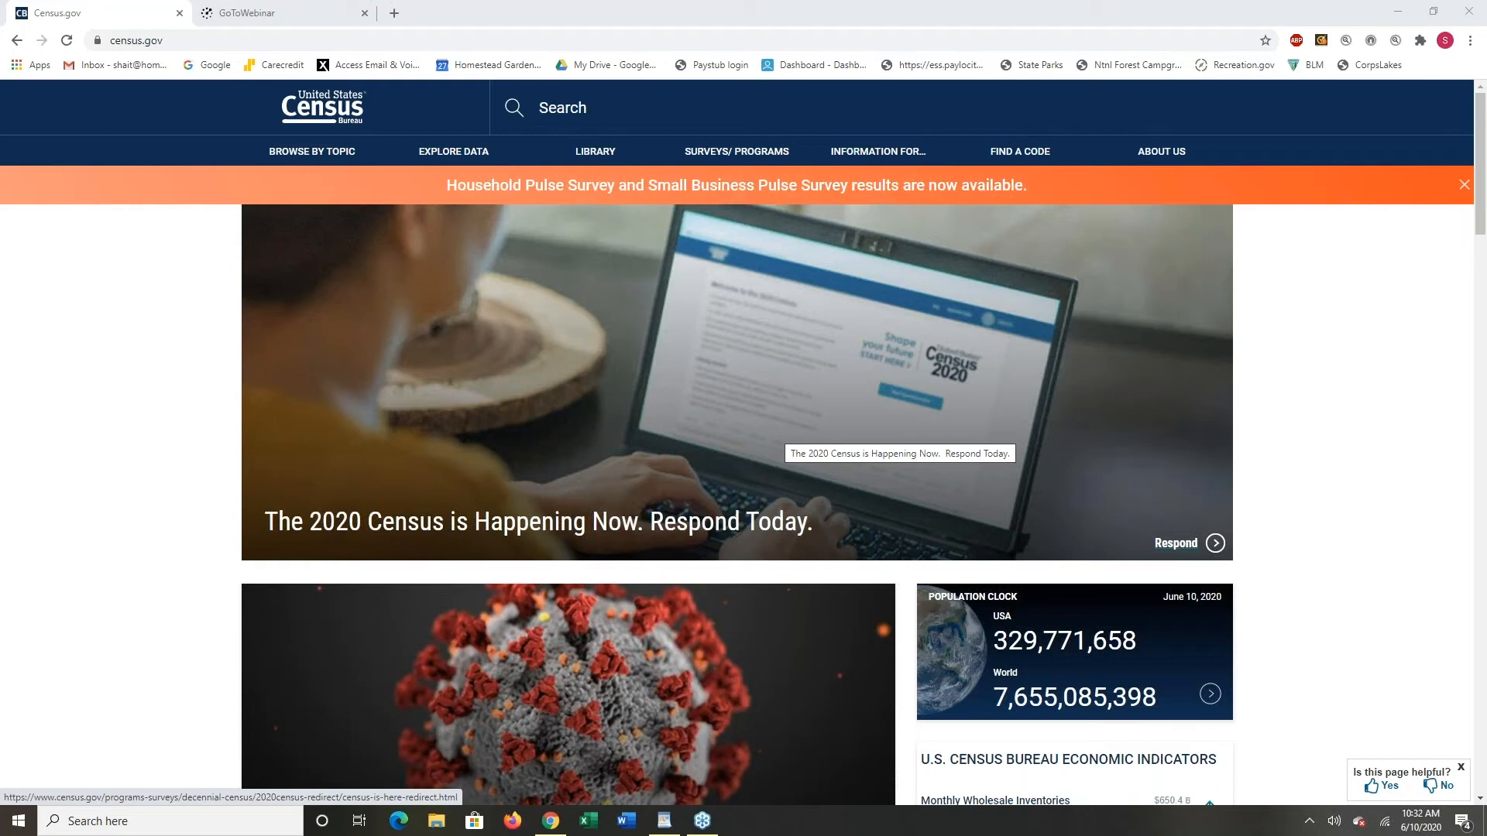
mouse_move(537, 370)
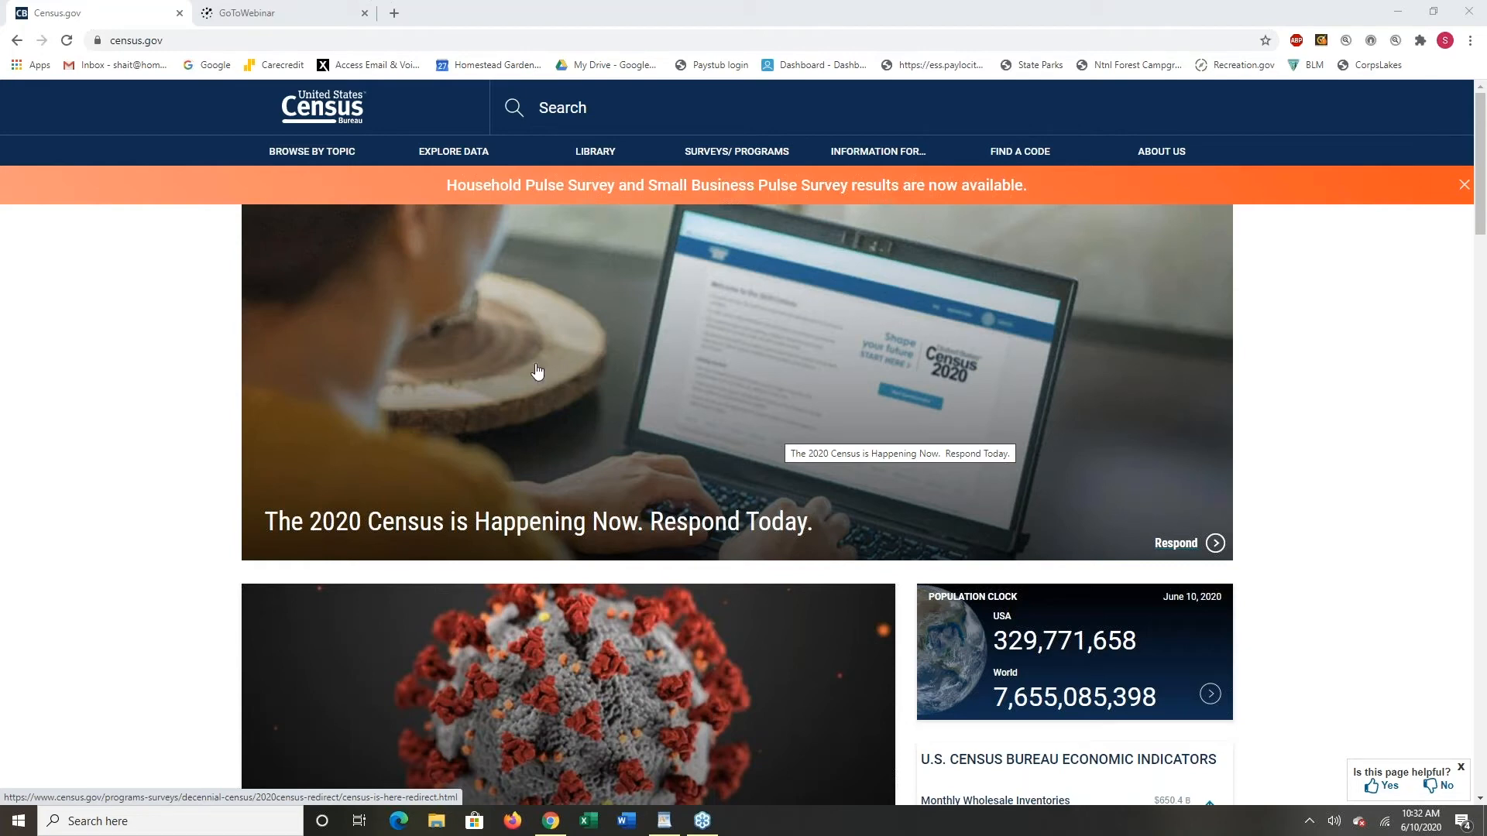
Scroll the Census.gov home page and open the Coronavirus (COVID-19) Pandemic tile
scroll(down, 3)
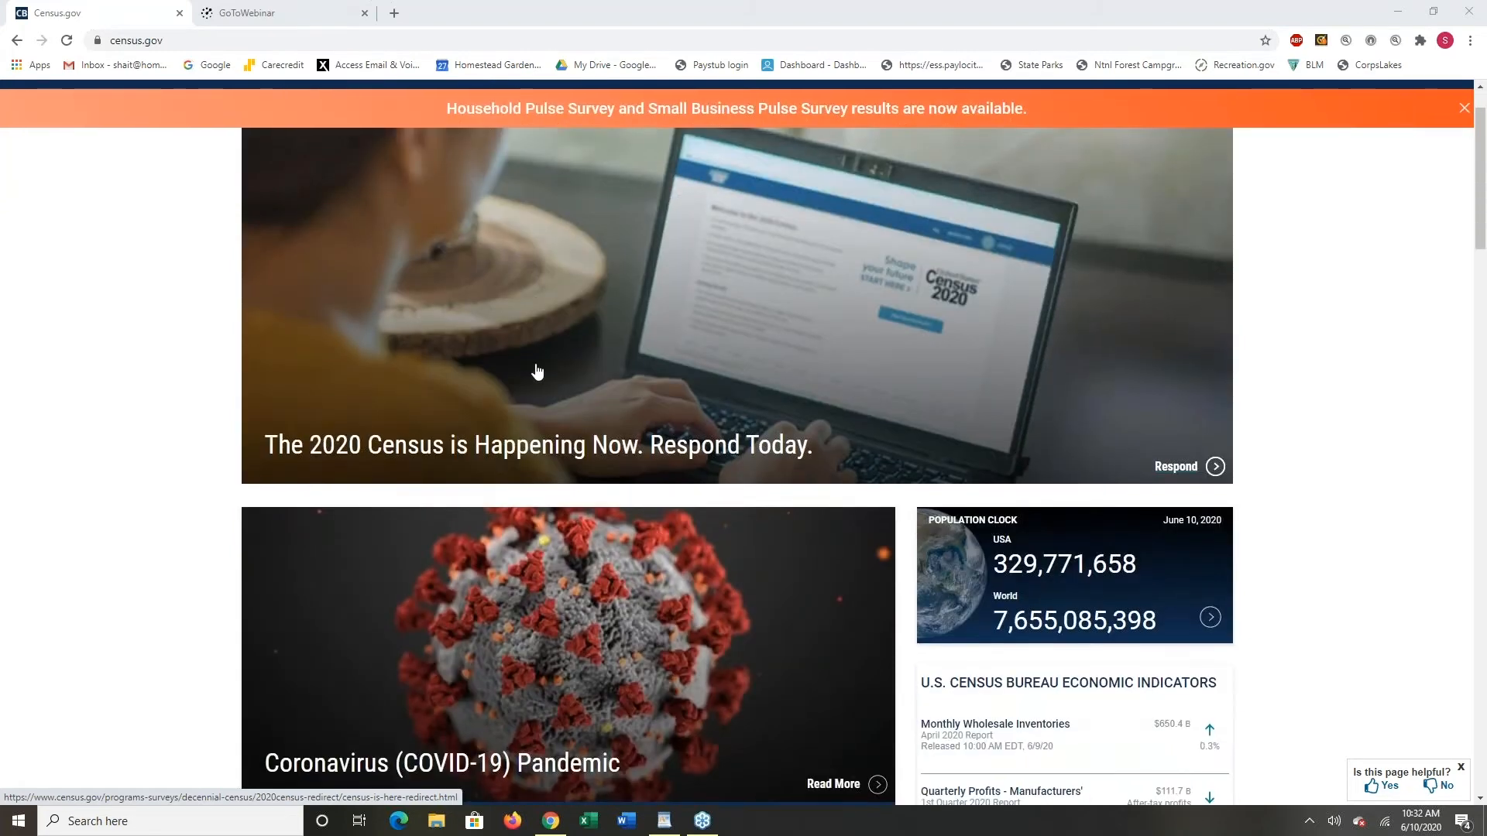
scroll(up, 3)
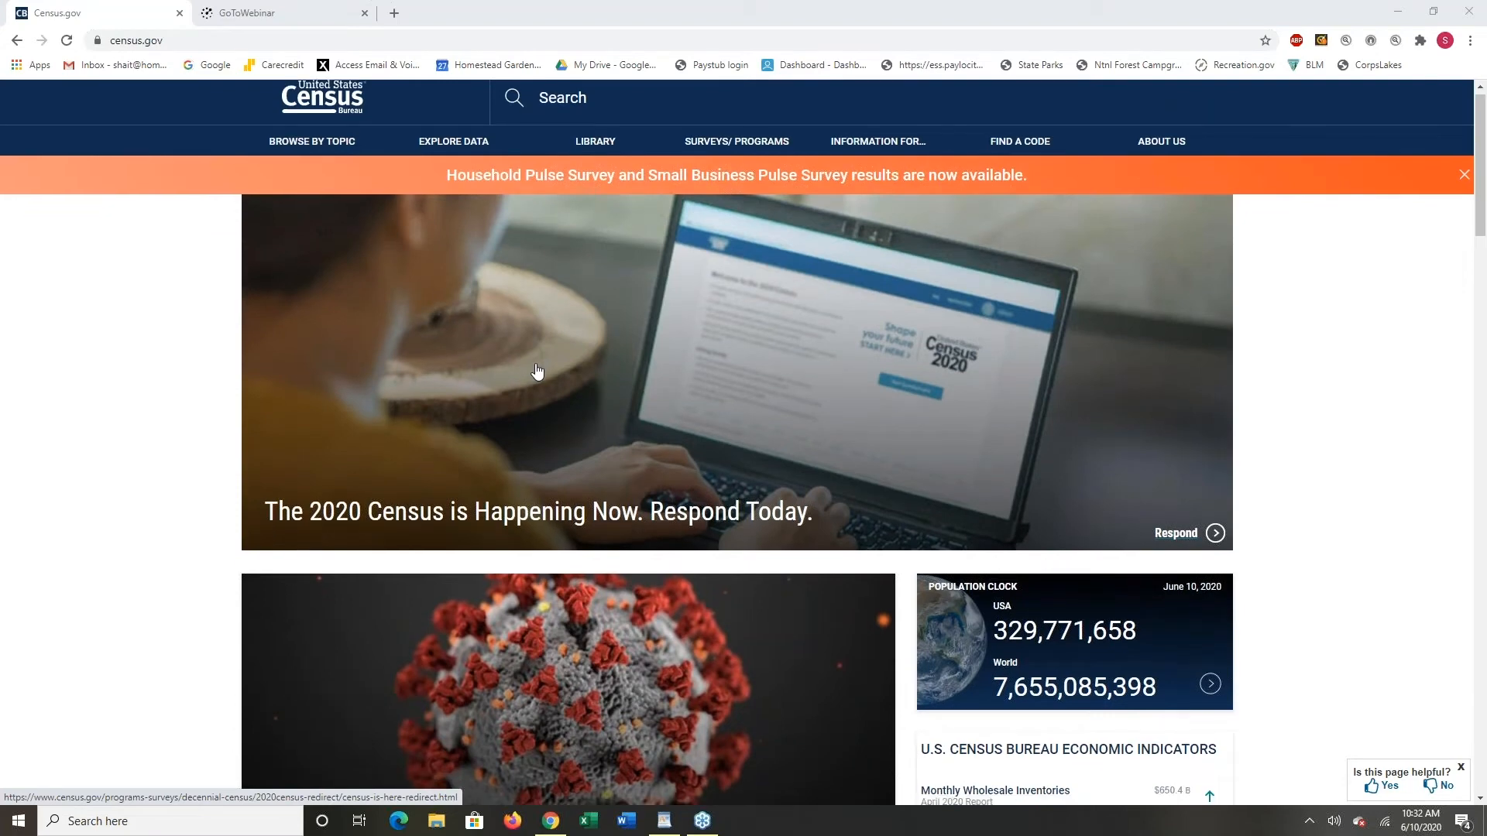
scroll(down, 3)
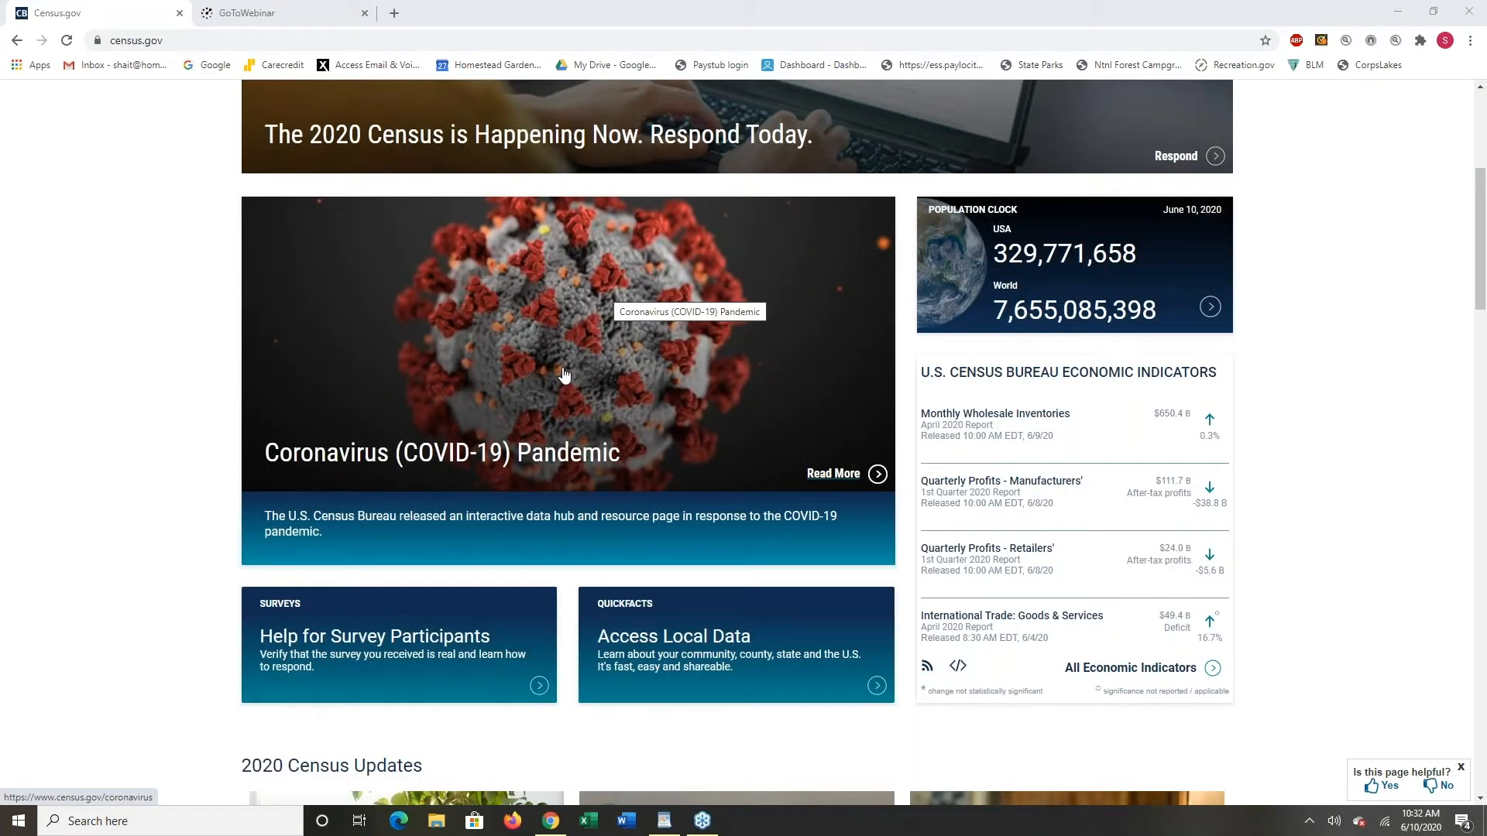
click(563, 374)
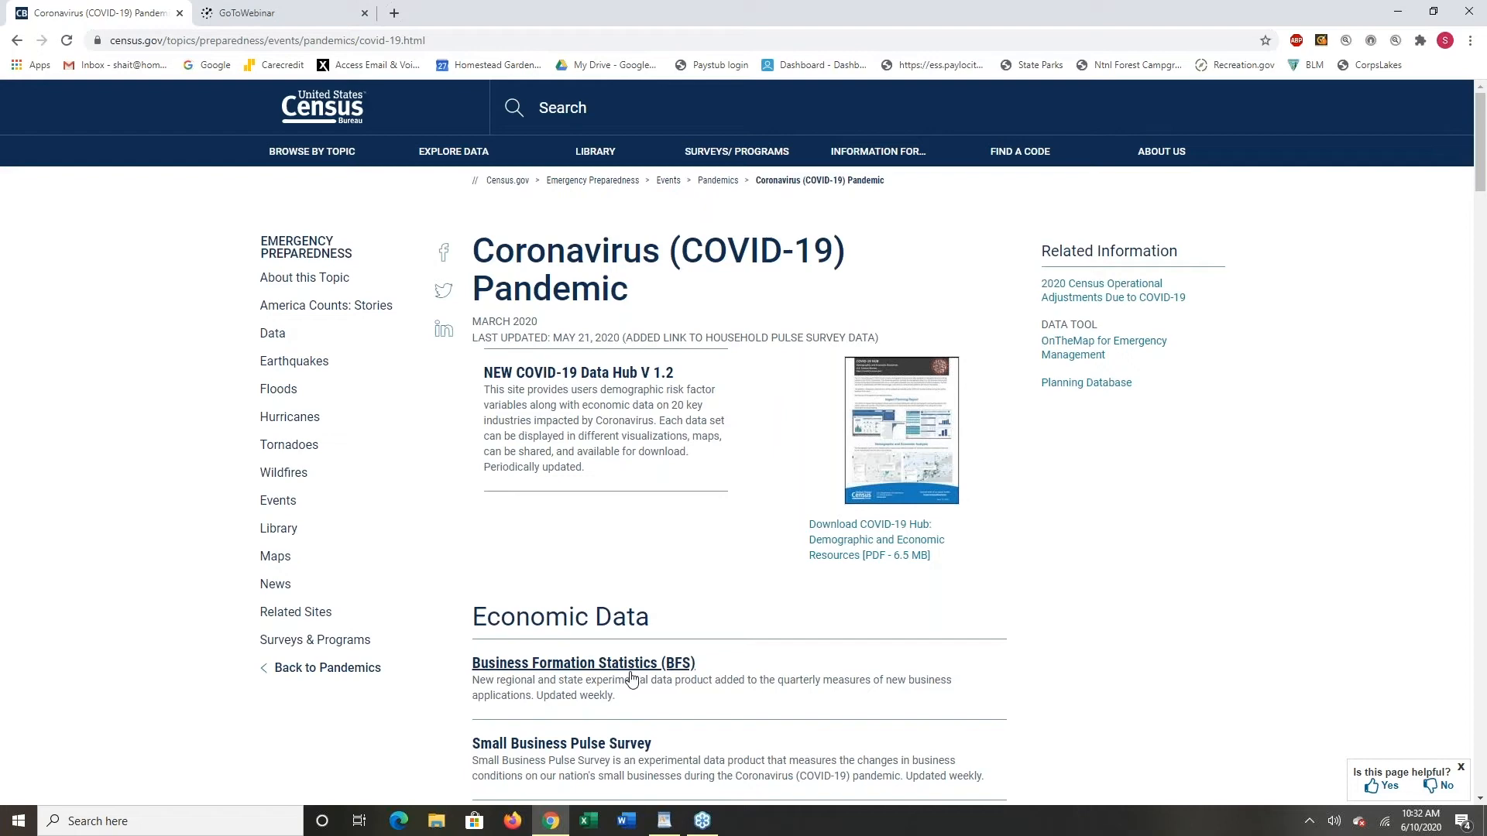
mouse_move(790, 507)
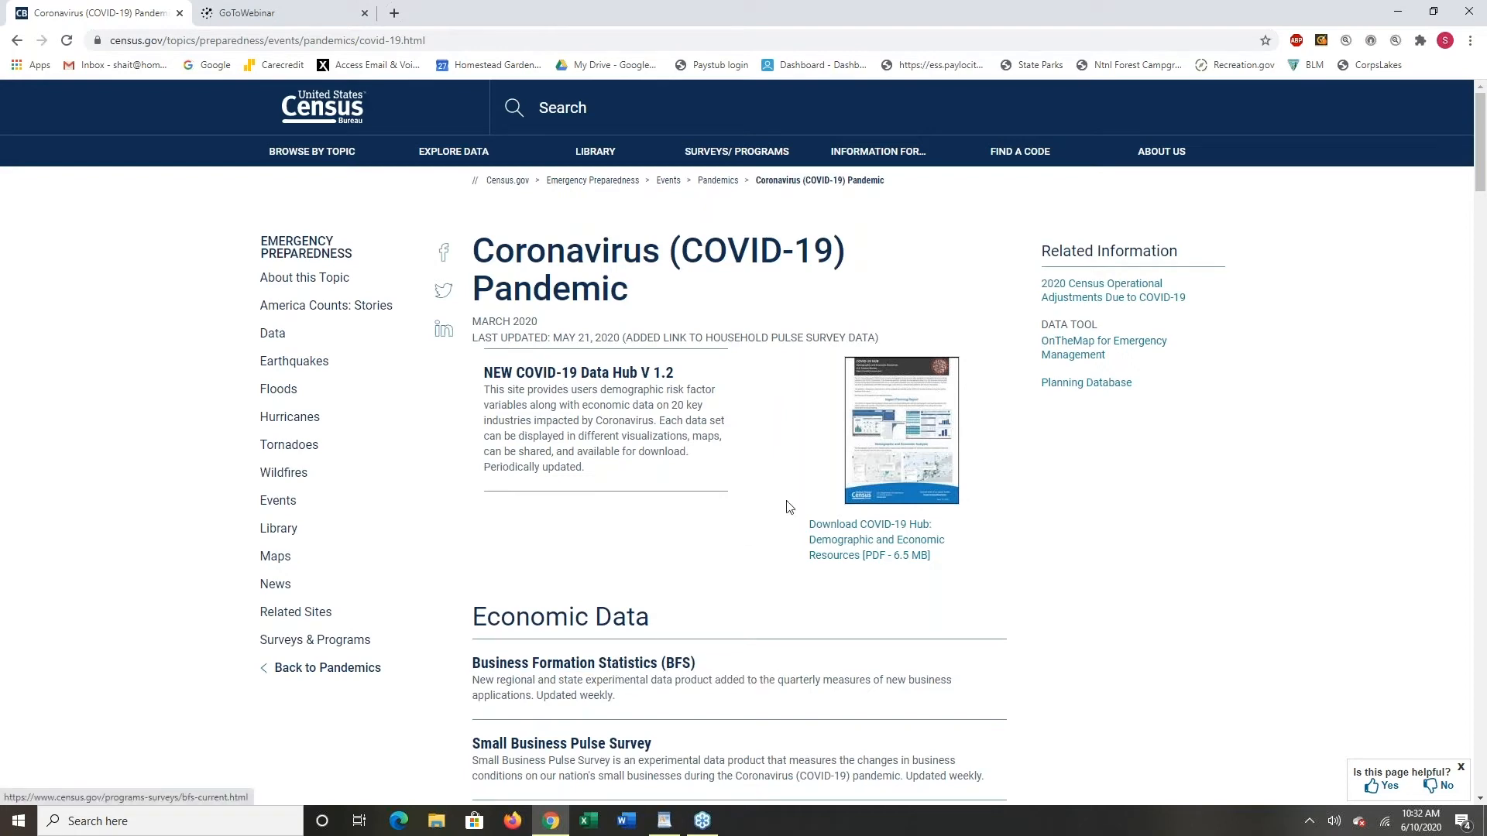
scroll(down, 3)
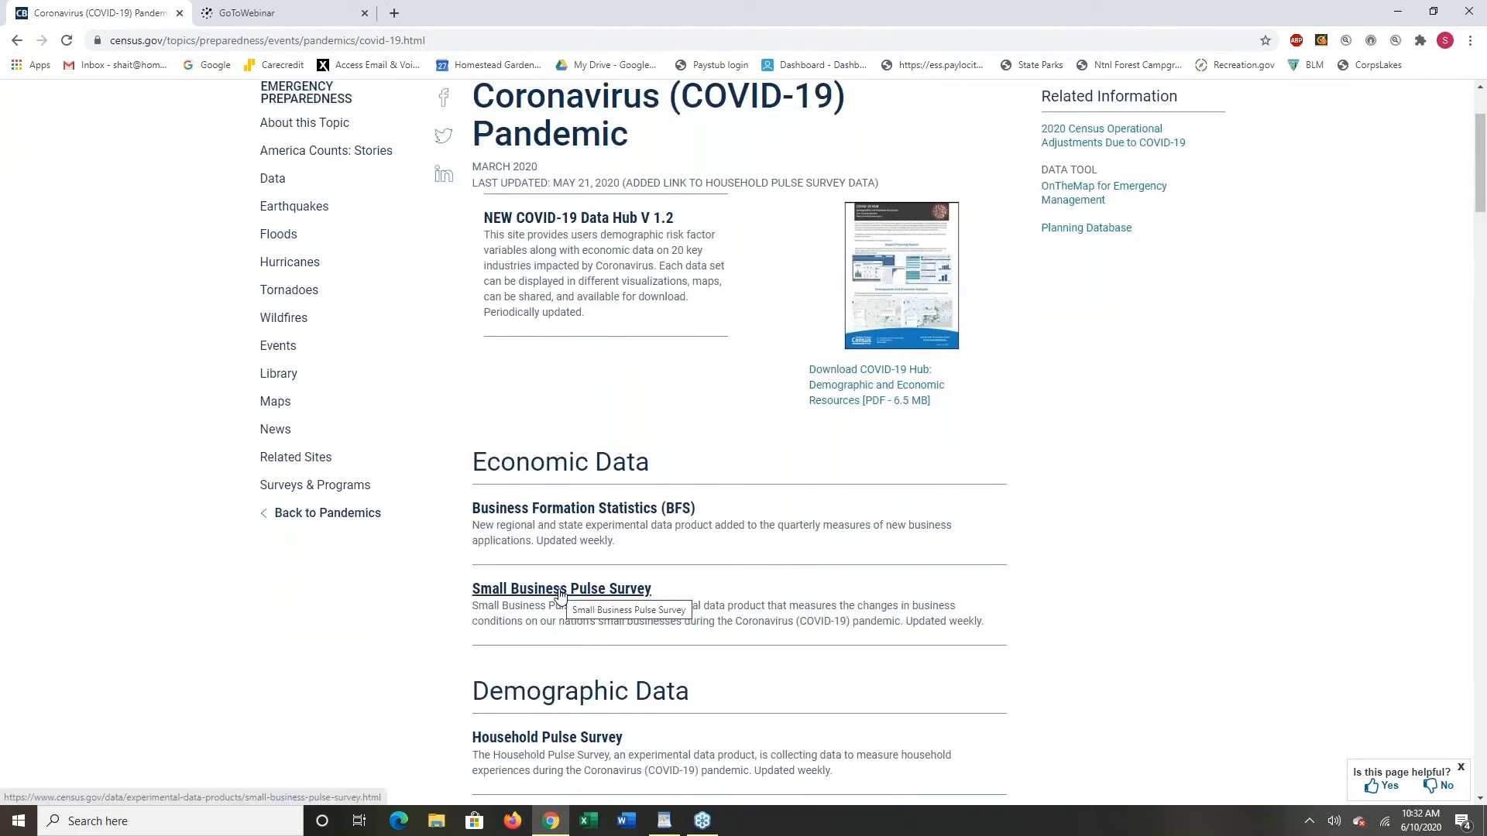
mouse_move(547, 736)
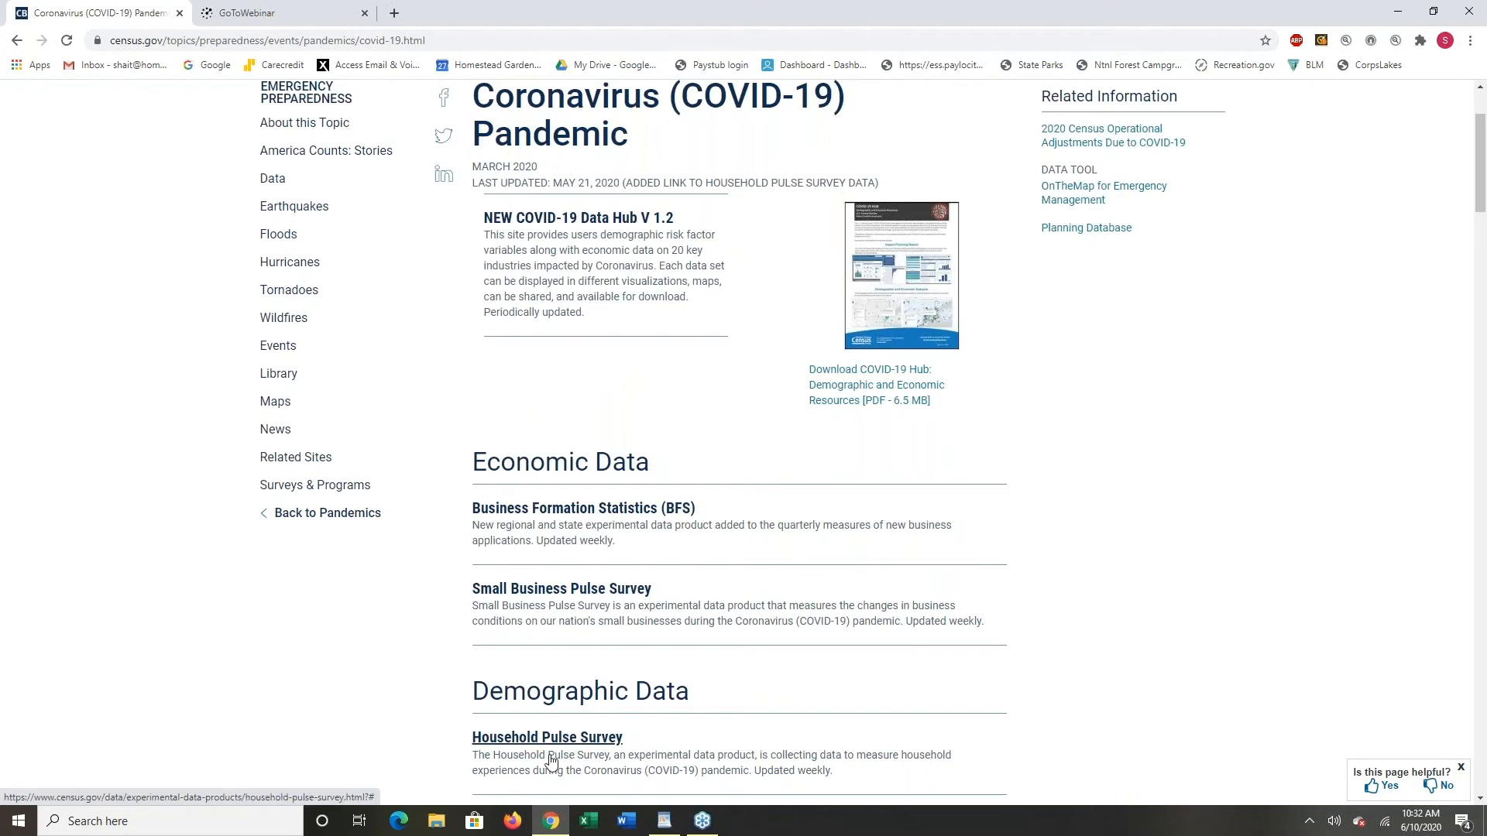
scroll(down, 3)
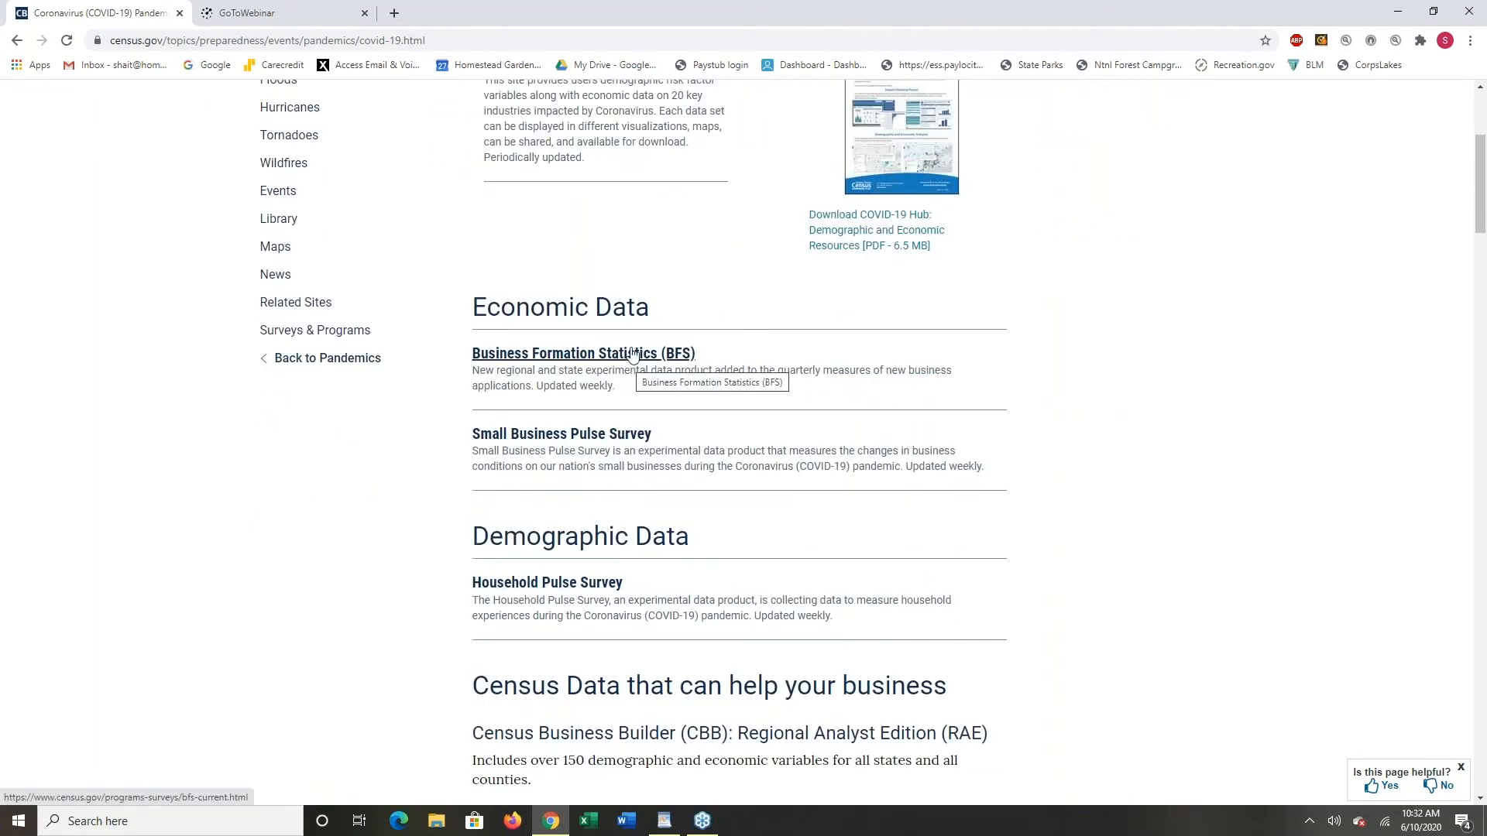
mouse_move(617, 359)
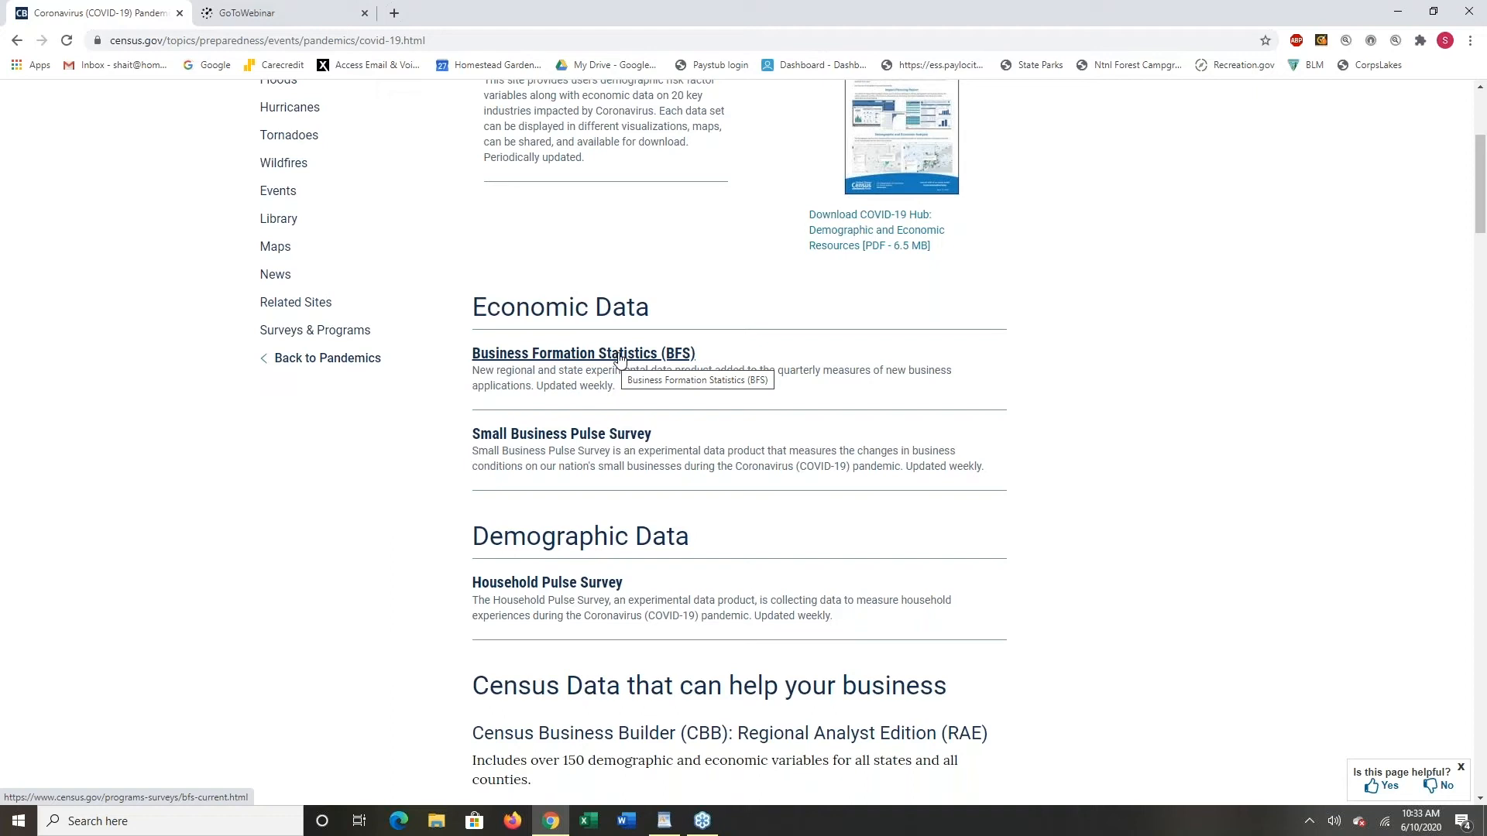
mouse_move(1065, 500)
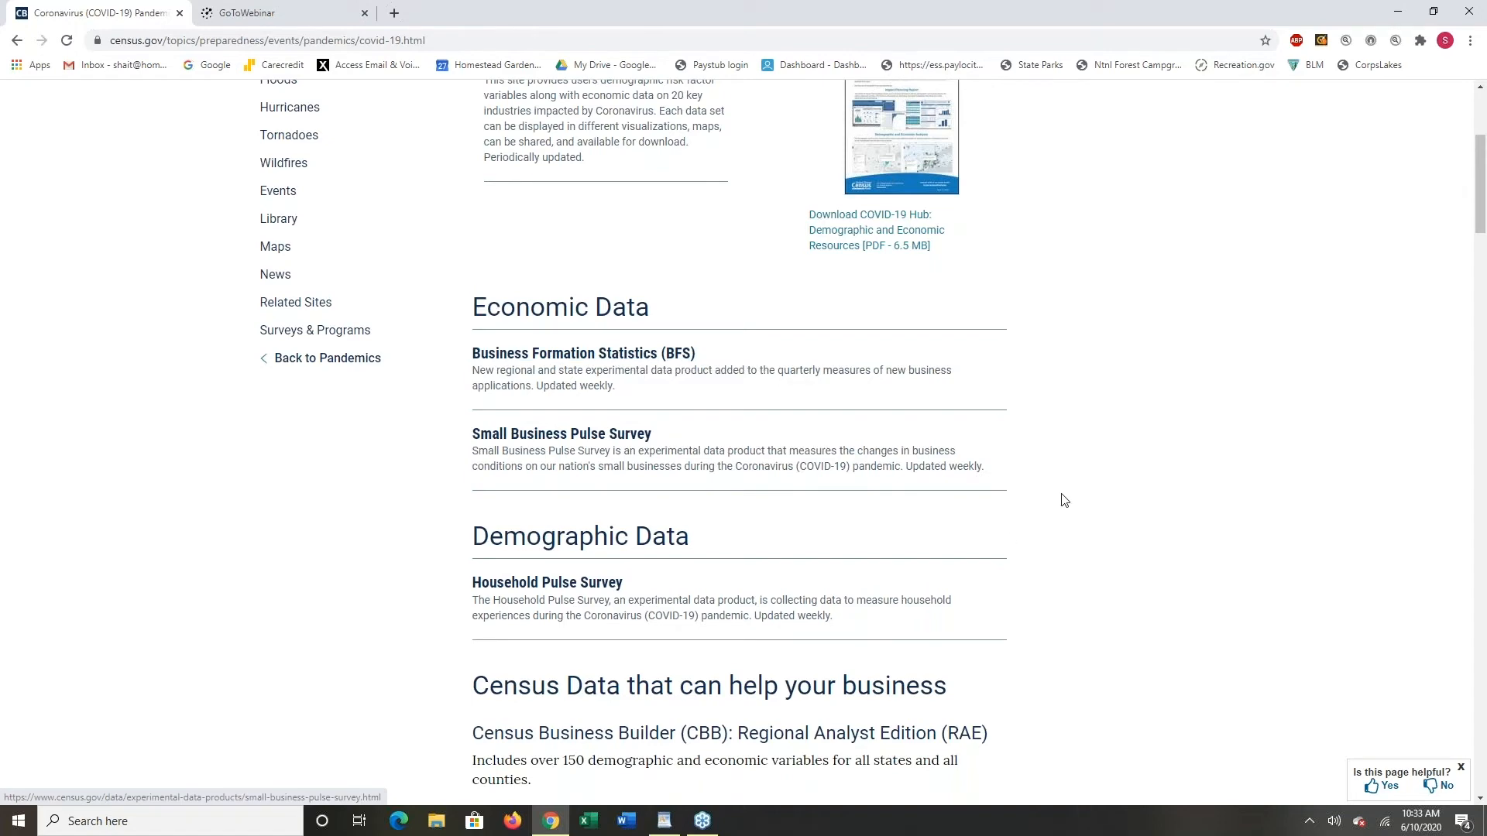
scroll(down, 3)
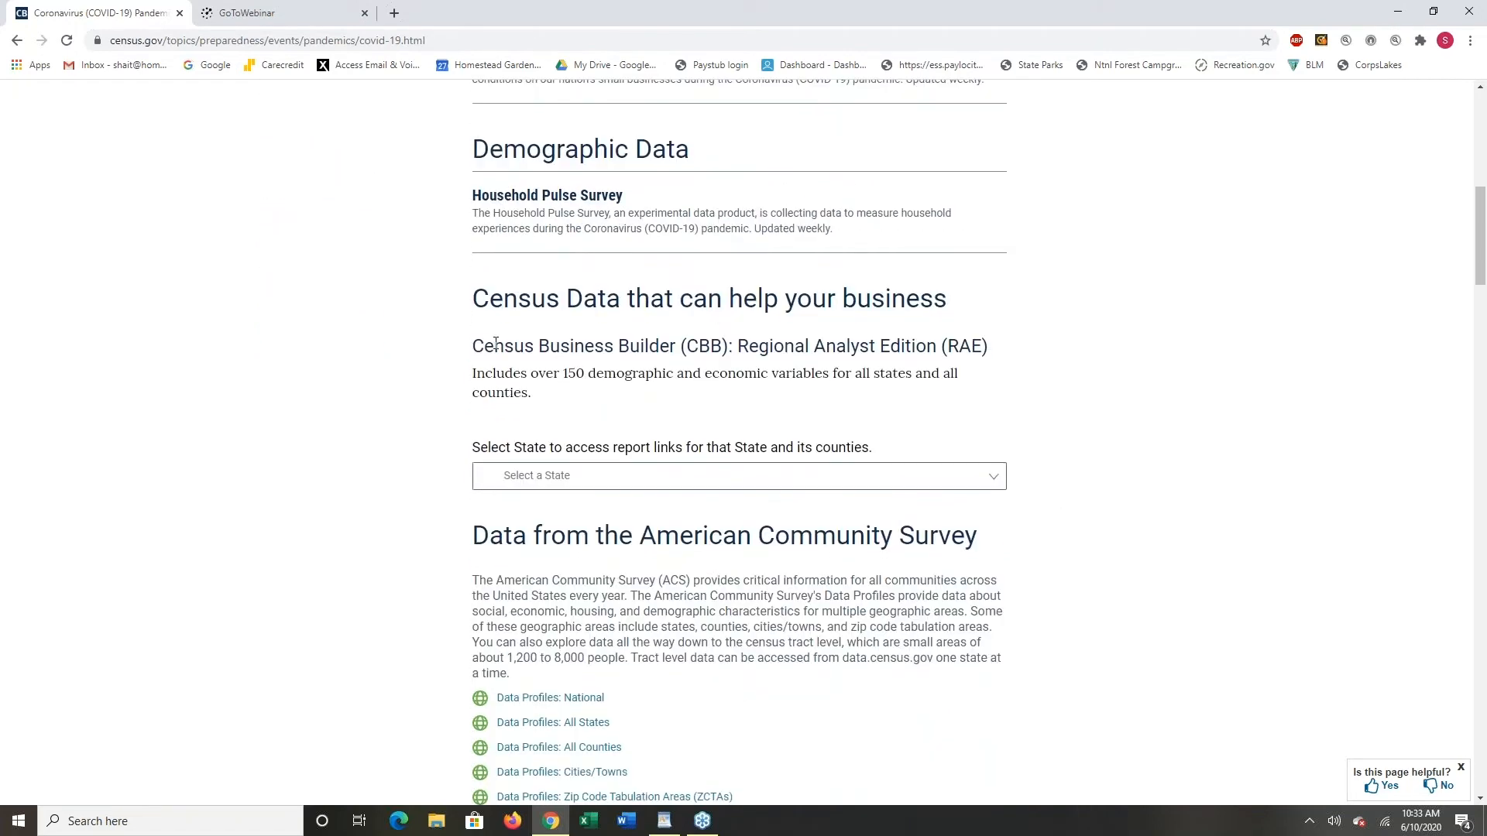
mouse_move(638, 417)
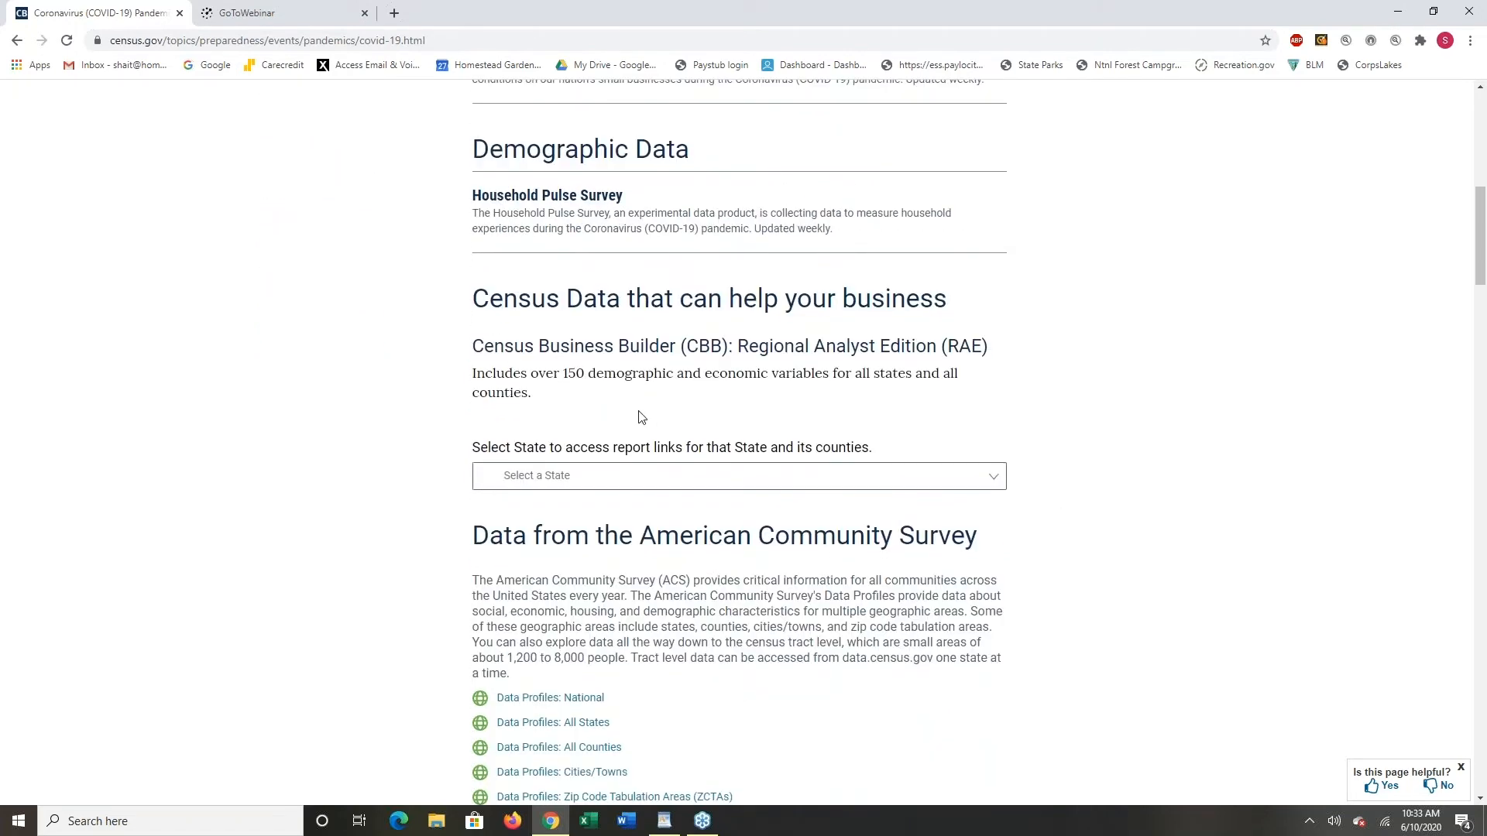
mouse_move(616, 435)
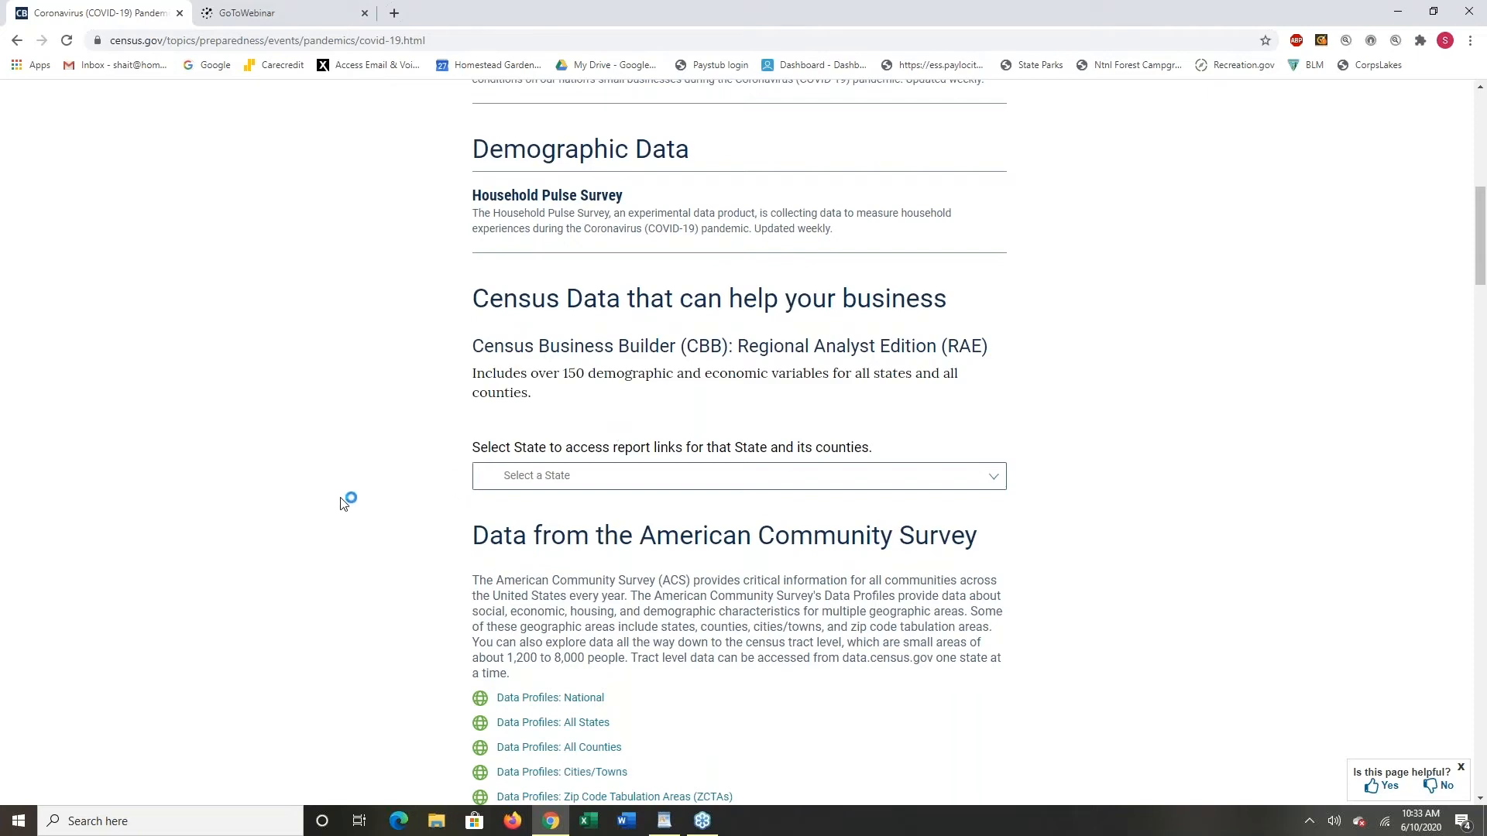
scroll(down, 3)
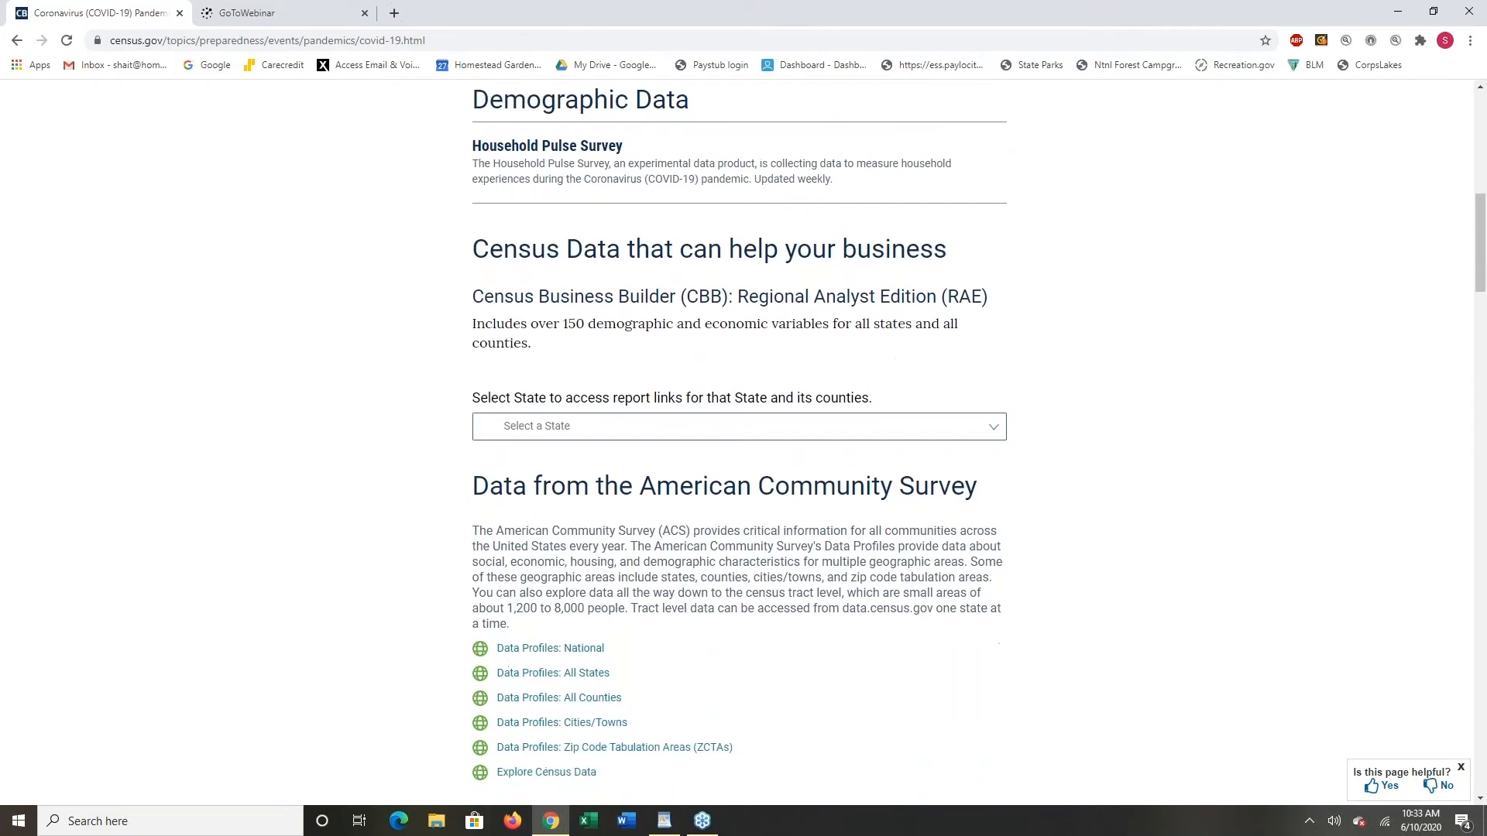
scroll(down, 3)
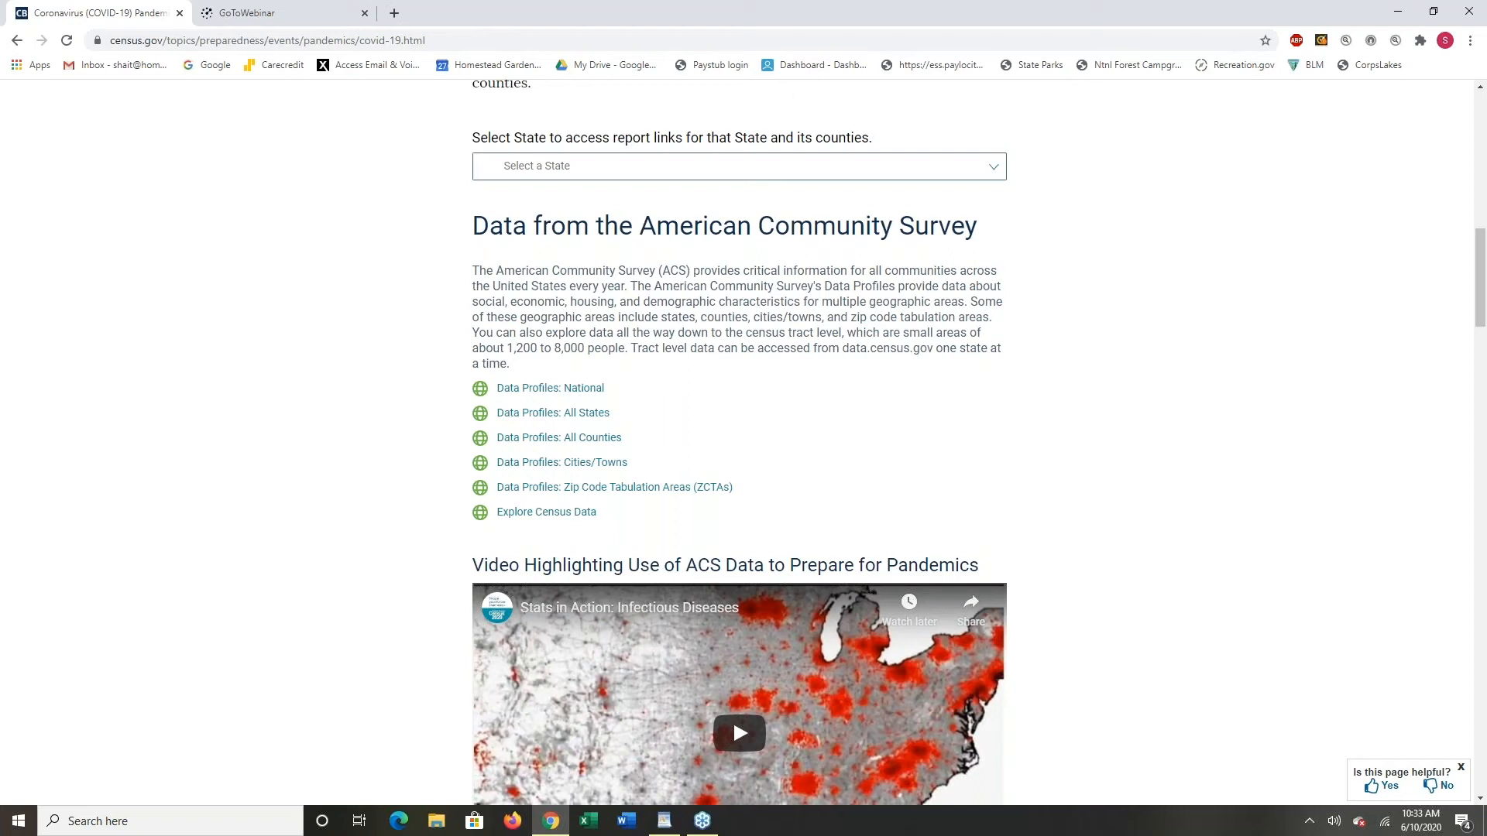
mouse_move(871, 371)
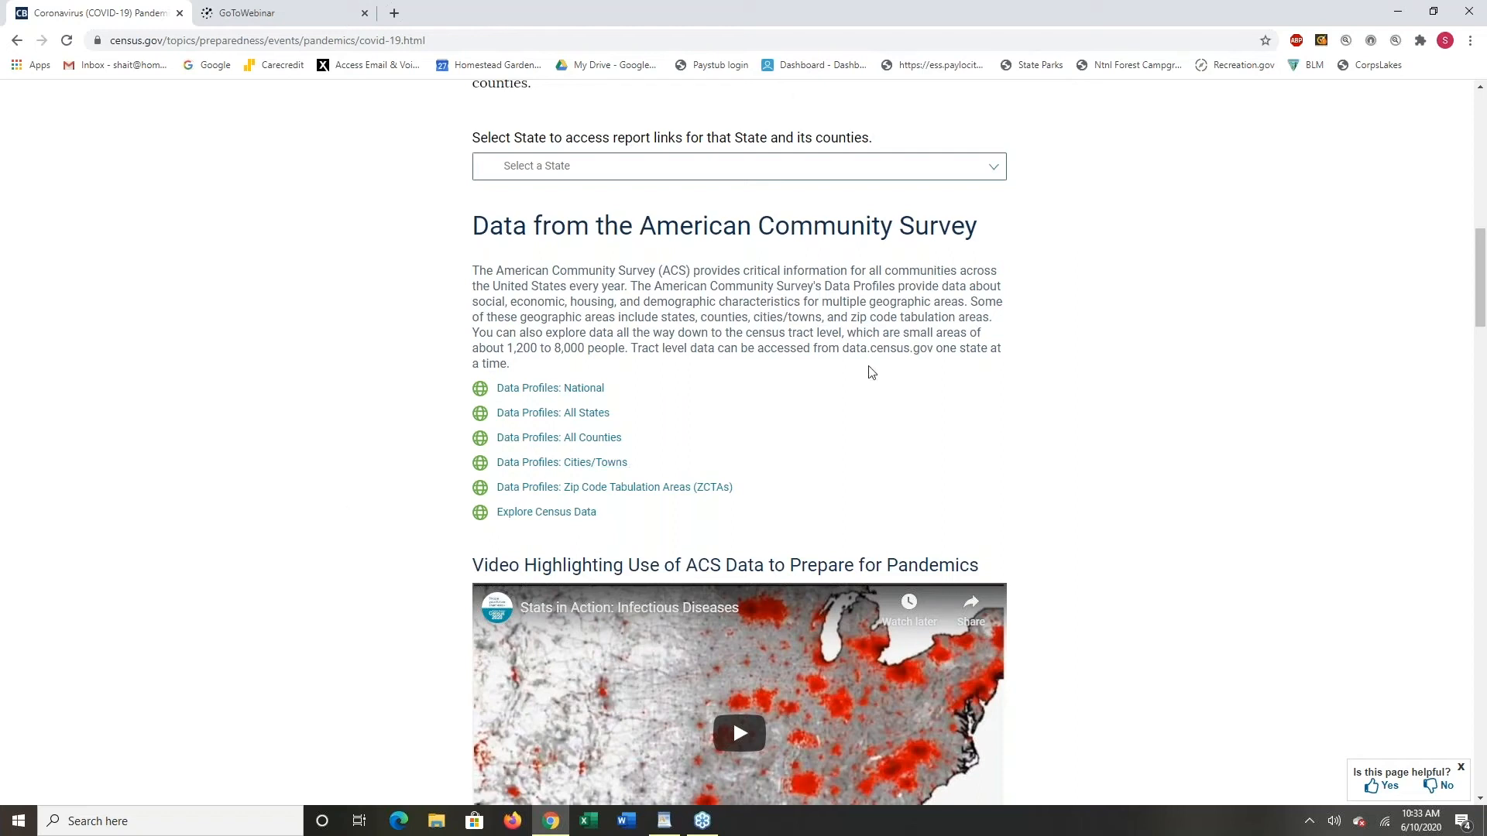
scroll(up, 3)
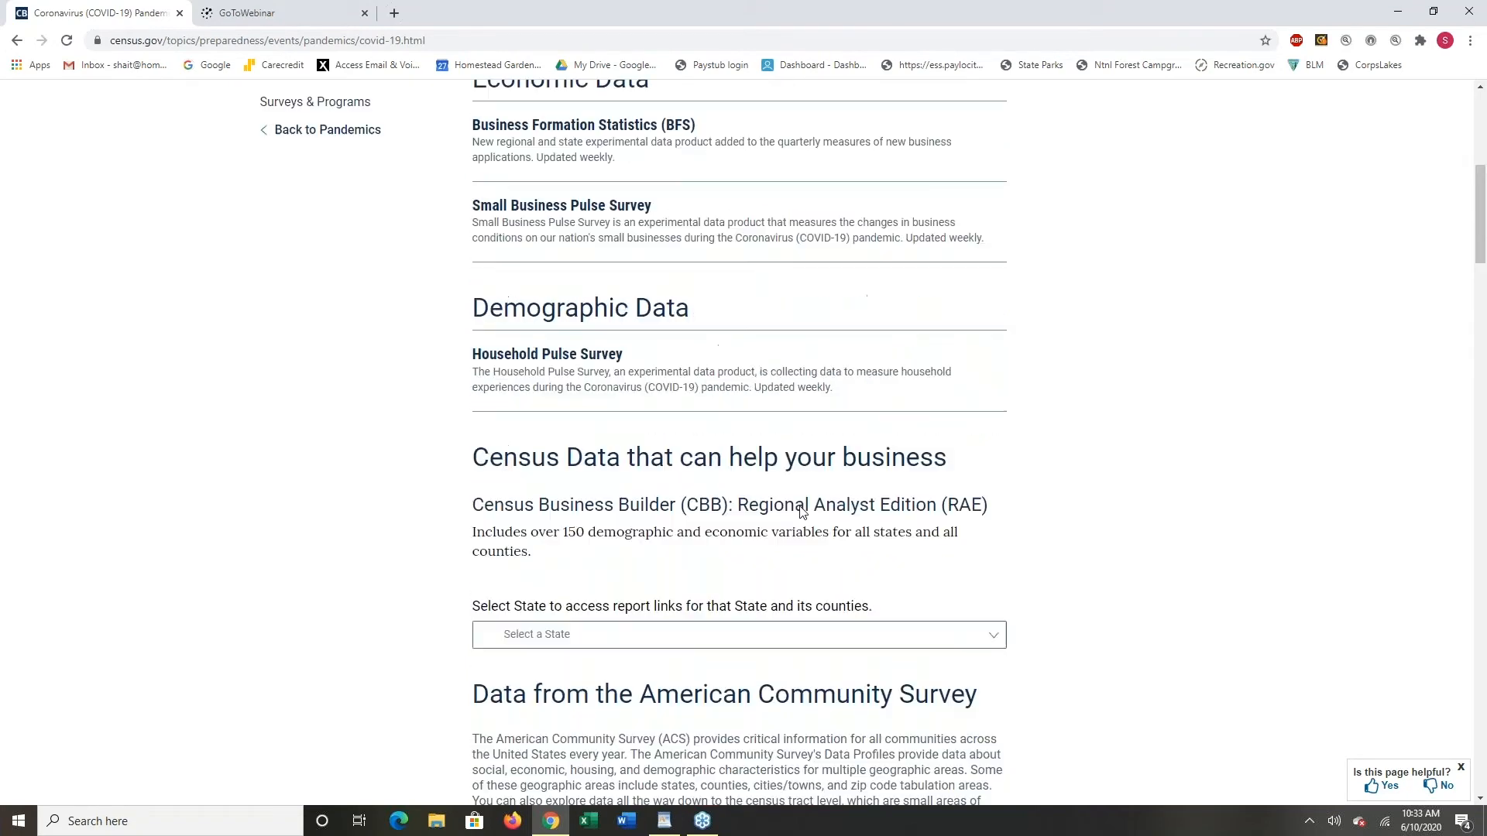
scroll(up, 3)
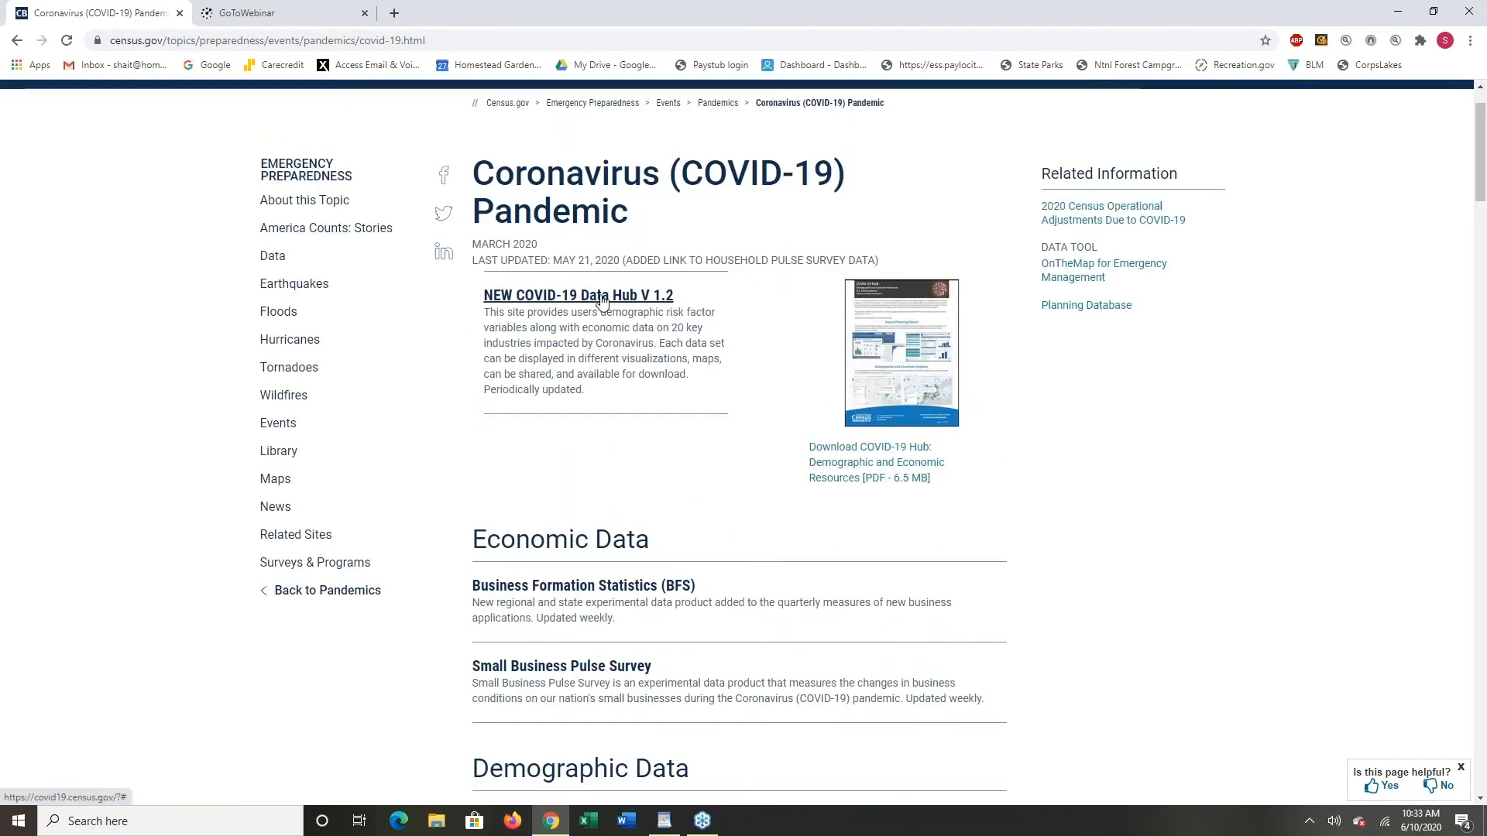
Follow the 'NEW COVID-19 Data Hub V 1.2' link to covid19.census.gov
click(576, 295)
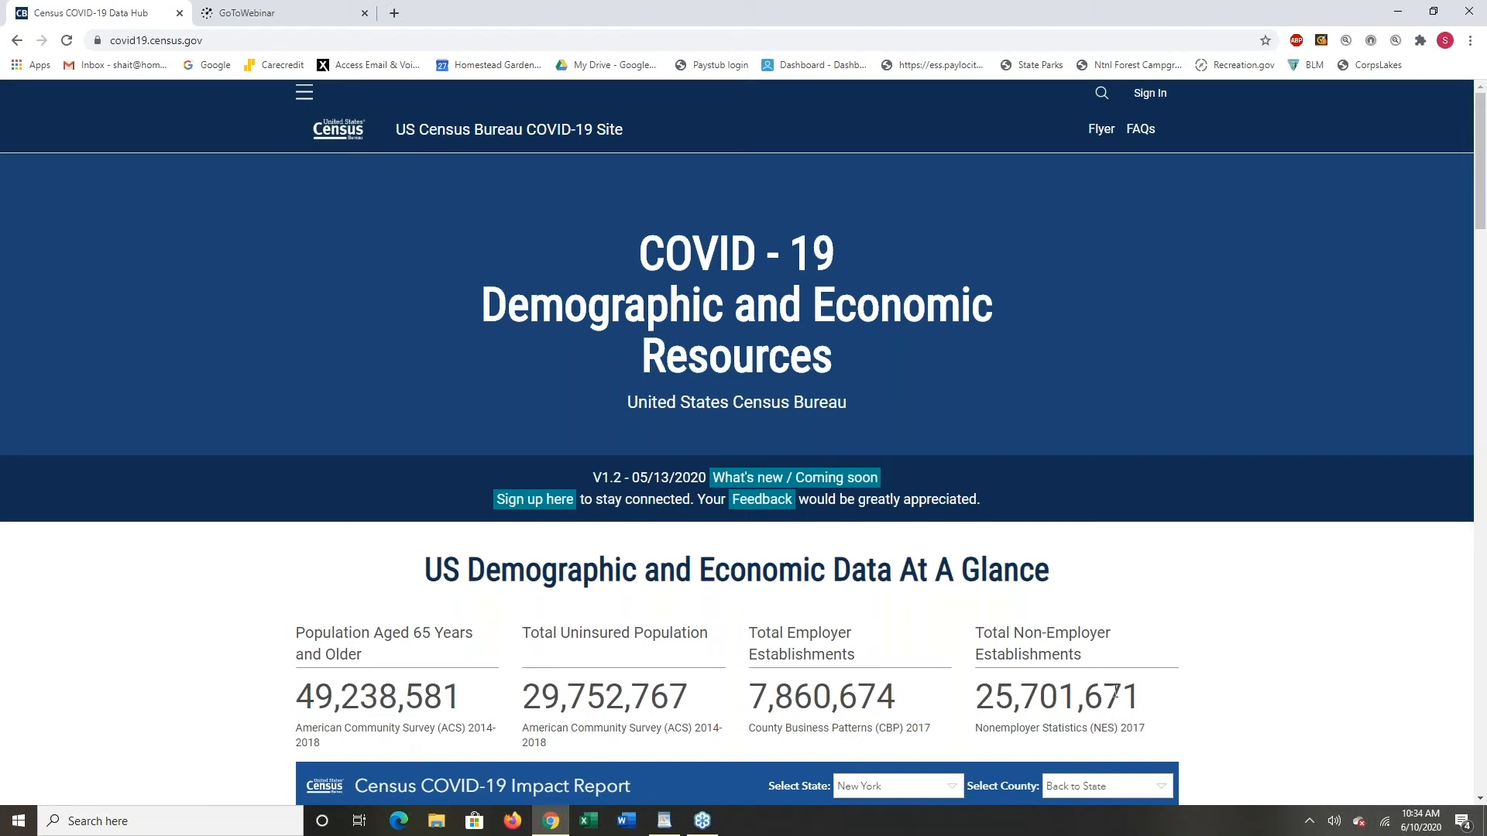
mouse_move(372, 758)
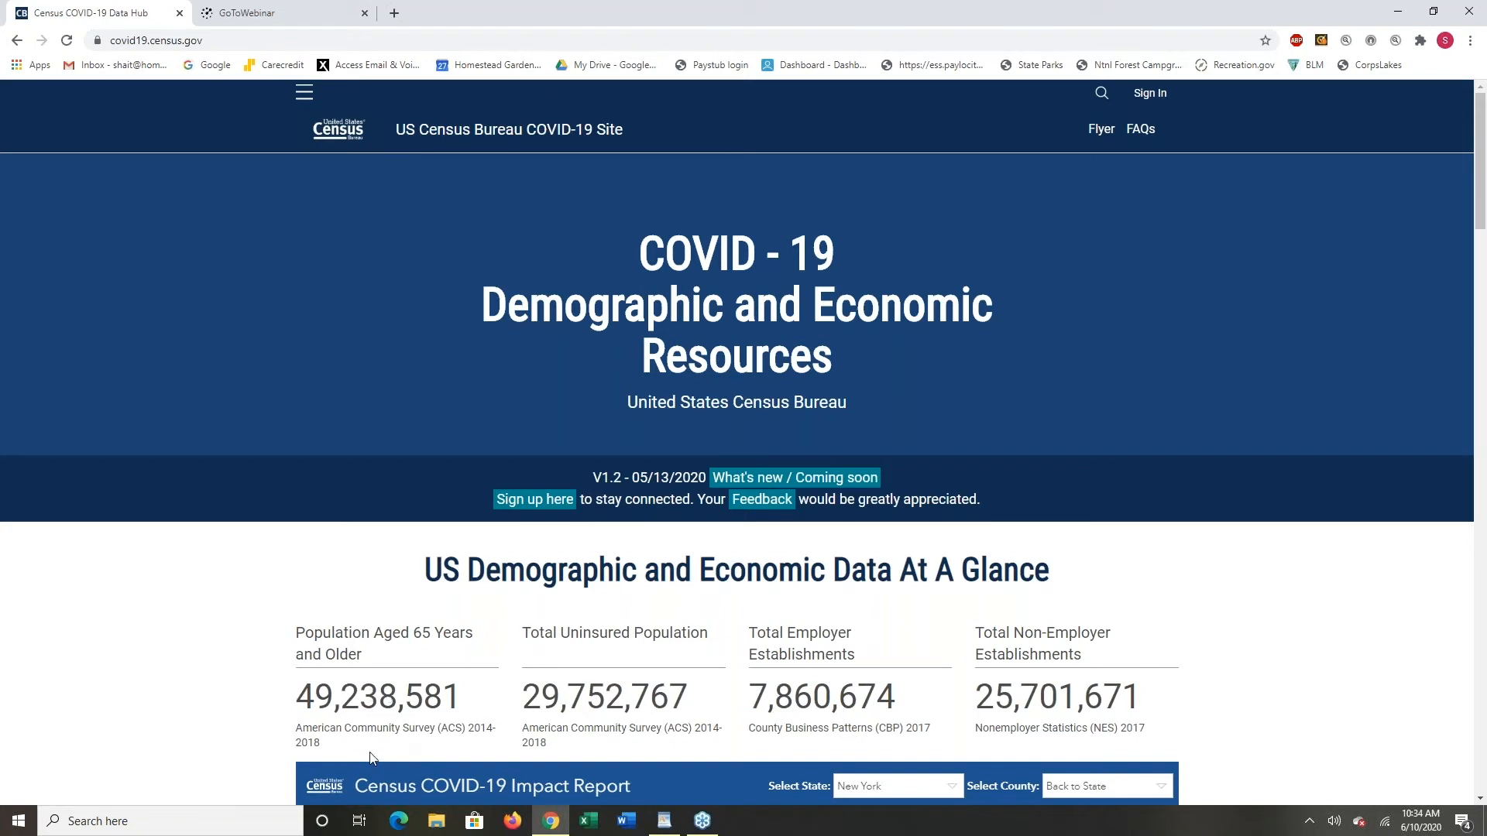
mouse_move(578, 707)
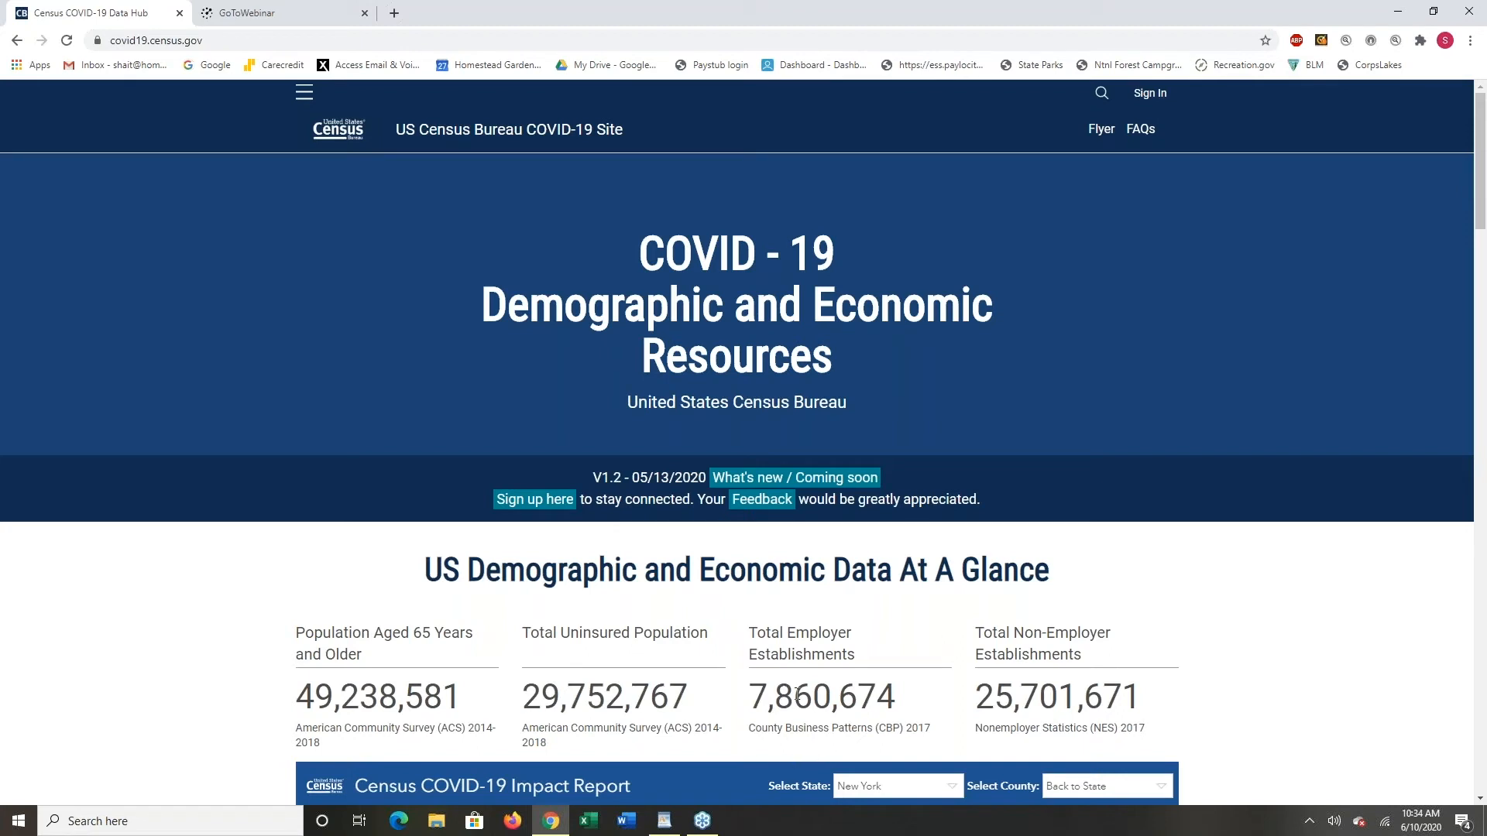
mouse_move(1162, 756)
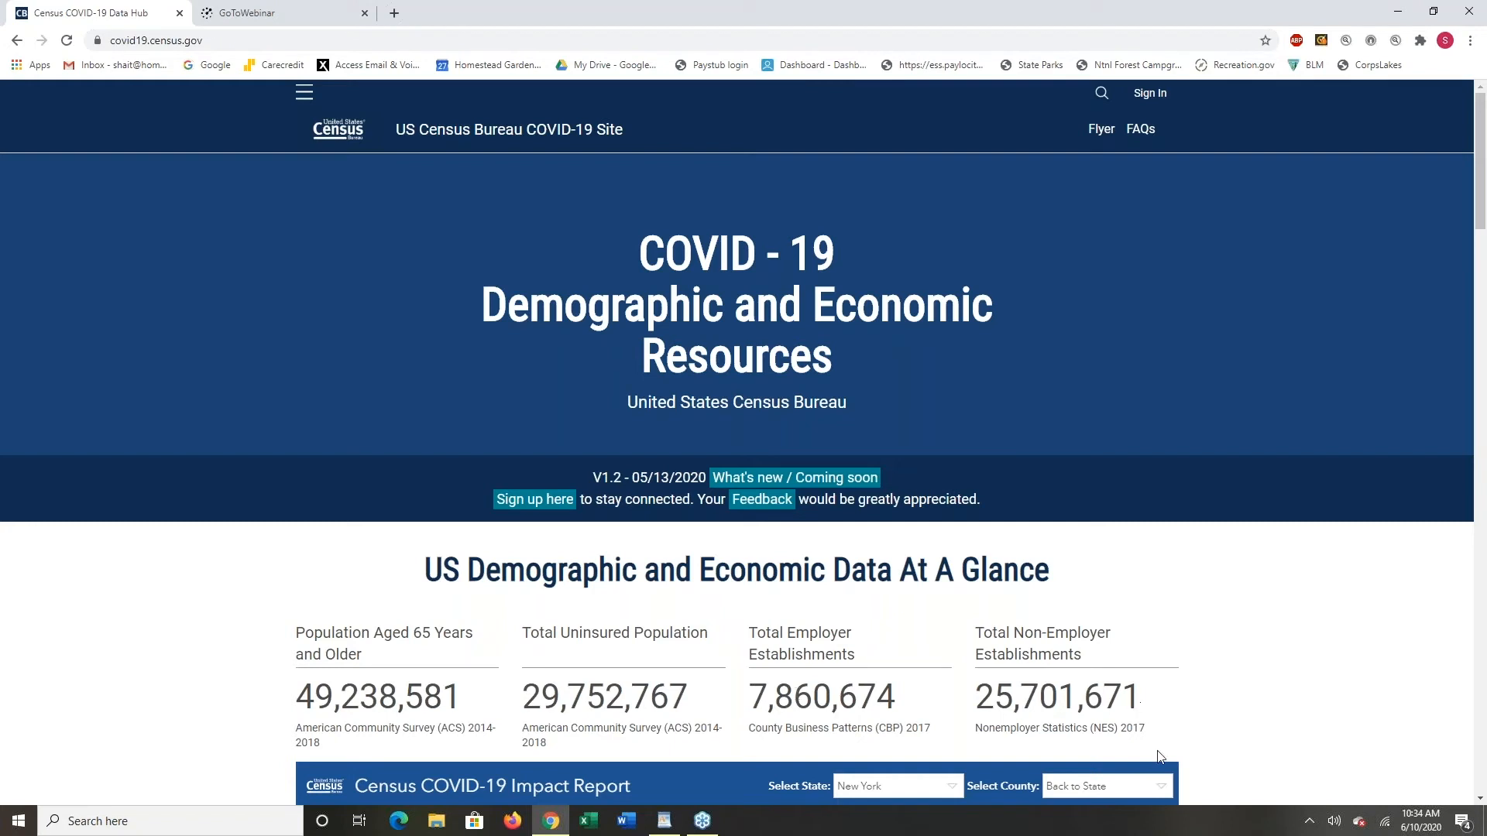
mouse_move(1089, 727)
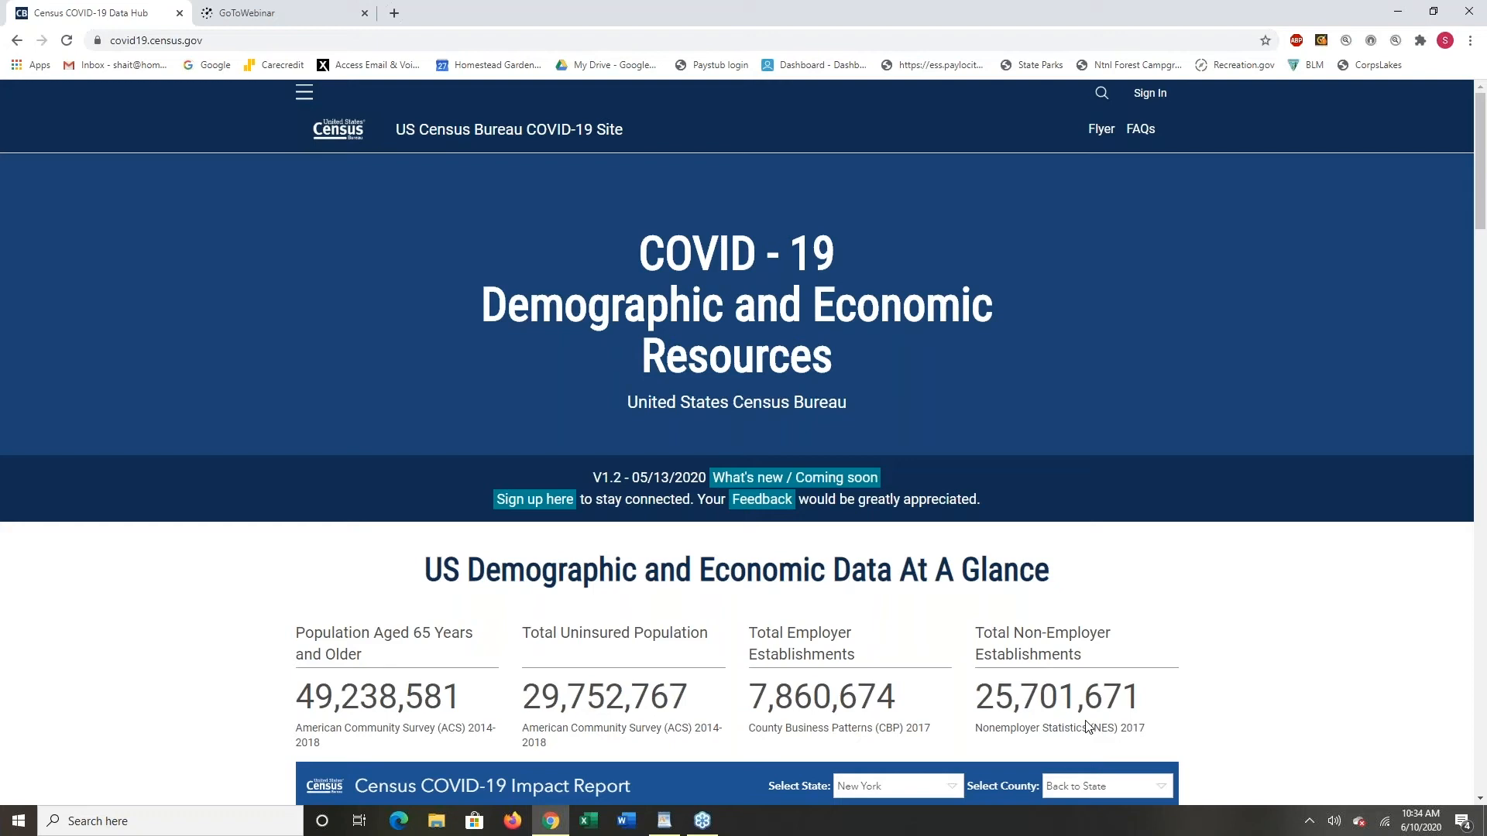
mouse_move(1121, 697)
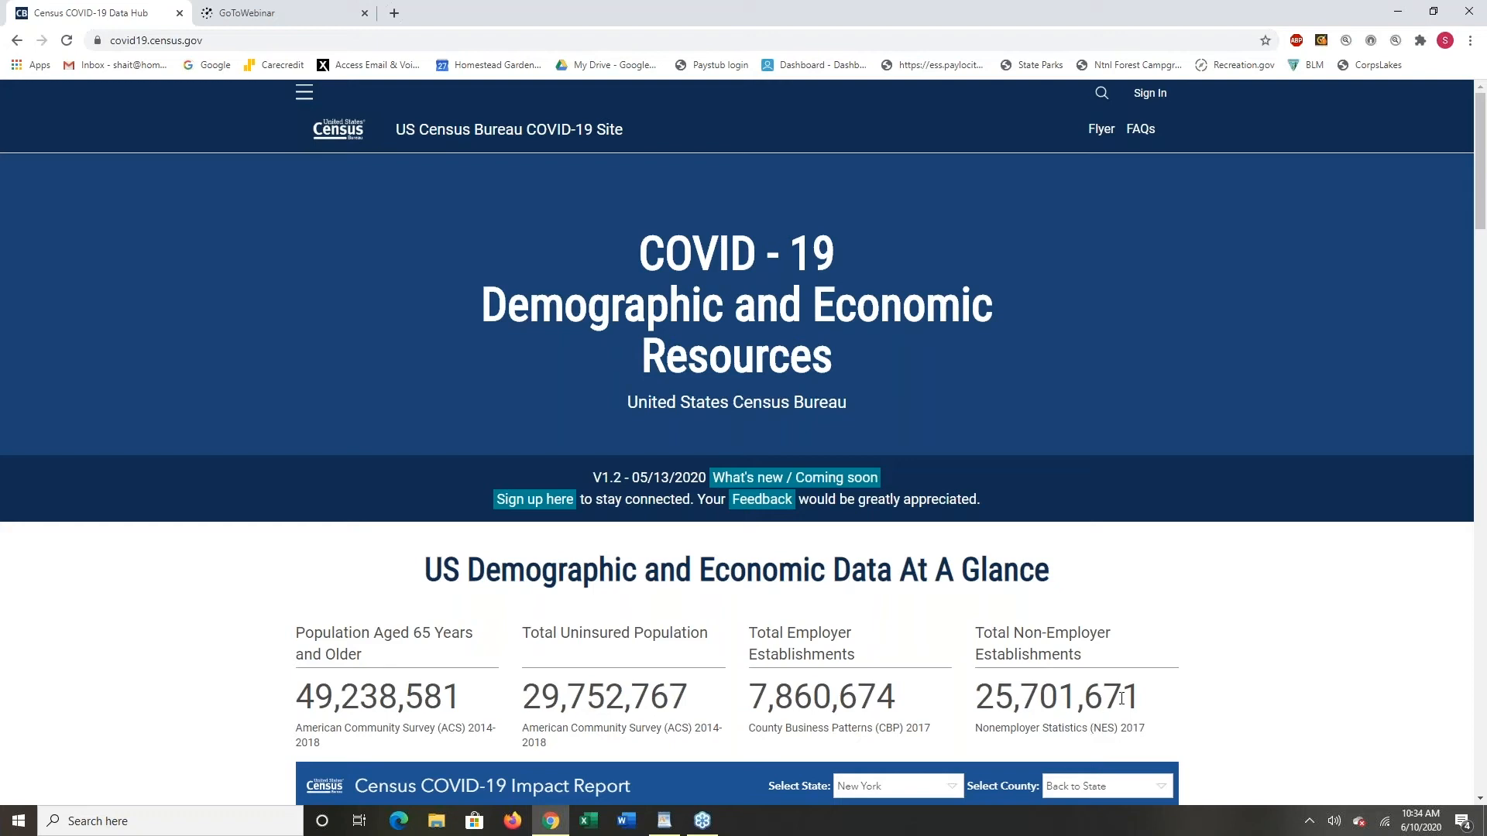
Scroll down the hub home page to the New York State COVID-19 Impact Planning Report
scroll(down, 3)
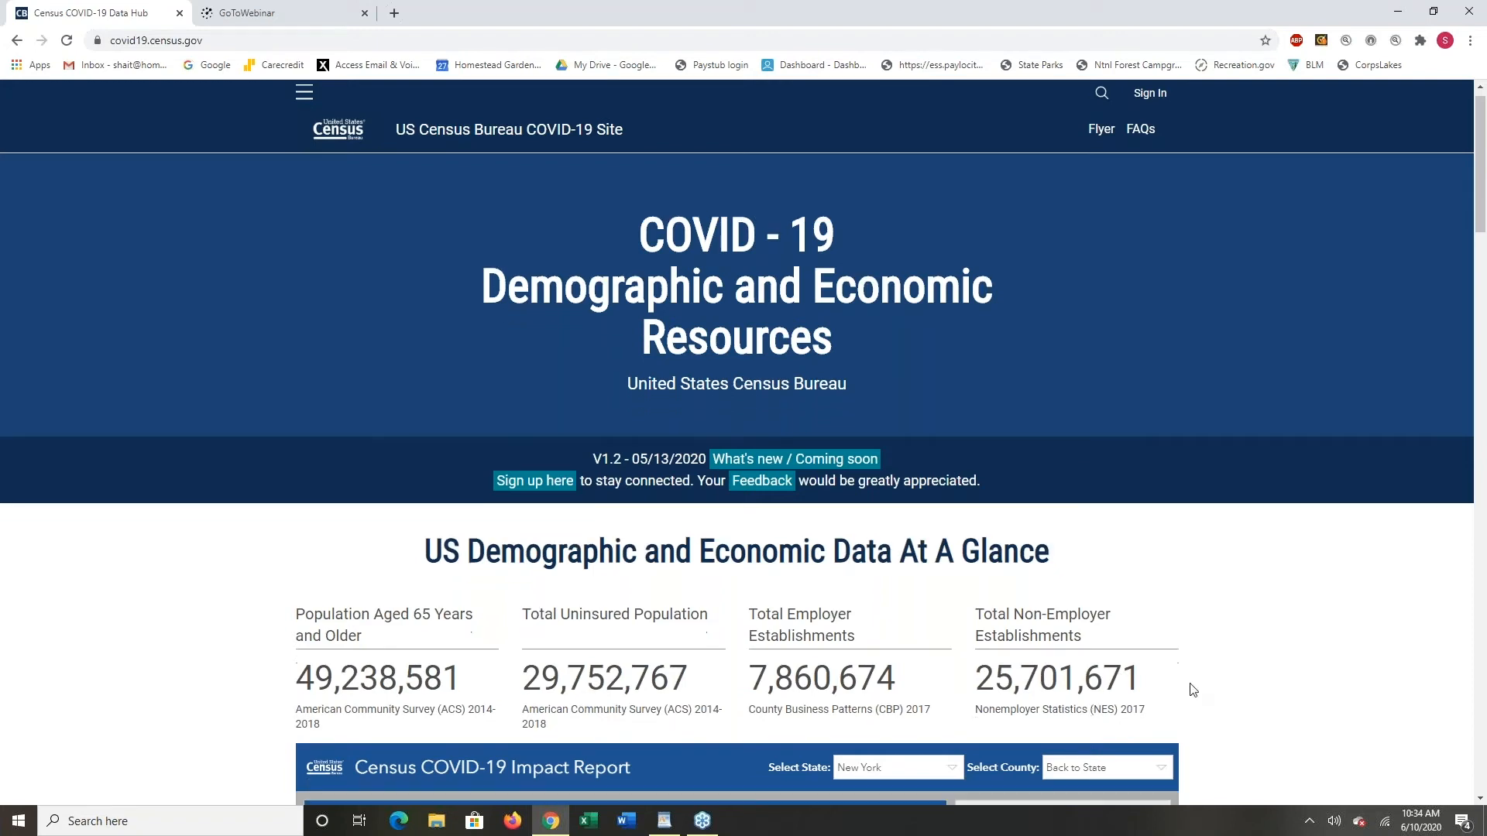
scroll(down, 3)
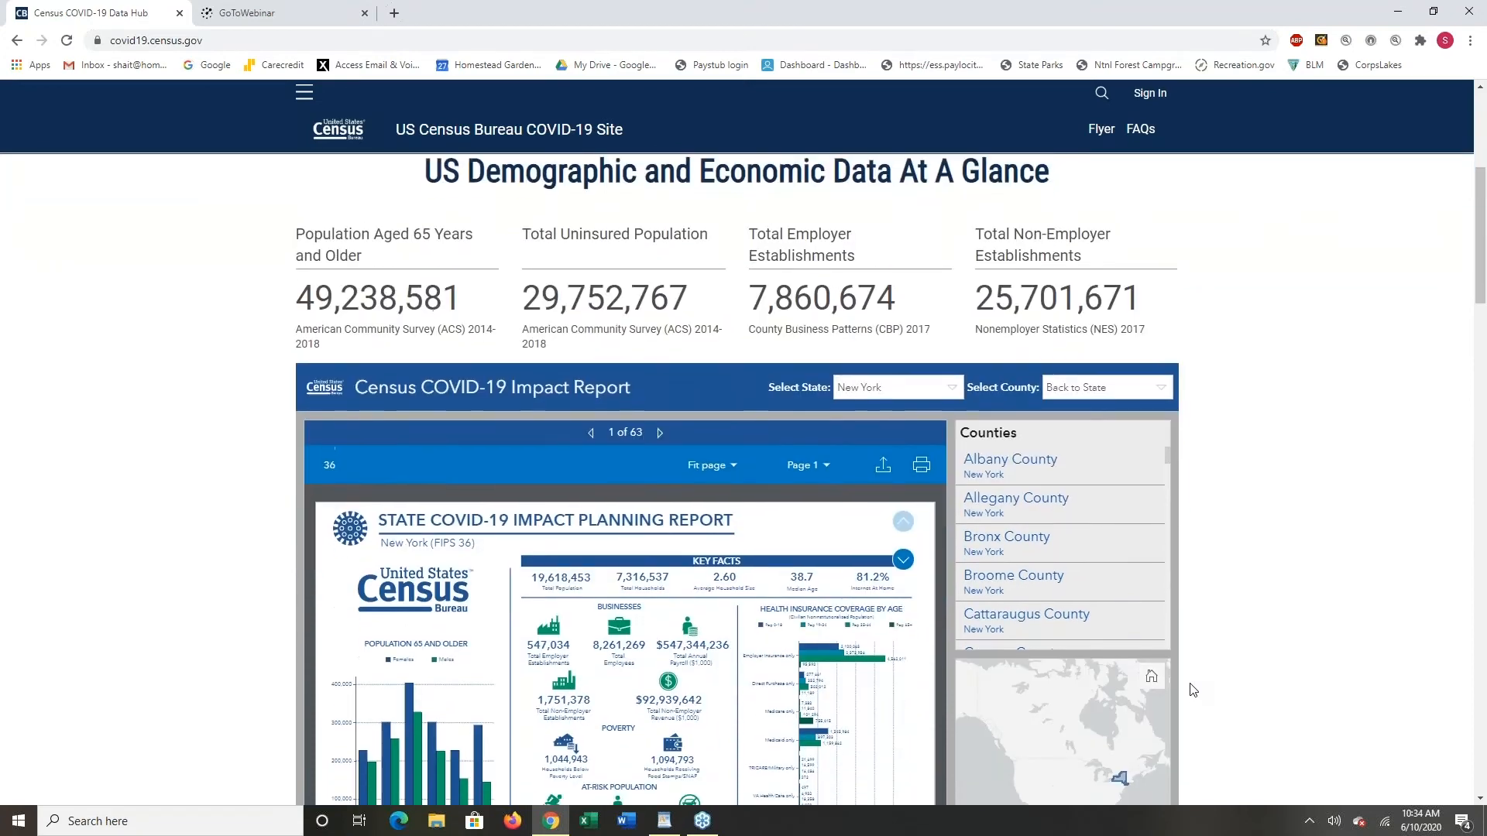
scroll(down, 3)
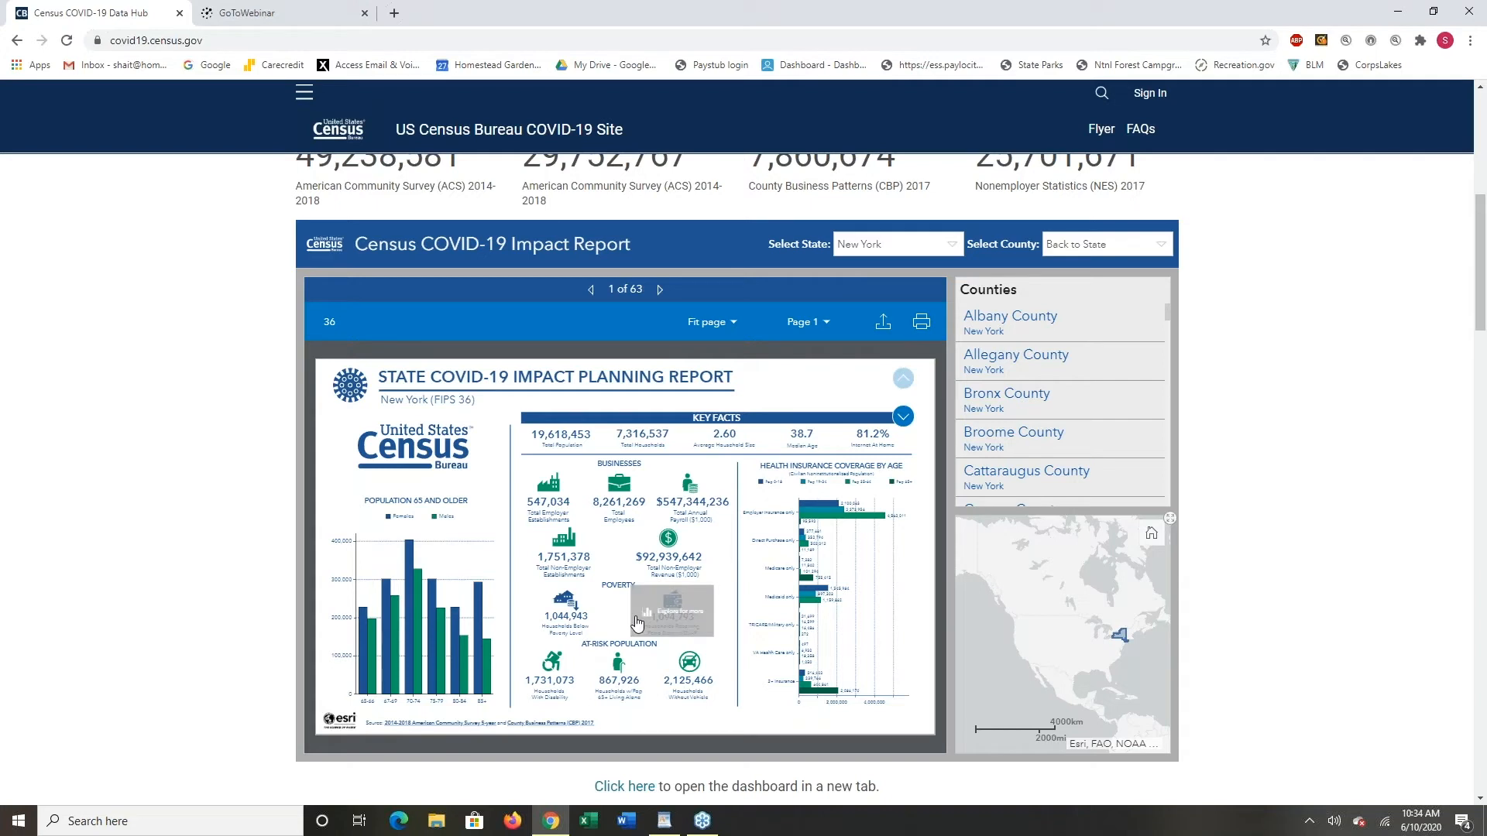
mouse_move(375, 690)
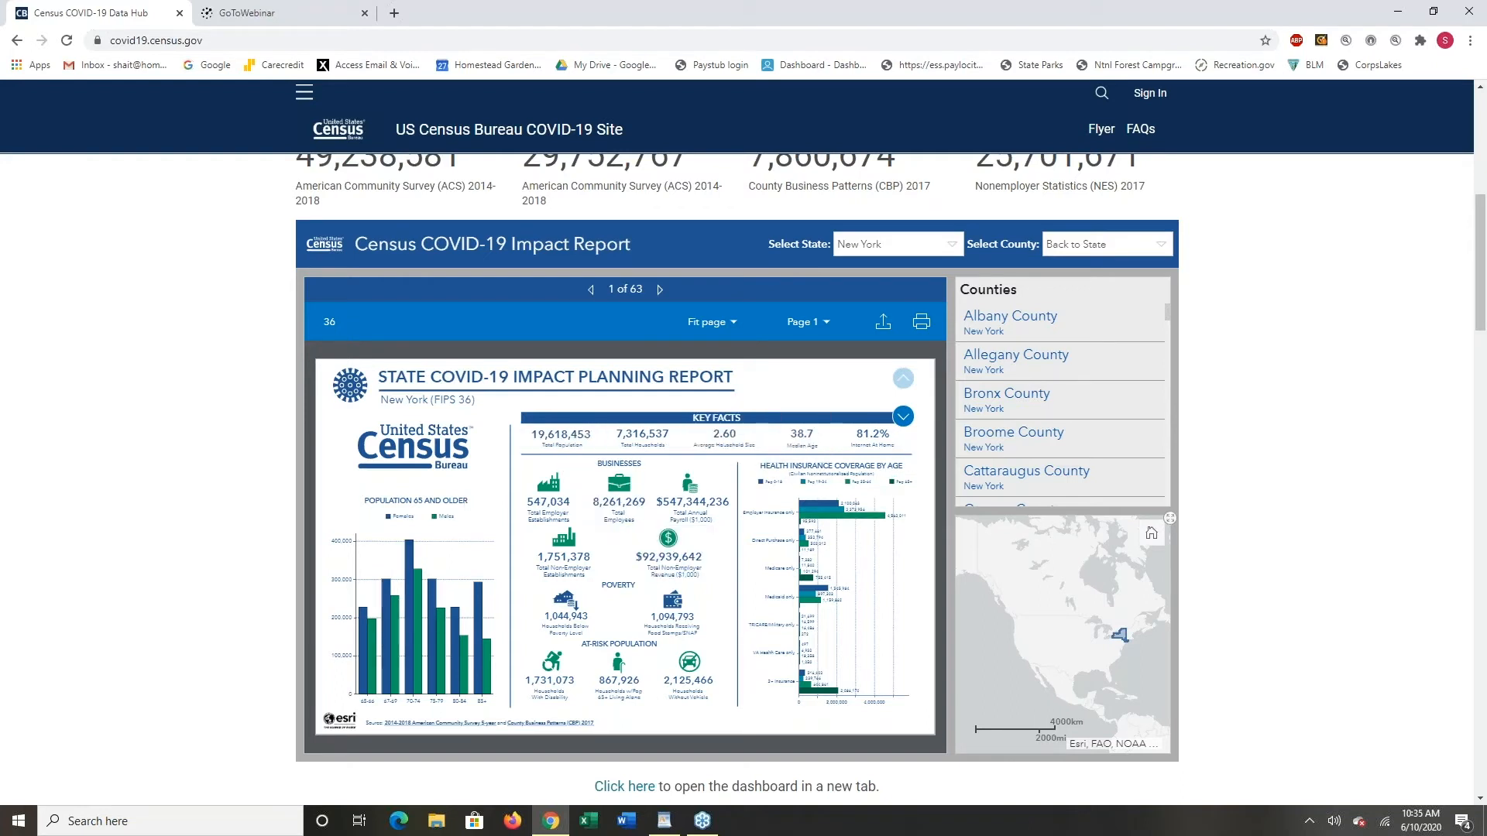
mouse_move(511, 633)
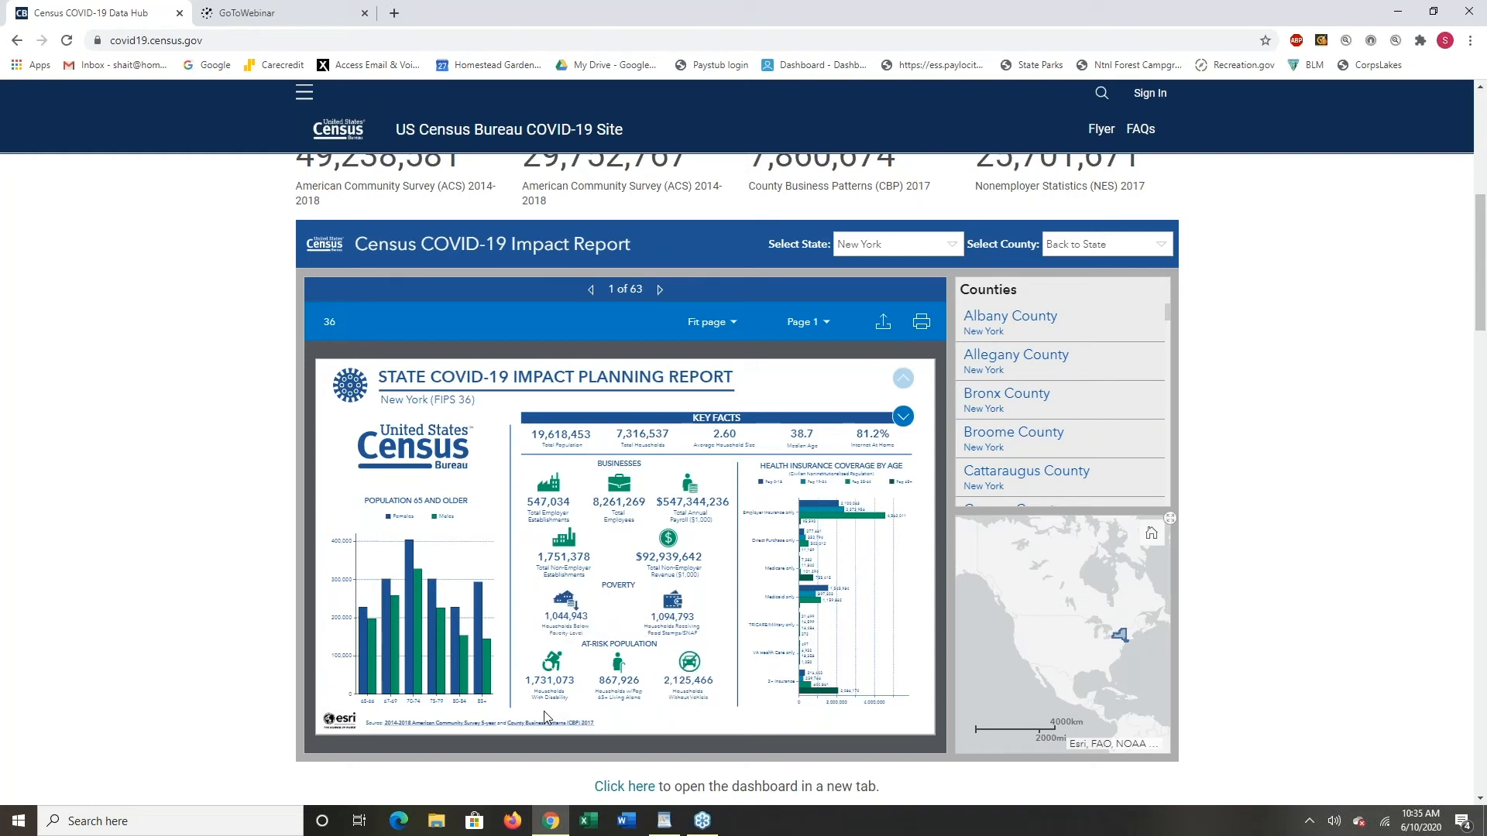
mouse_move(836, 530)
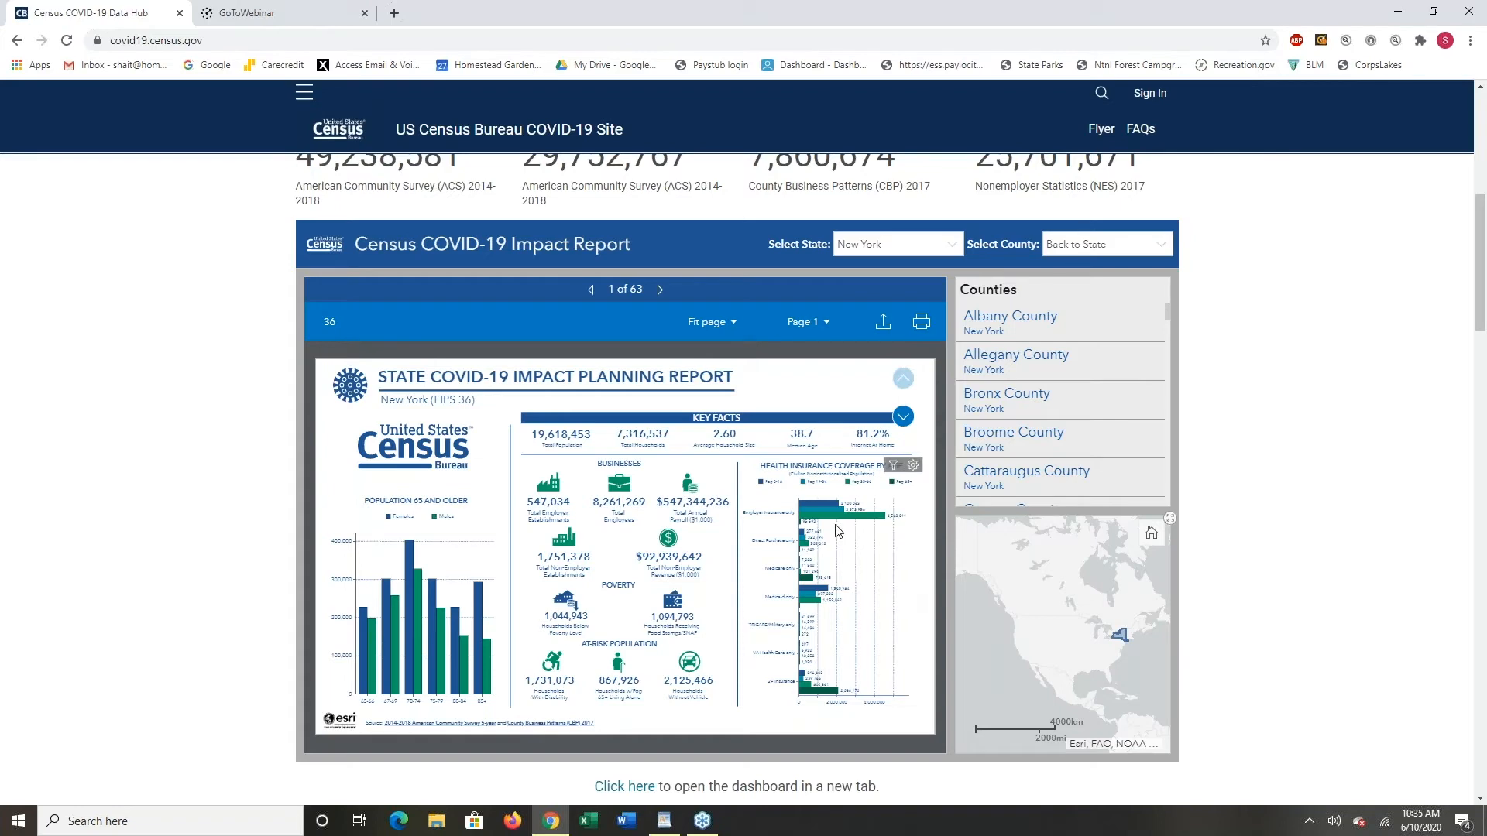
mouse_move(903, 417)
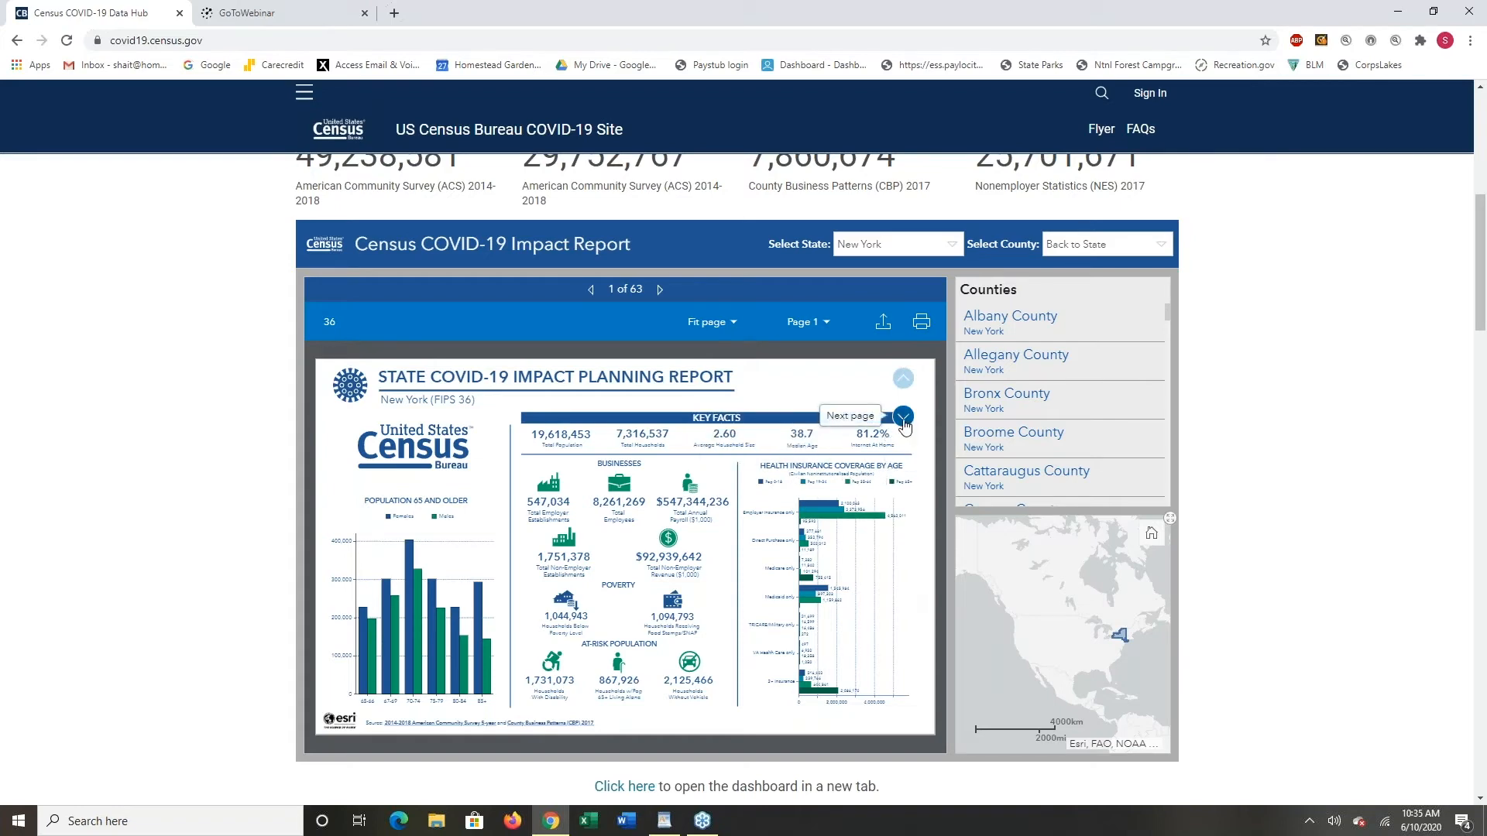
click(901, 418)
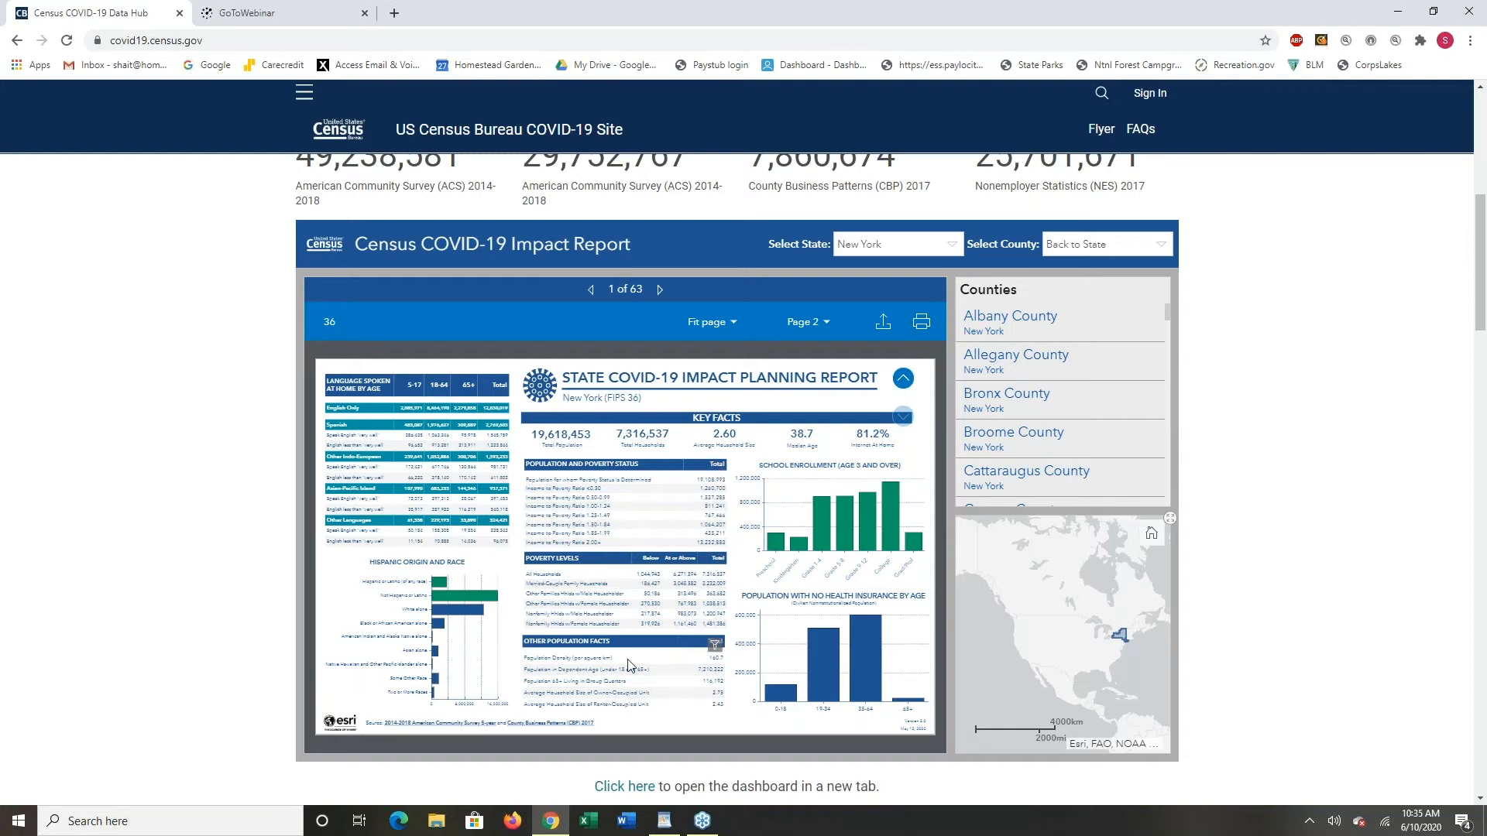
mouse_move(834, 534)
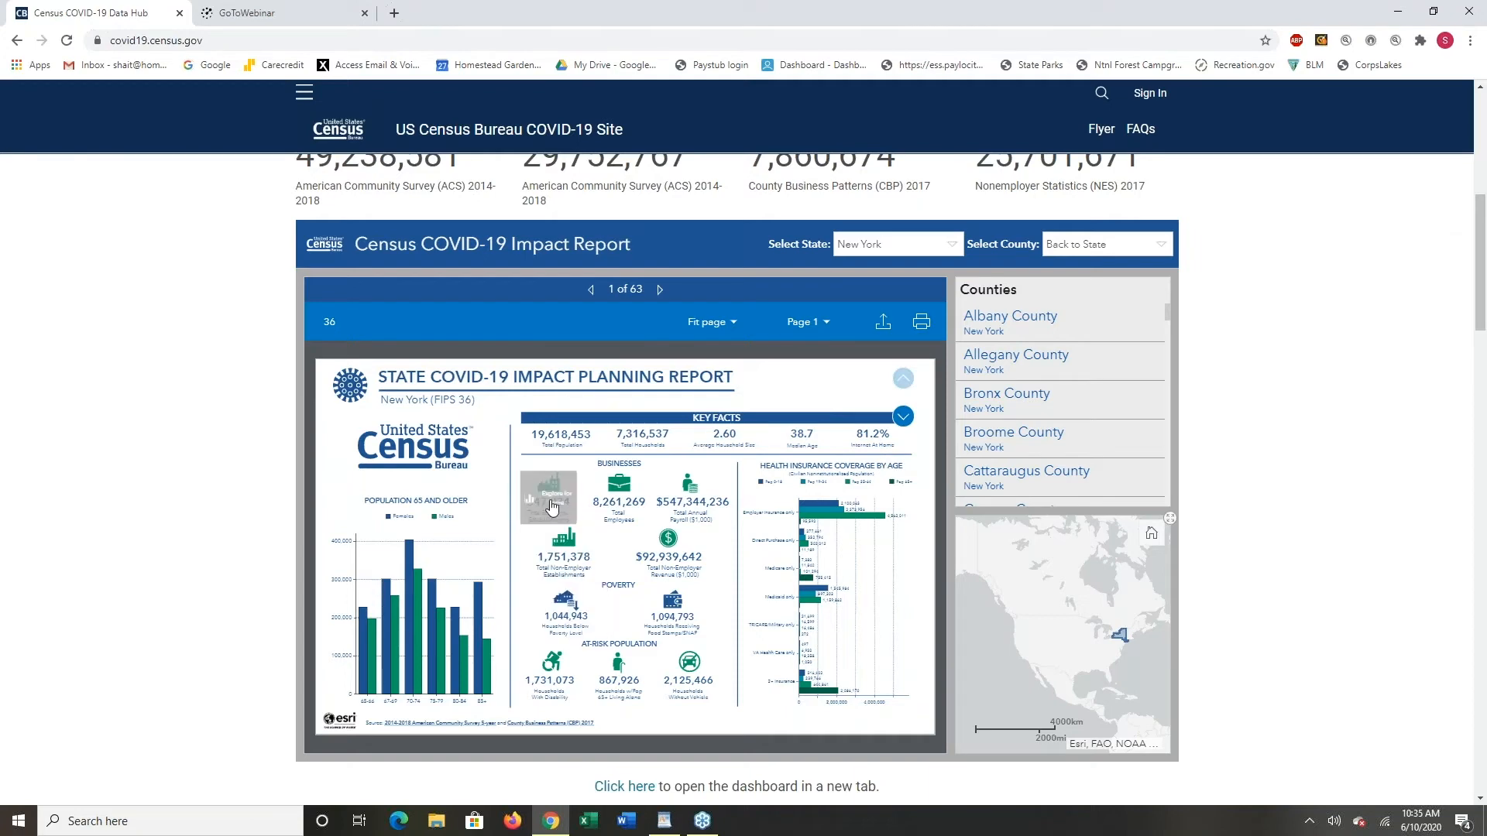
click(548, 498)
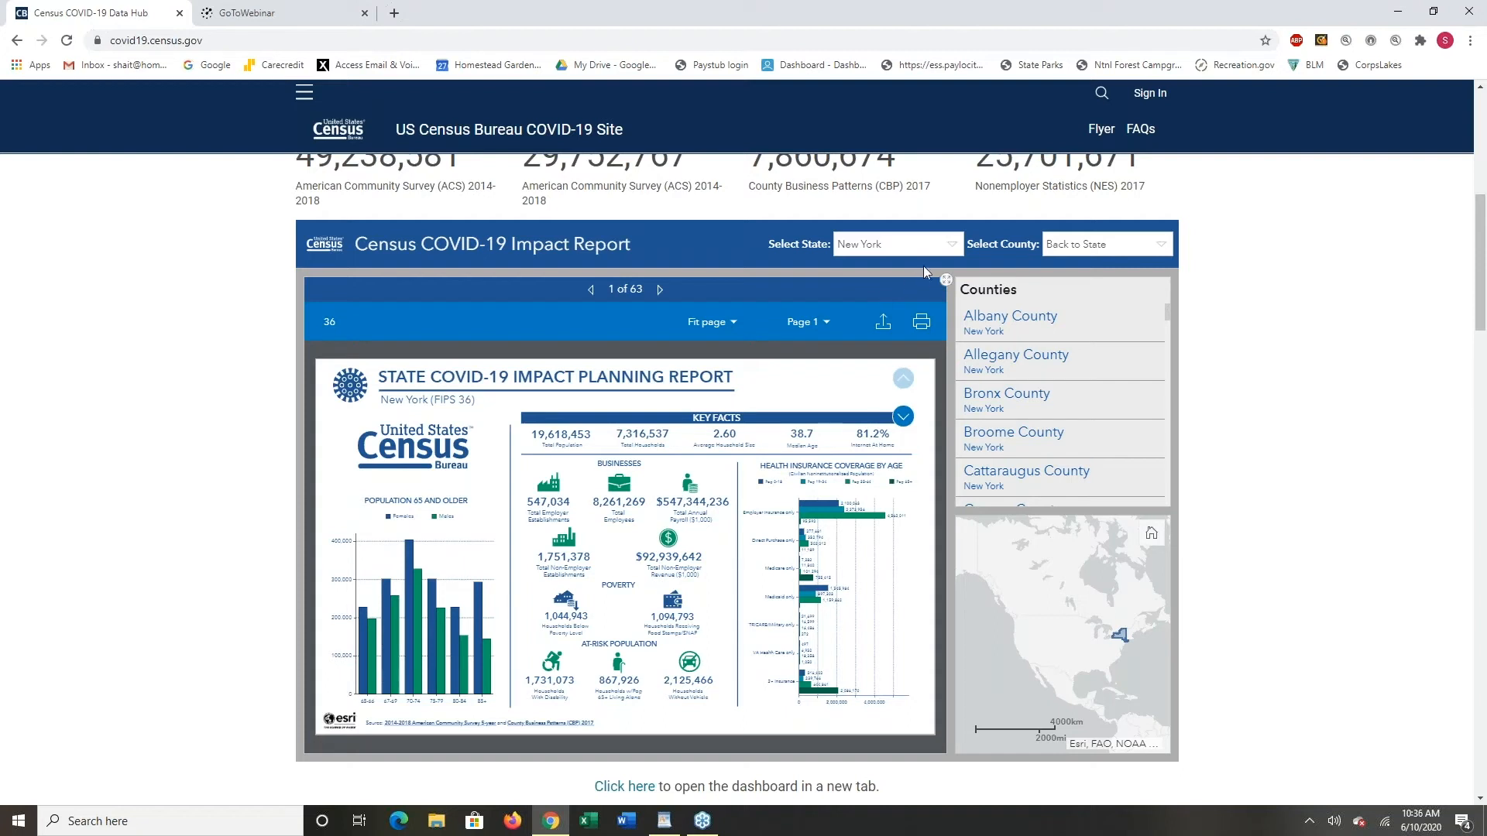
Switch the impact report's Select State dropdown to Texas
click(893, 244)
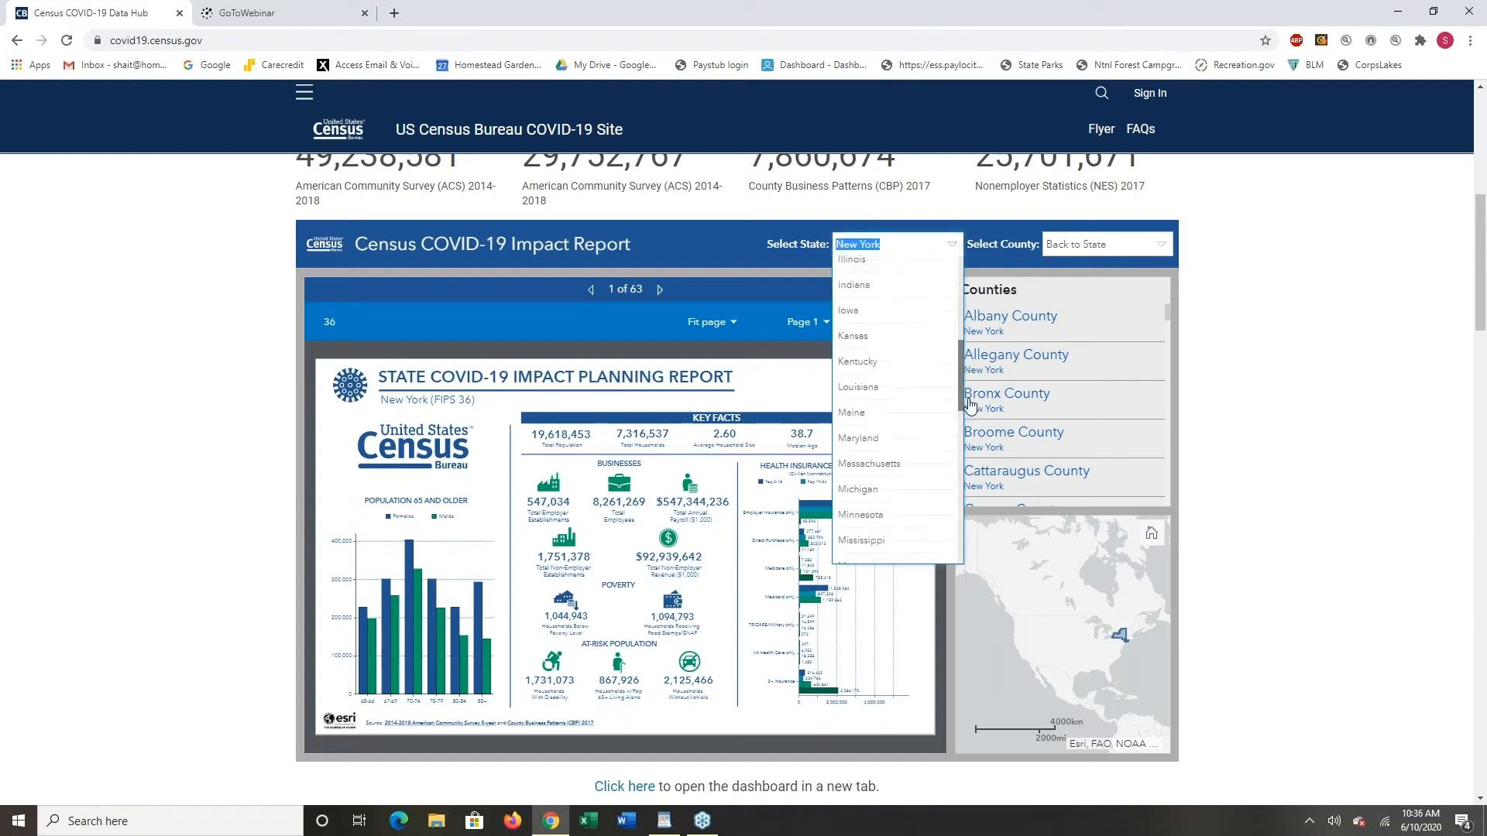
scroll(down, 3)
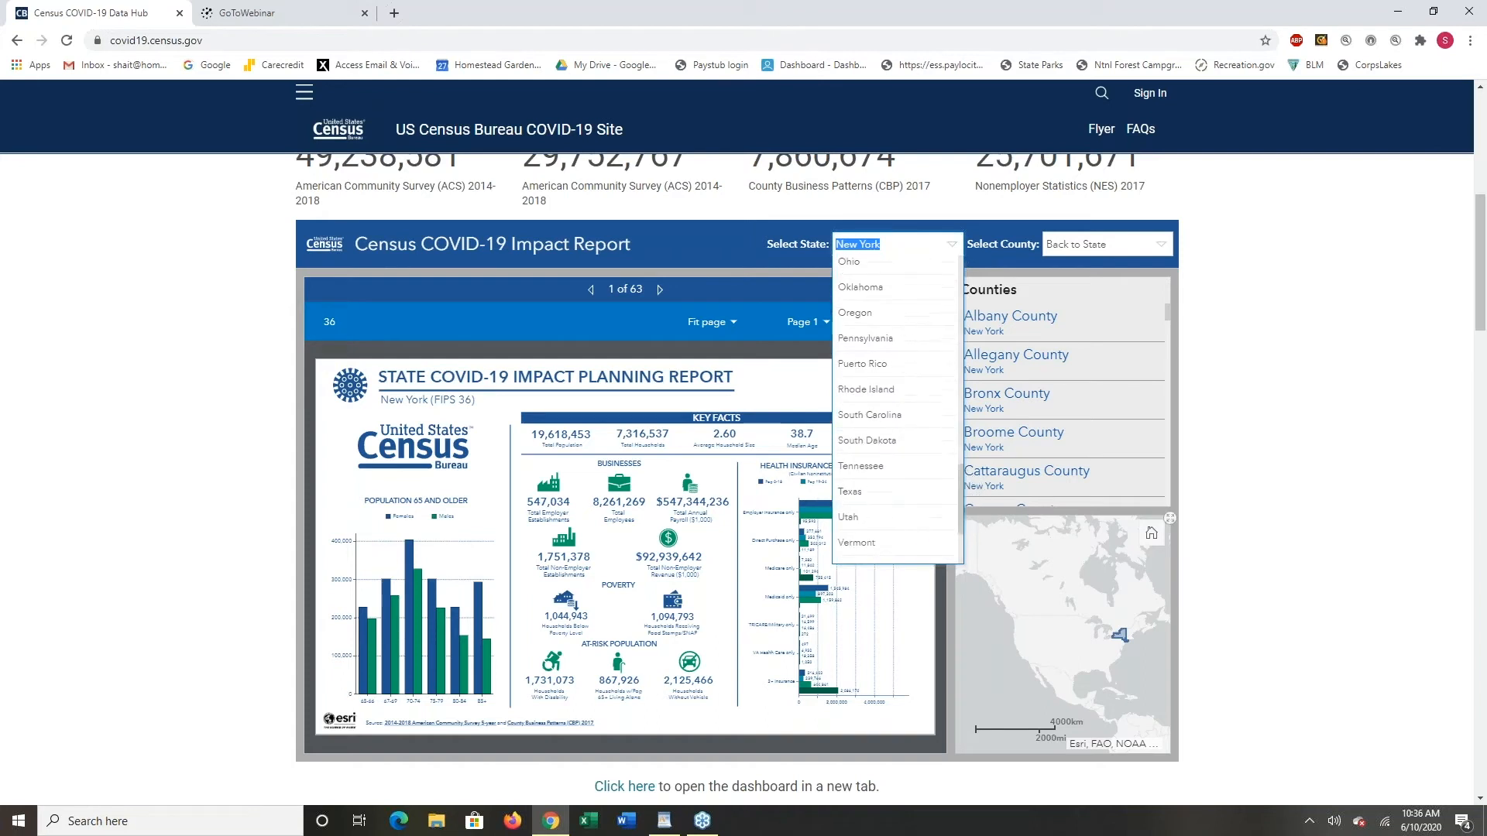
mouse_move(958, 376)
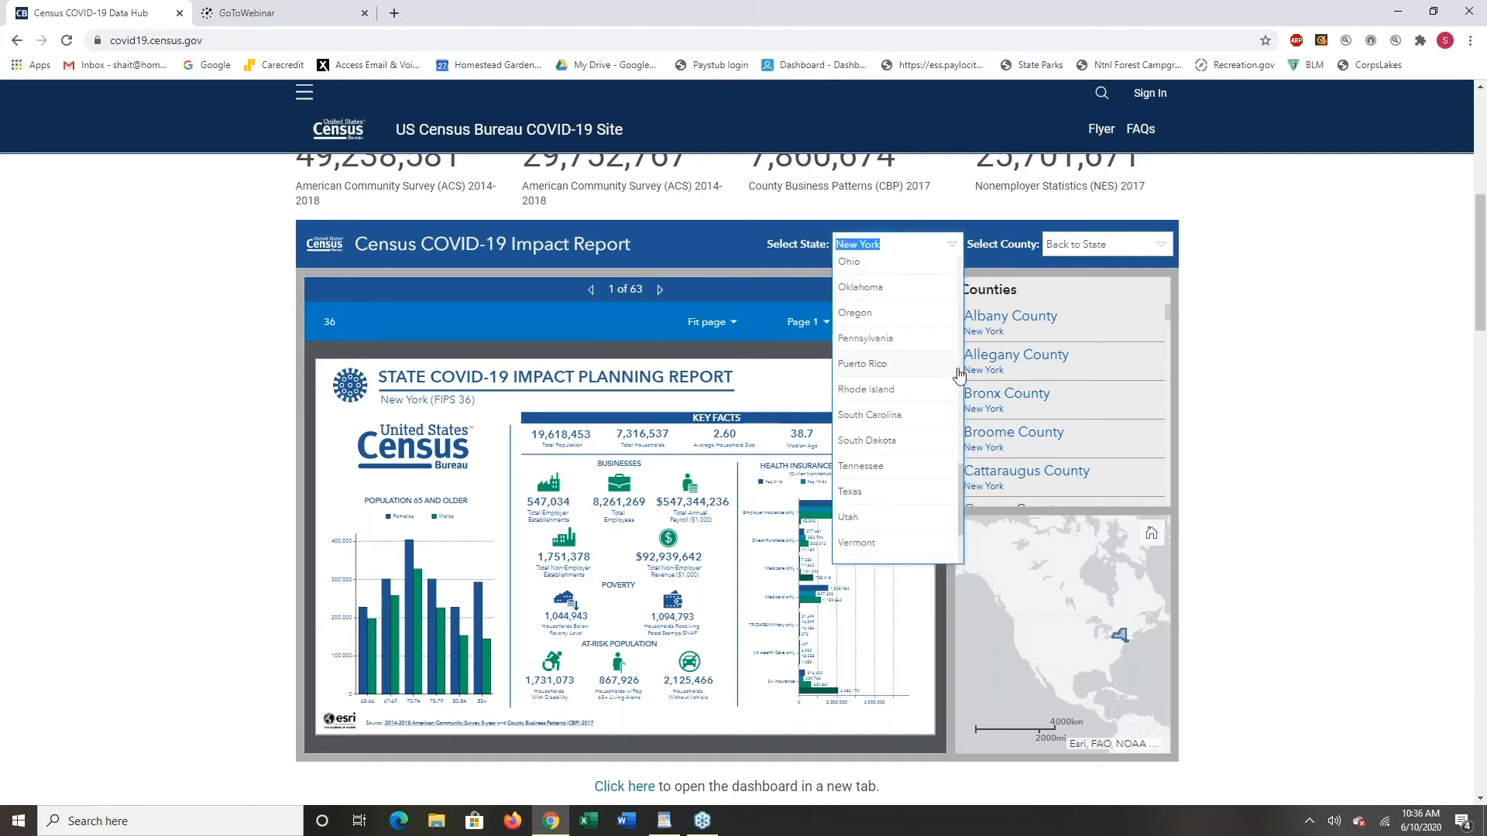
click(849, 491)
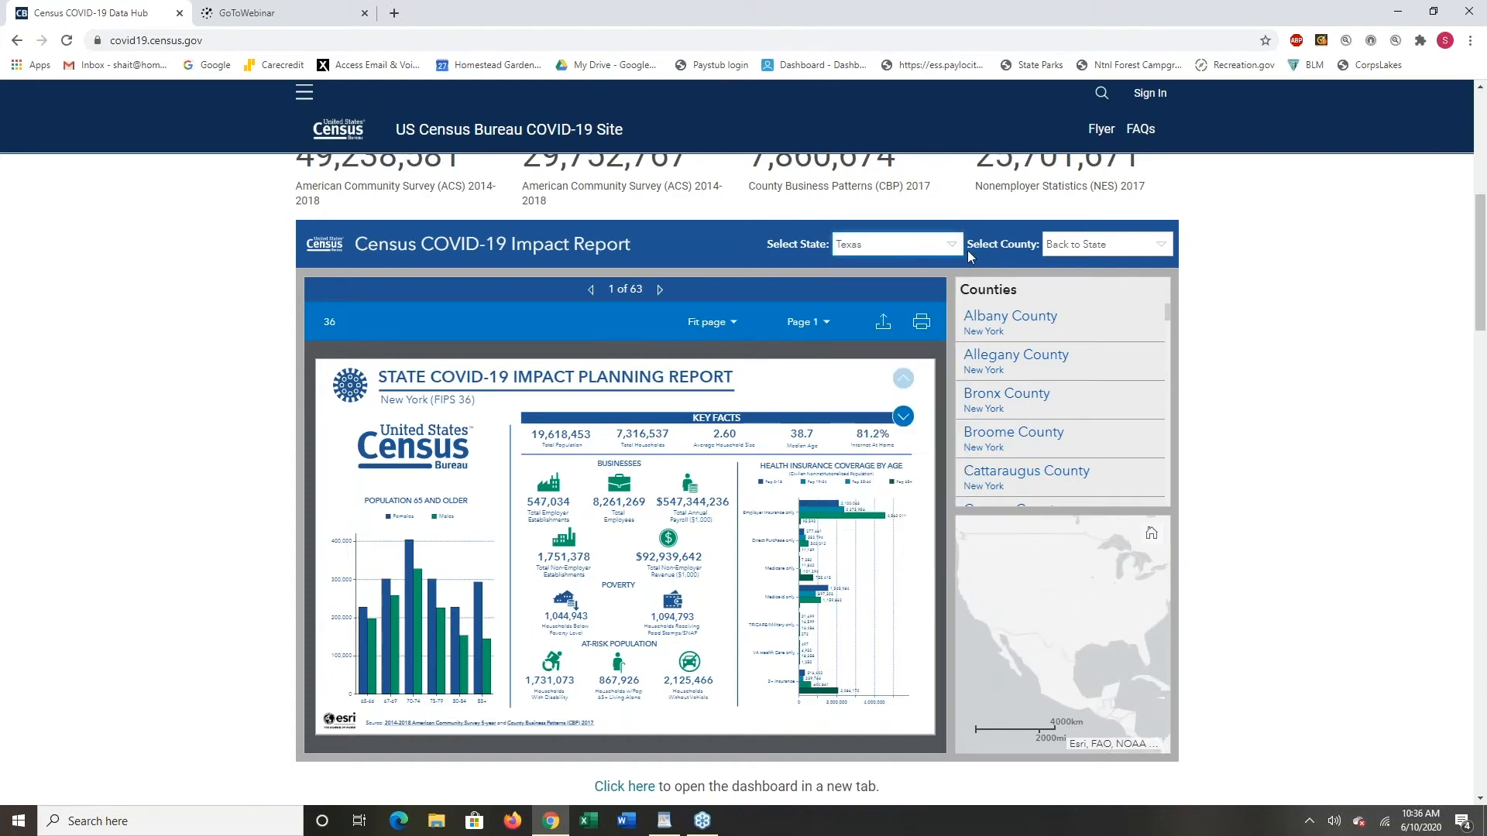
Change the report's state again, this time to Virginia (8,413,774 population)
click(892, 244)
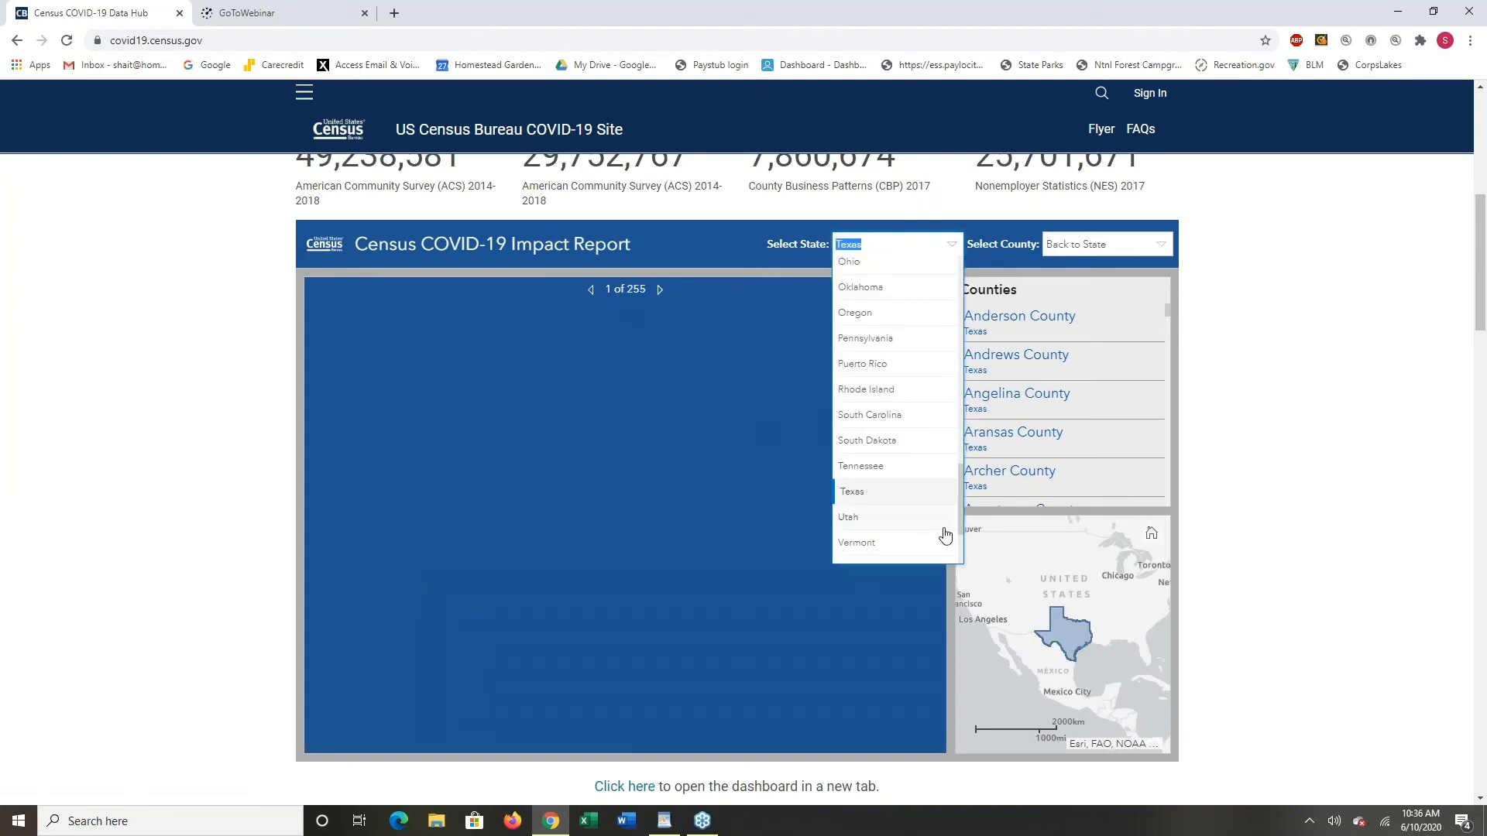
scroll(down, 3)
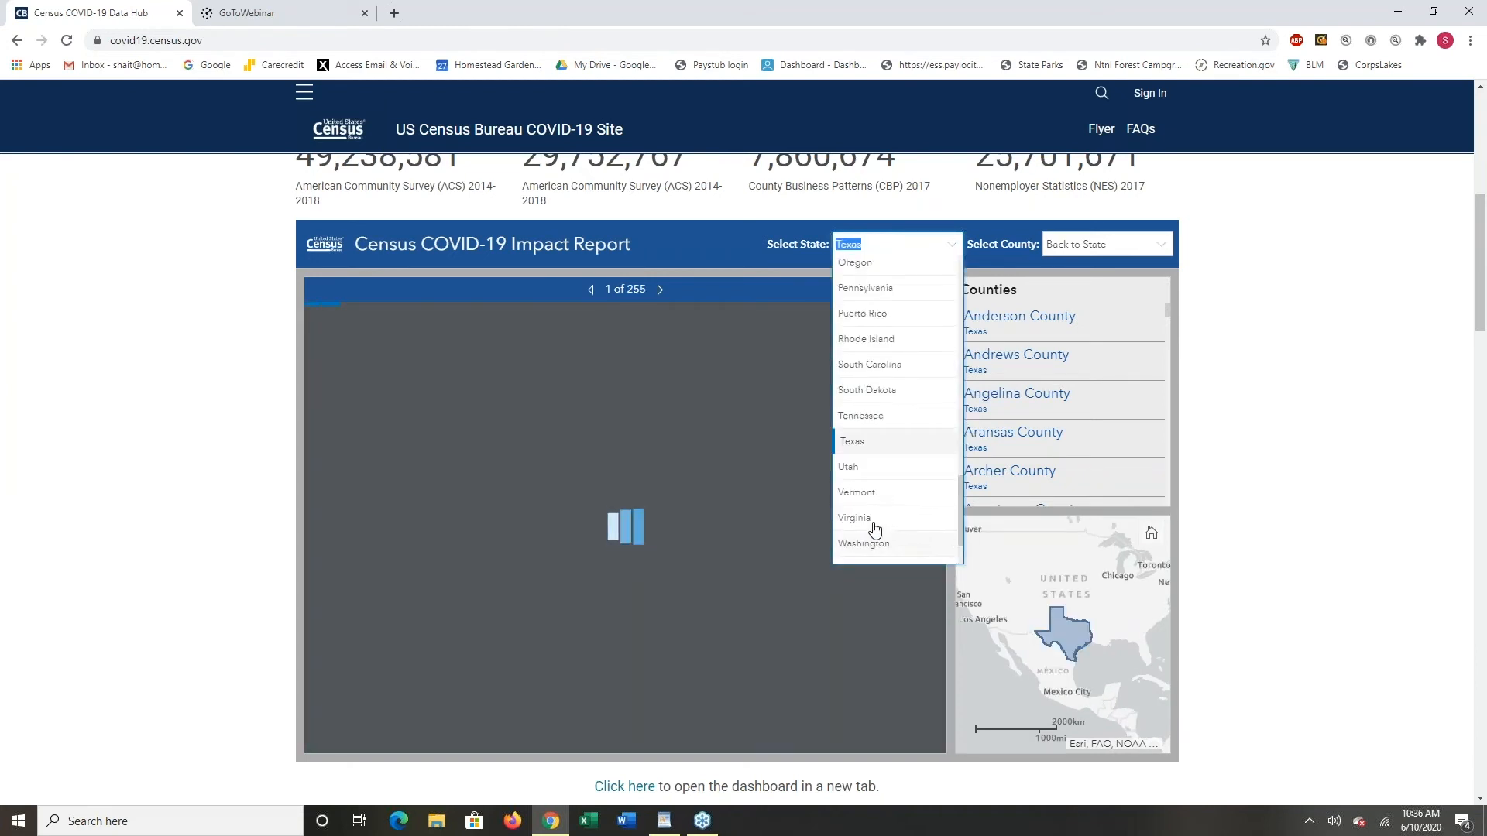
click(852, 517)
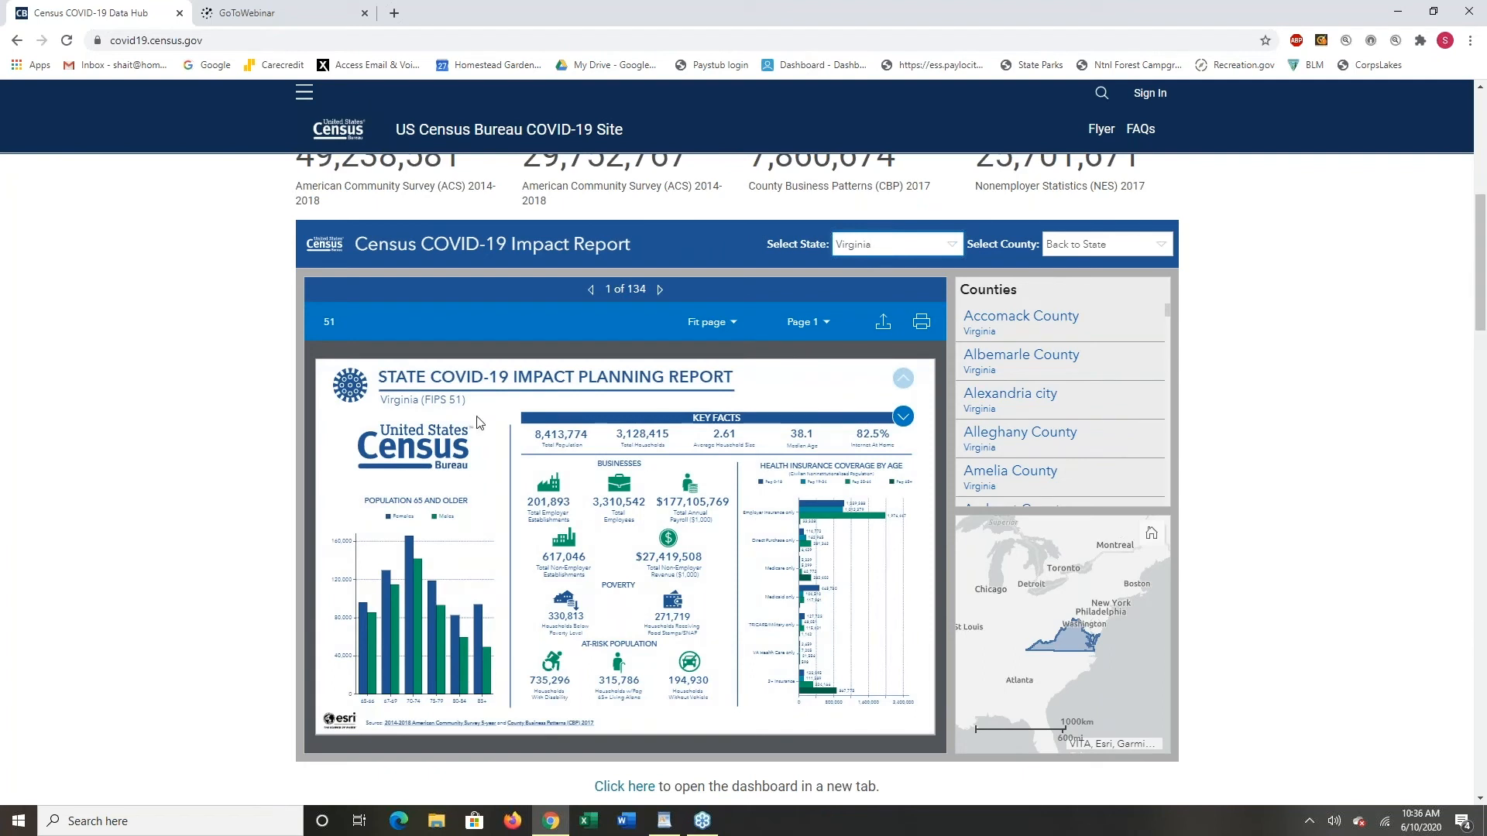
mouse_move(439, 430)
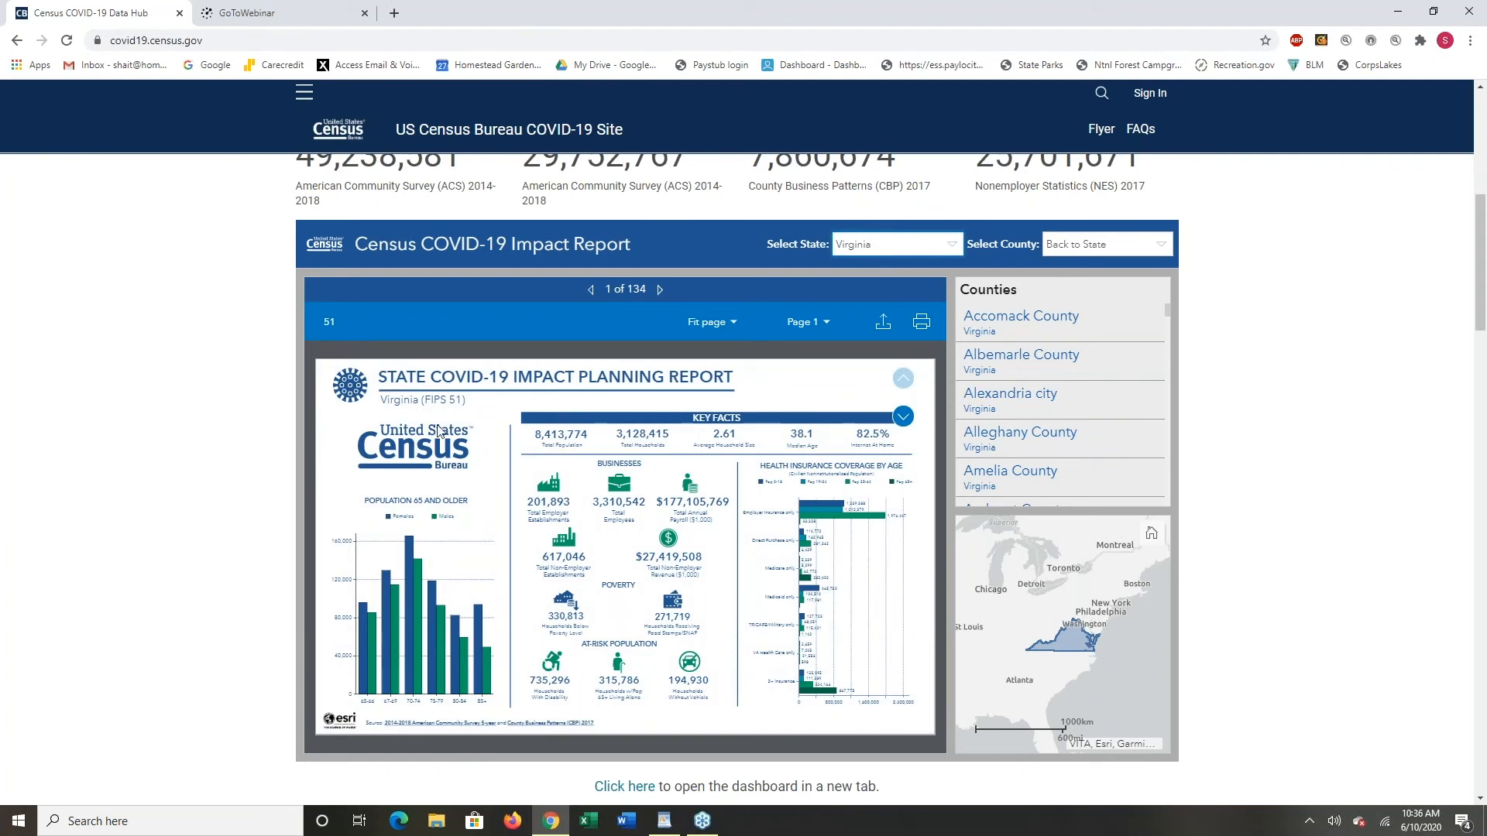
mouse_move(1115, 453)
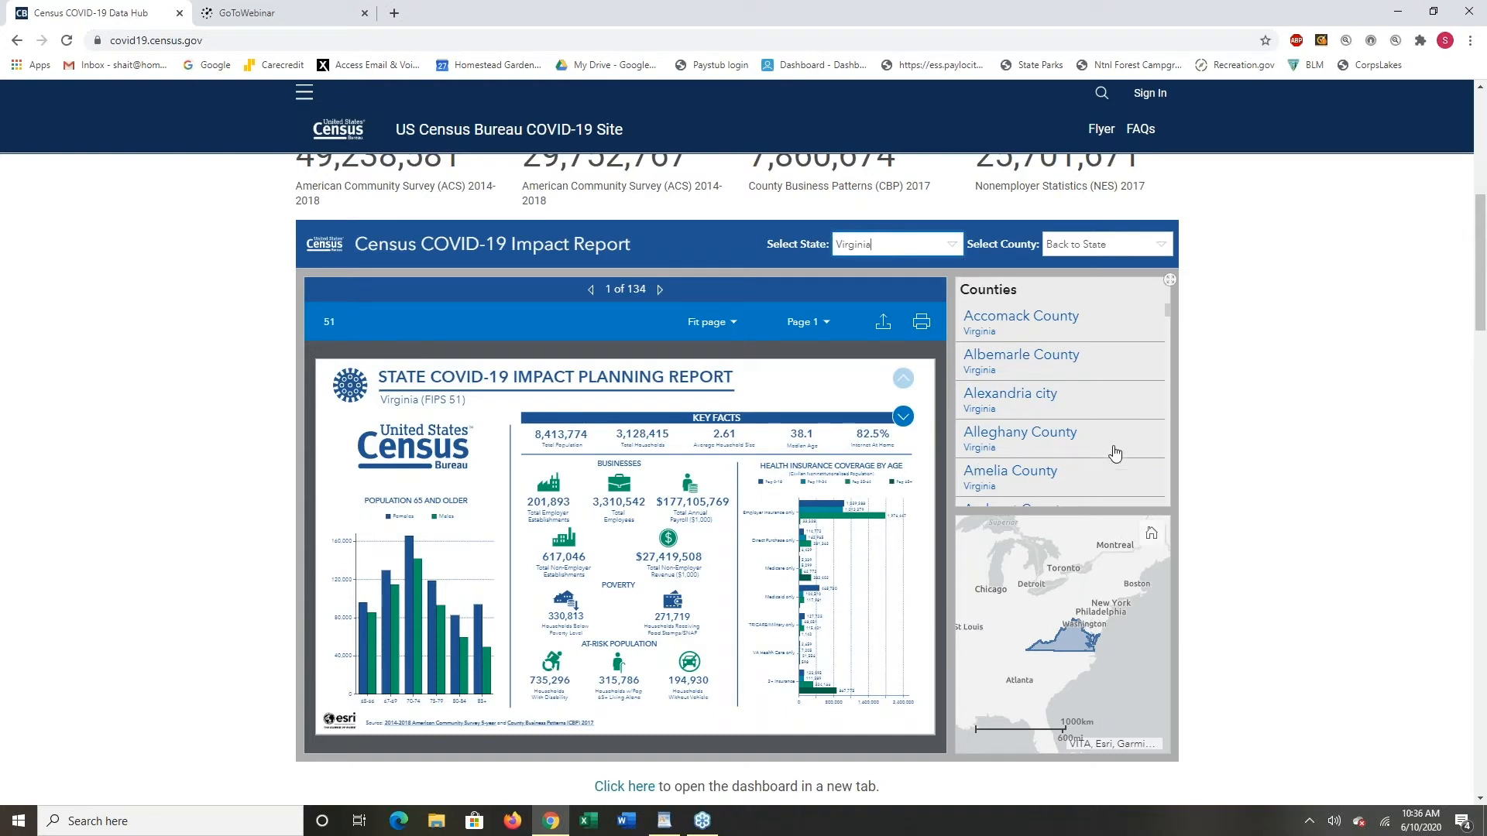
mouse_move(1170, 315)
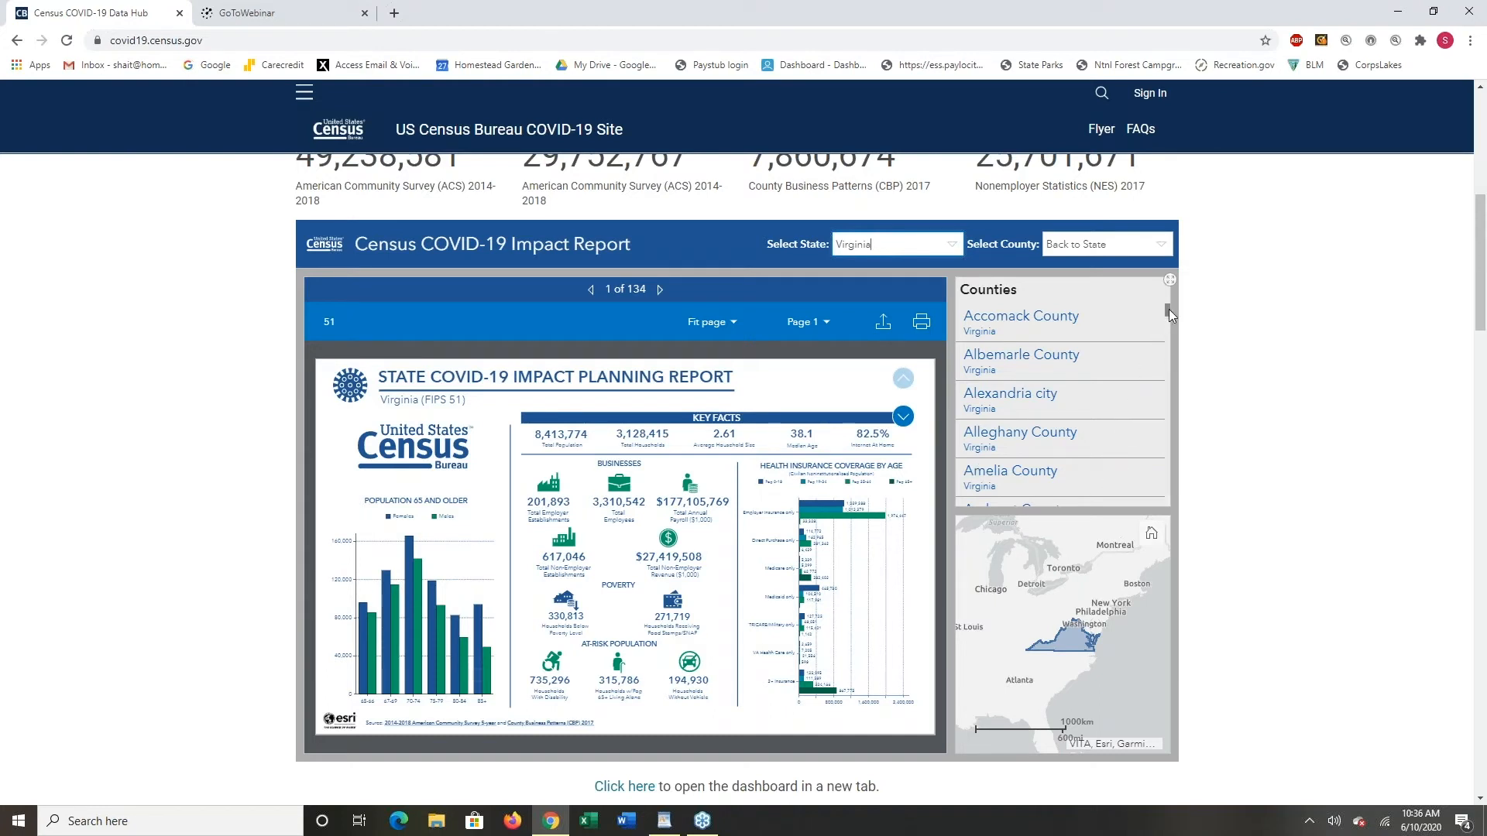
Scroll the Counties list and open Arlington County's report, showing 231,803 total population
scroll(down, 3)
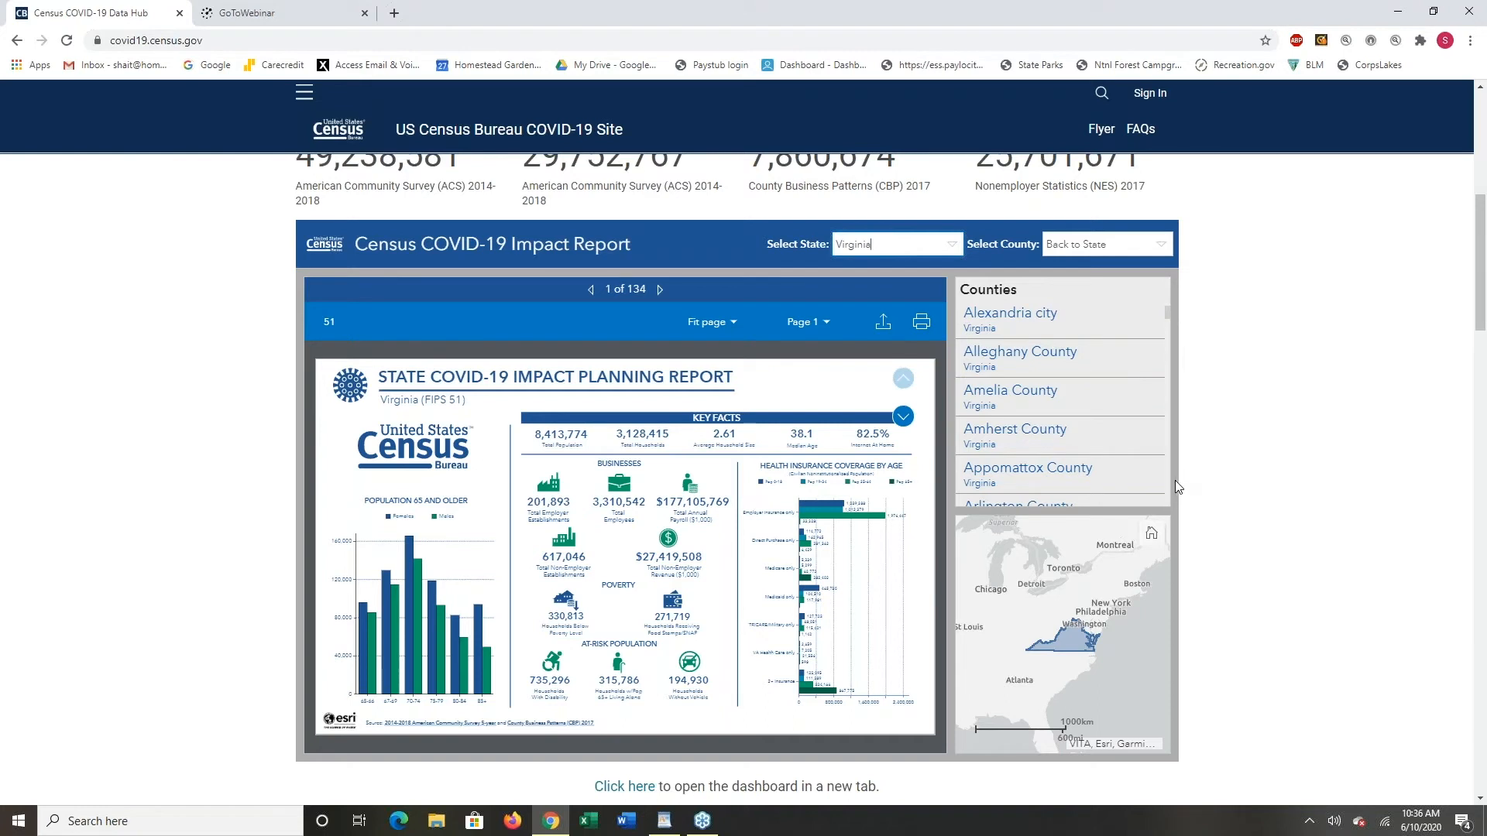
scroll(down, 3)
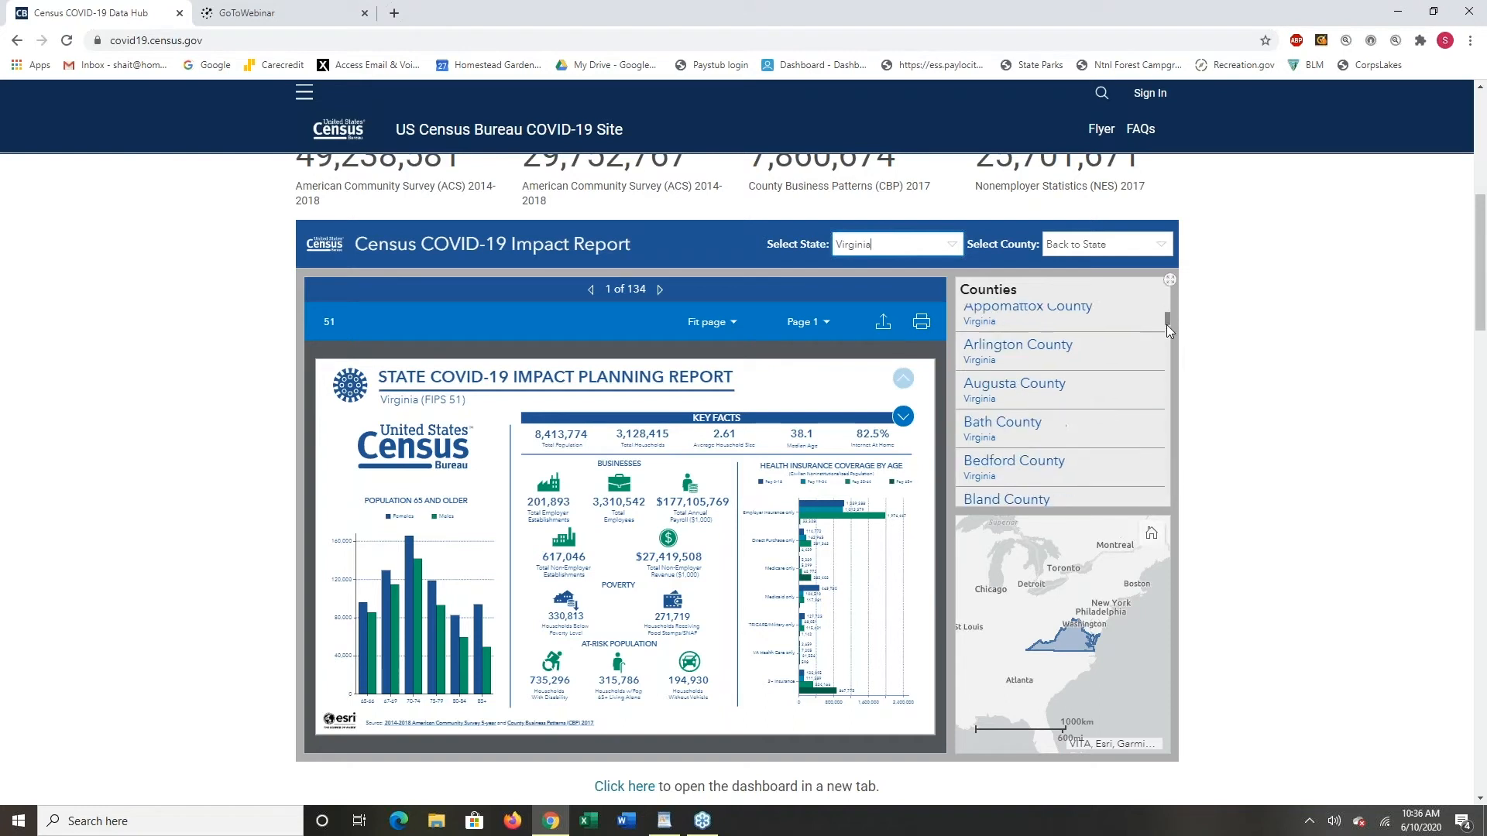
scroll(down, 3)
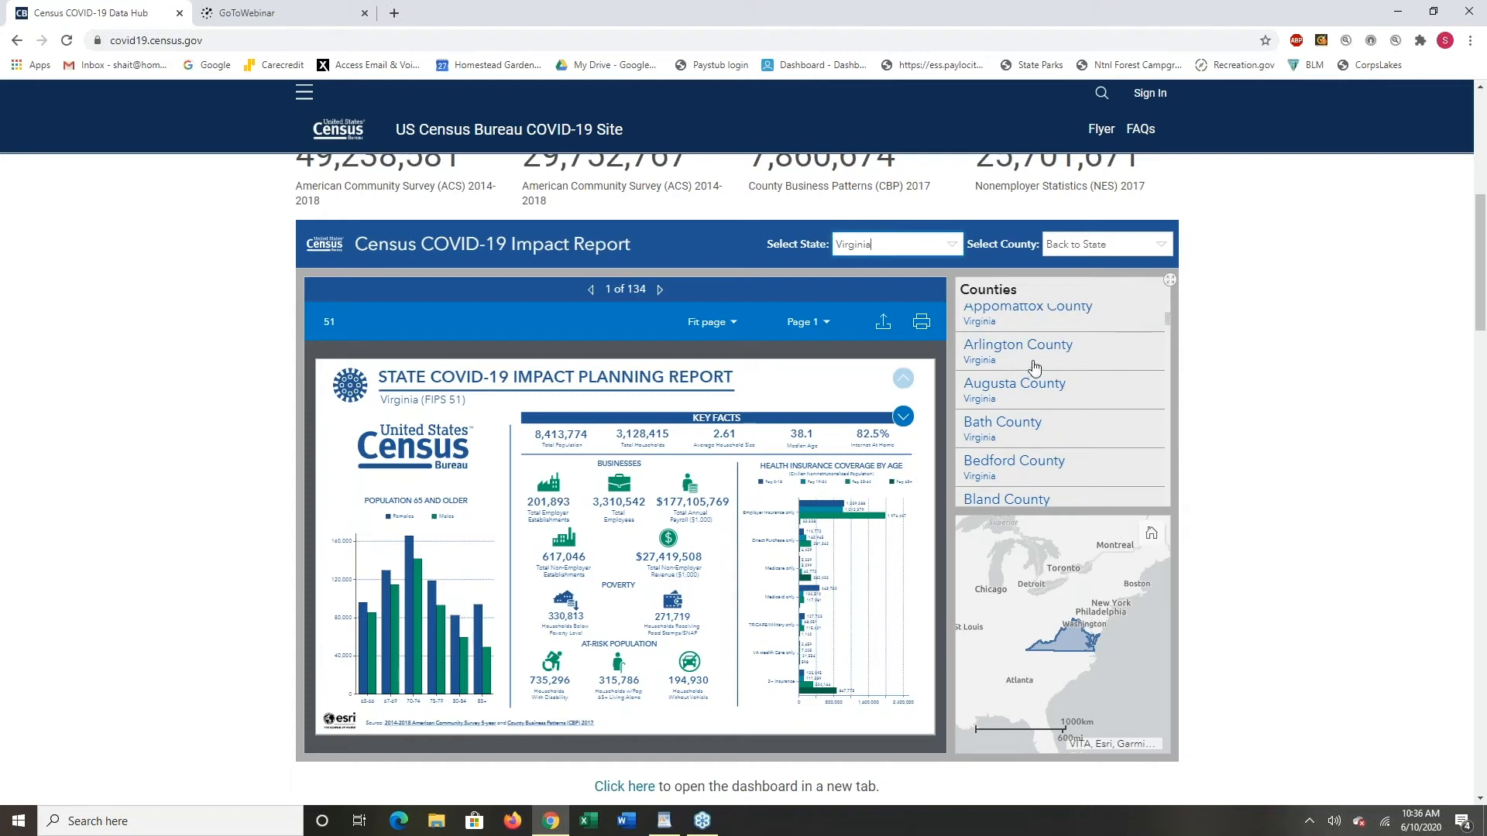
click(1017, 343)
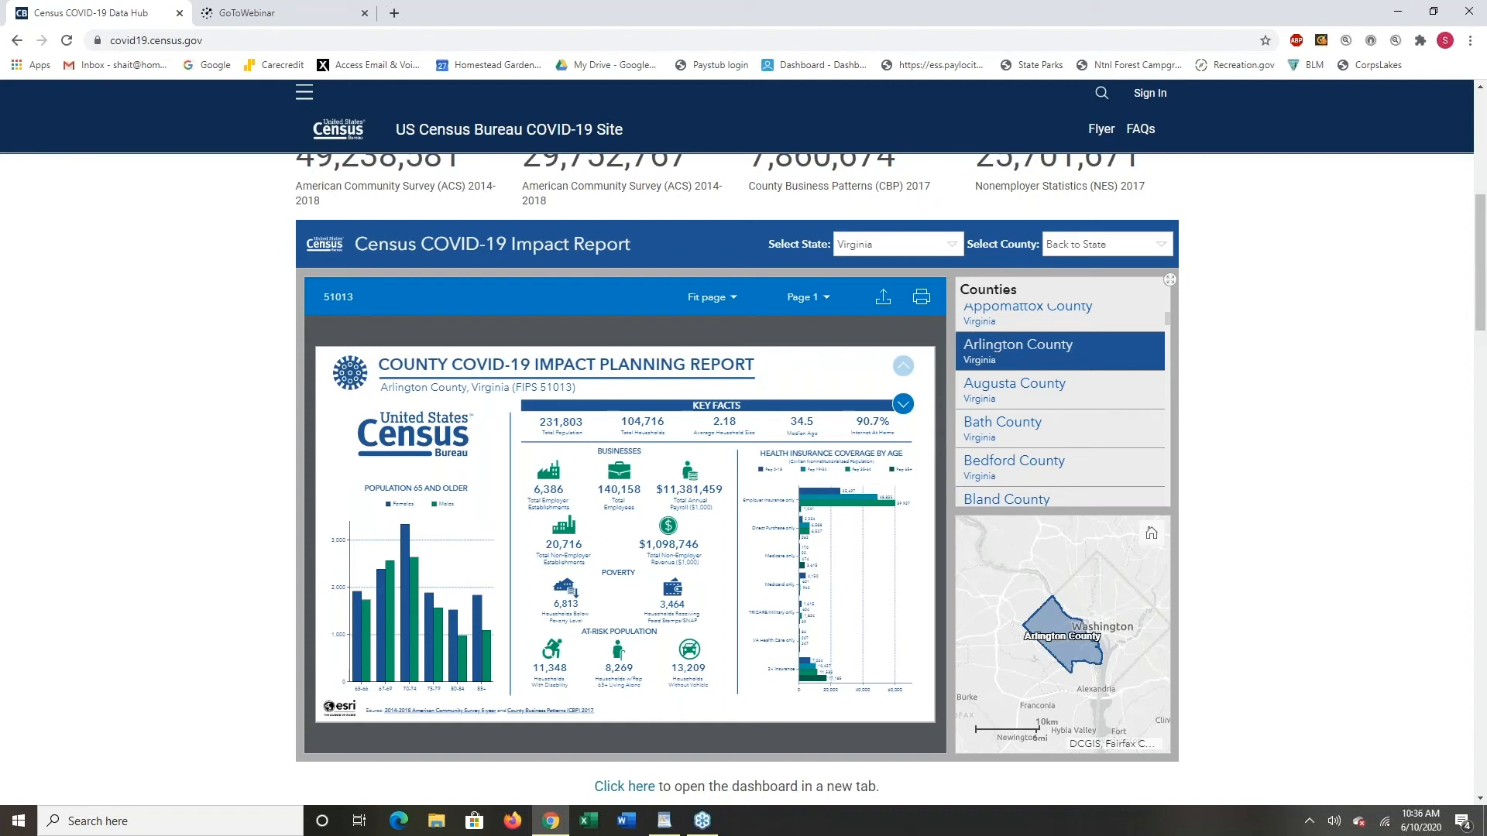
mouse_move(1023, 405)
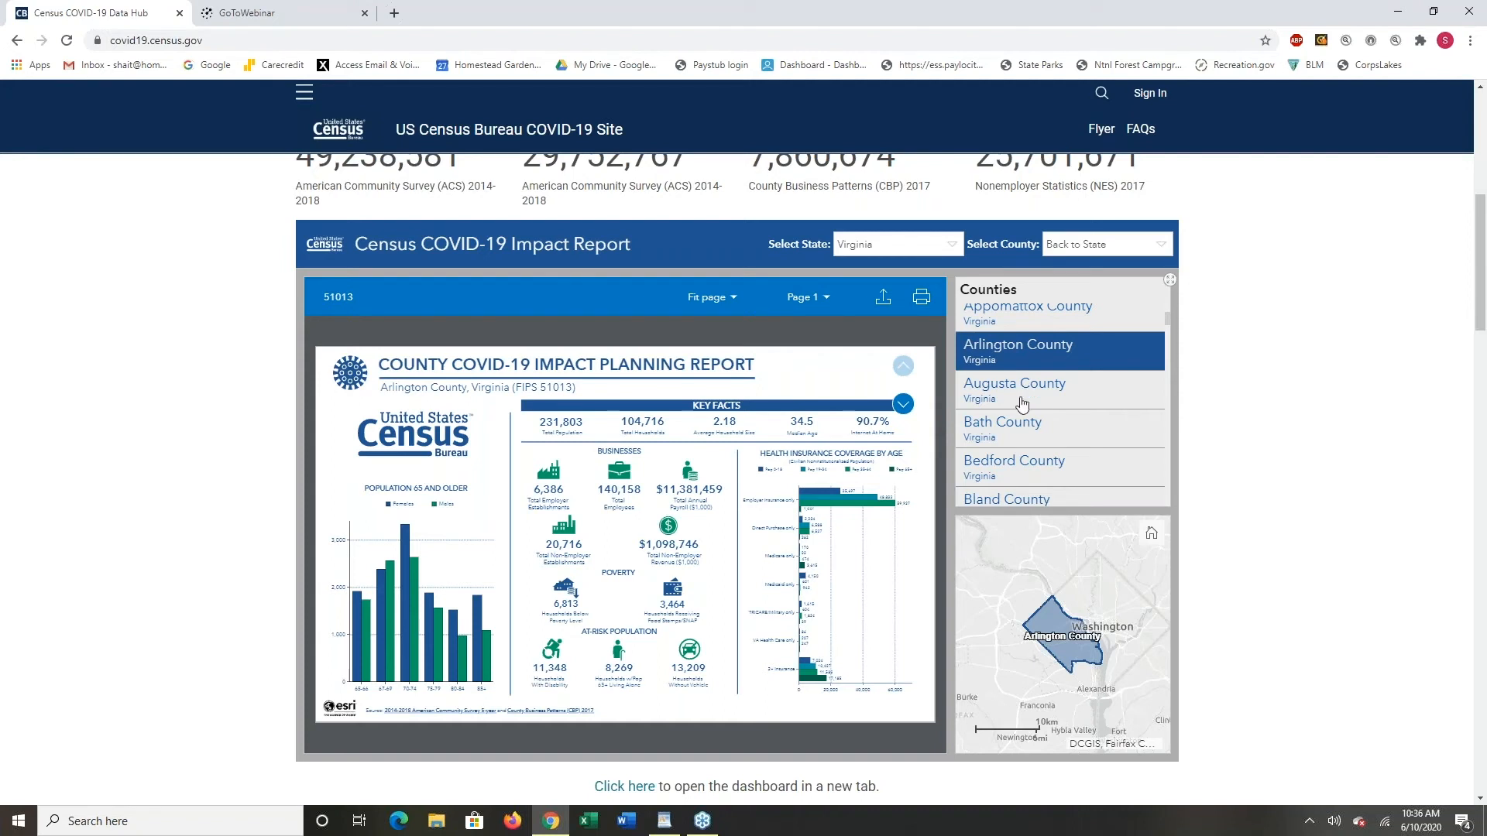
mouse_move(624, 786)
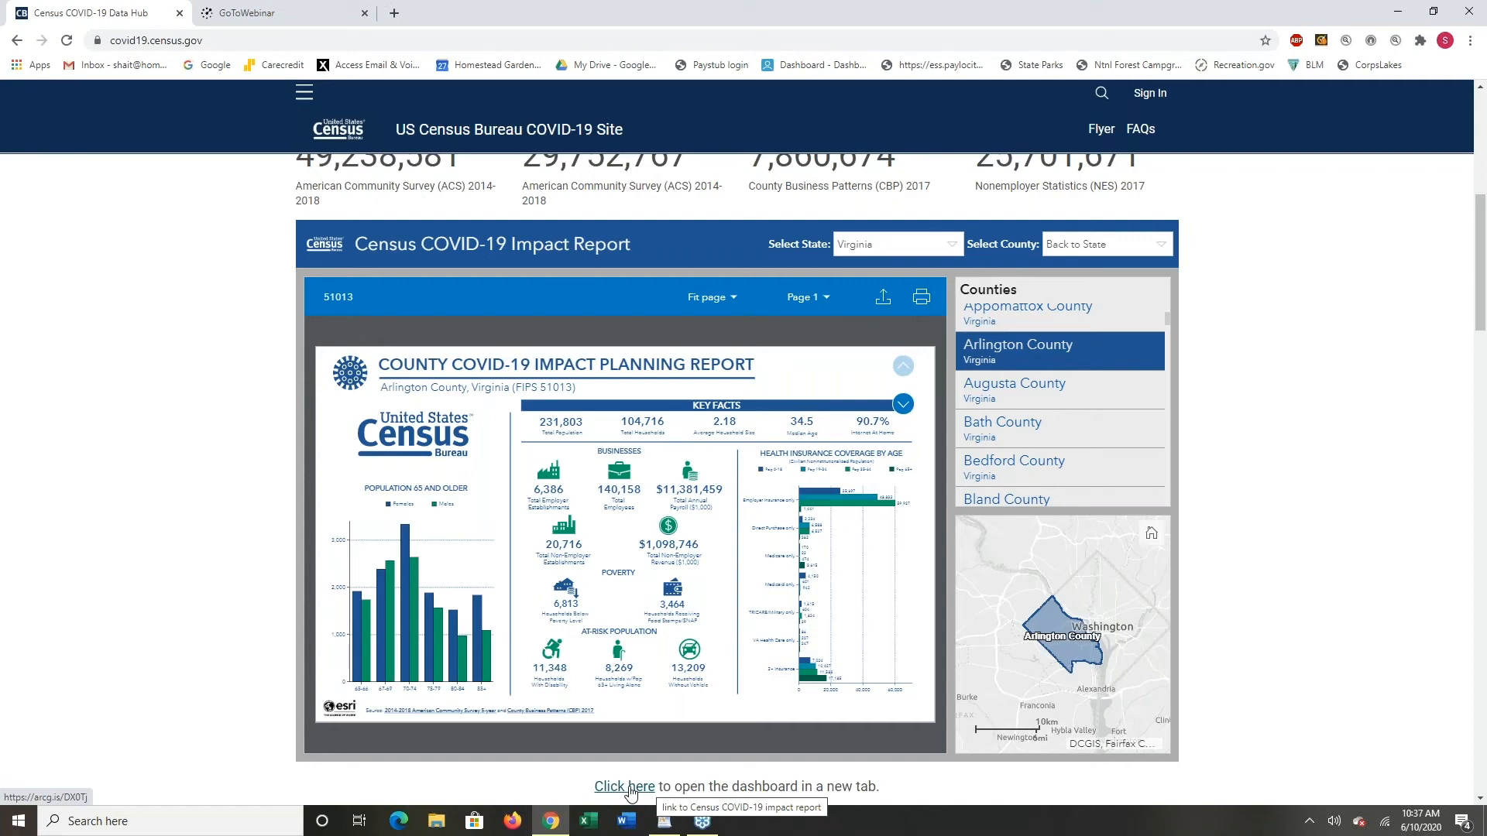
mouse_move(1233, 649)
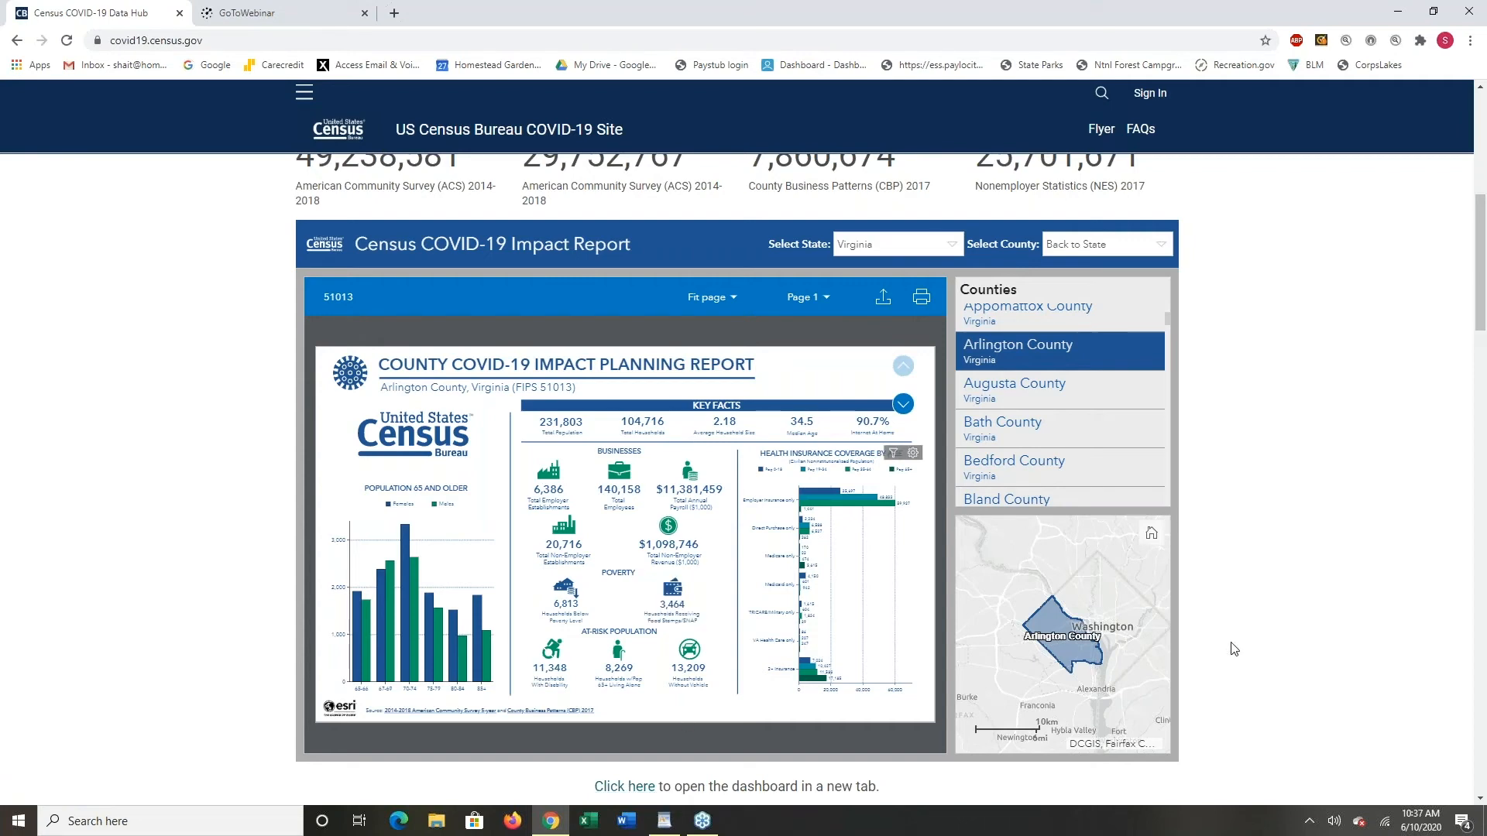
mouse_move(1230, 722)
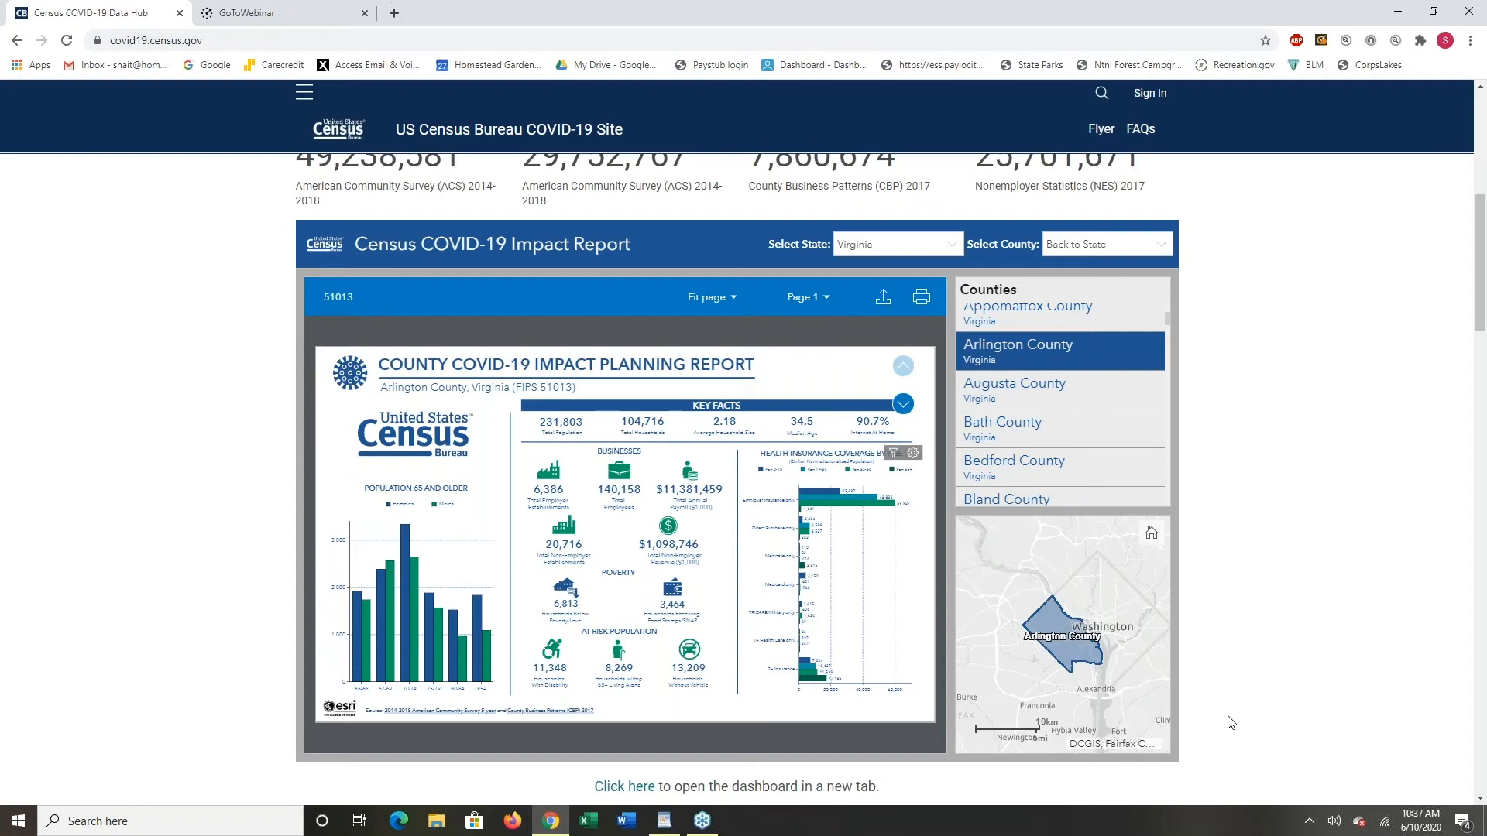
In Demographic and Economic Analysis, advance to Map 4 of 8, Percent of People Below Poverty
scroll(down, 3)
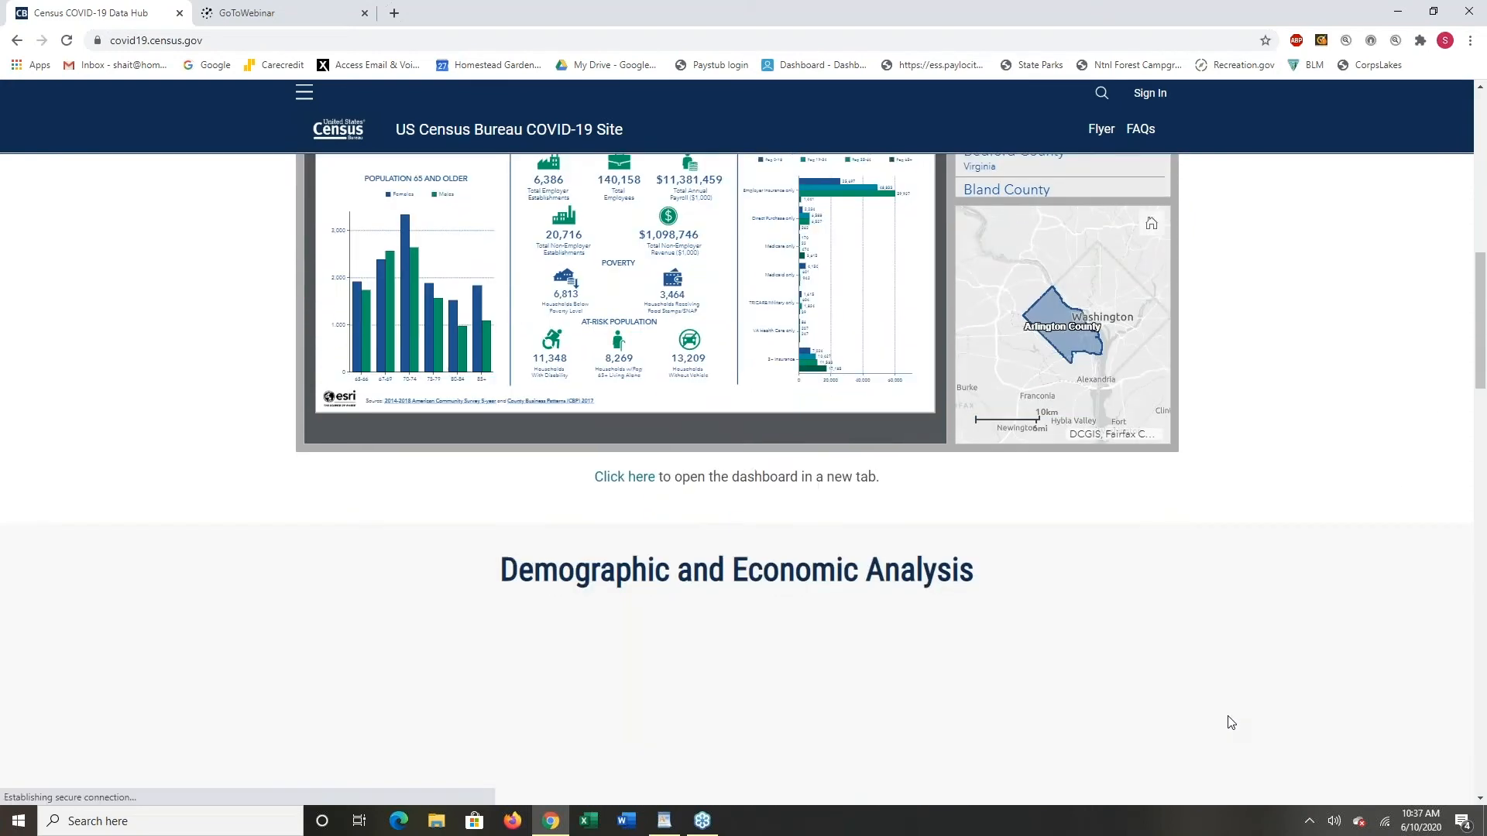
scroll(down, 3)
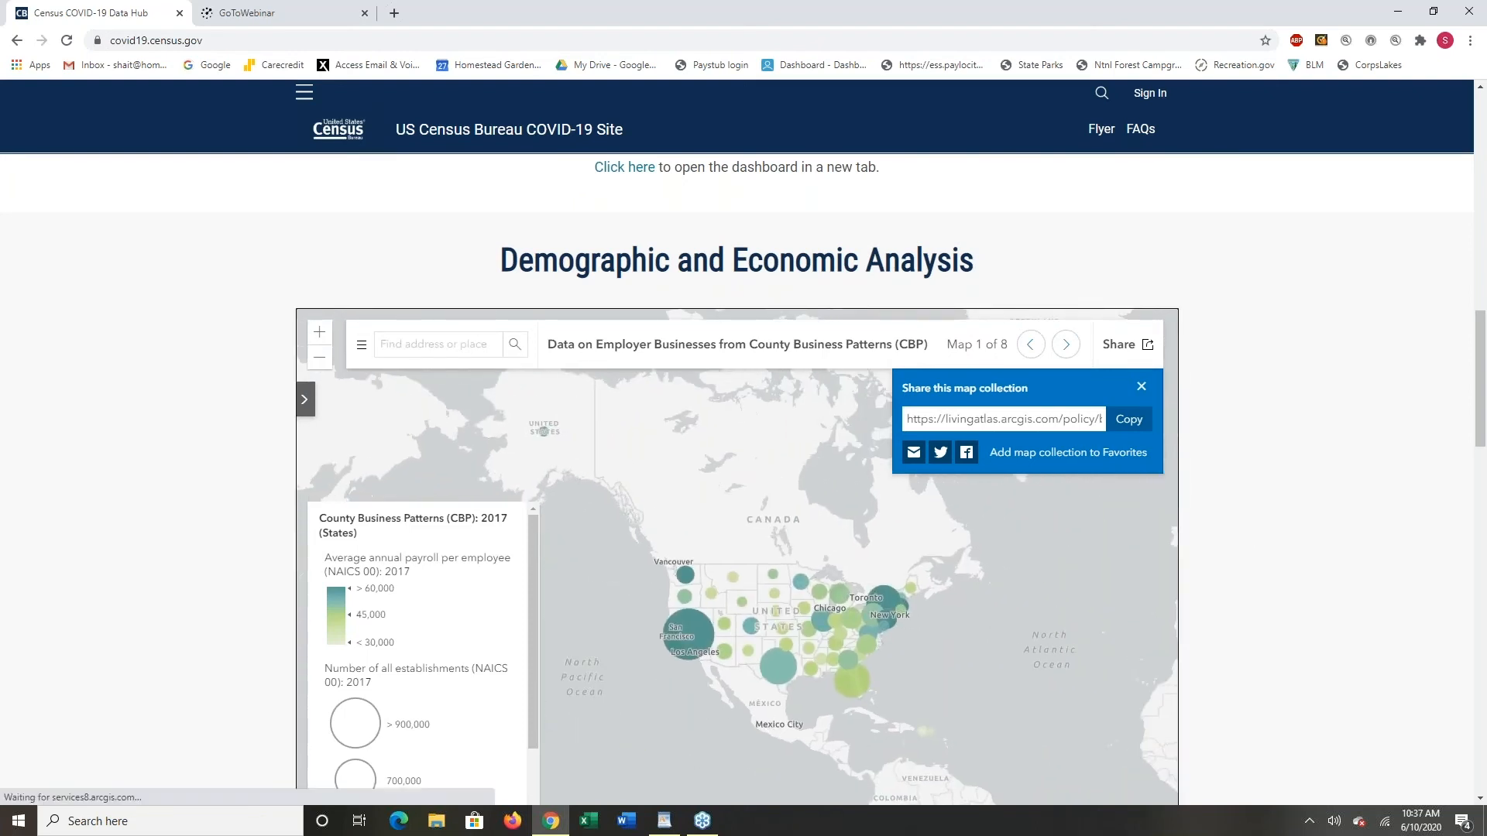
mouse_move(1230, 700)
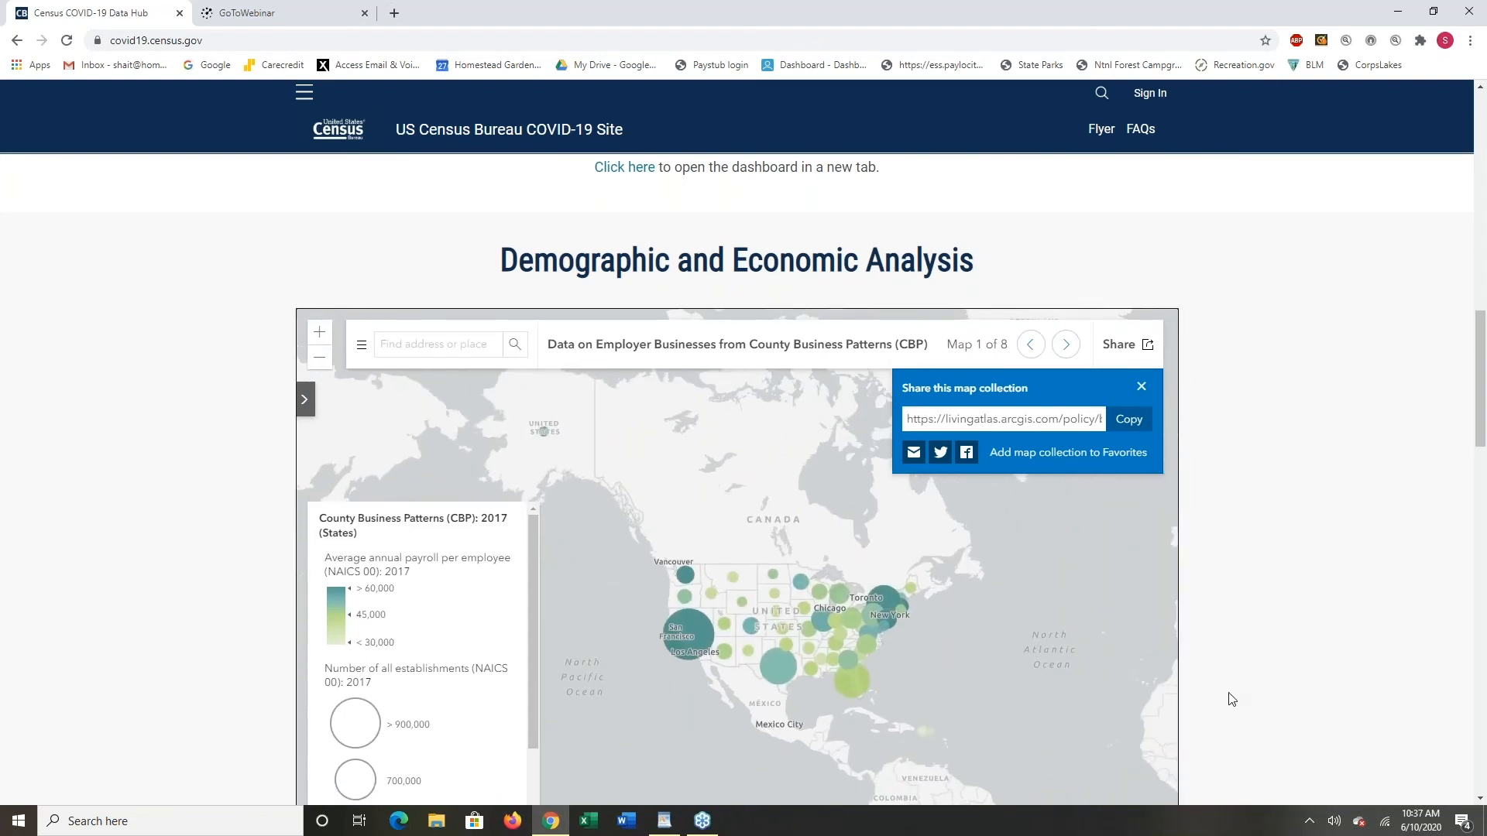
mouse_move(835, 417)
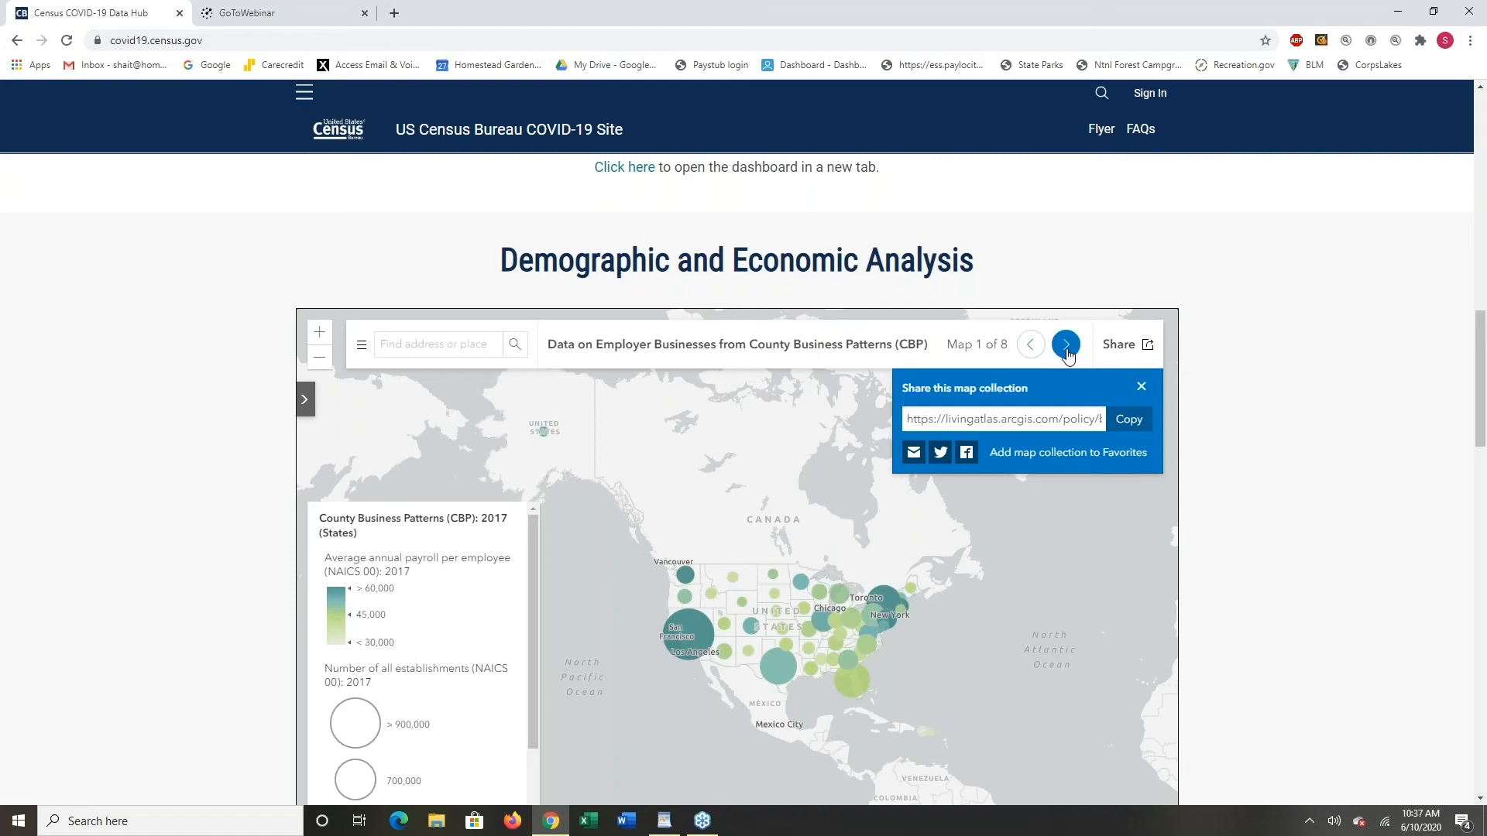
click(1064, 343)
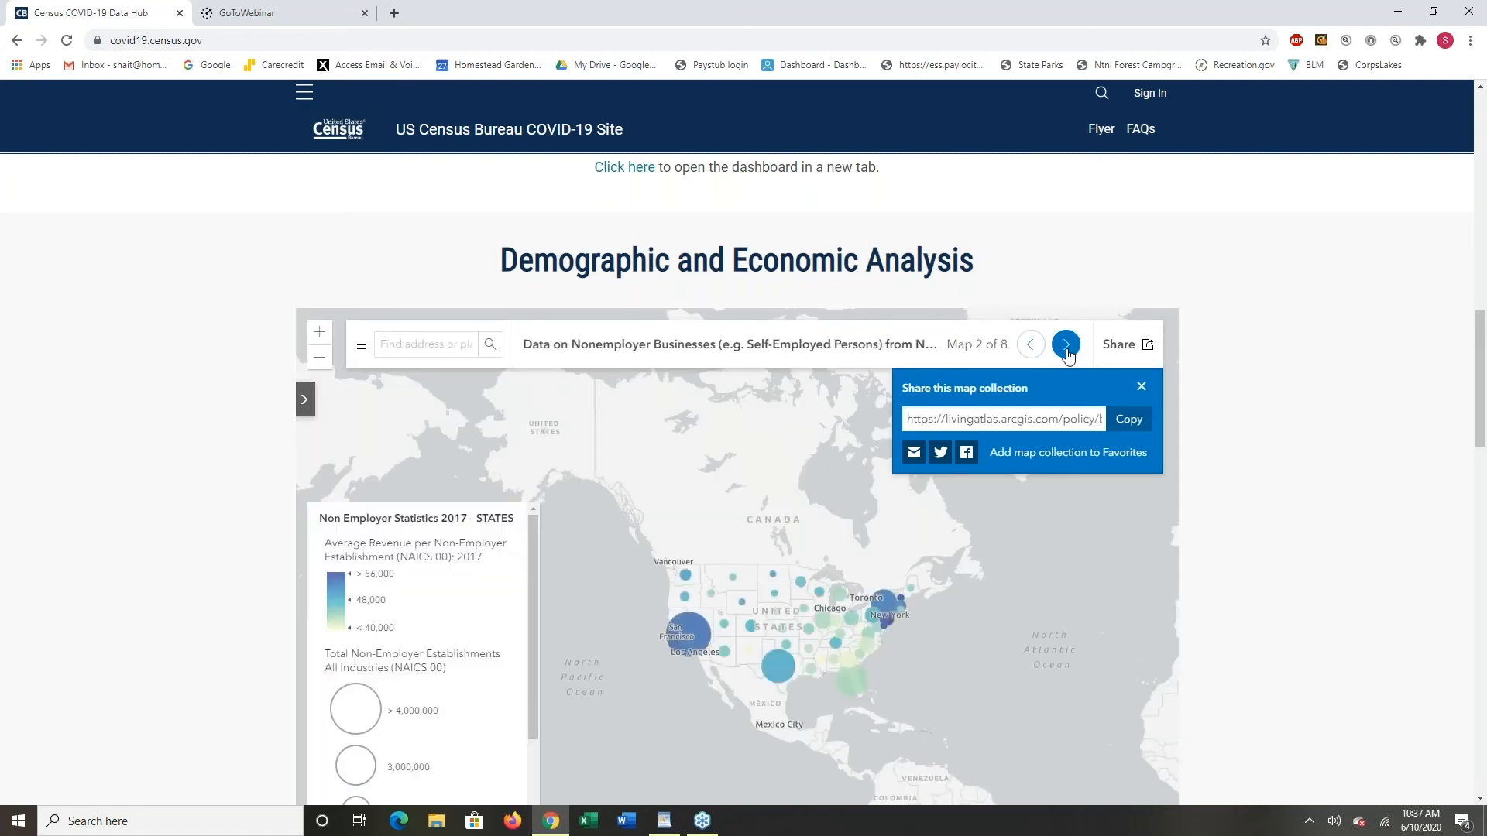
click(1065, 343)
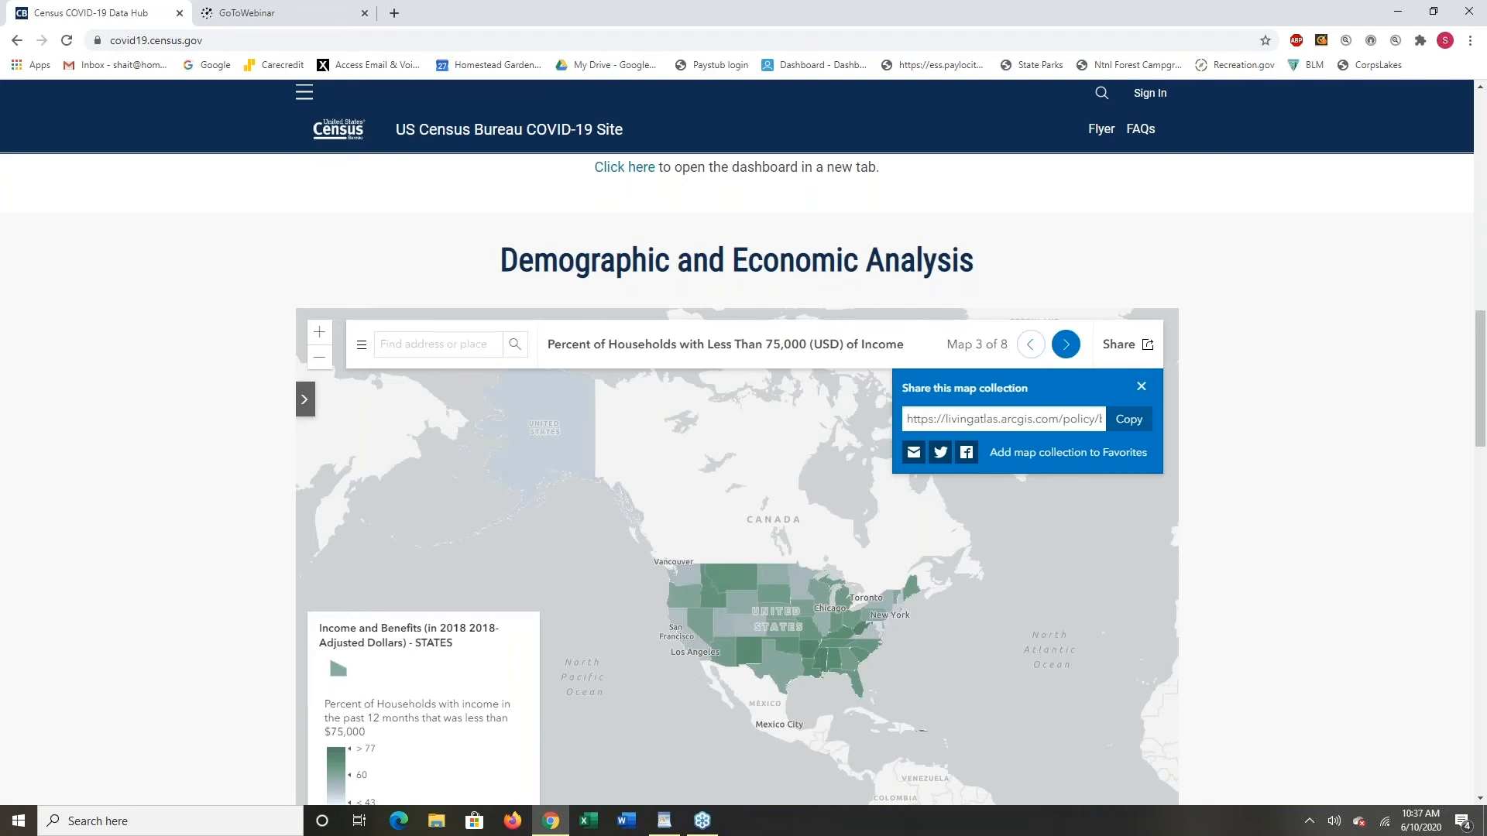
click(1064, 343)
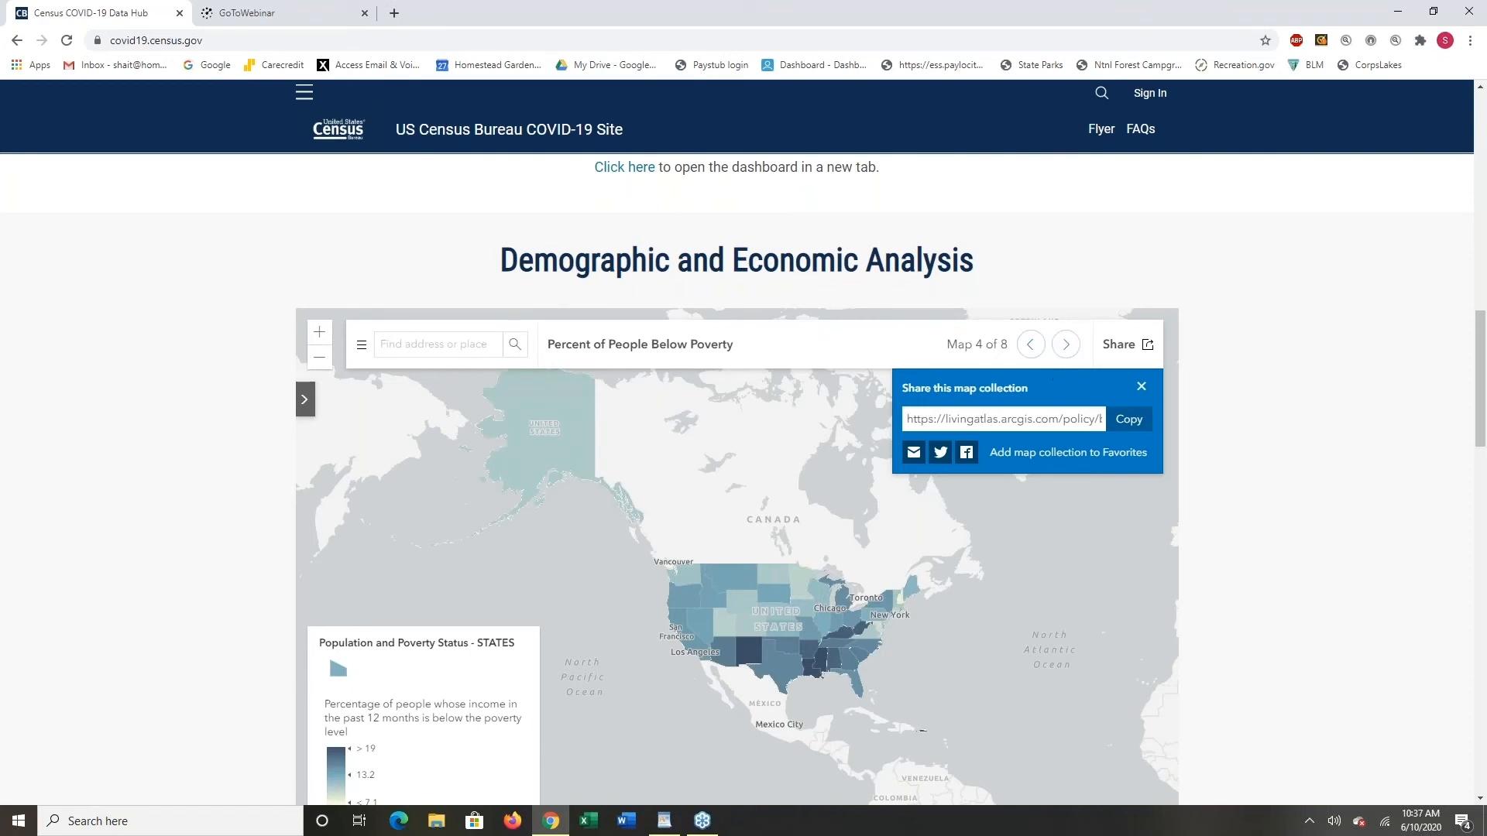
mouse_move(685, 479)
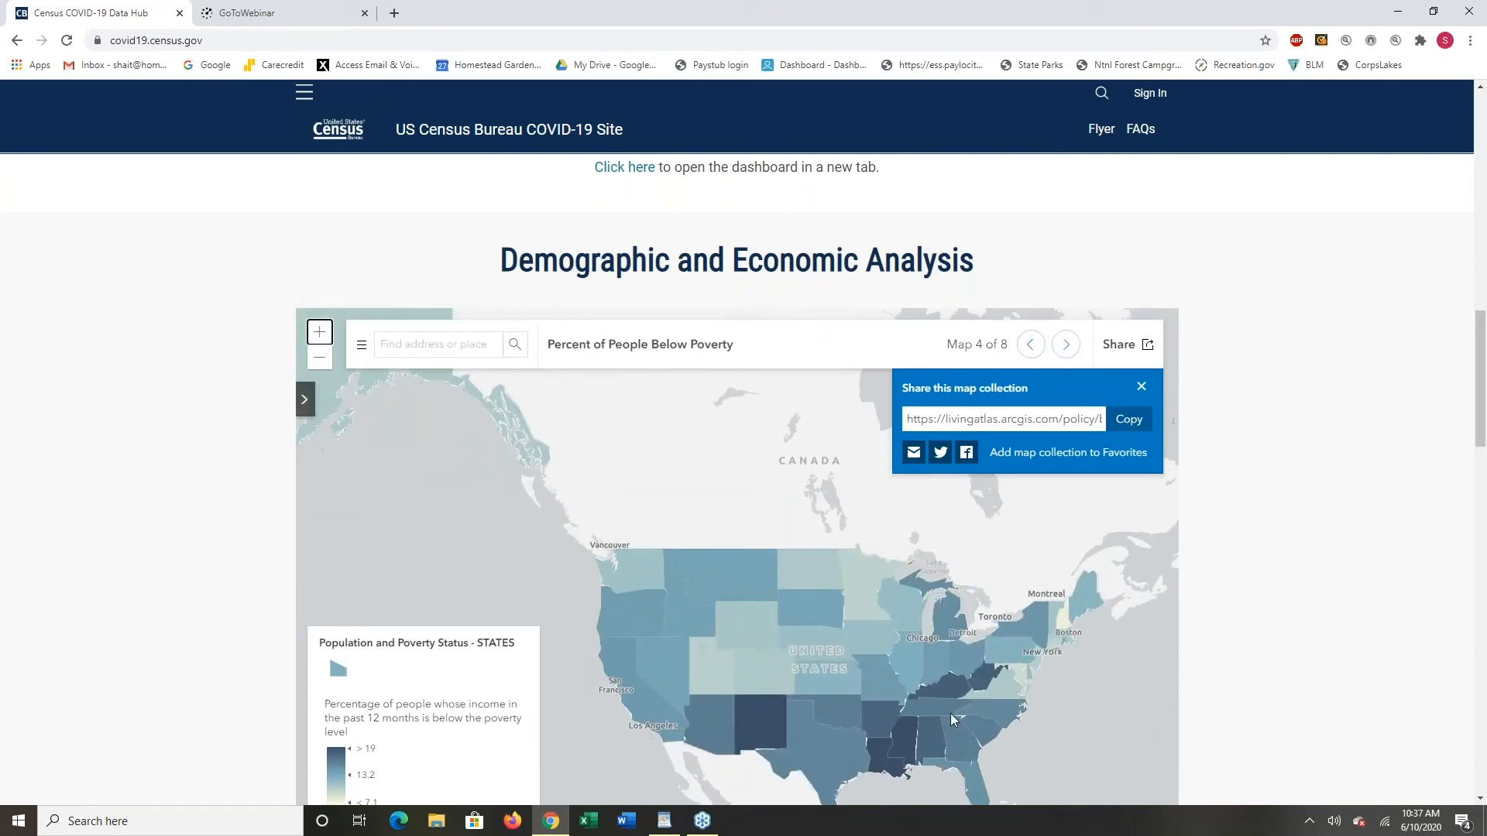
Zoom the poverty map in to county level around Virginia and West Virginia
click(318, 332)
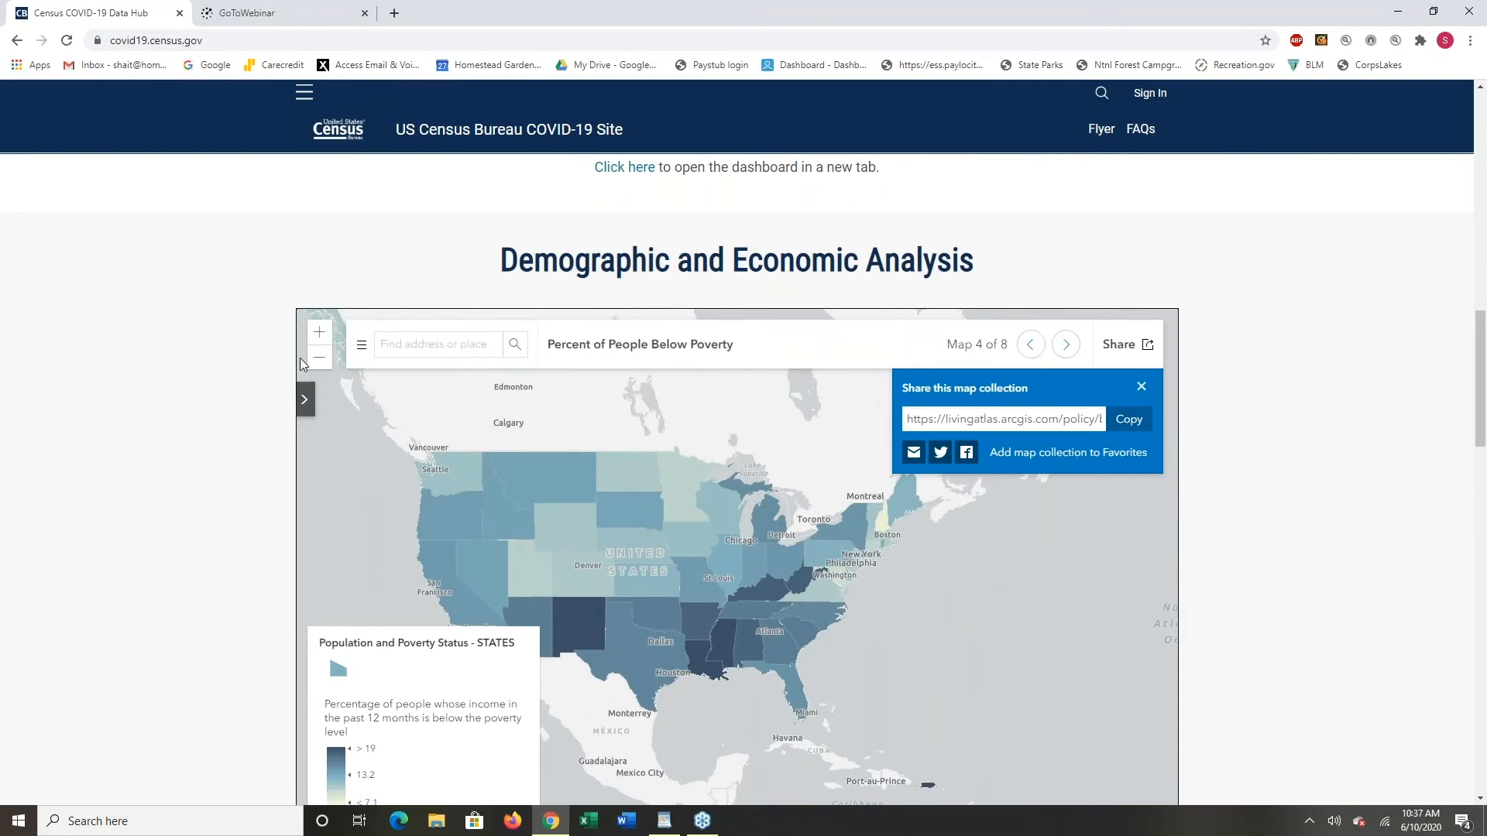
click(318, 332)
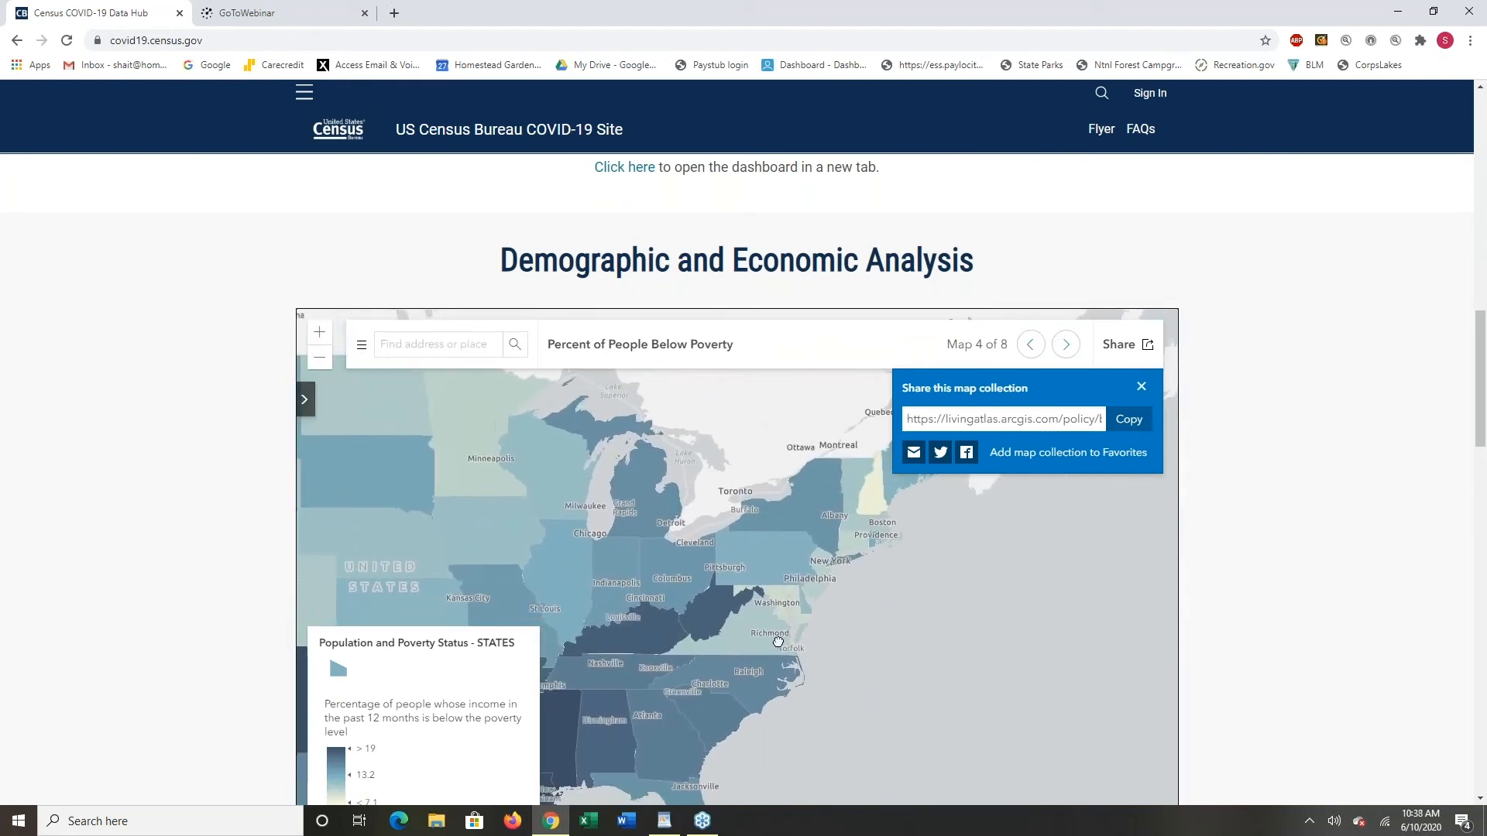
click(318, 333)
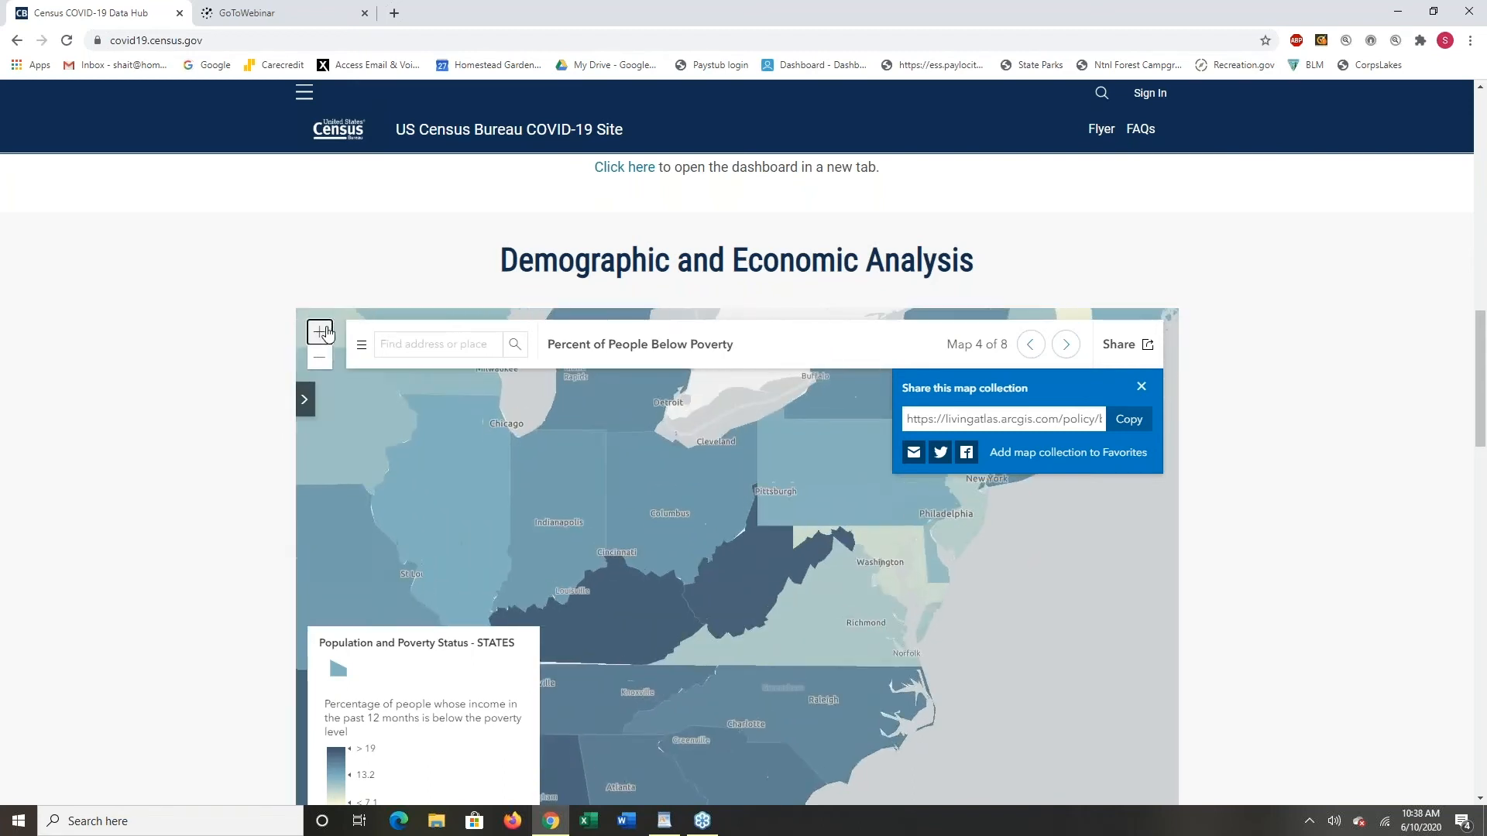
click(318, 330)
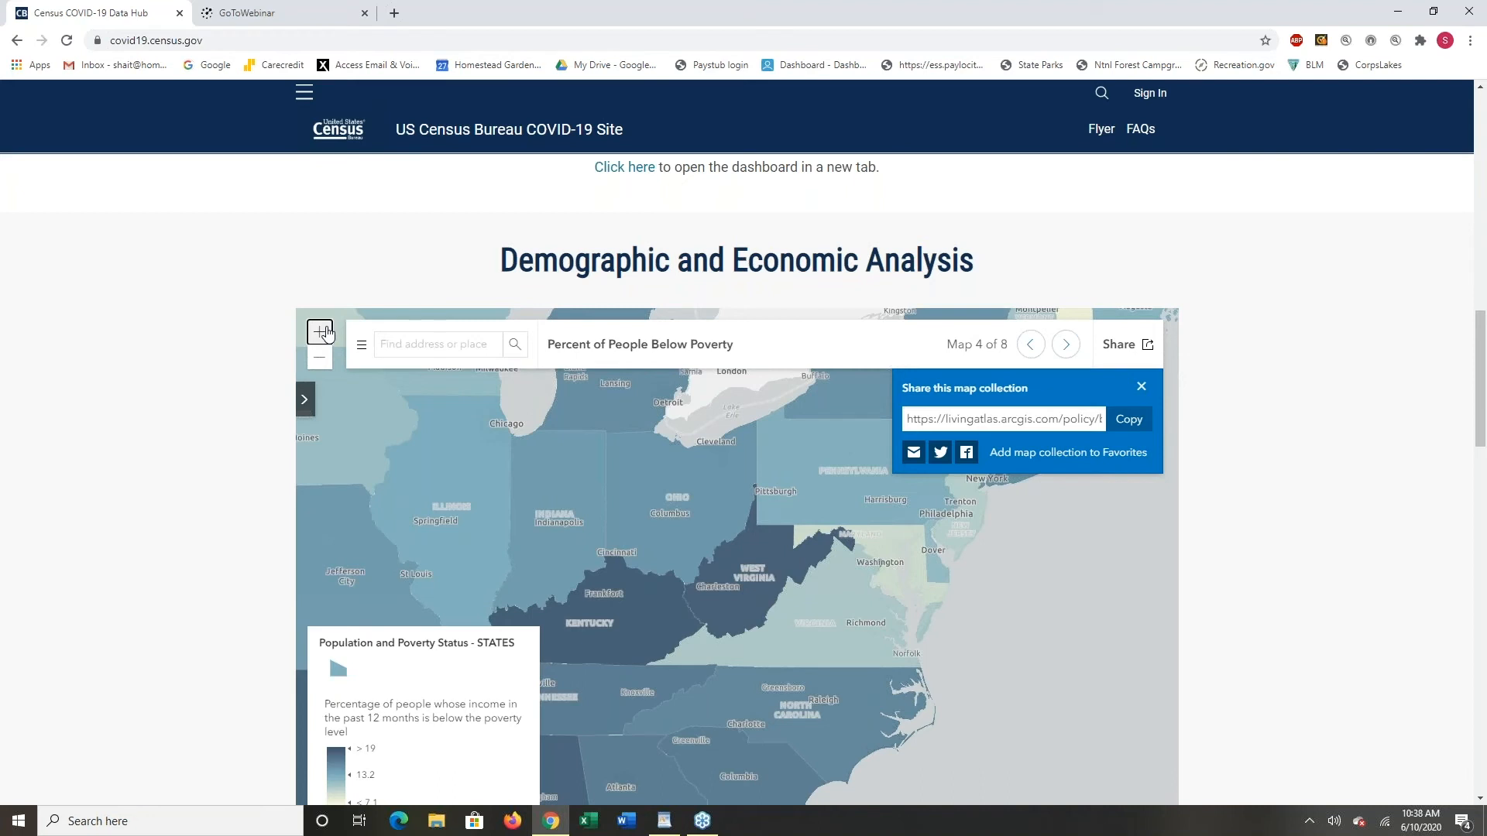
click(318, 331)
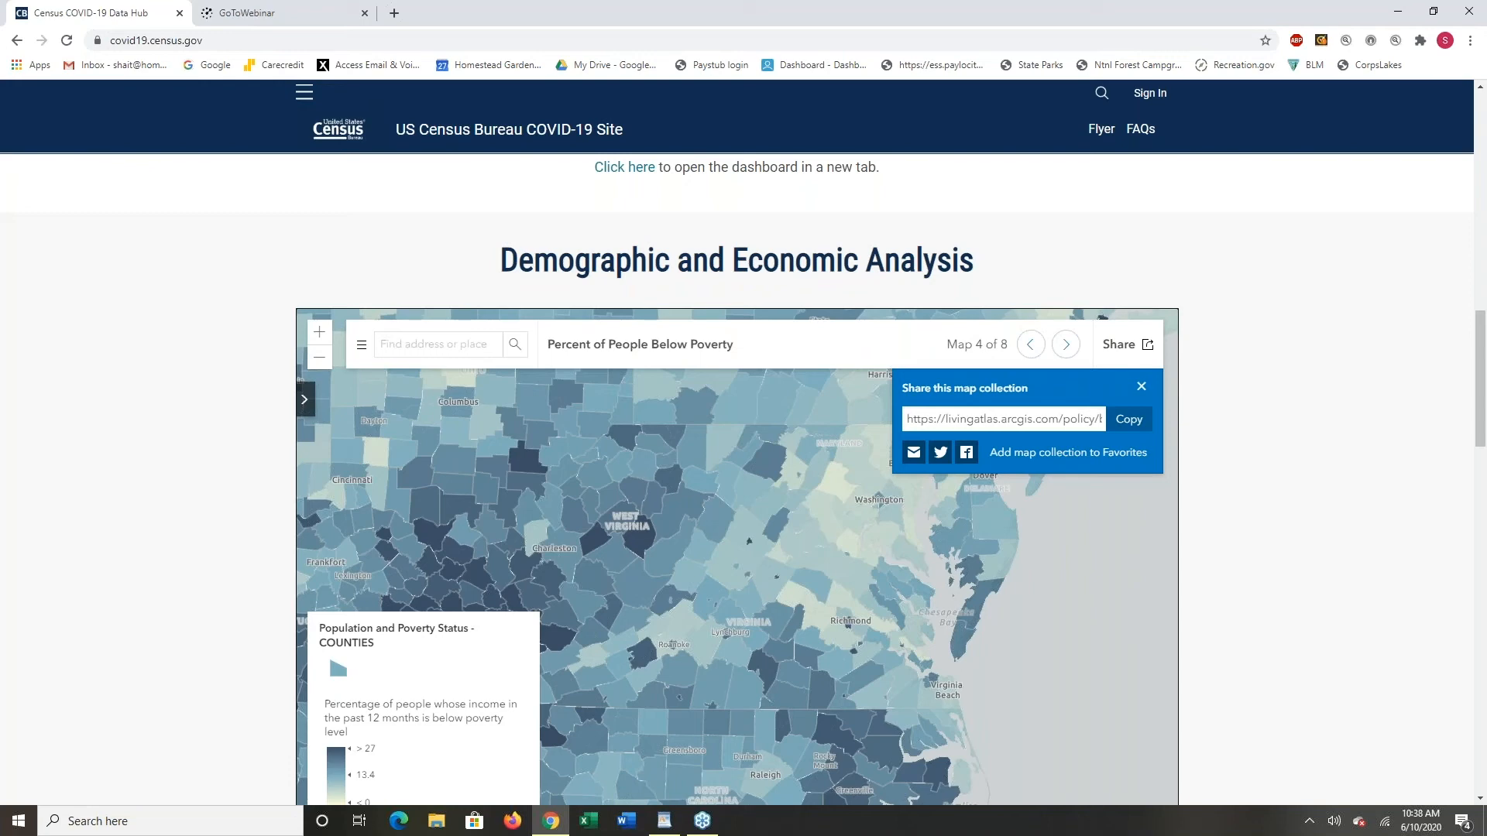
mouse_move(1107, 645)
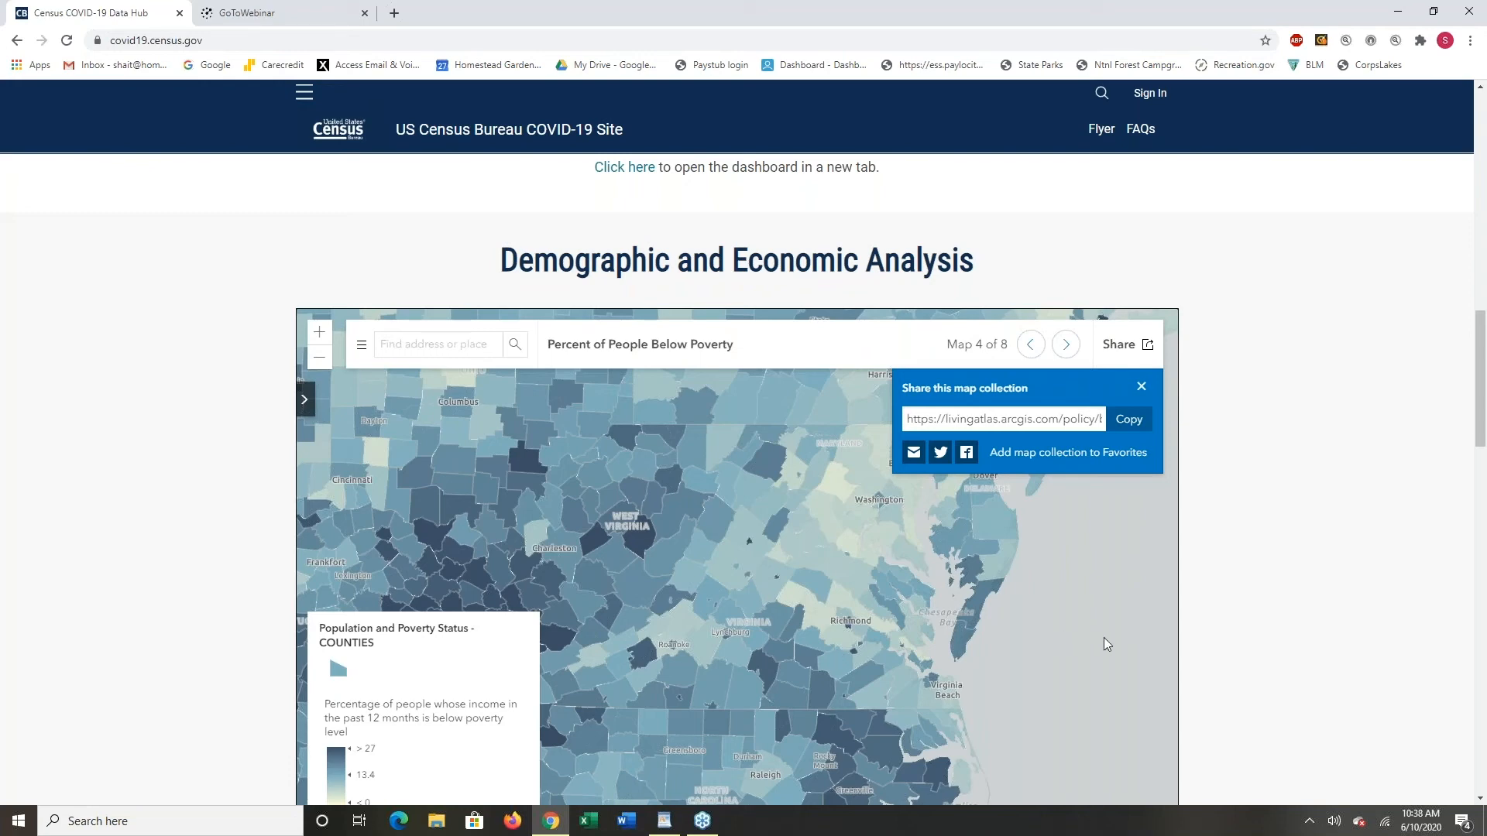
mouse_move(1226, 626)
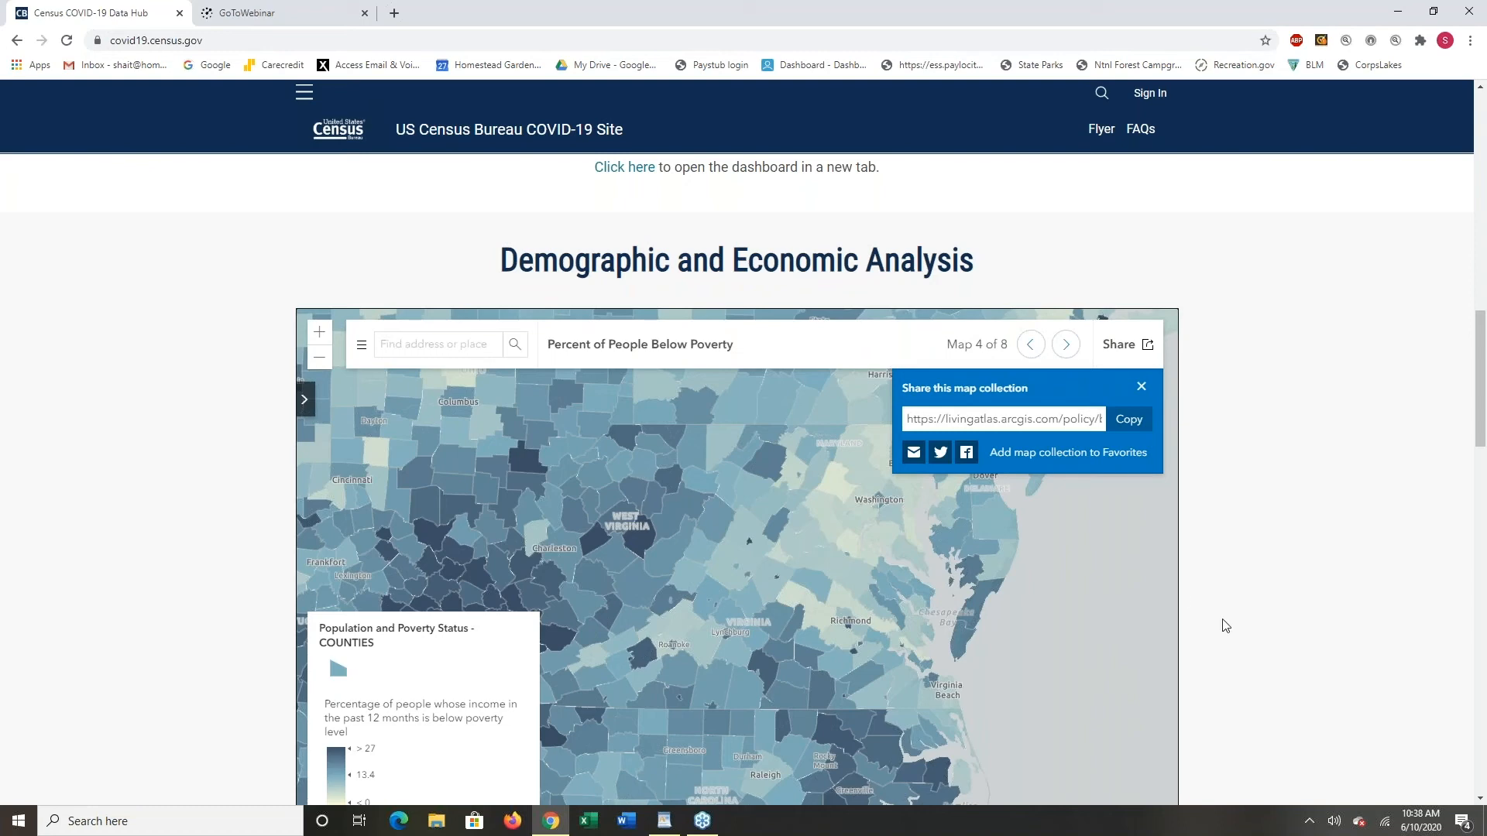
scroll(down, 3)
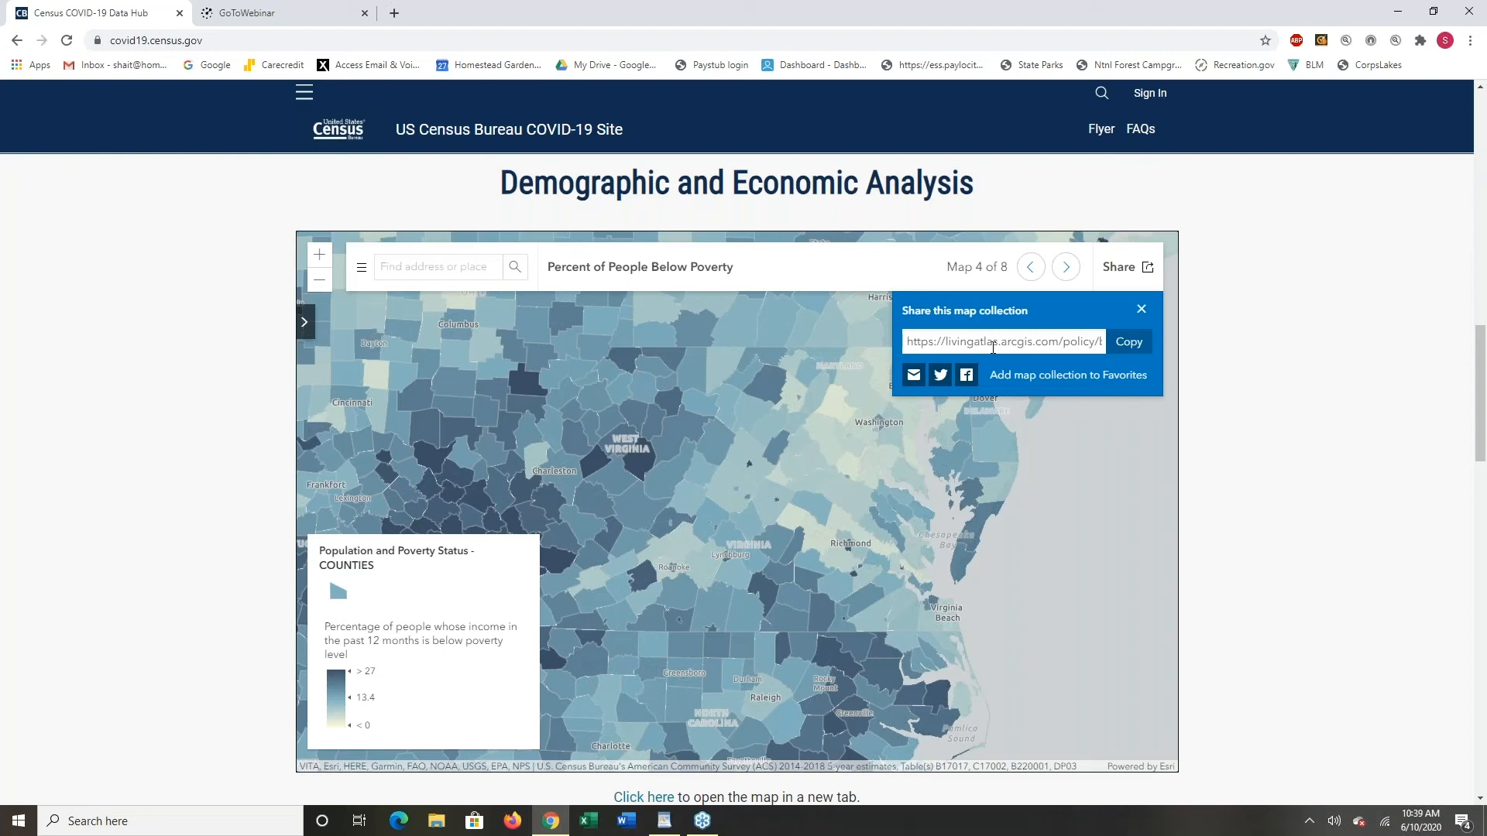
mouse_move(1222, 650)
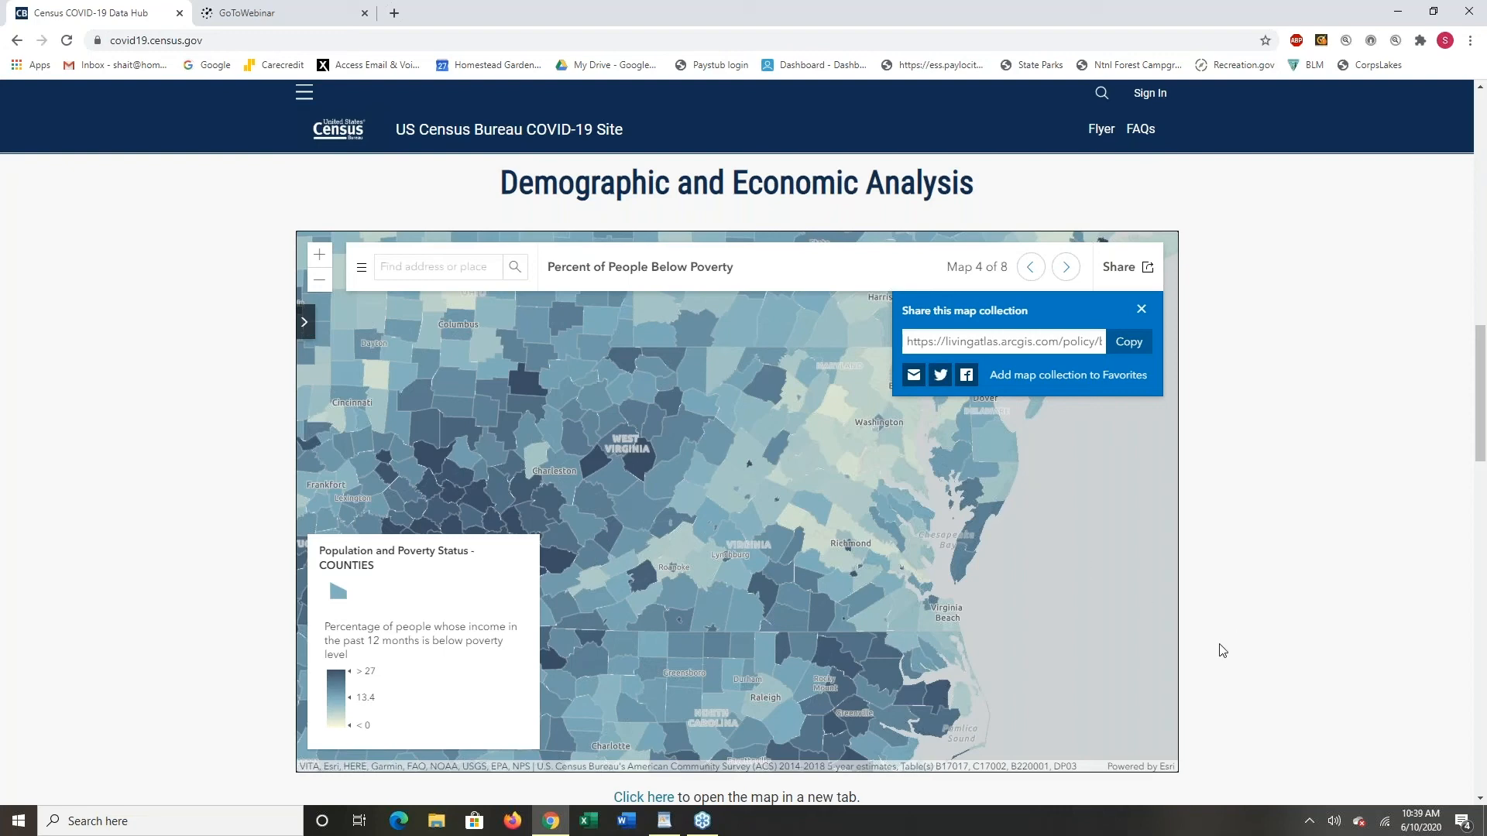
scroll(down, 3)
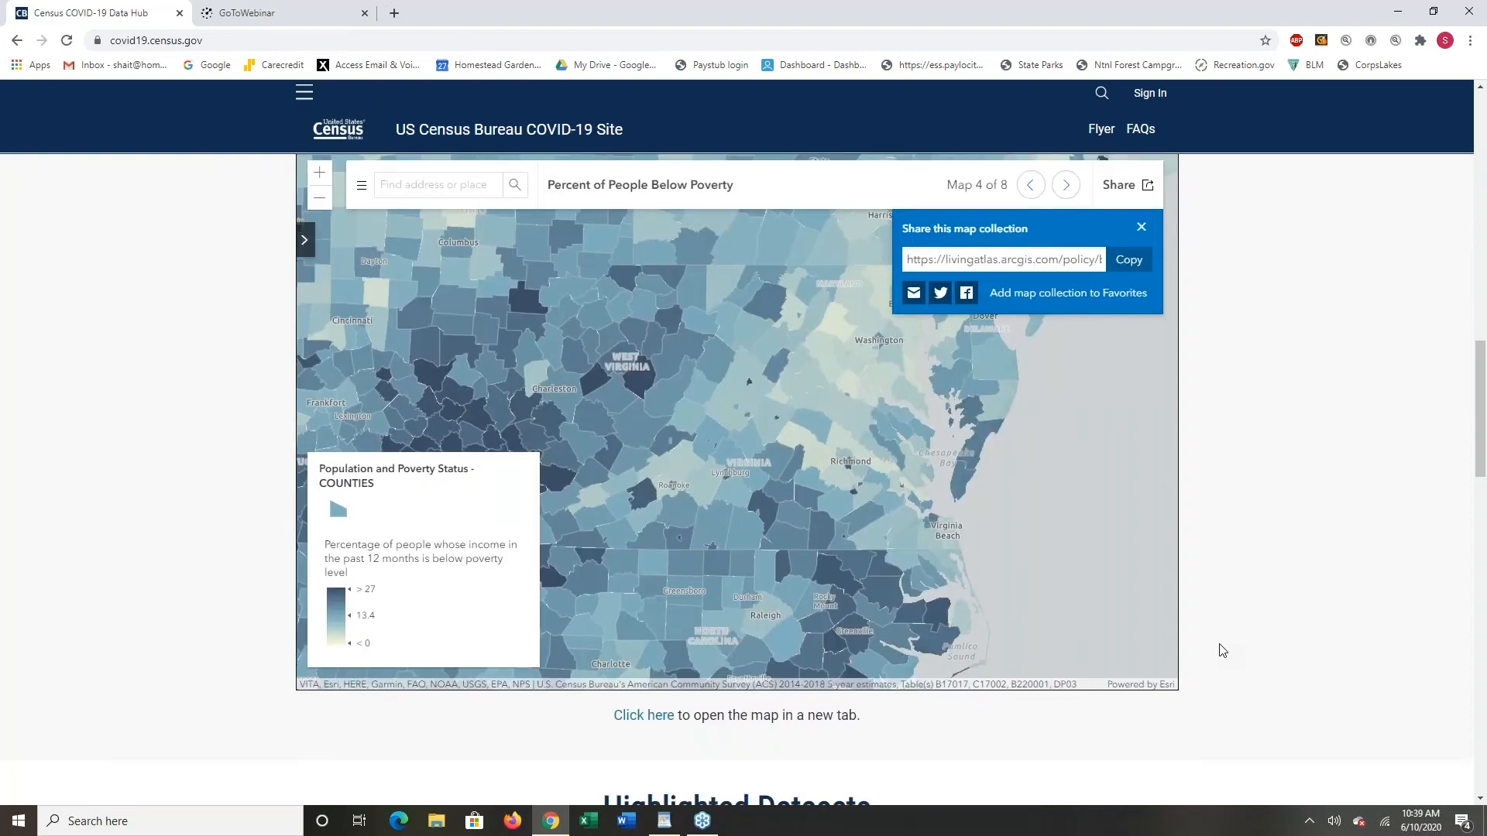
Scroll down to Highlighted Datasets, listing ACS People Below Poverty, Household Income and Population Over 65
scroll(down, 3)
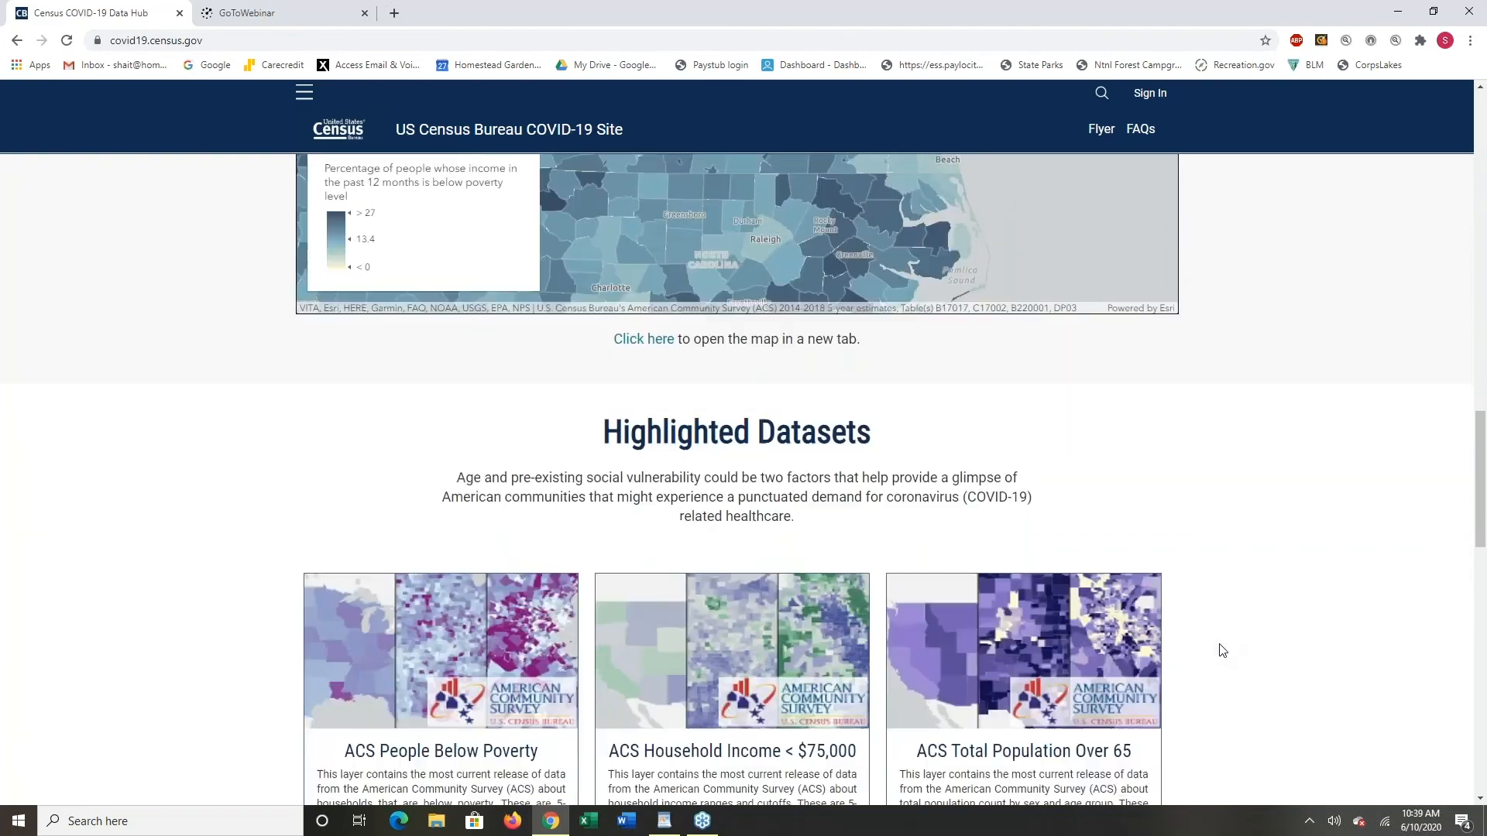
scroll(down, 3)
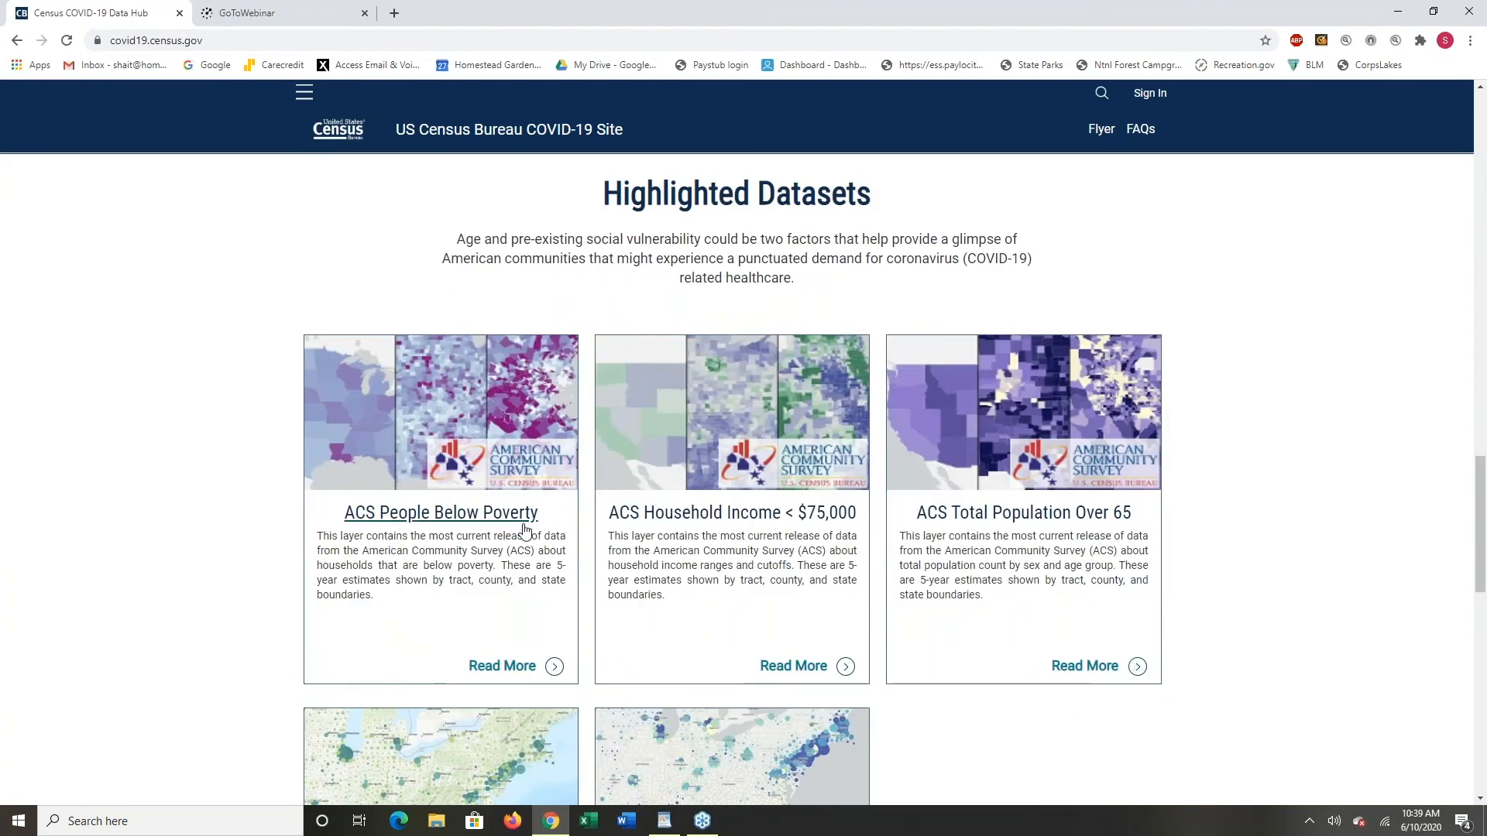
mouse_move(478, 523)
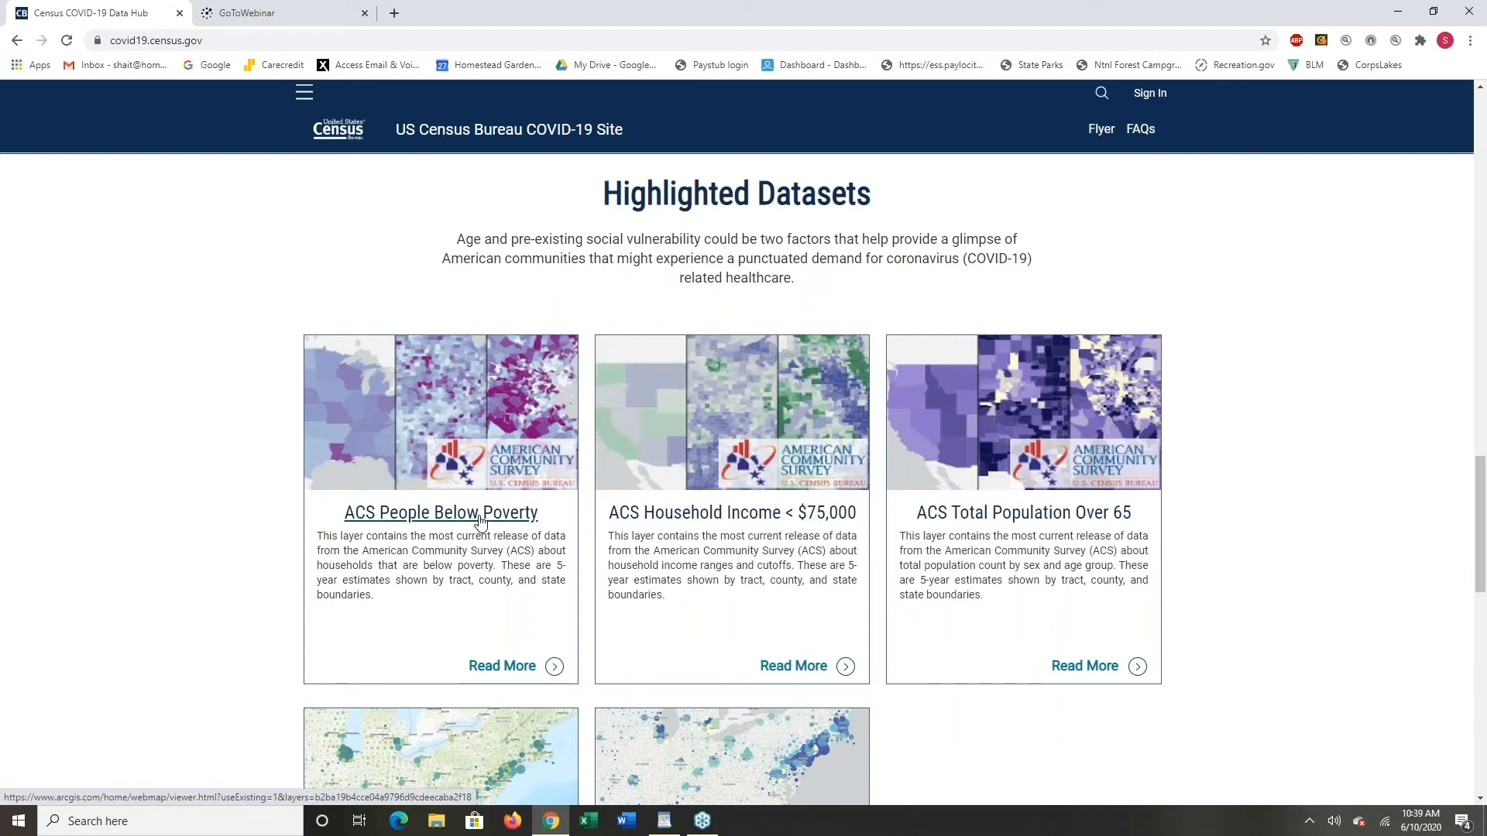
mouse_move(425, 522)
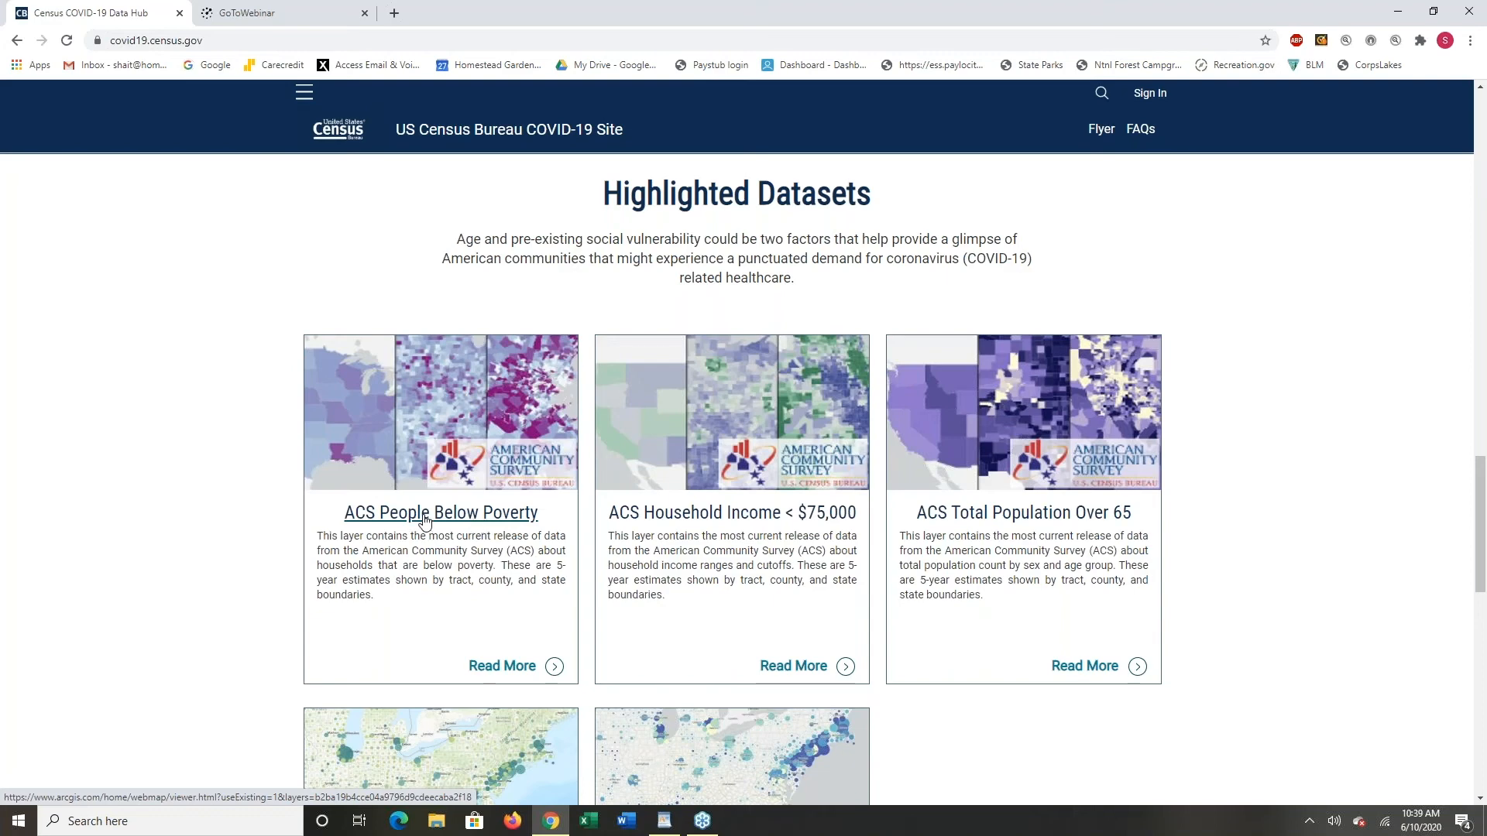
Open ACS People Below Poverty in ArcGIS Map Viewer and show its Content layer list
click(440, 512)
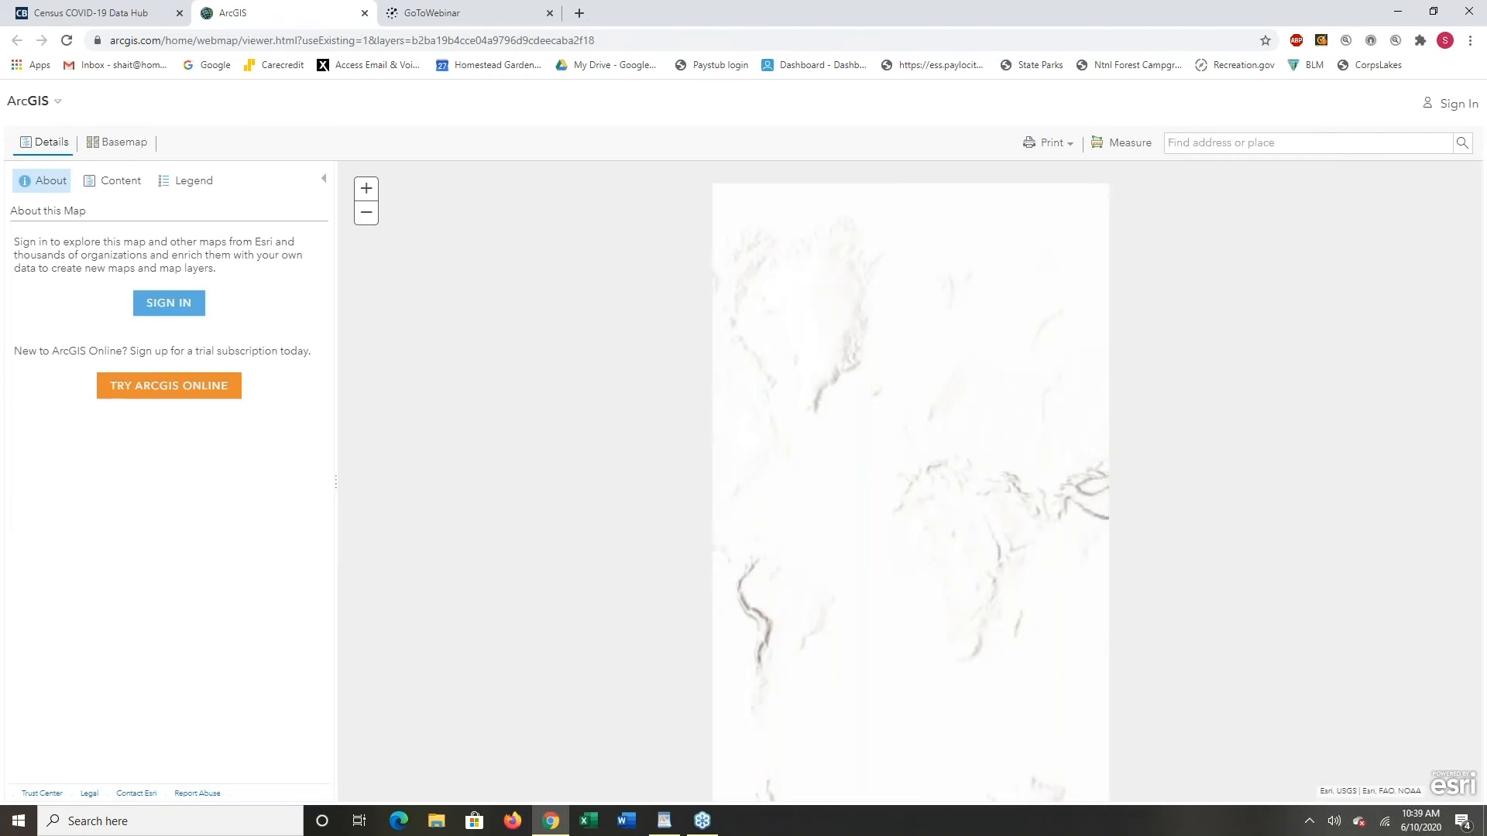
click(119, 180)
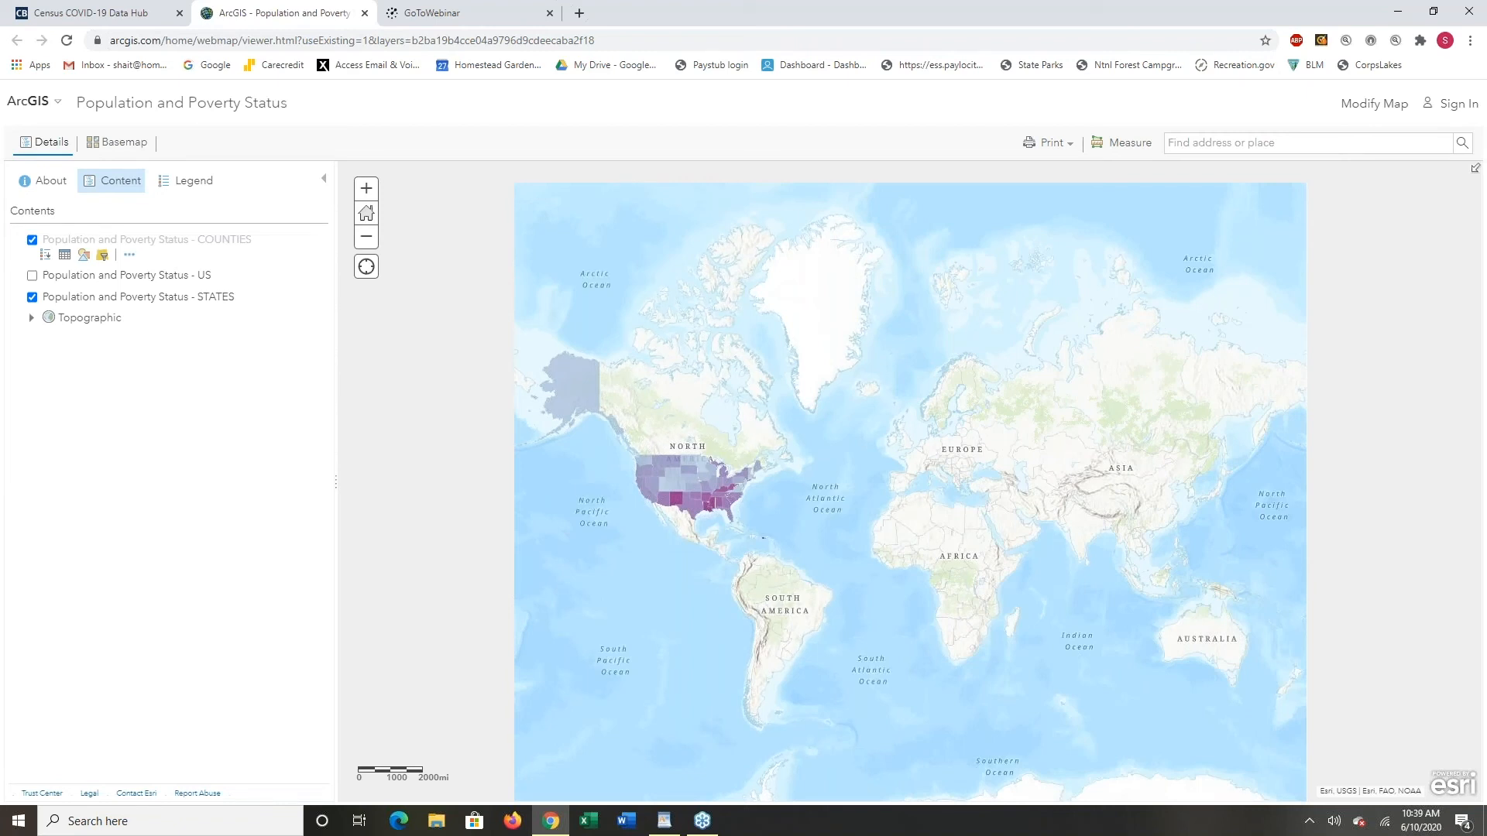
mouse_move(597, 160)
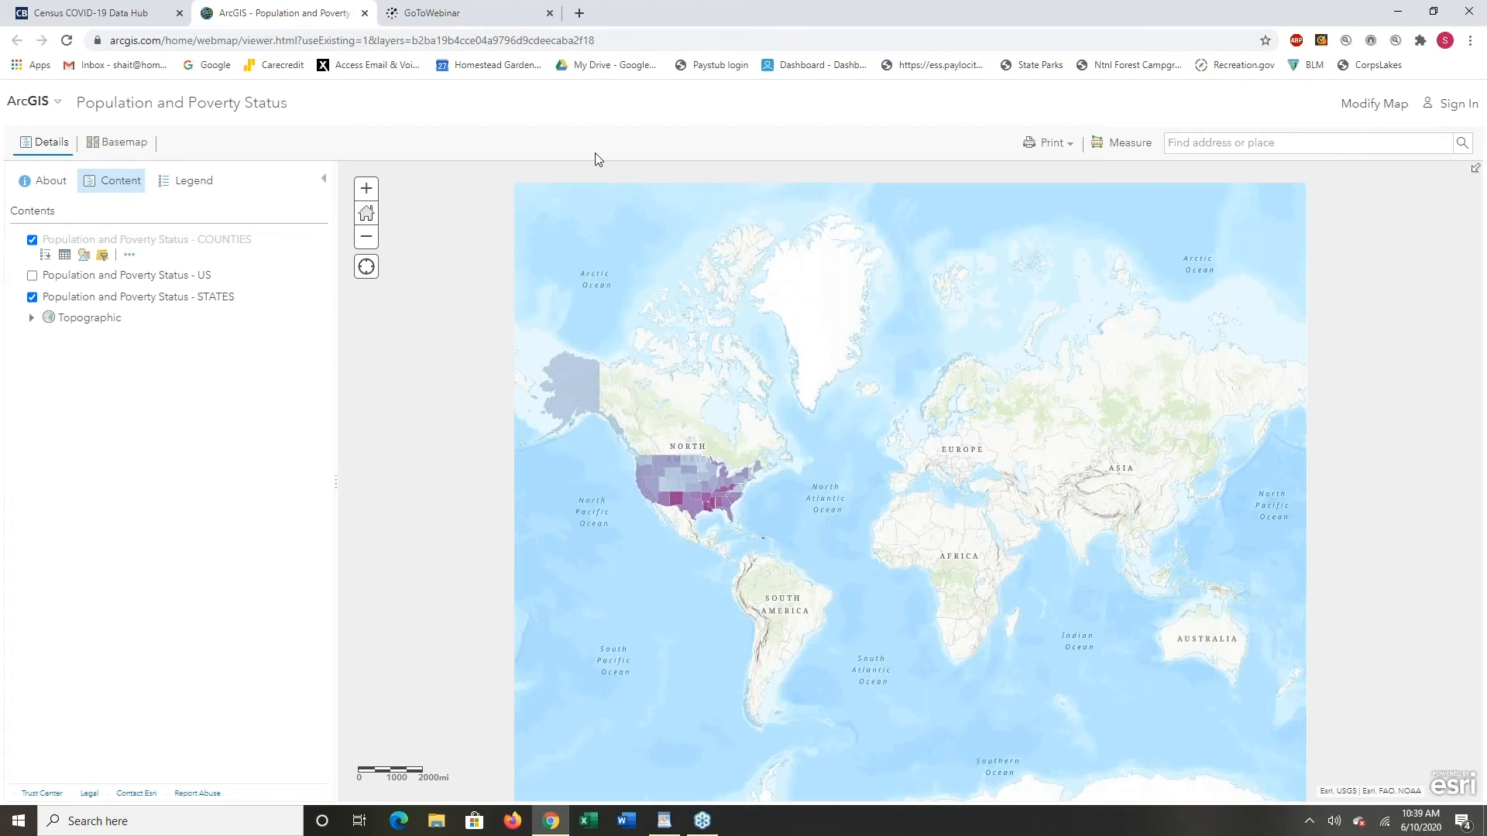
mouse_move(90, 12)
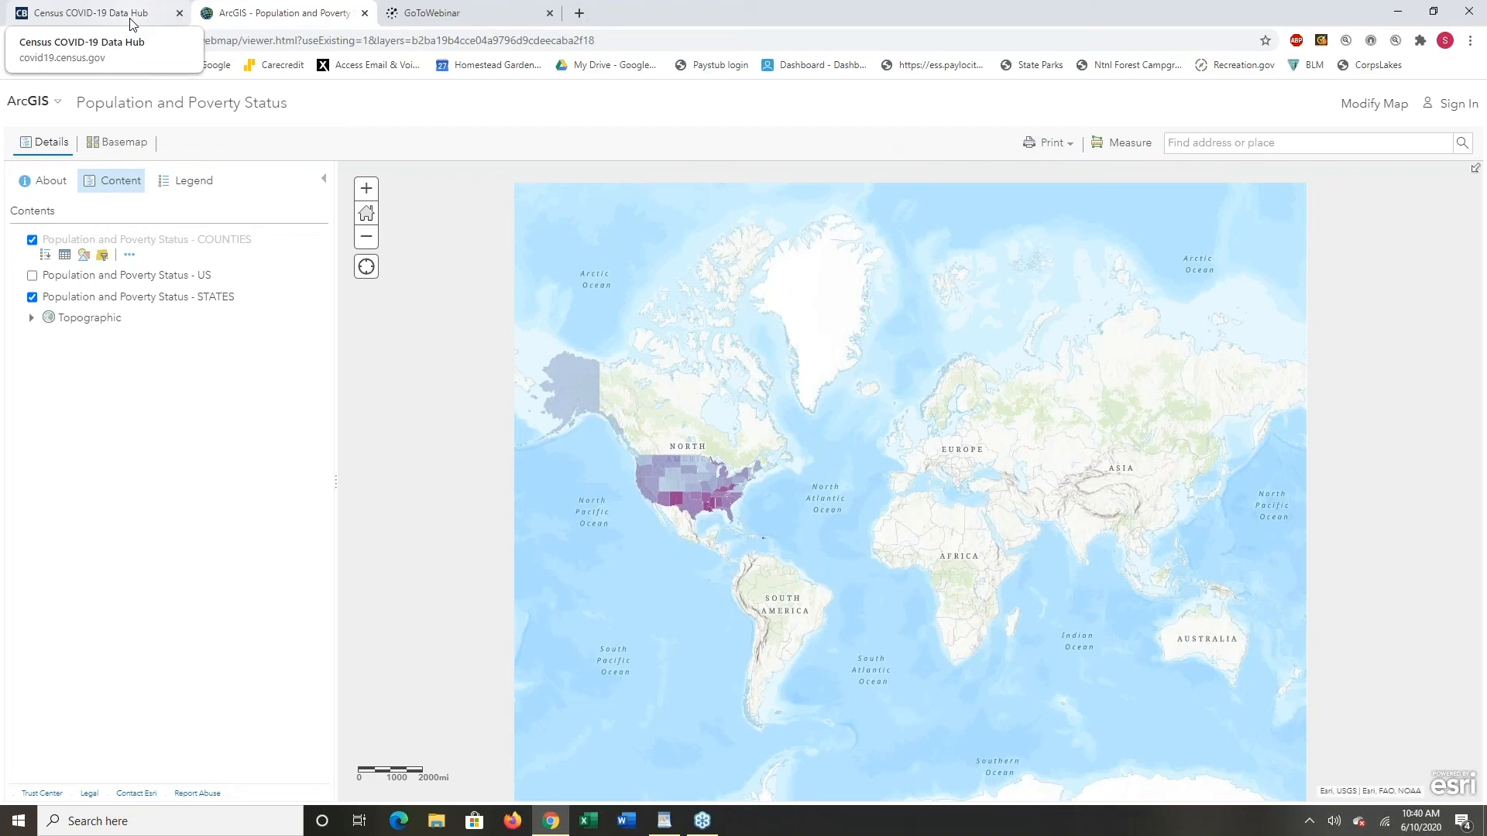
Return to the hub tab and scroll to the six-category Categorical Datasets Search
click(89, 12)
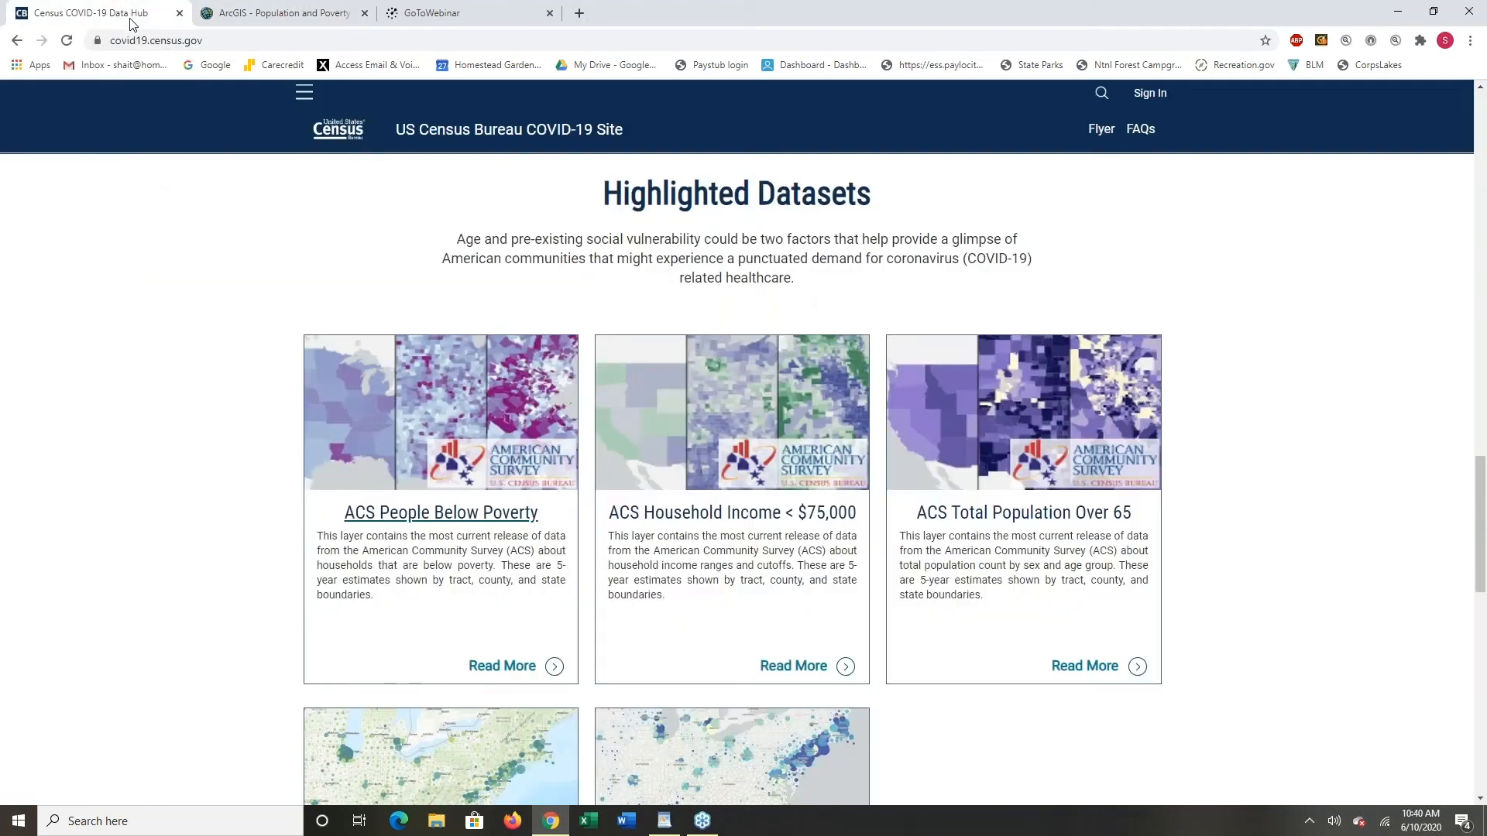
mouse_move(1183, 539)
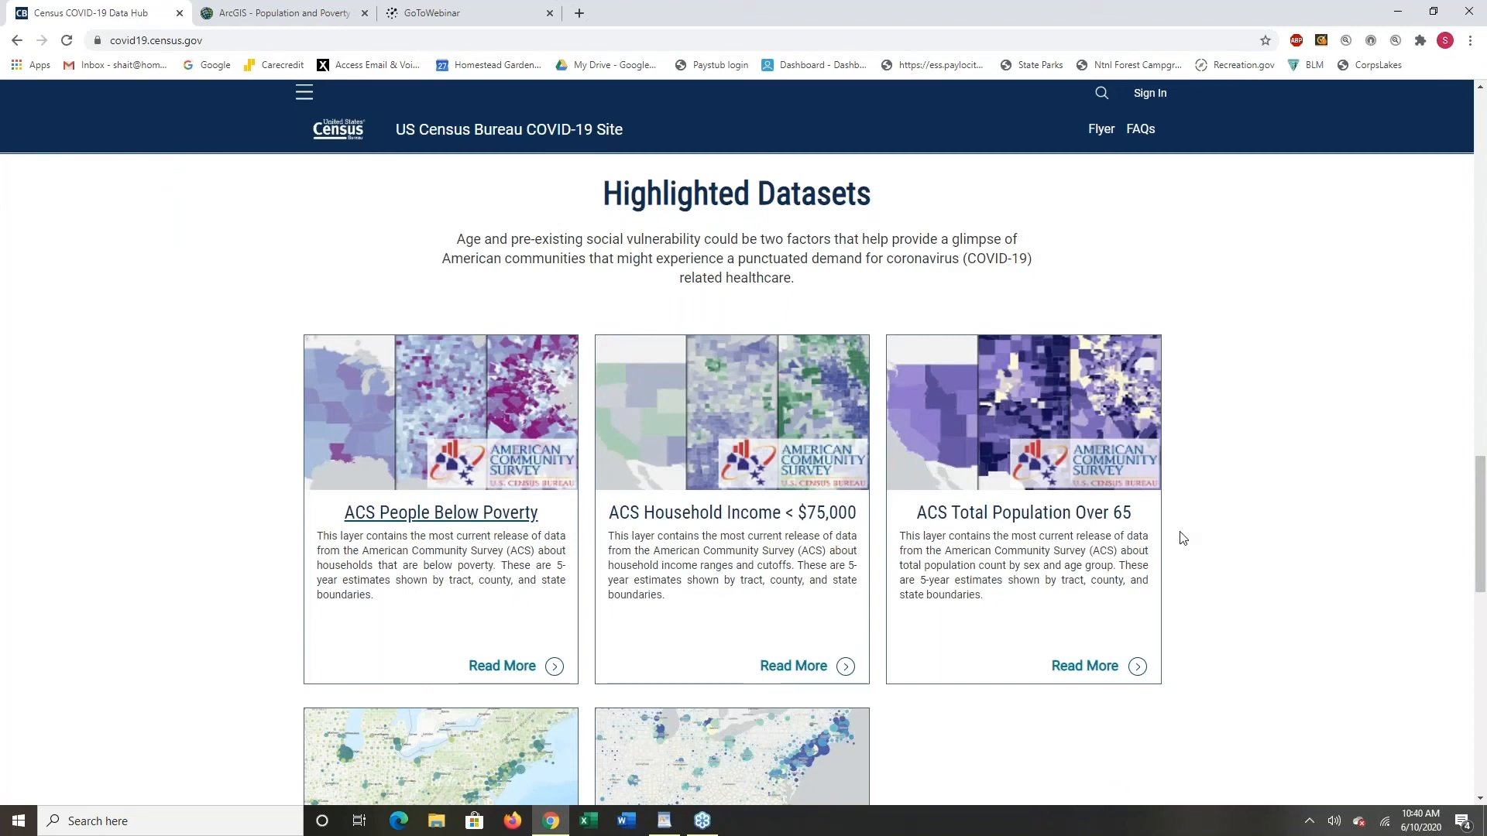
scroll(down, 3)
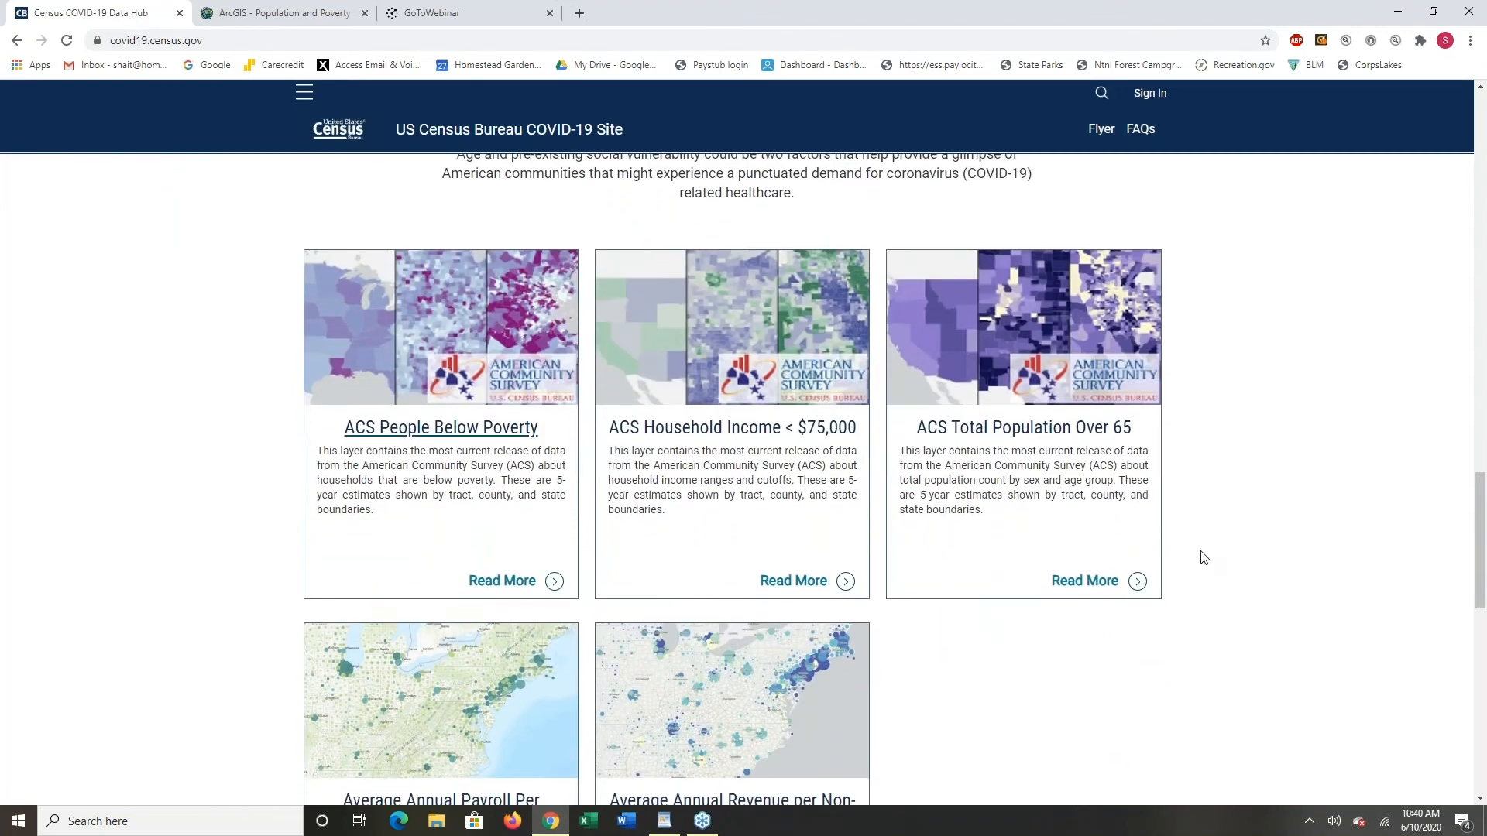
scroll(down, 3)
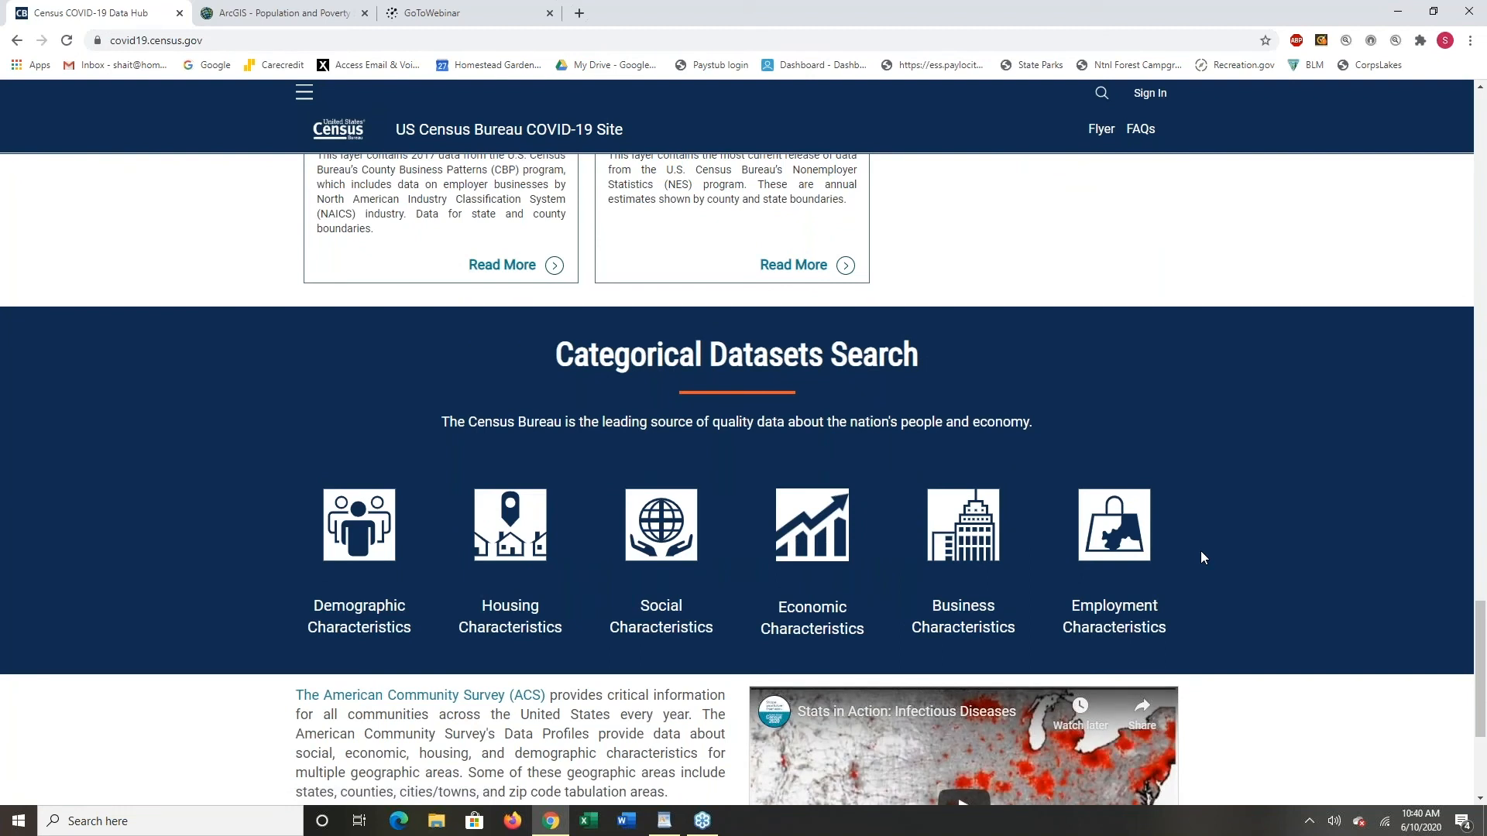
mouse_move(1113, 554)
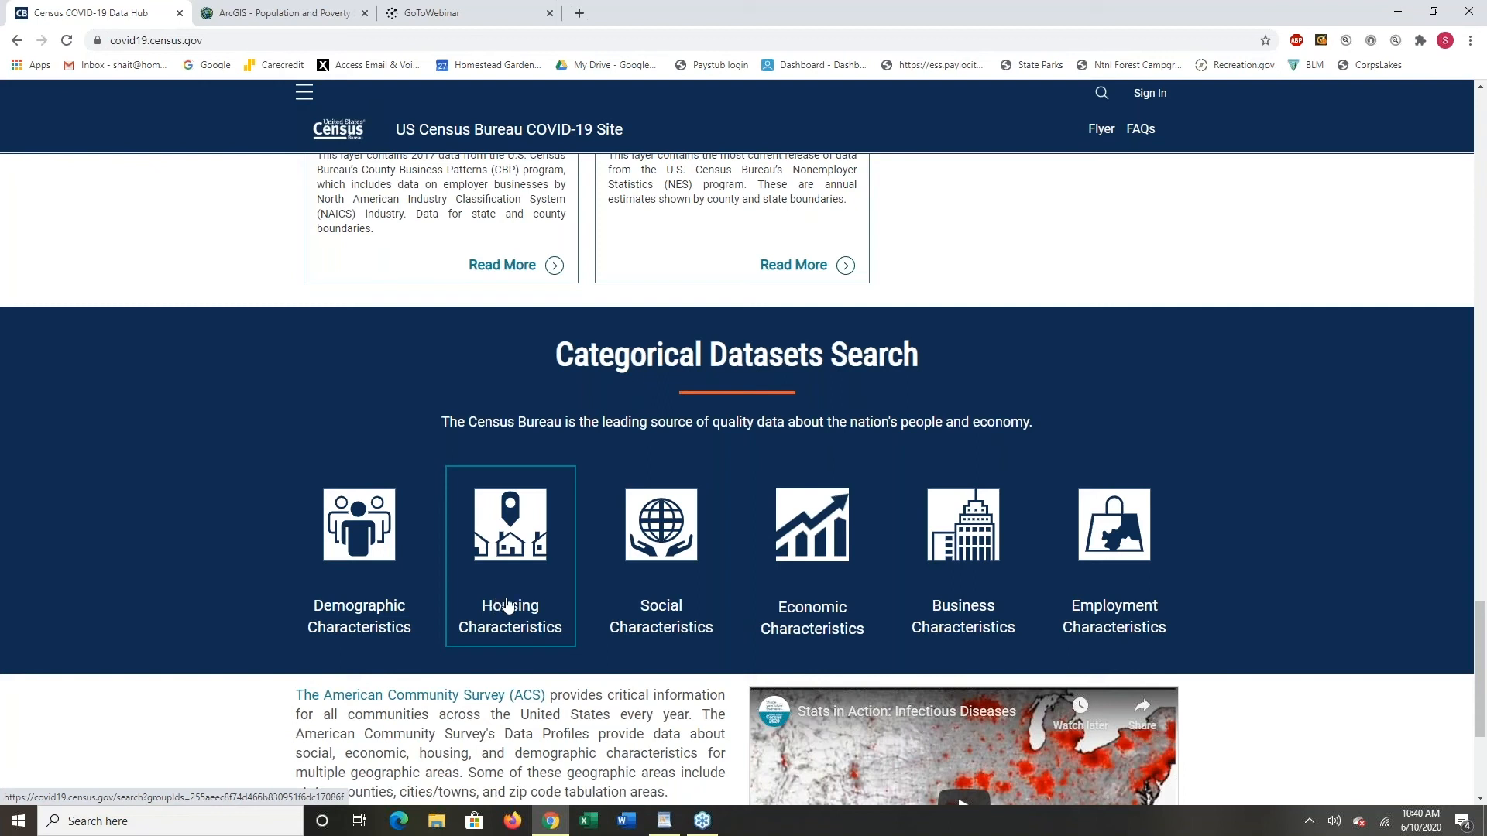
scroll(down, 3)
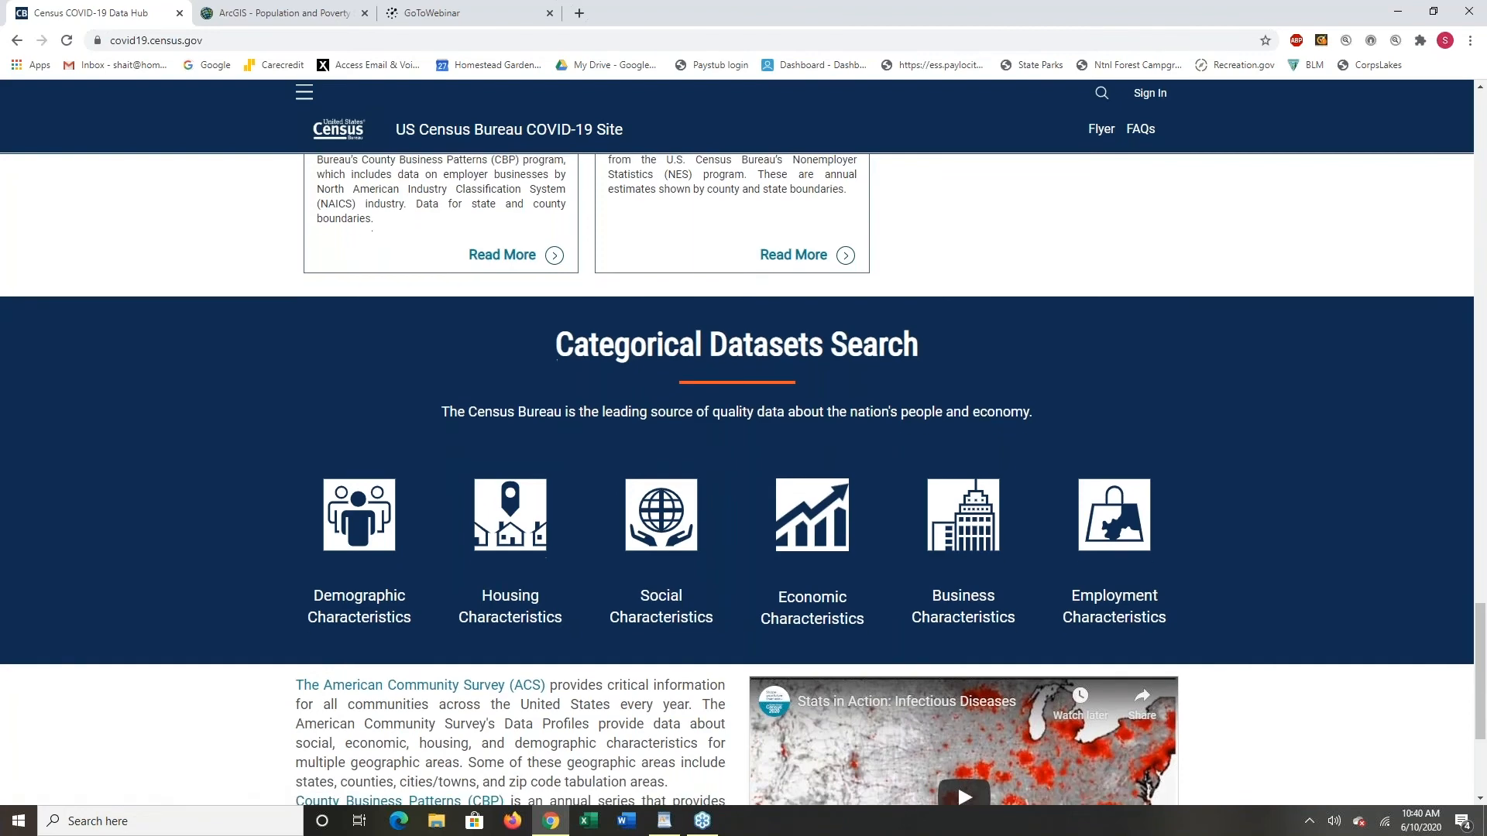
scroll(down, 3)
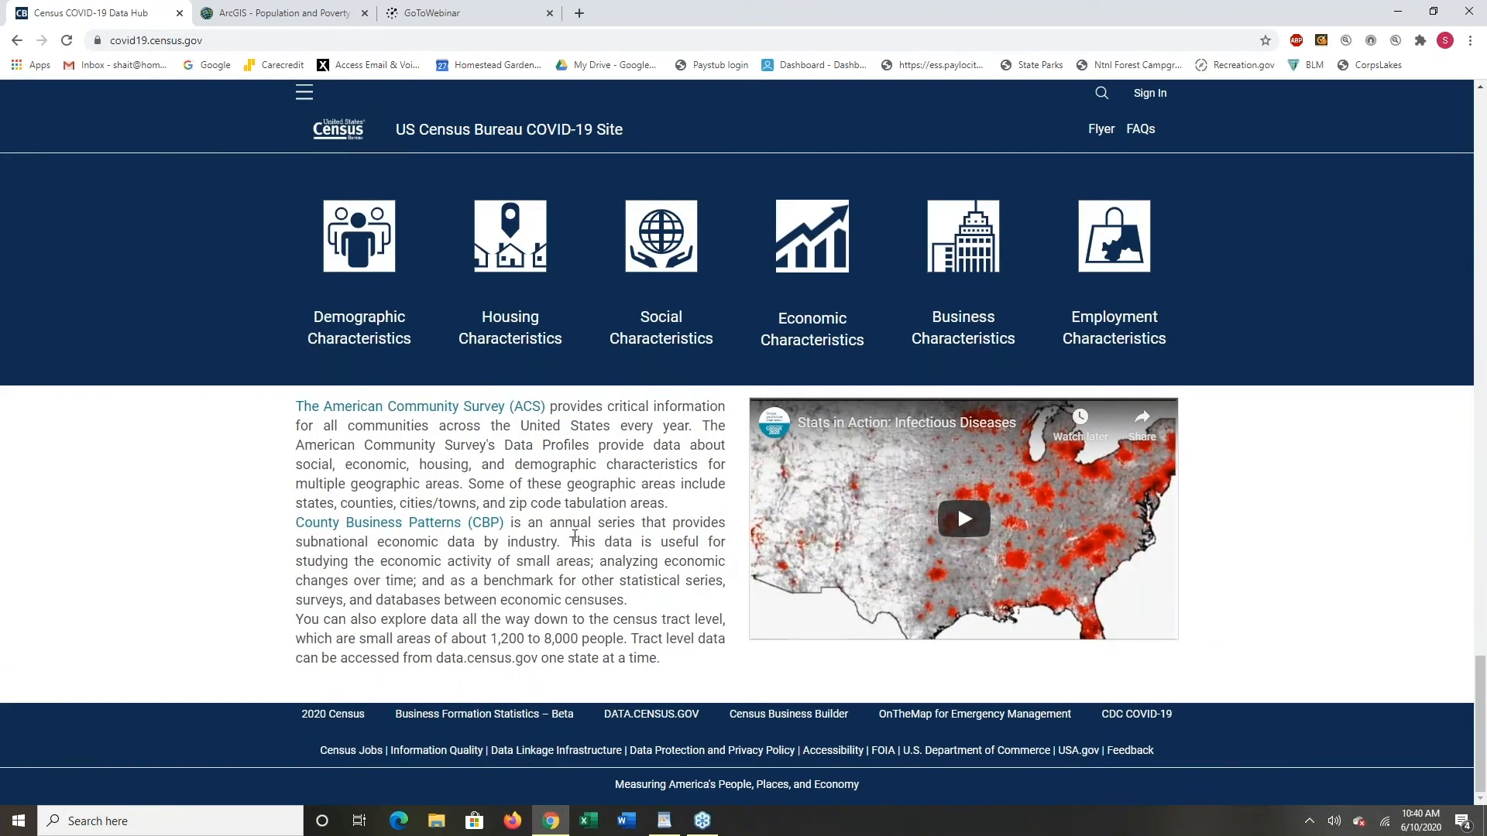
mouse_move(507, 485)
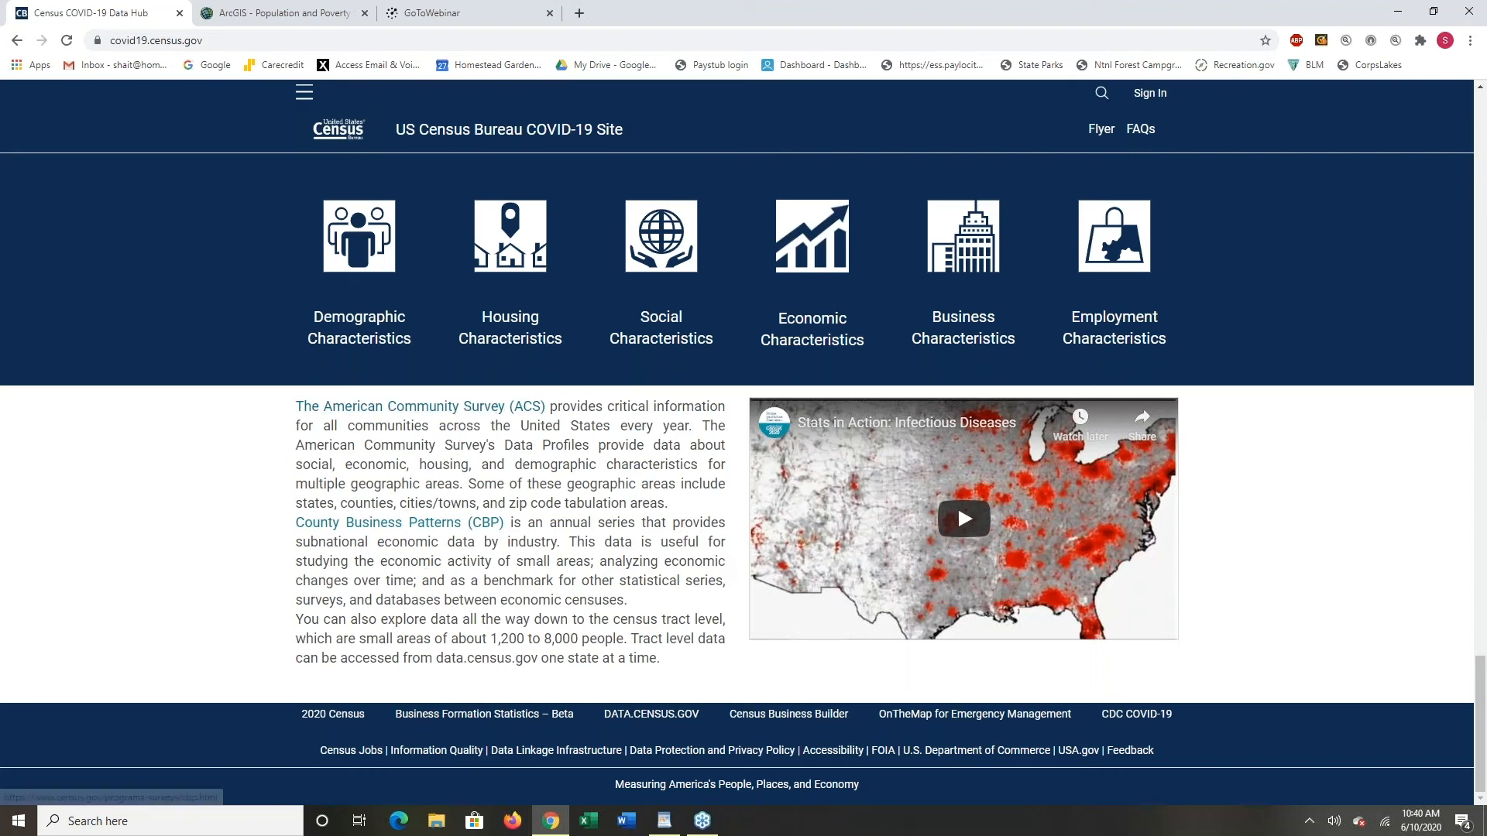
mouse_move(398, 522)
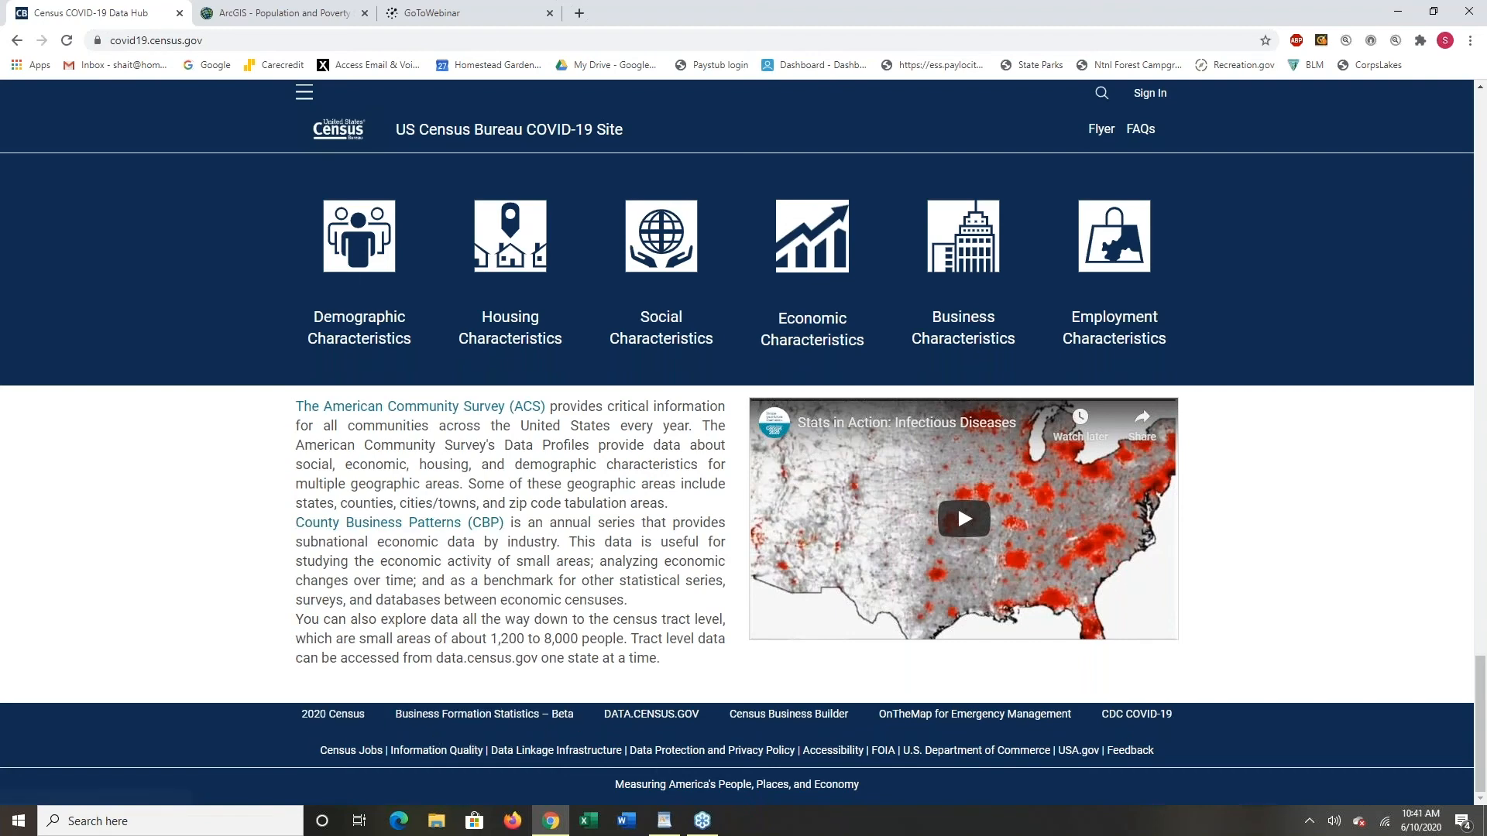
mouse_move(1136, 714)
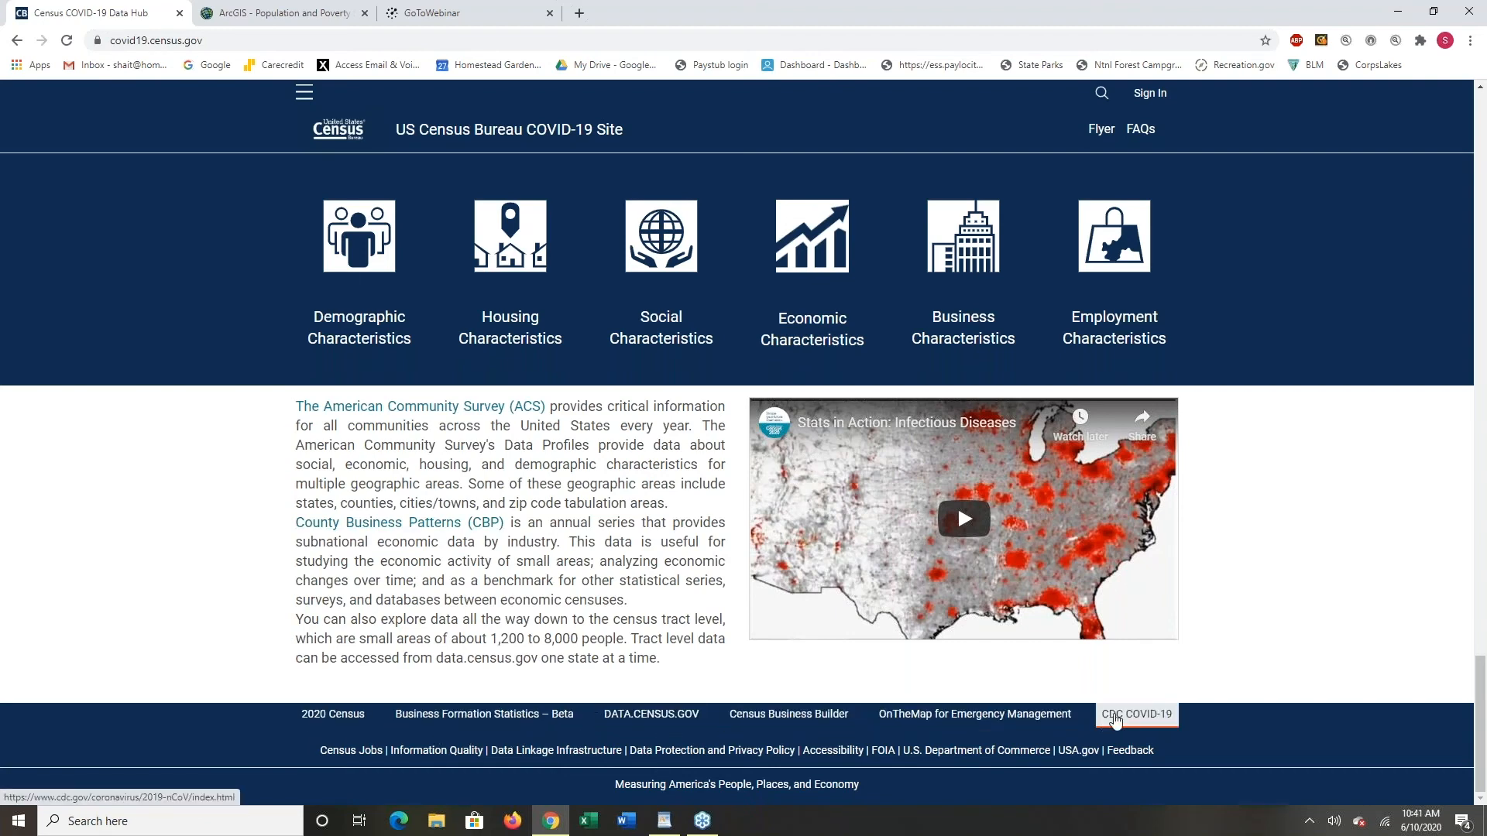
mouse_move(313, 693)
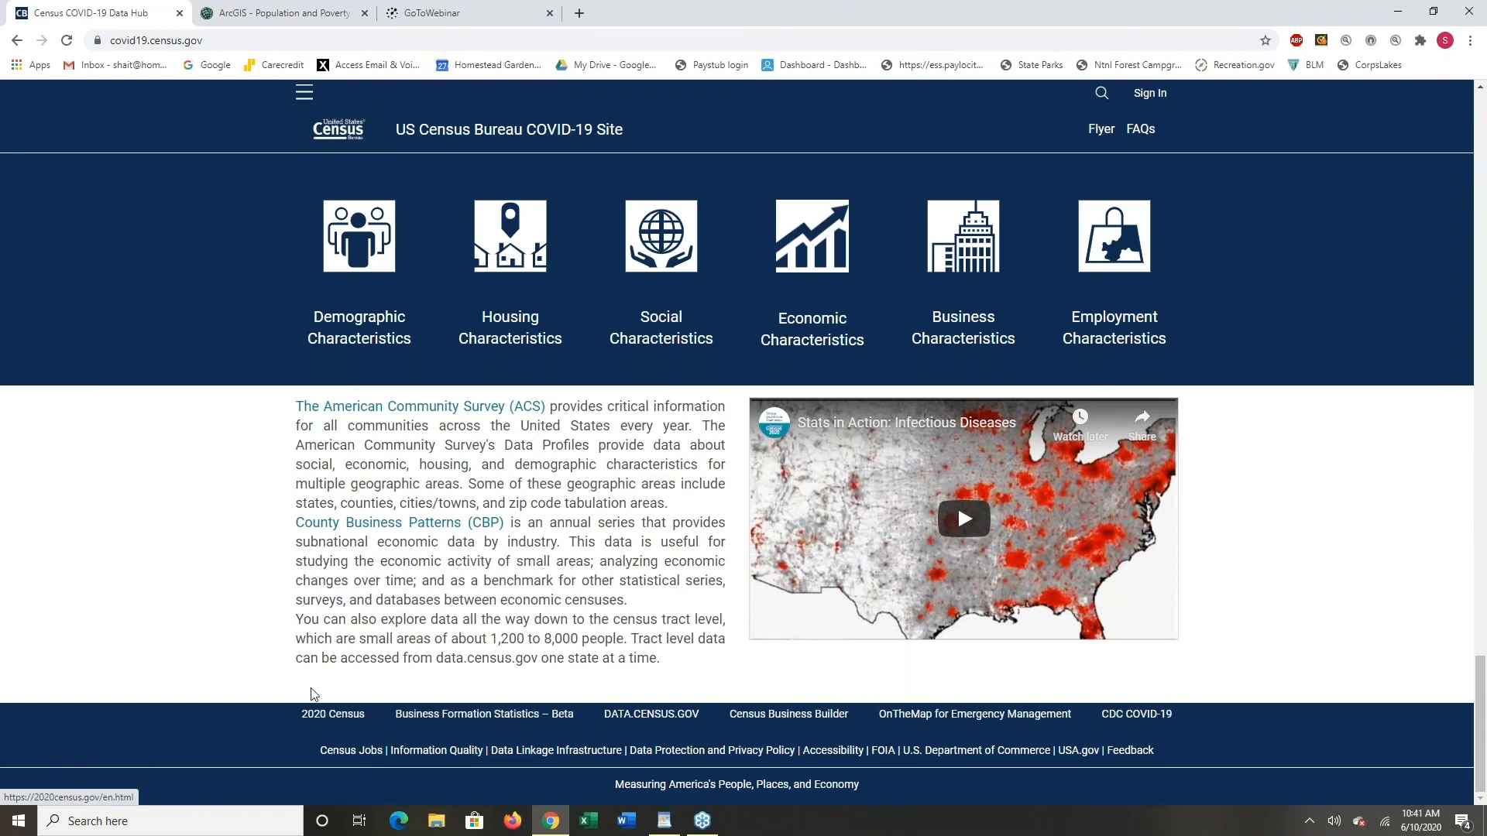
mouse_move(226, 644)
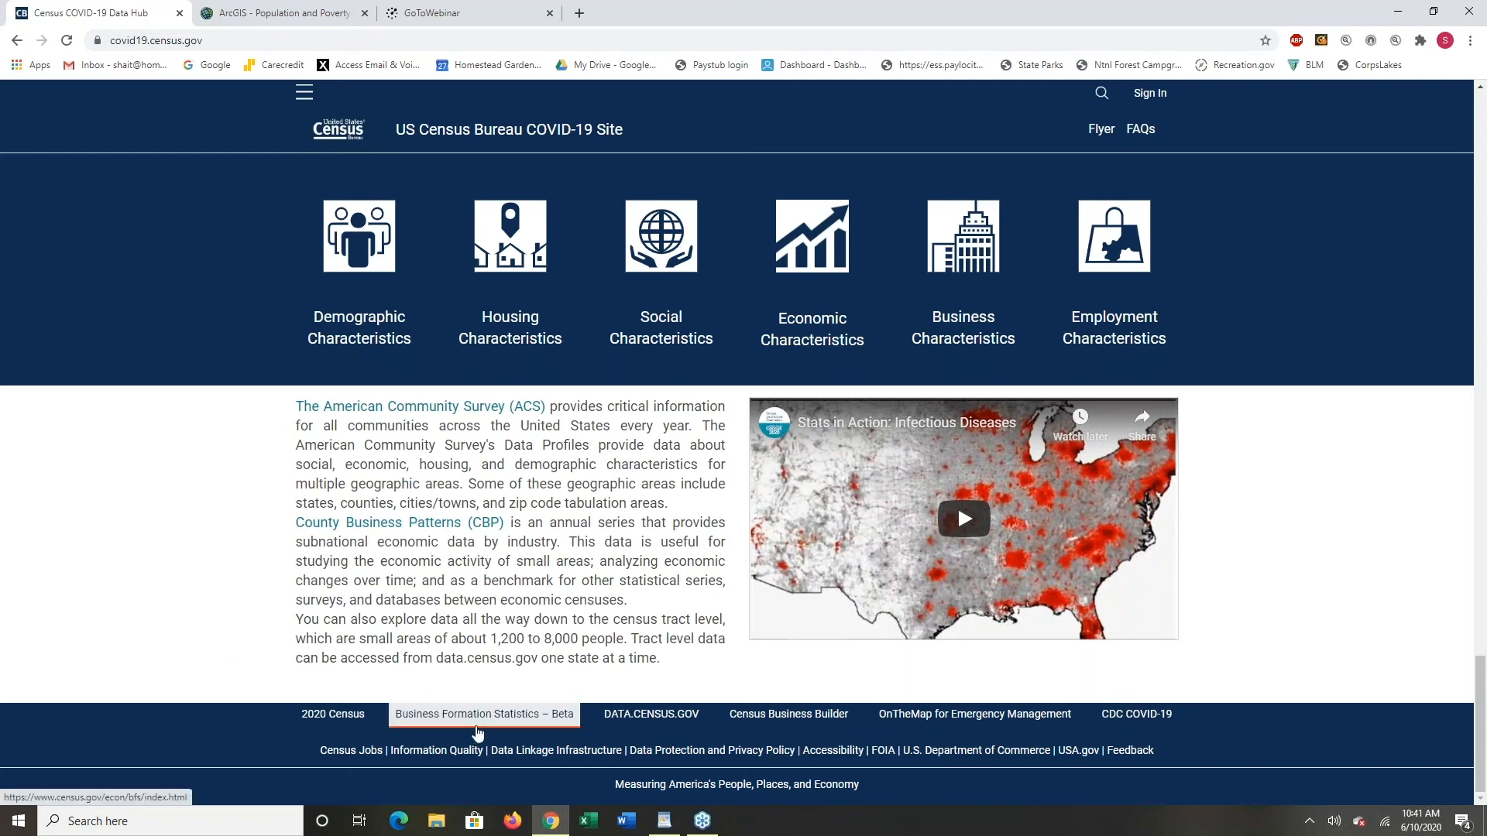
mouse_move(483, 714)
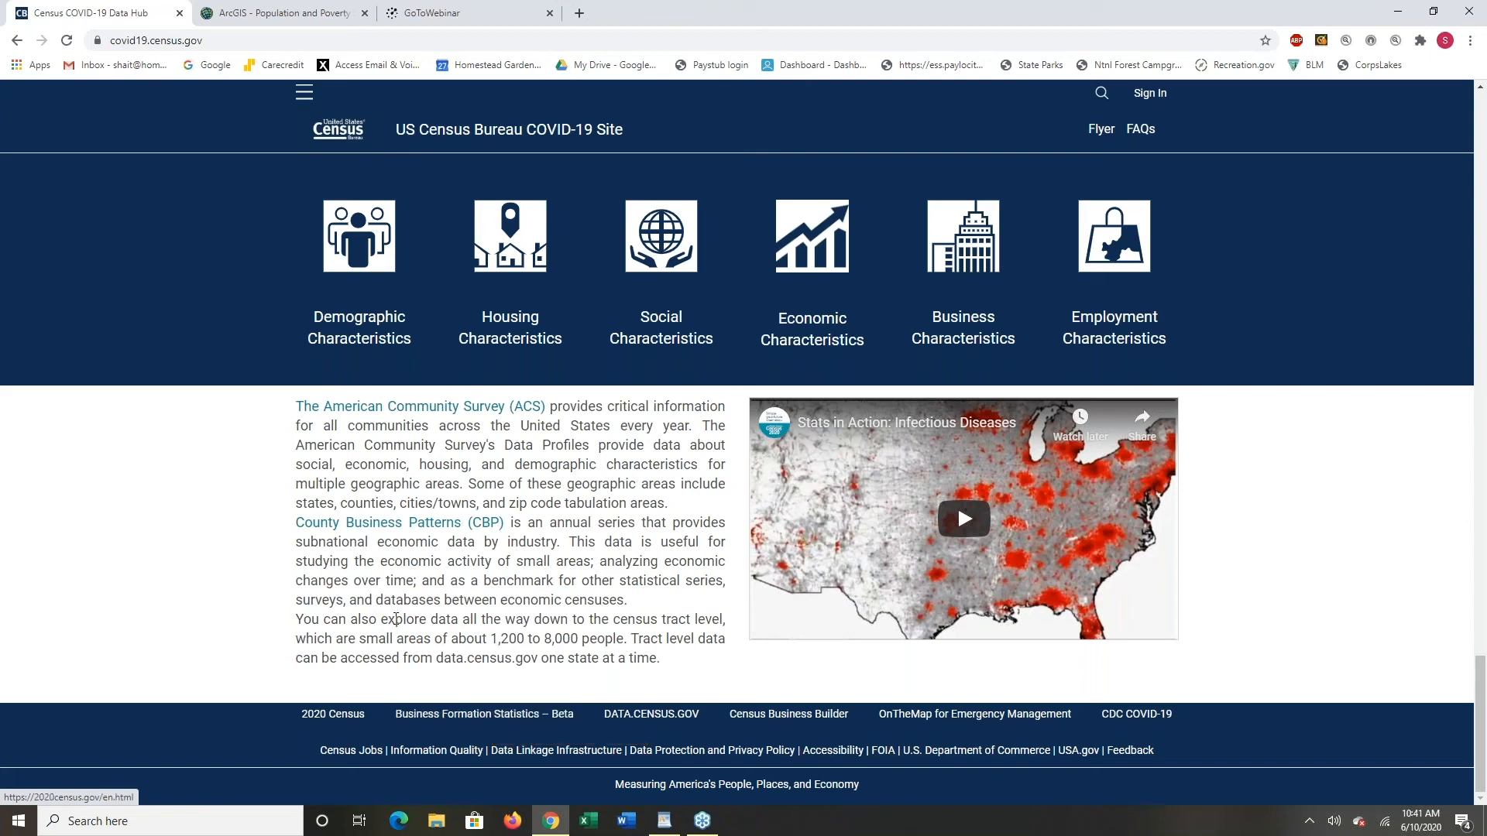
mouse_move(187, 553)
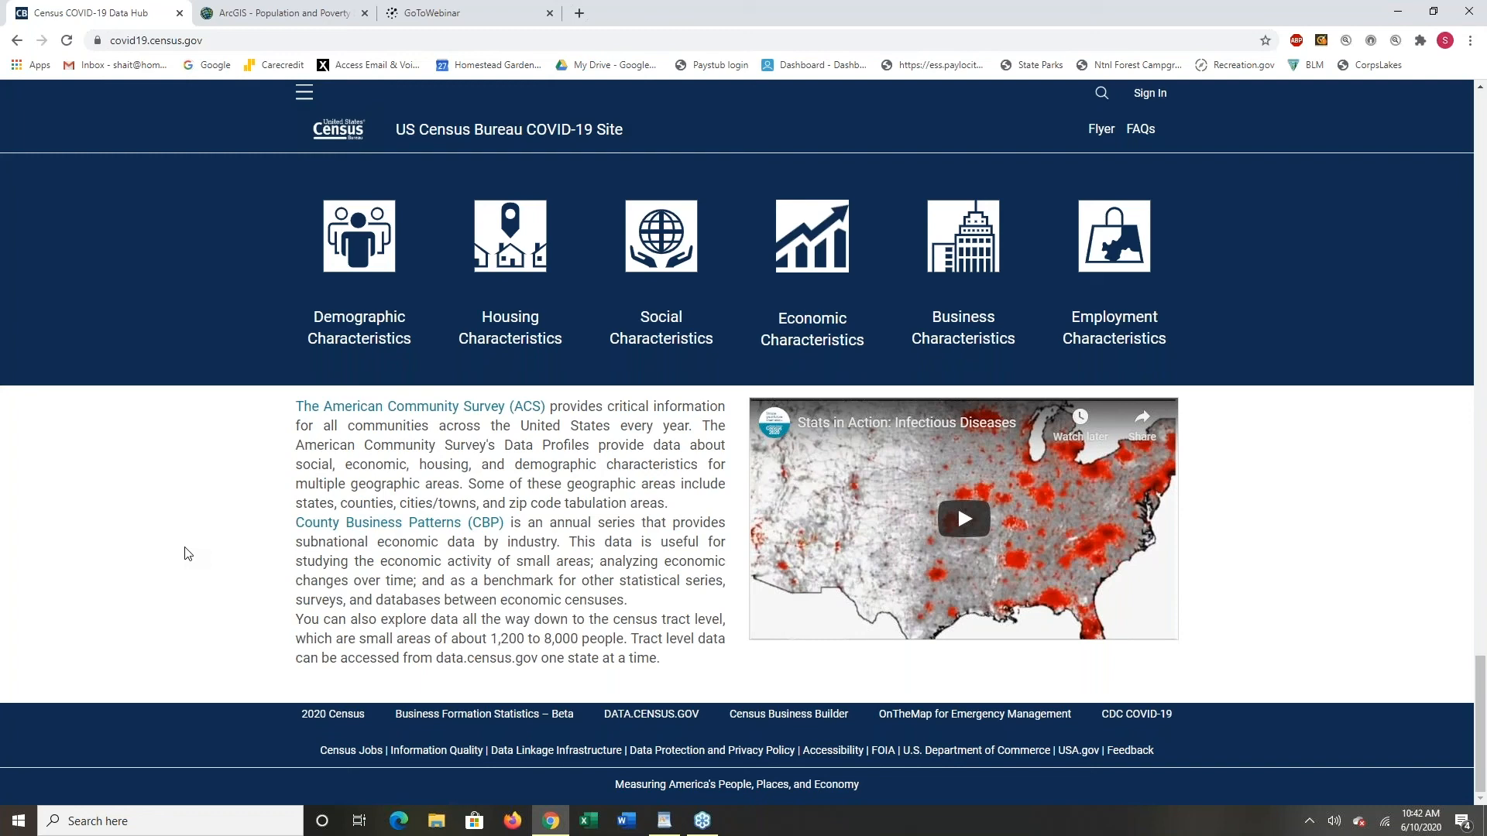
mouse_move(195, 533)
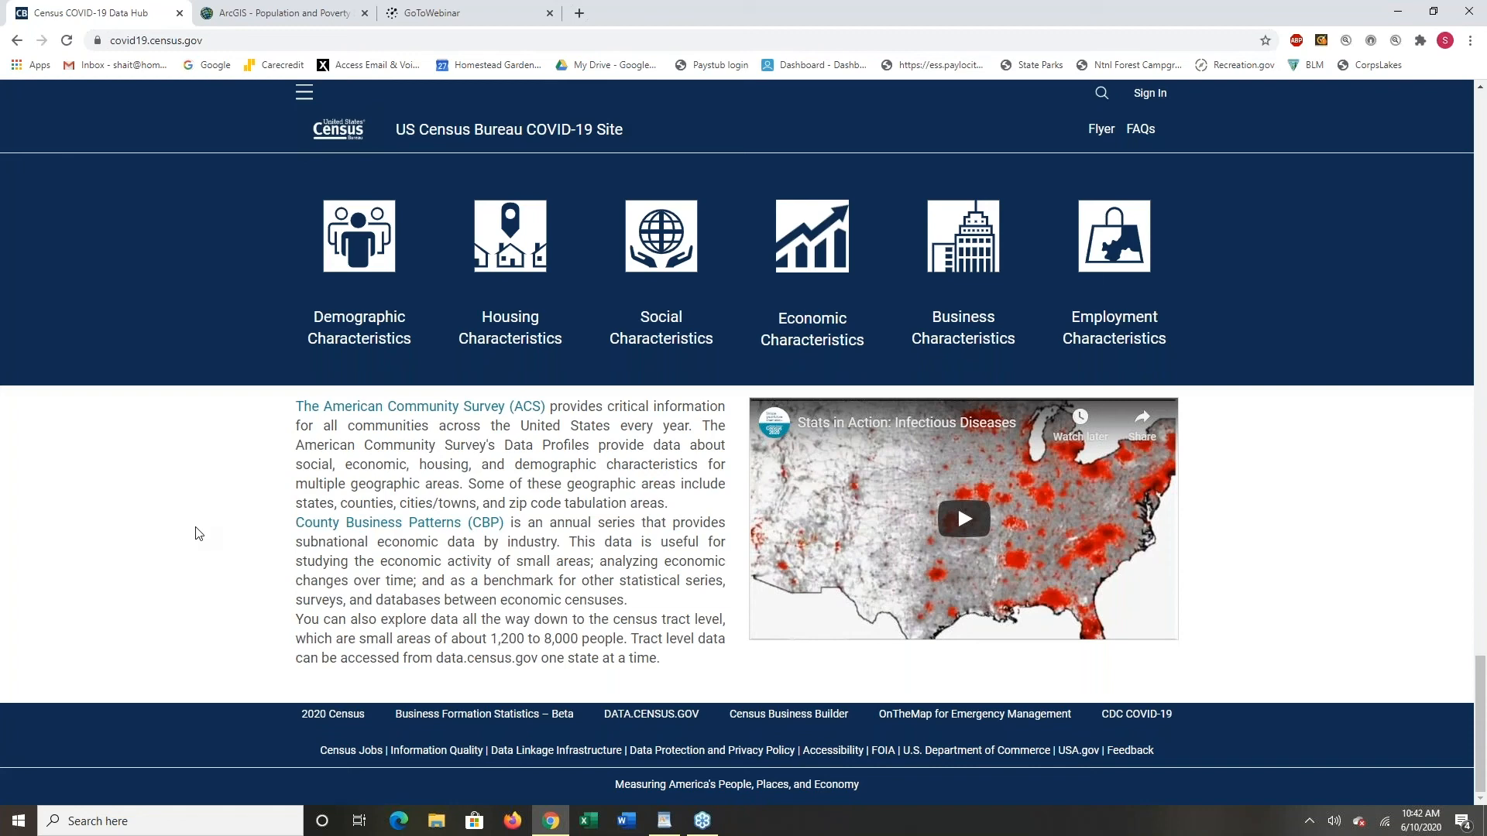
mouse_move(210, 525)
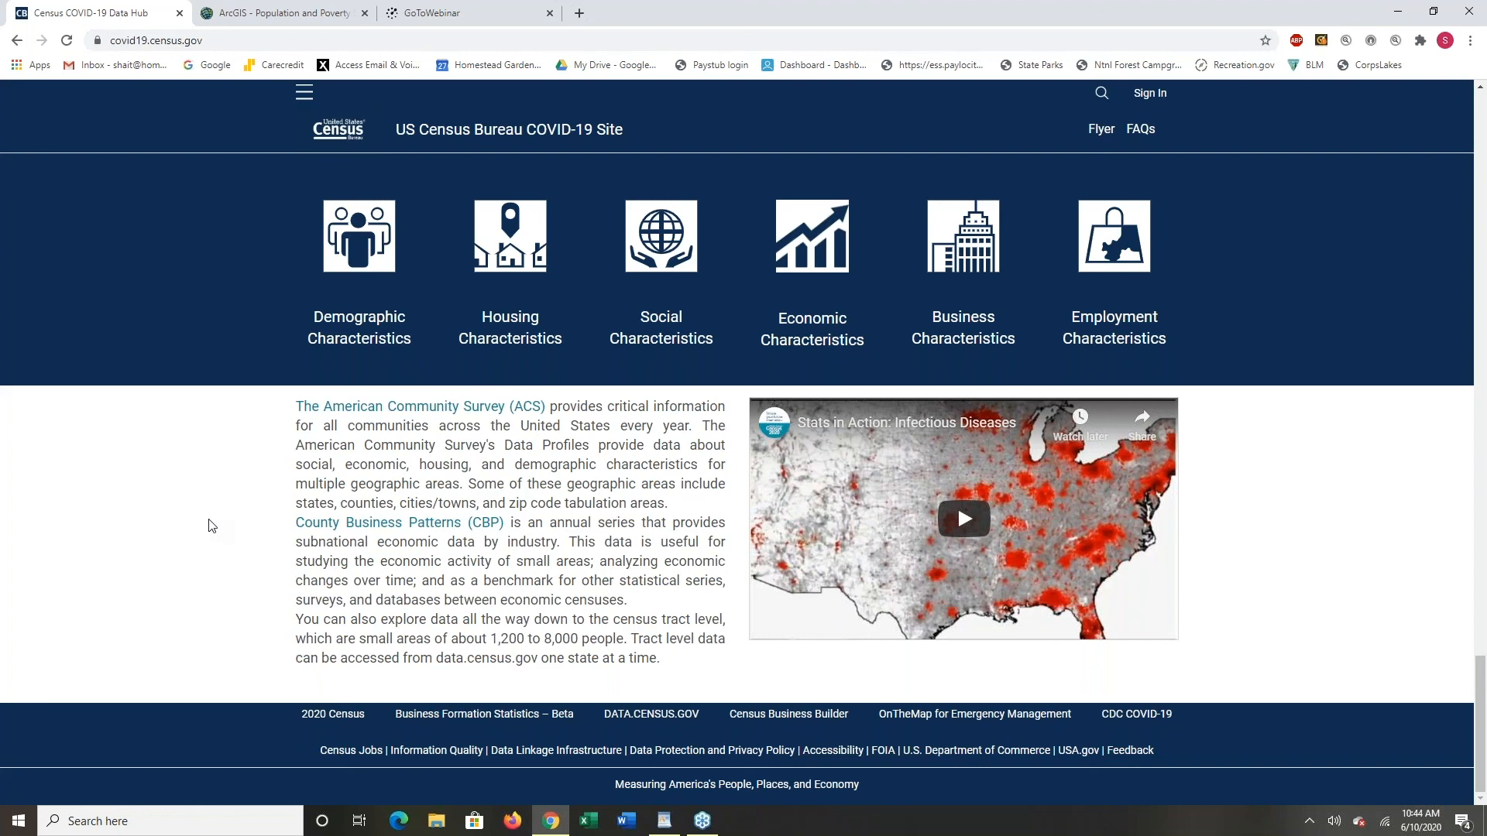
mouse_move(320, 460)
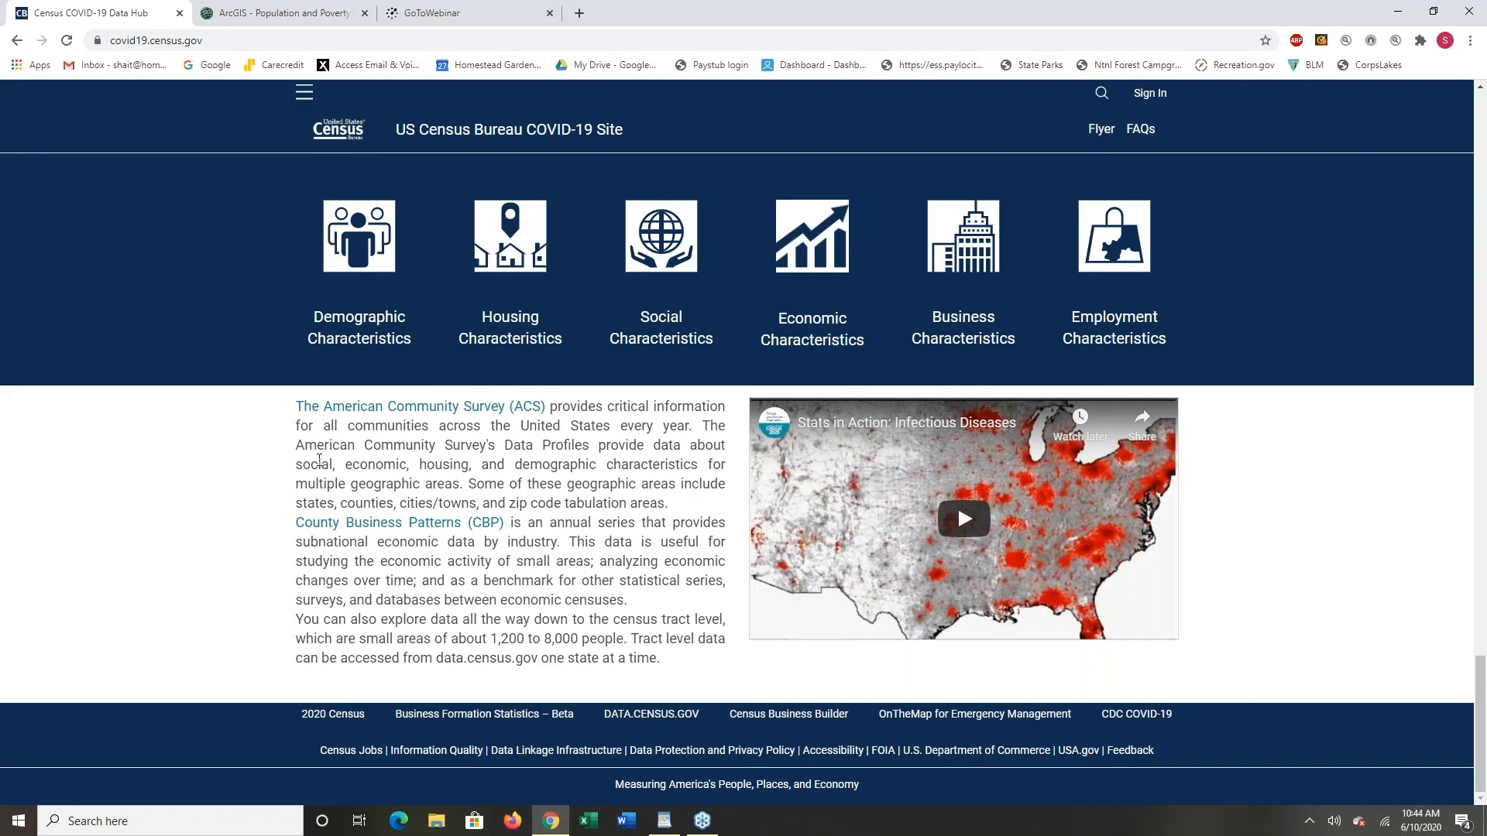